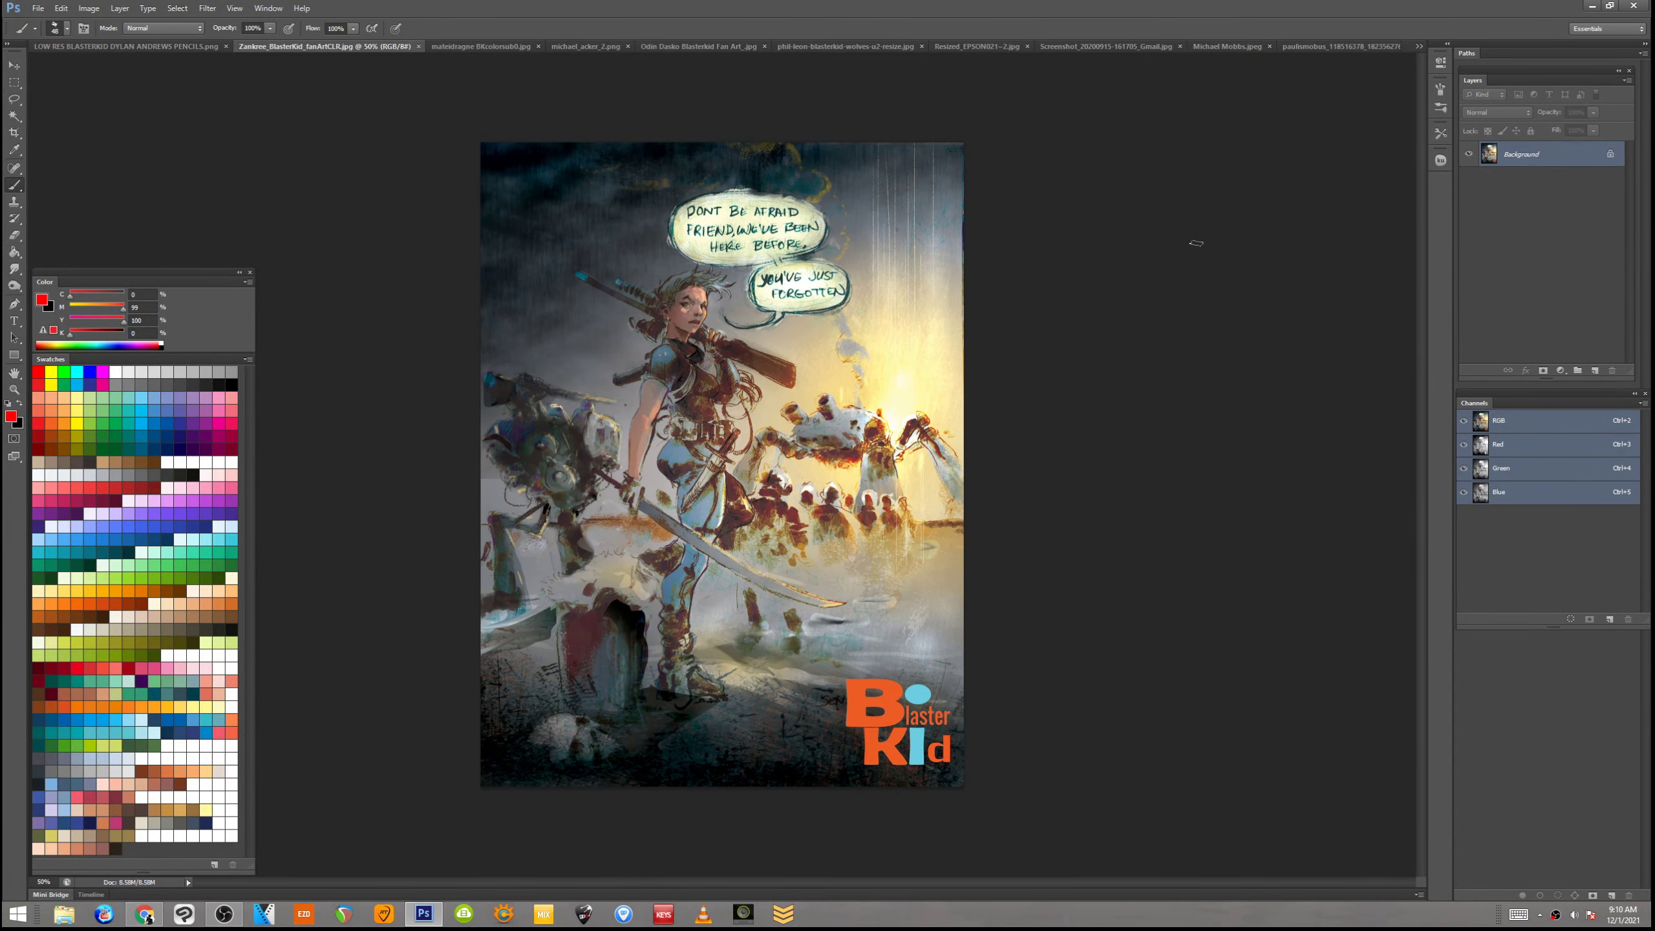
mouse_move(1179, 277)
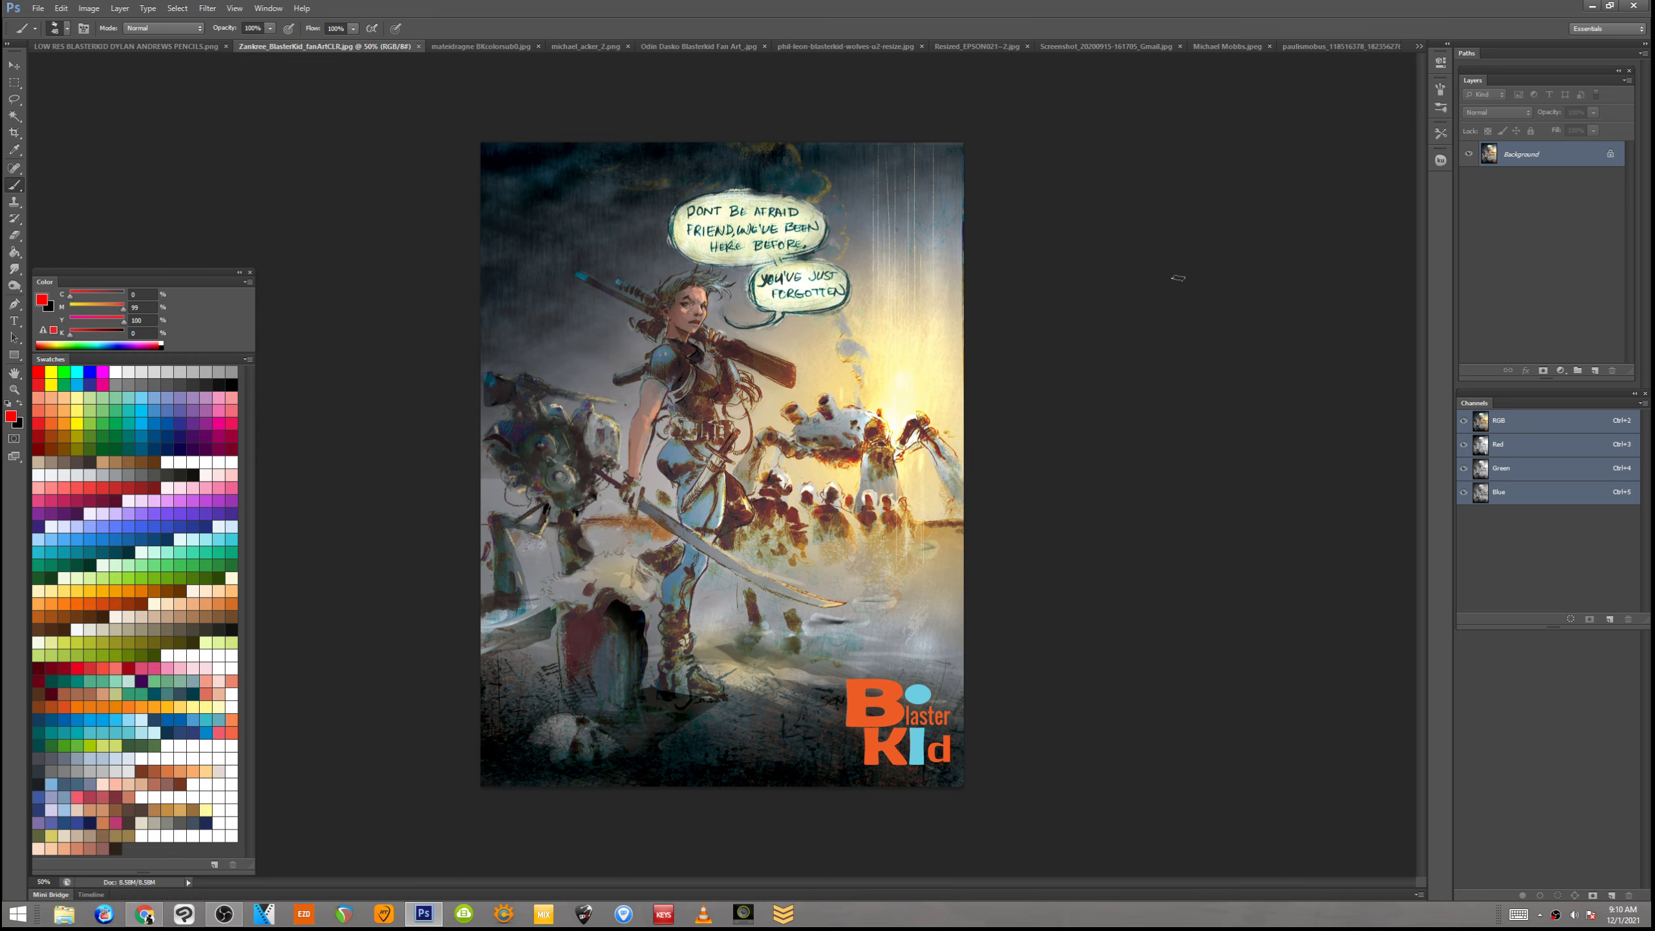
mouse_move(1235, 256)
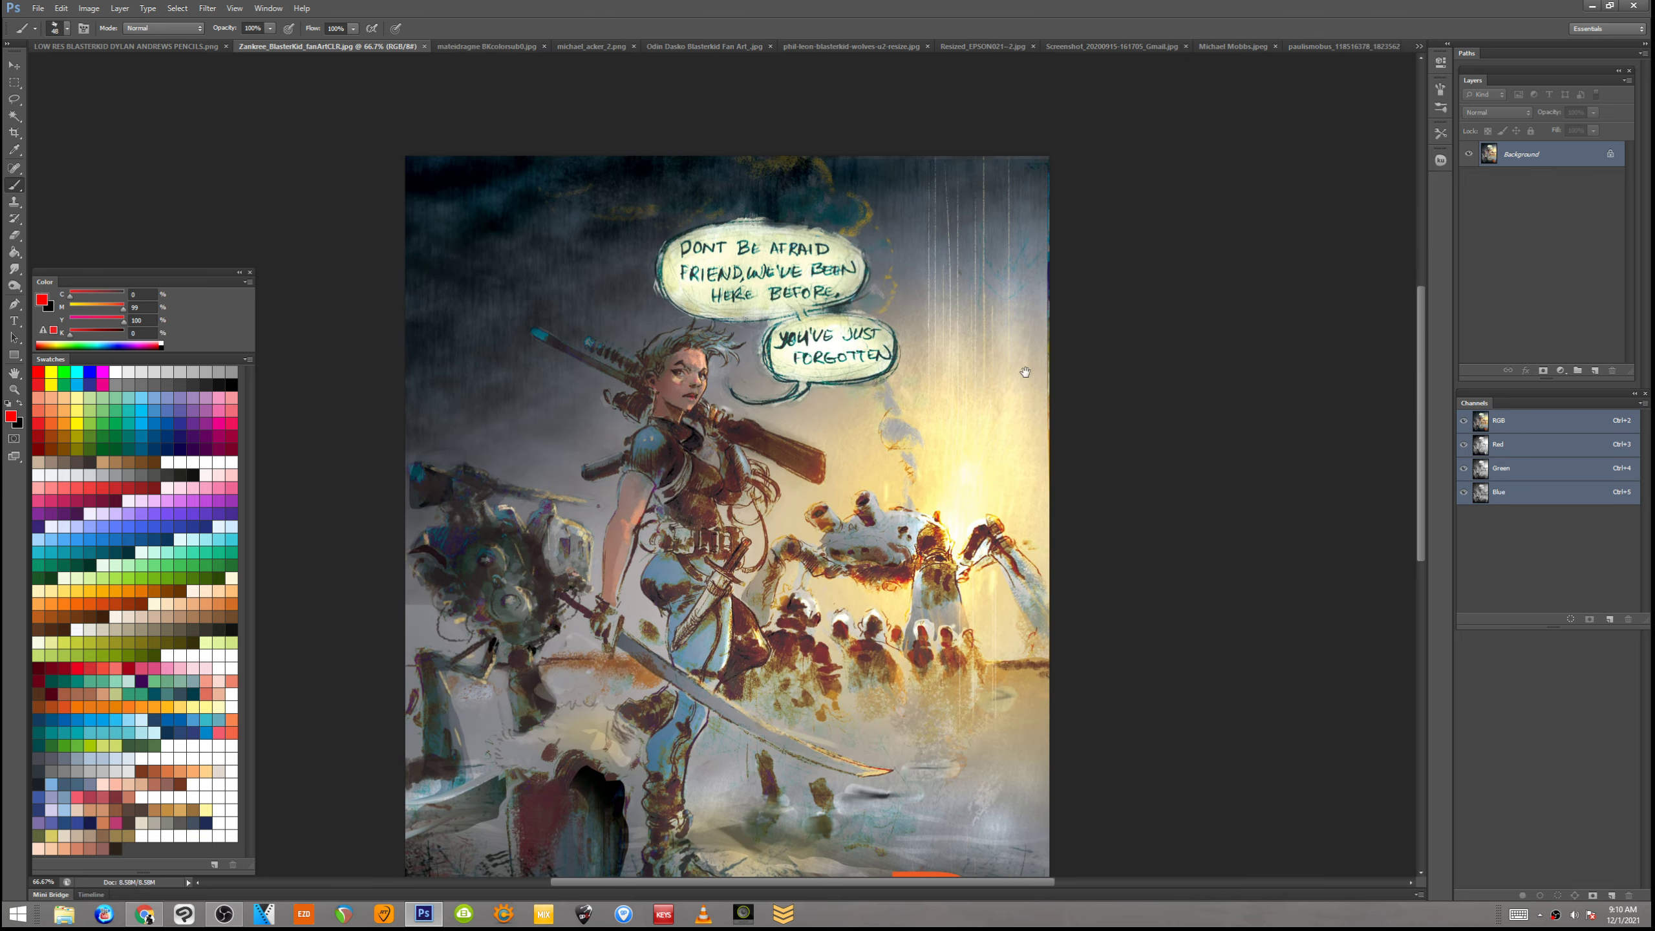
mouse_move(1216, 351)
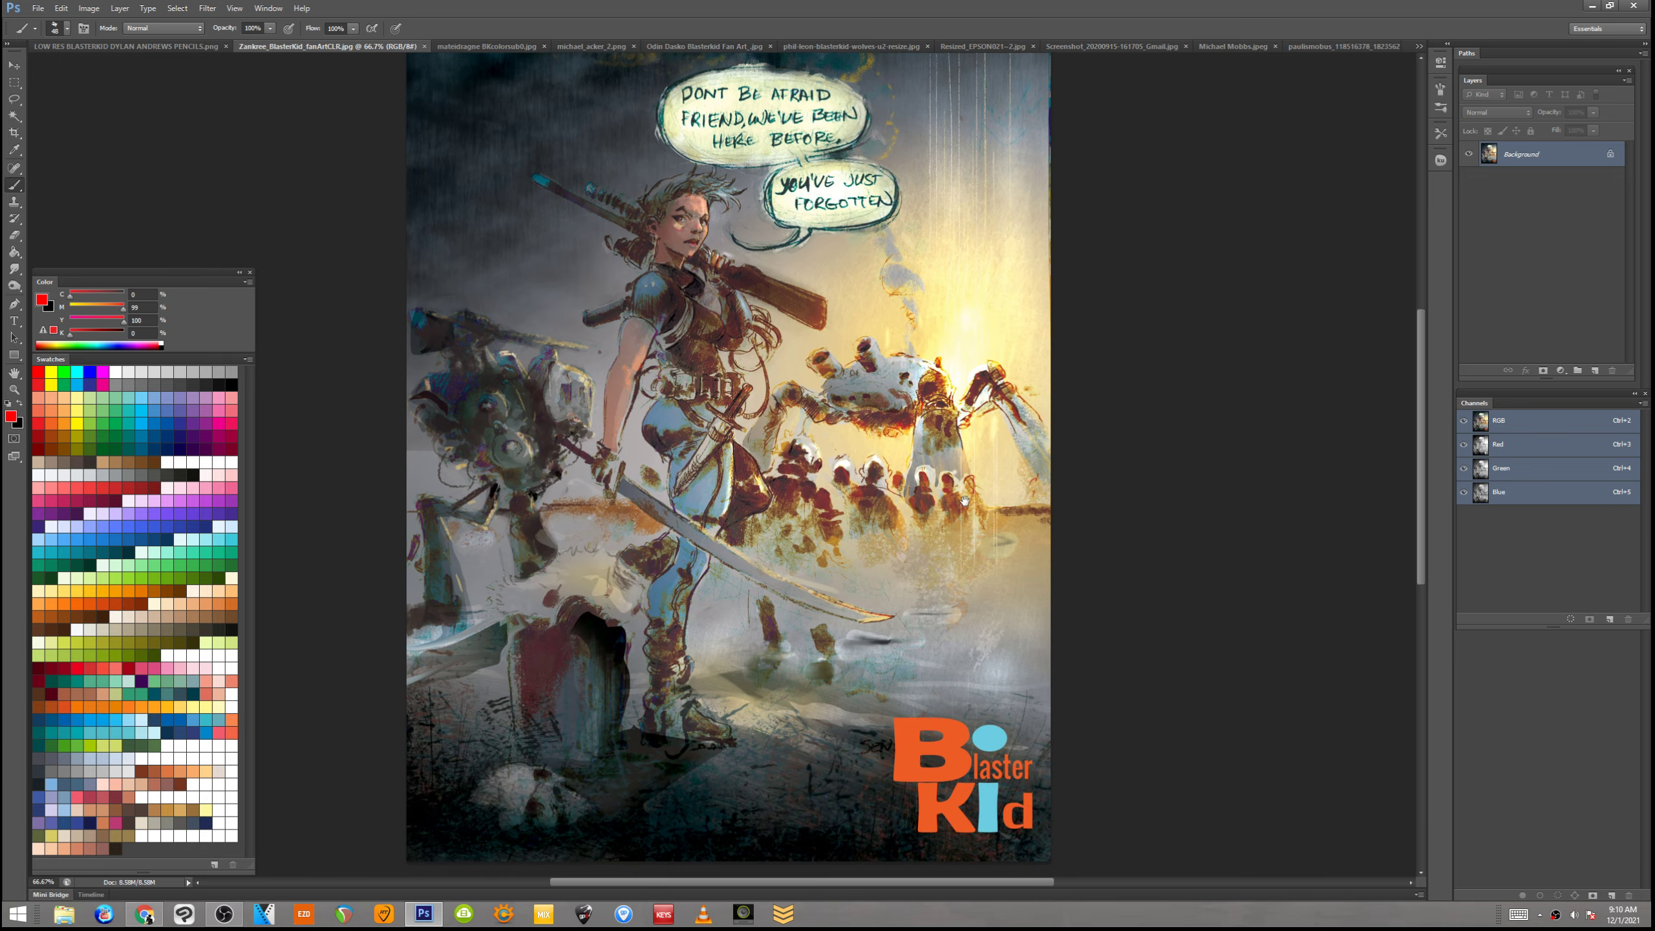
Scroll down through the open artwork, ending on the short-haired swordswoman ink drawing
scroll("down", 3)
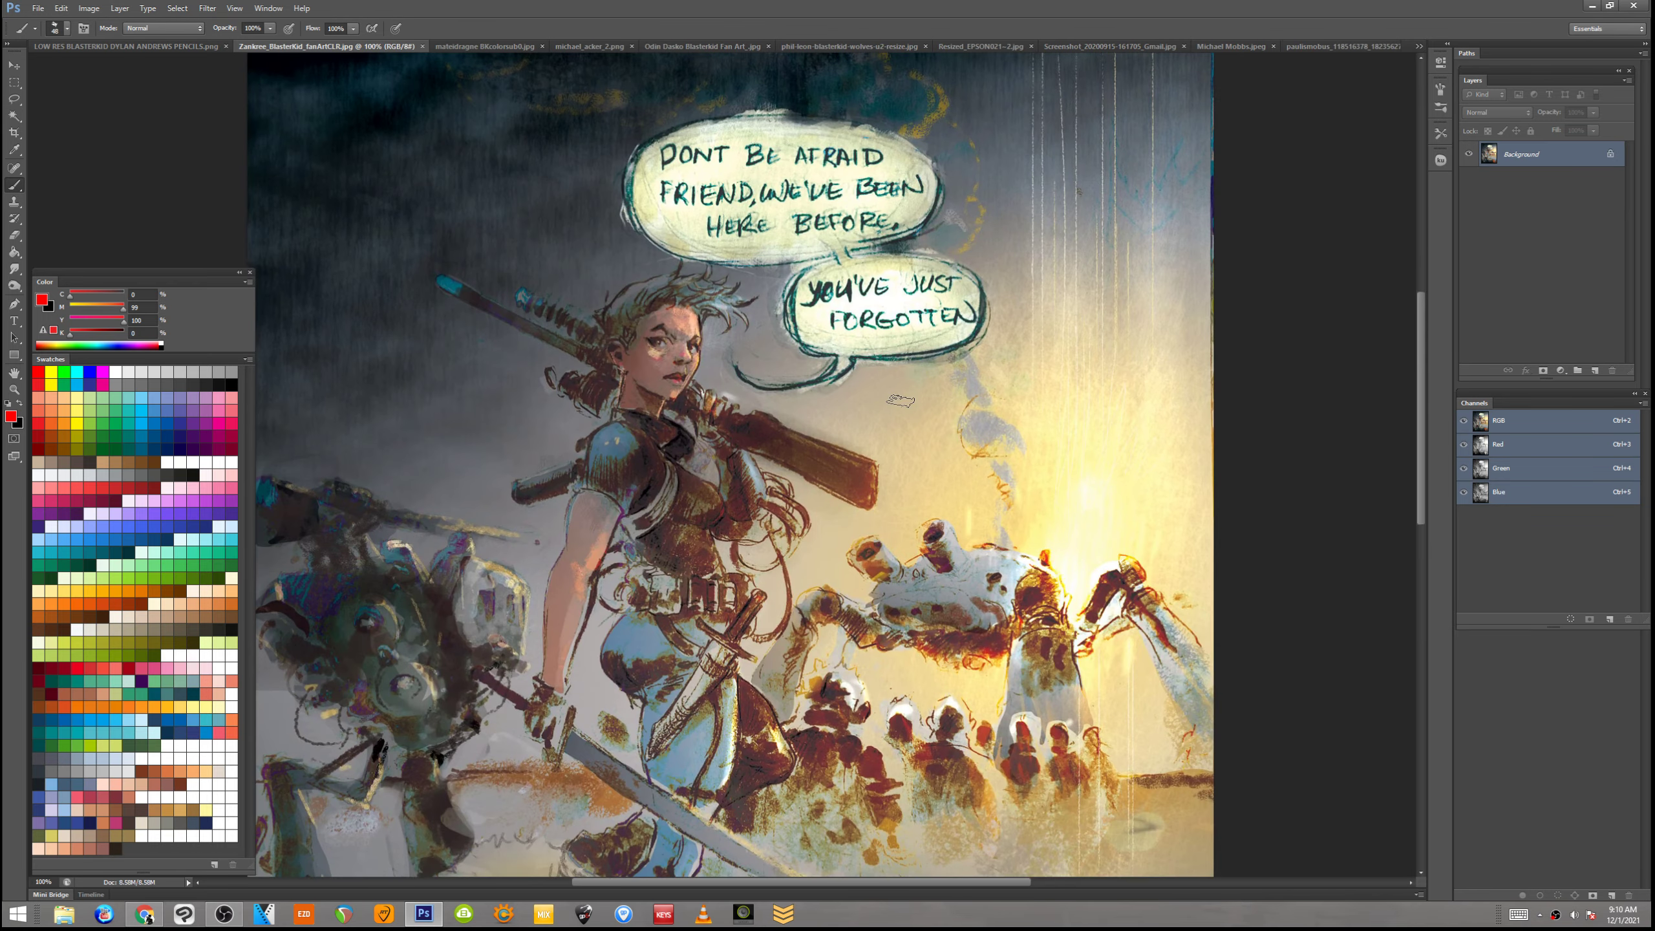
scroll("down", 3)
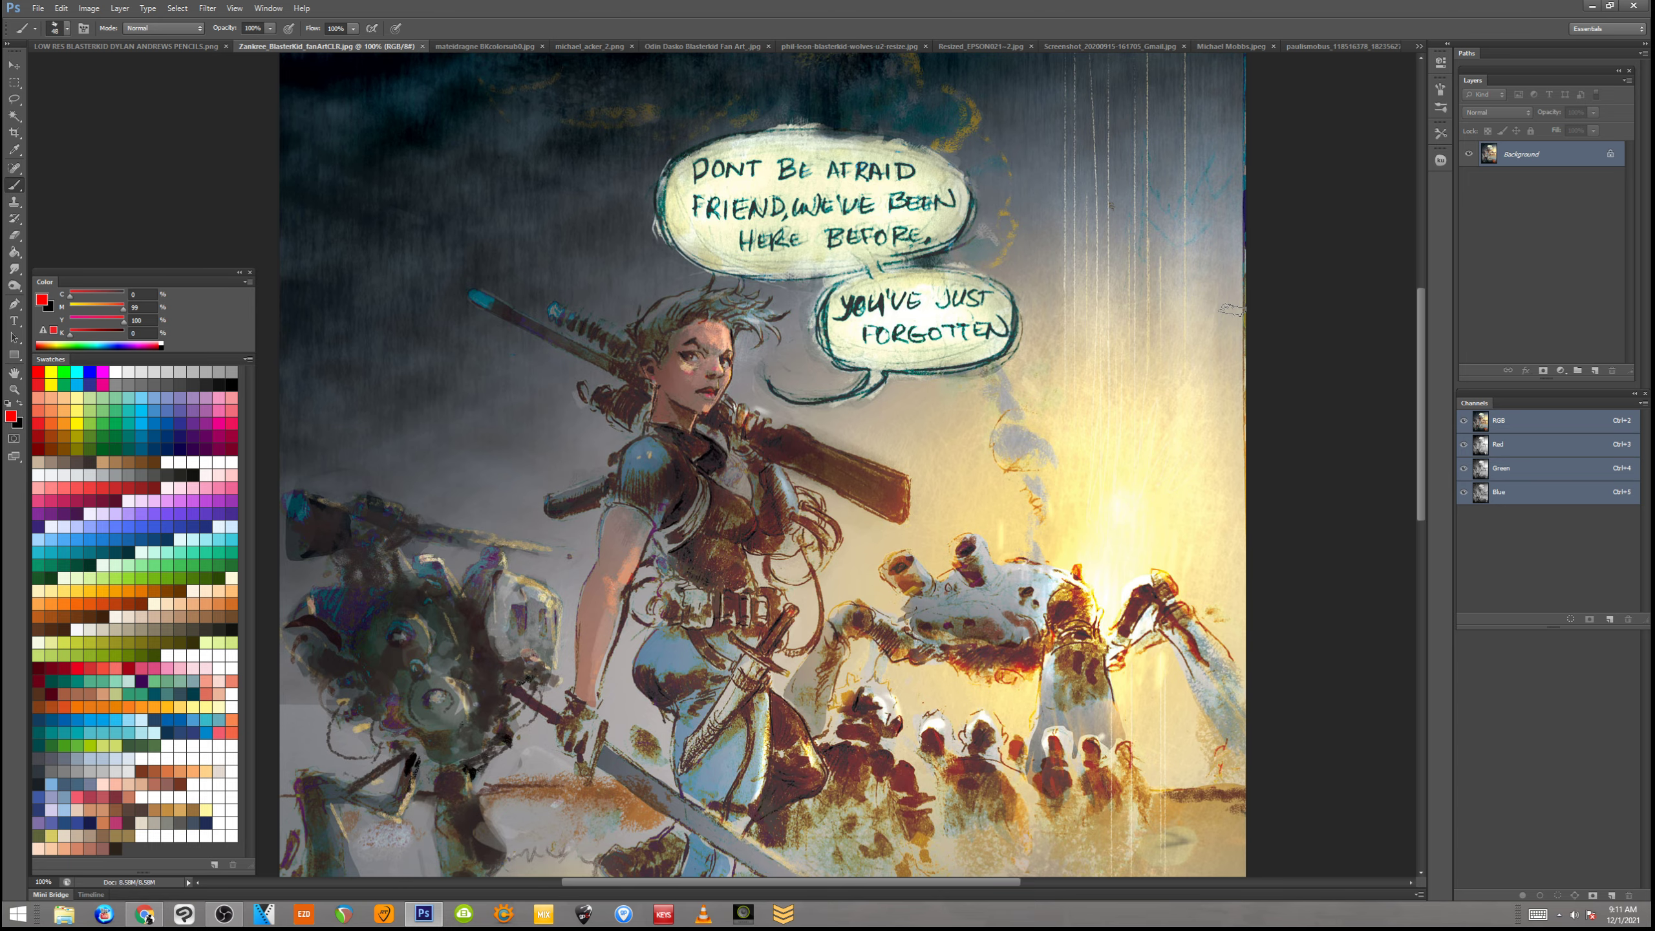
scroll("down", 3)
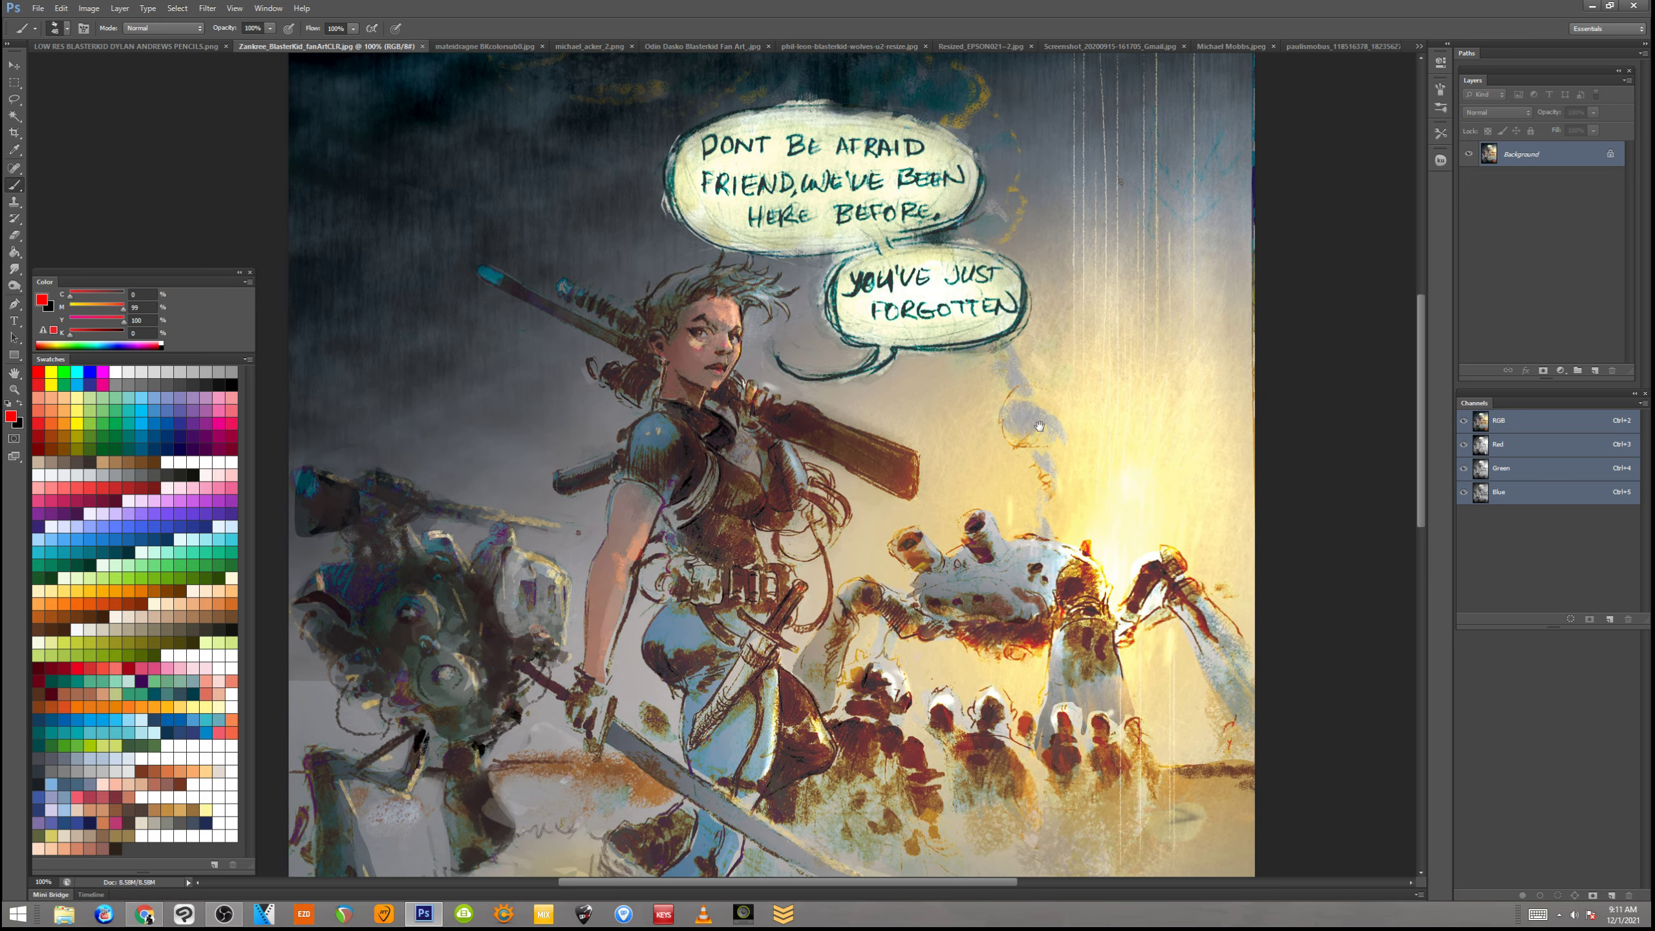
scroll("down", 3)
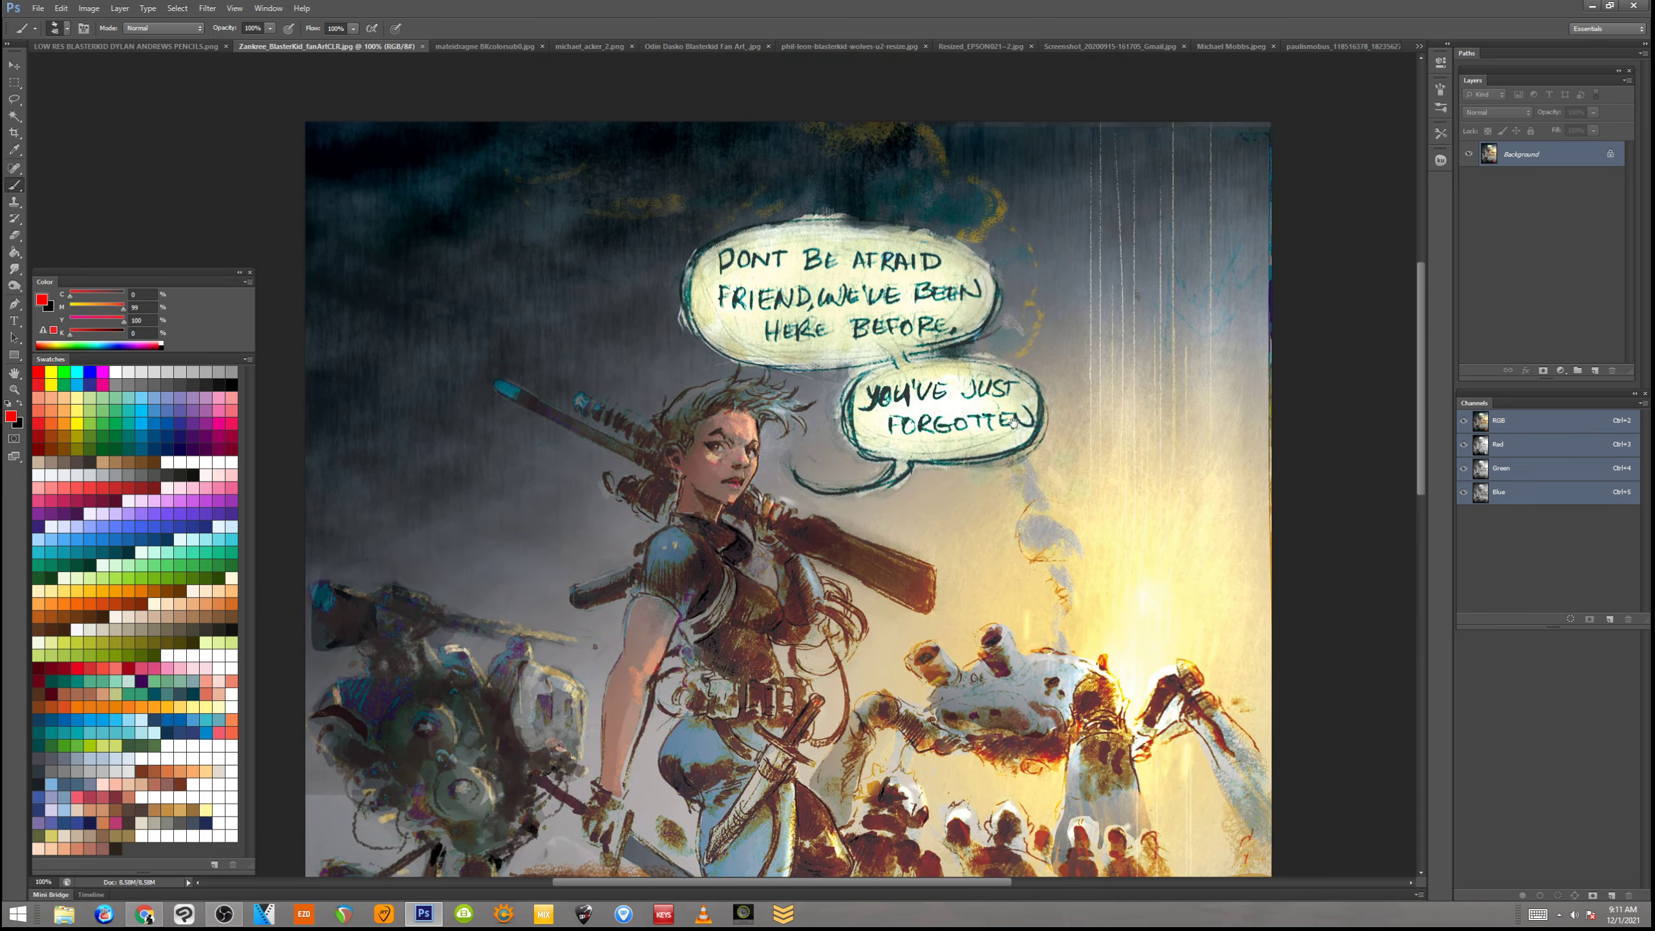
scroll("down", 3)
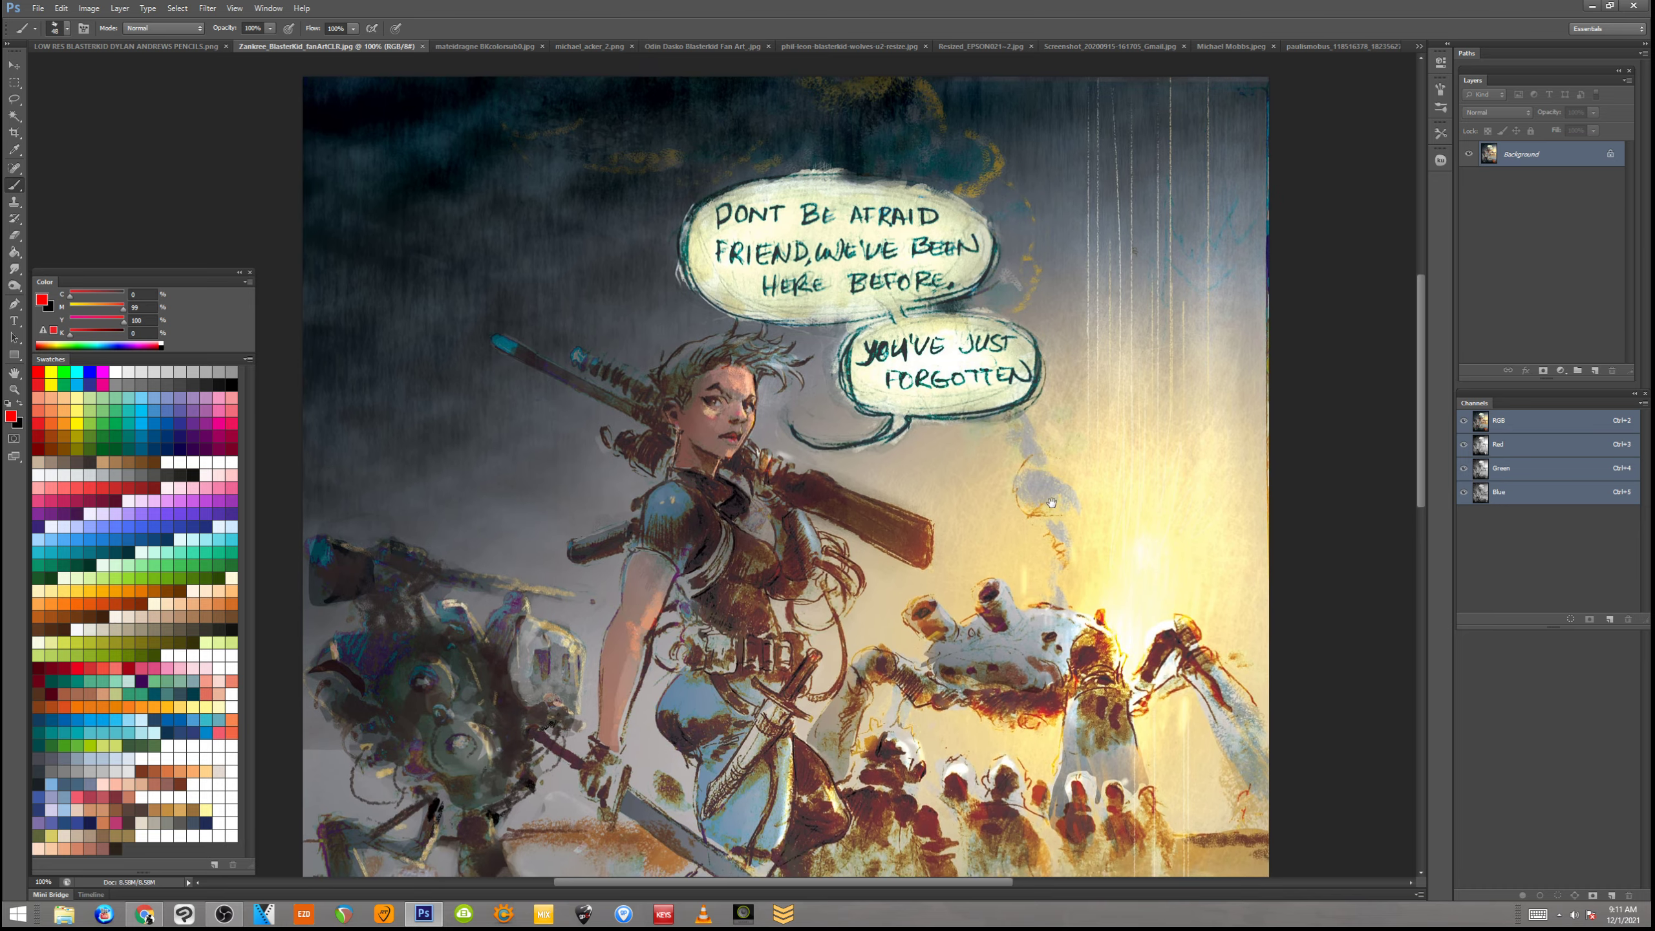
scroll("down", 3)
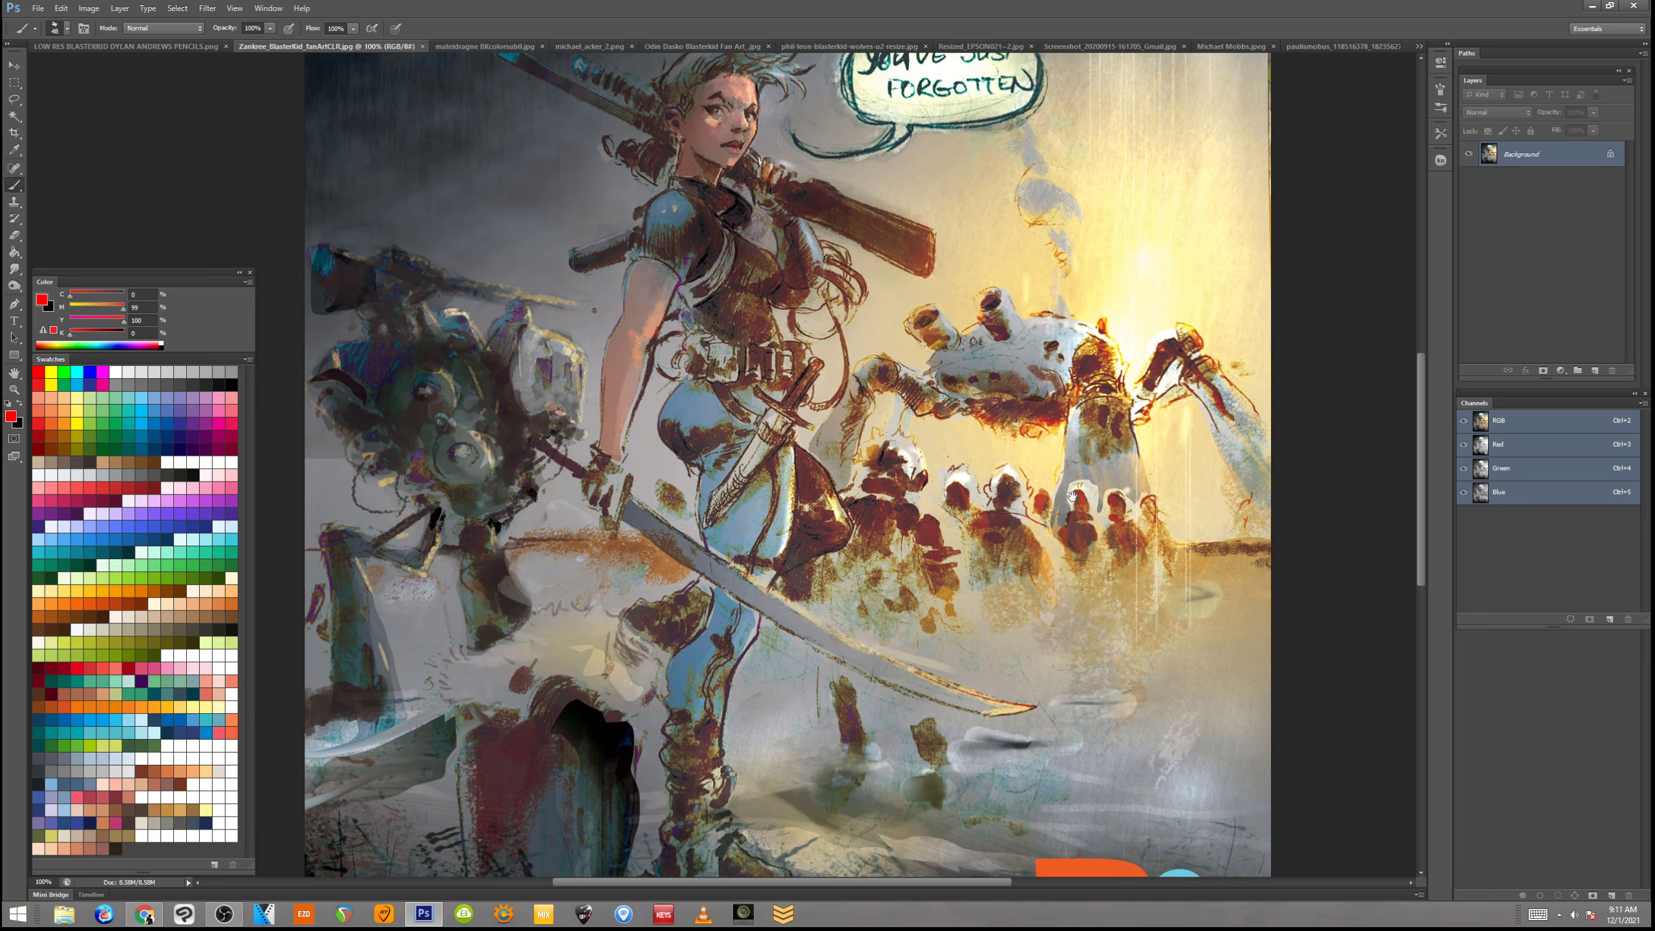
scroll("down", 3)
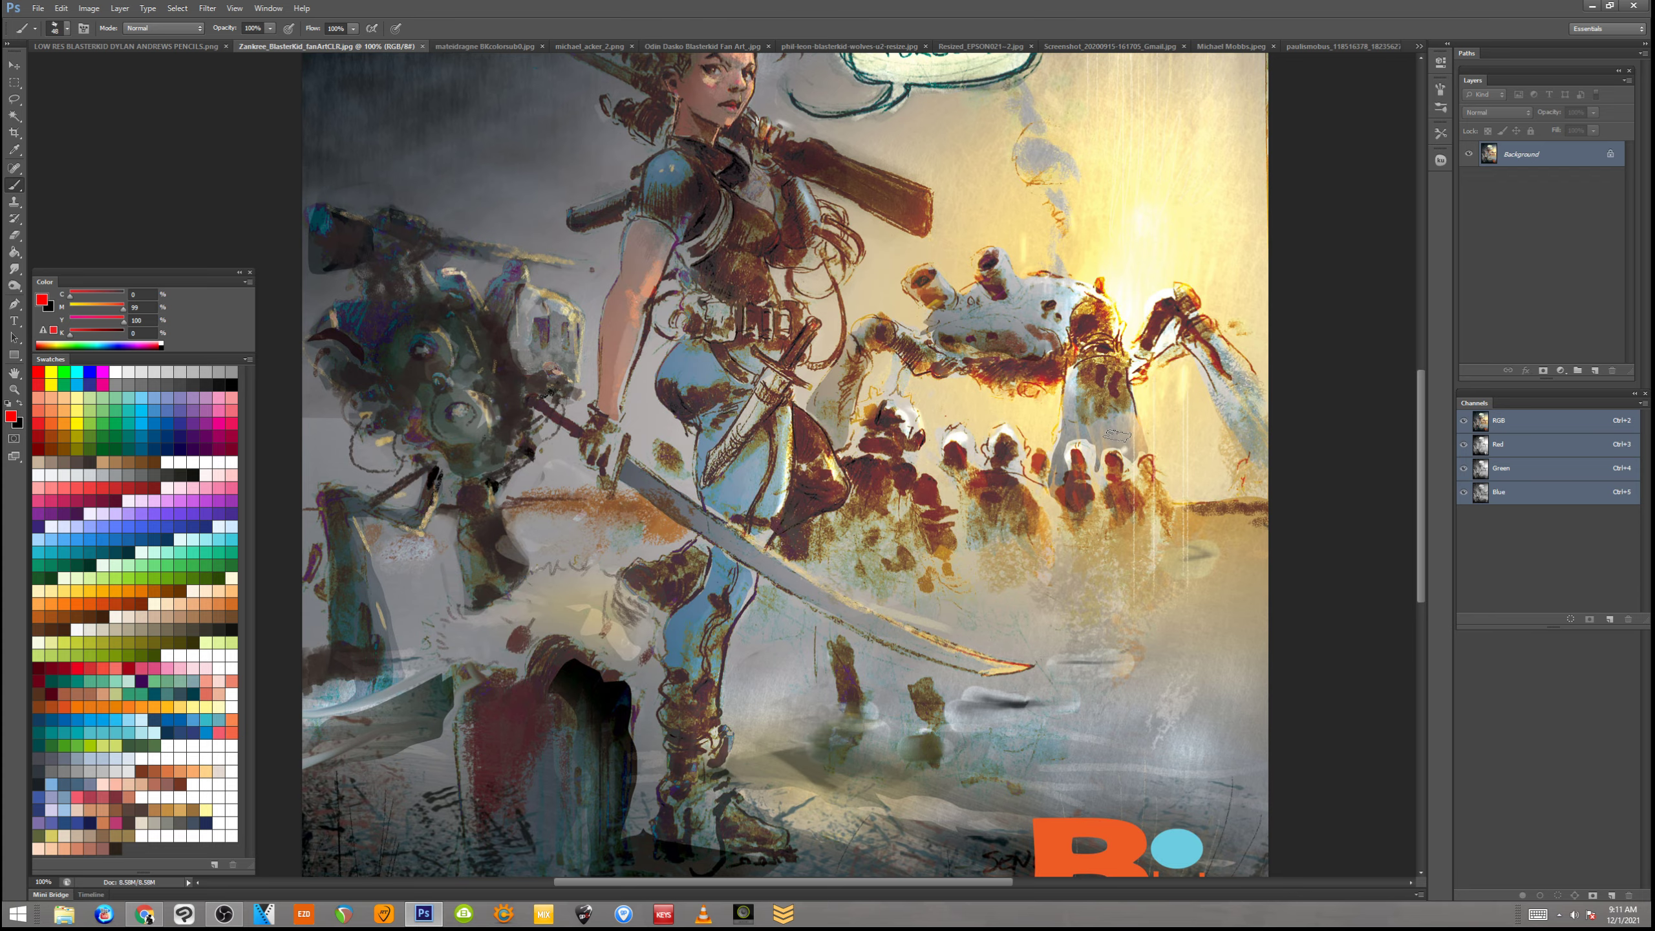
mouse_move(1059, 490)
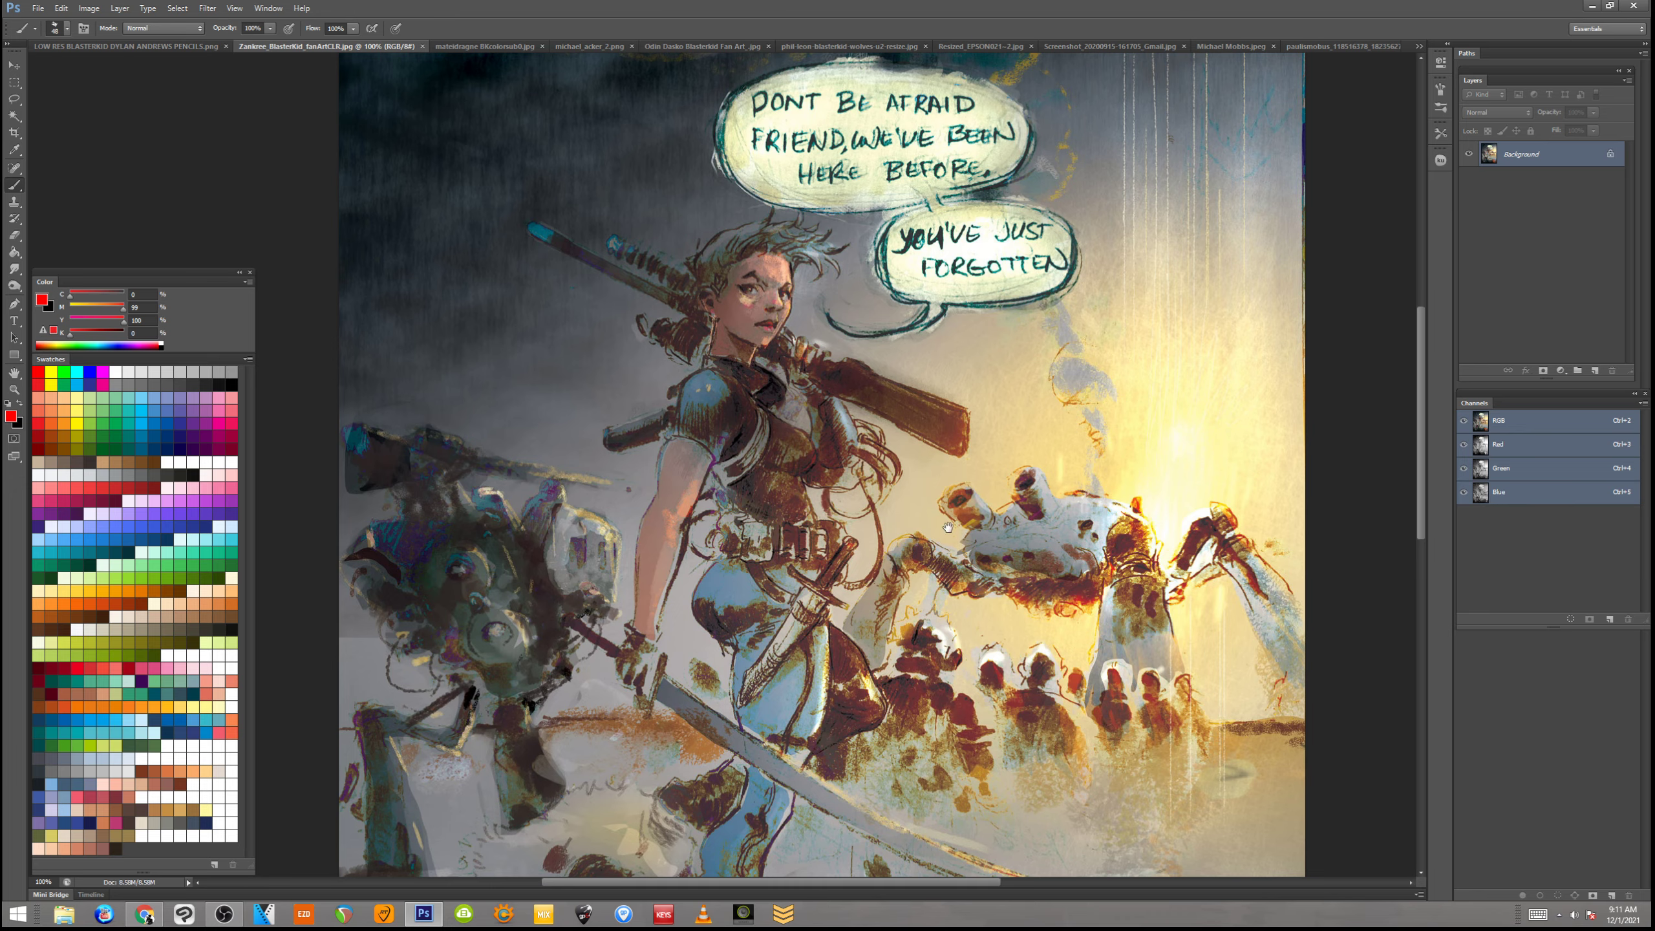
scroll("down", 3)
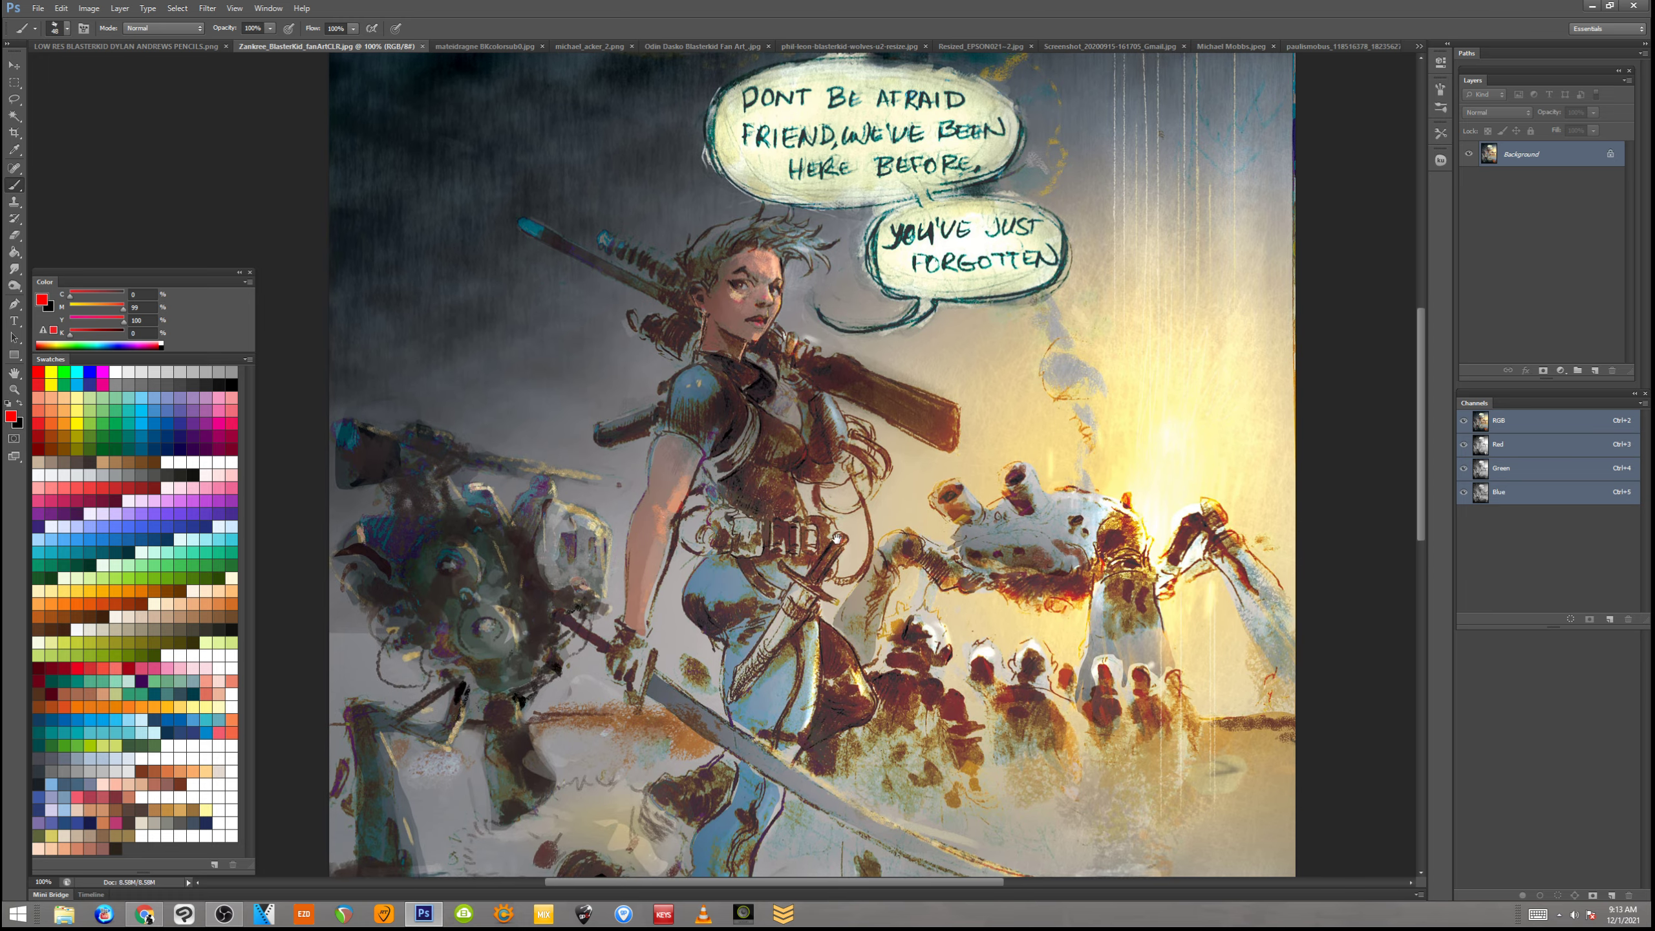
scroll("down", 3)
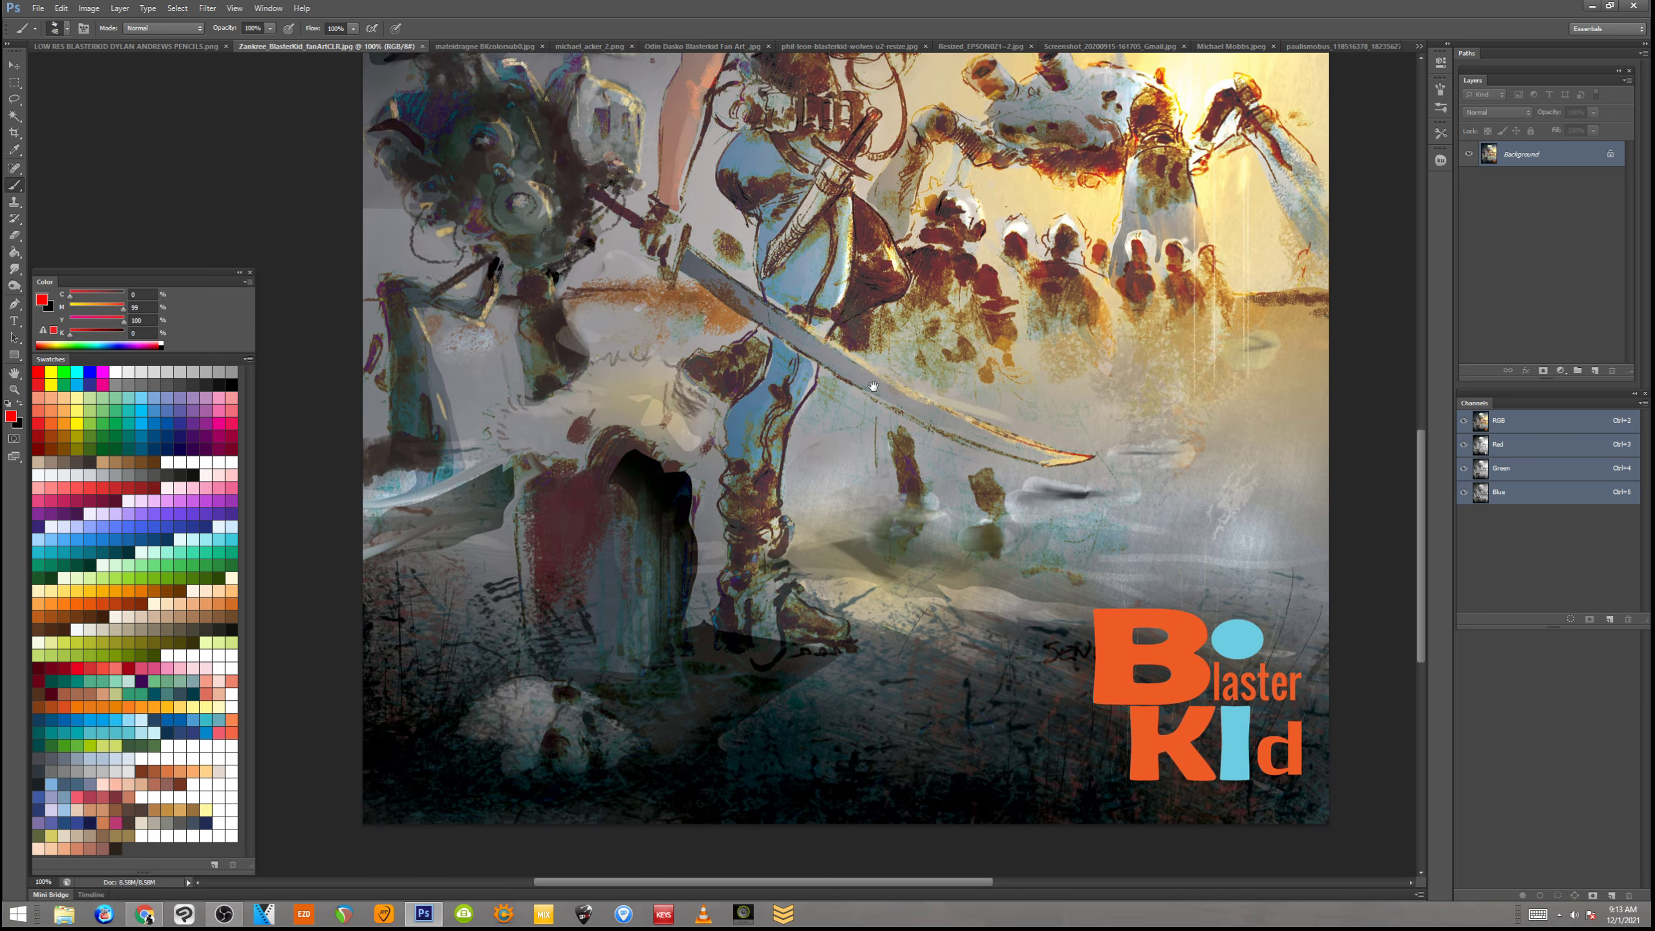
scroll("down", 3)
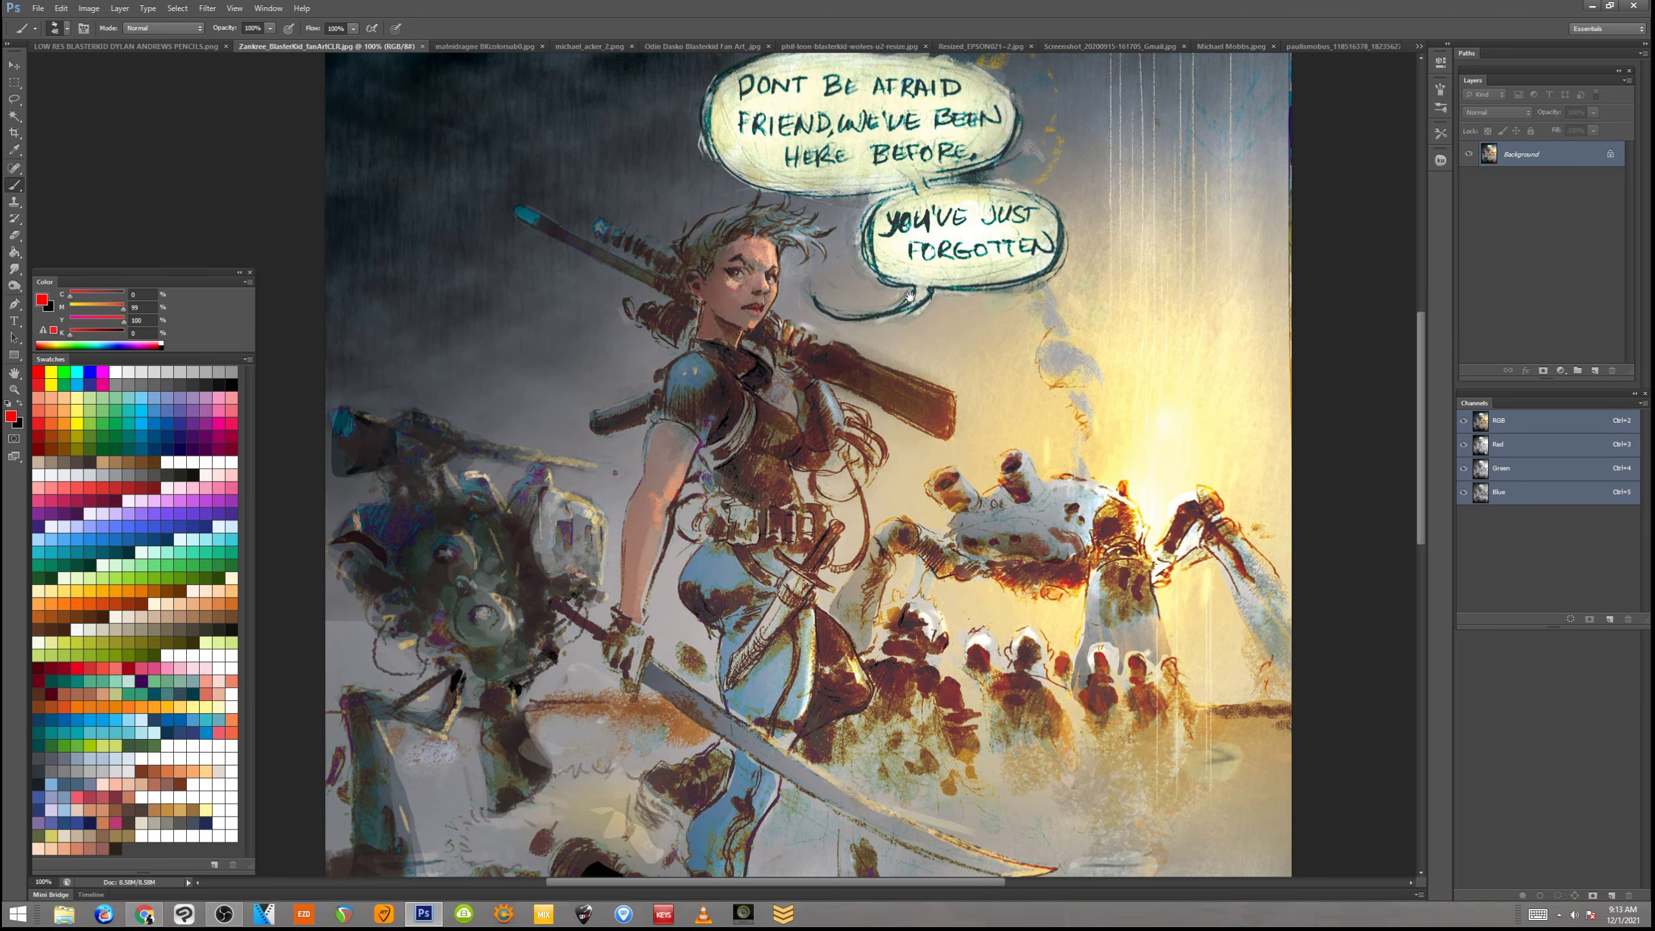
scroll("down", 3)
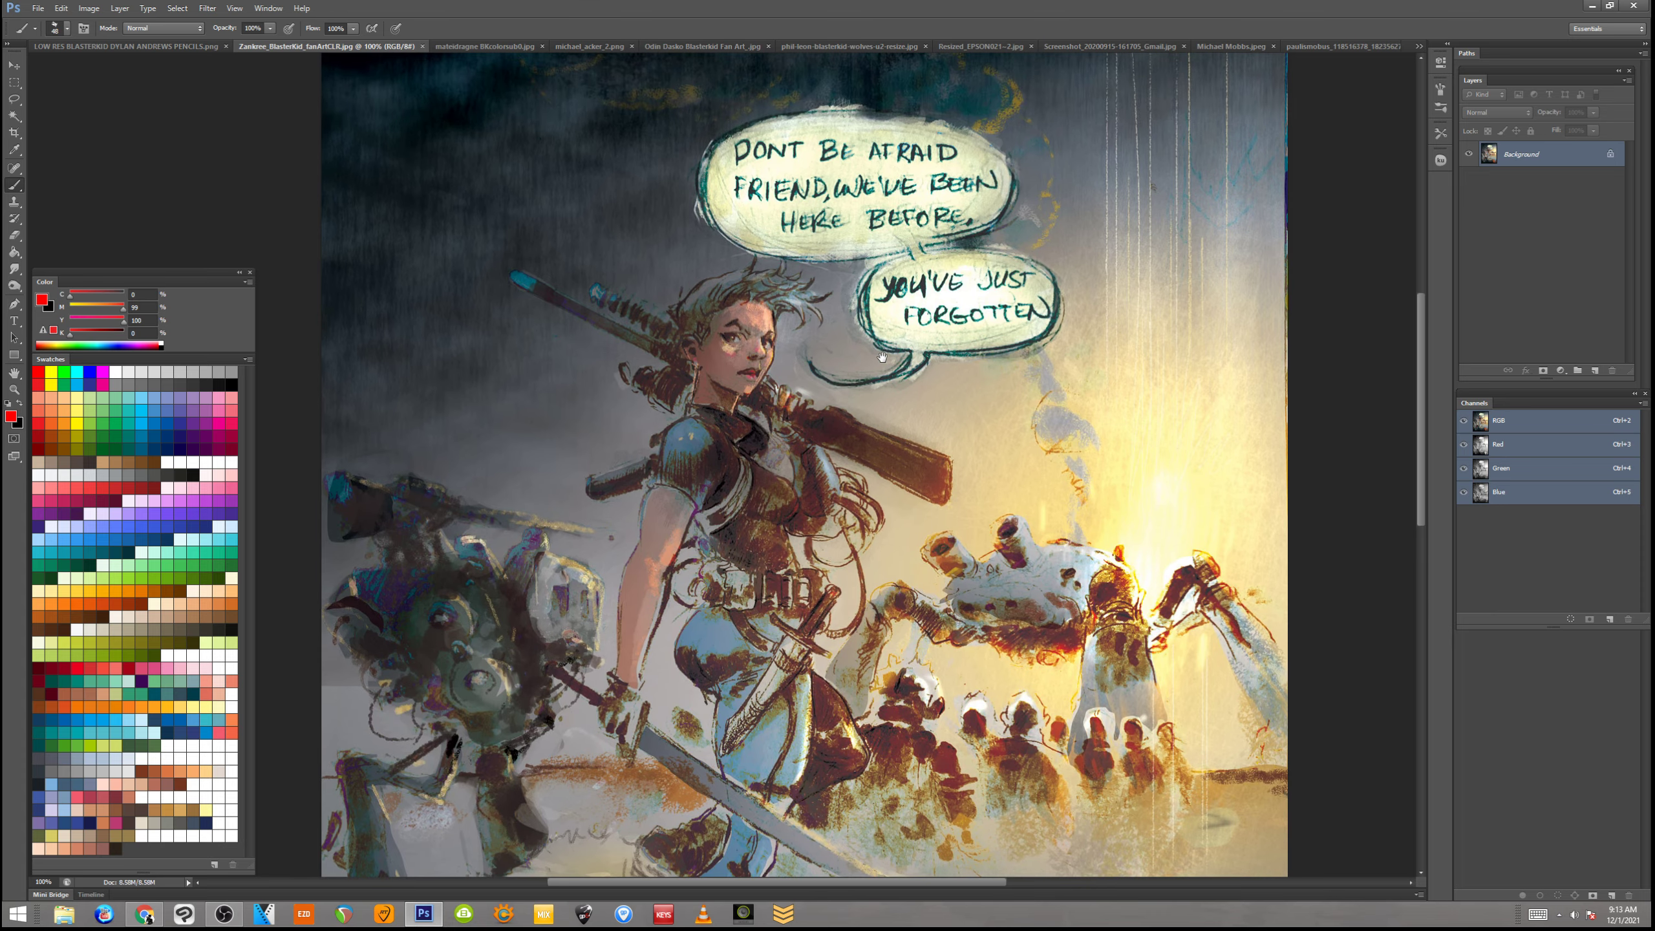
scroll("down", 3)
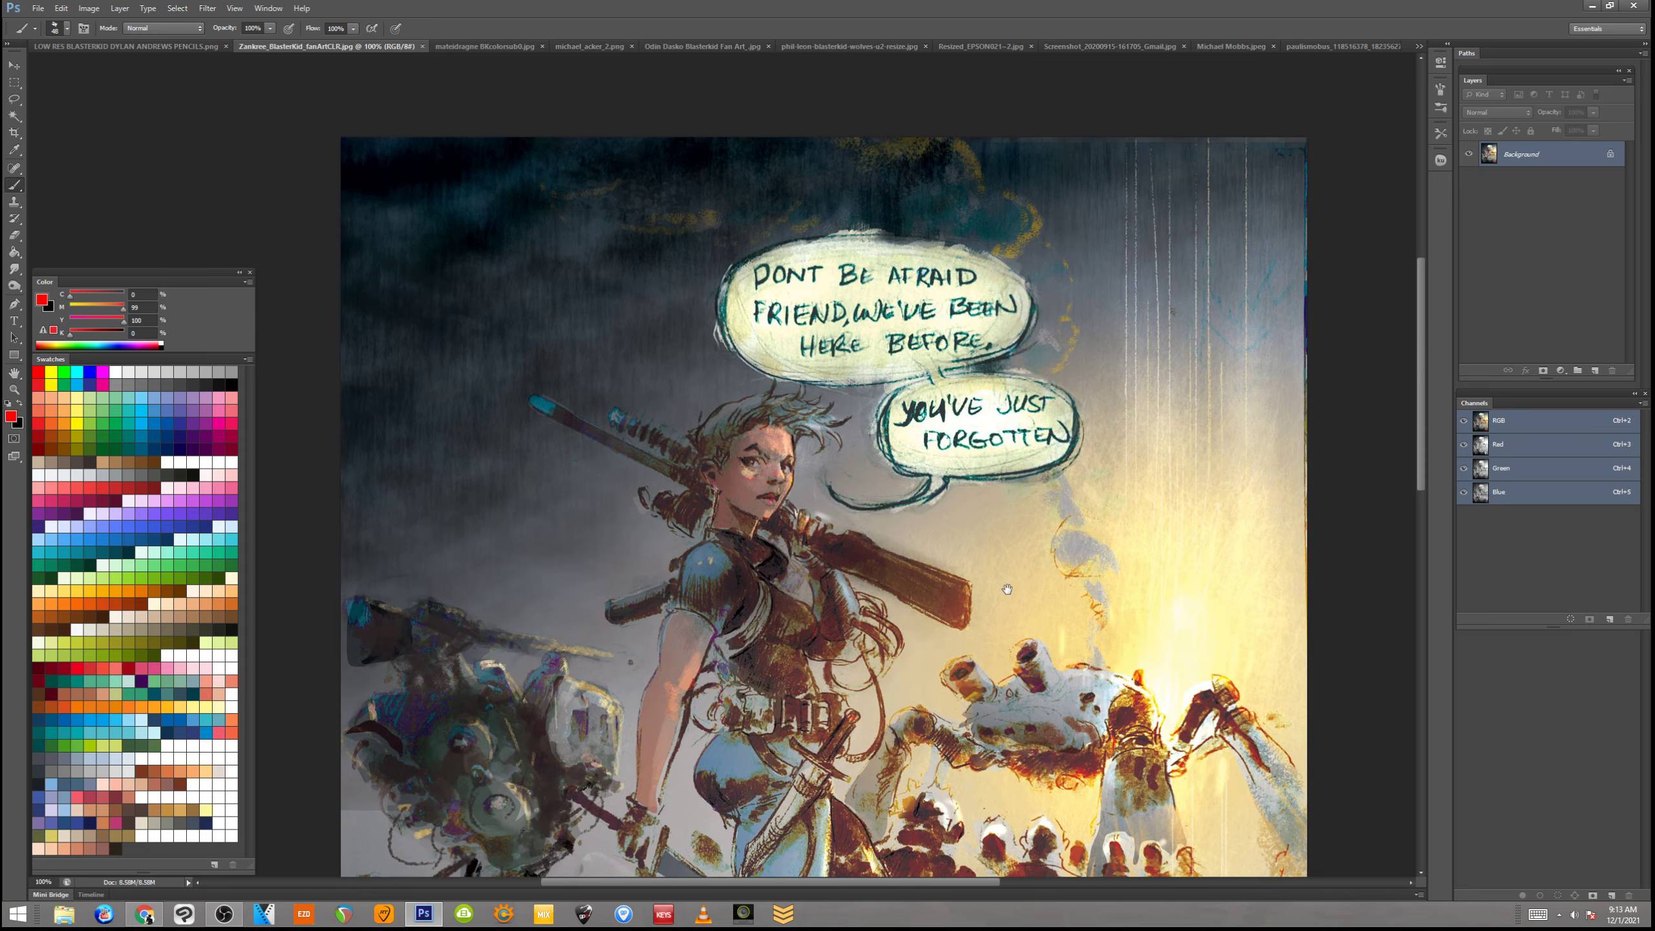
scroll("down", 3)
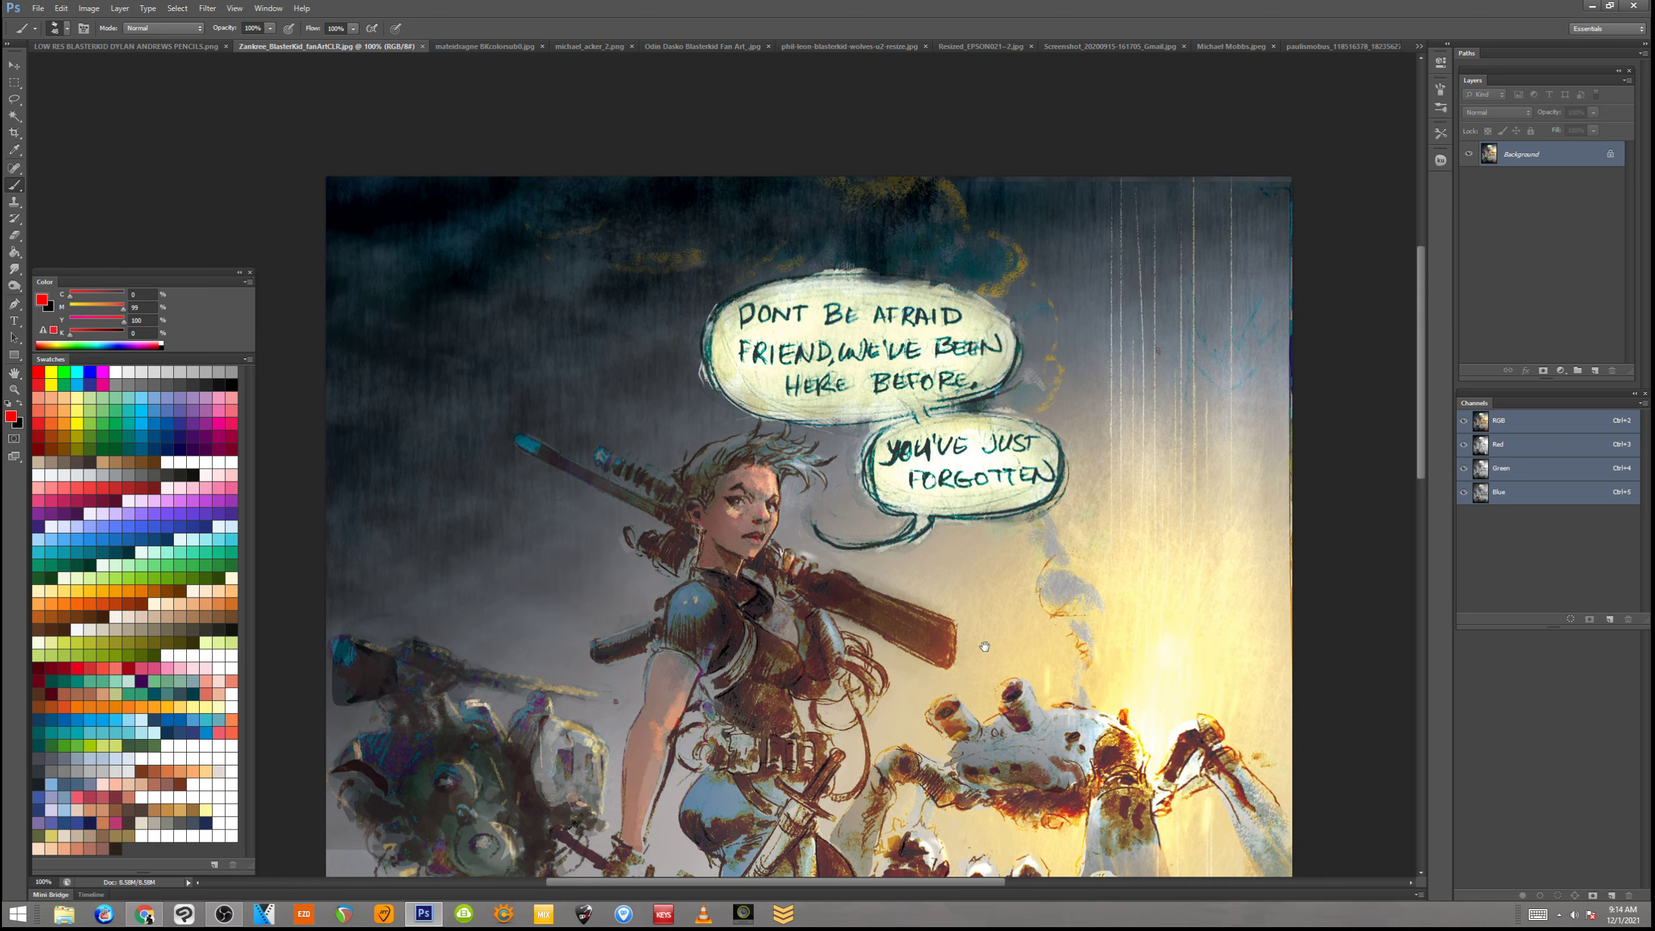
mouse_move(925, 726)
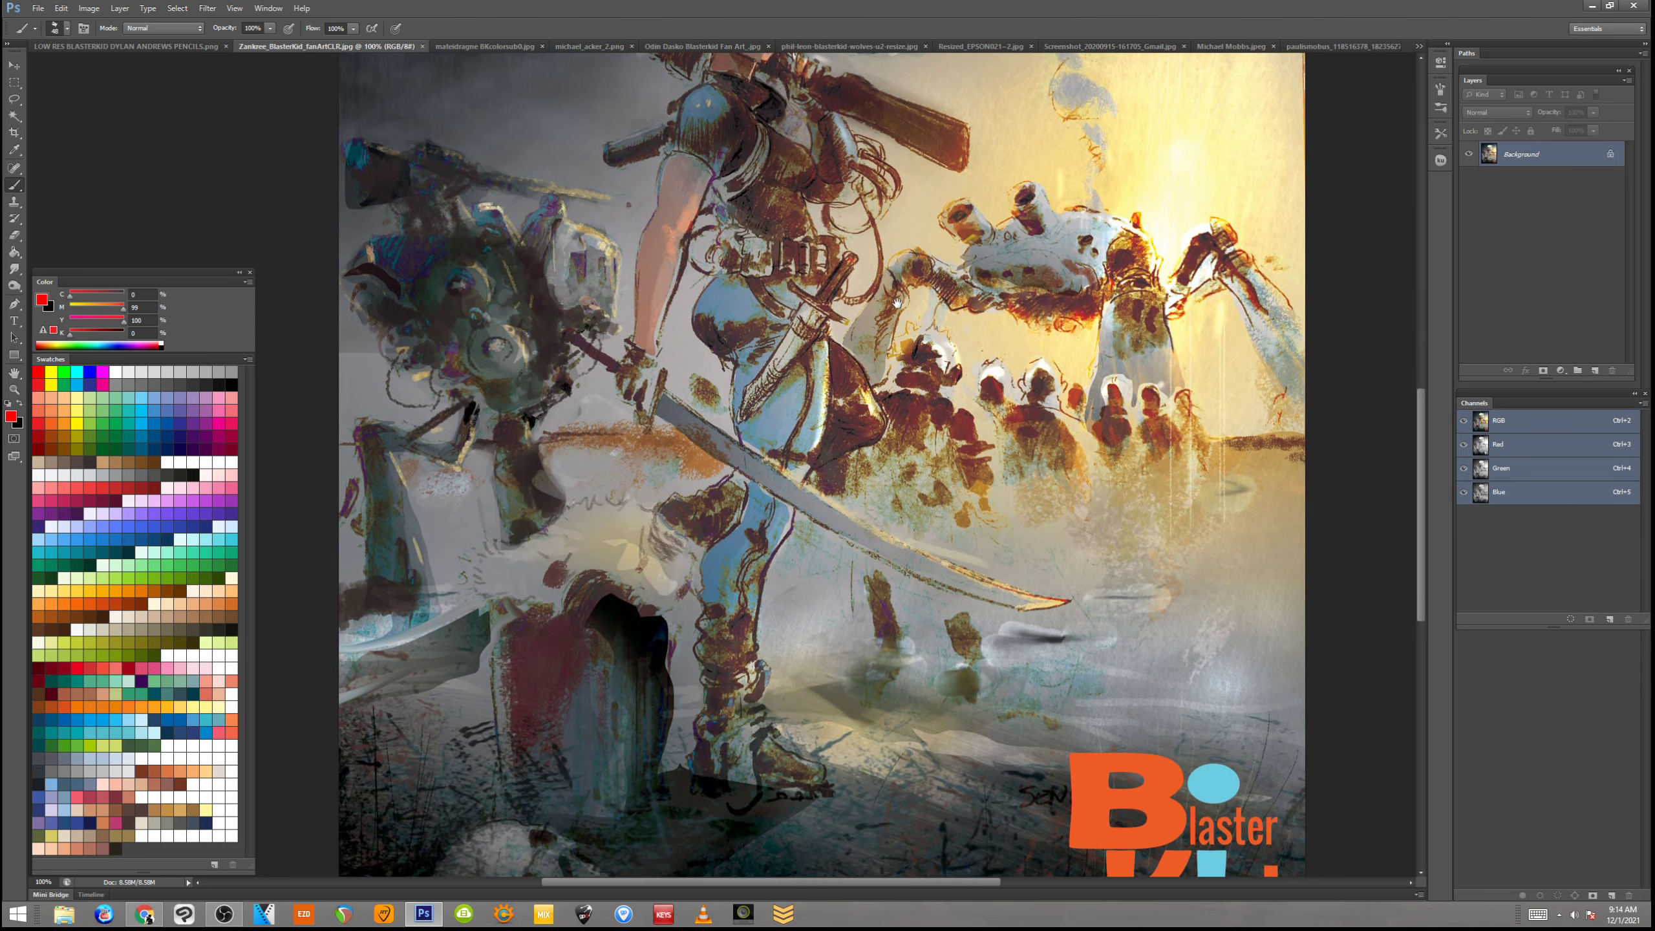
mouse_move(1225, 157)
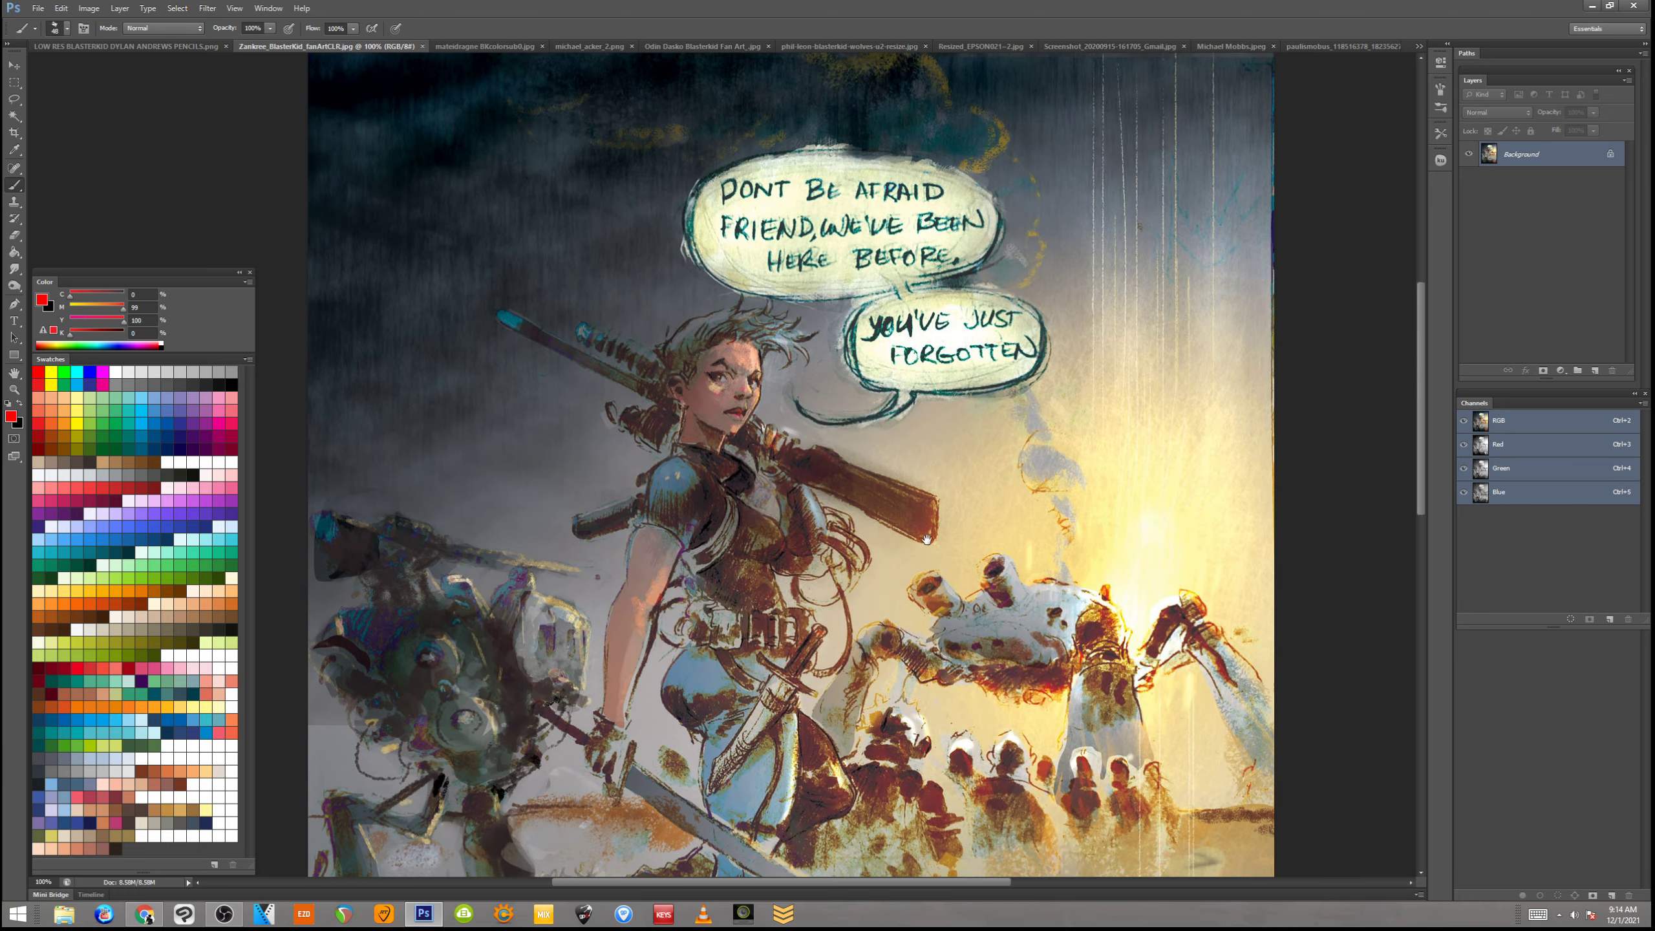
scroll("down", 3)
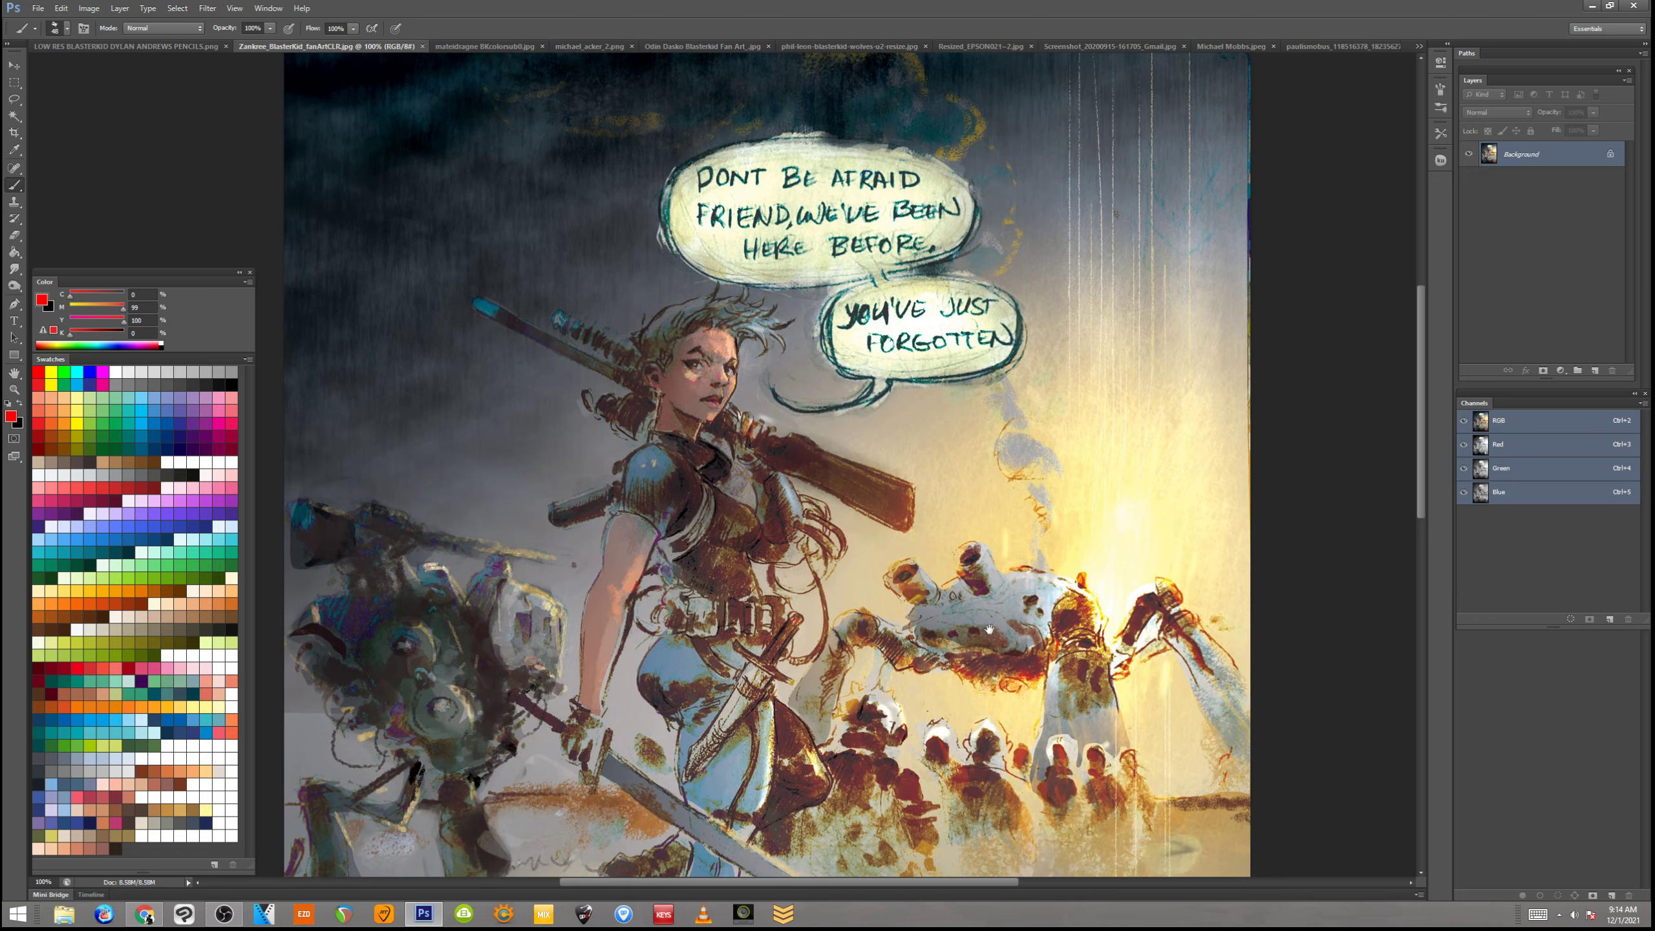
scroll("down", 3)
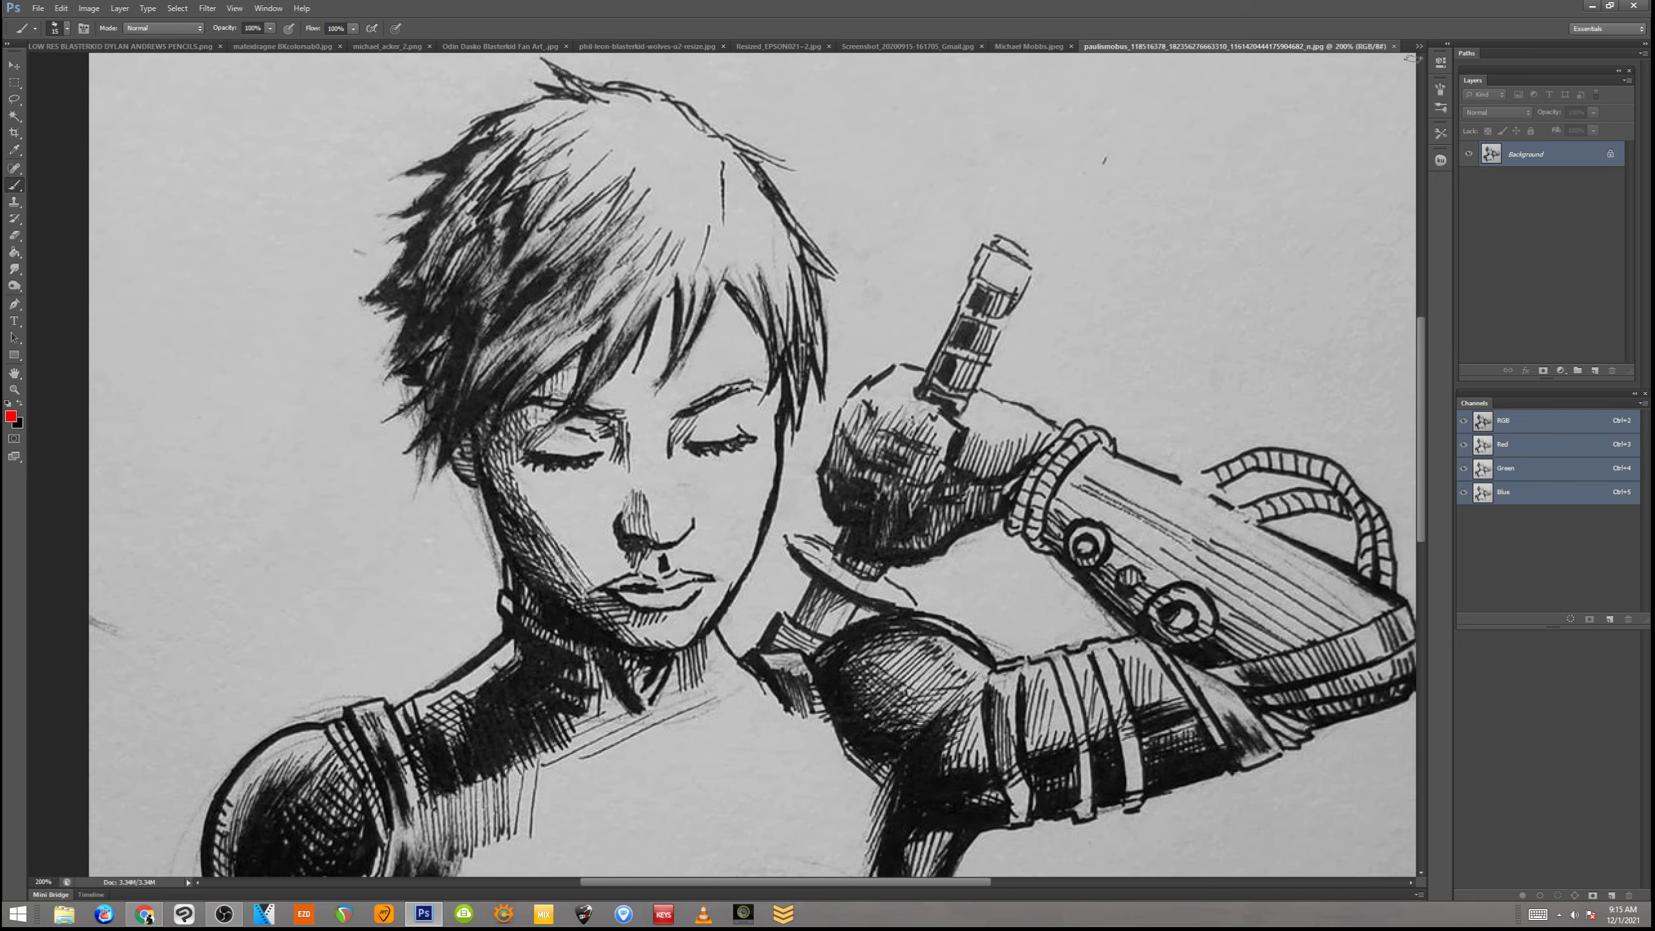
Switch to the motorcycle rider pencil sketch and scroll down over it
left_click(1029, 45)
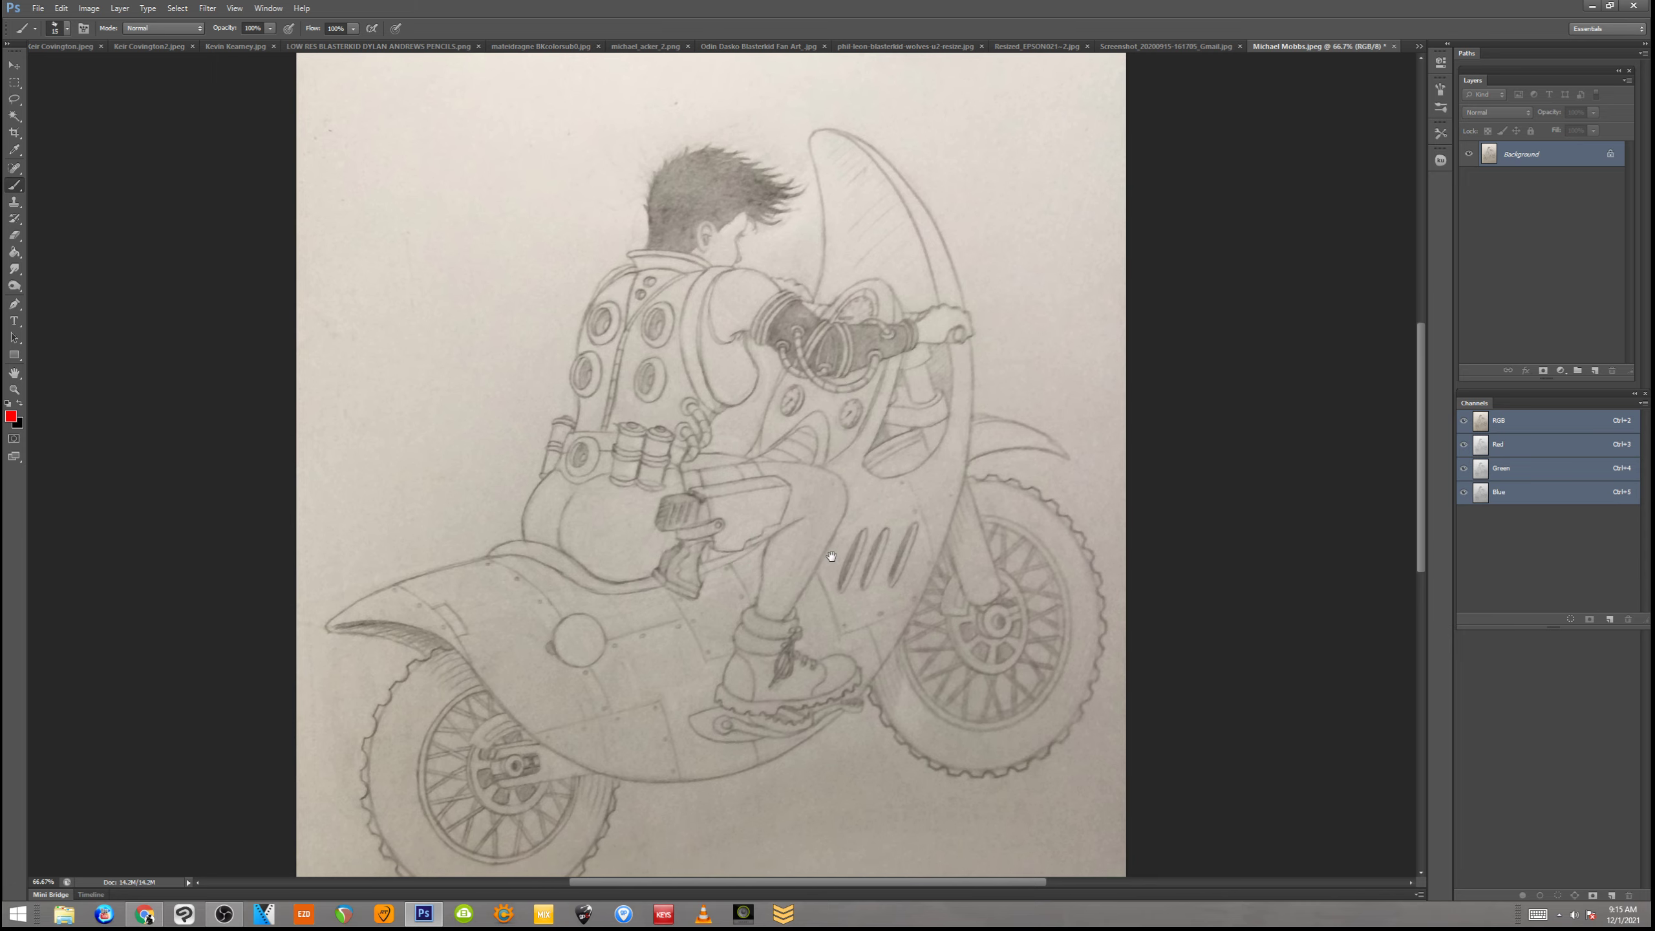
scroll("down", 3)
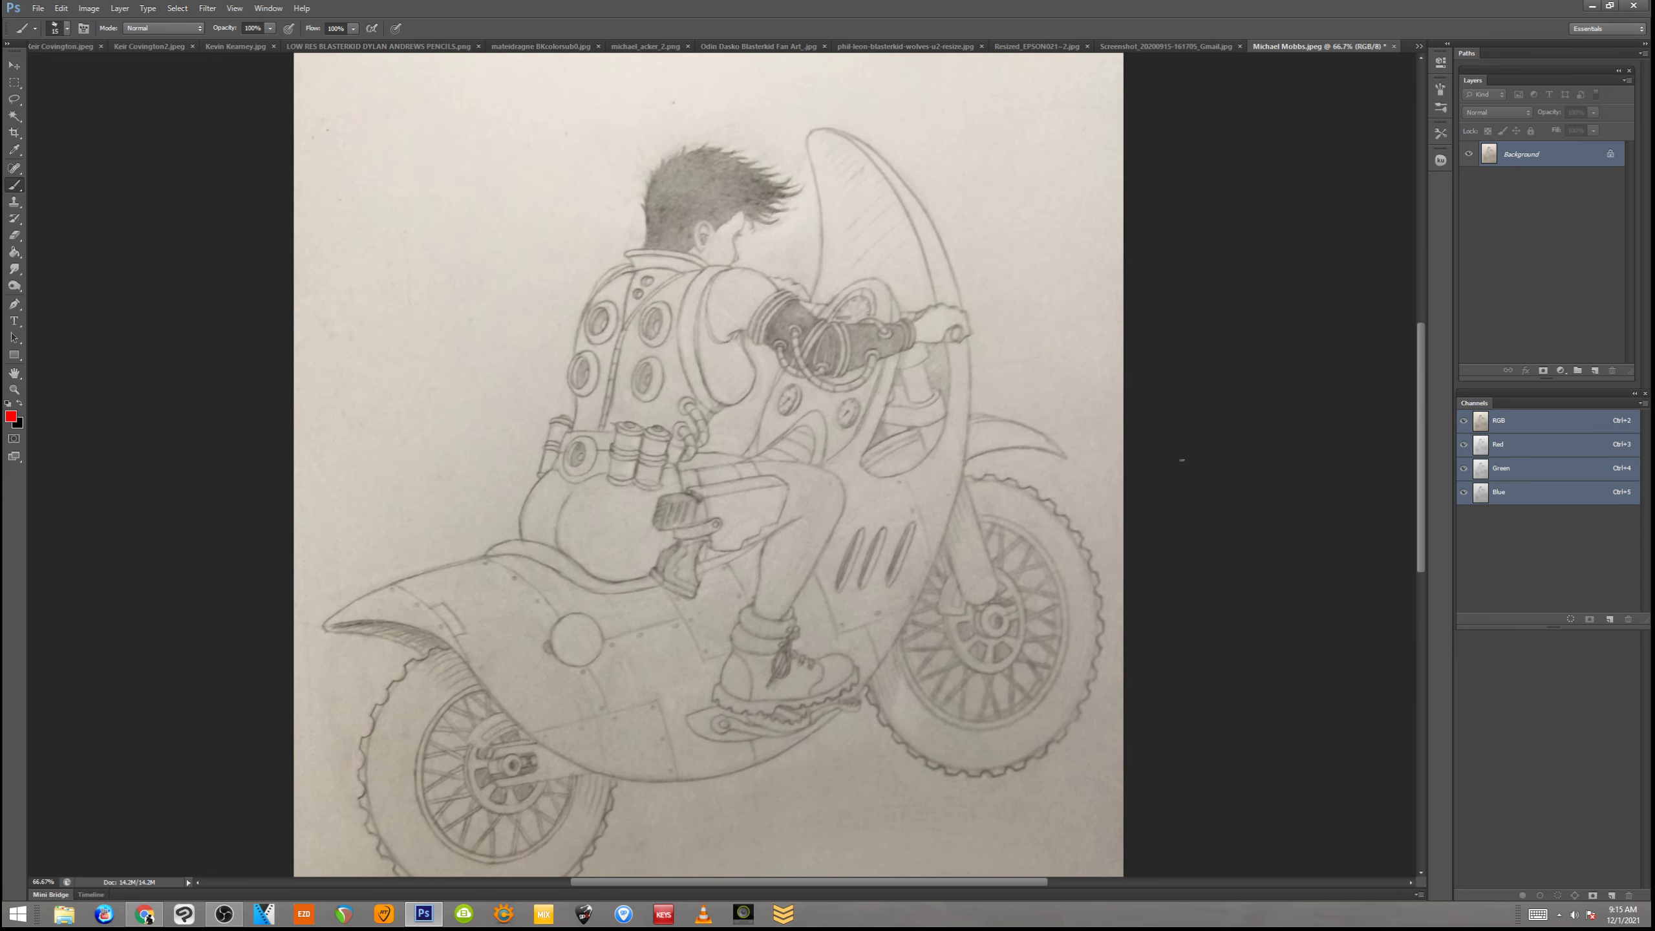
scroll("down", 3)
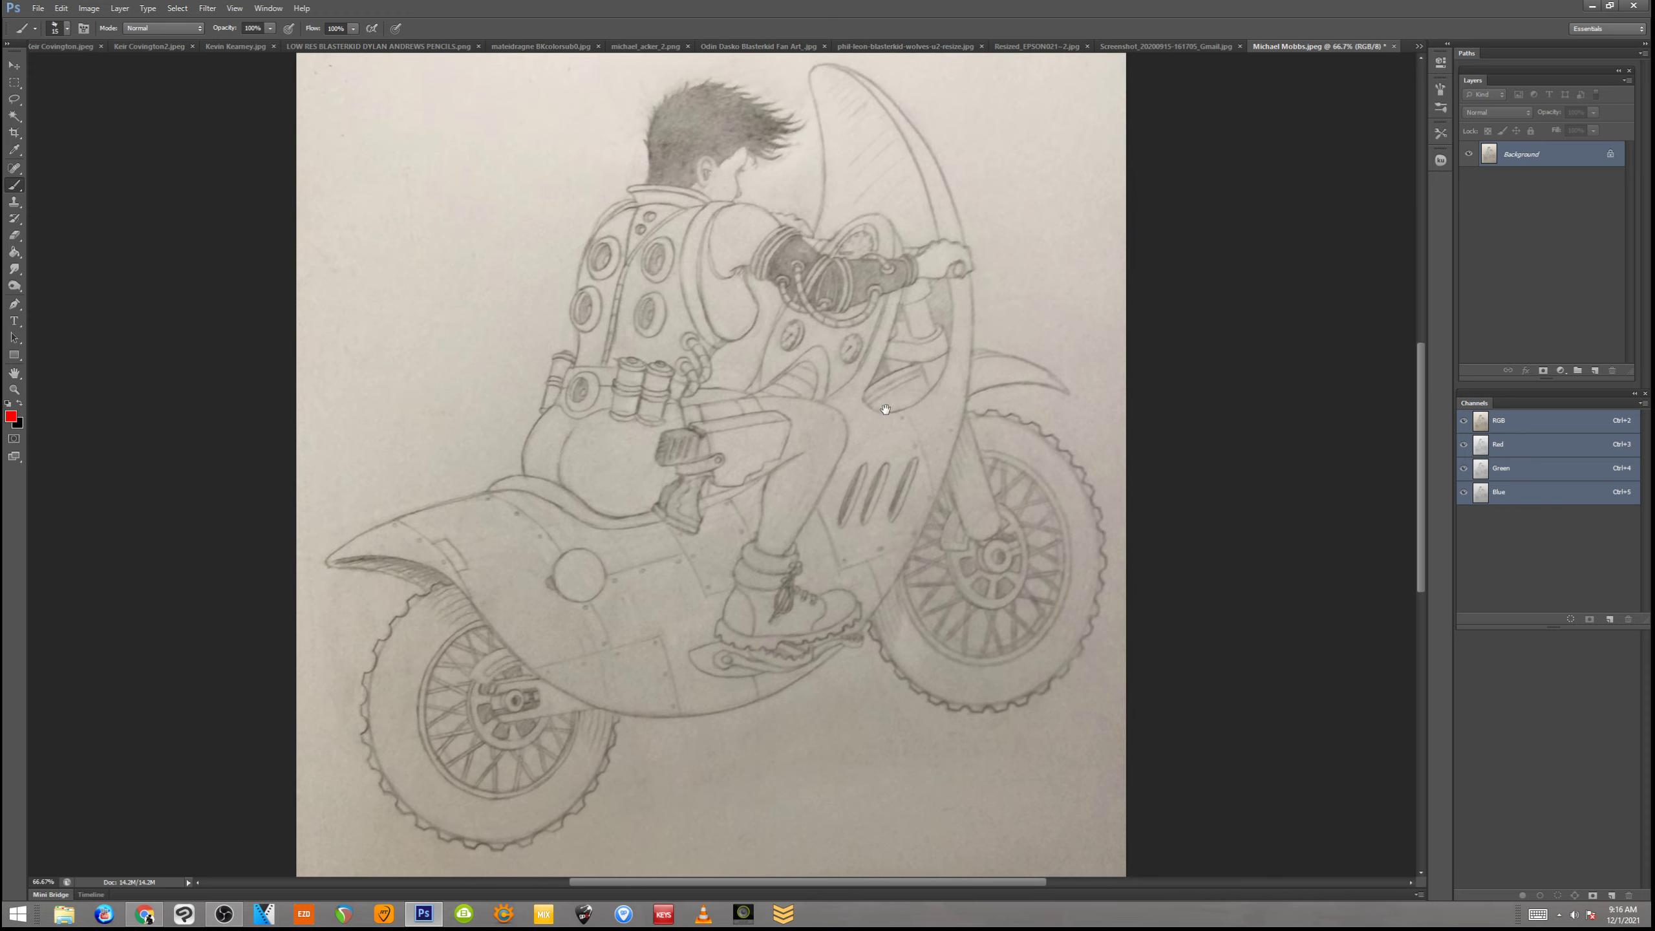
mouse_move(876, 404)
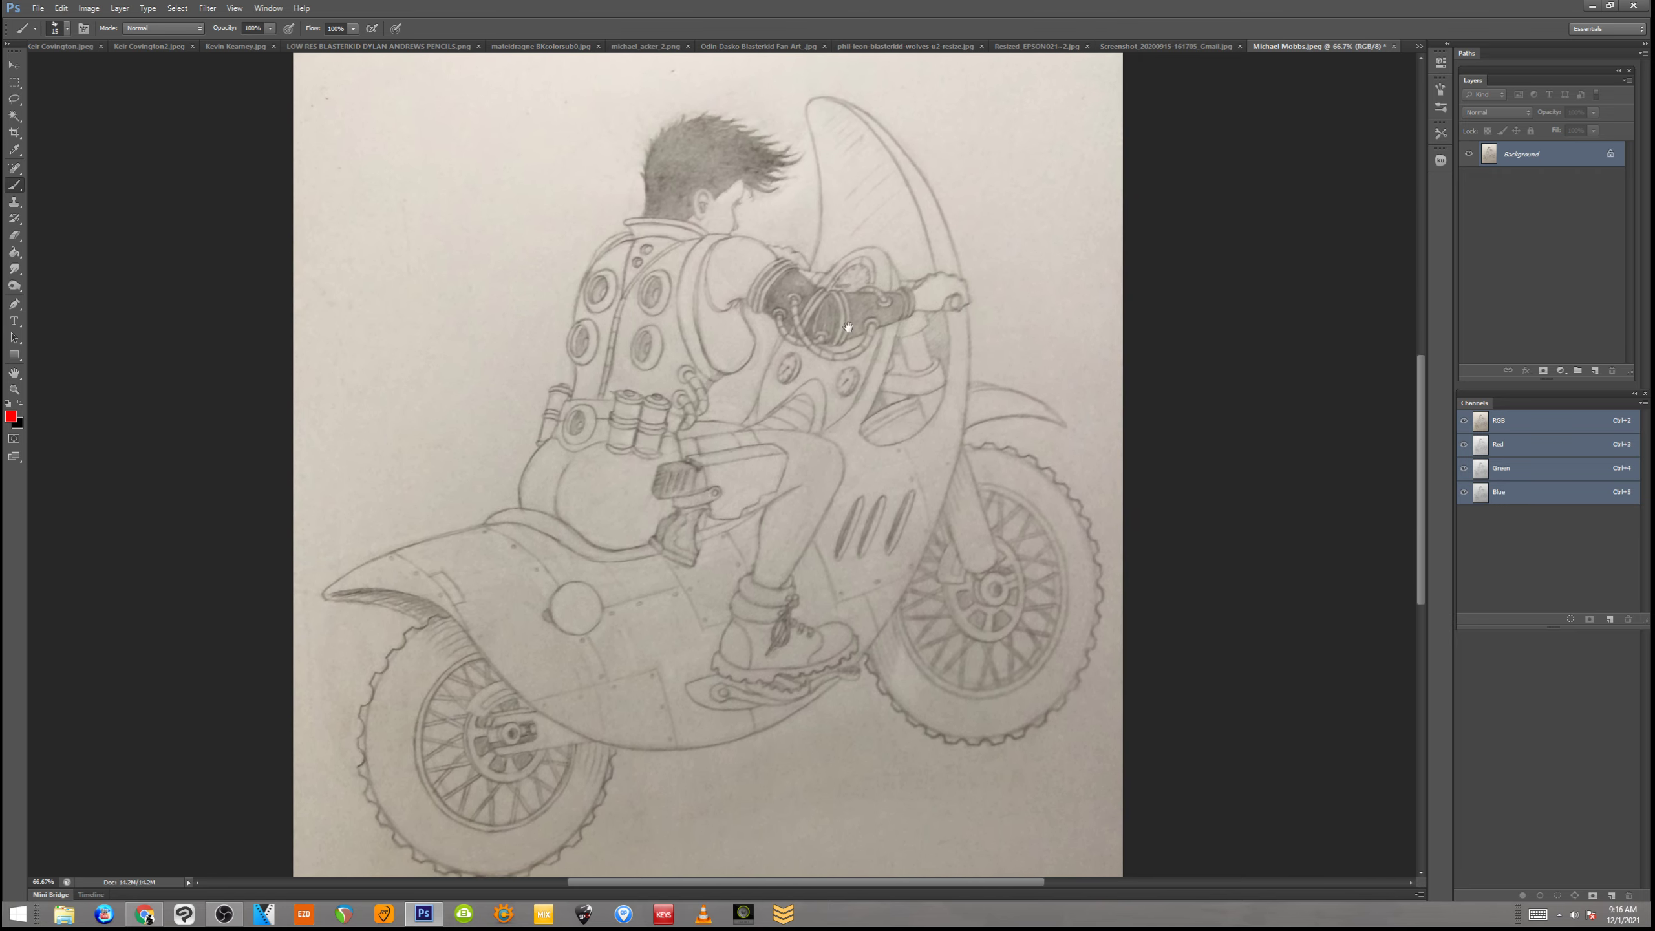
scroll("down", 3)
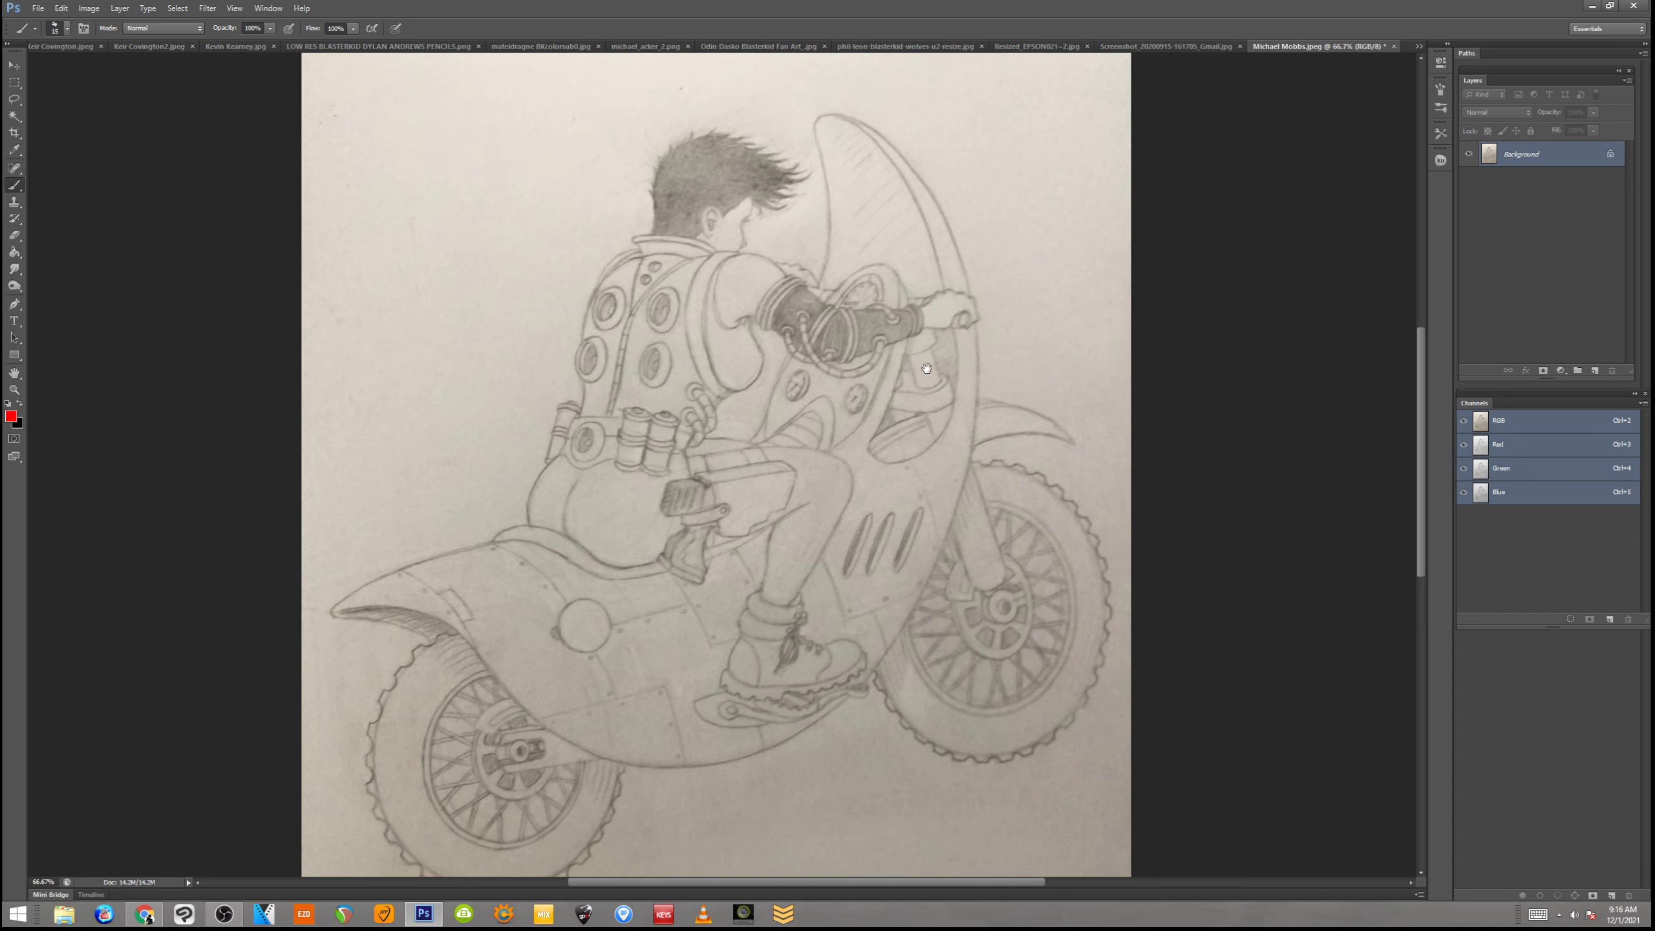
mouse_move(1077, 298)
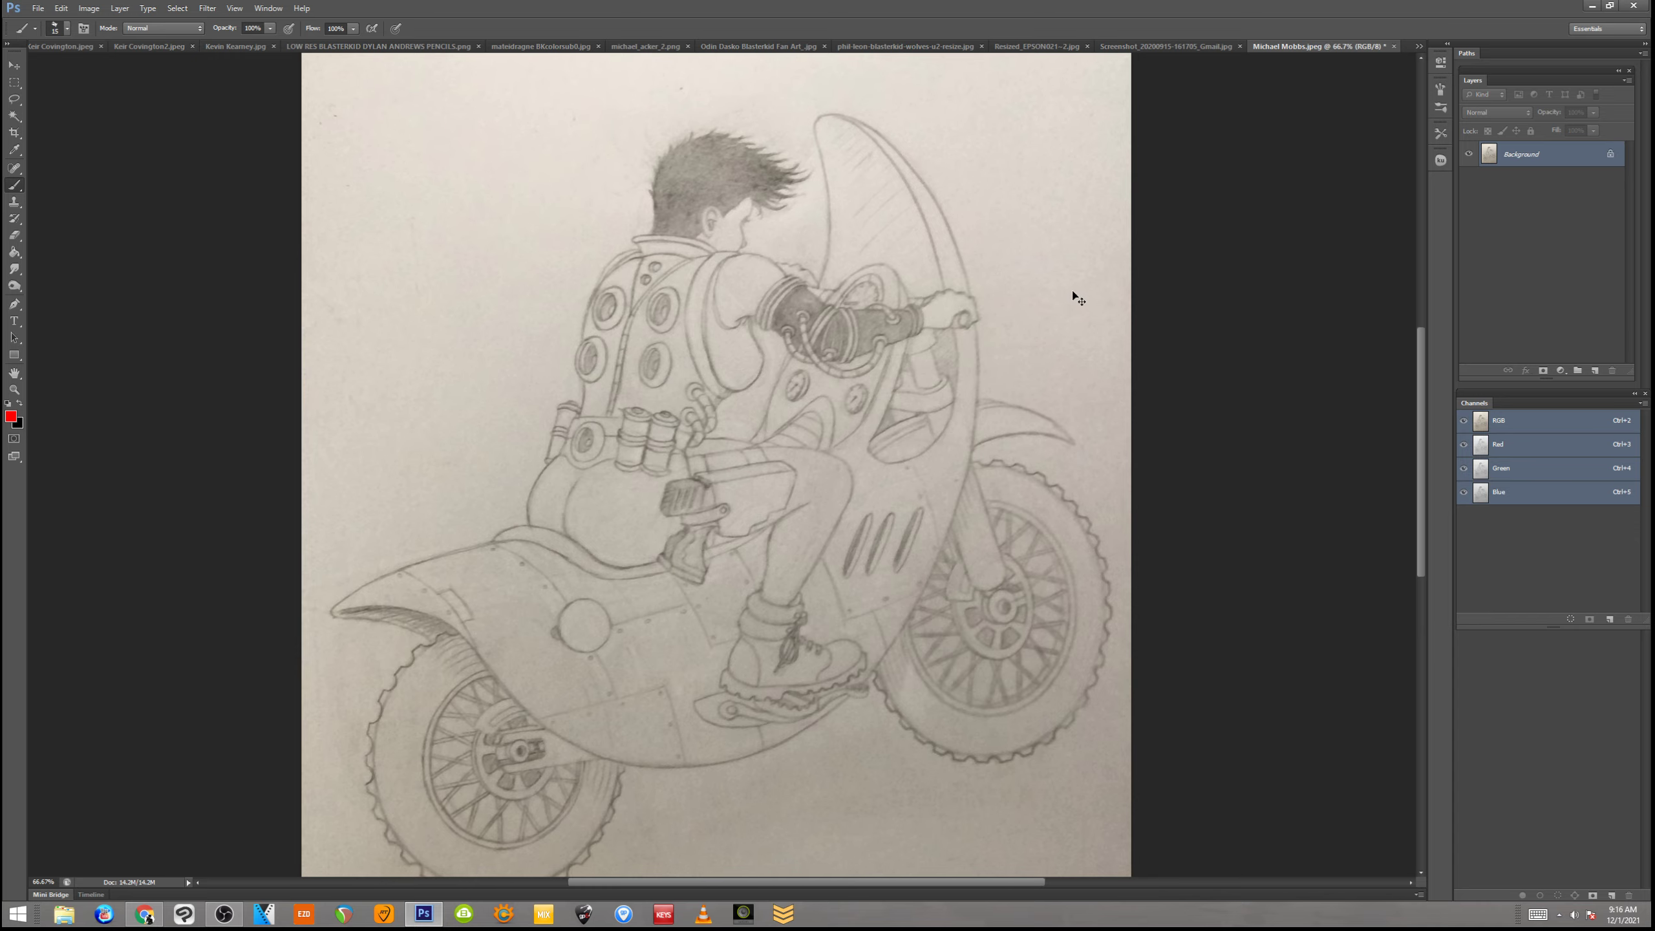
mouse_move(1128, 225)
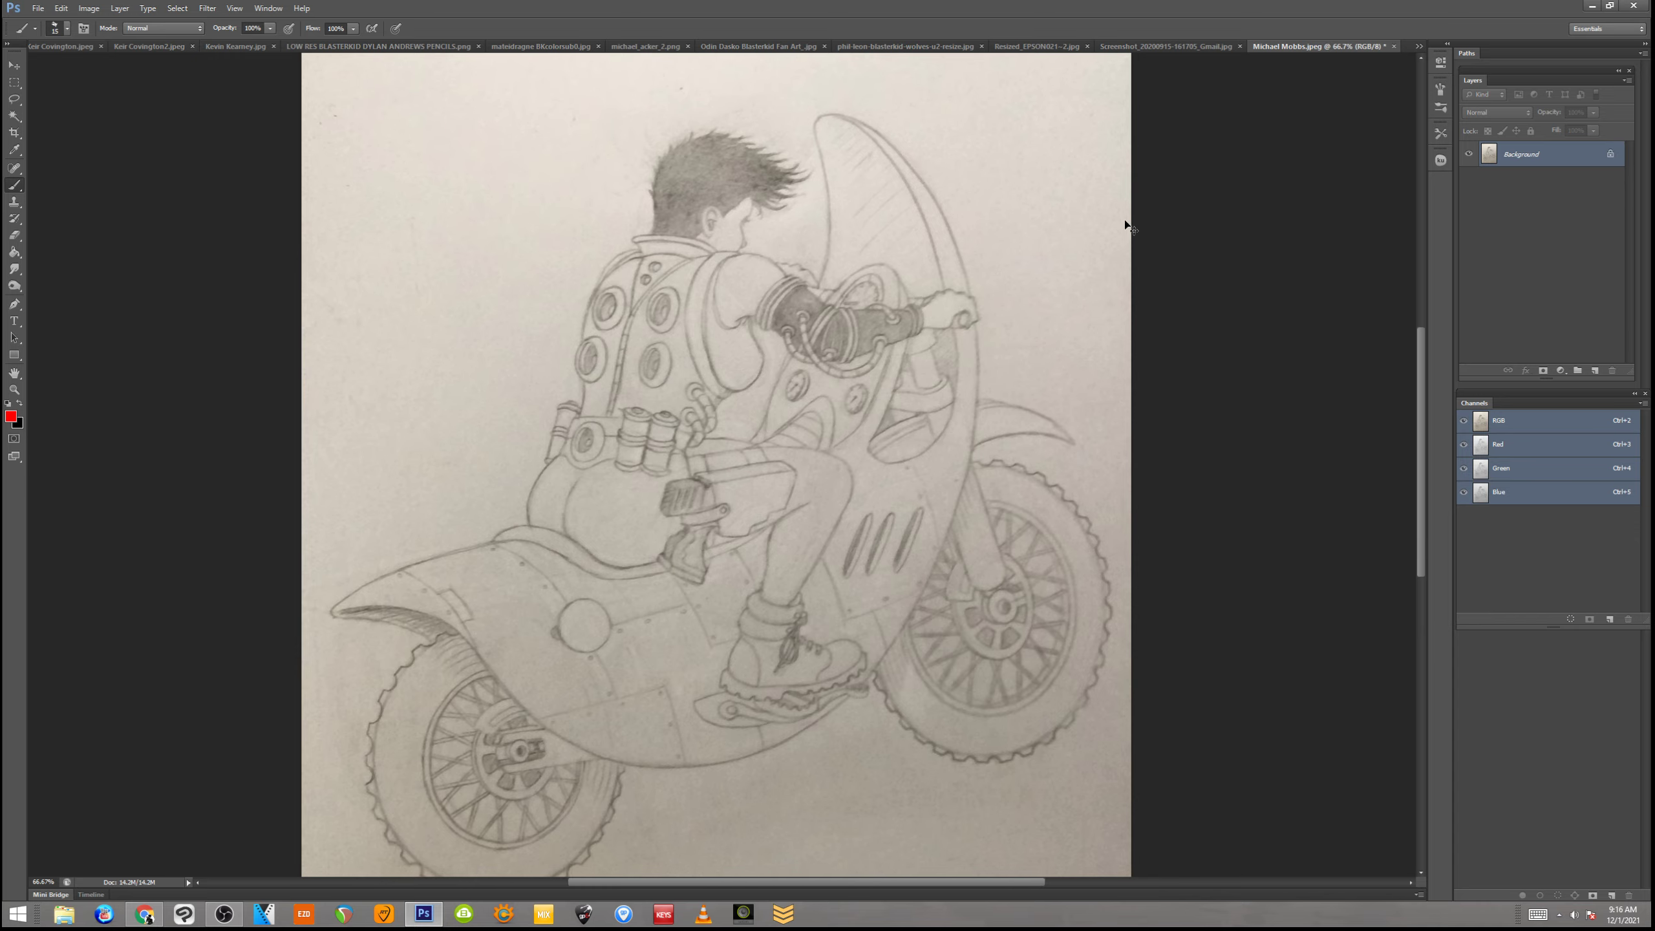
Show the LOW RES BLASTERKID pencils tab and scroll over the skull-holding heroine
left_click(380, 45)
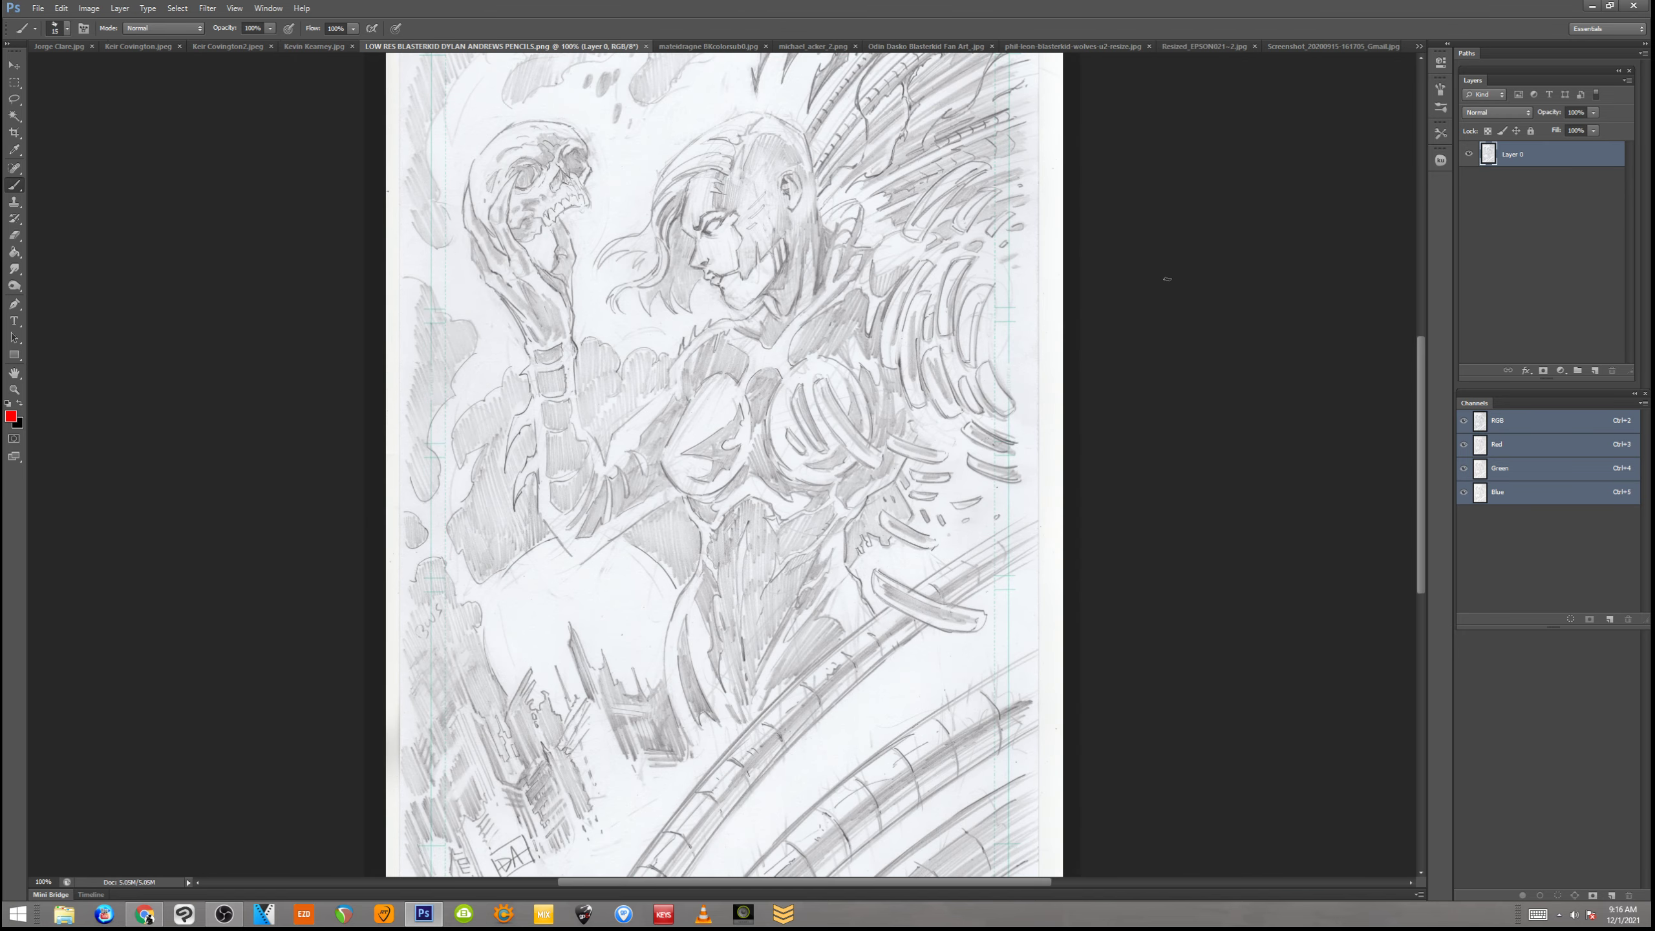
scroll("up", 3)
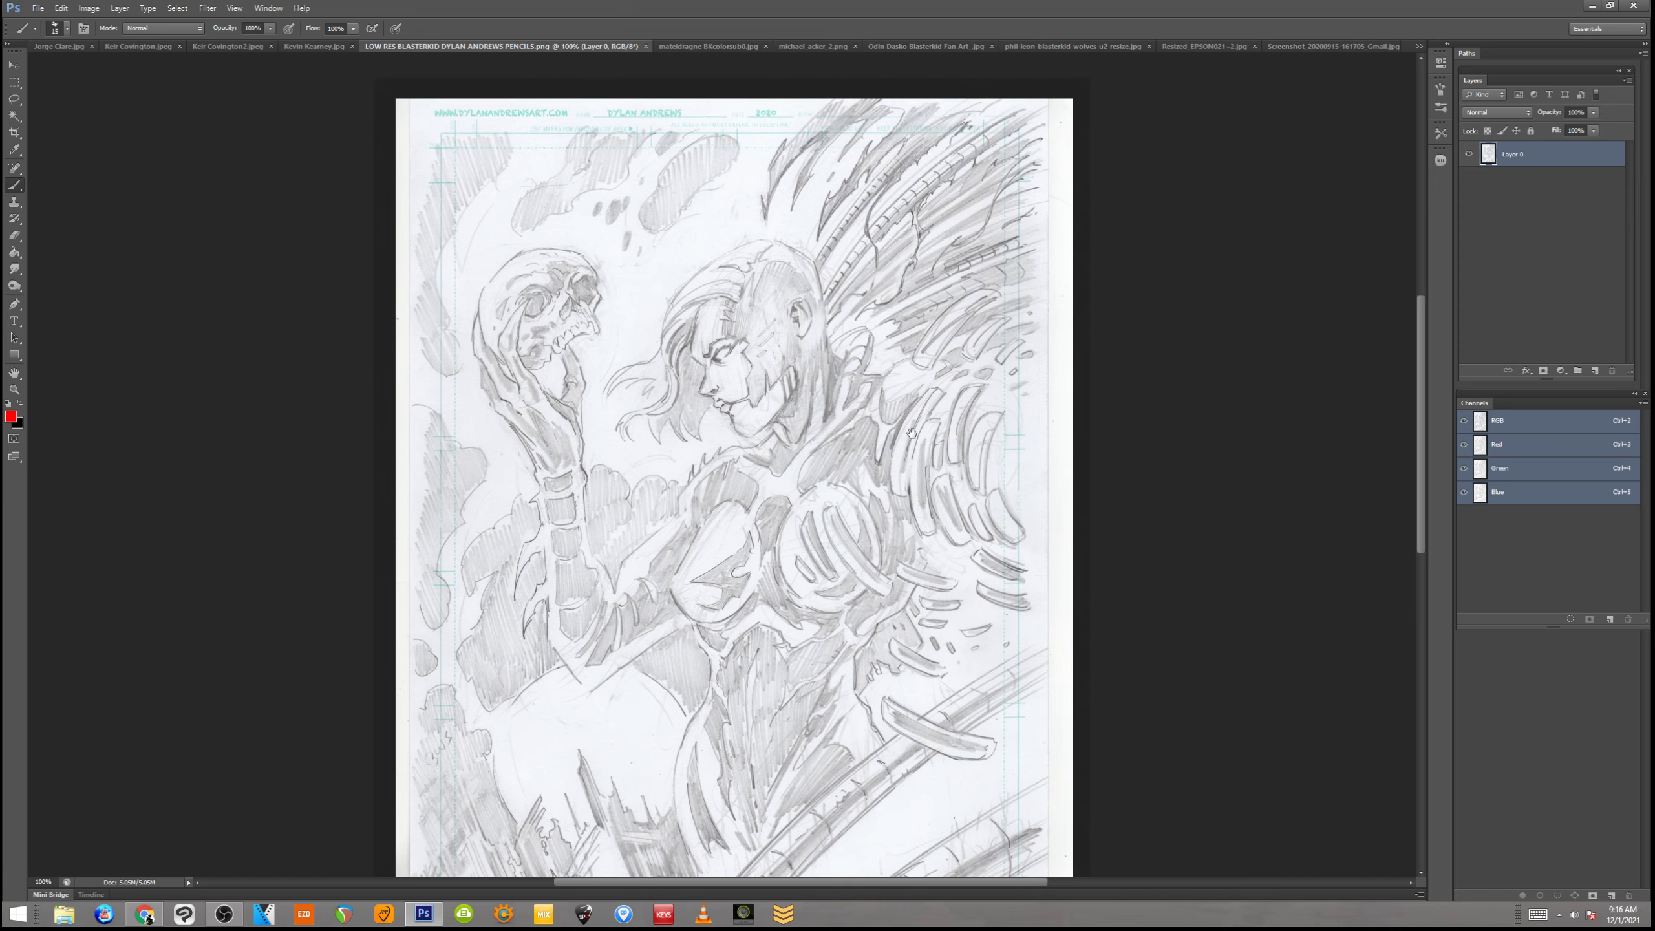
scroll("down", 3)
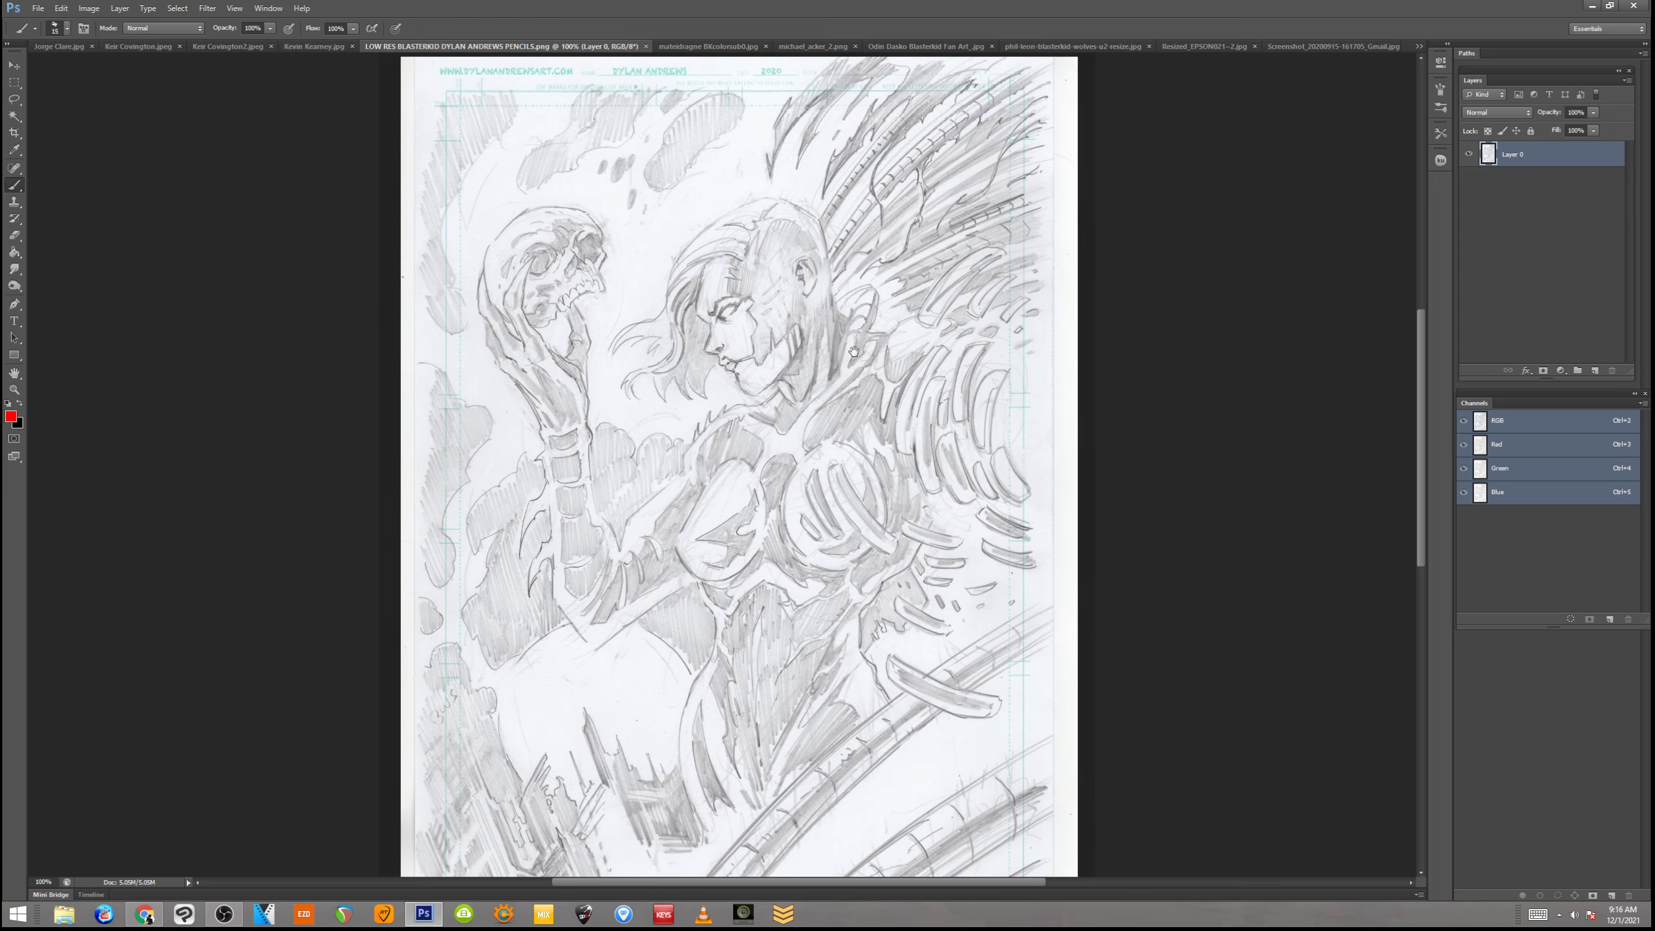
scroll("down", 3)
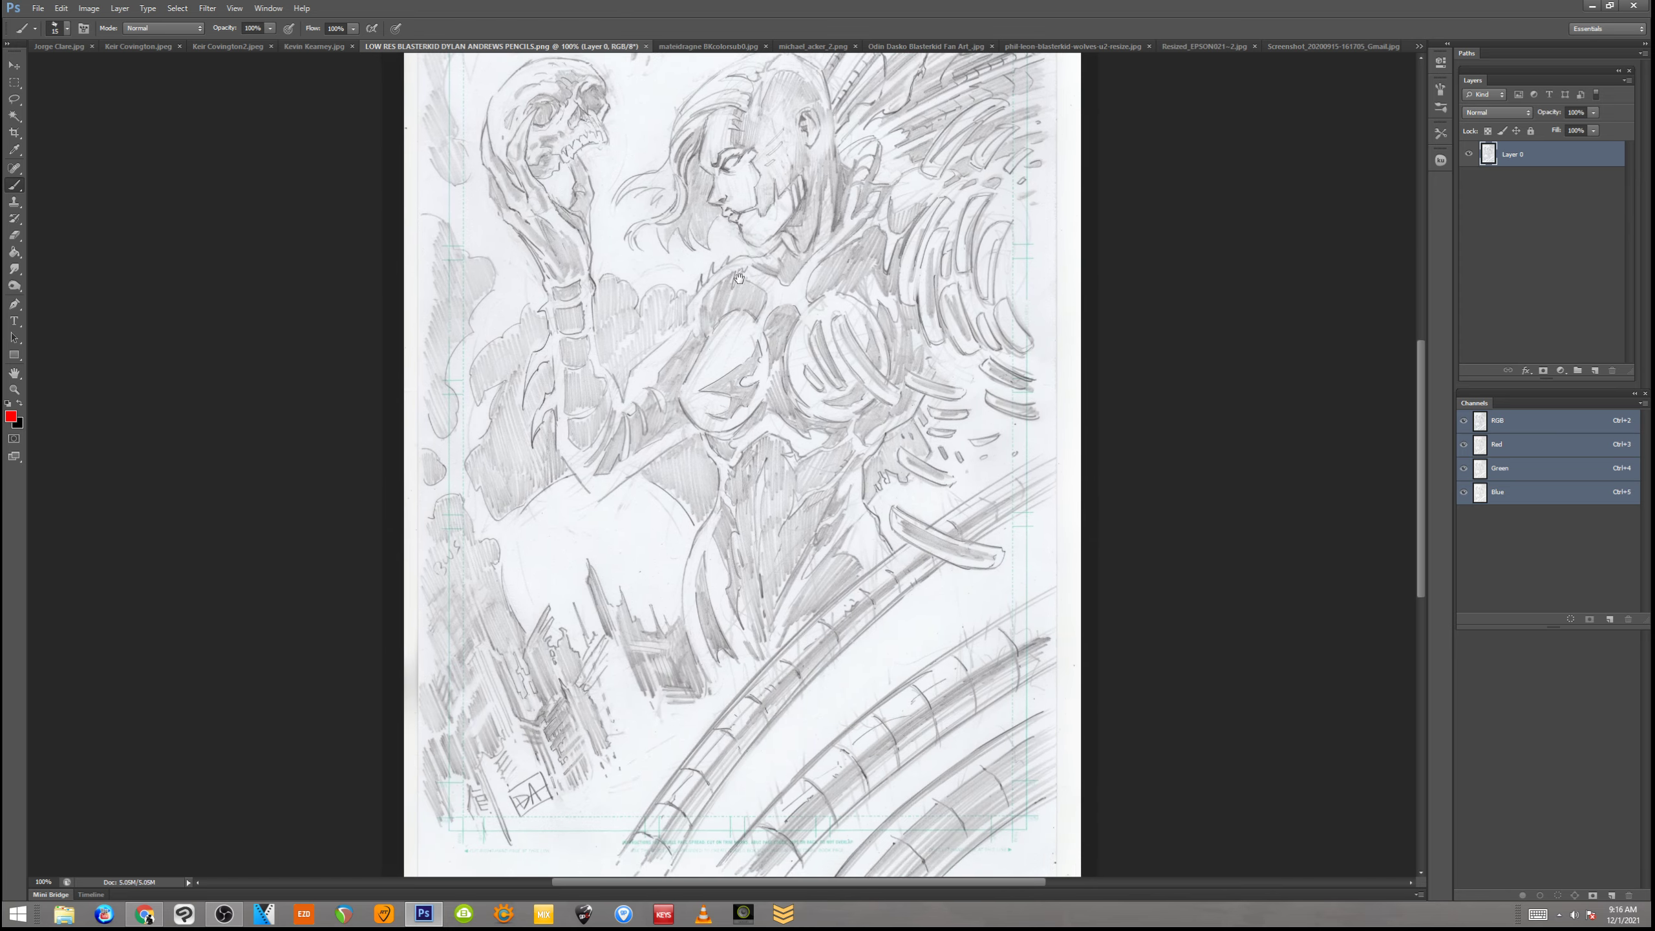
scroll("up", 3)
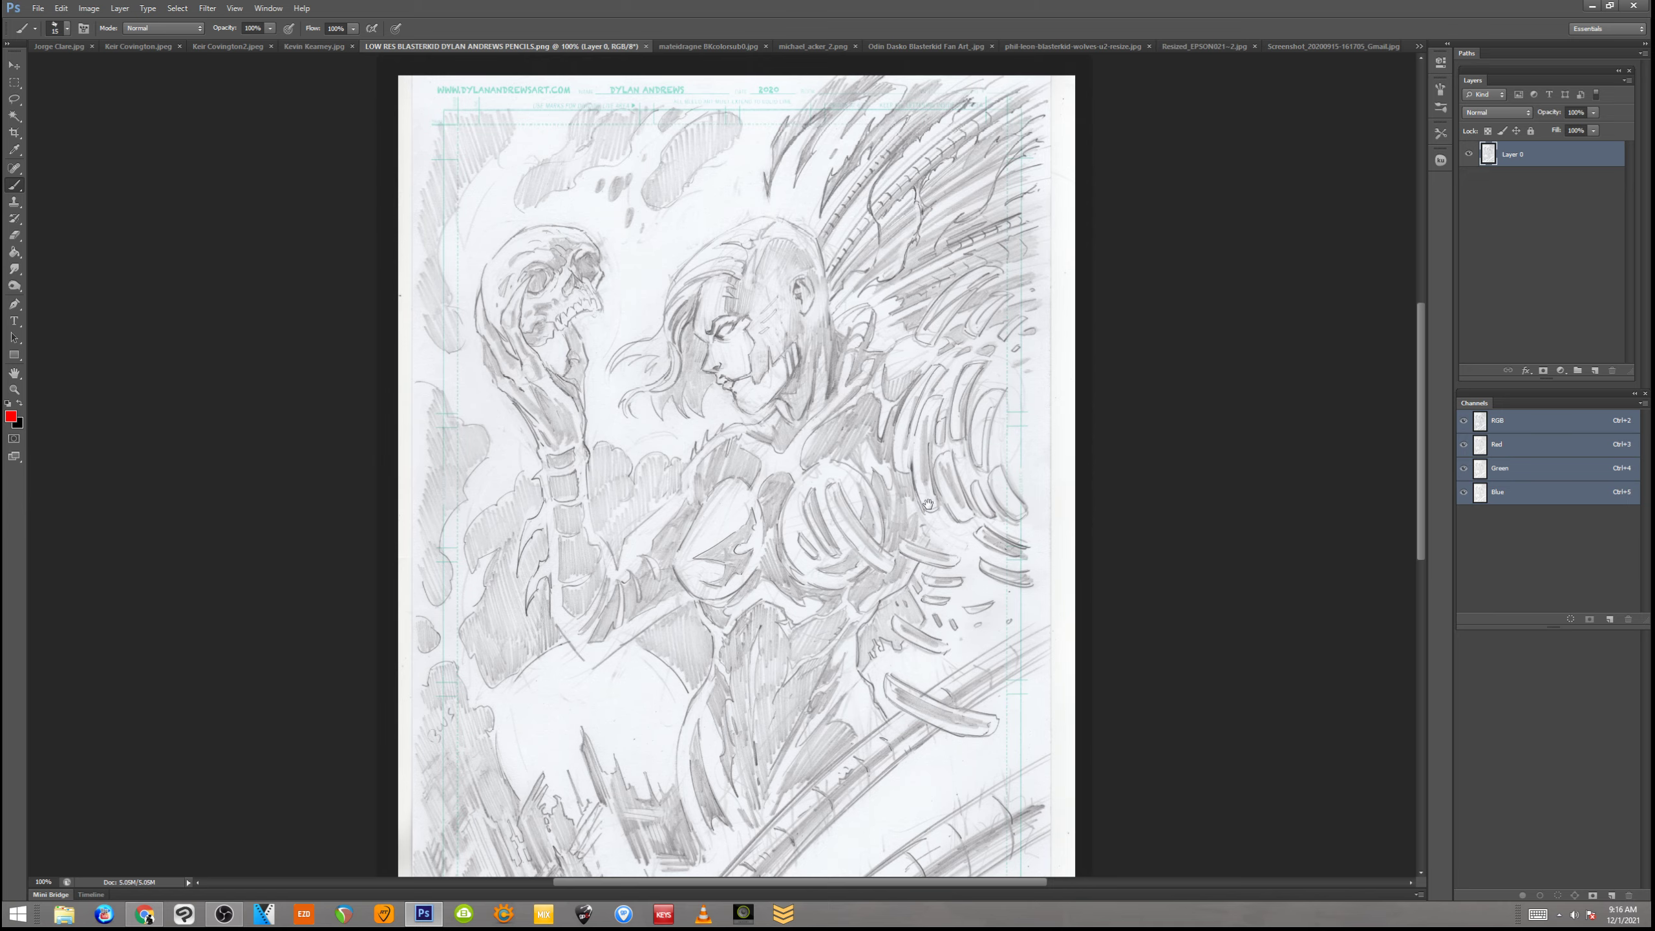
scroll("down", 3)
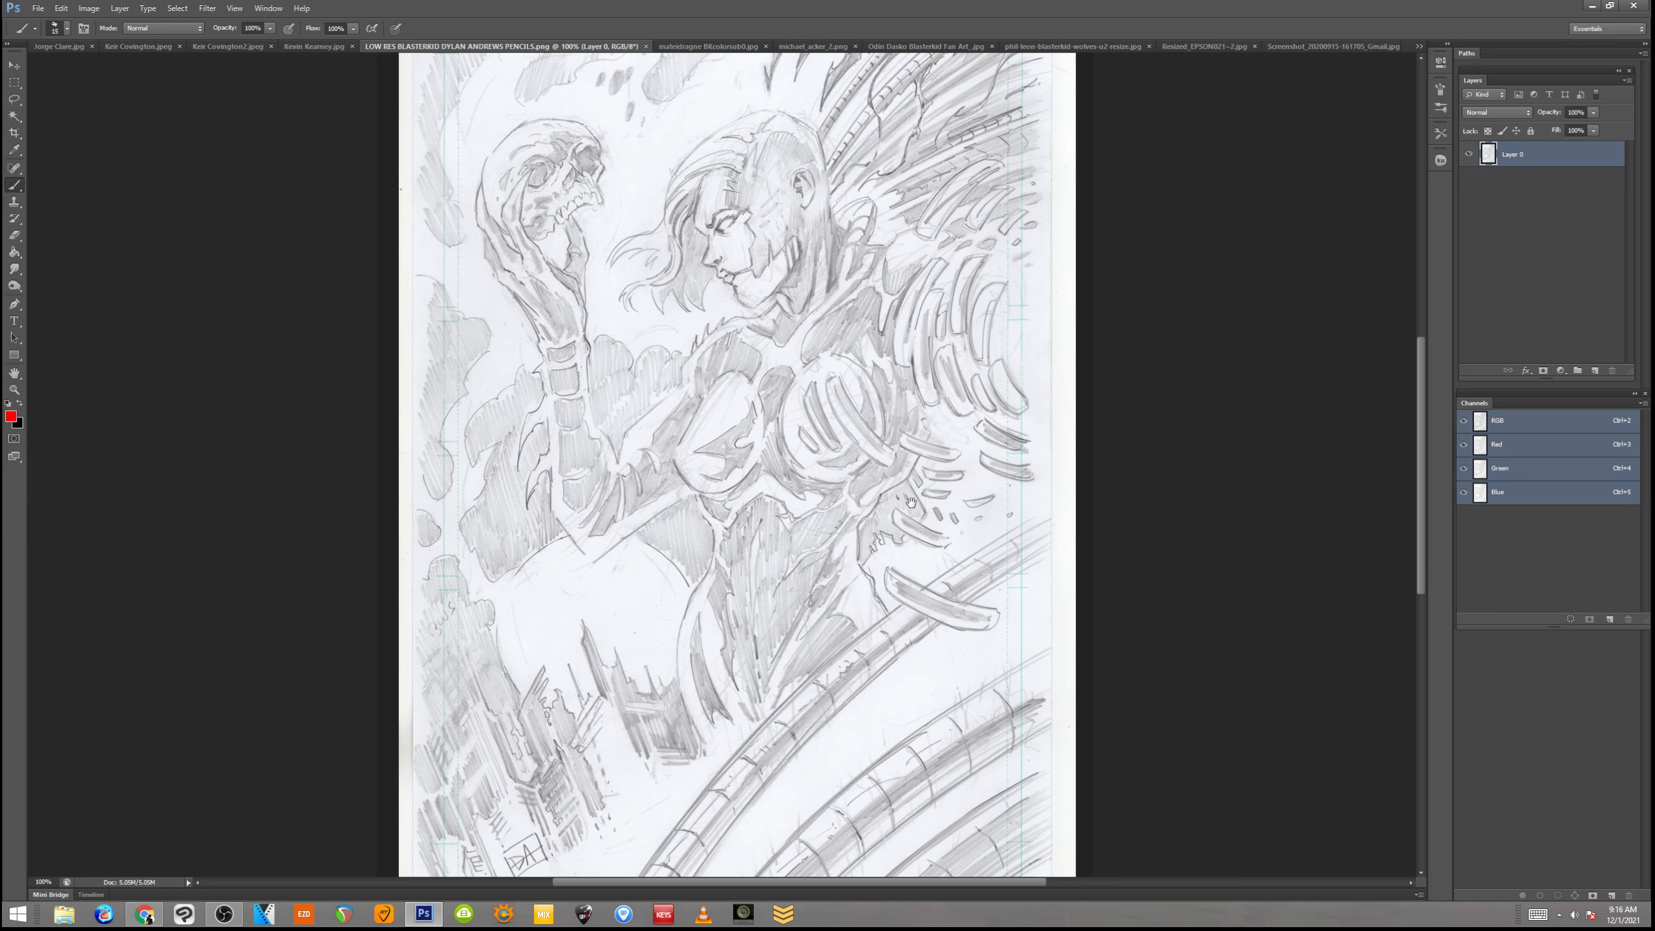
scroll("up", 3)
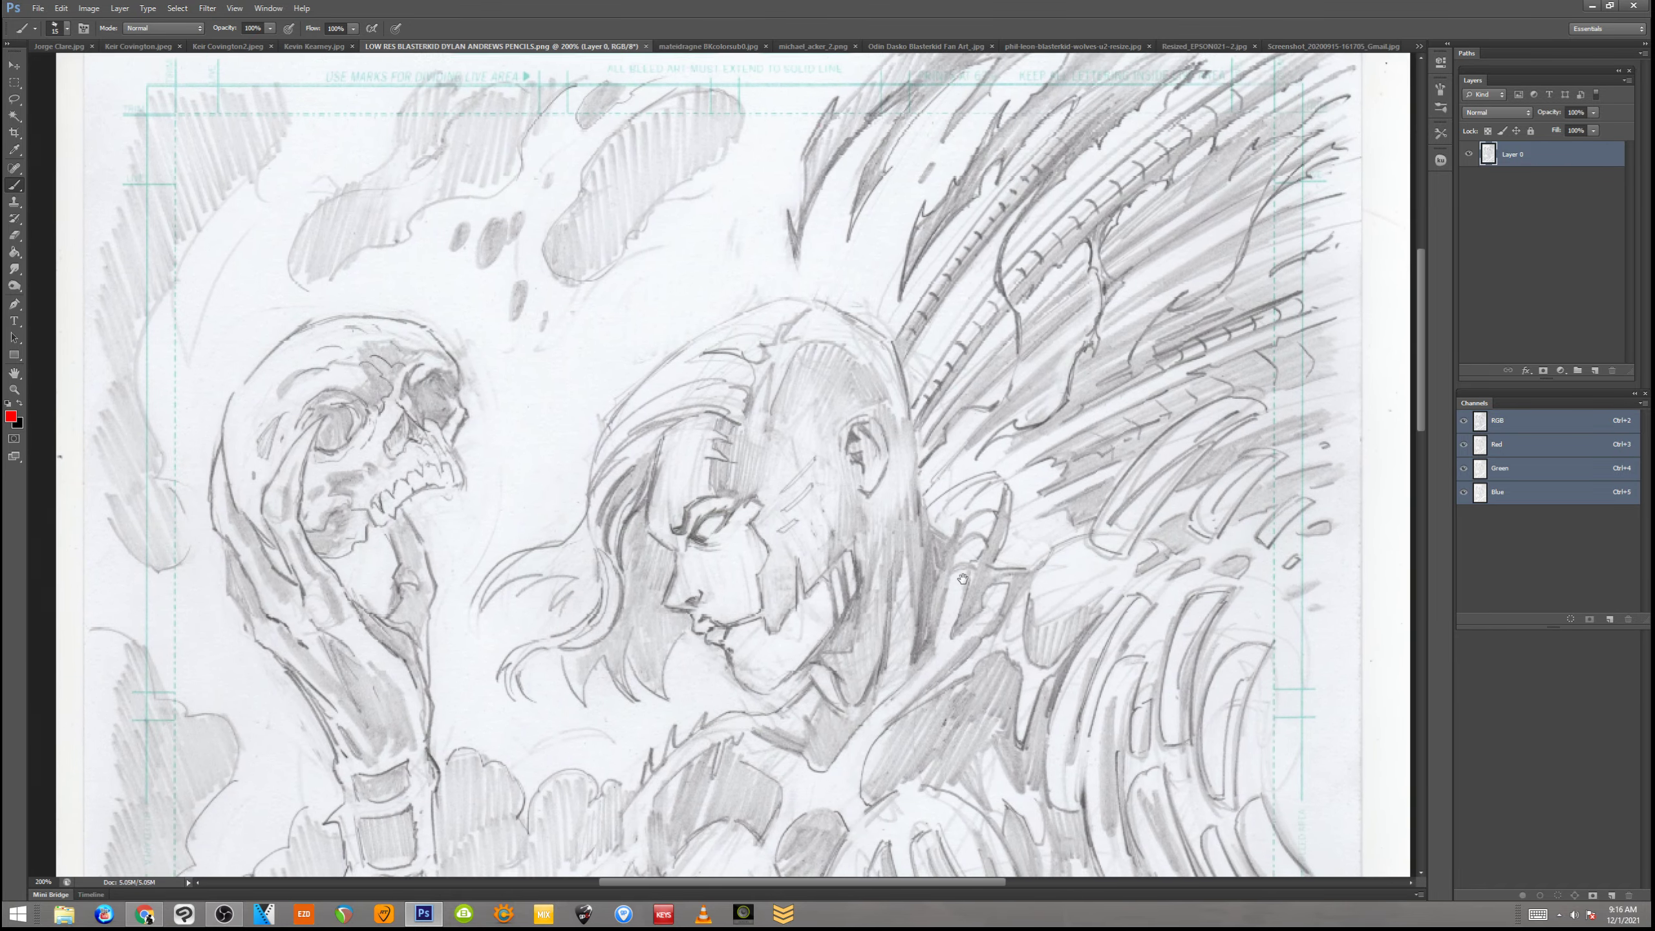
scroll("down", 3)
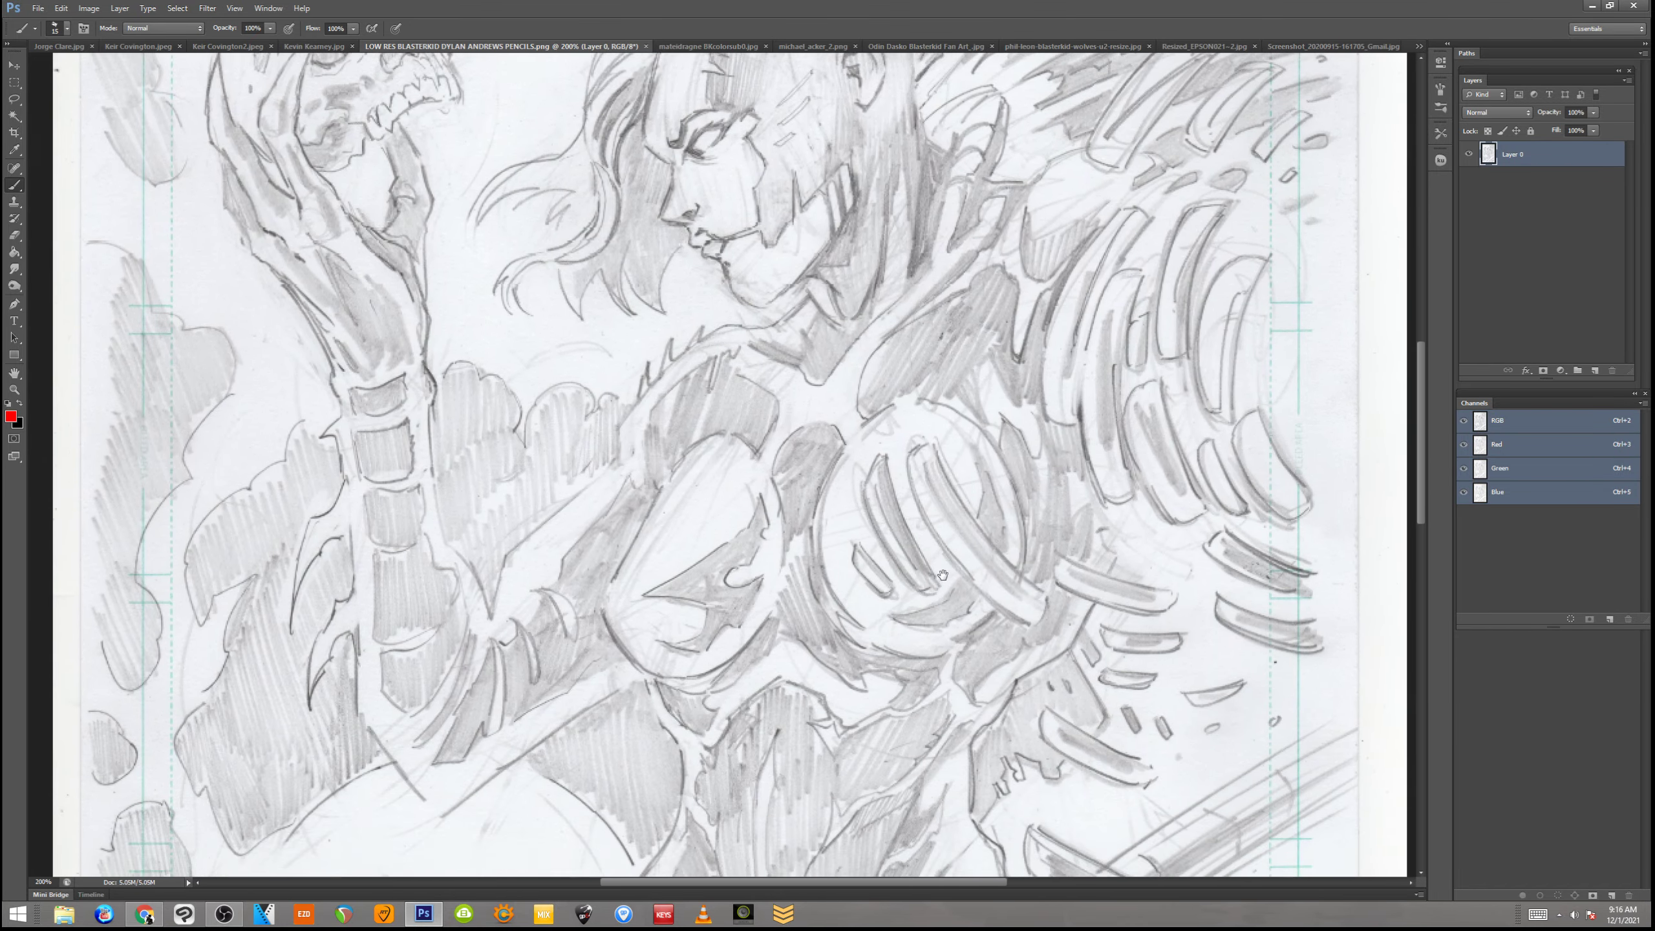
scroll("down", 3)
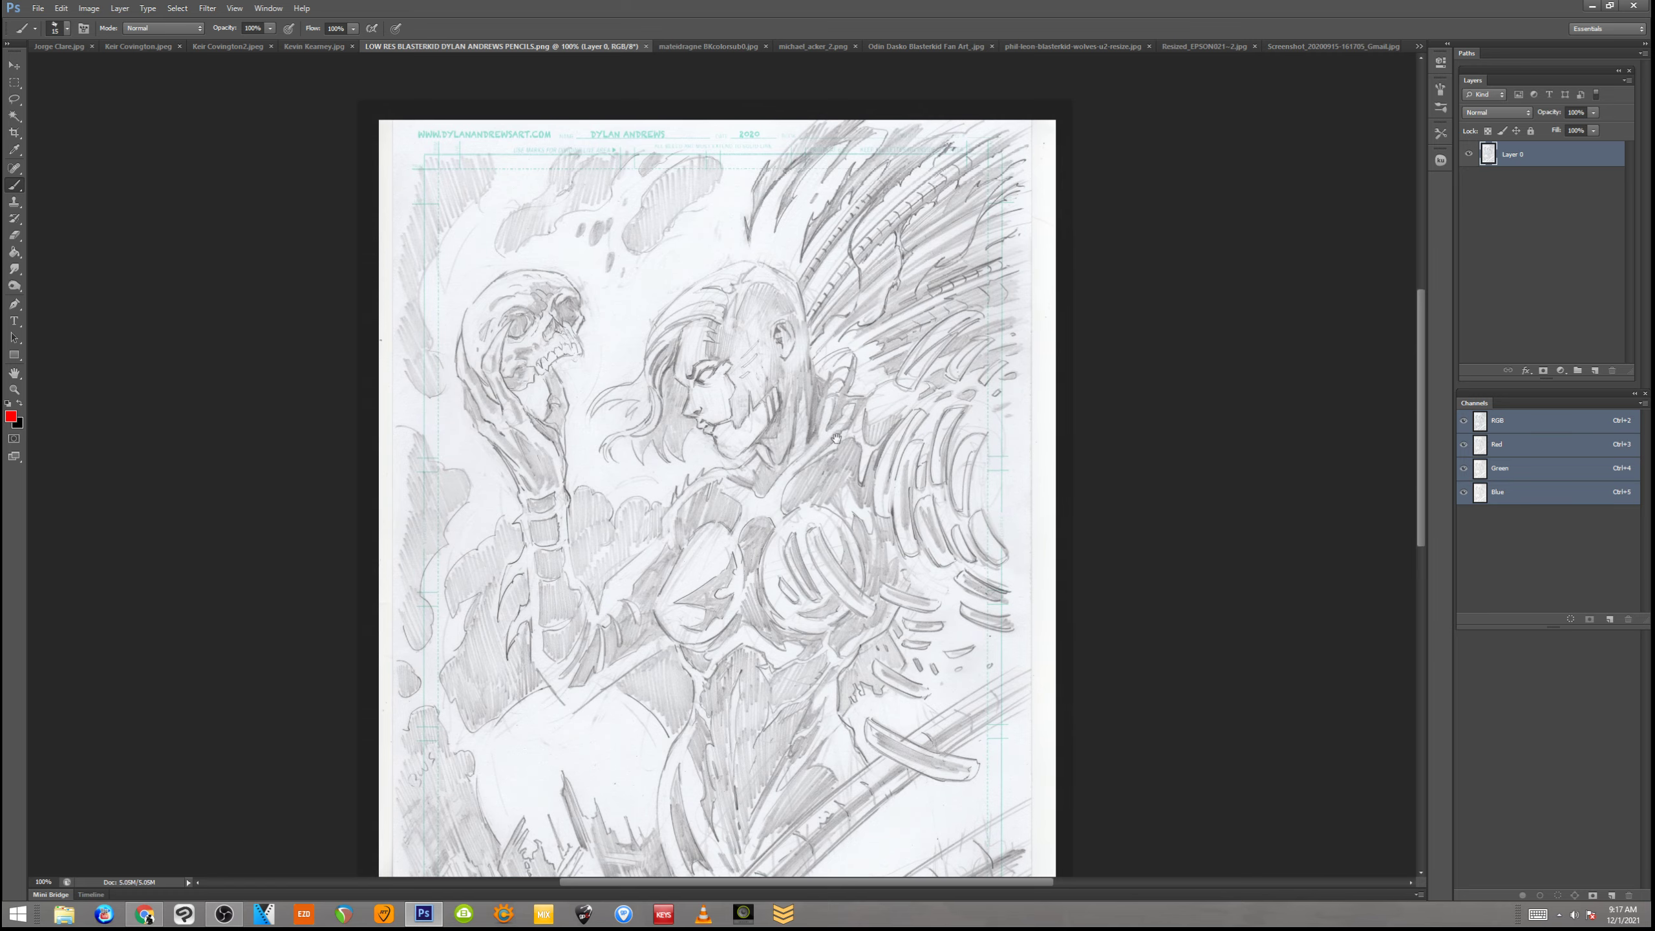
left_click(626, 46)
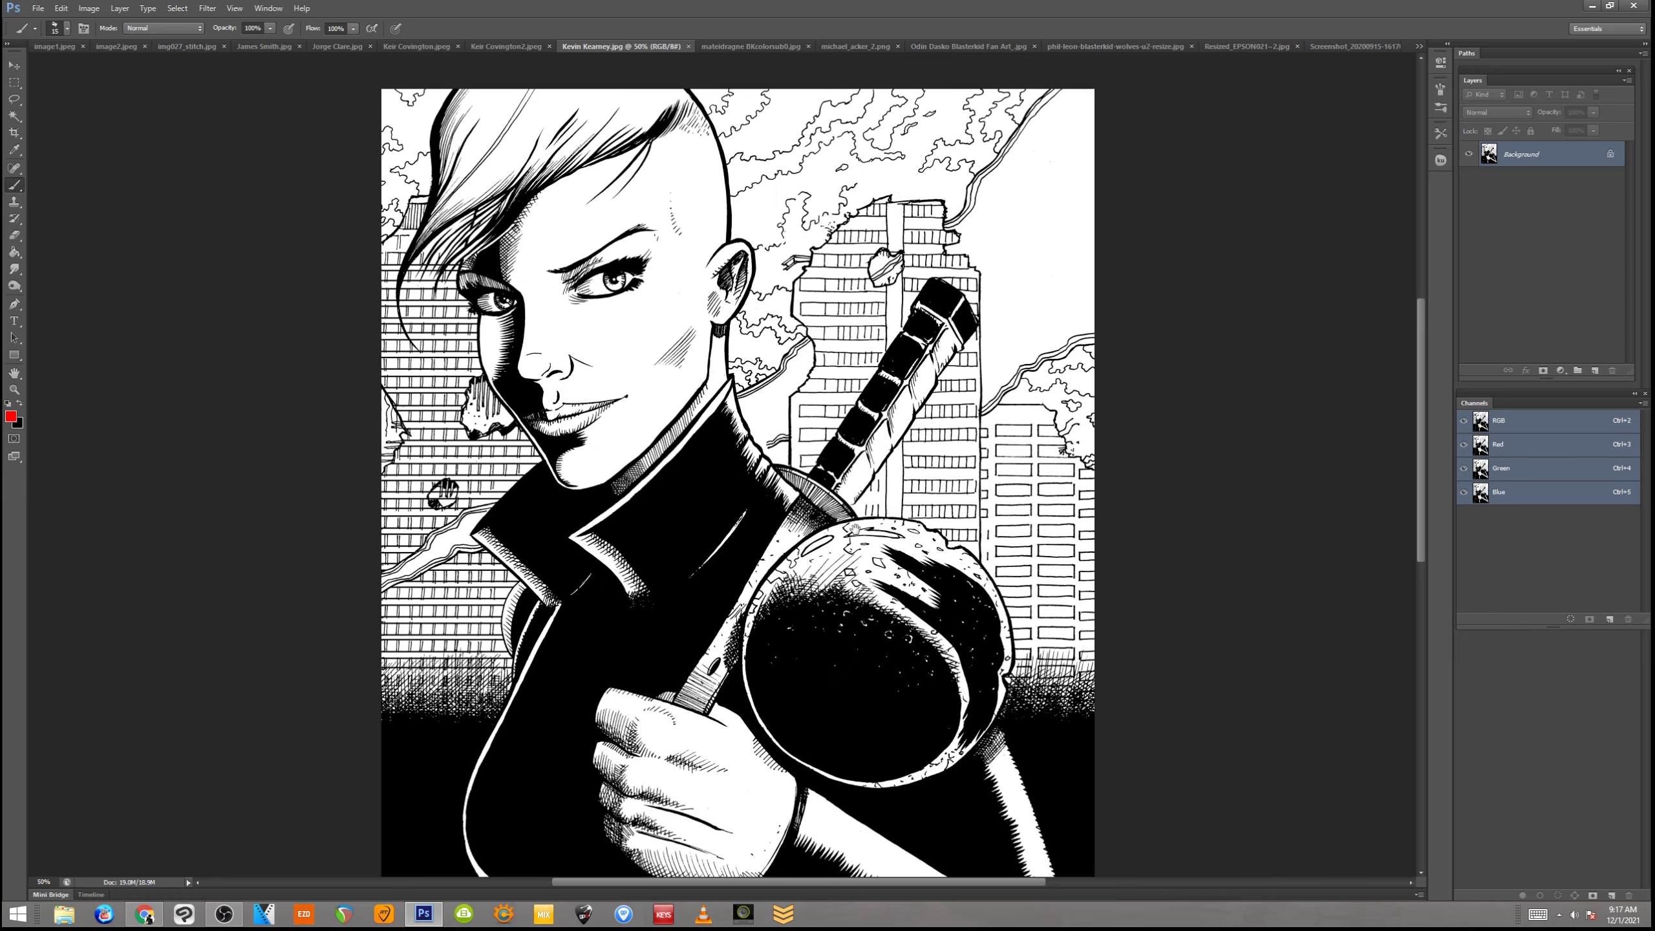
scroll("down", 3)
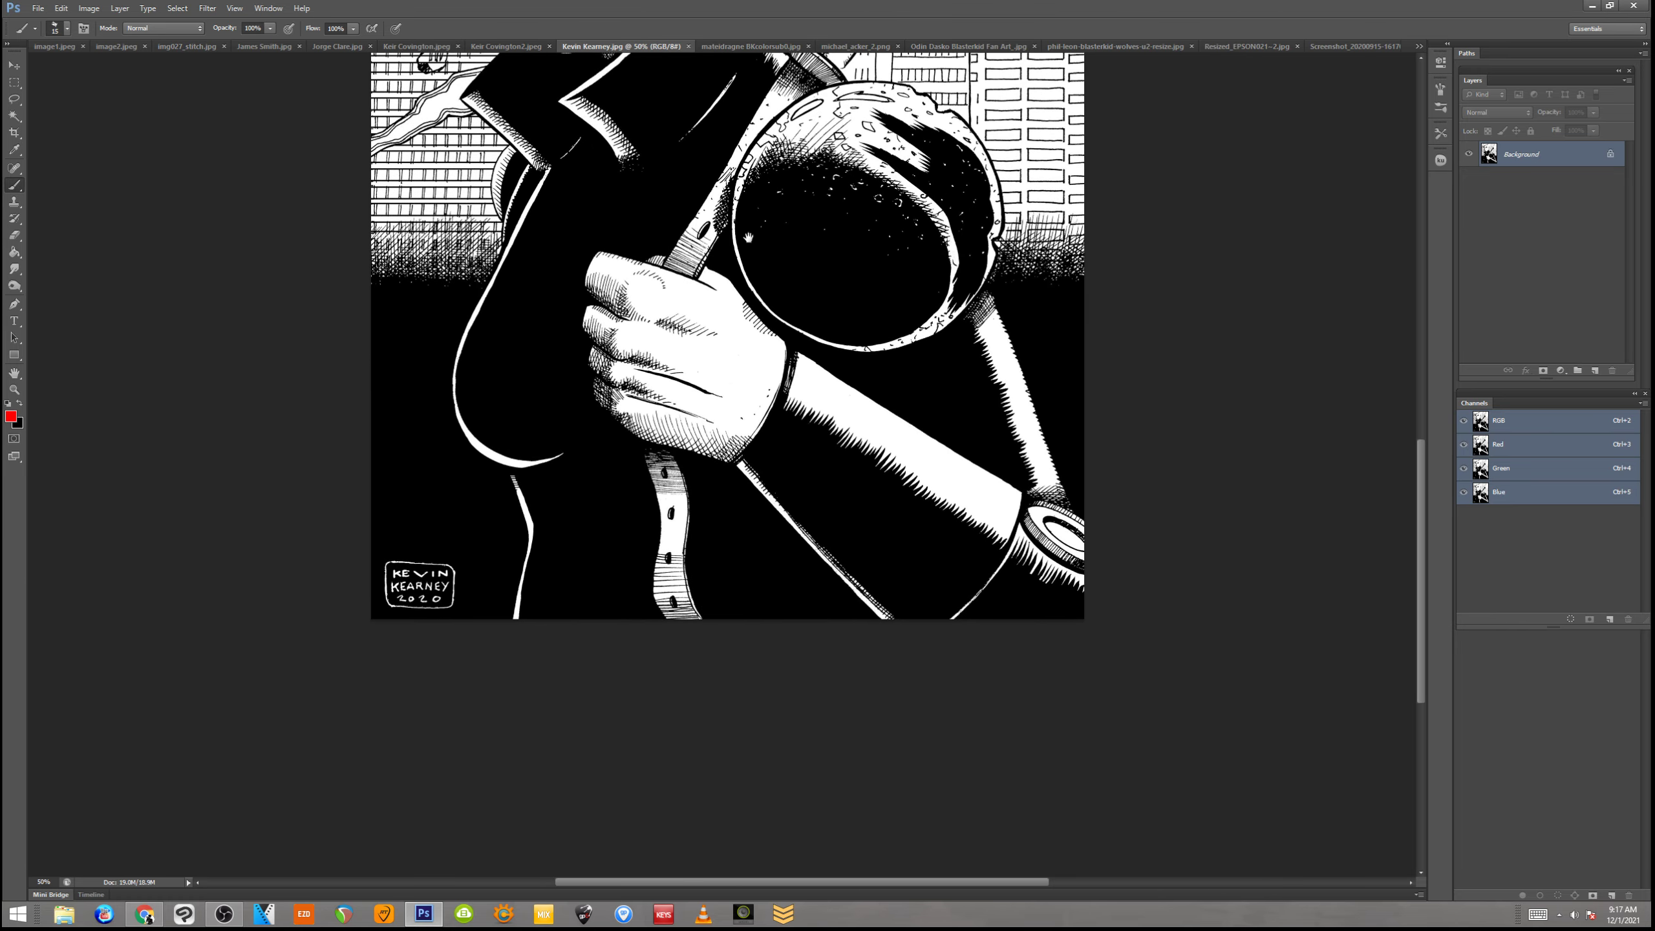
scroll("up", 3)
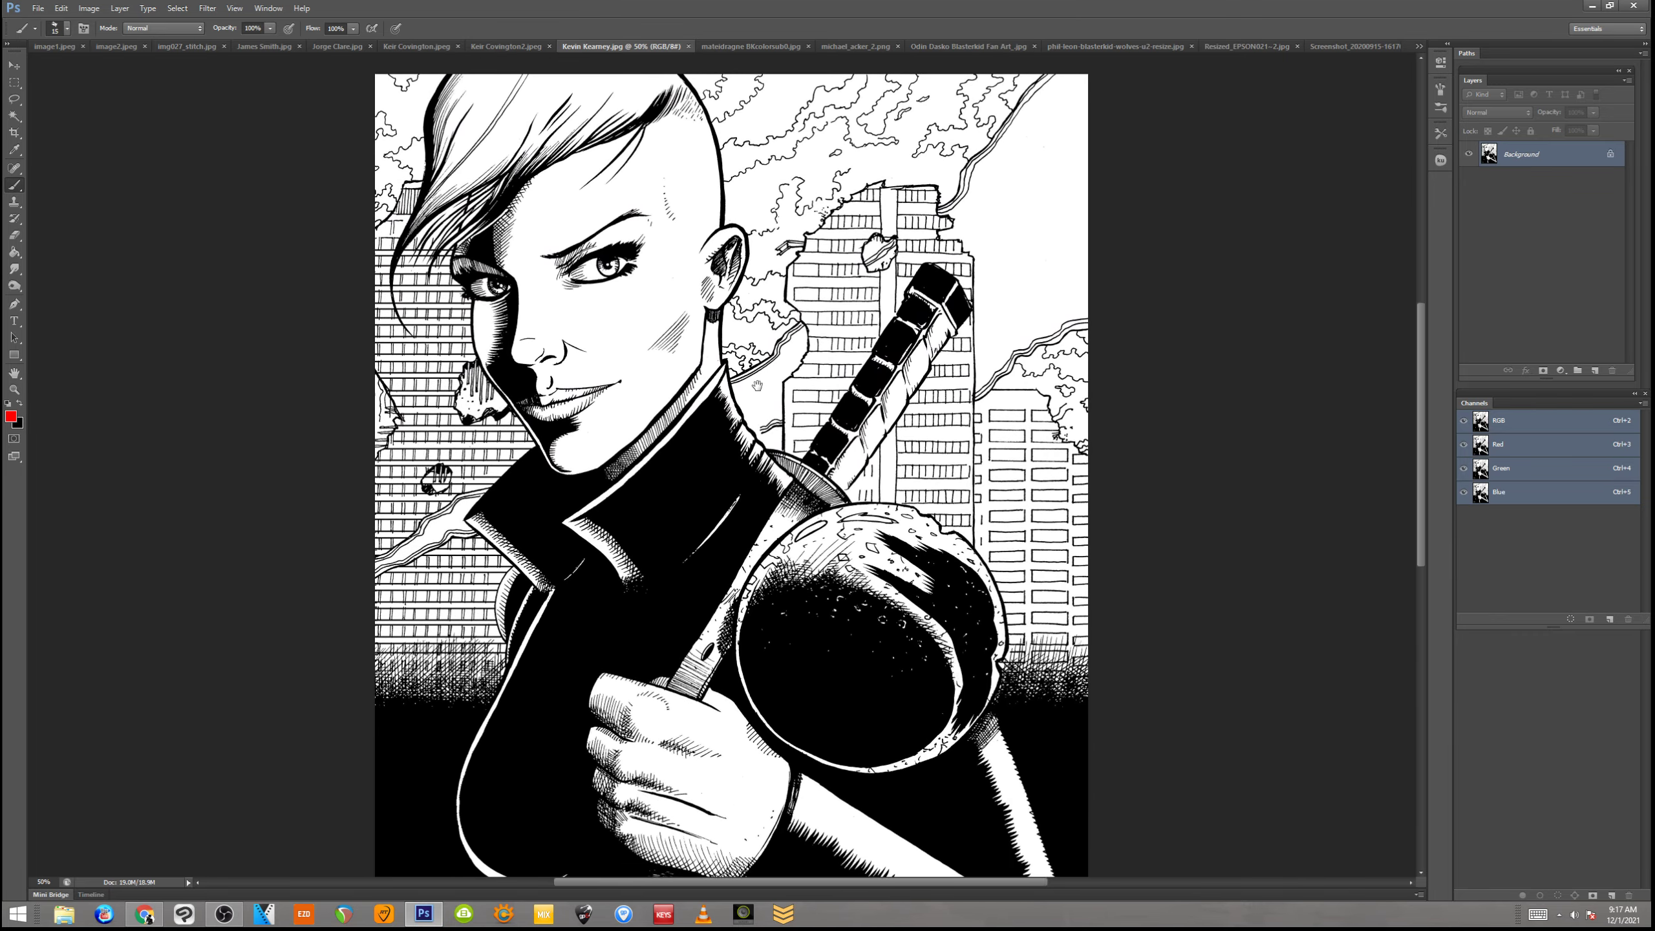
scroll("down", 3)
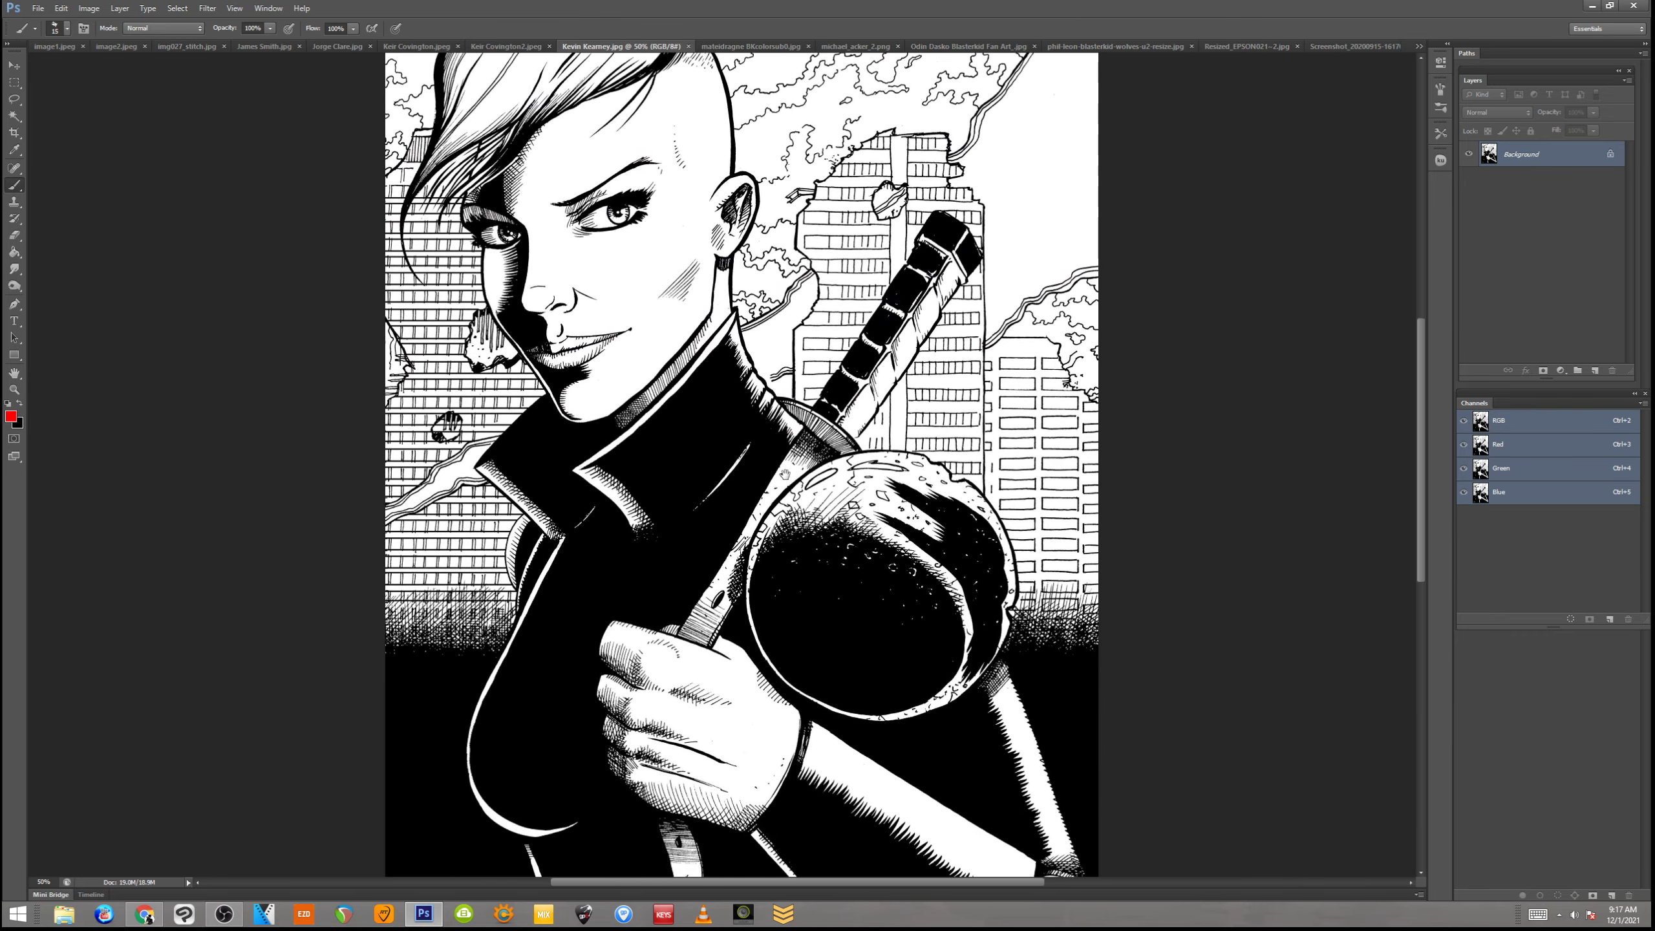
scroll("down", 3)
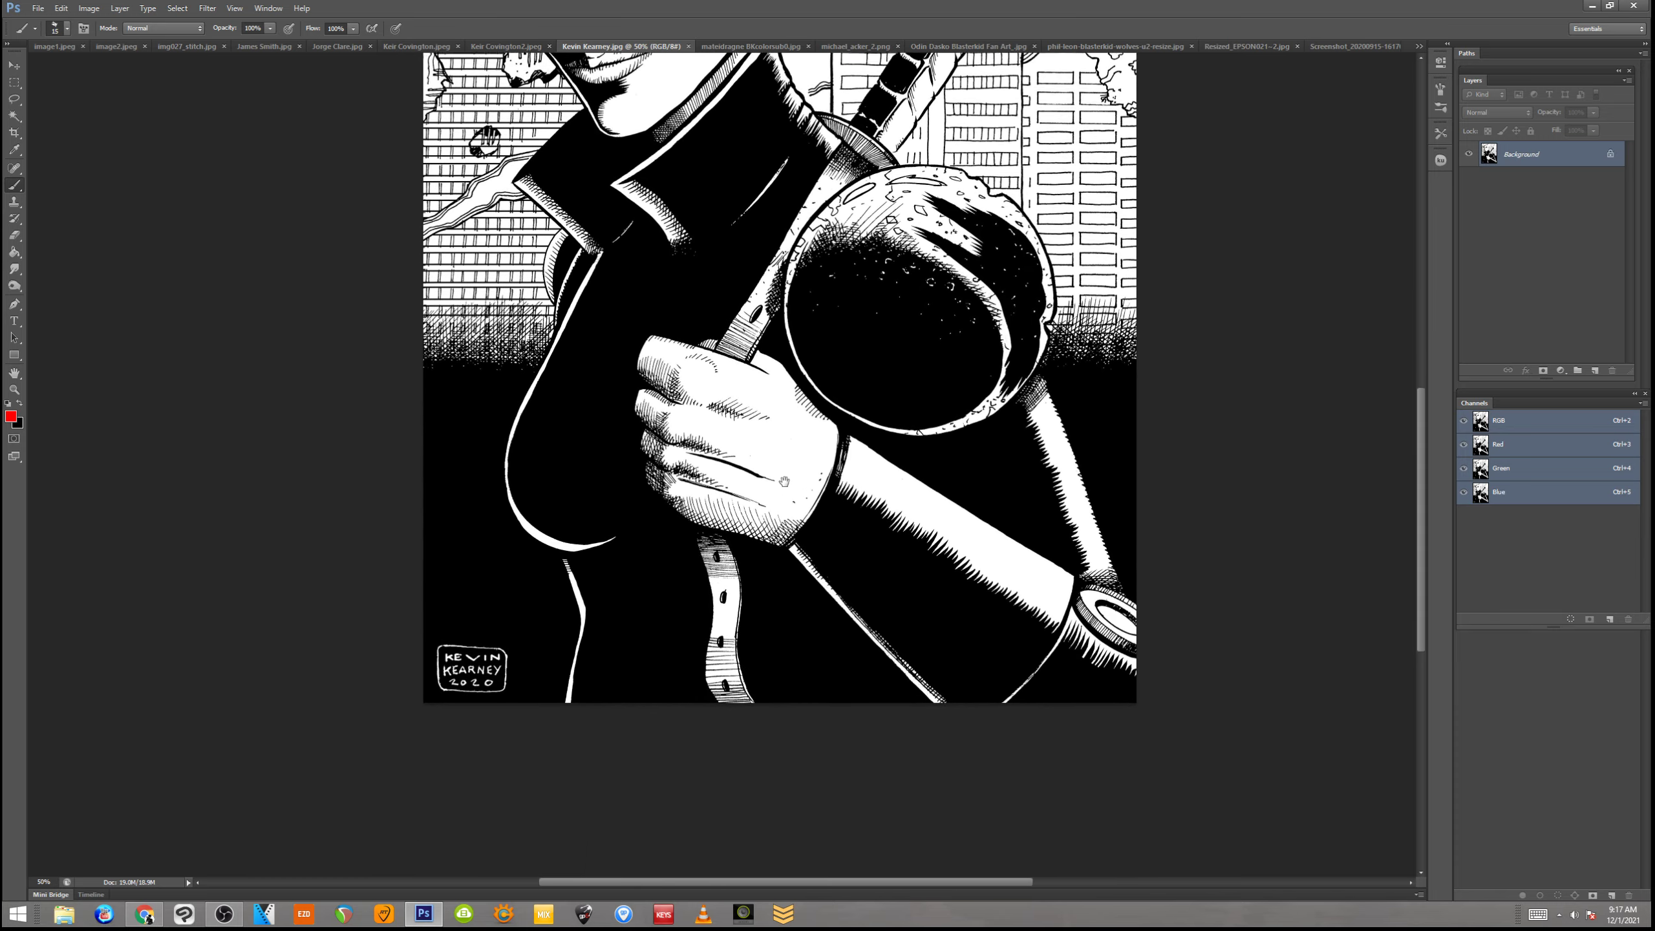
scroll("up", 3)
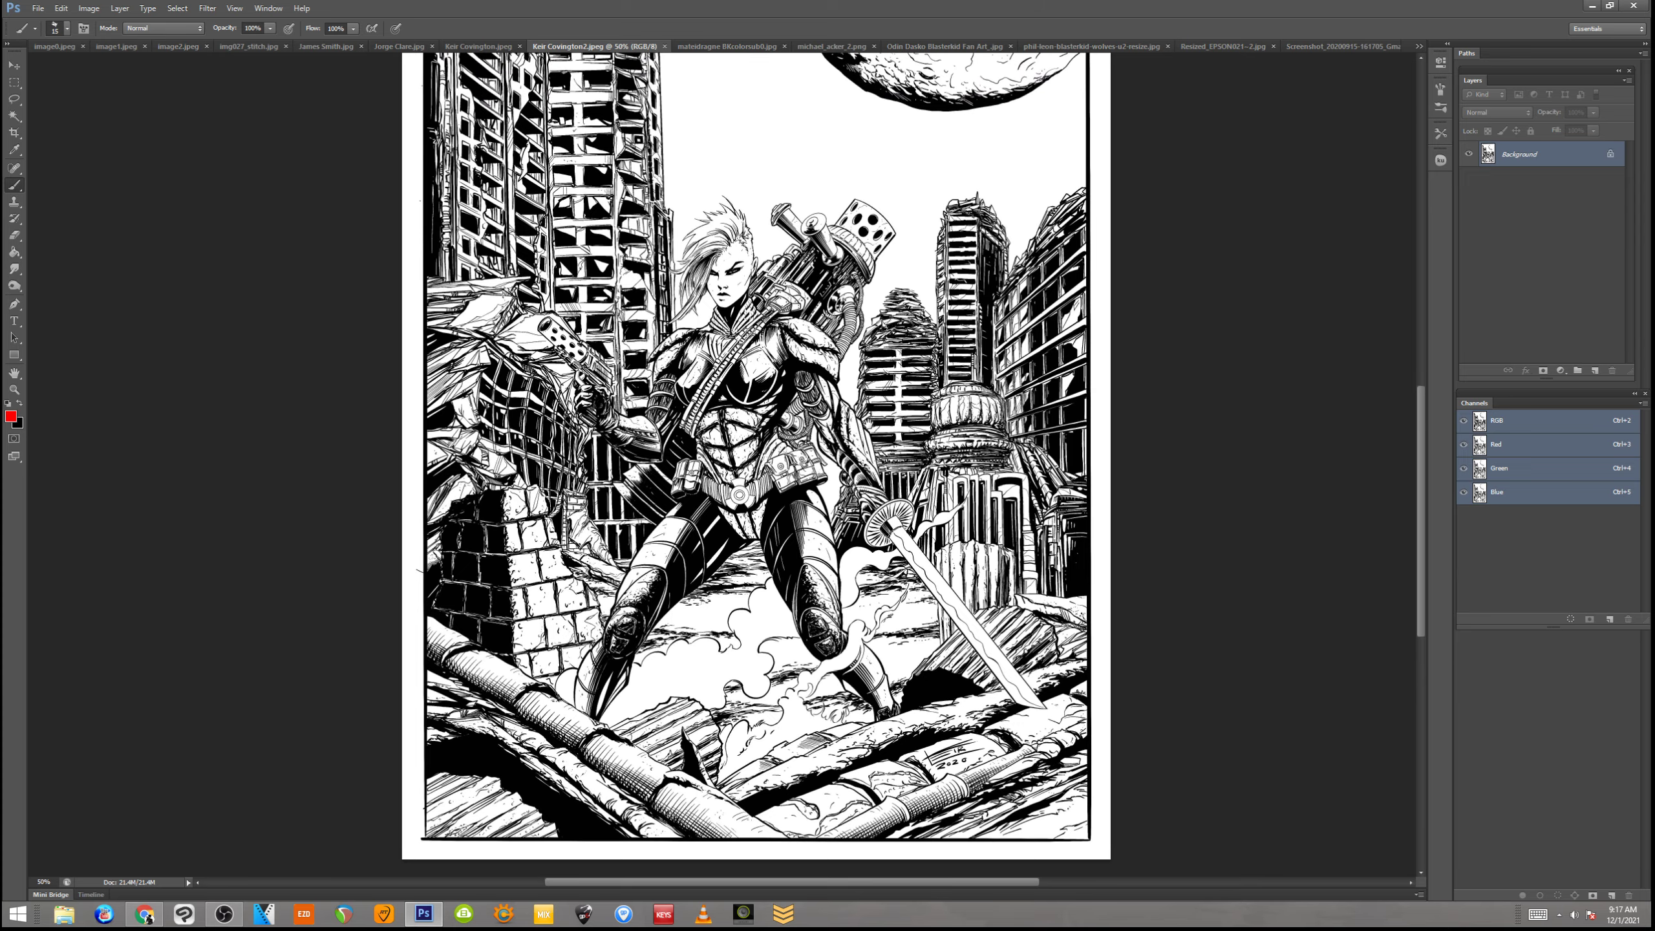
scroll("up", 3)
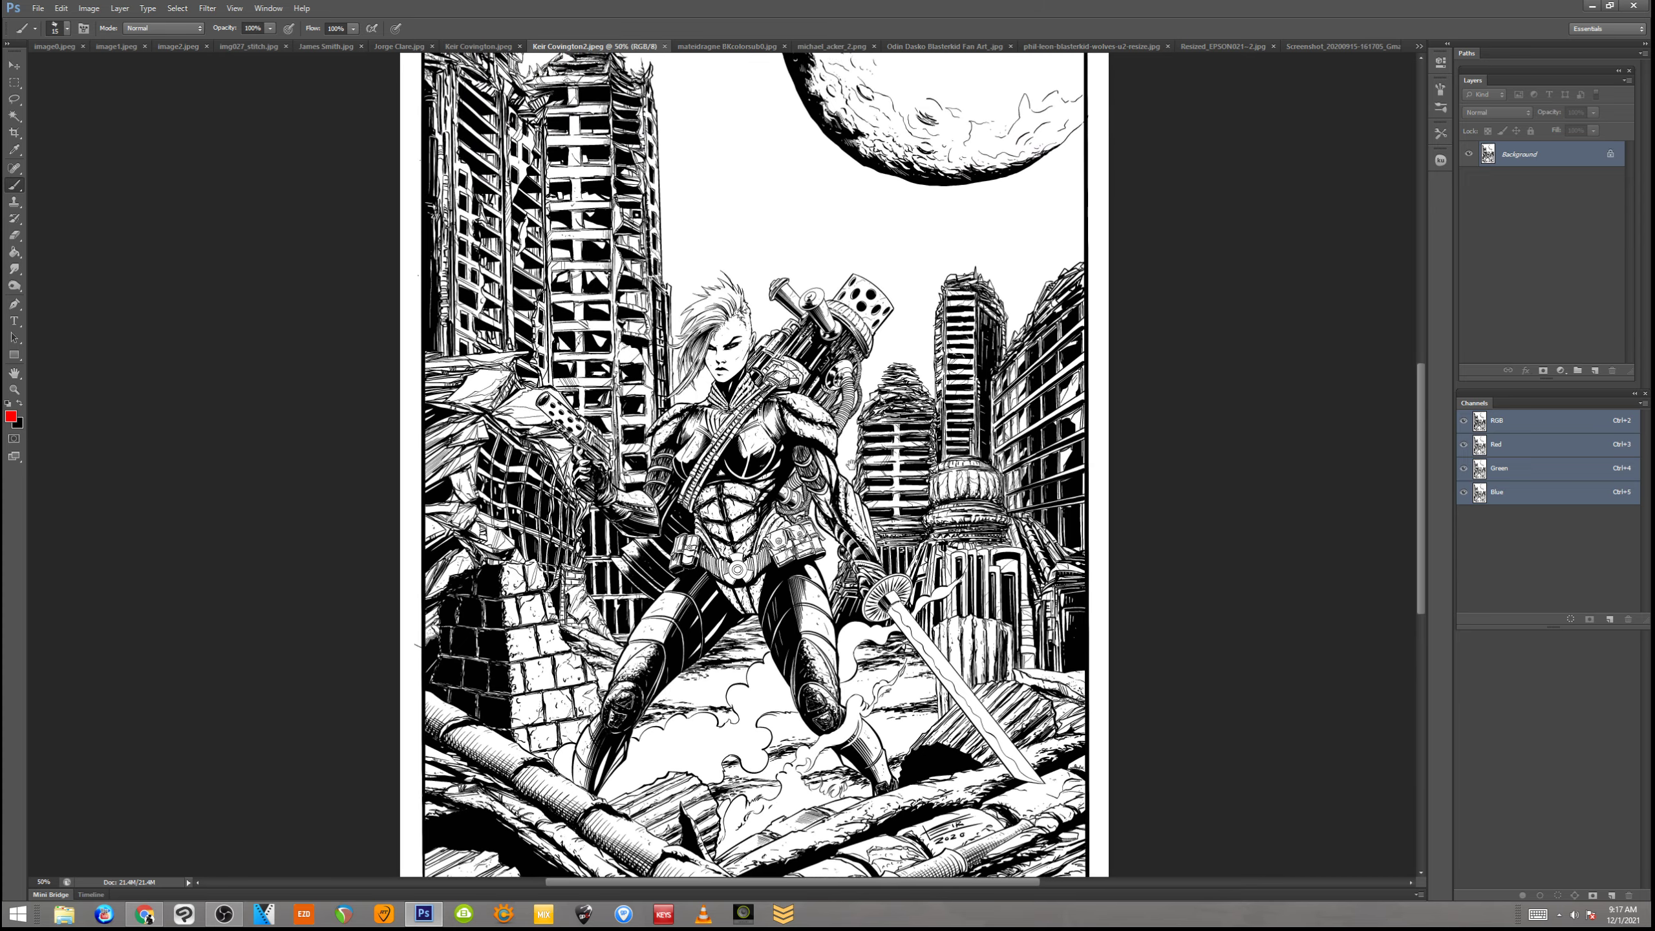
scroll("down", 3)
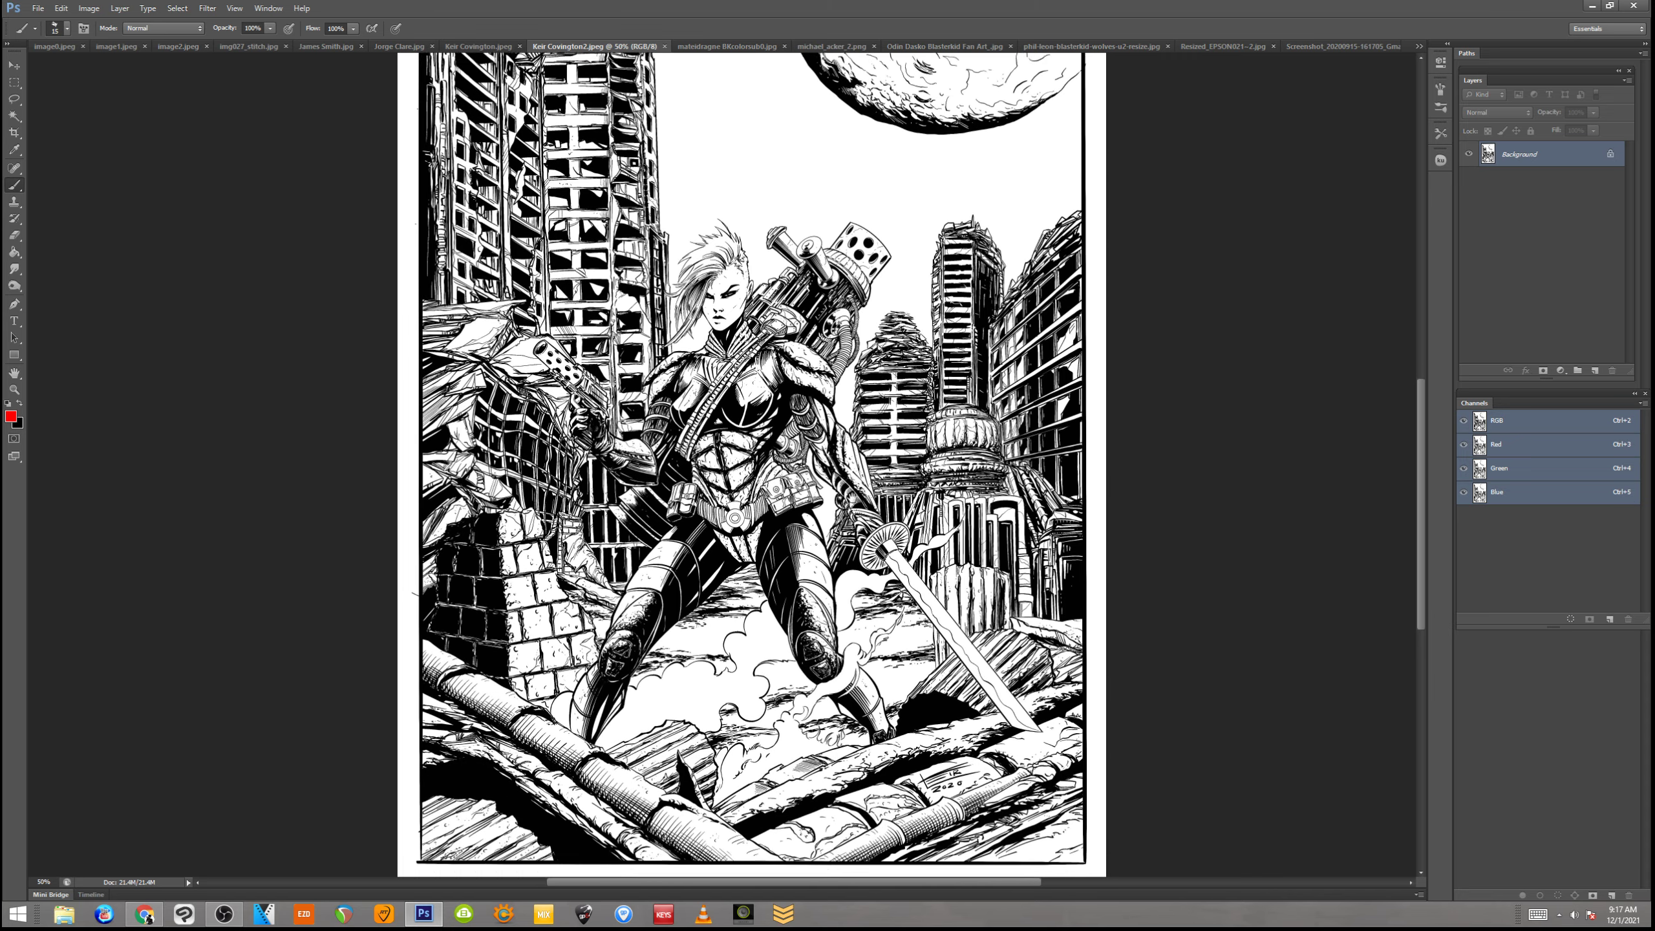
scroll("up", 3)
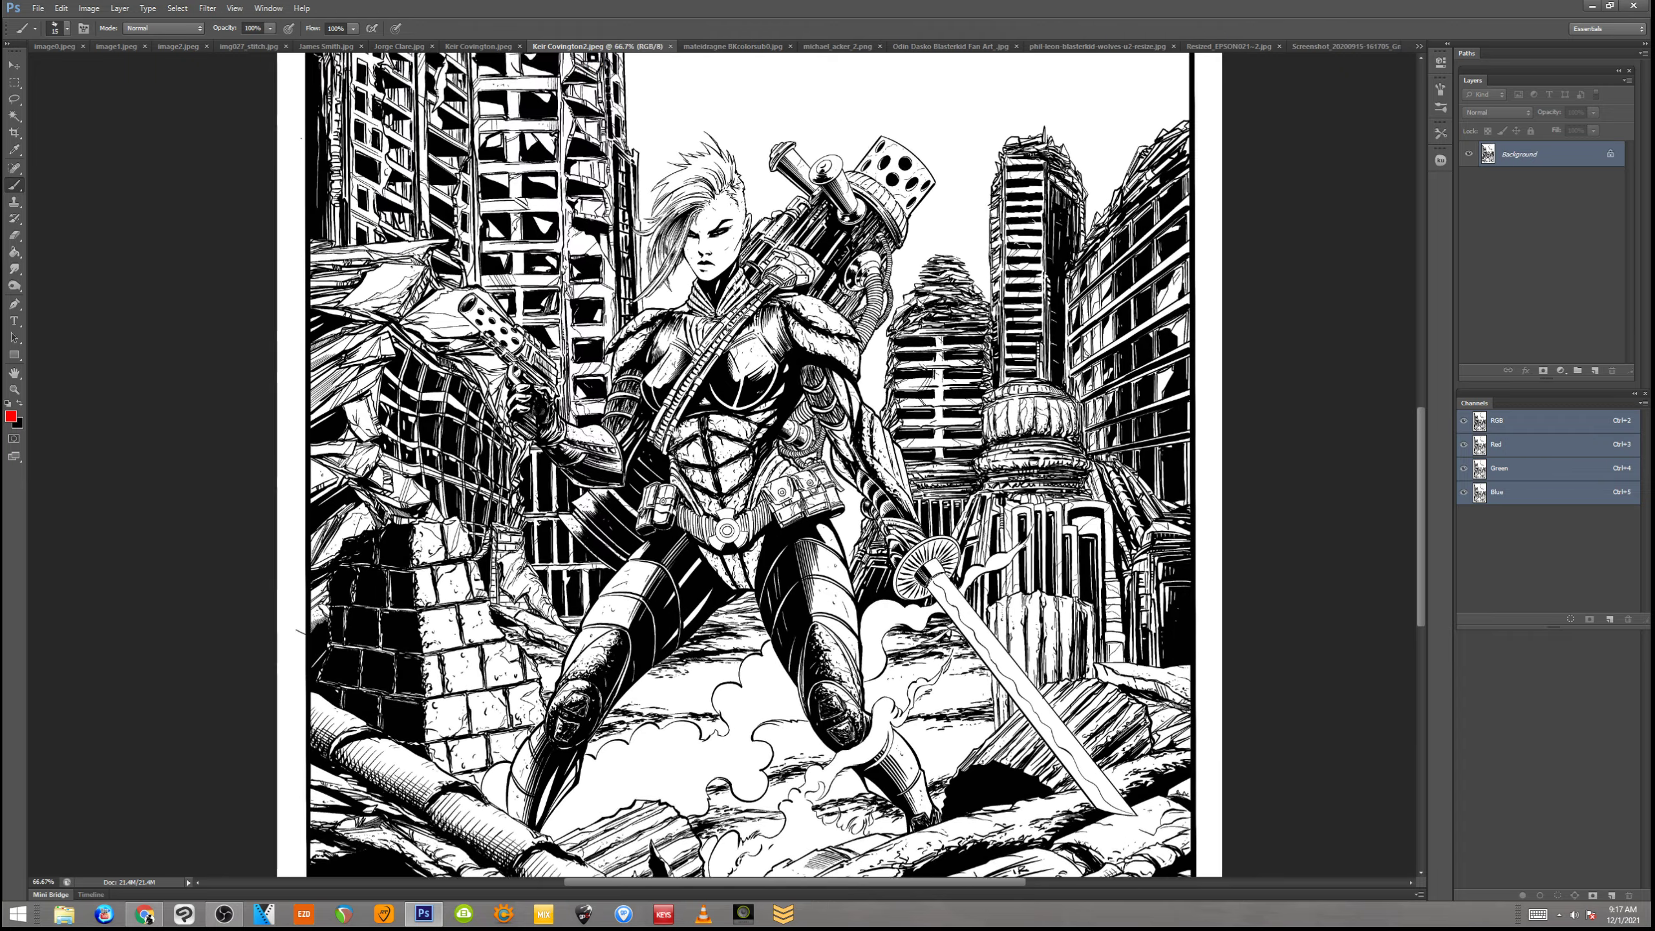
scroll("up", 3)
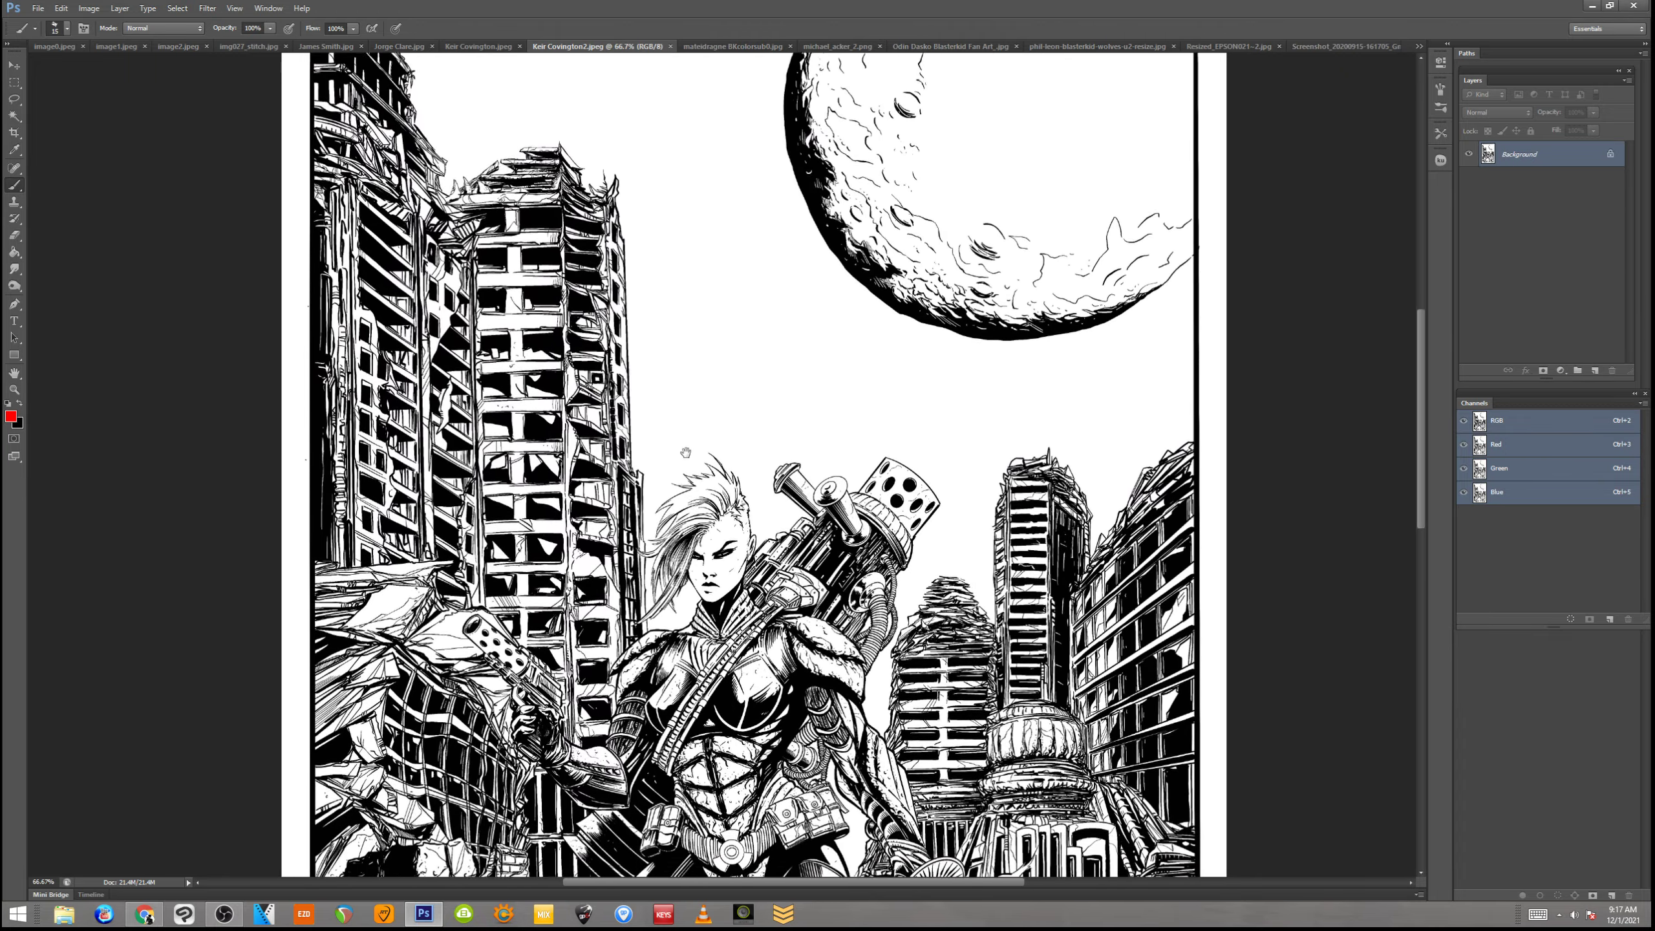
scroll("down", 3)
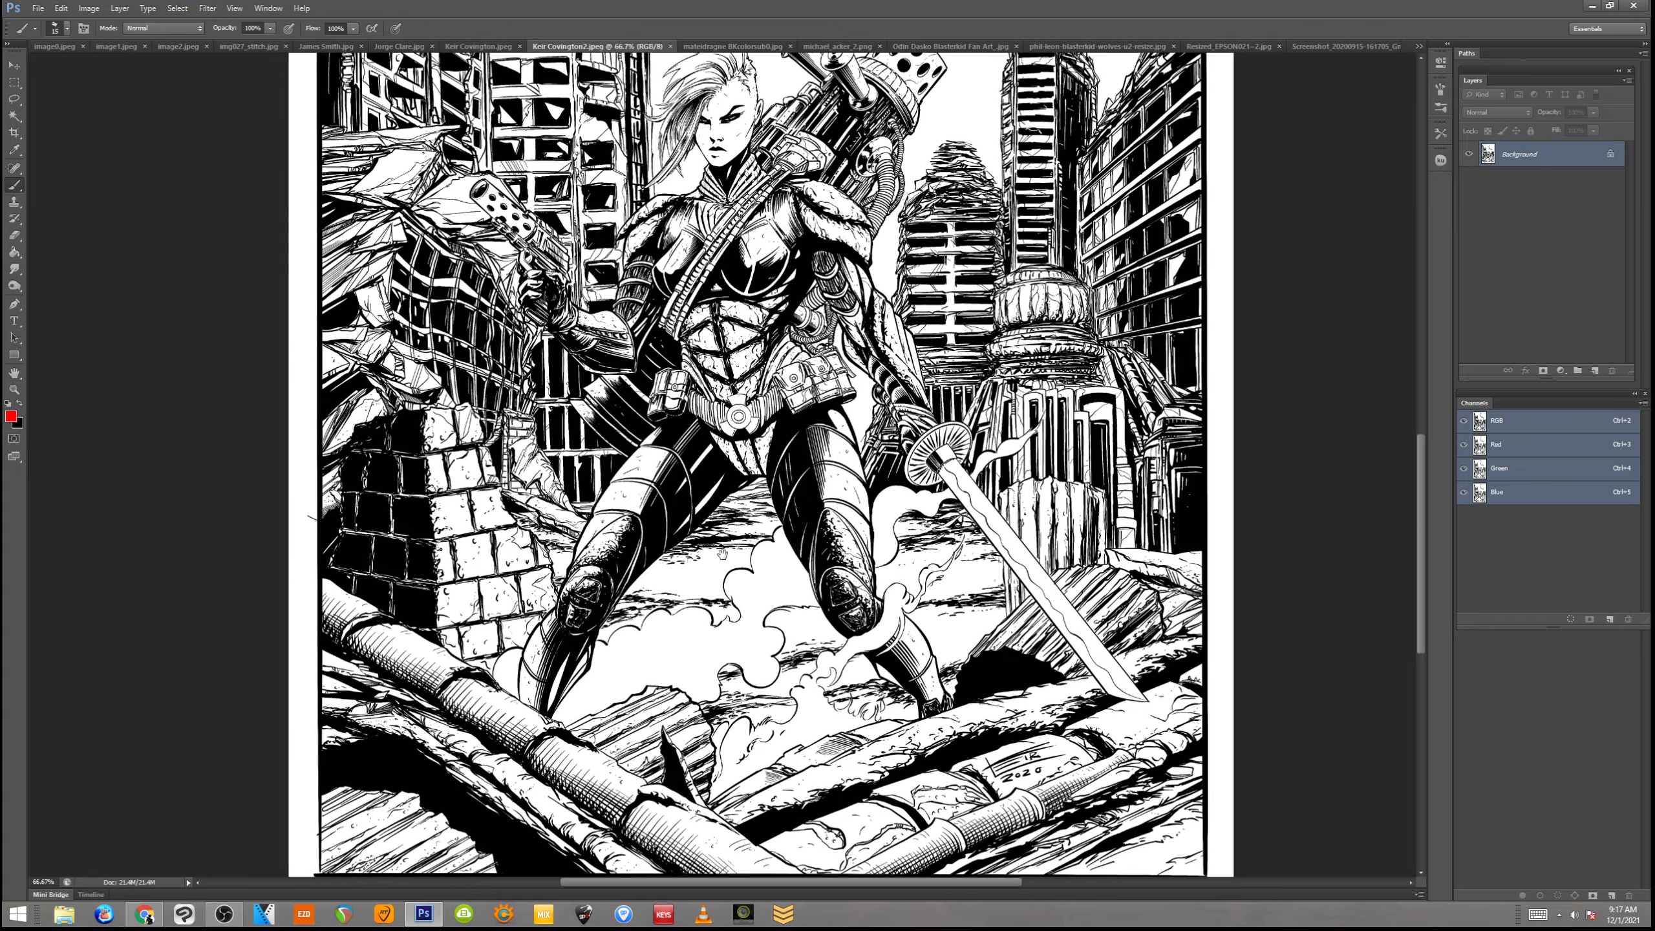
scroll("up", 3)
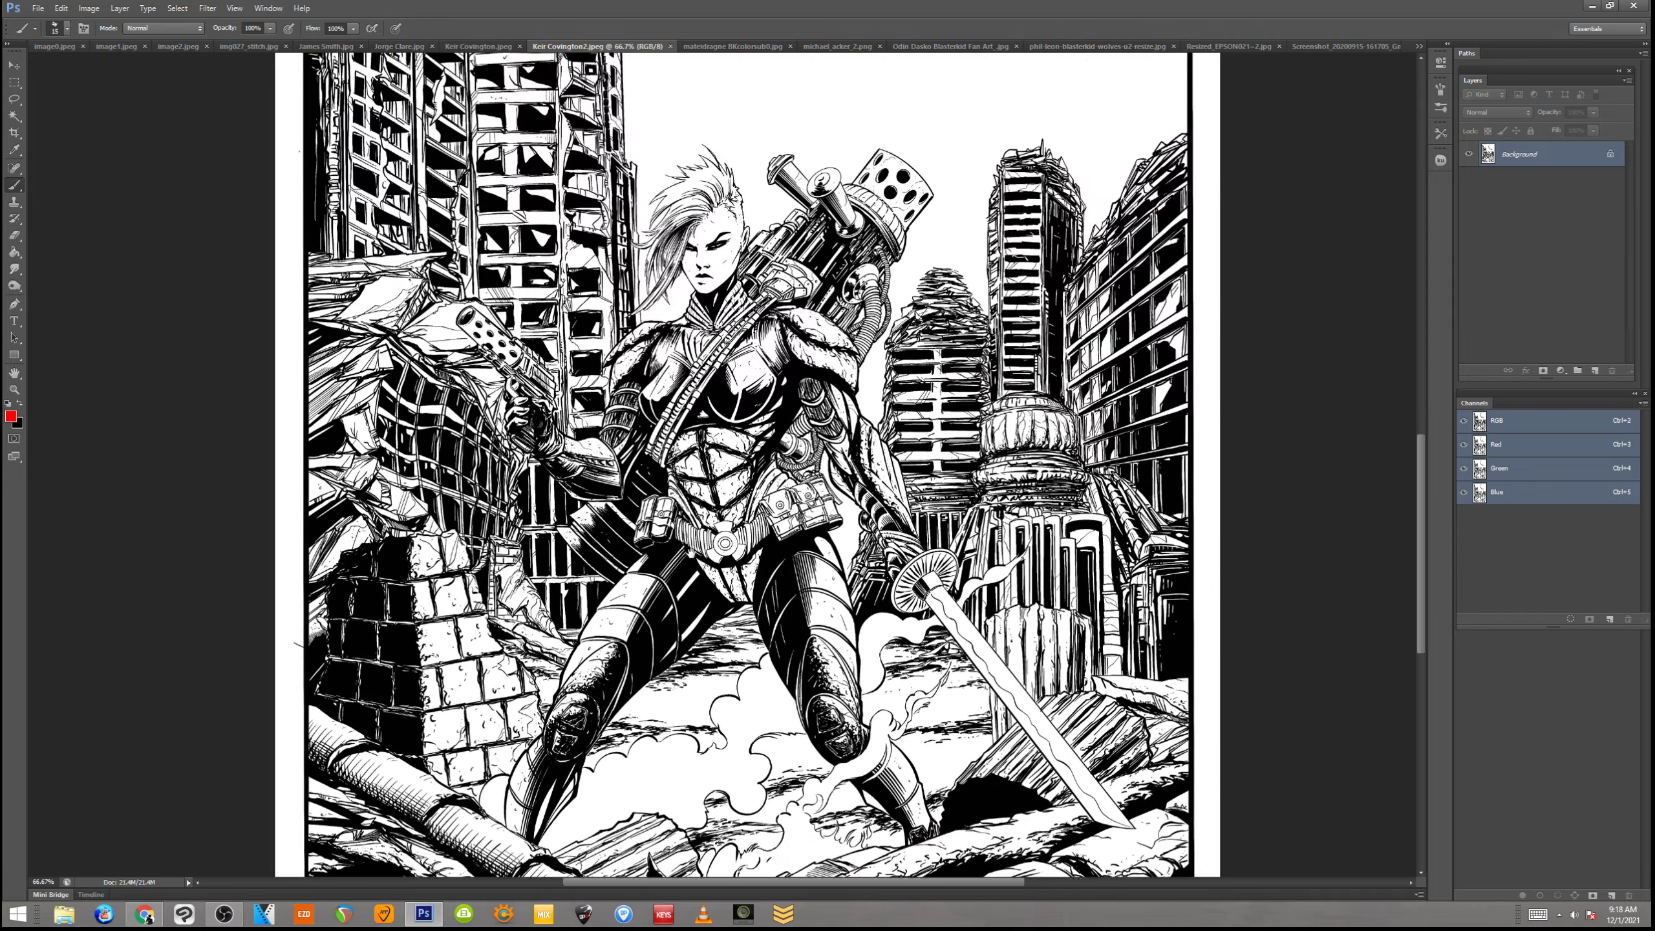
scroll("up", 3)
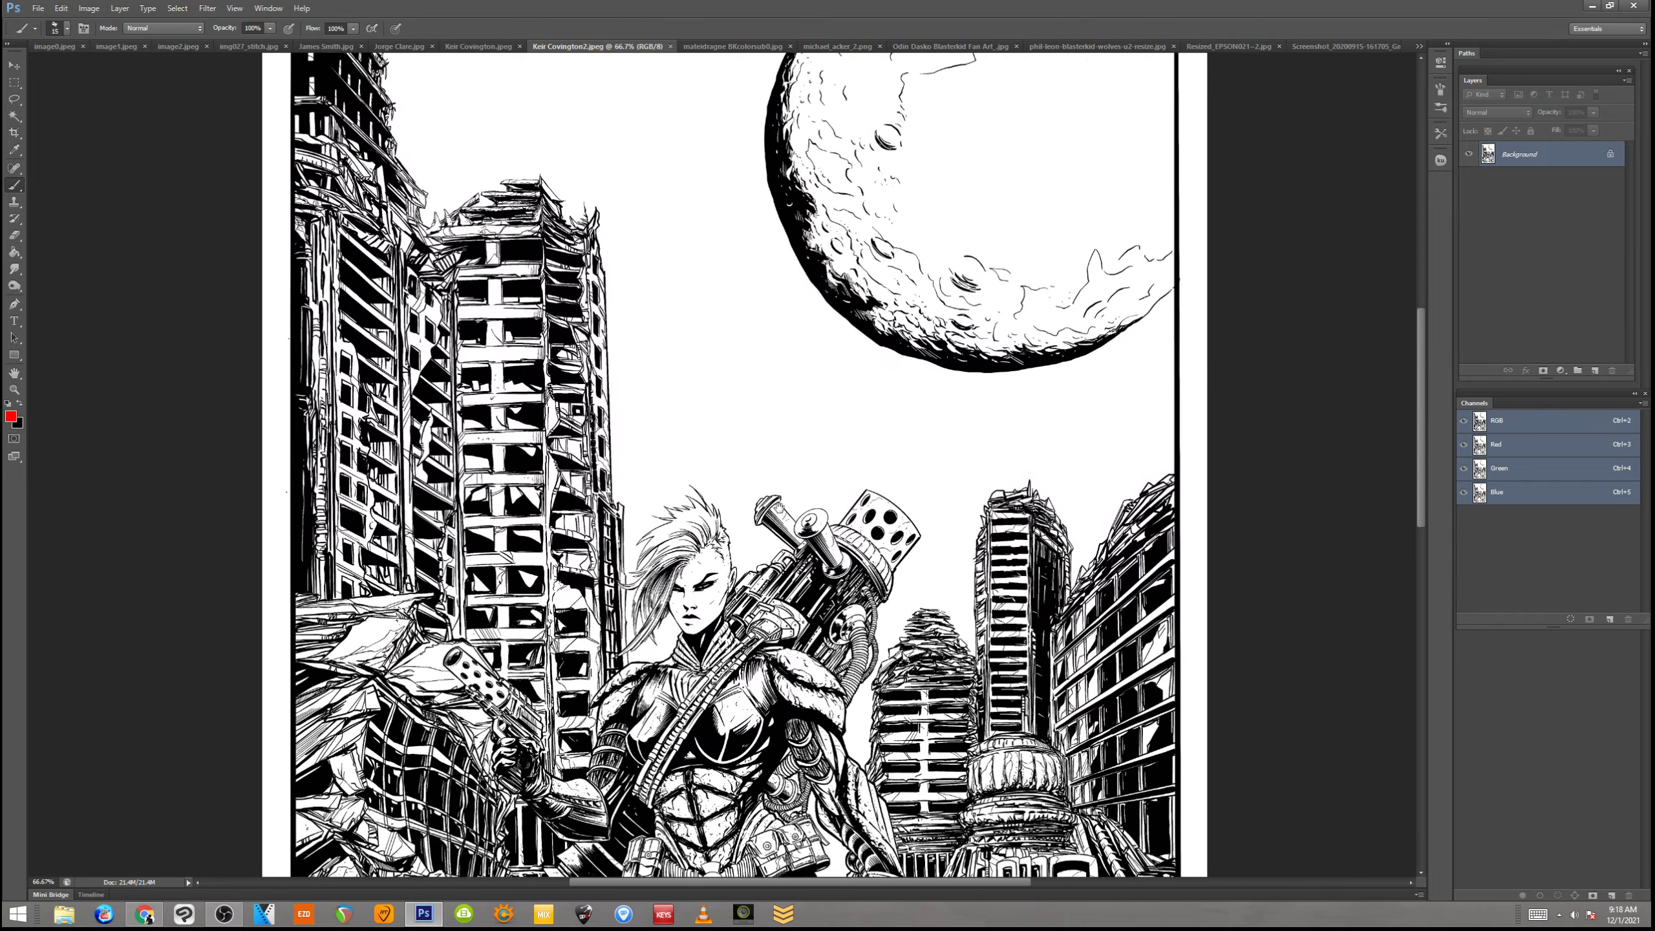
mouse_move(893, 609)
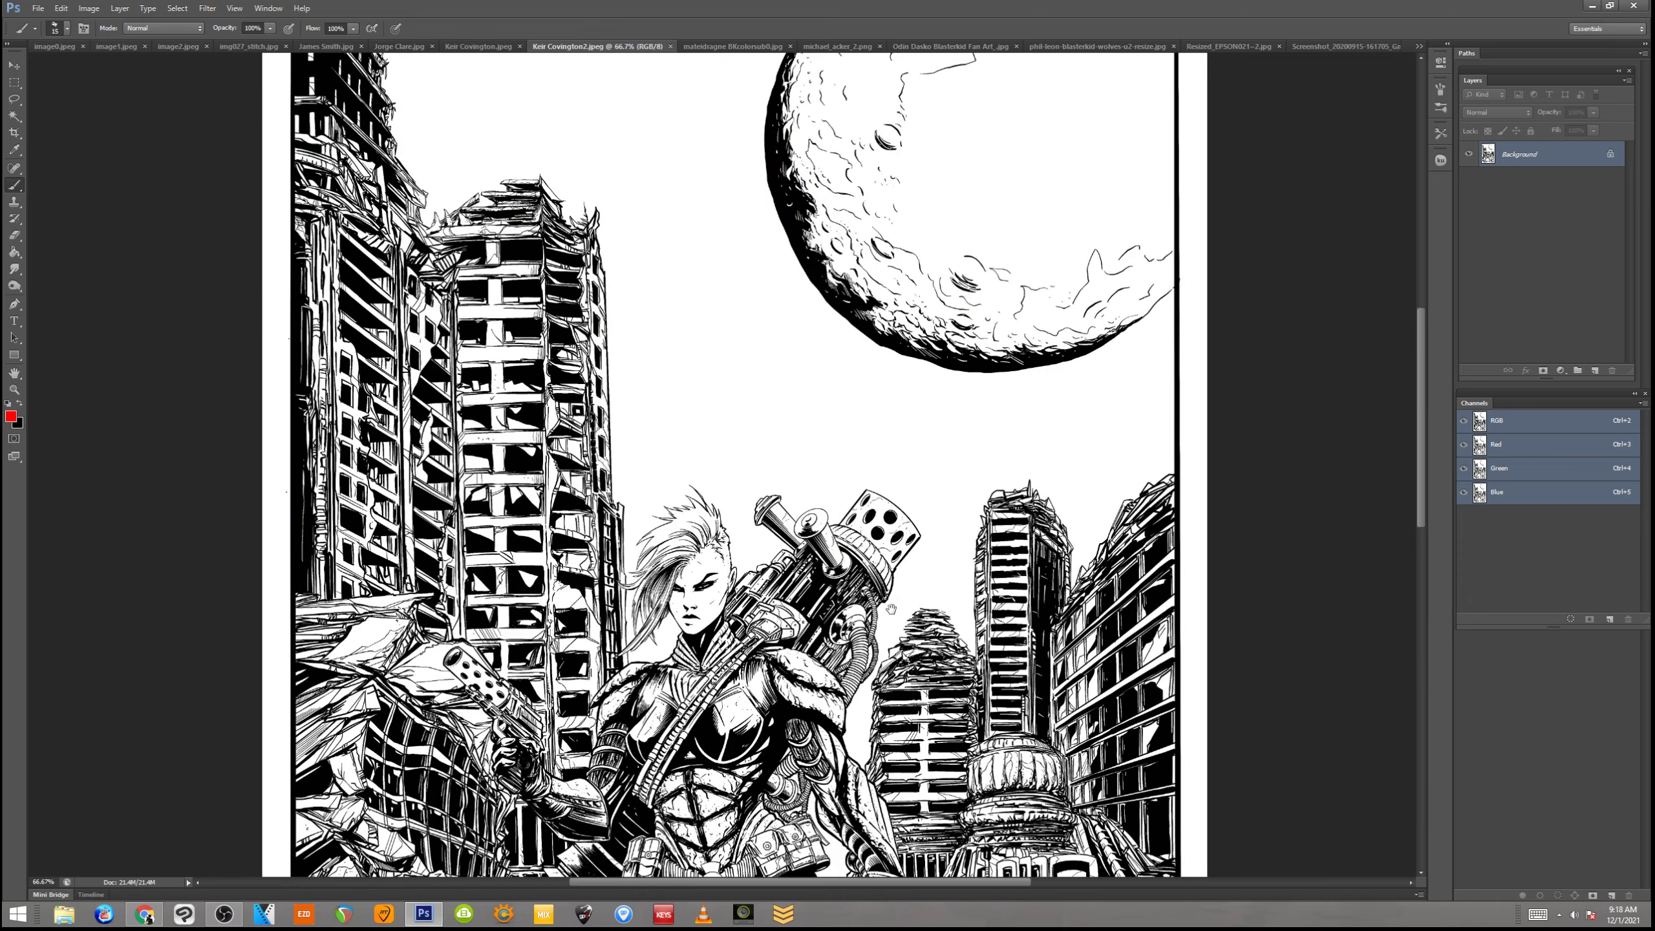
scroll("down", 3)
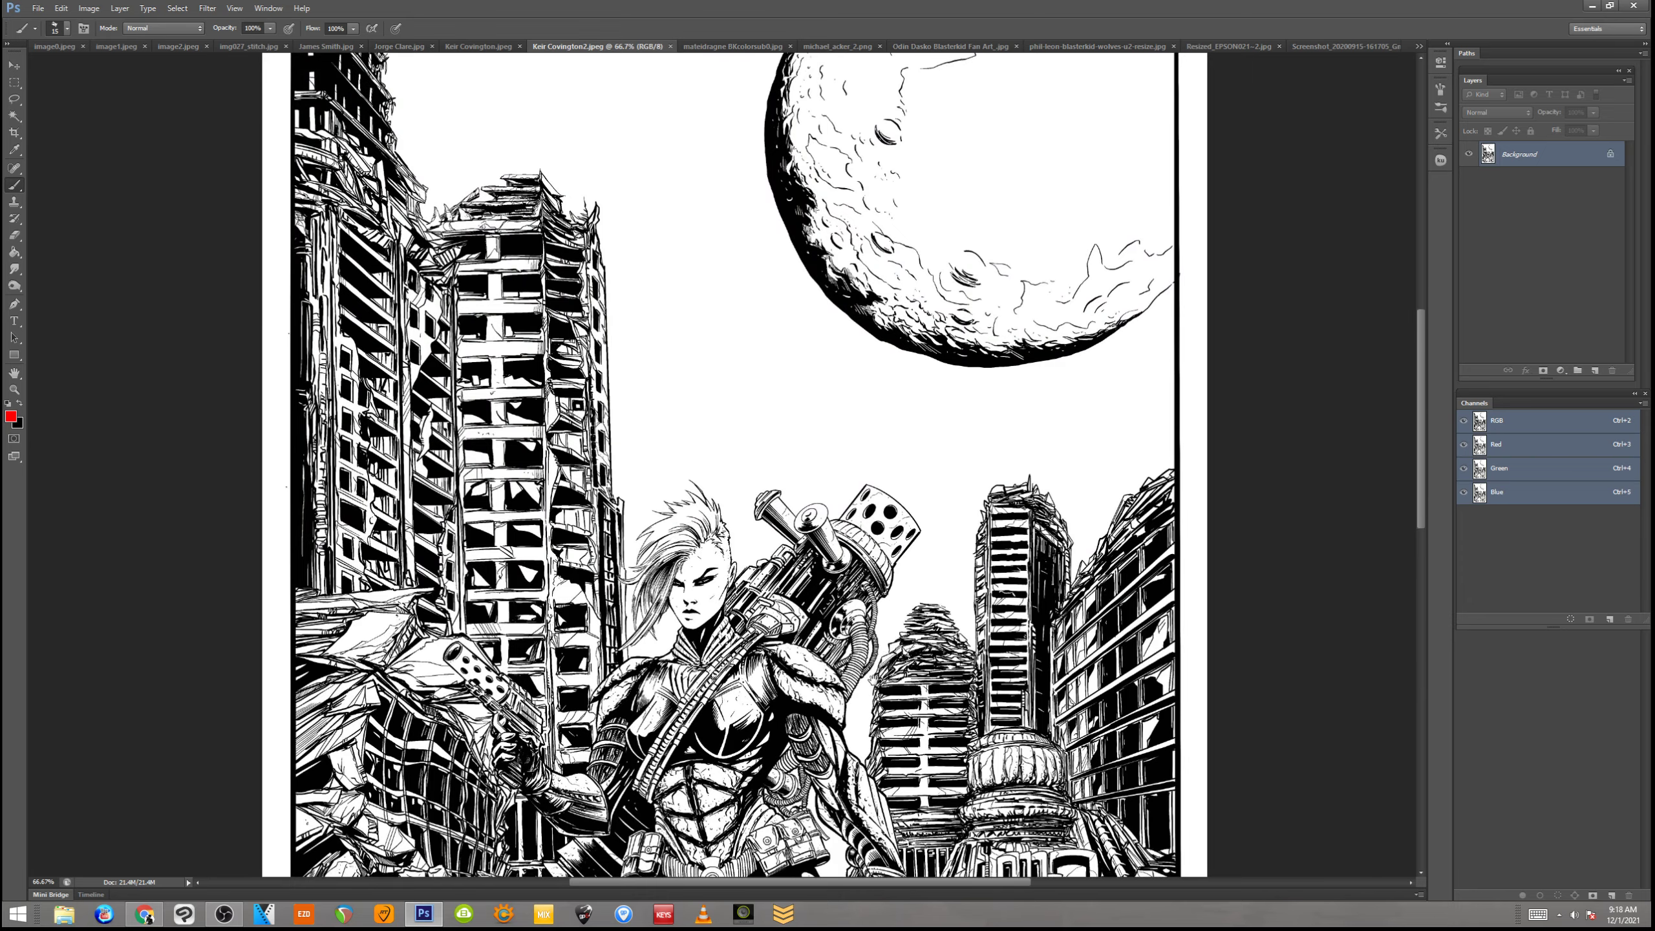
scroll("down", 3)
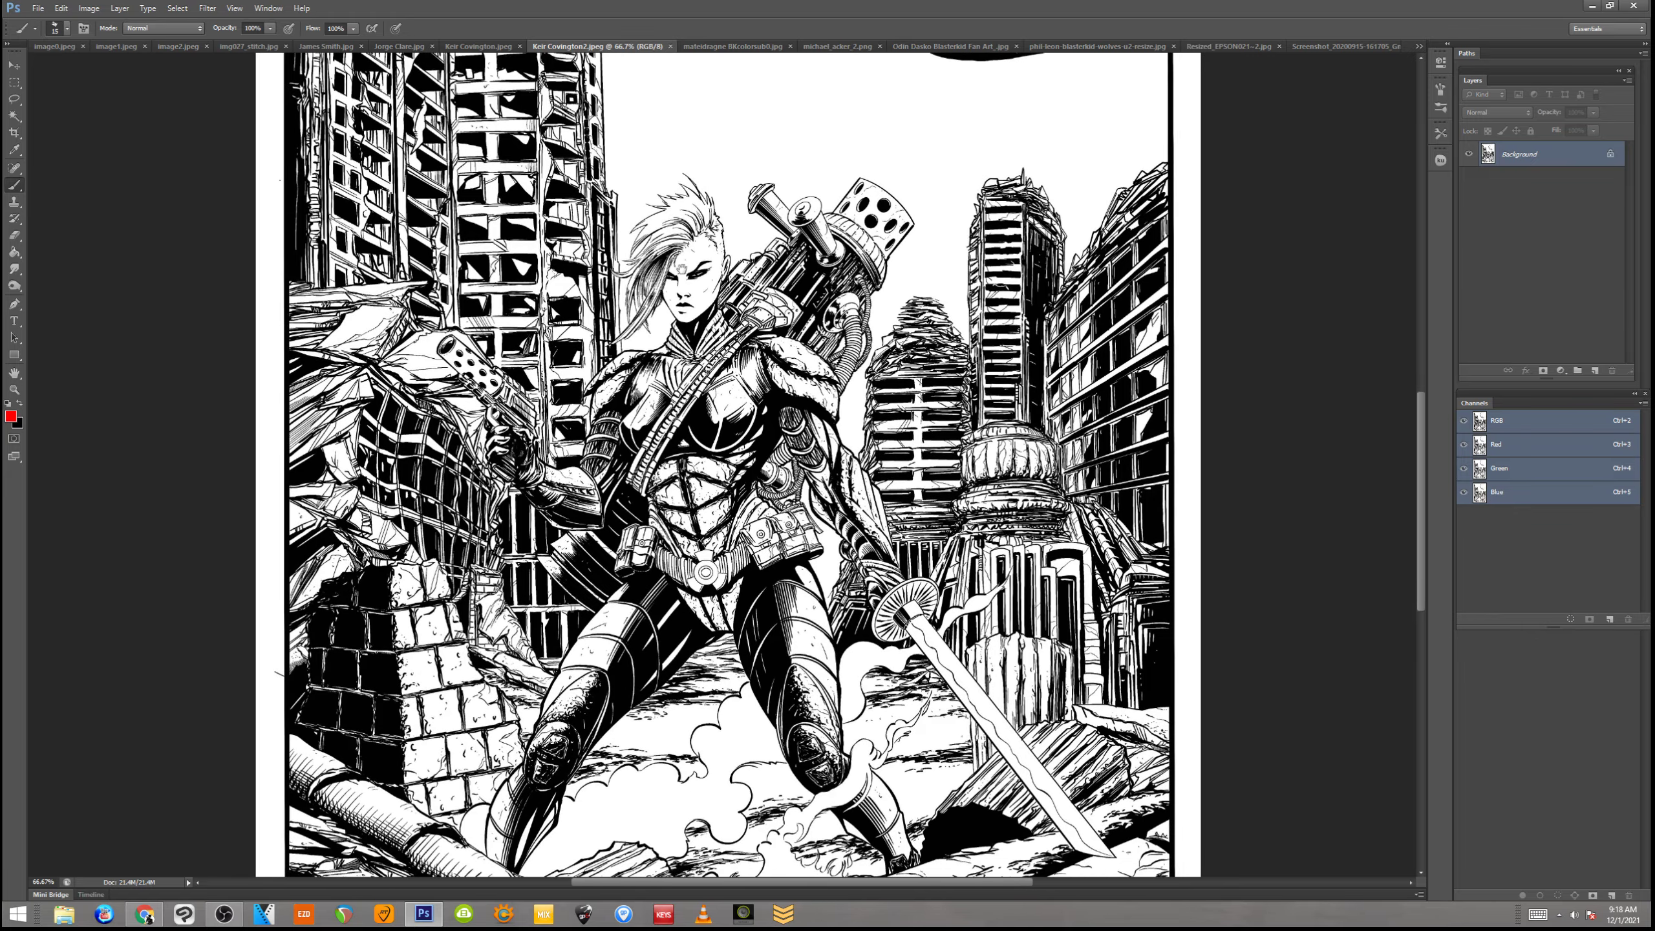
scroll("down", 3)
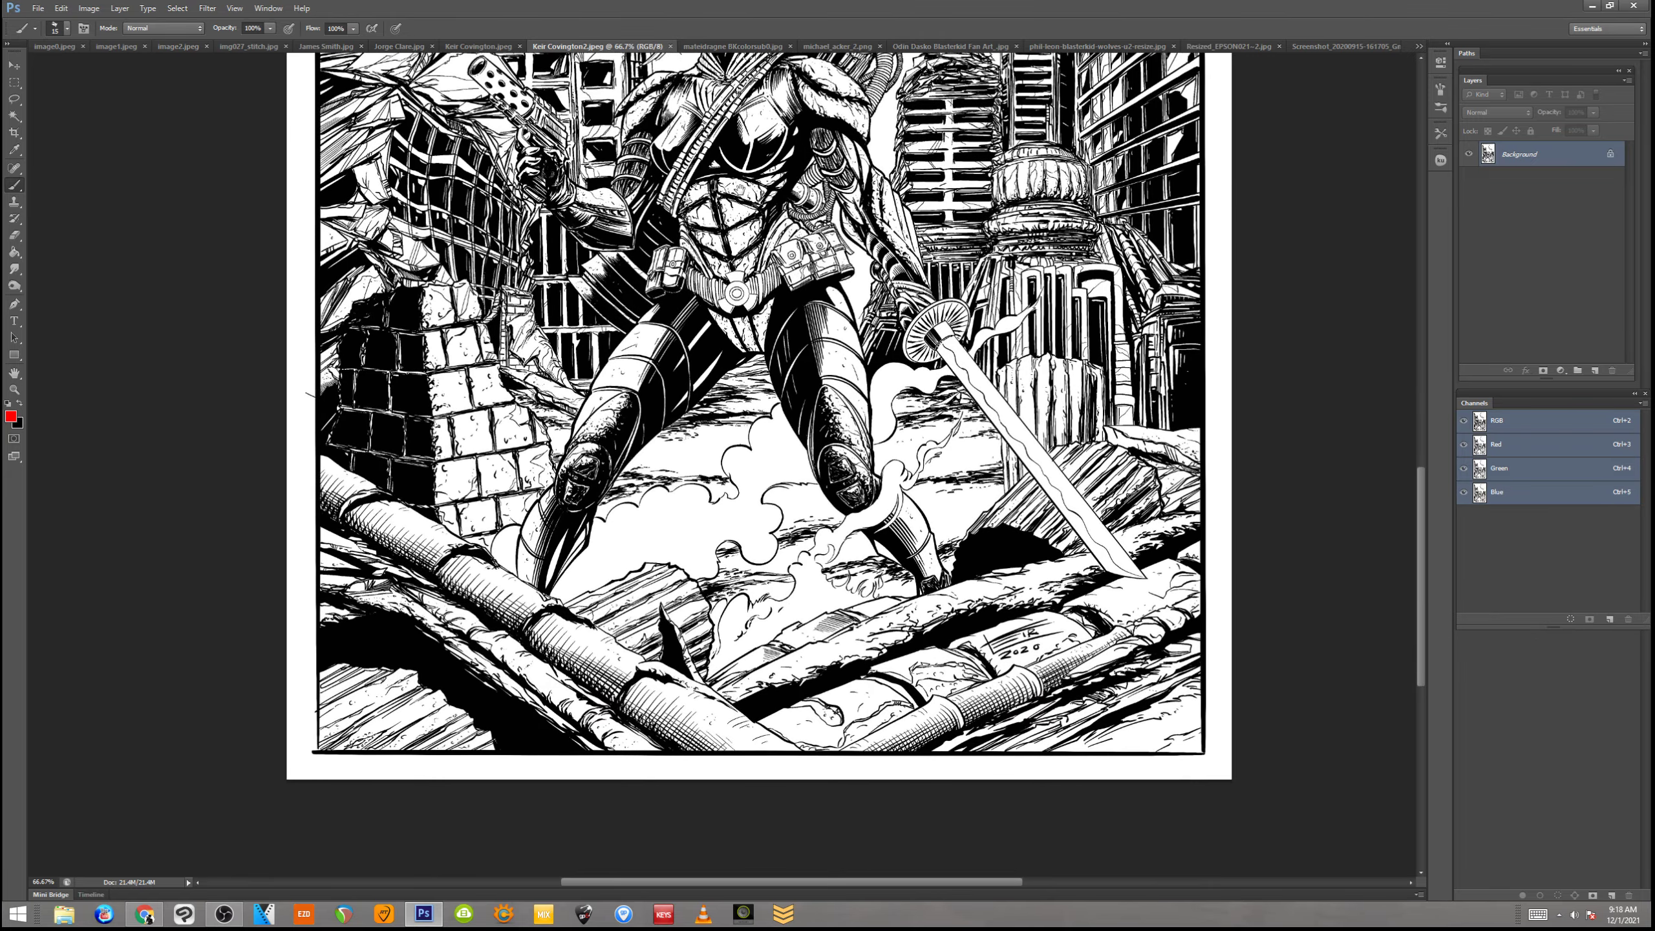
scroll("up", 3)
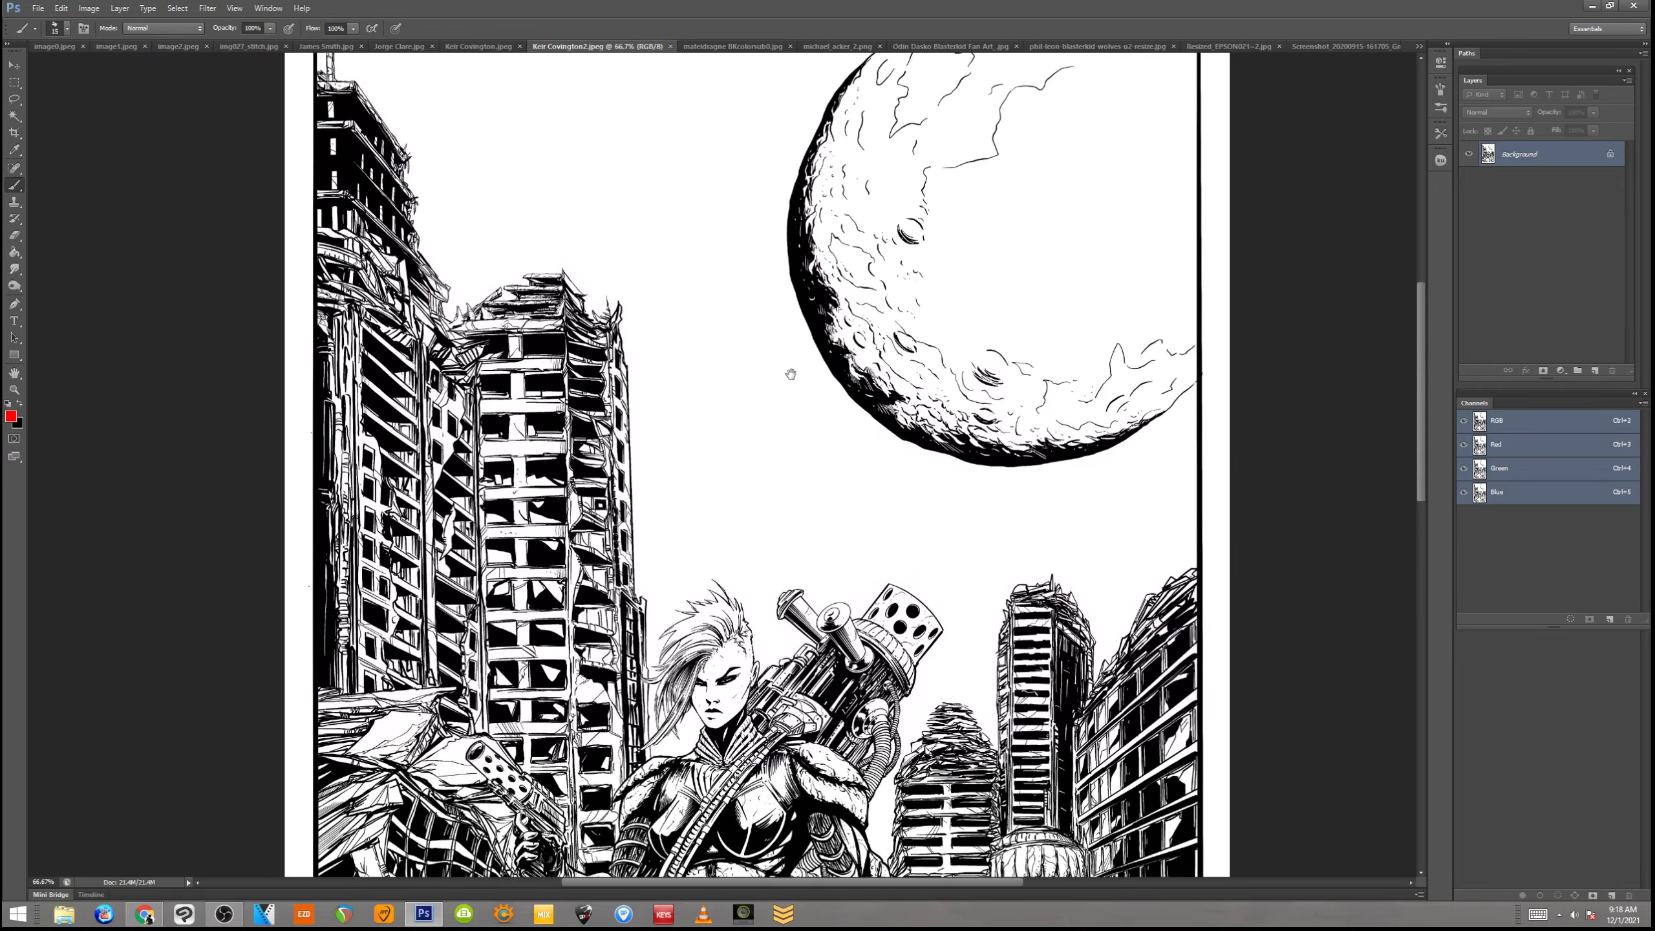
scroll("down", 3)
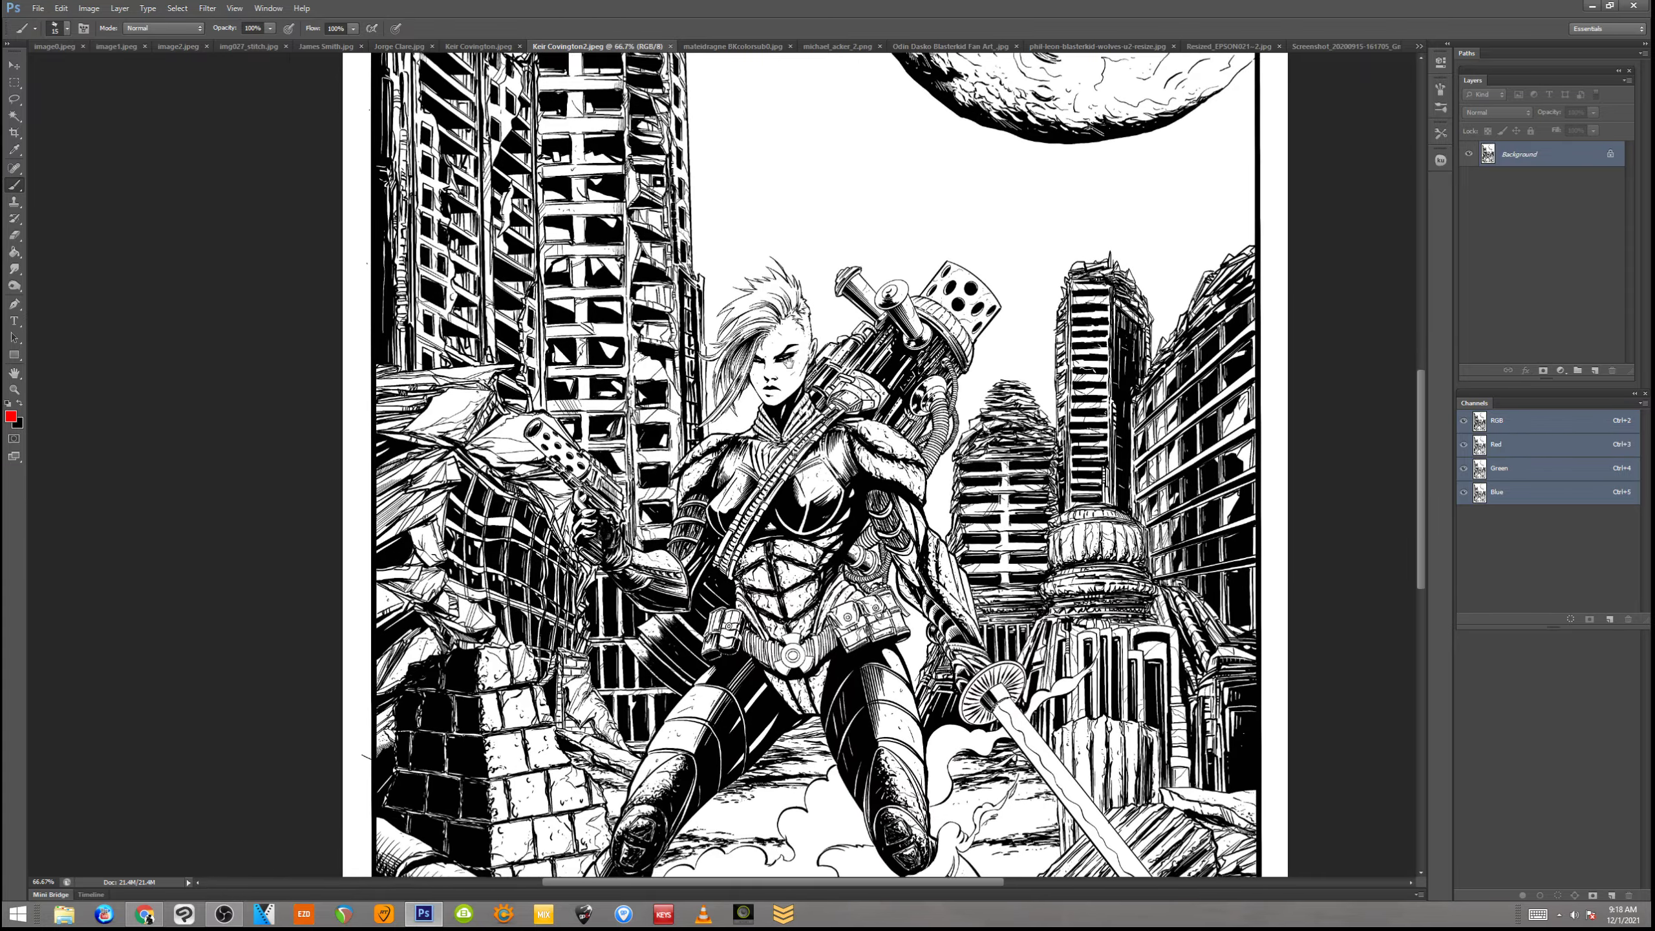
scroll("down", 3)
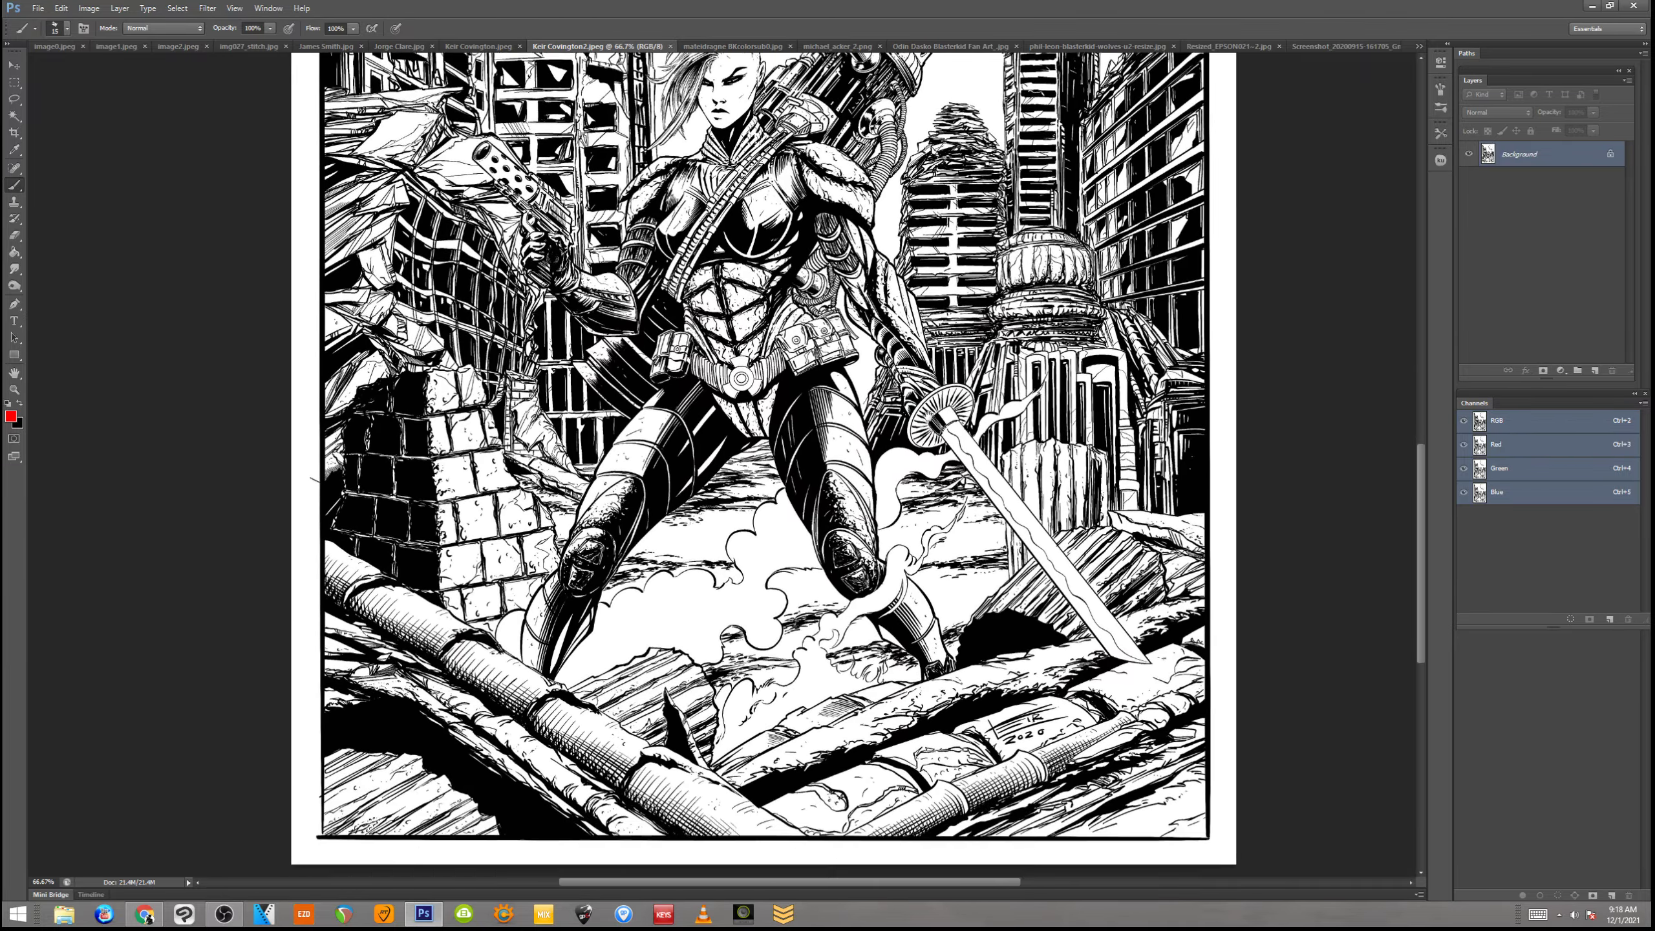
scroll("down", 3)
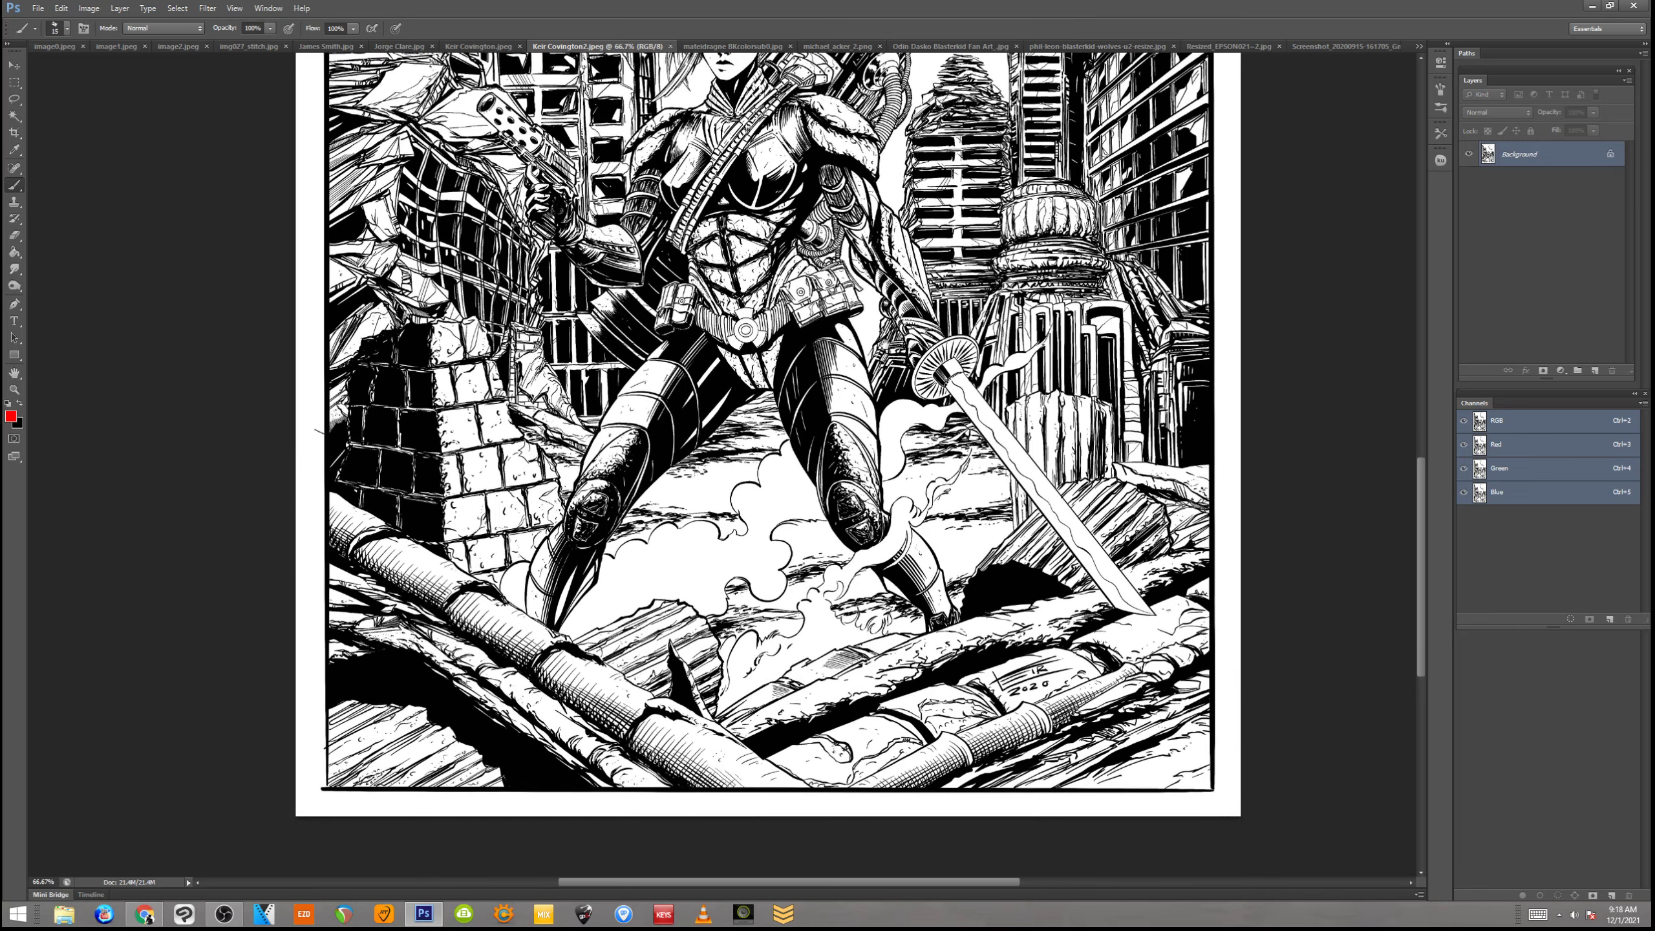
scroll("up", 3)
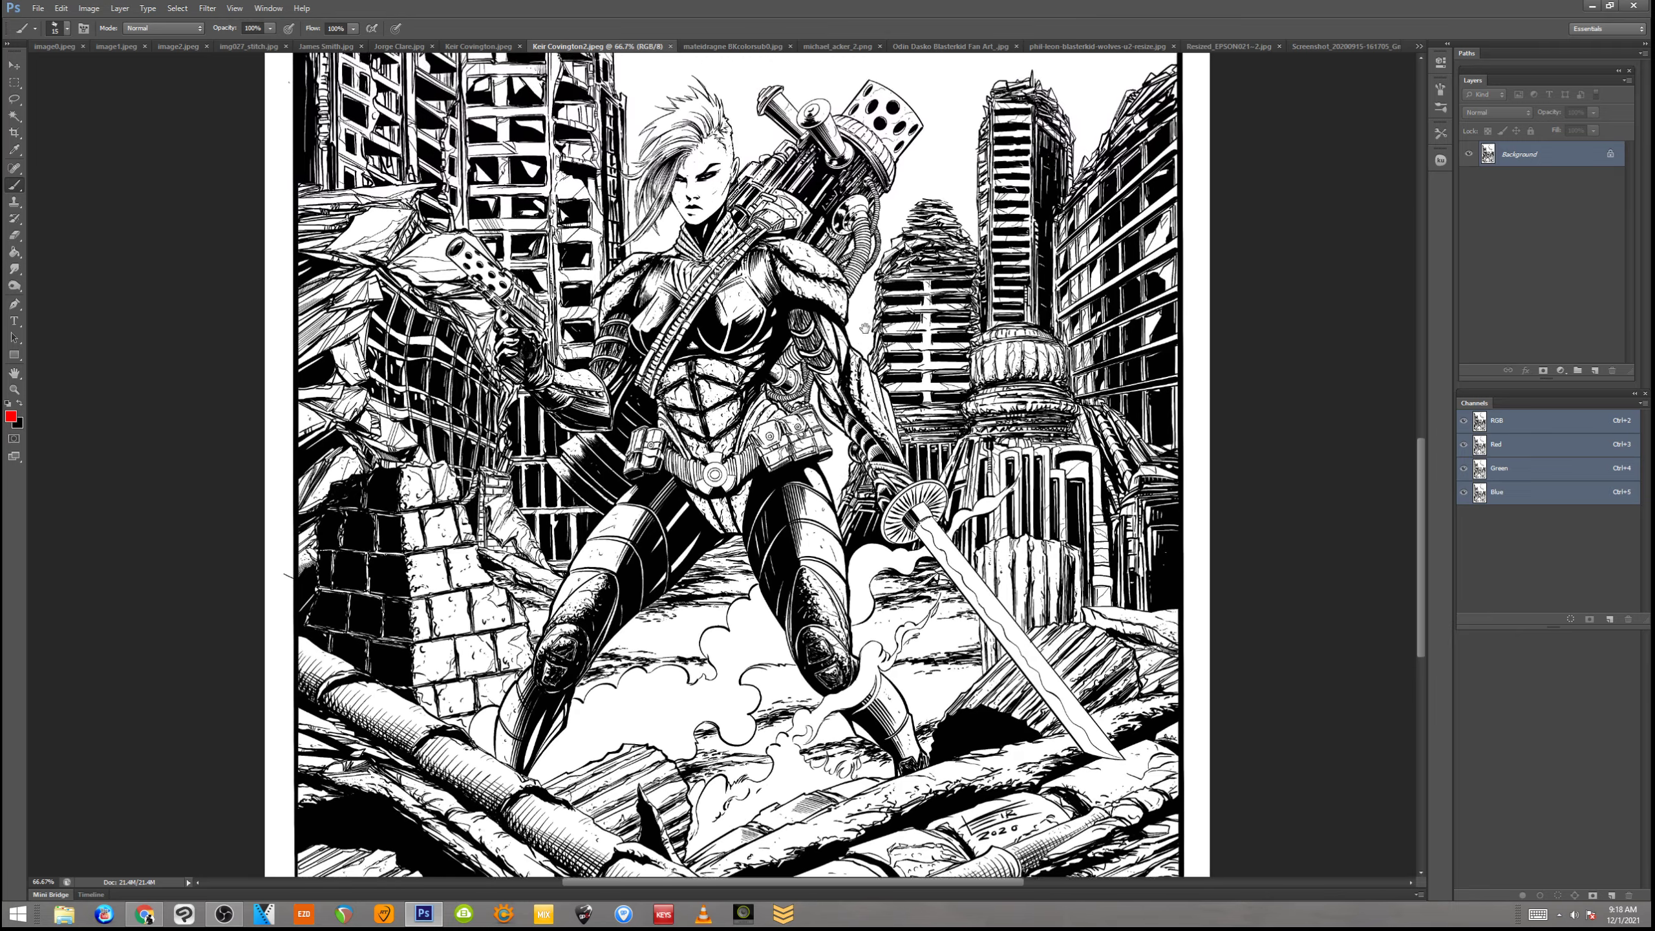
scroll("up", 3)
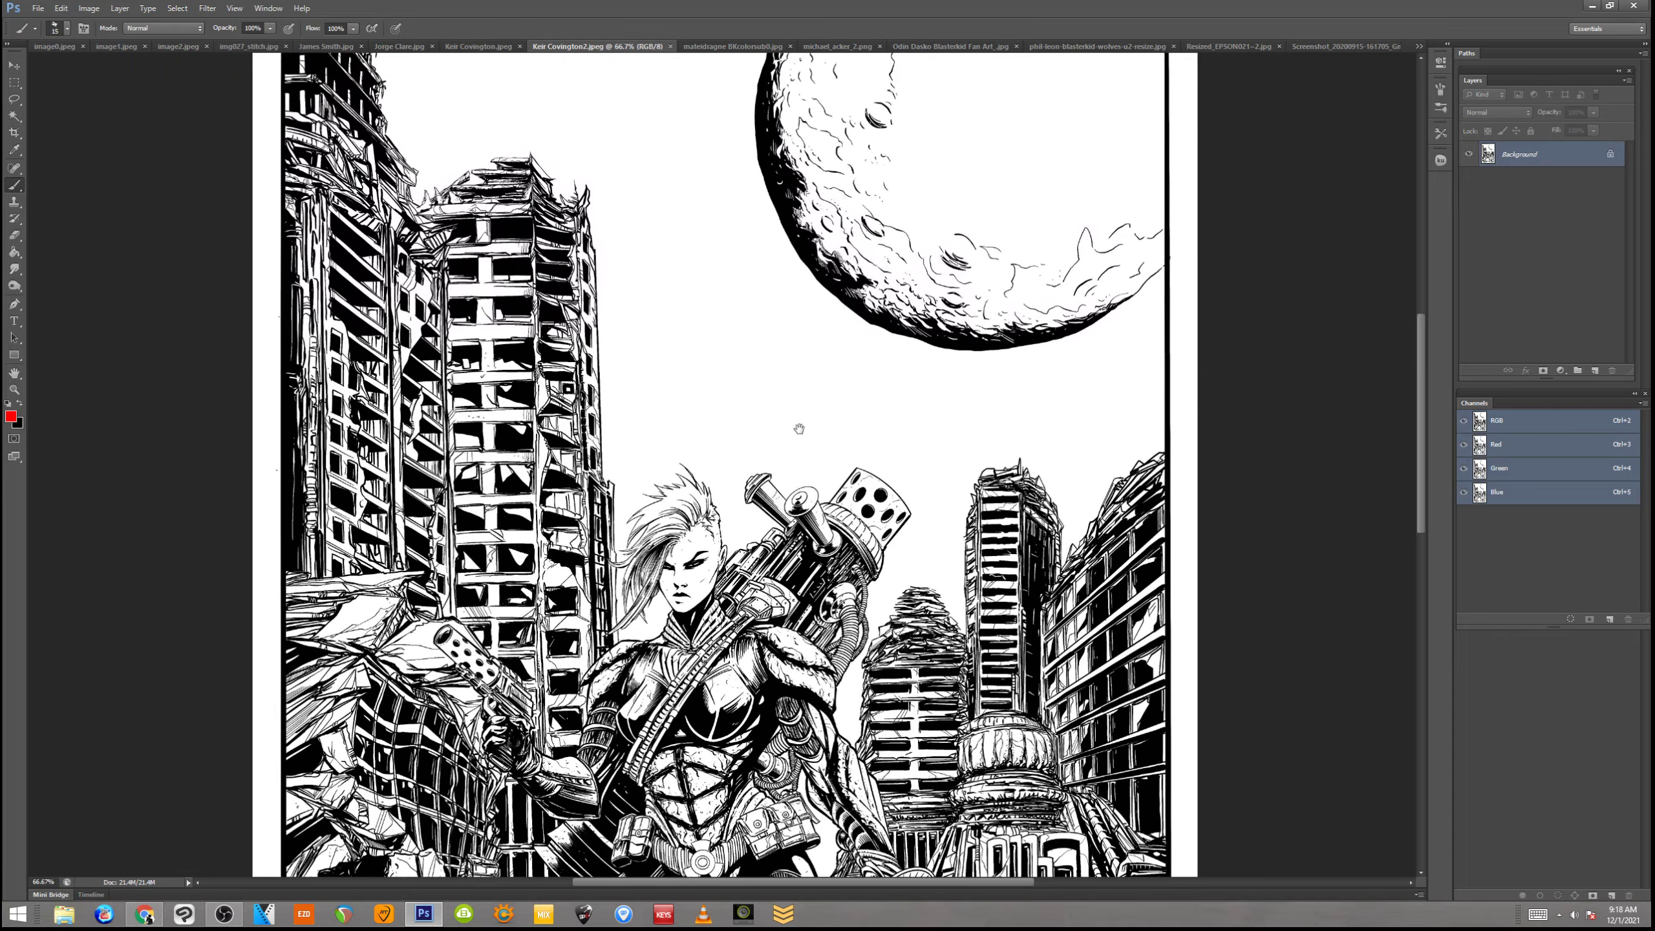
scroll("down", 3)
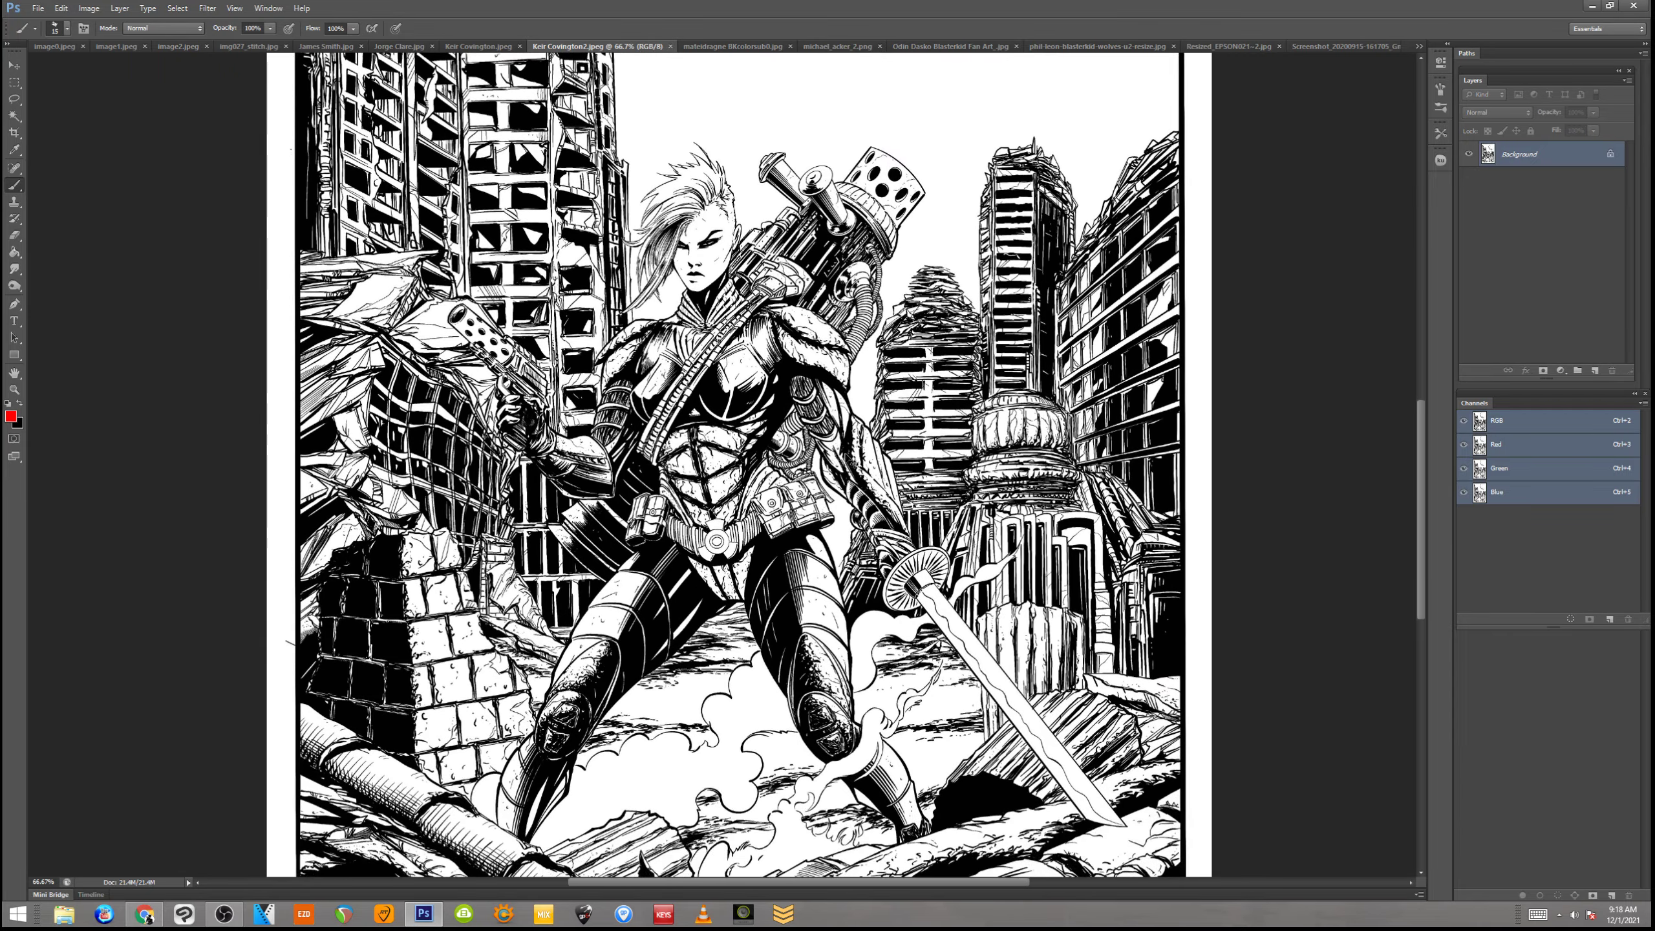
left_click(581, 45)
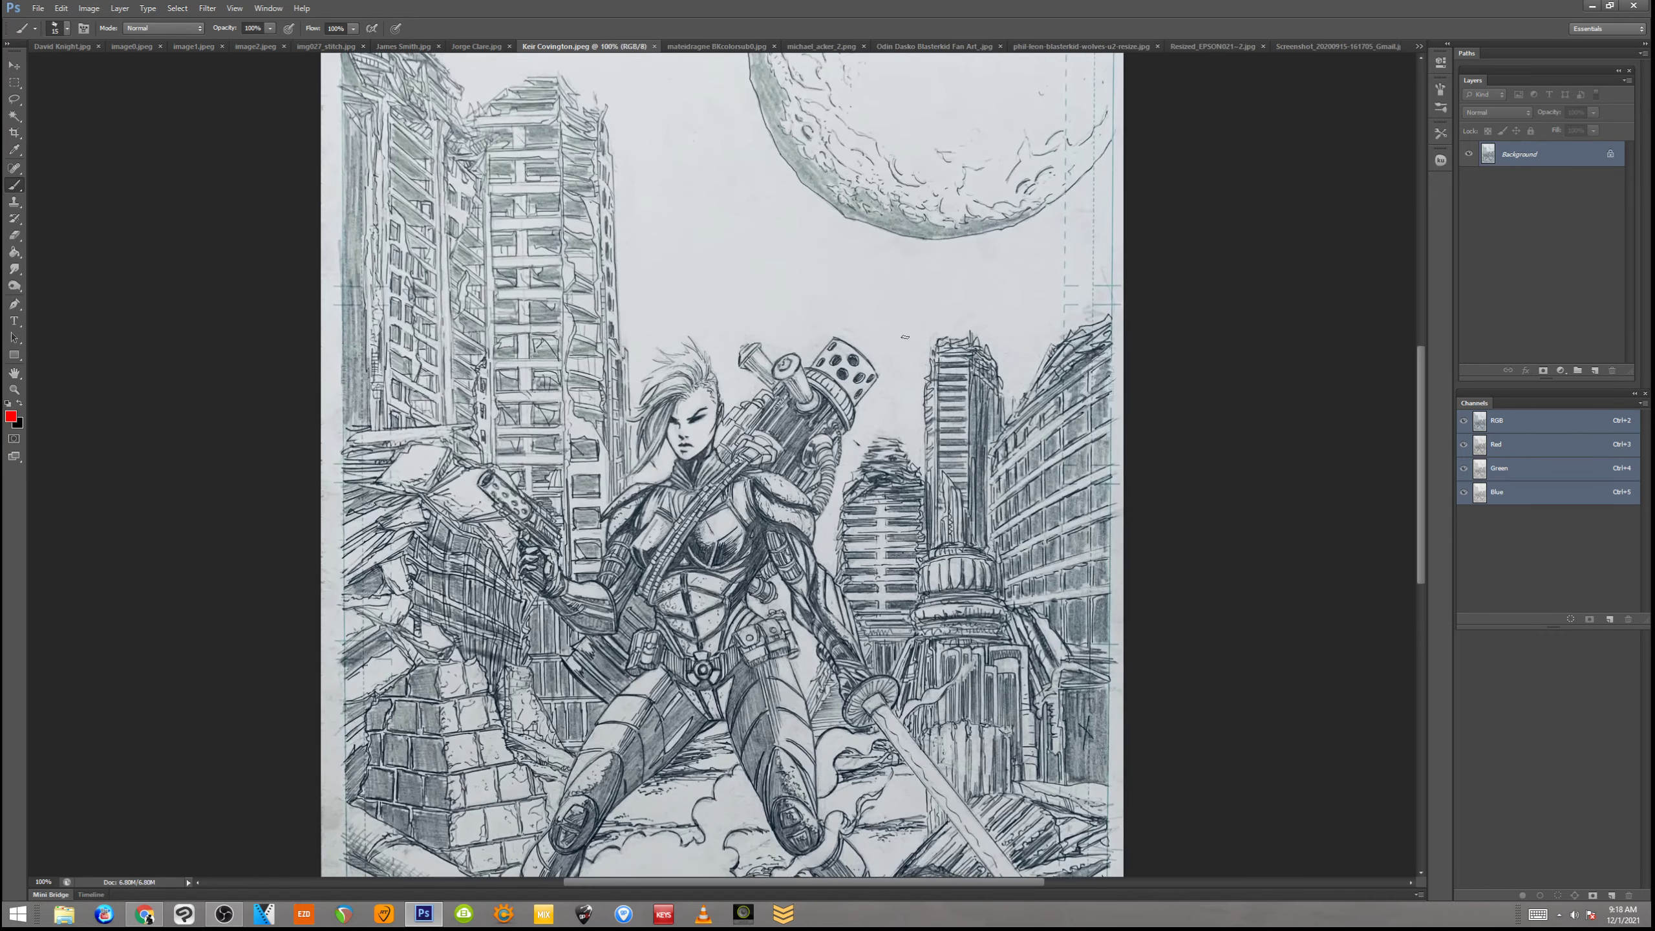
scroll("up", 3)
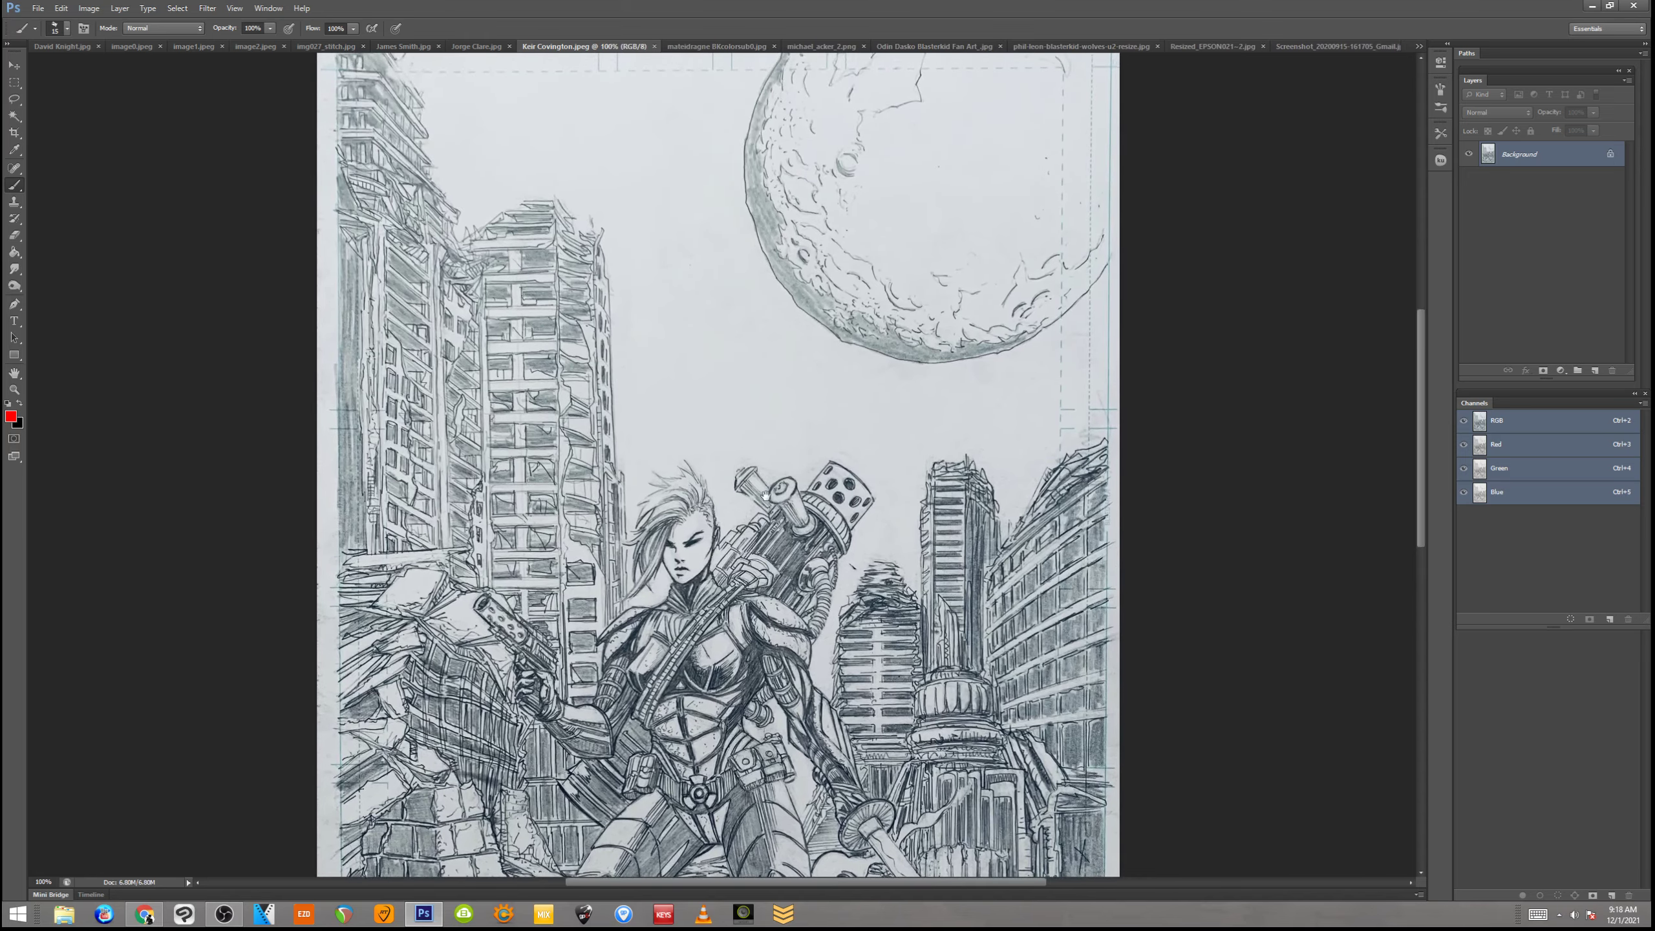
scroll("down", 3)
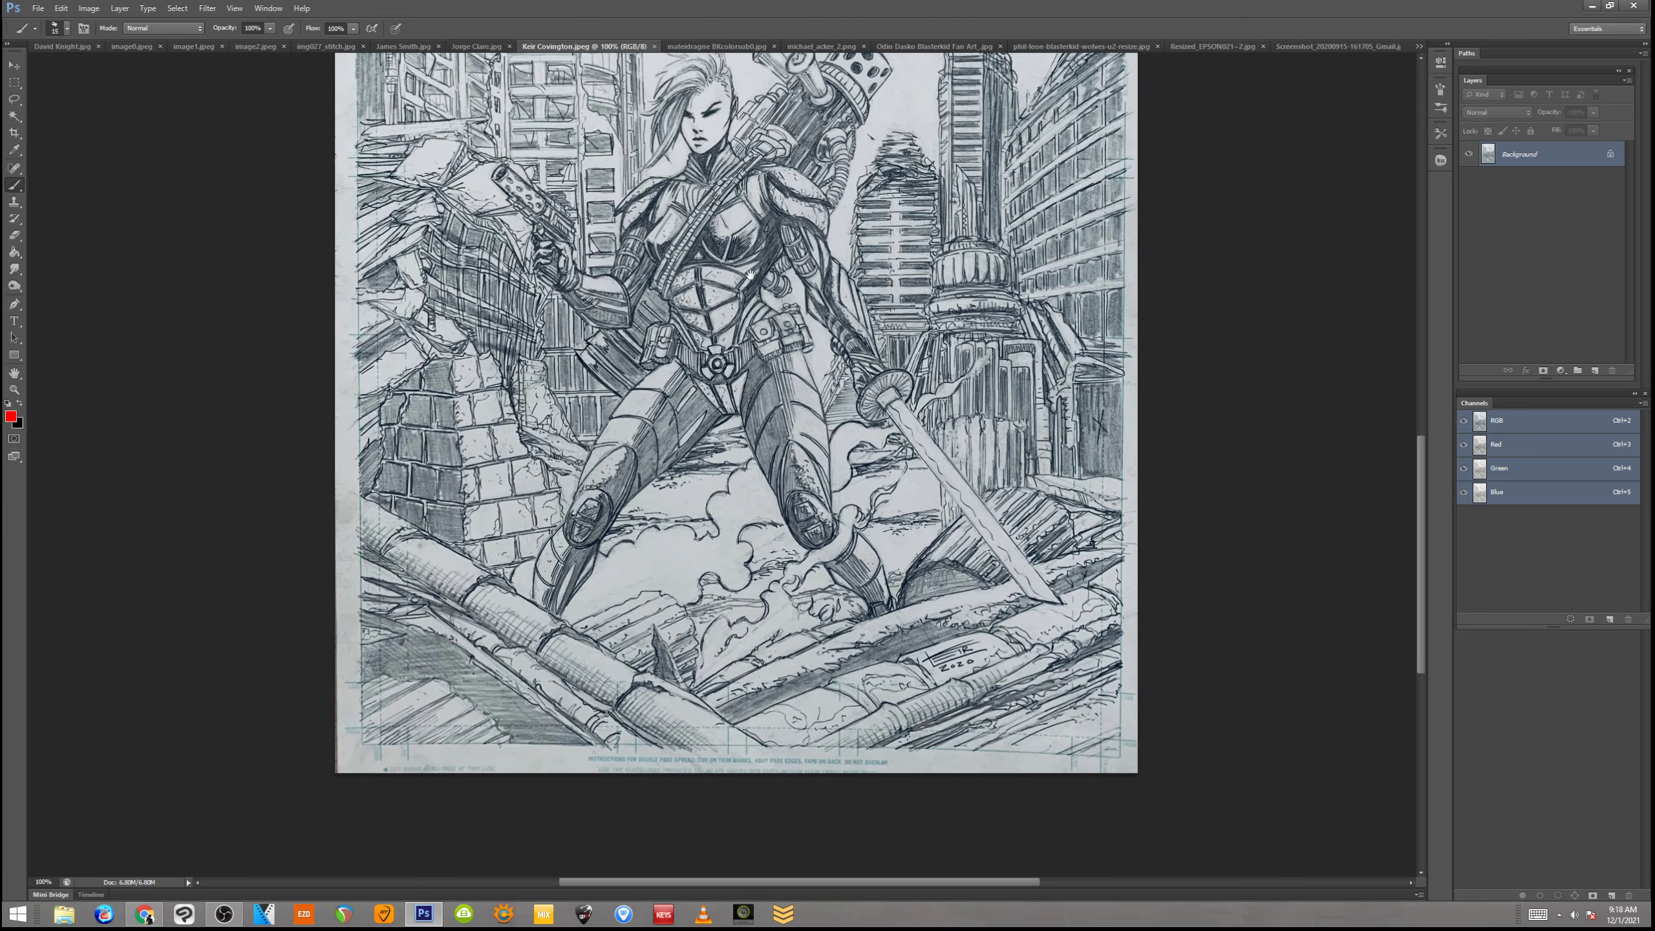
scroll("up", 3)
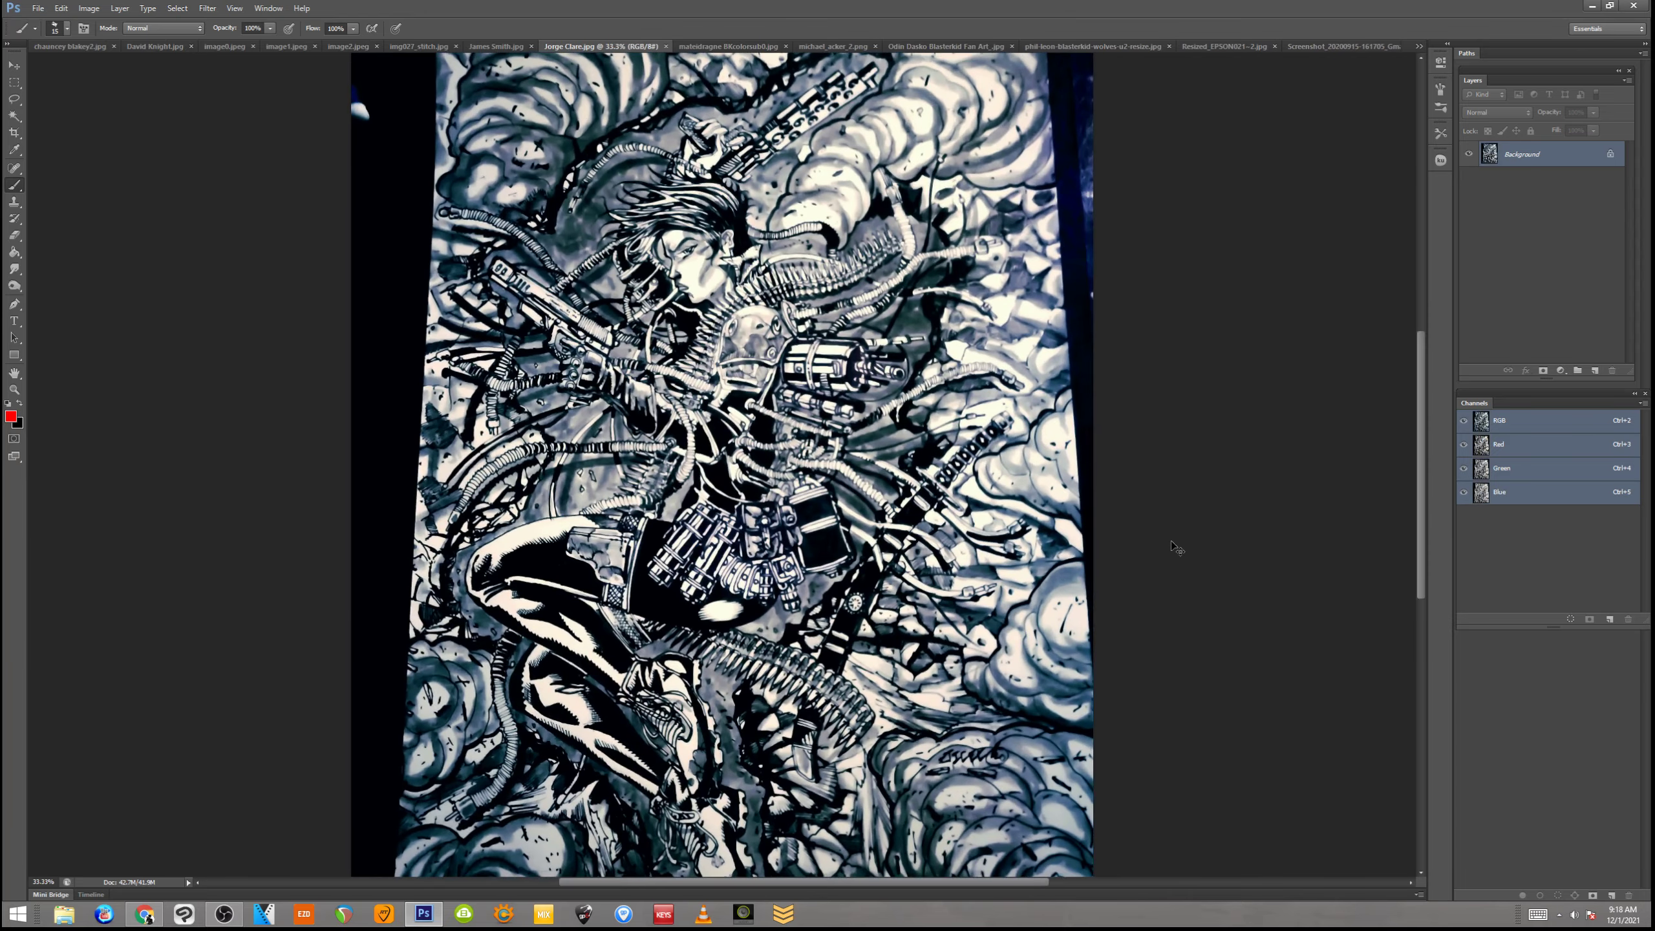
mouse_move(1090, 532)
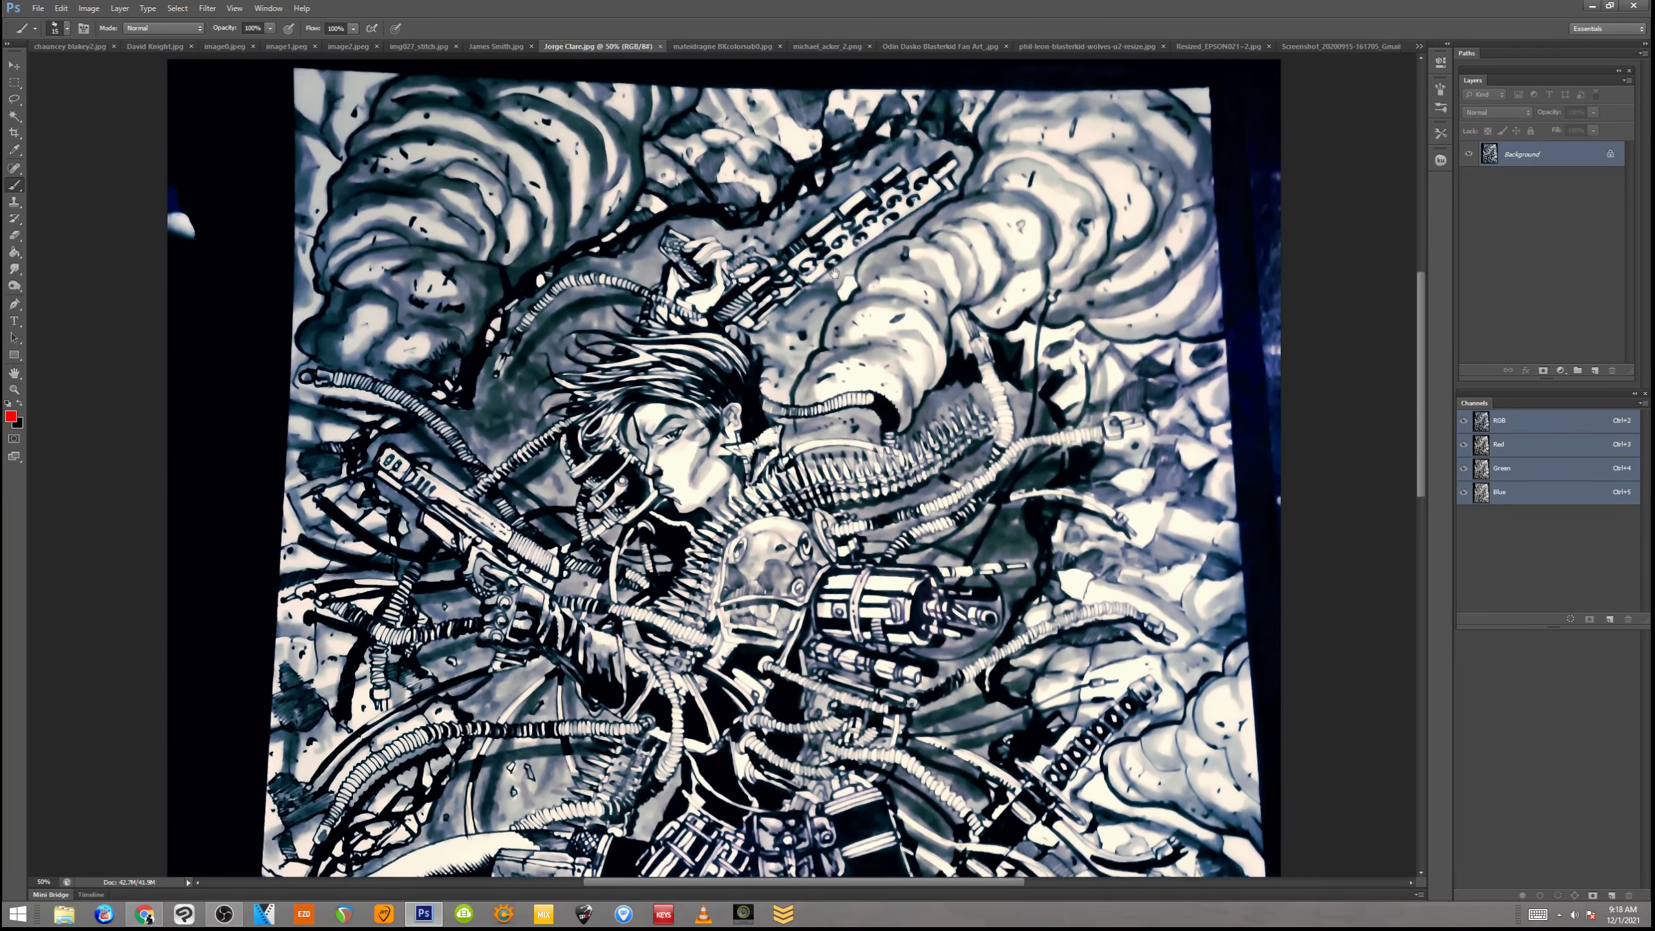
mouse_move(1028, 567)
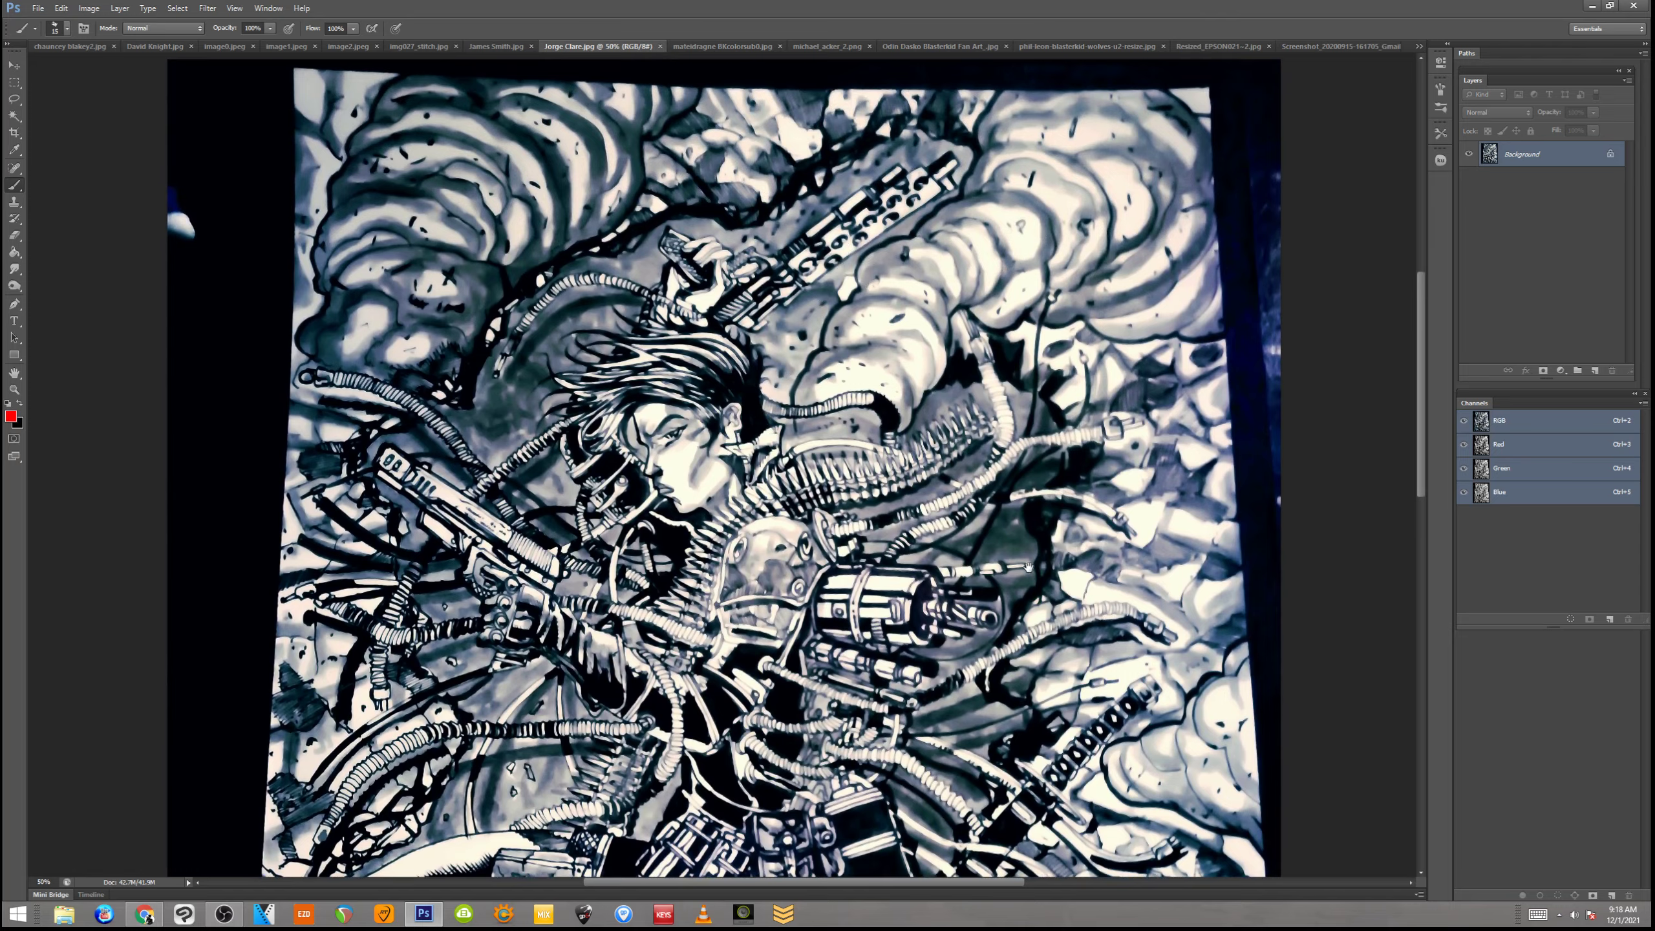
Scroll down through the blue-toned Jorge Claro.jpg ink piece of the cable-laden heroine
scroll("down", 3)
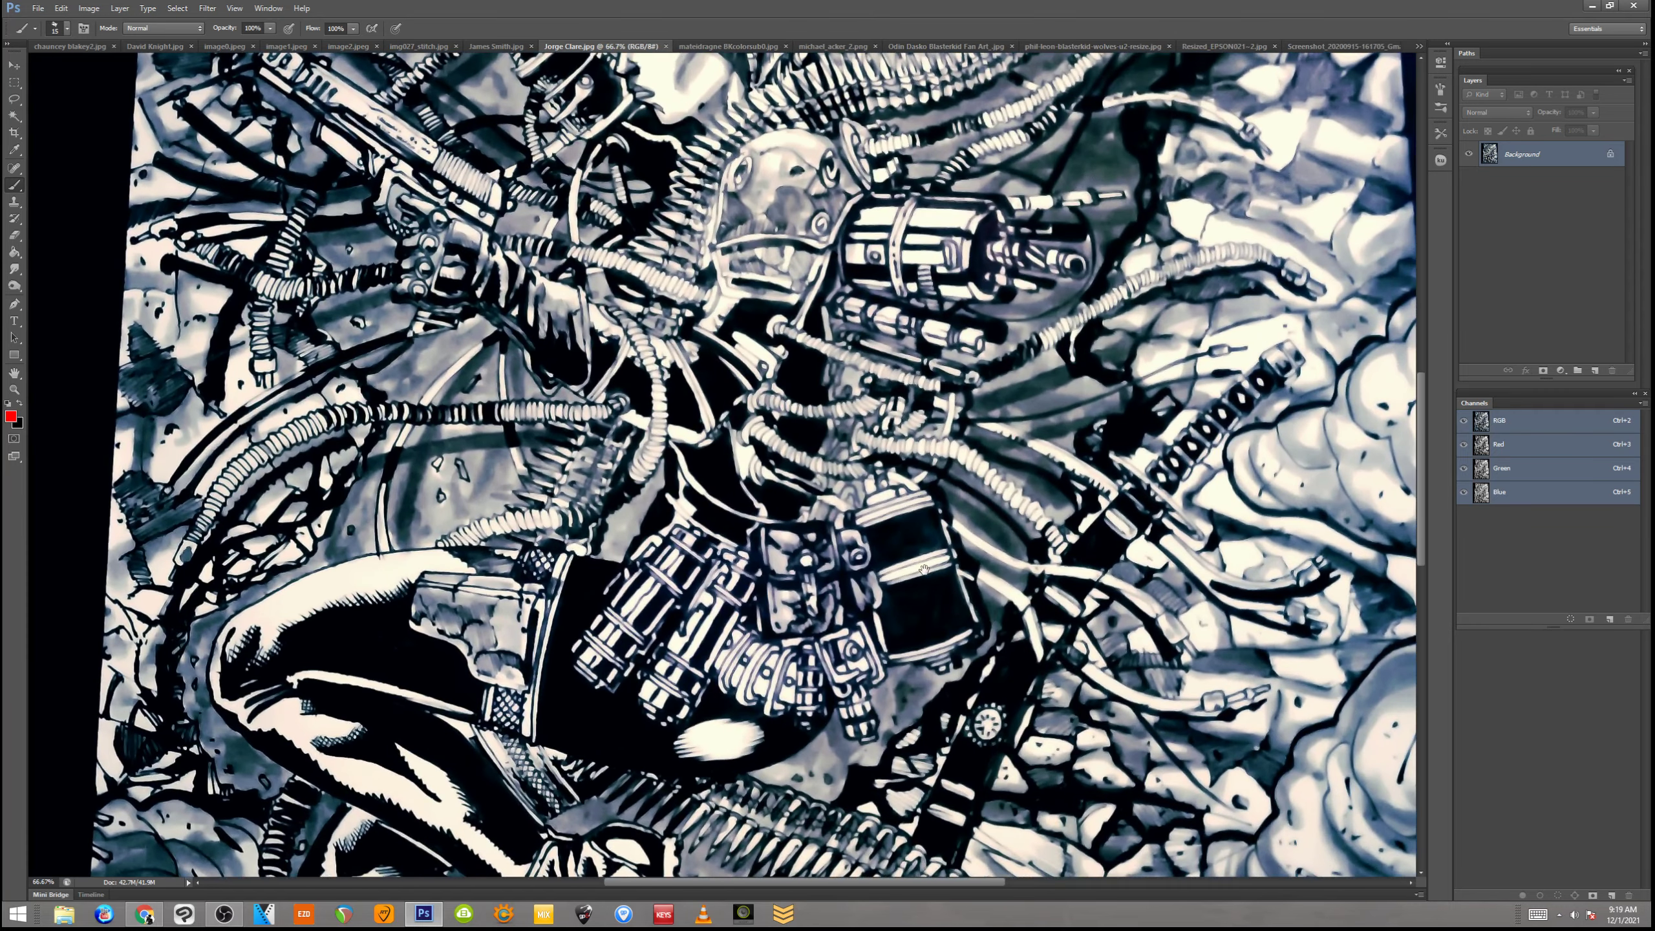
scroll("down", 3)
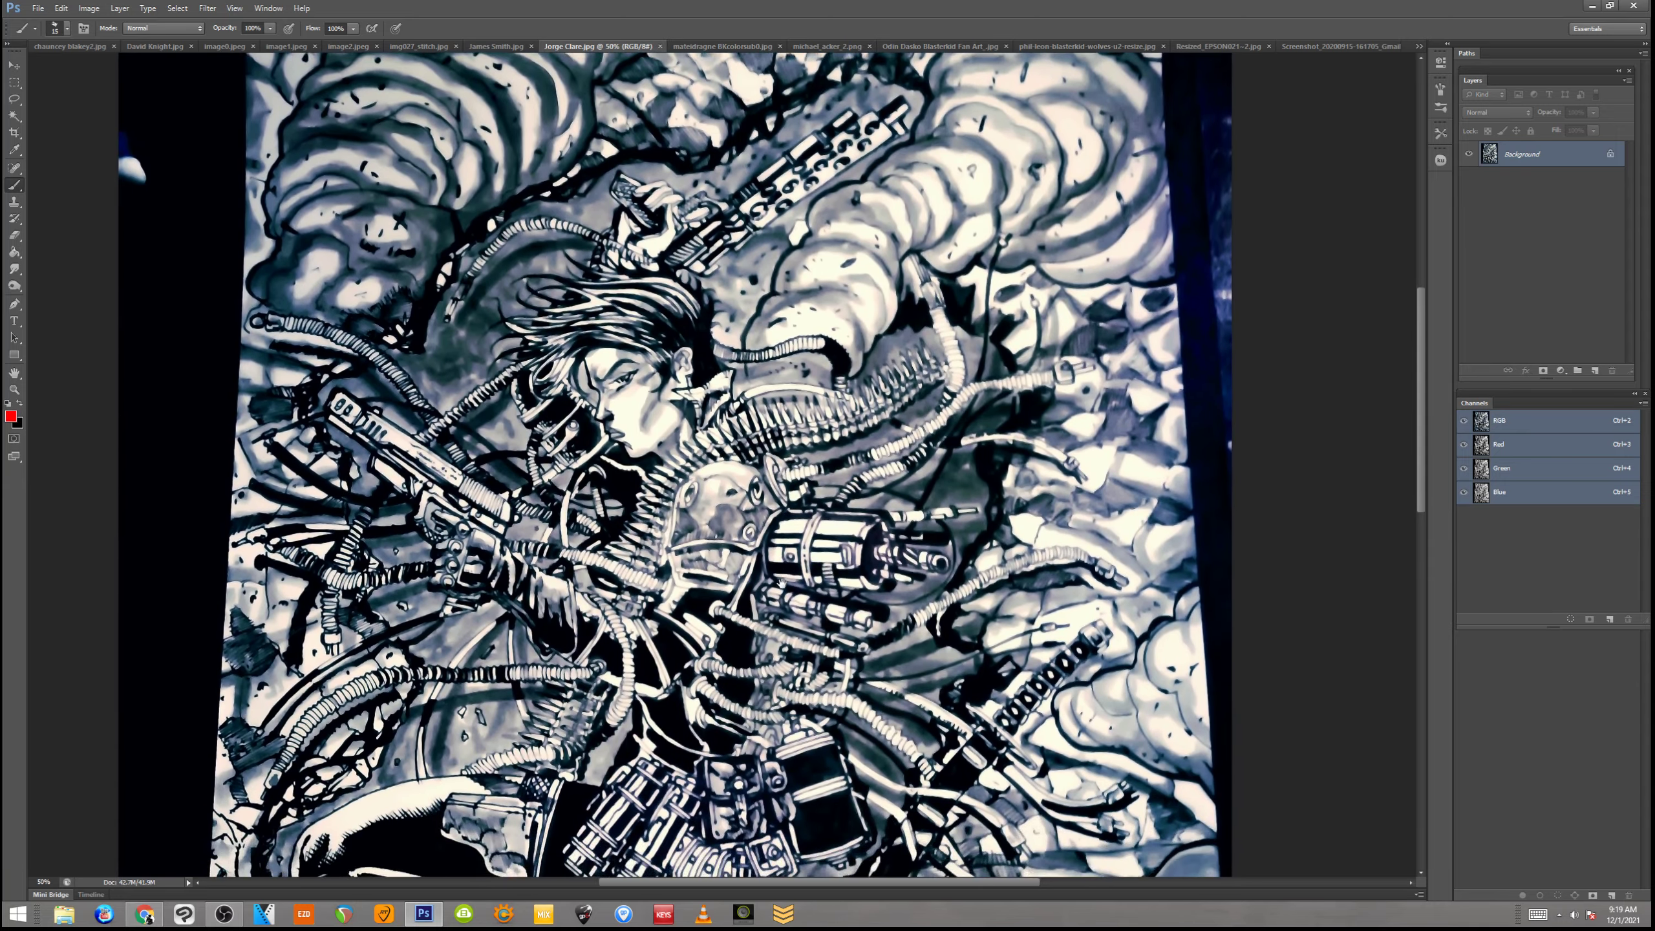
scroll("down", 3)
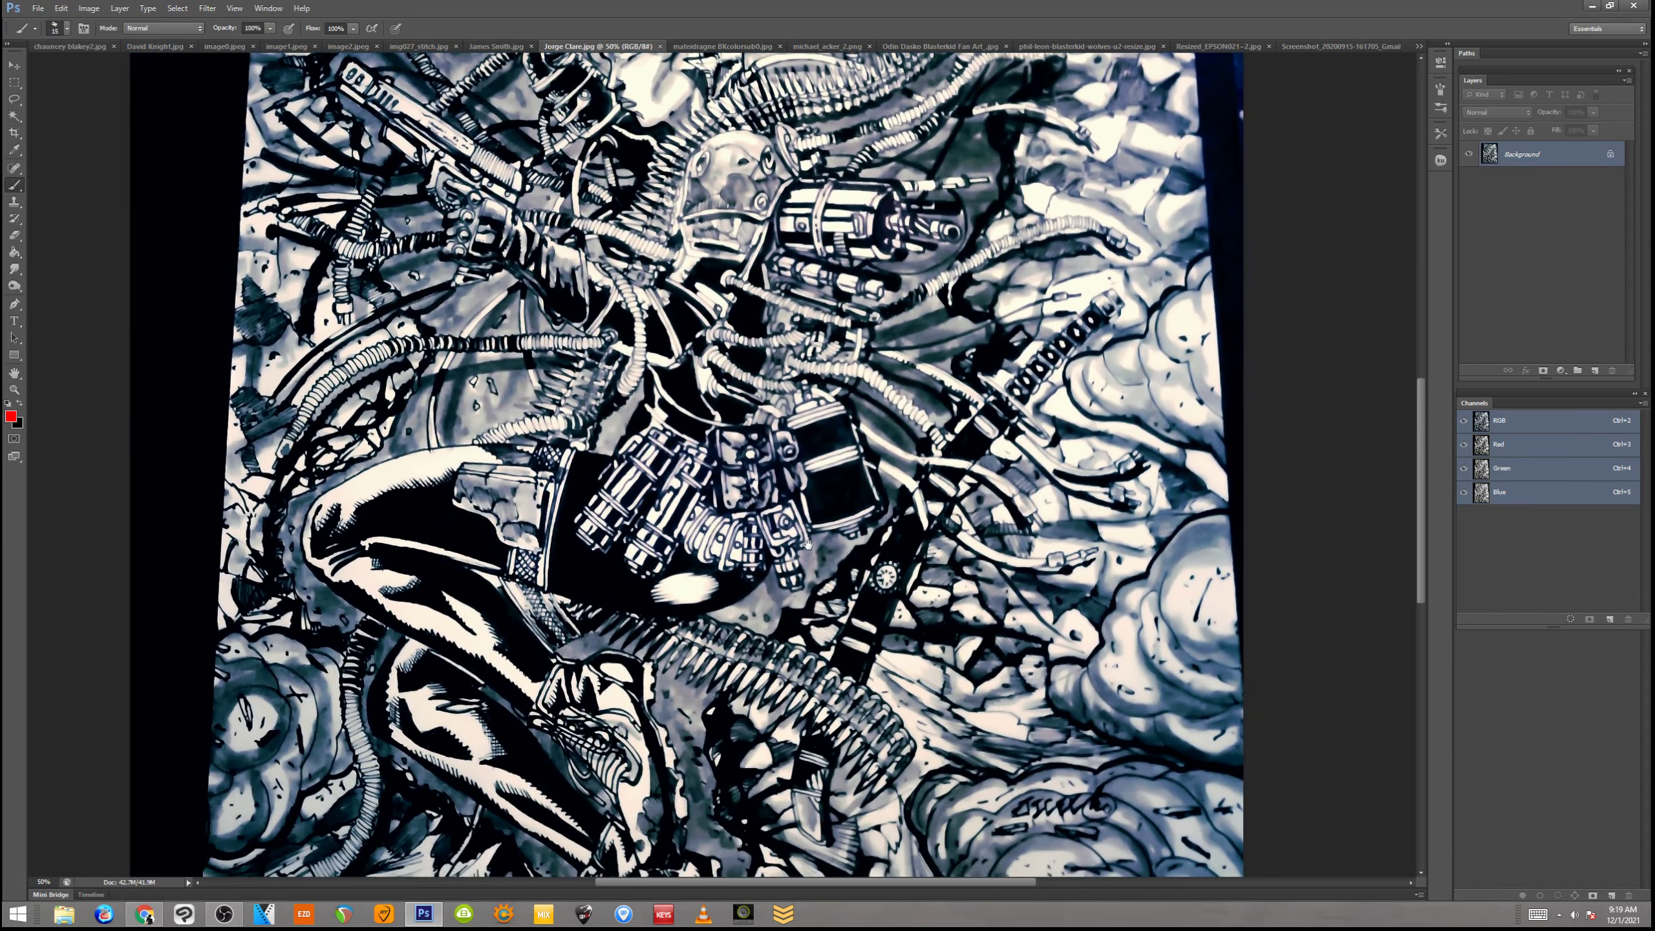
scroll("down", 3)
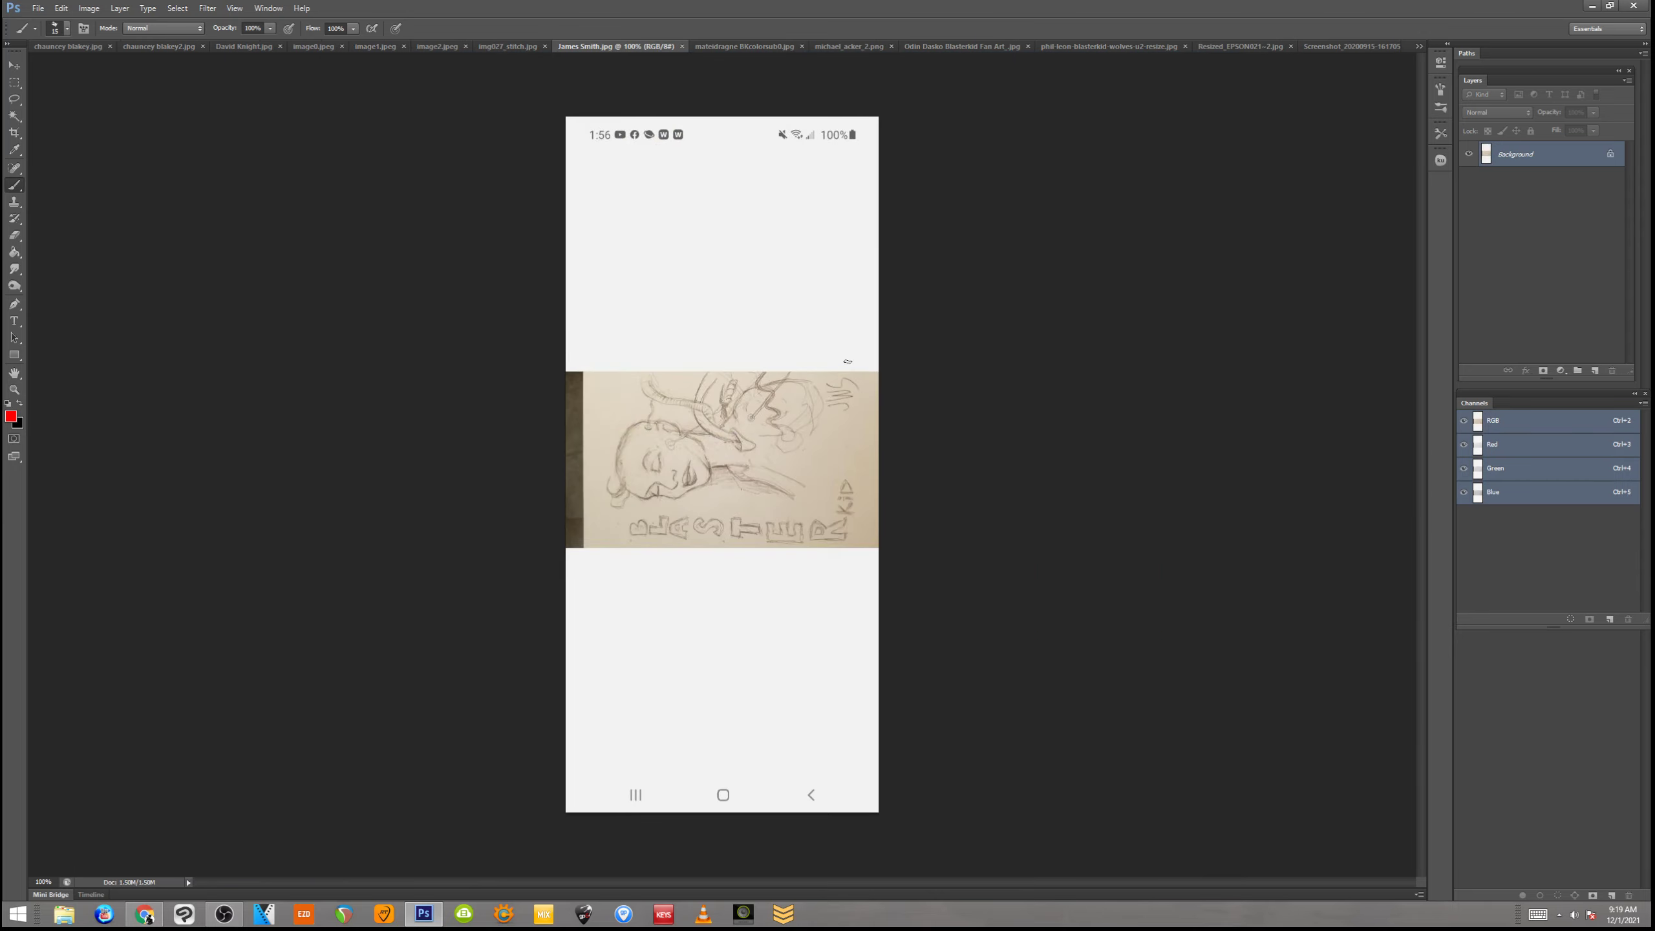
left_click(13, 390)
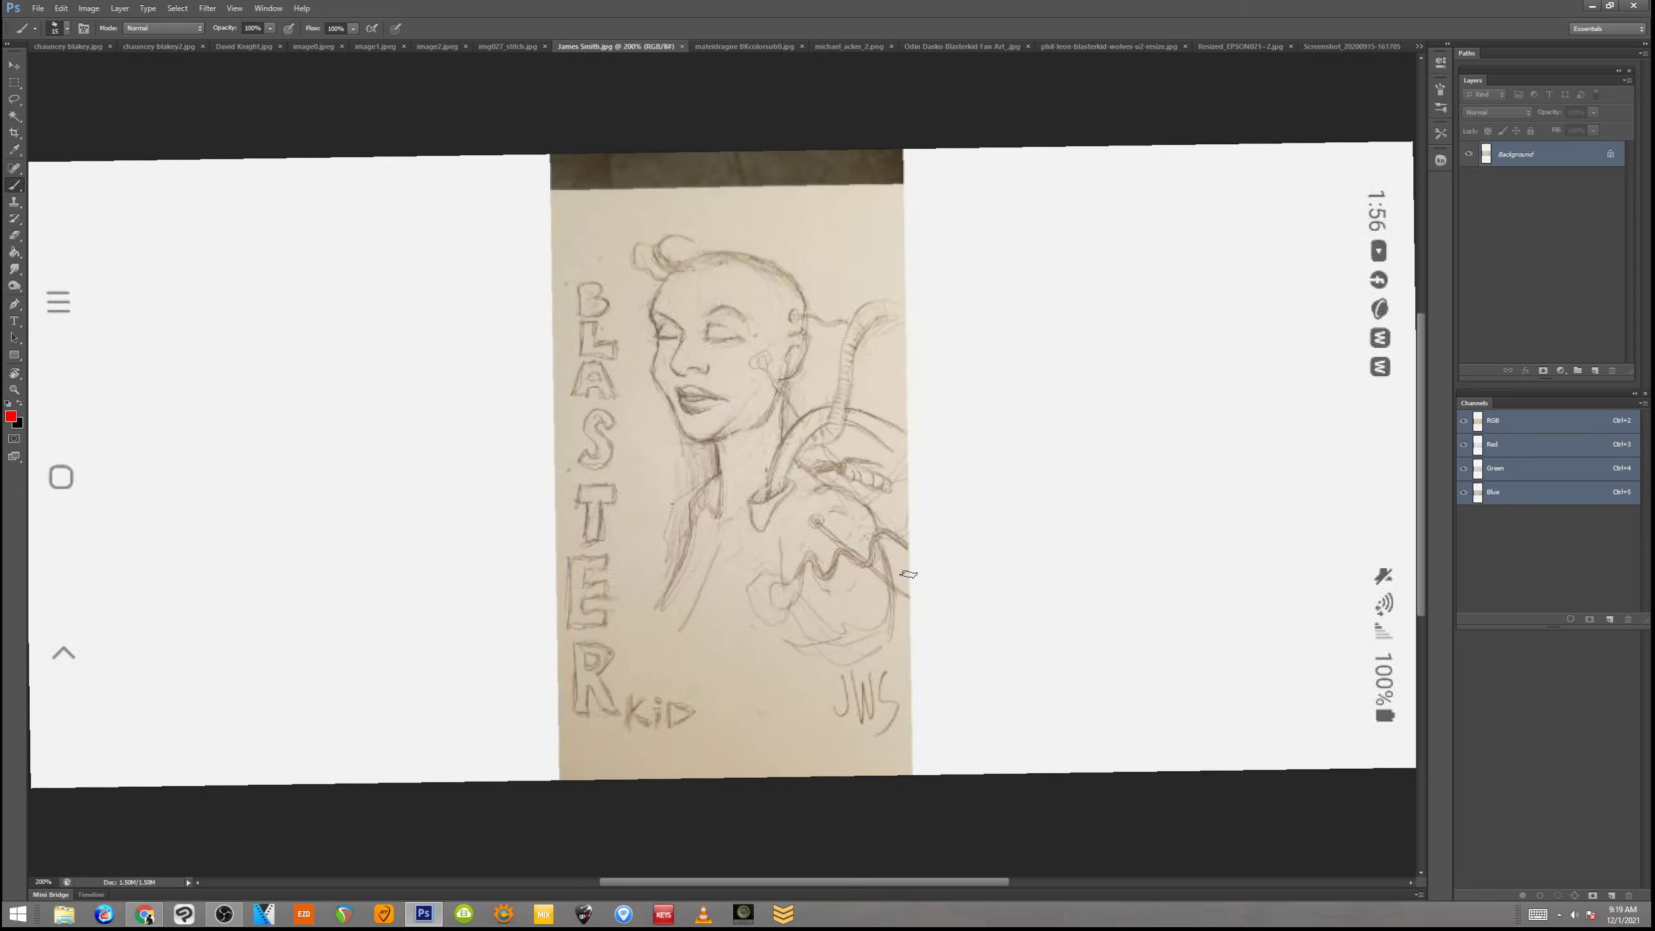
mouse_move(744, 341)
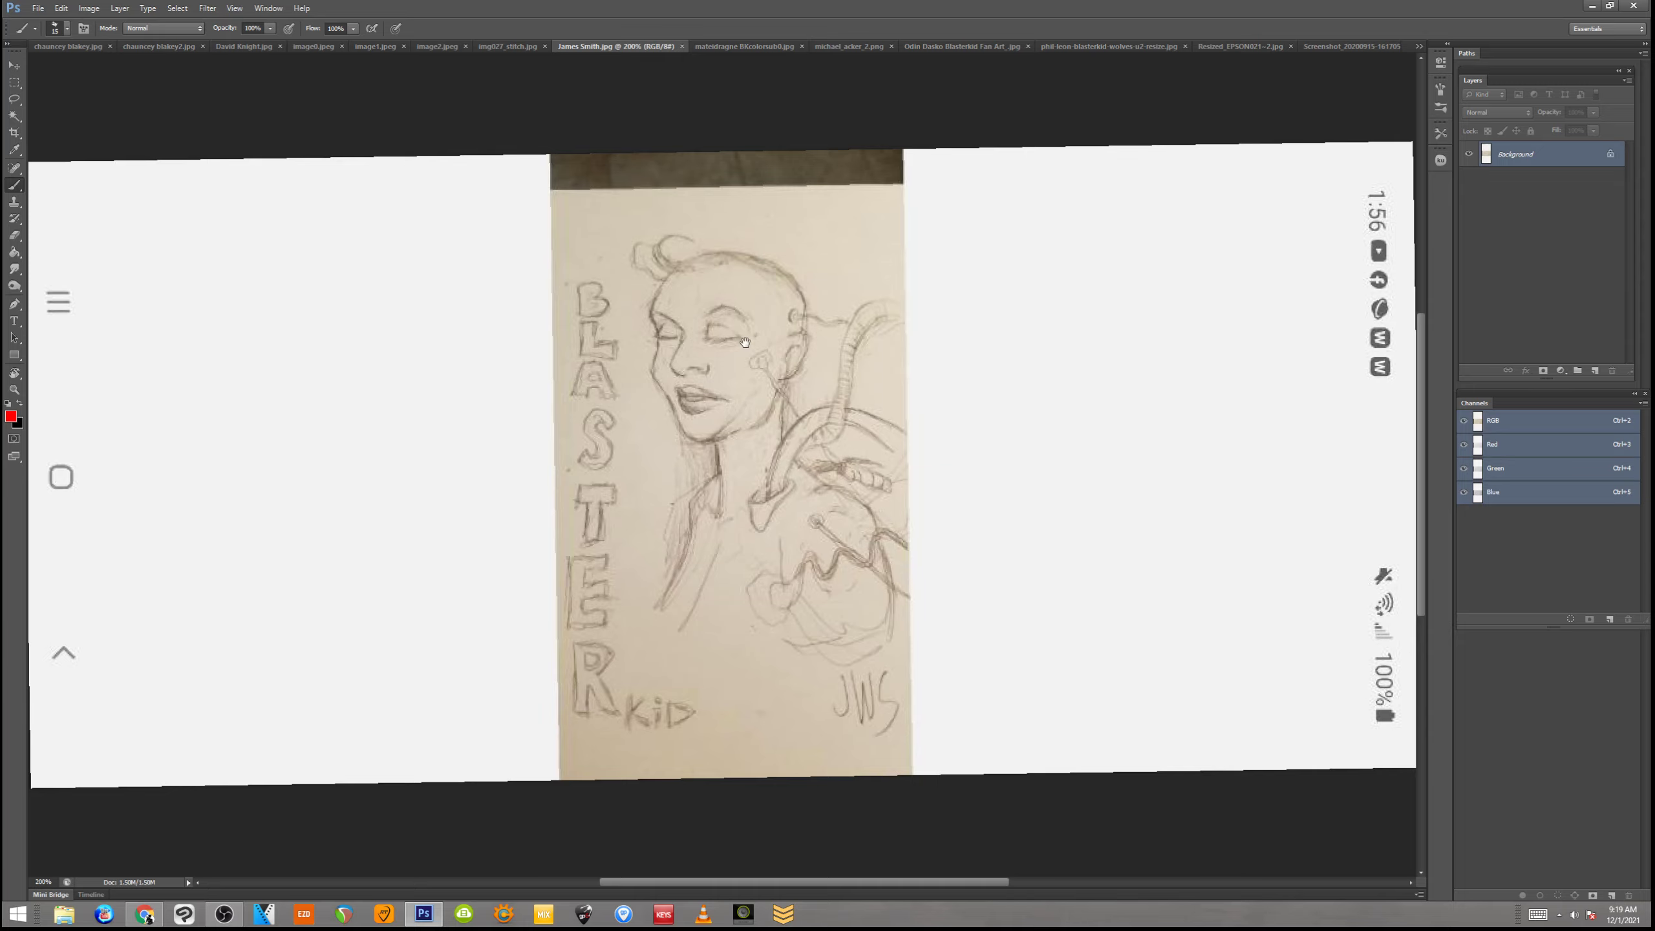
scroll("up", 3)
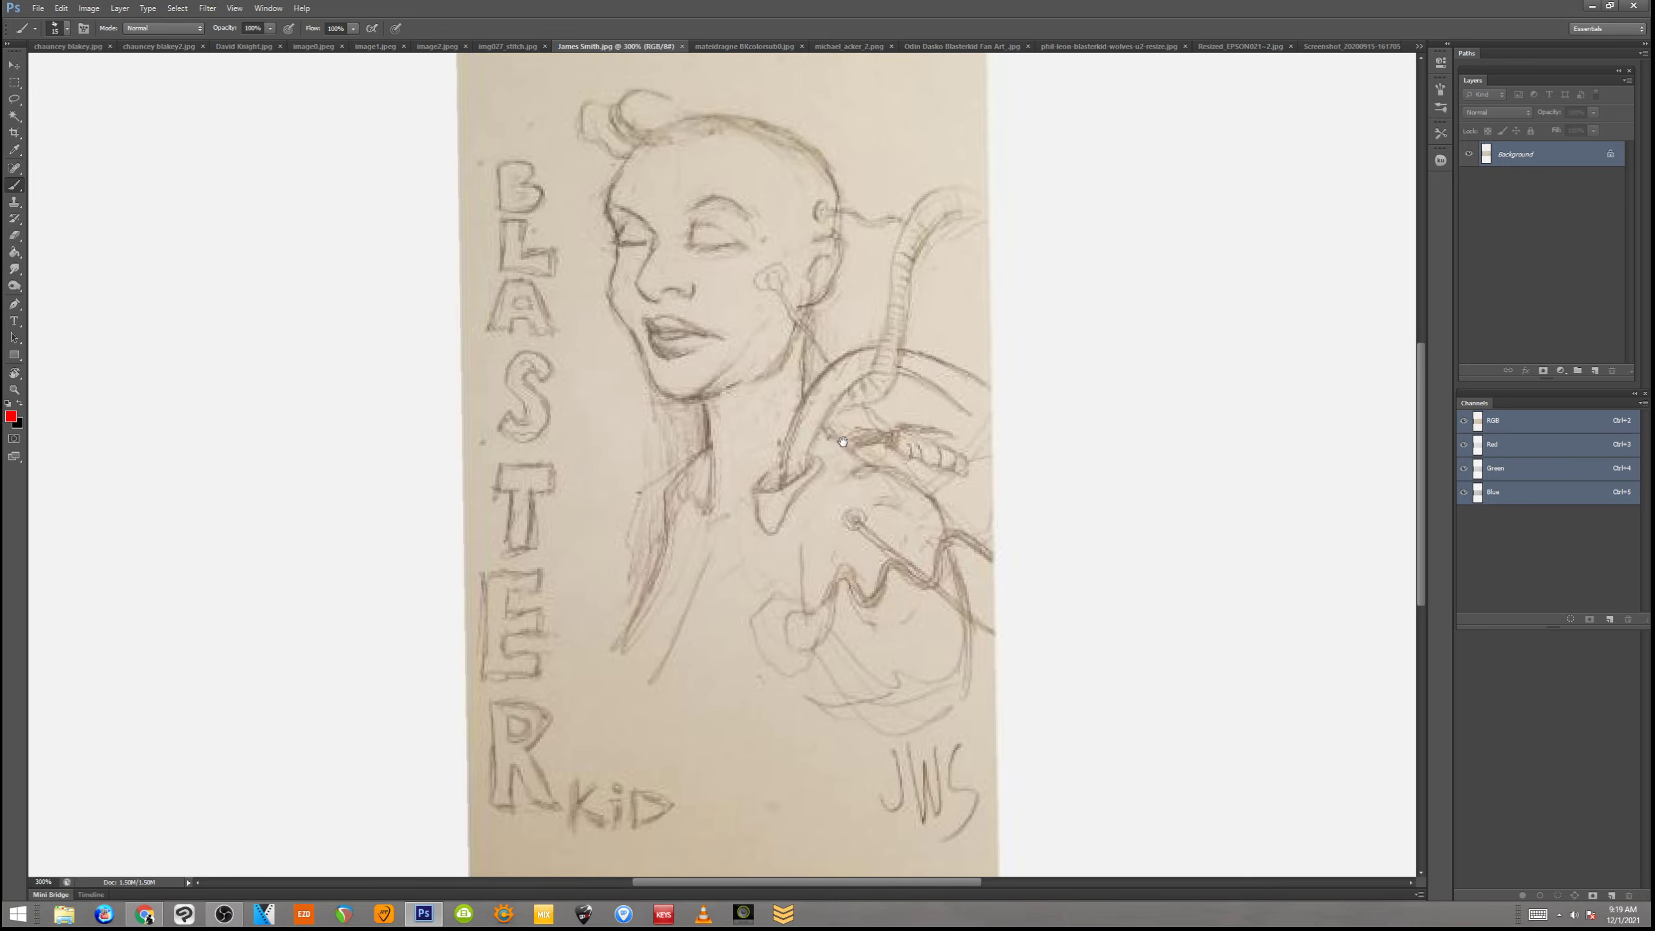
scroll("down", 3)
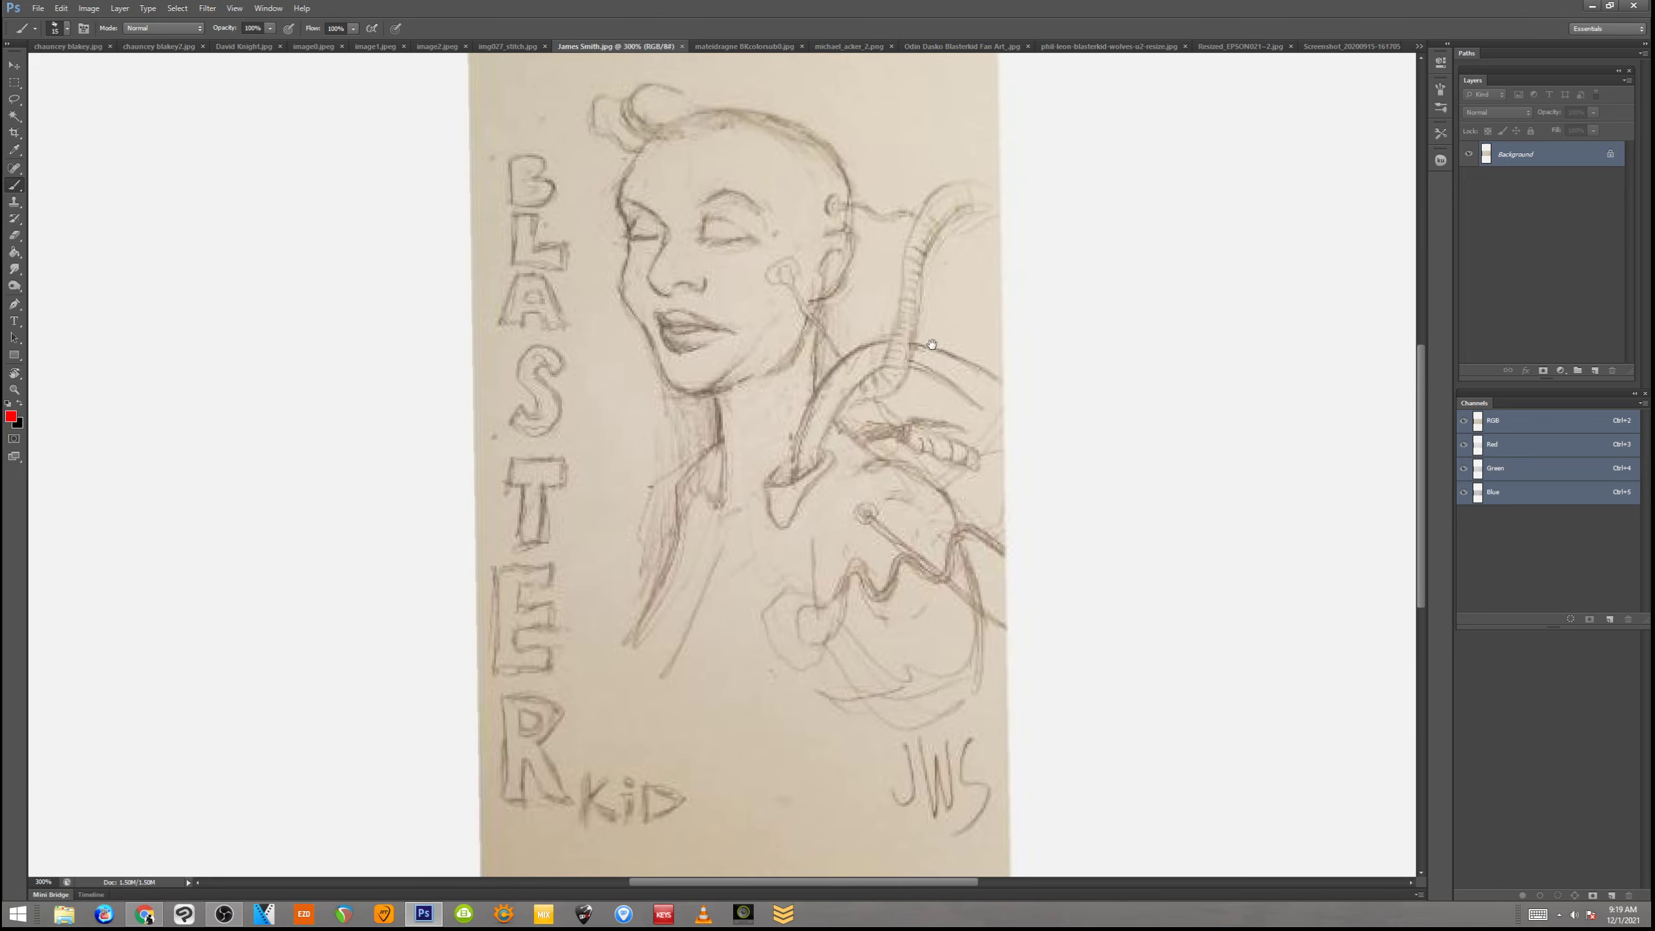
mouse_move(729, 105)
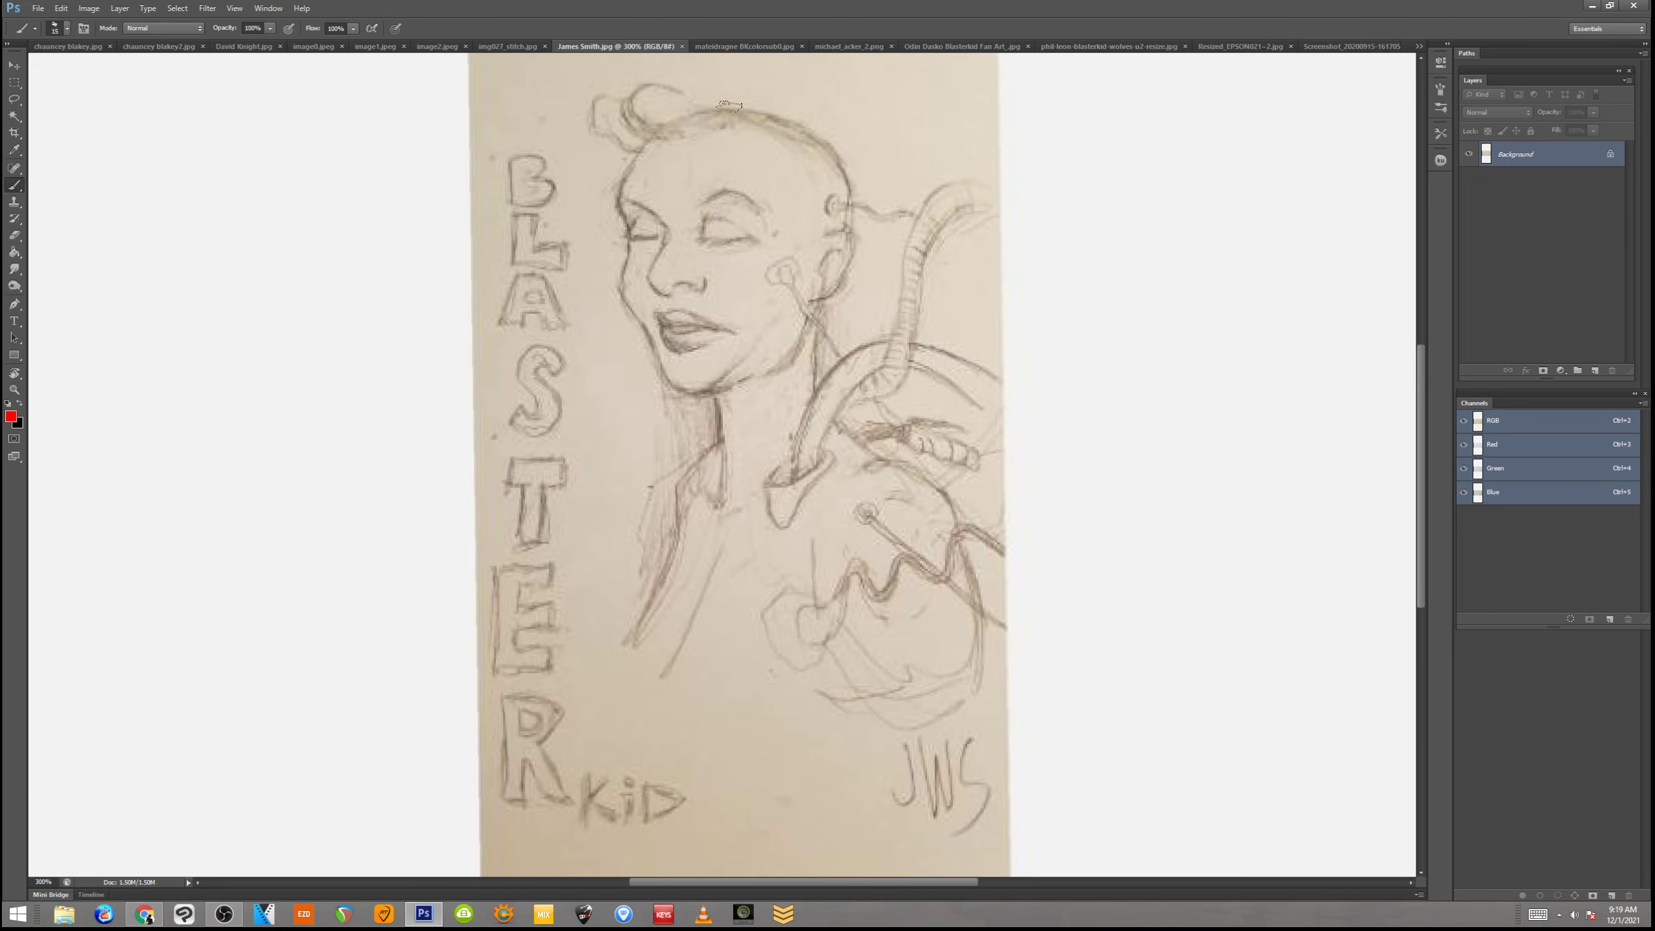
left_click(507, 46)
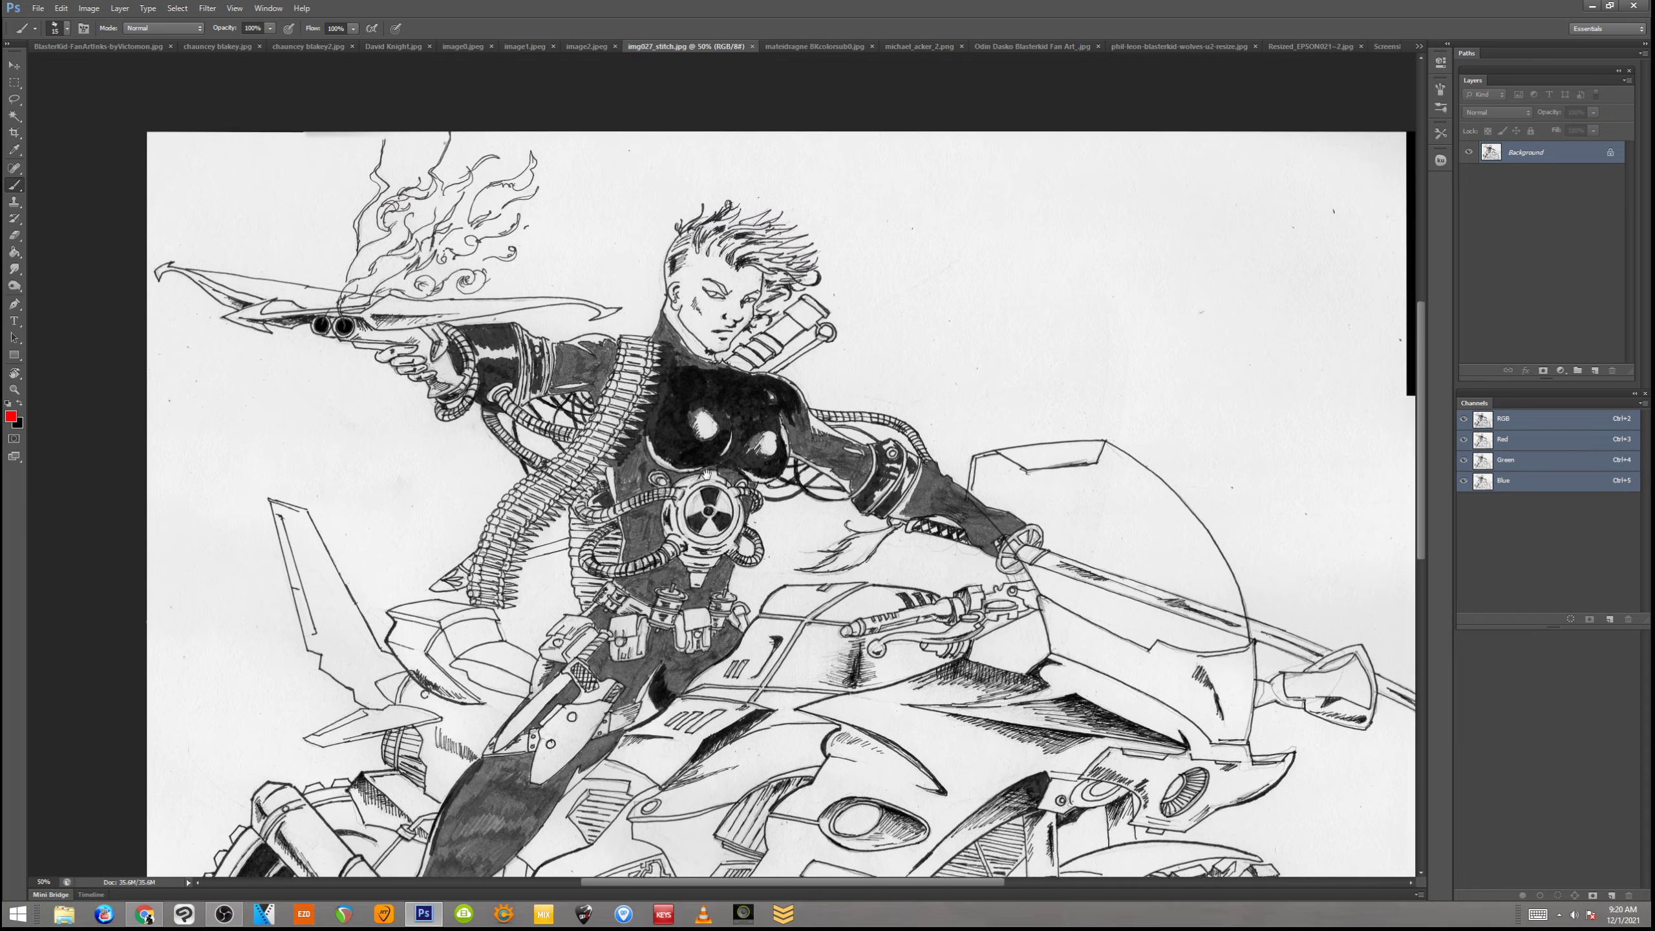
Scroll over the img027_stitch.jpg motorcycle heroine, then switch to image2.jpeg
scroll("down", 3)
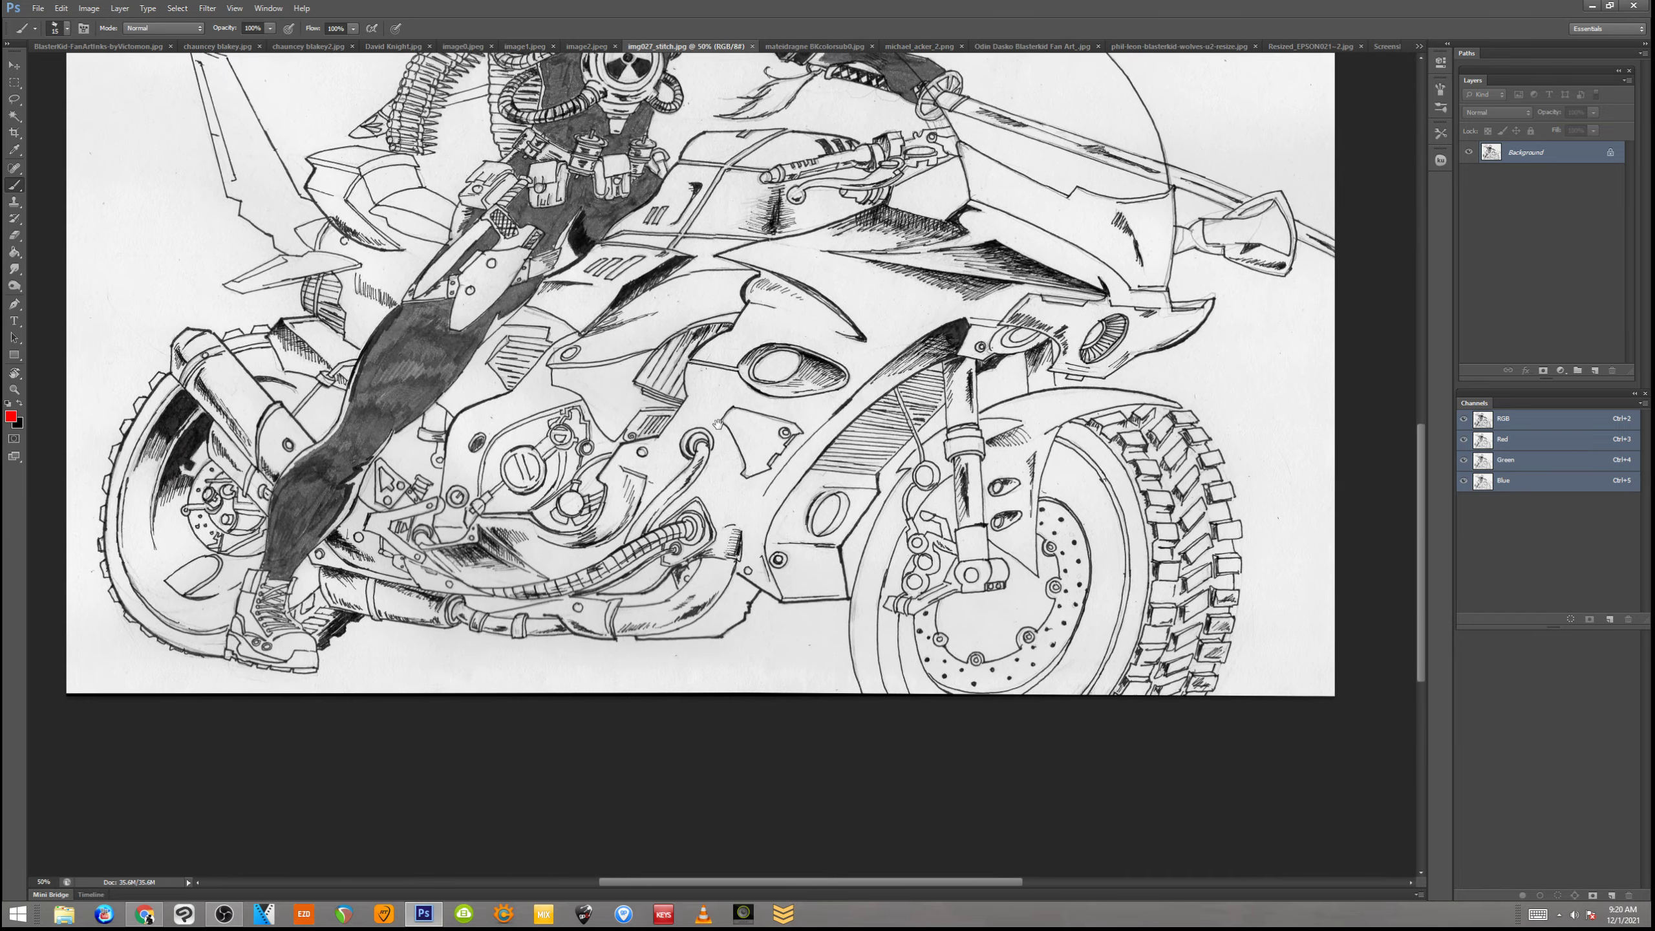
scroll("up", 3)
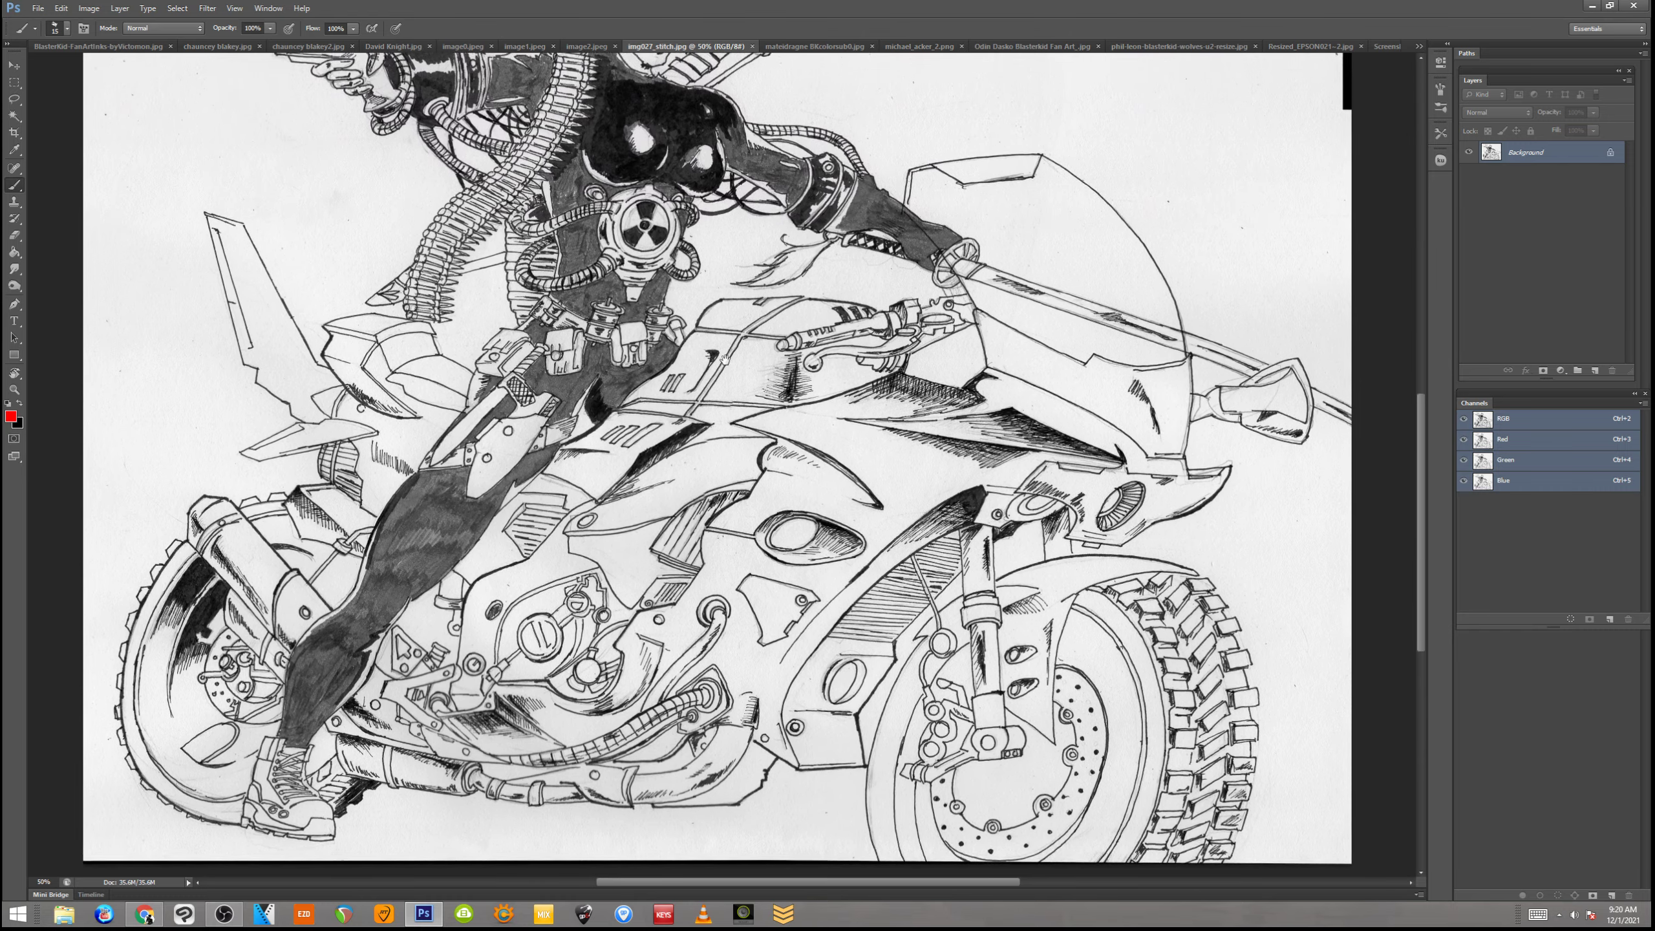
scroll("up", 3)
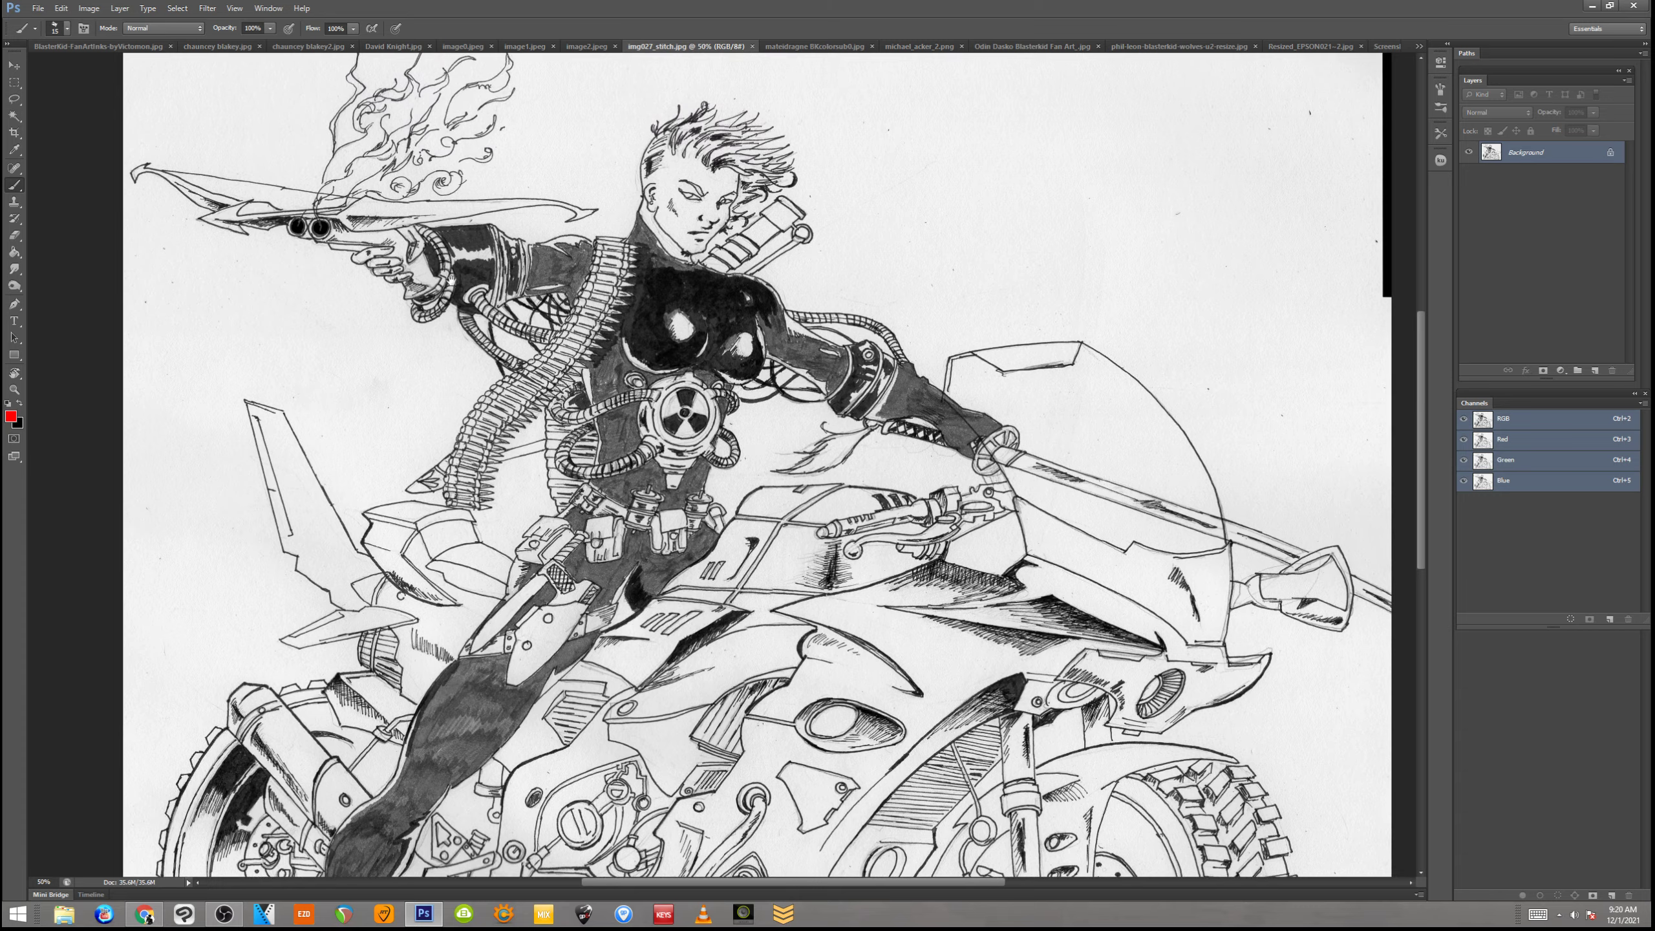
scroll("up", 3)
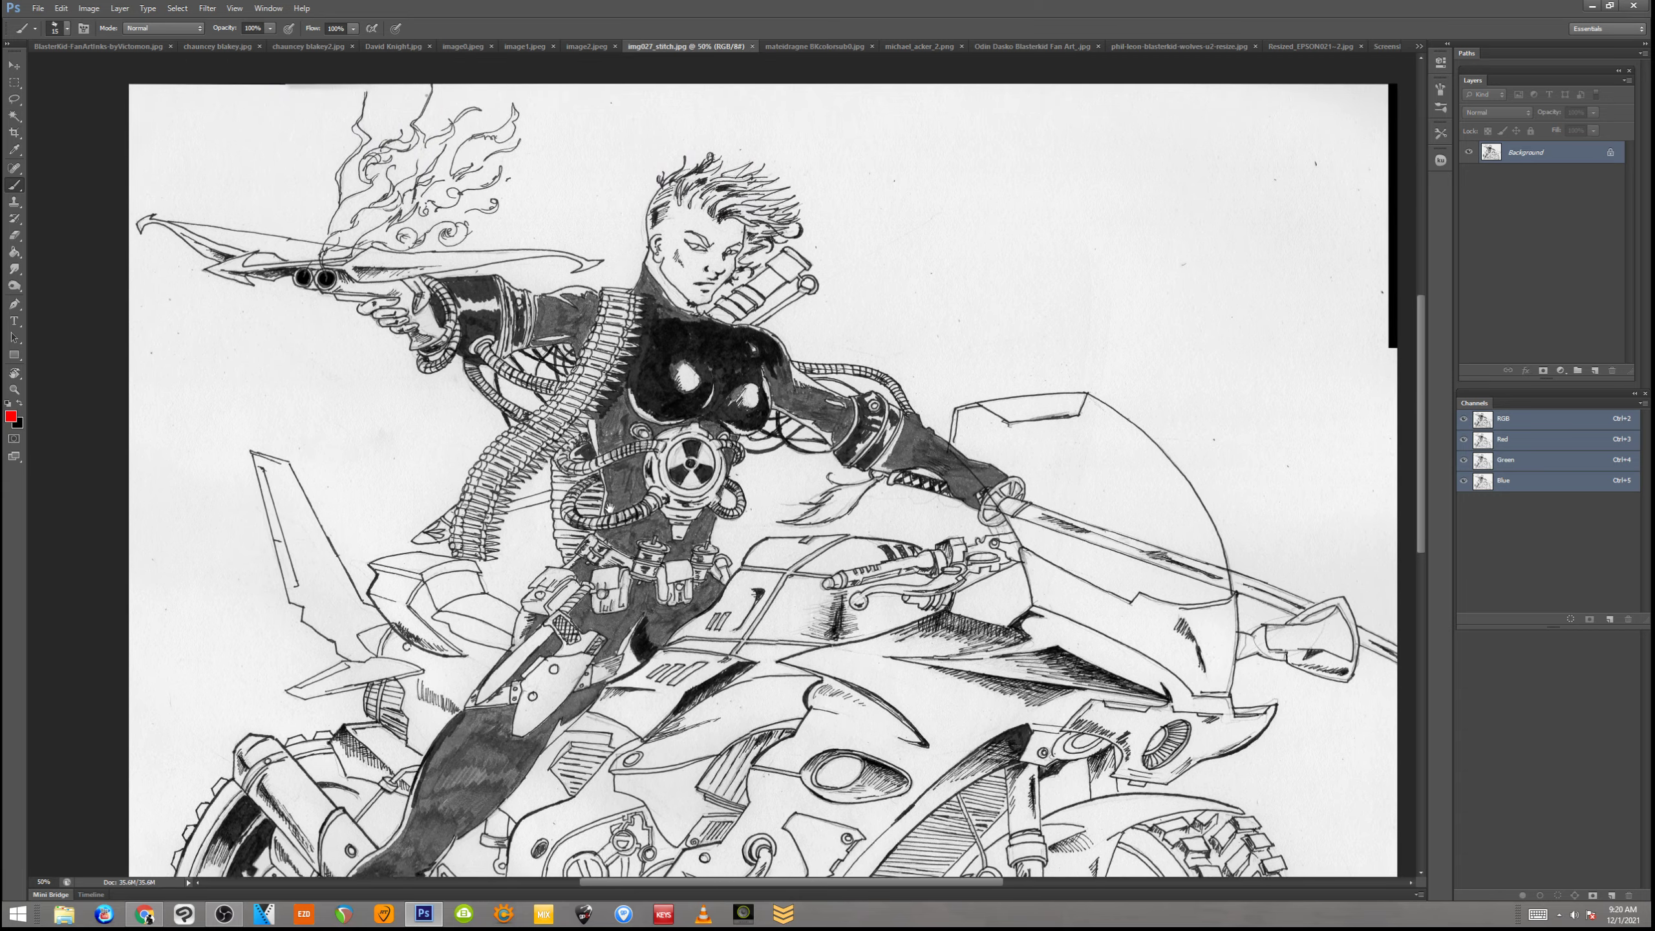
scroll("down", 3)
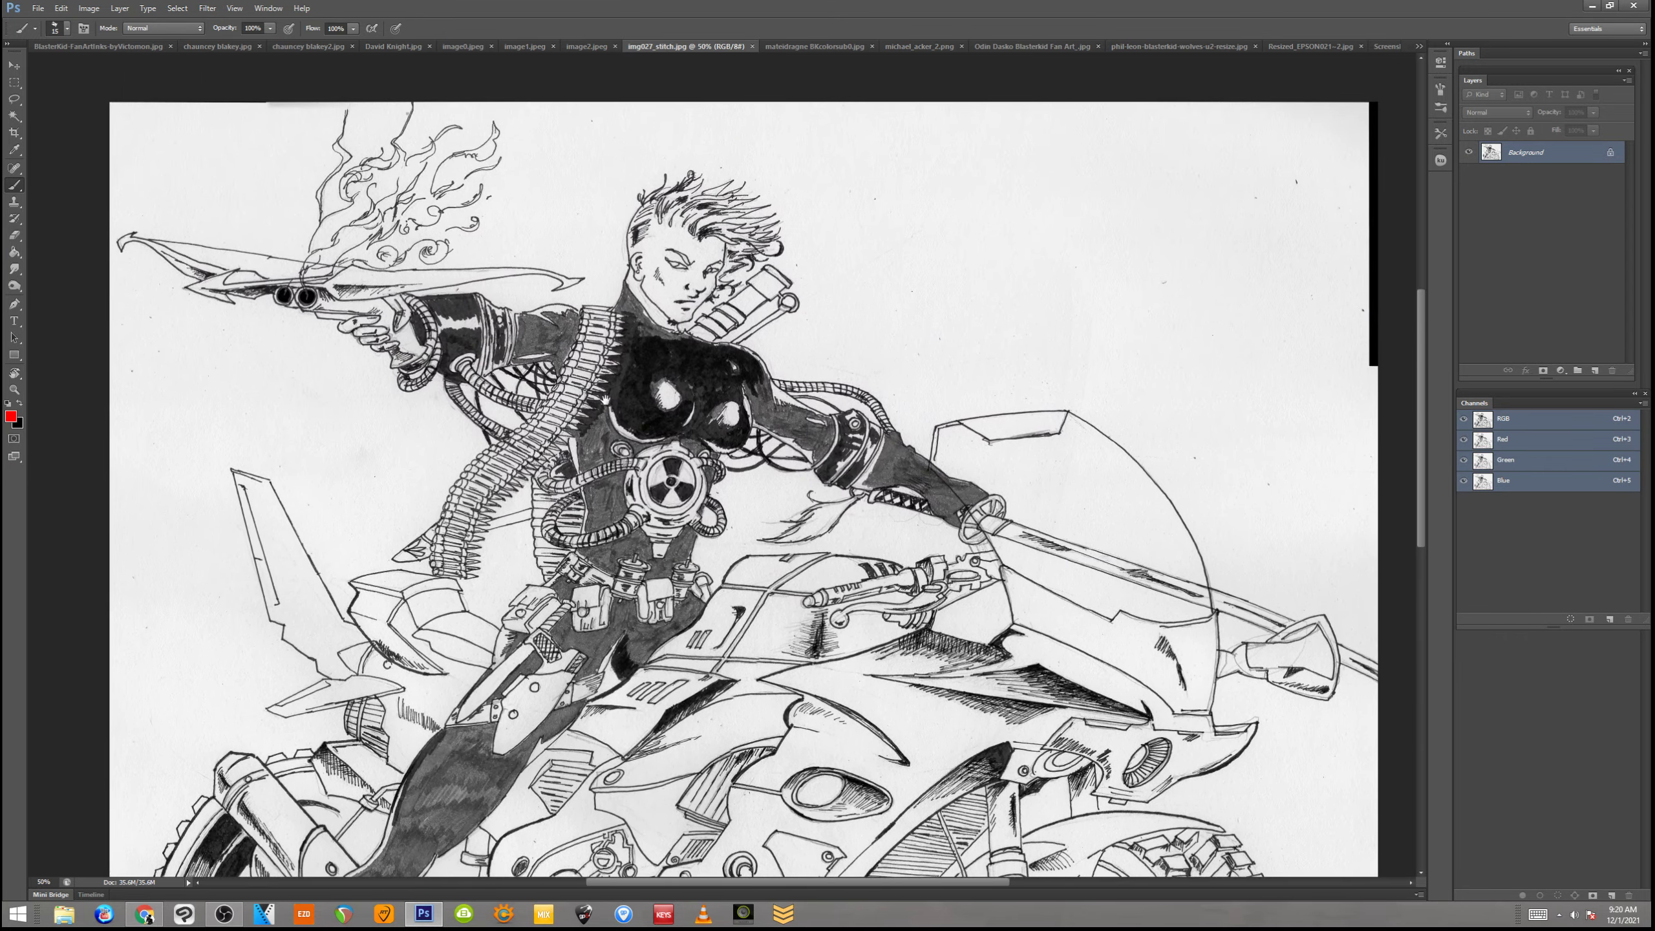
scroll("down", 3)
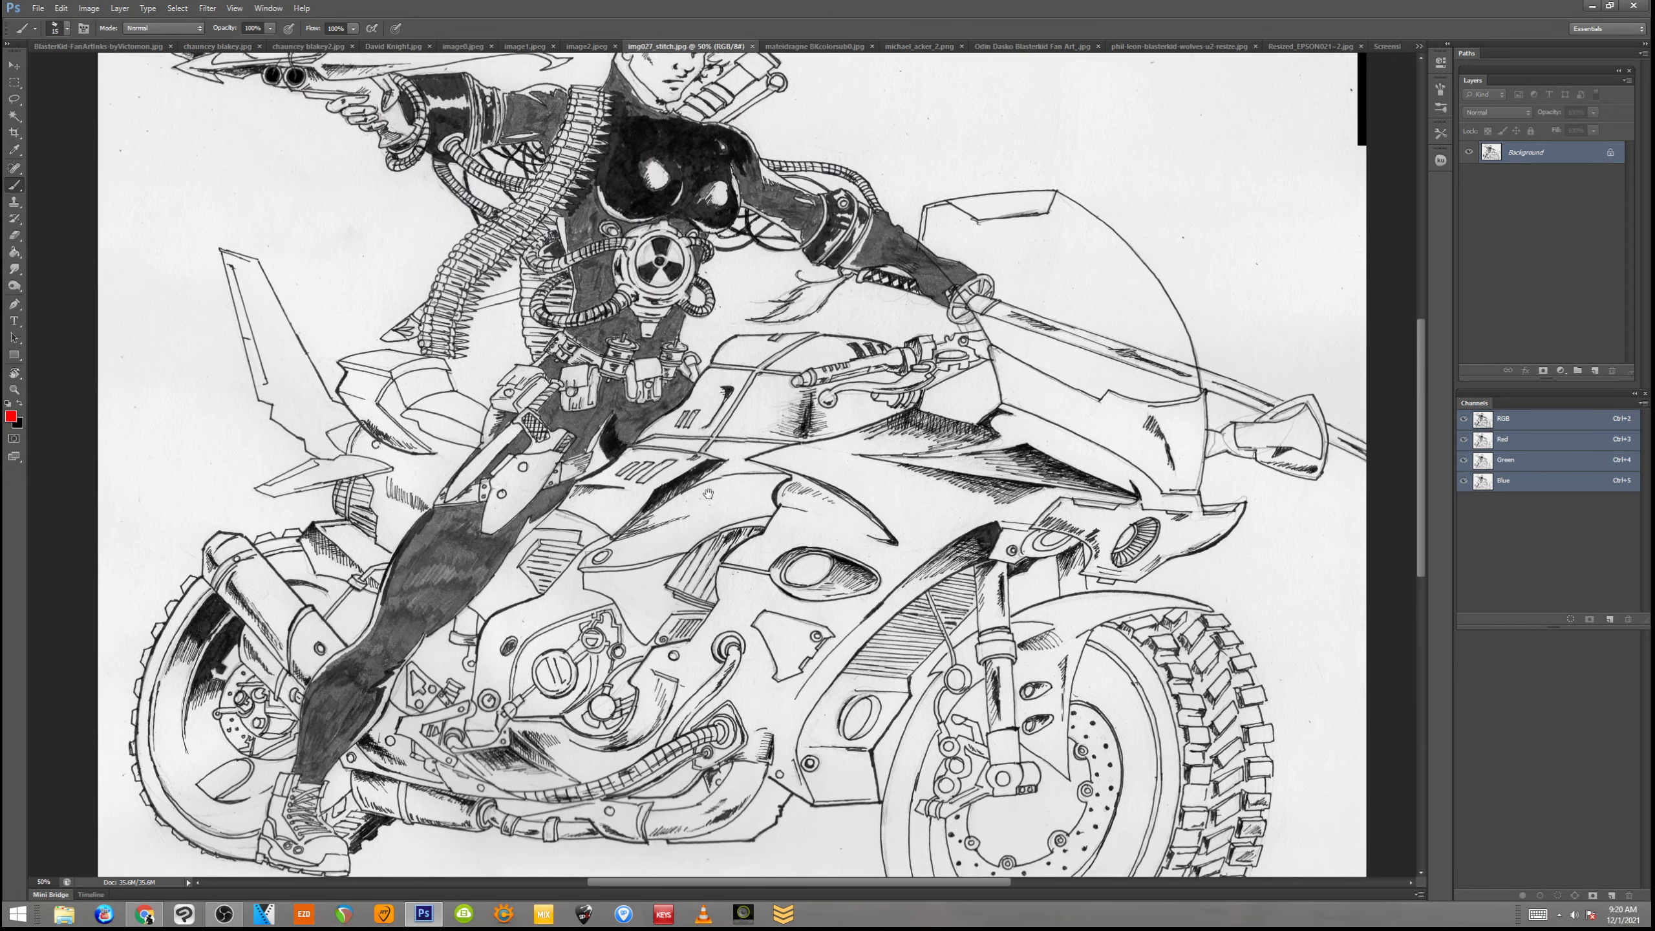
scroll("up", 3)
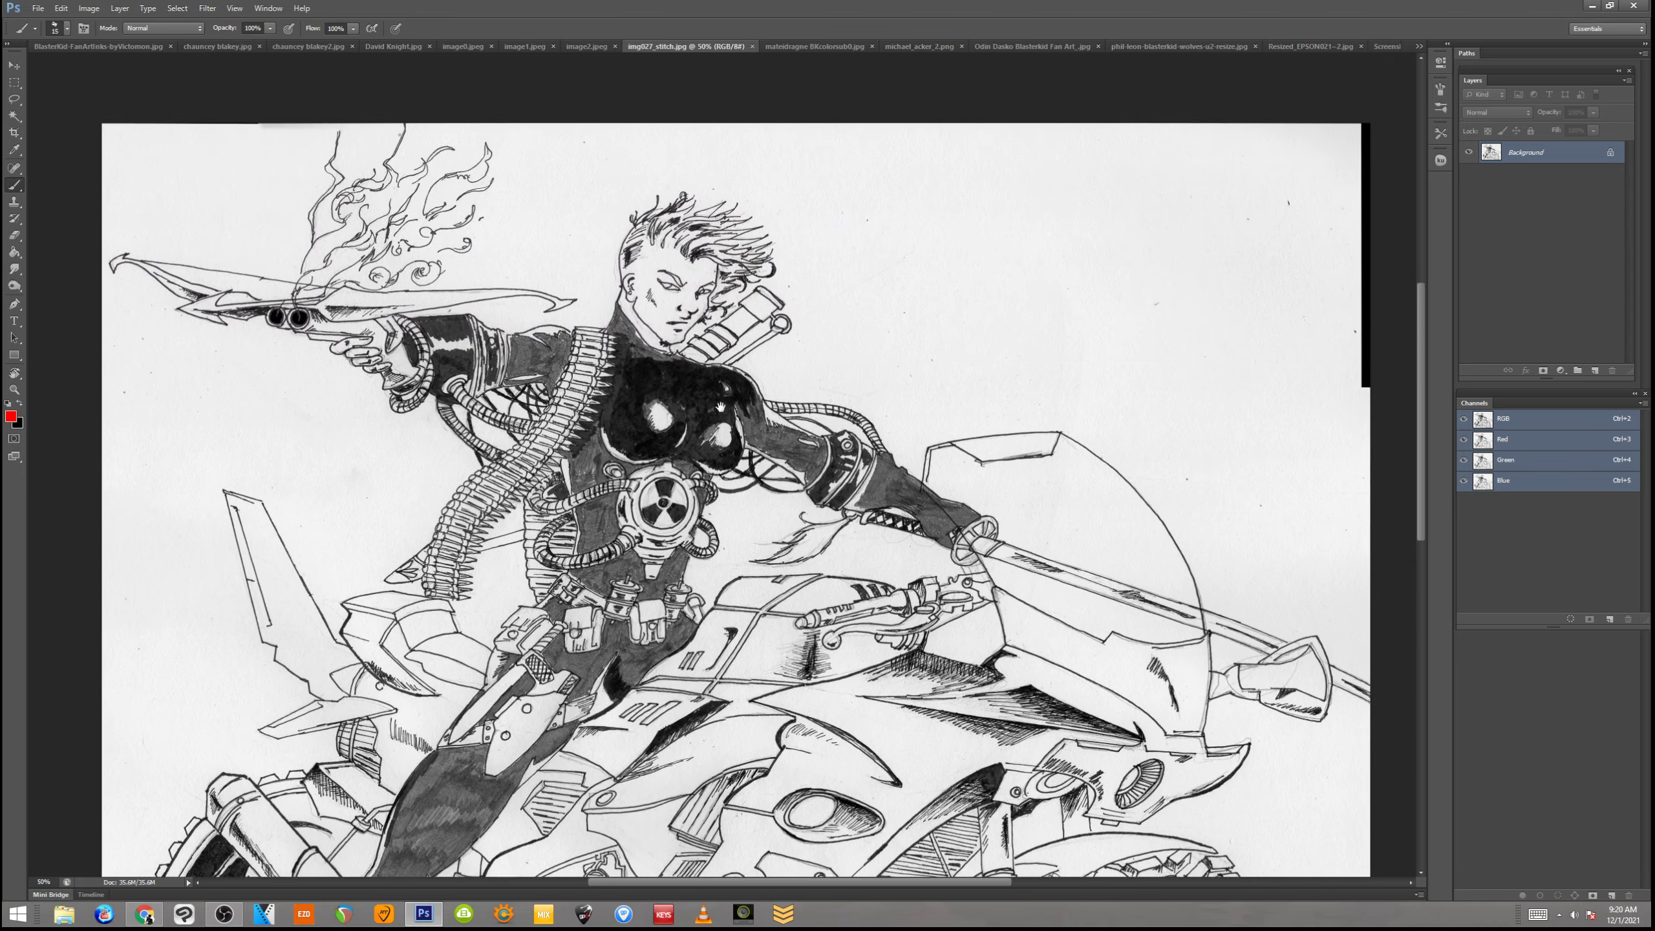
scroll("down", 3)
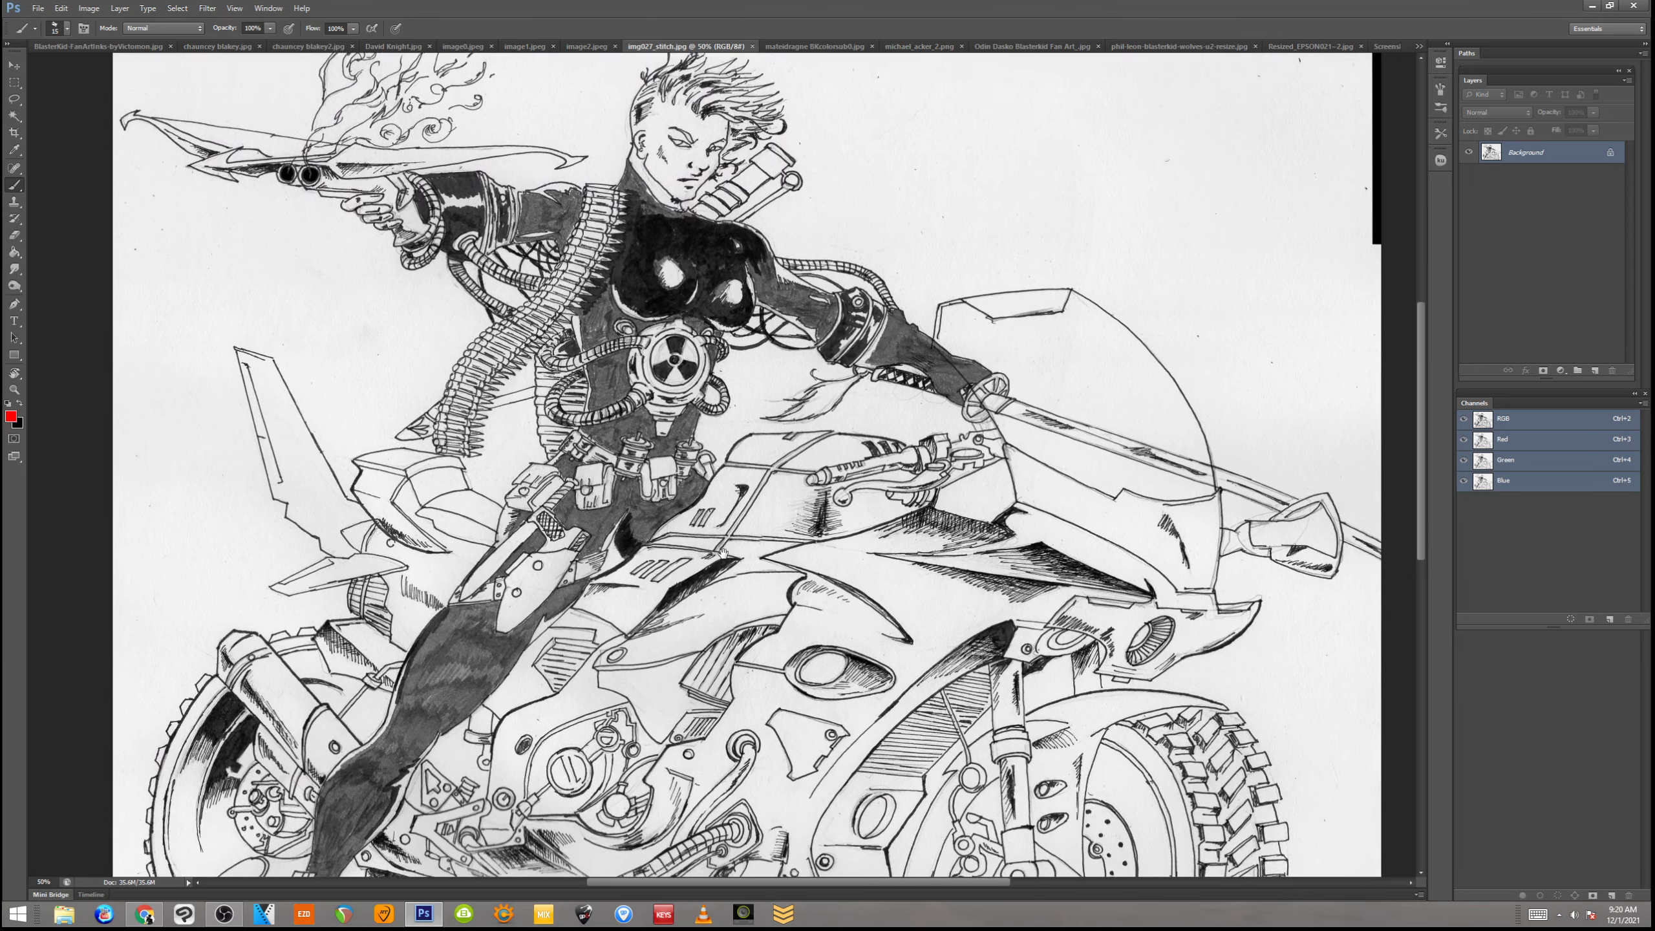
scroll("down", 3)
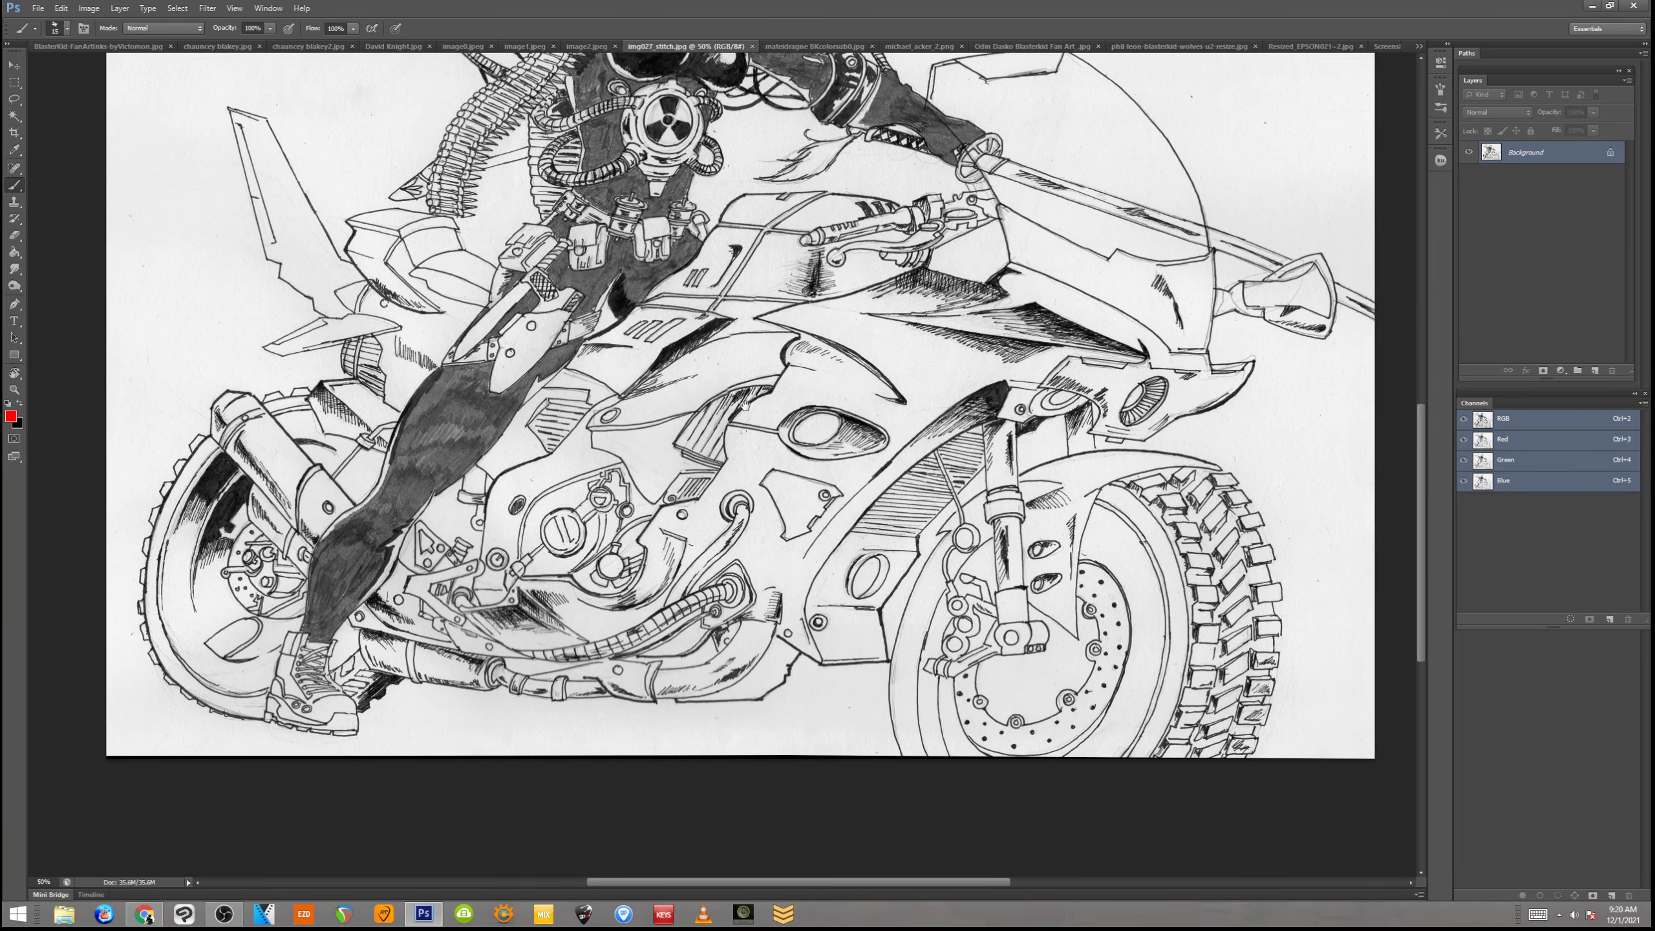
scroll("down", 3)
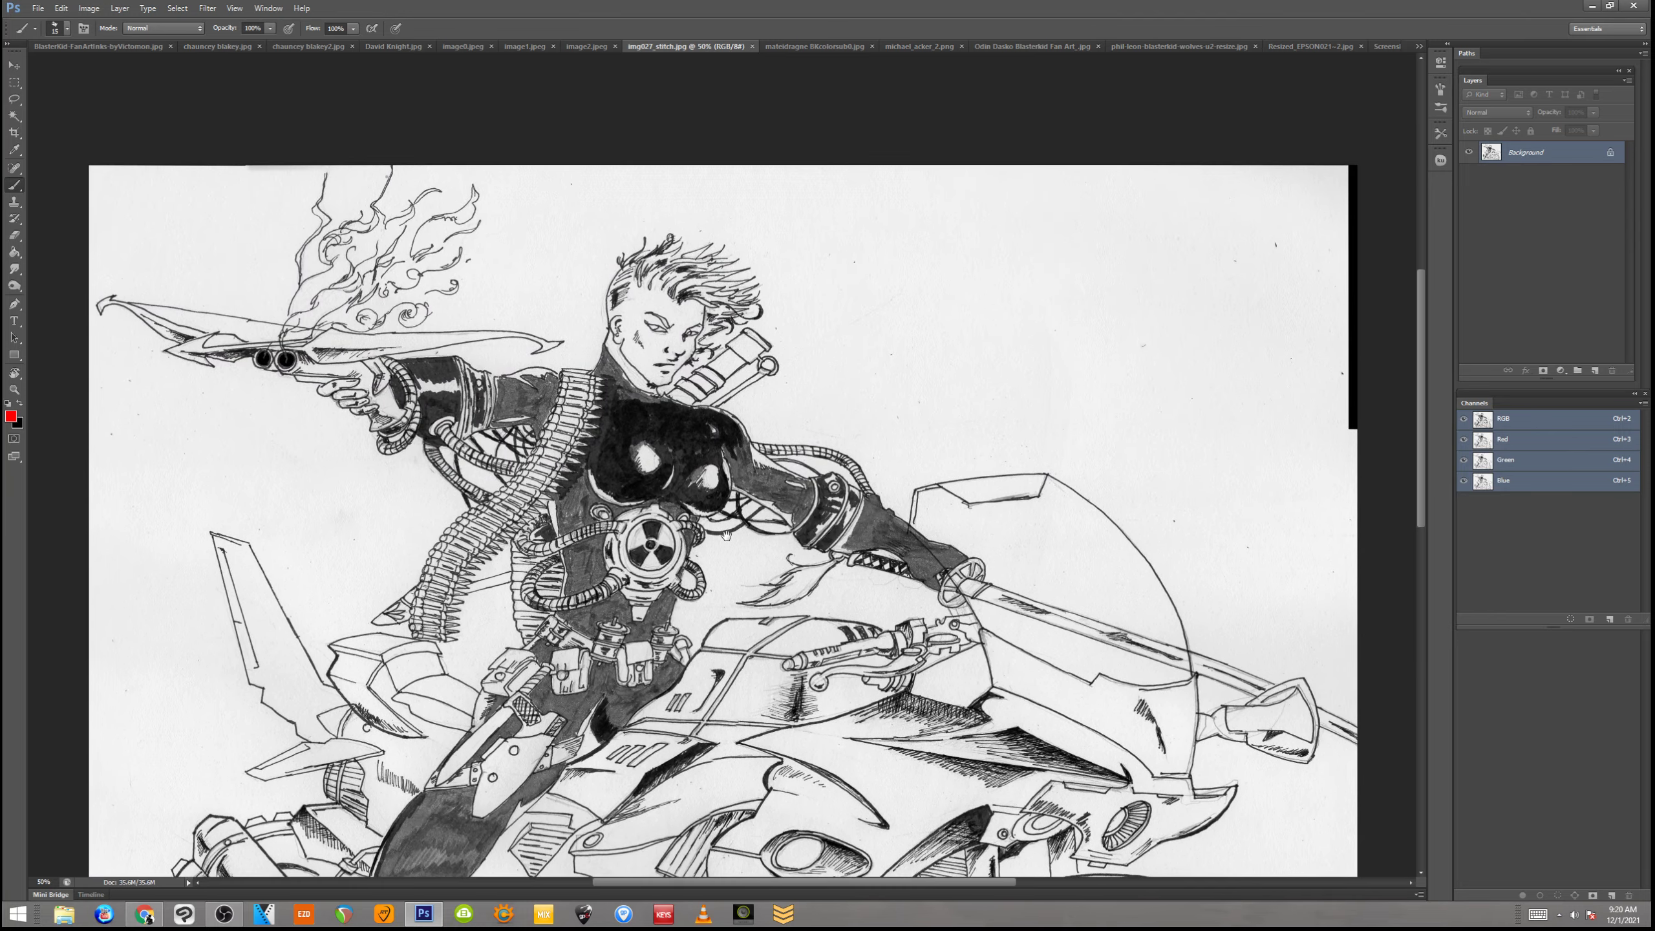
scroll("down", 3)
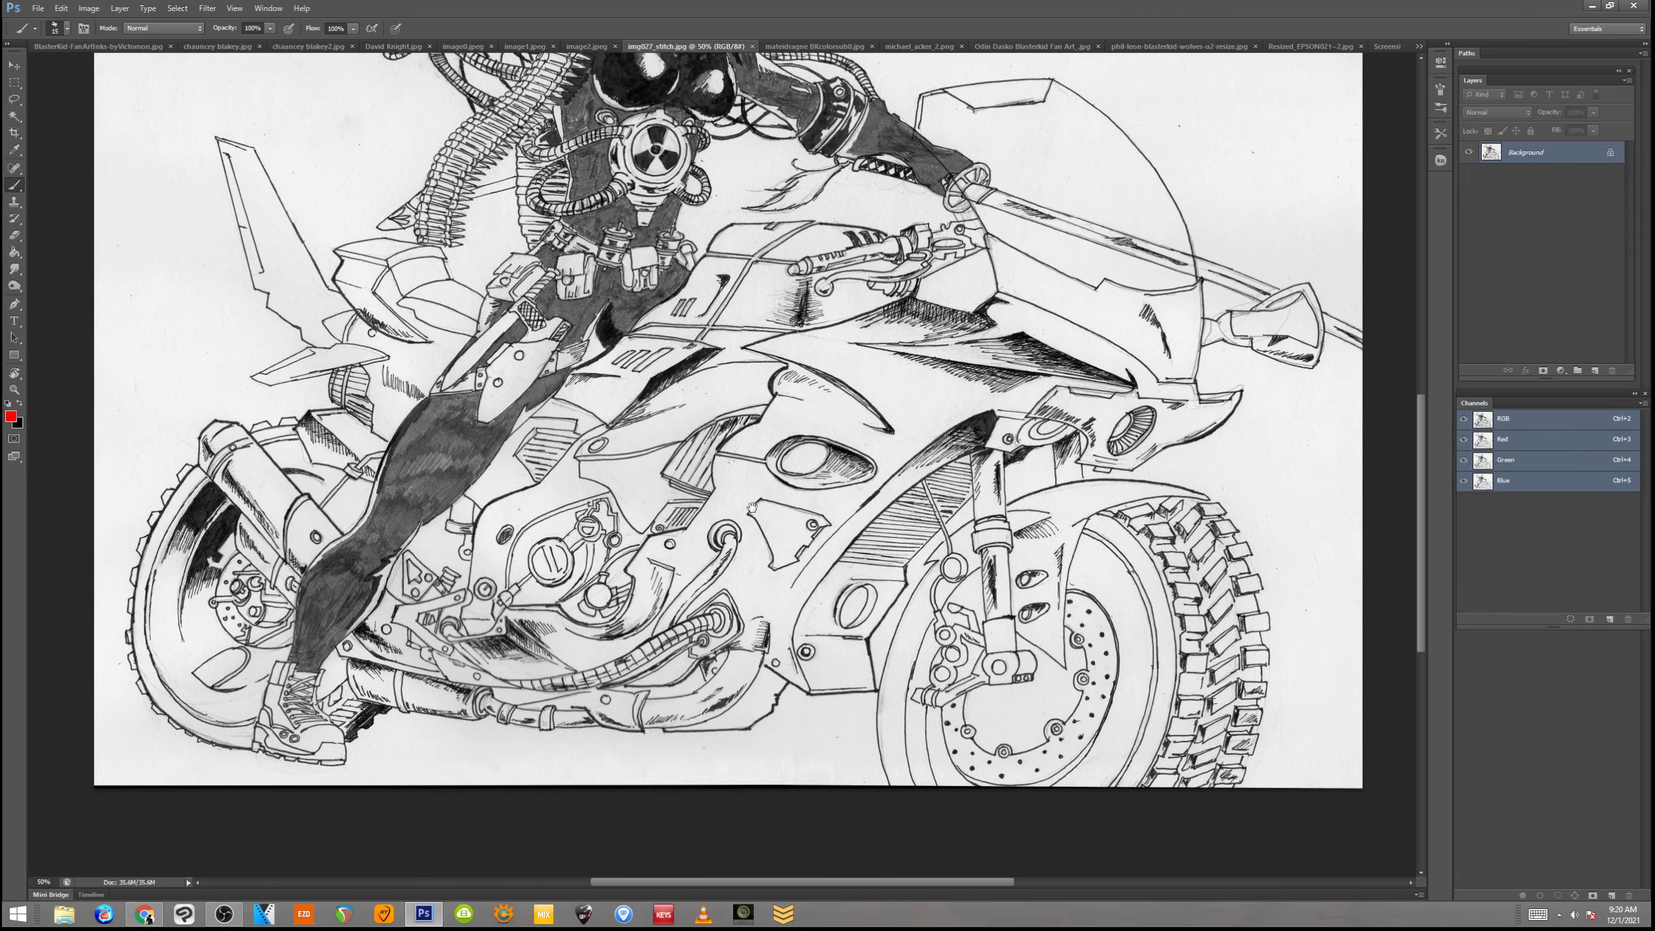
scroll("up", 3)
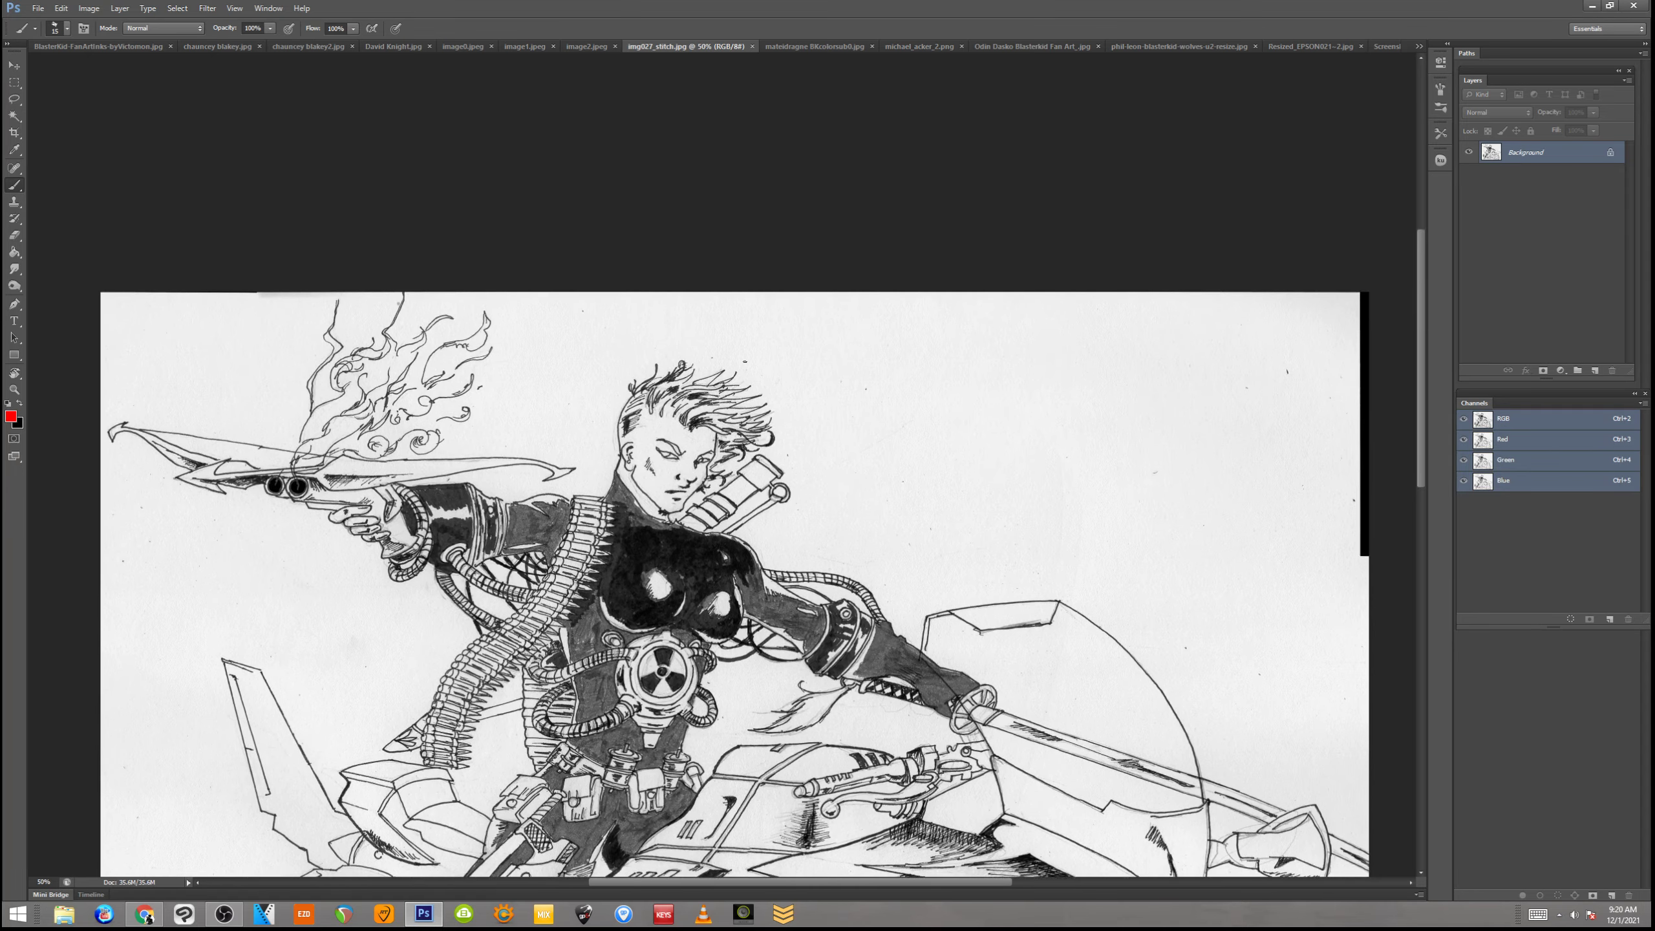
left_click(588, 45)
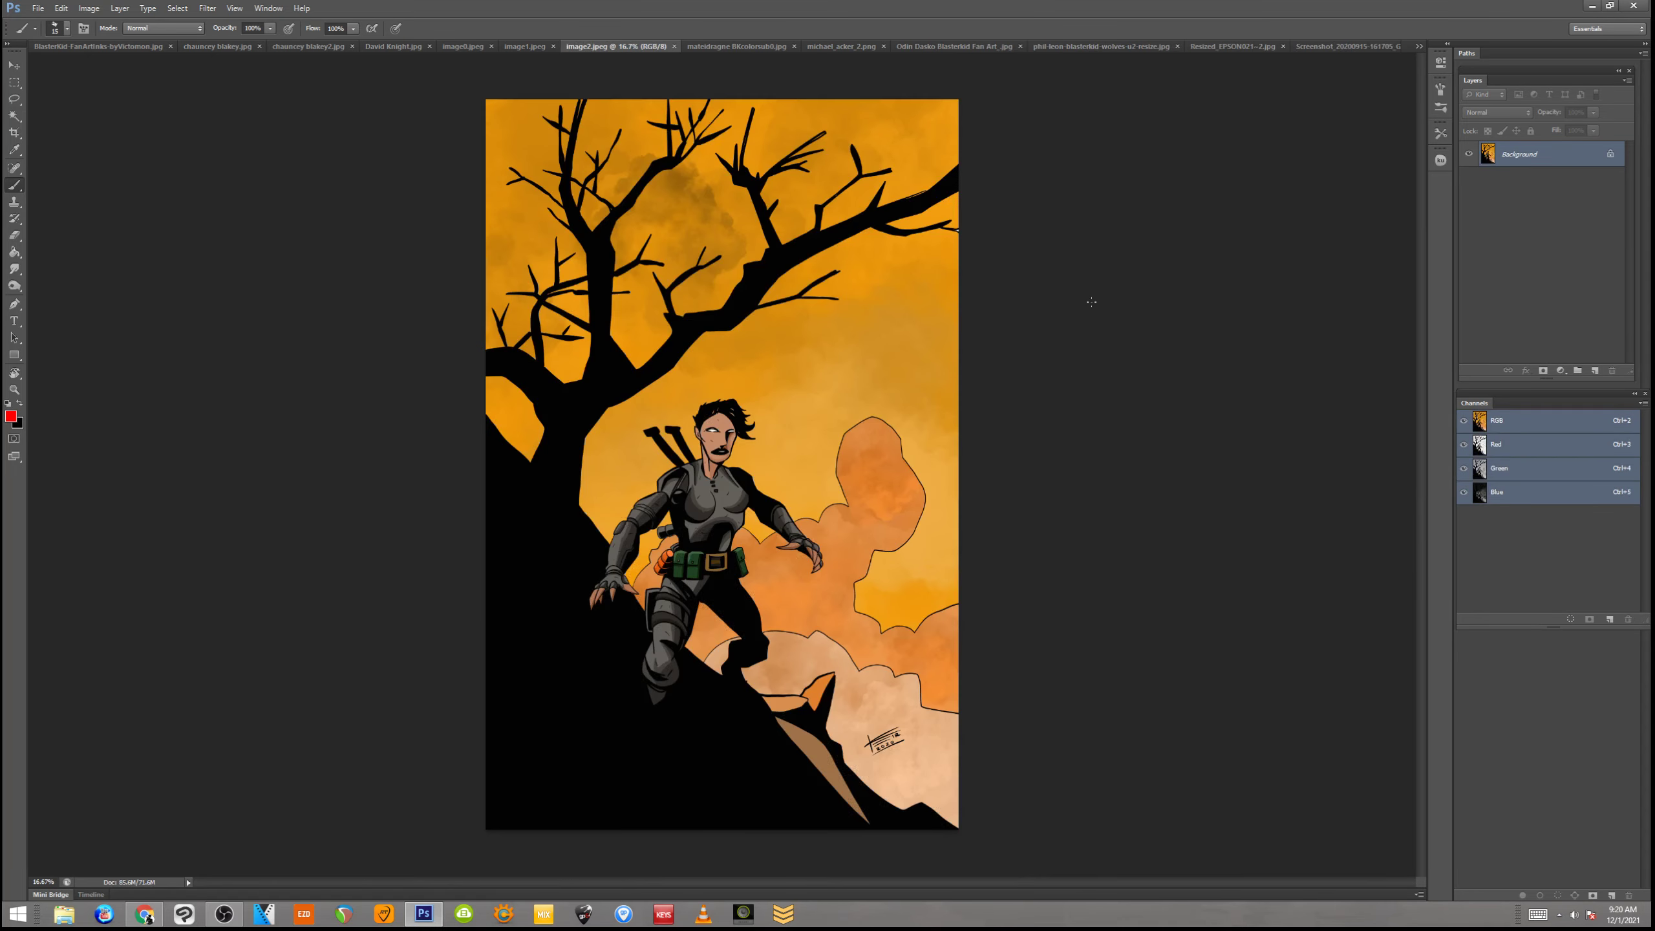
mouse_move(1007, 409)
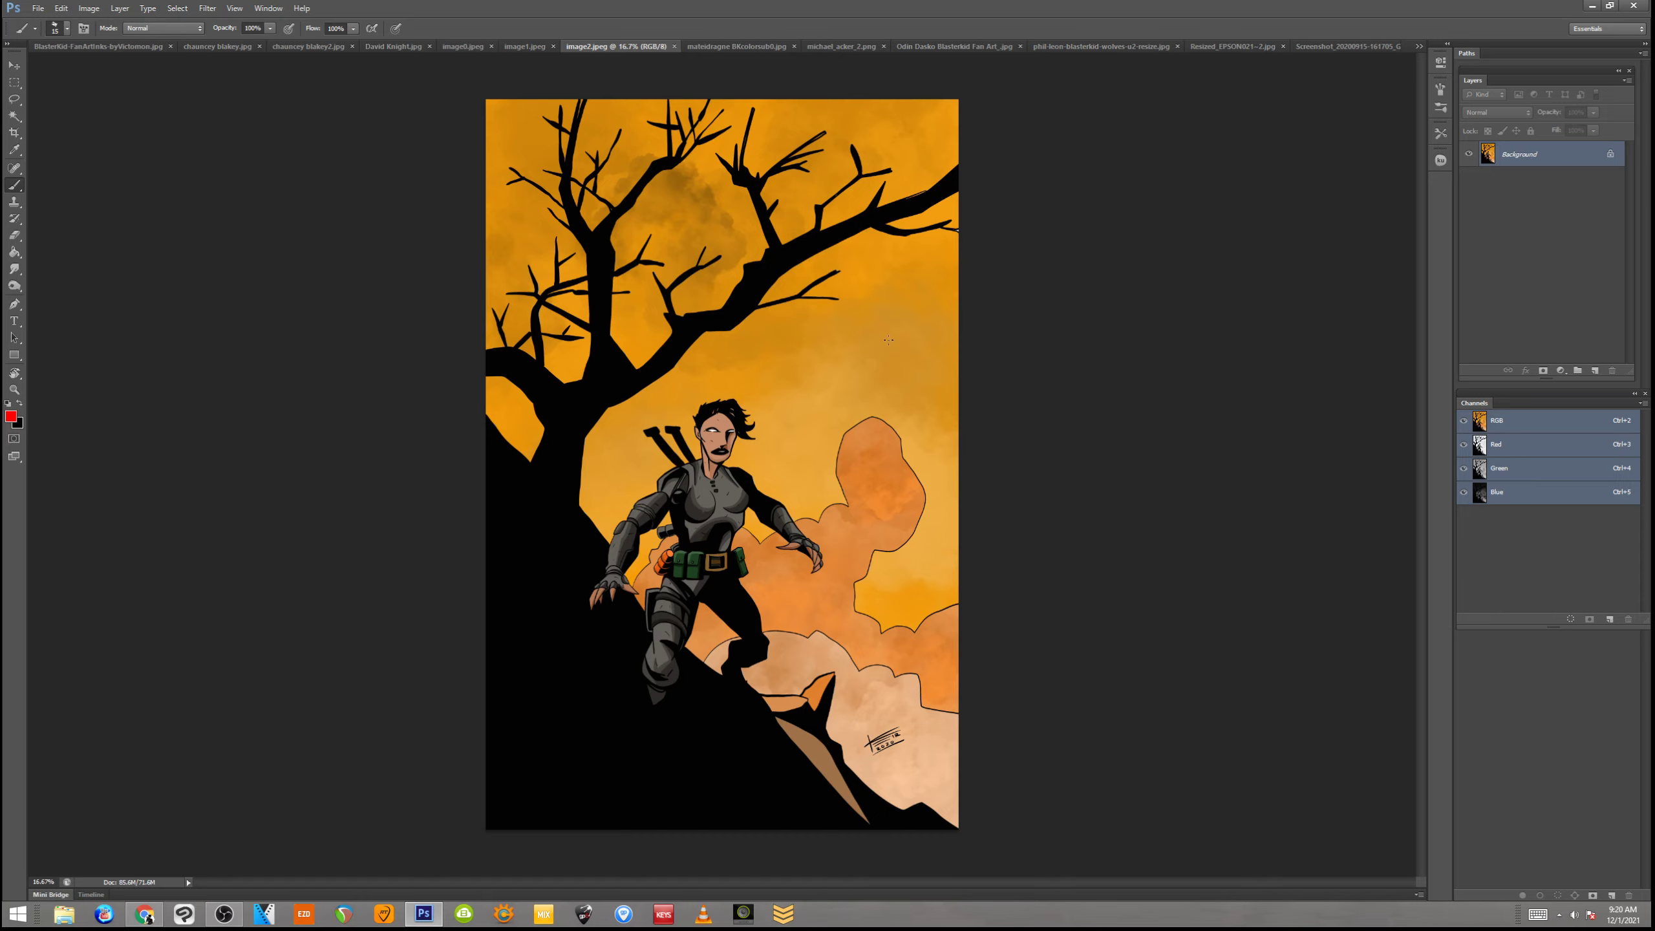
mouse_move(673, 367)
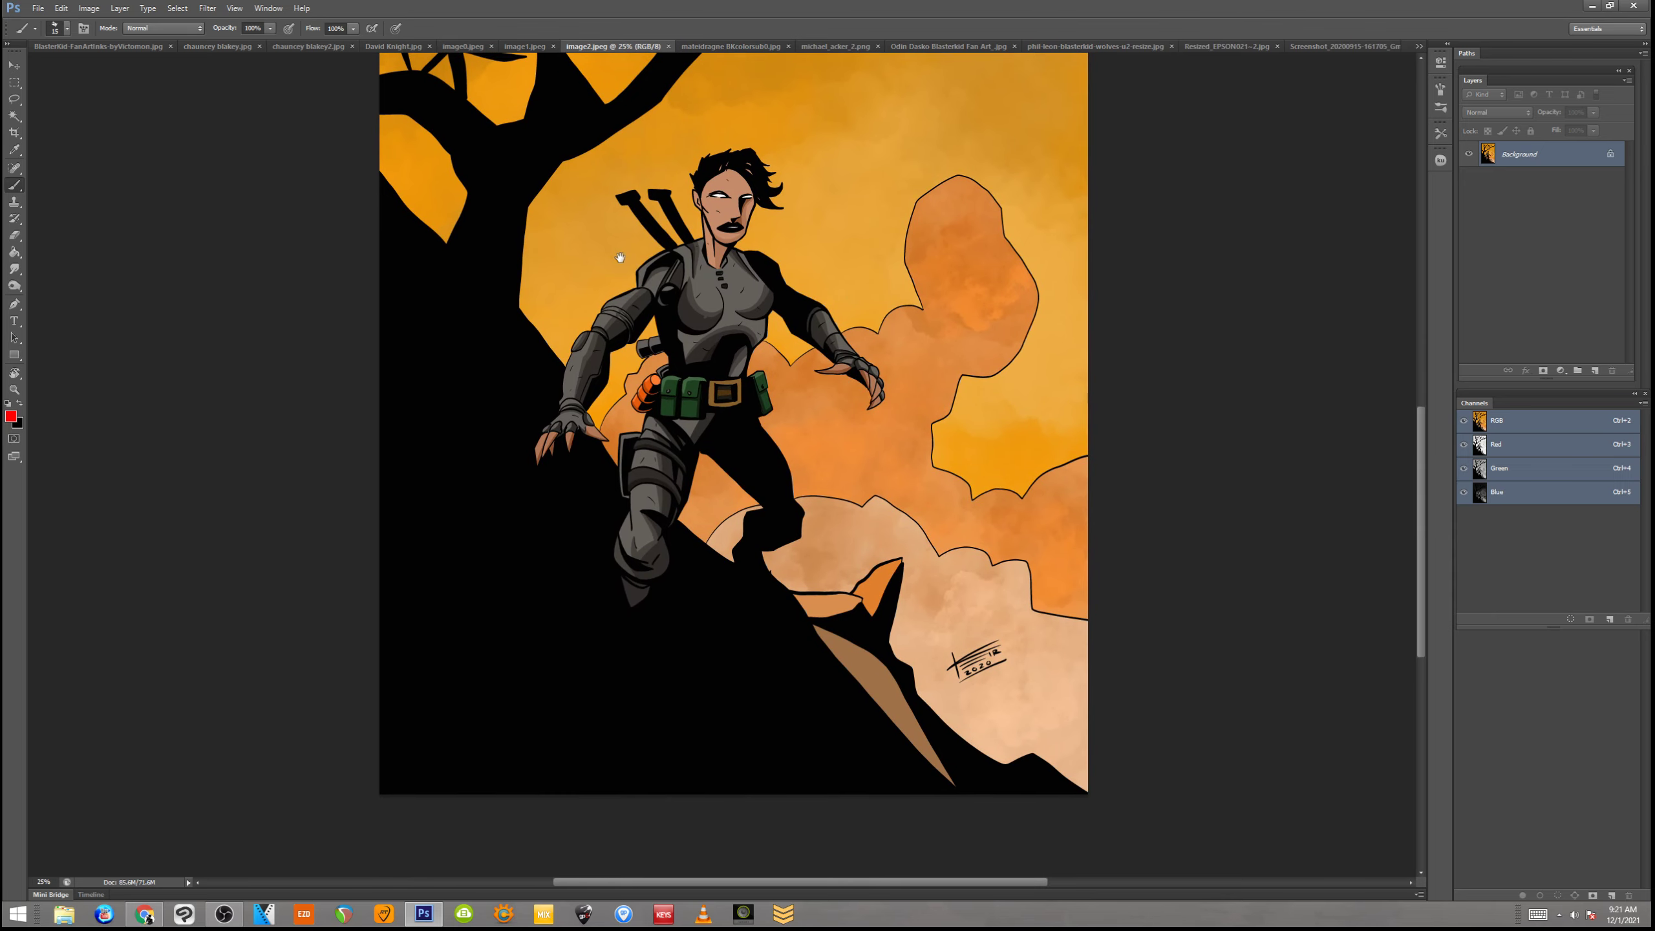
mouse_move(591, 254)
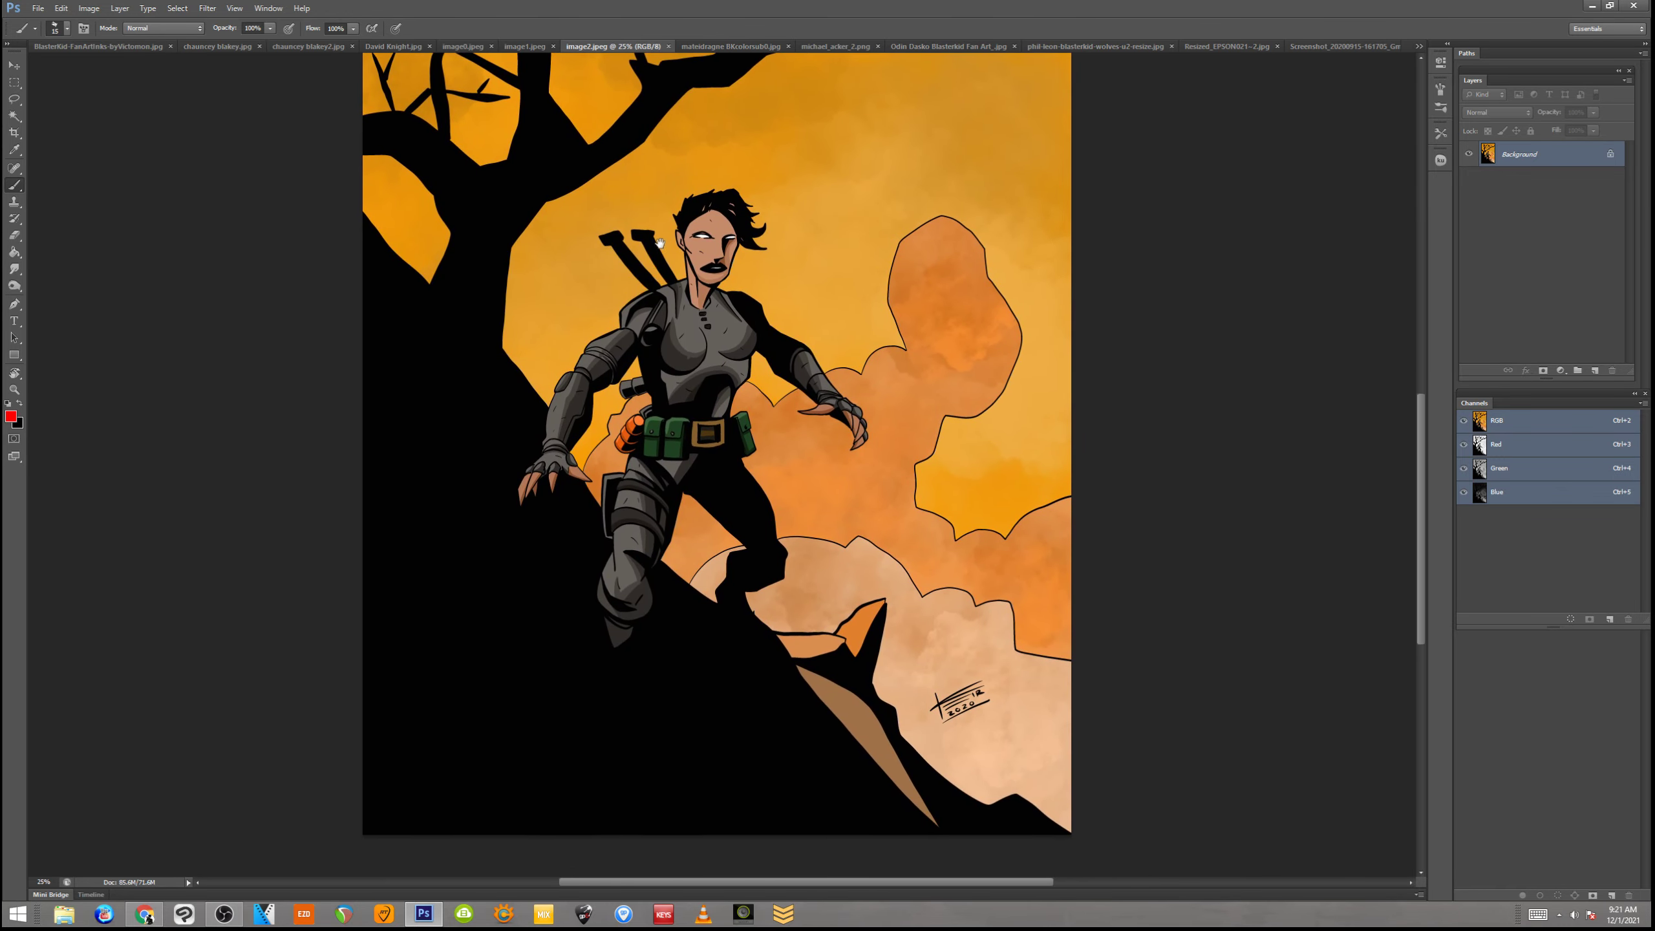
mouse_move(659, 243)
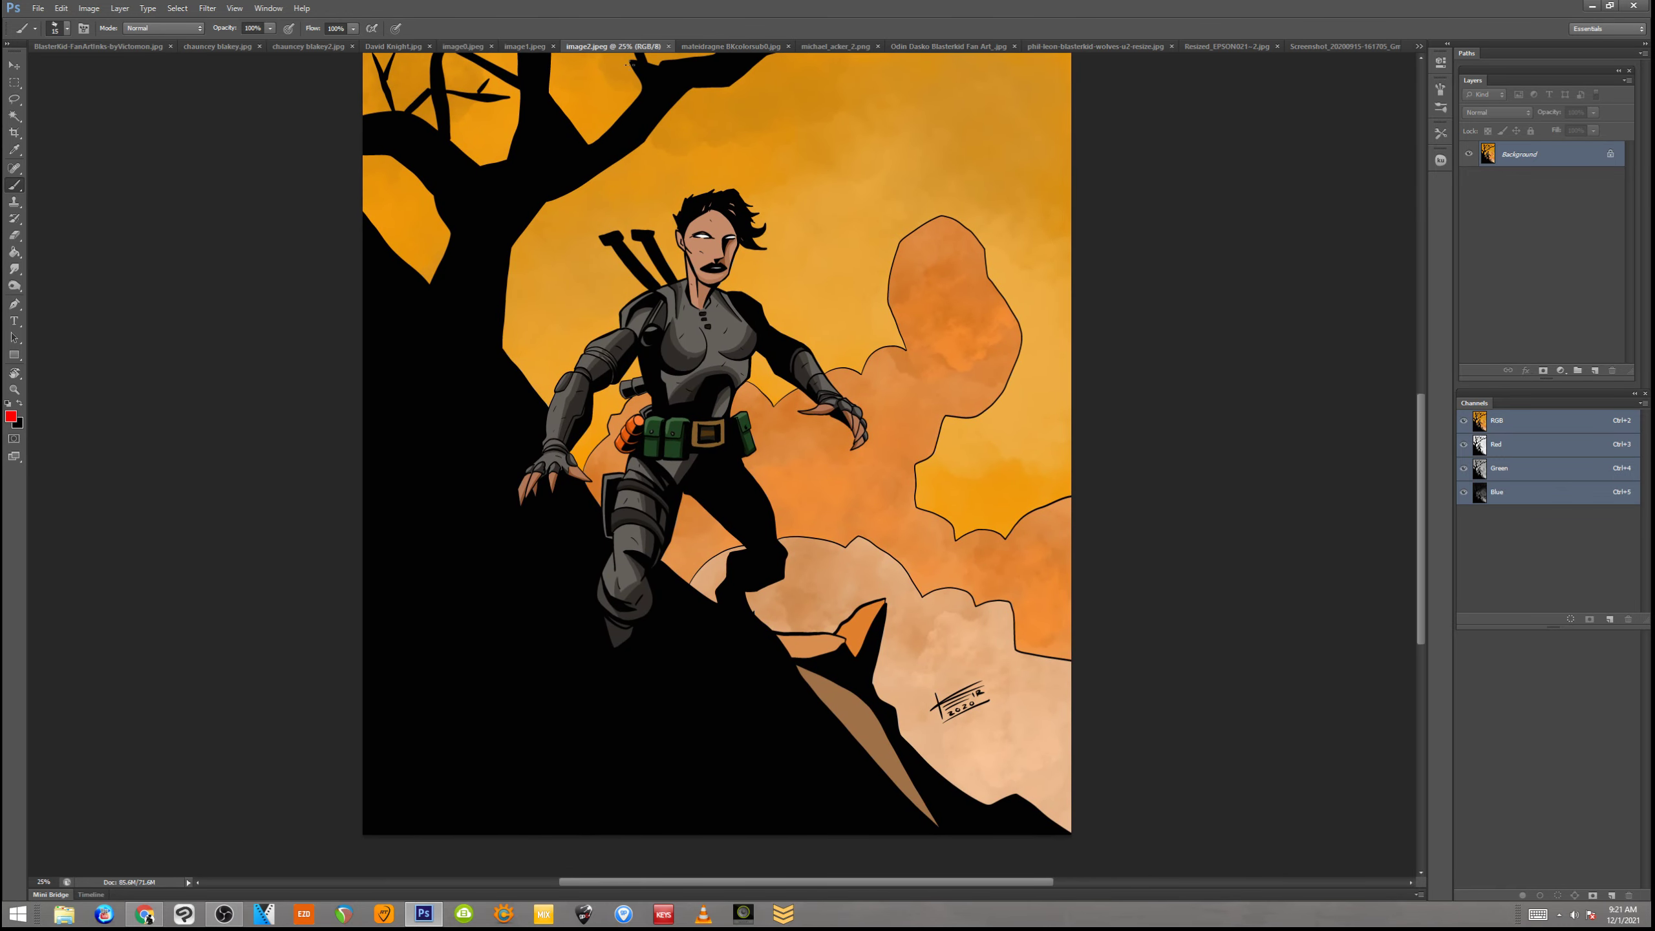
Switch to image1.jpeg, the black-and-white rain drawing of the gun-holding heroine
left_click(707, 45)
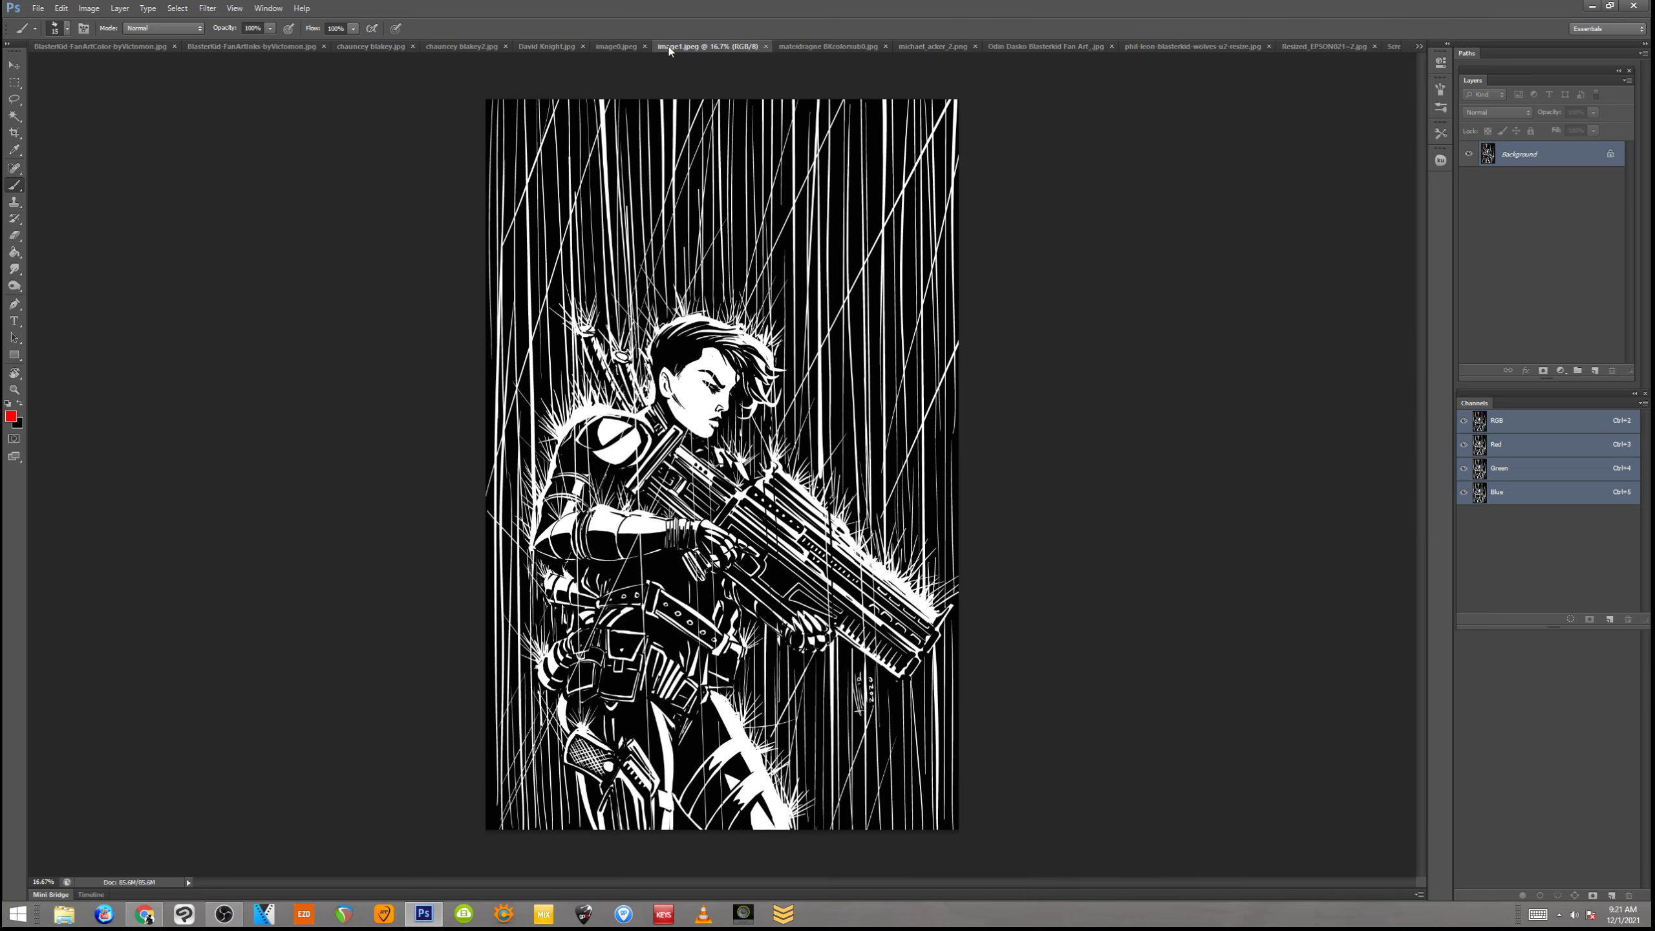
mouse_move(1021, 402)
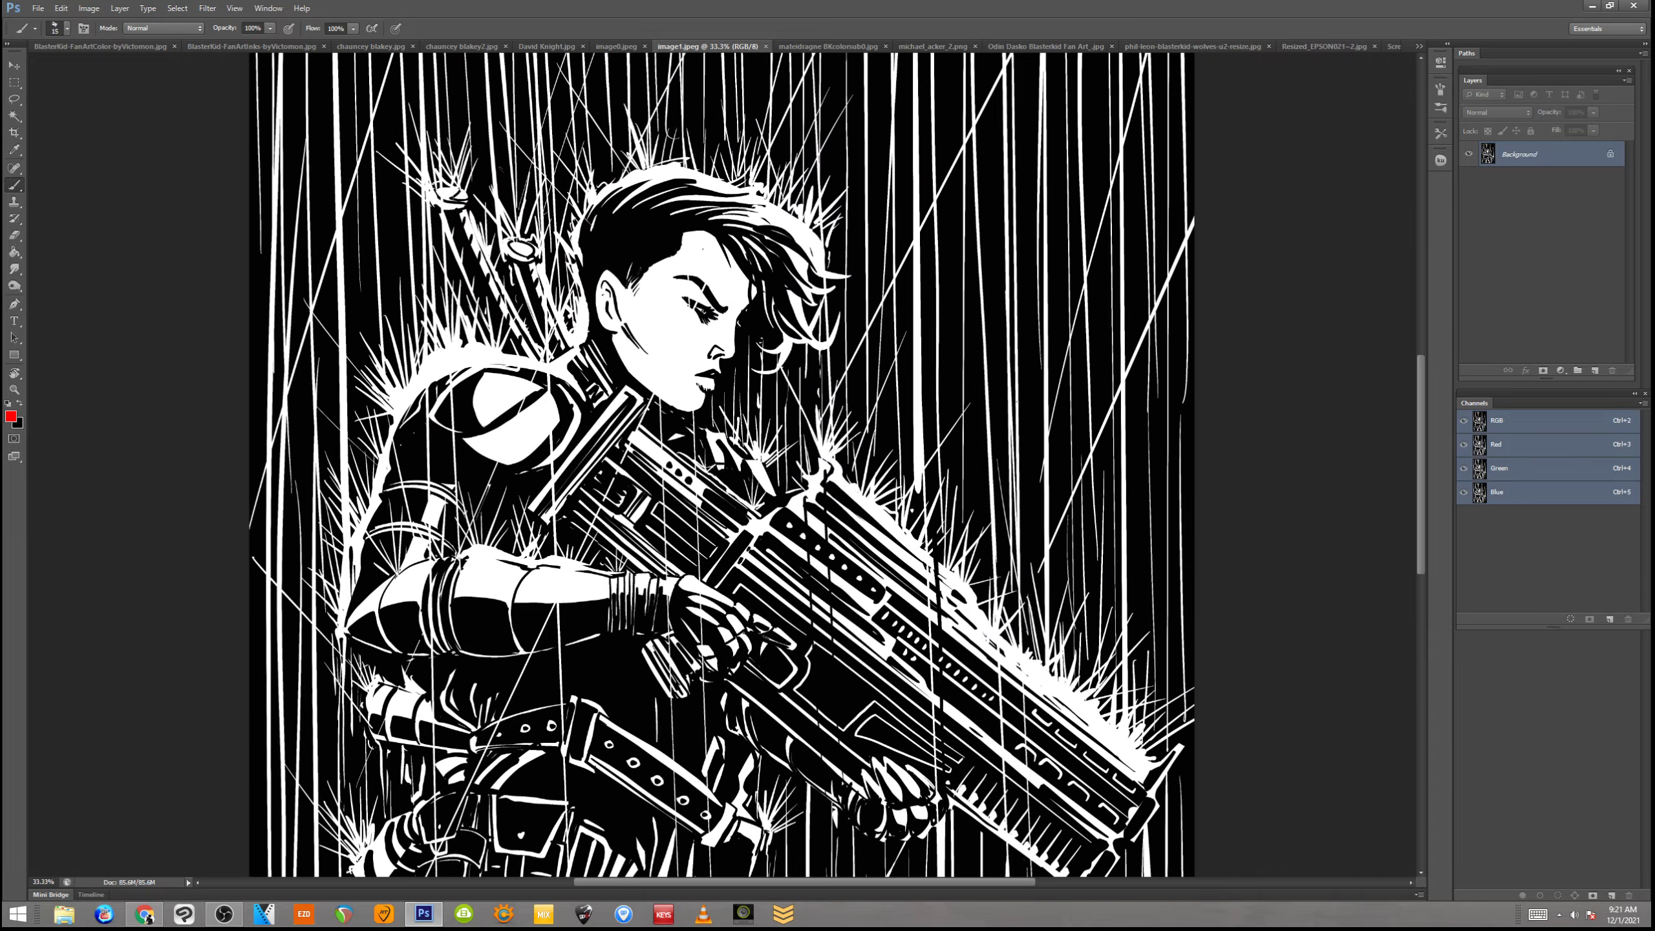
Scroll down through the black-and-white rain drawing in image1.jpeg, then switch to image0.jpeg
scroll("down", 3)
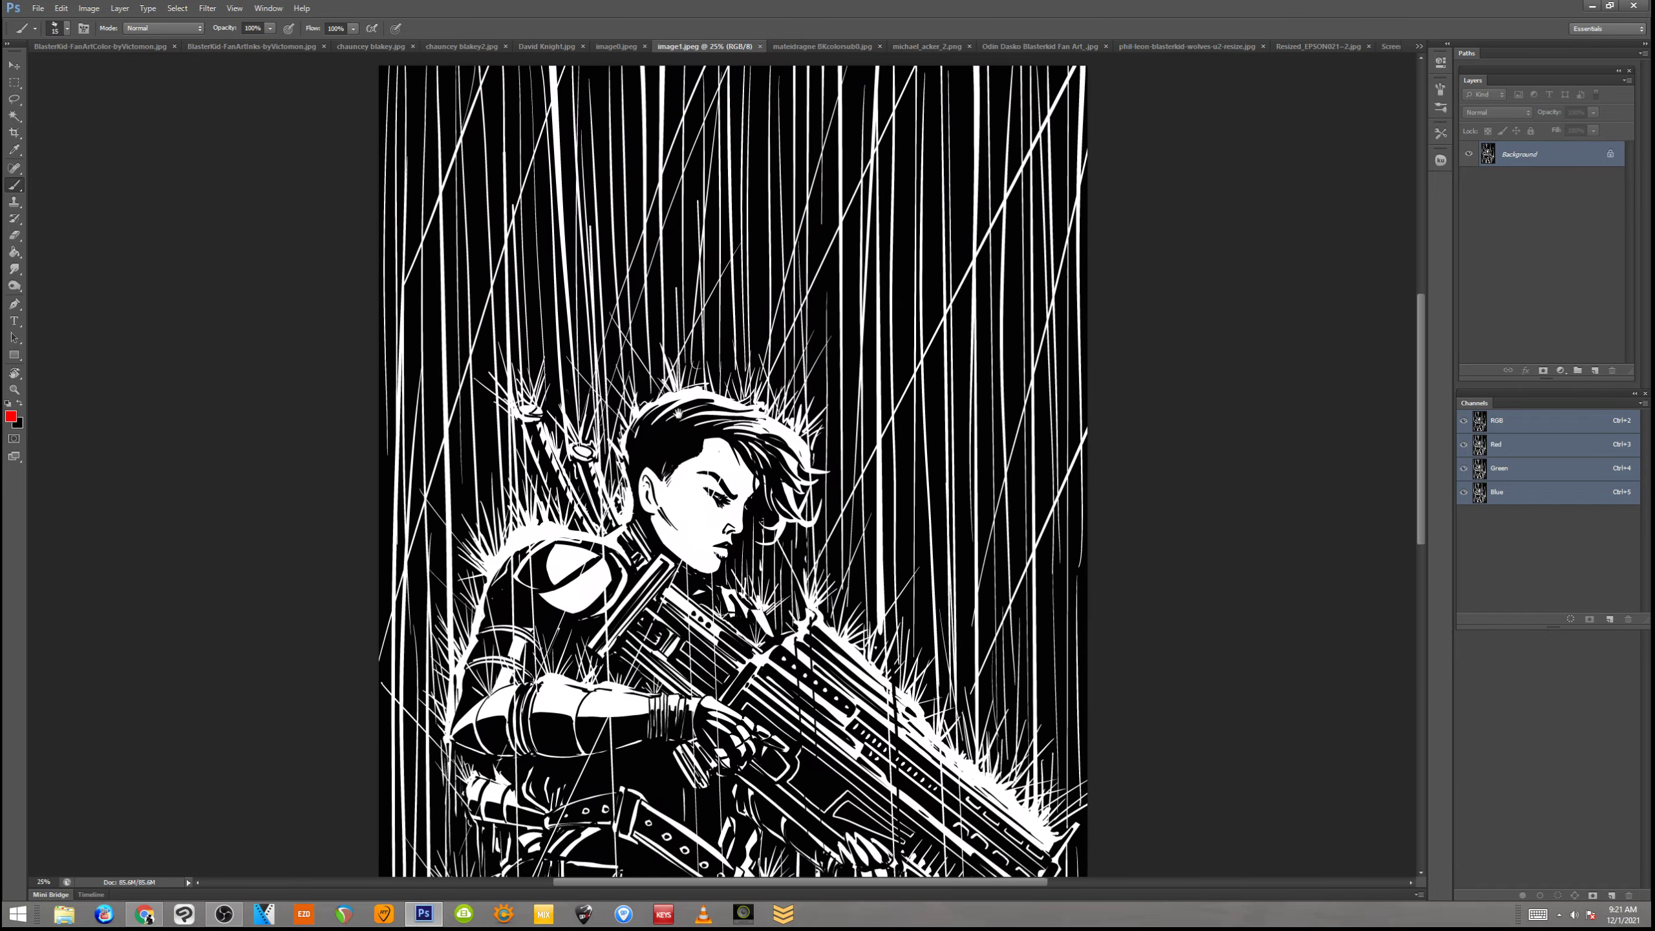
scroll("down", 3)
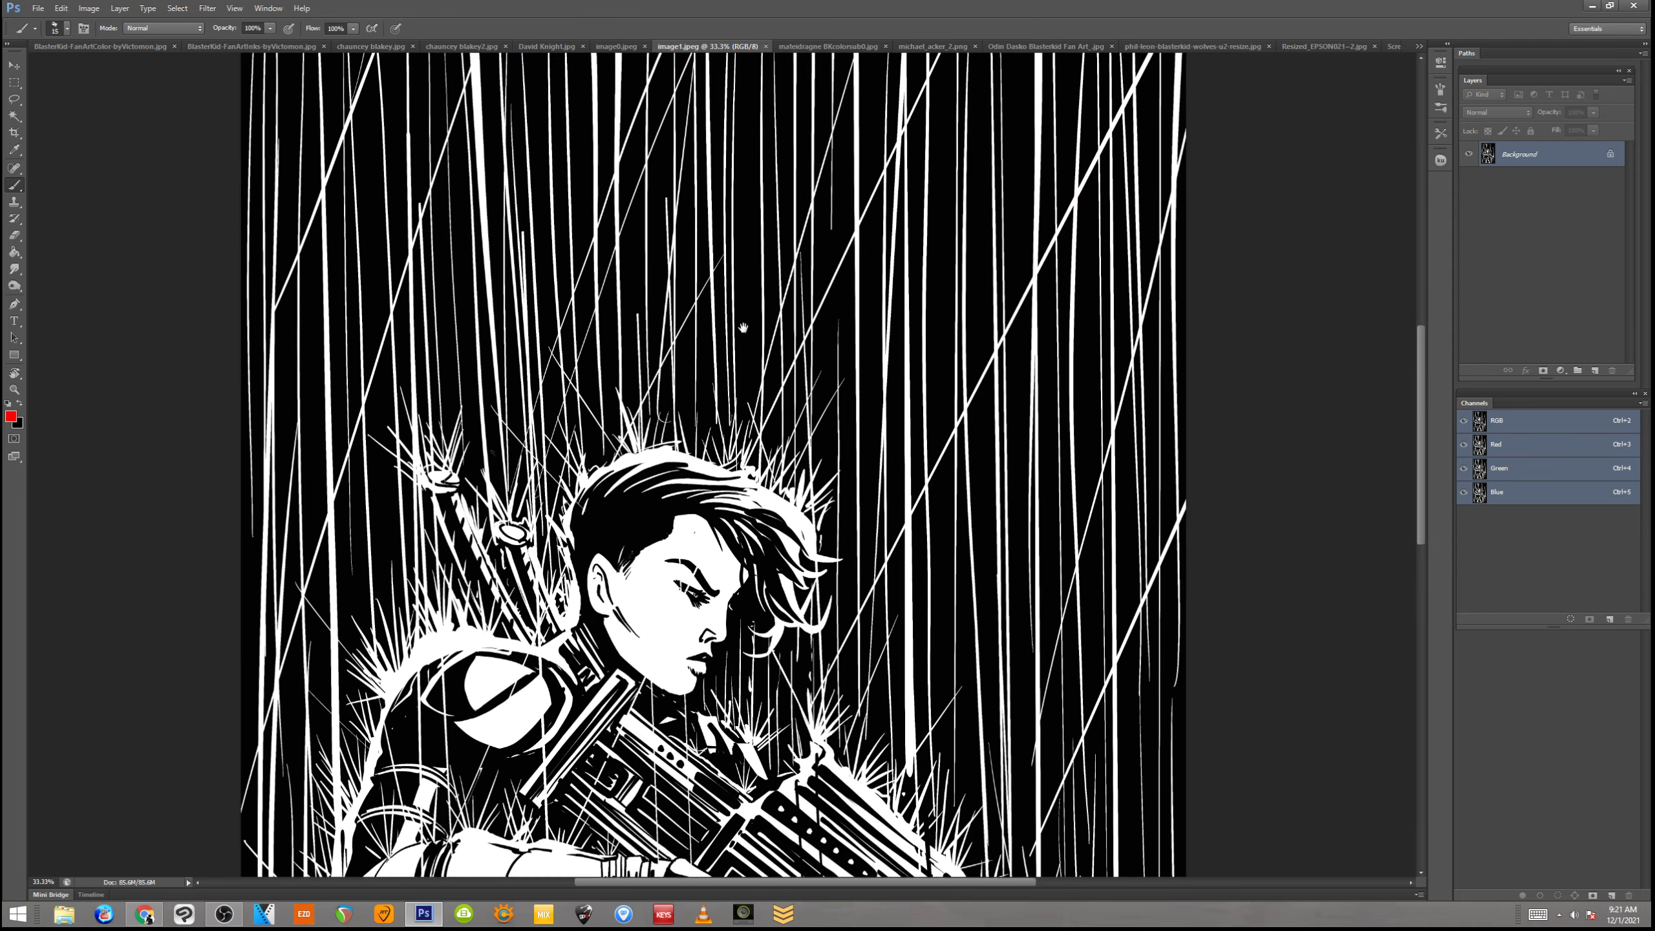
scroll("down", 3)
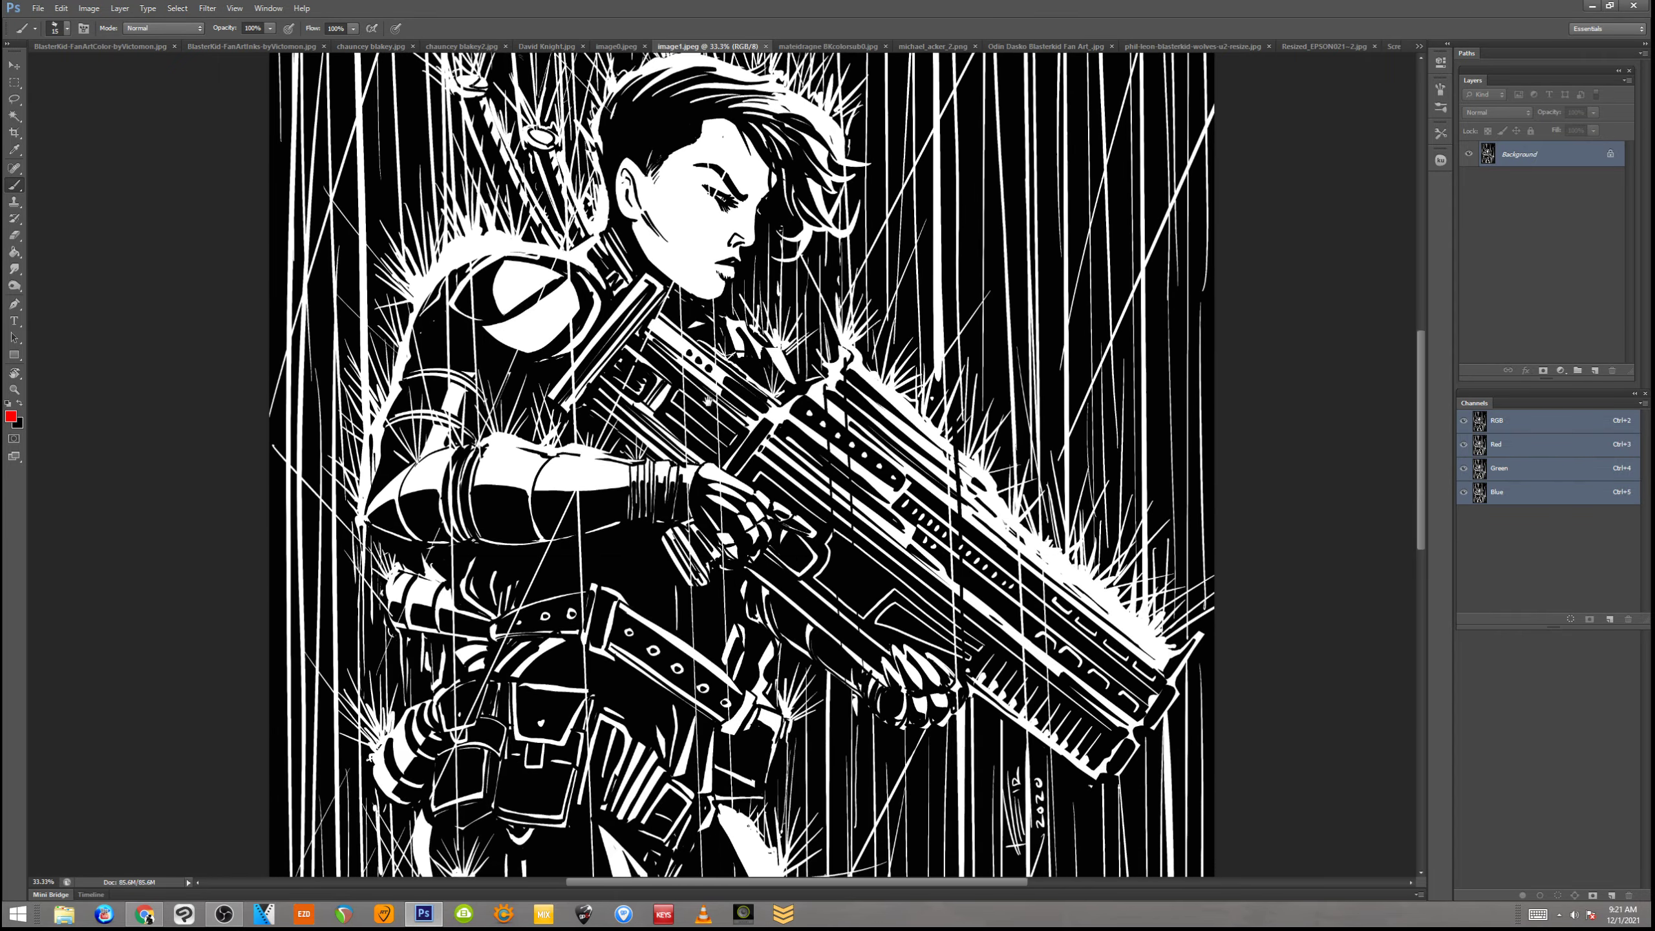
scroll("down", 3)
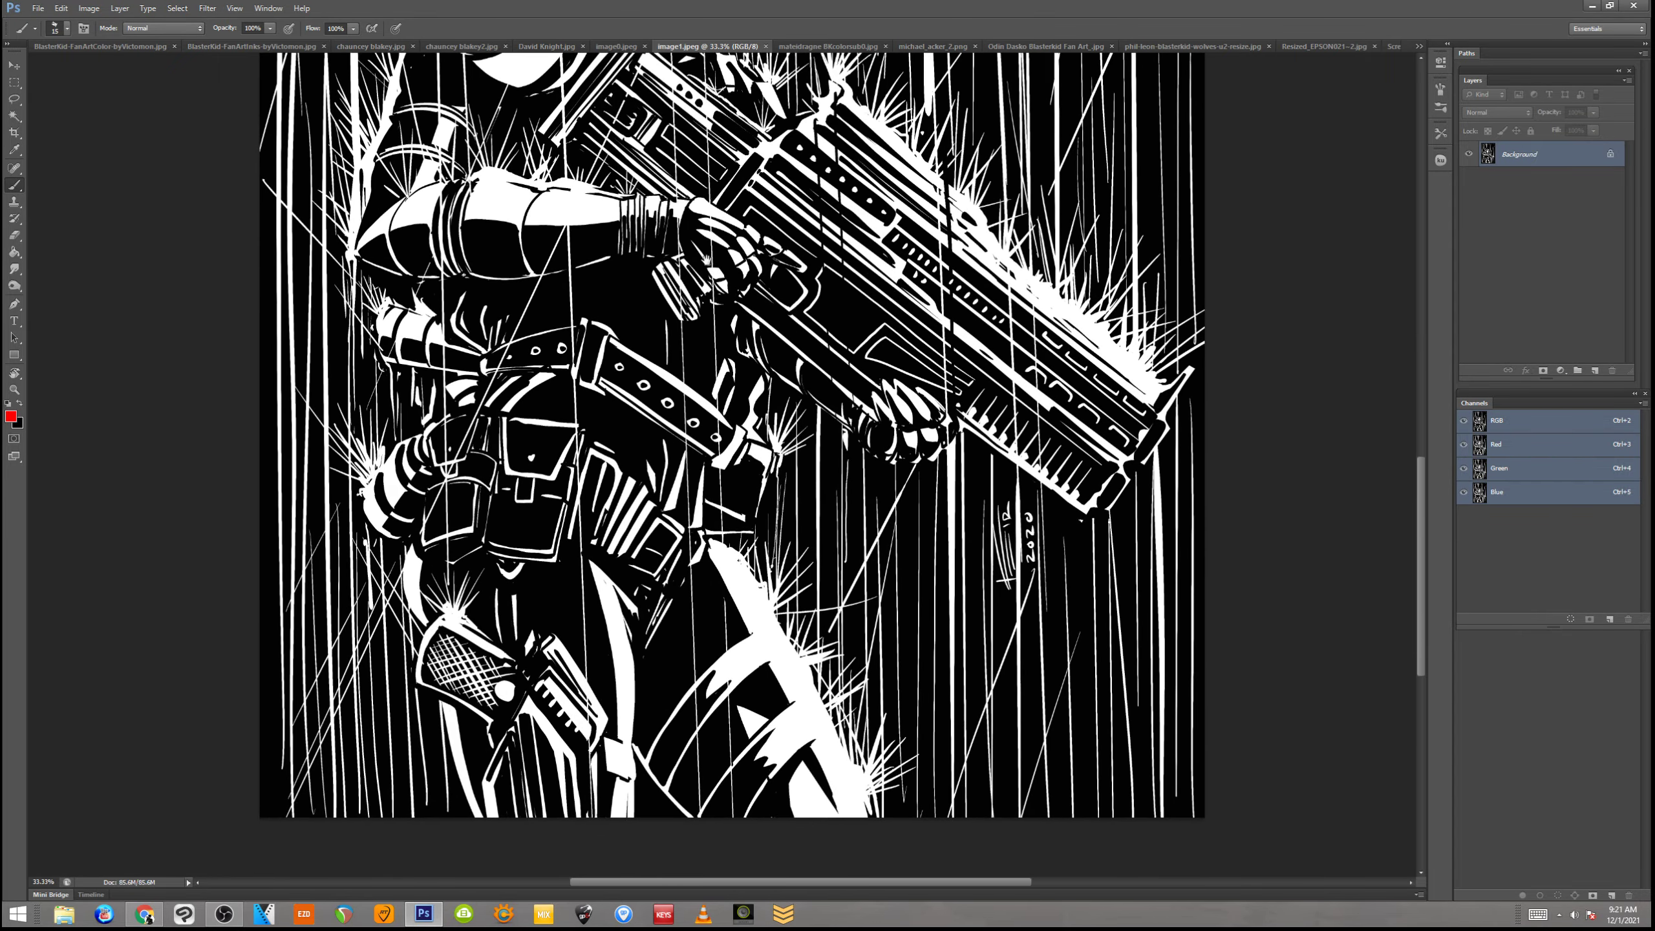
left_click(646, 45)
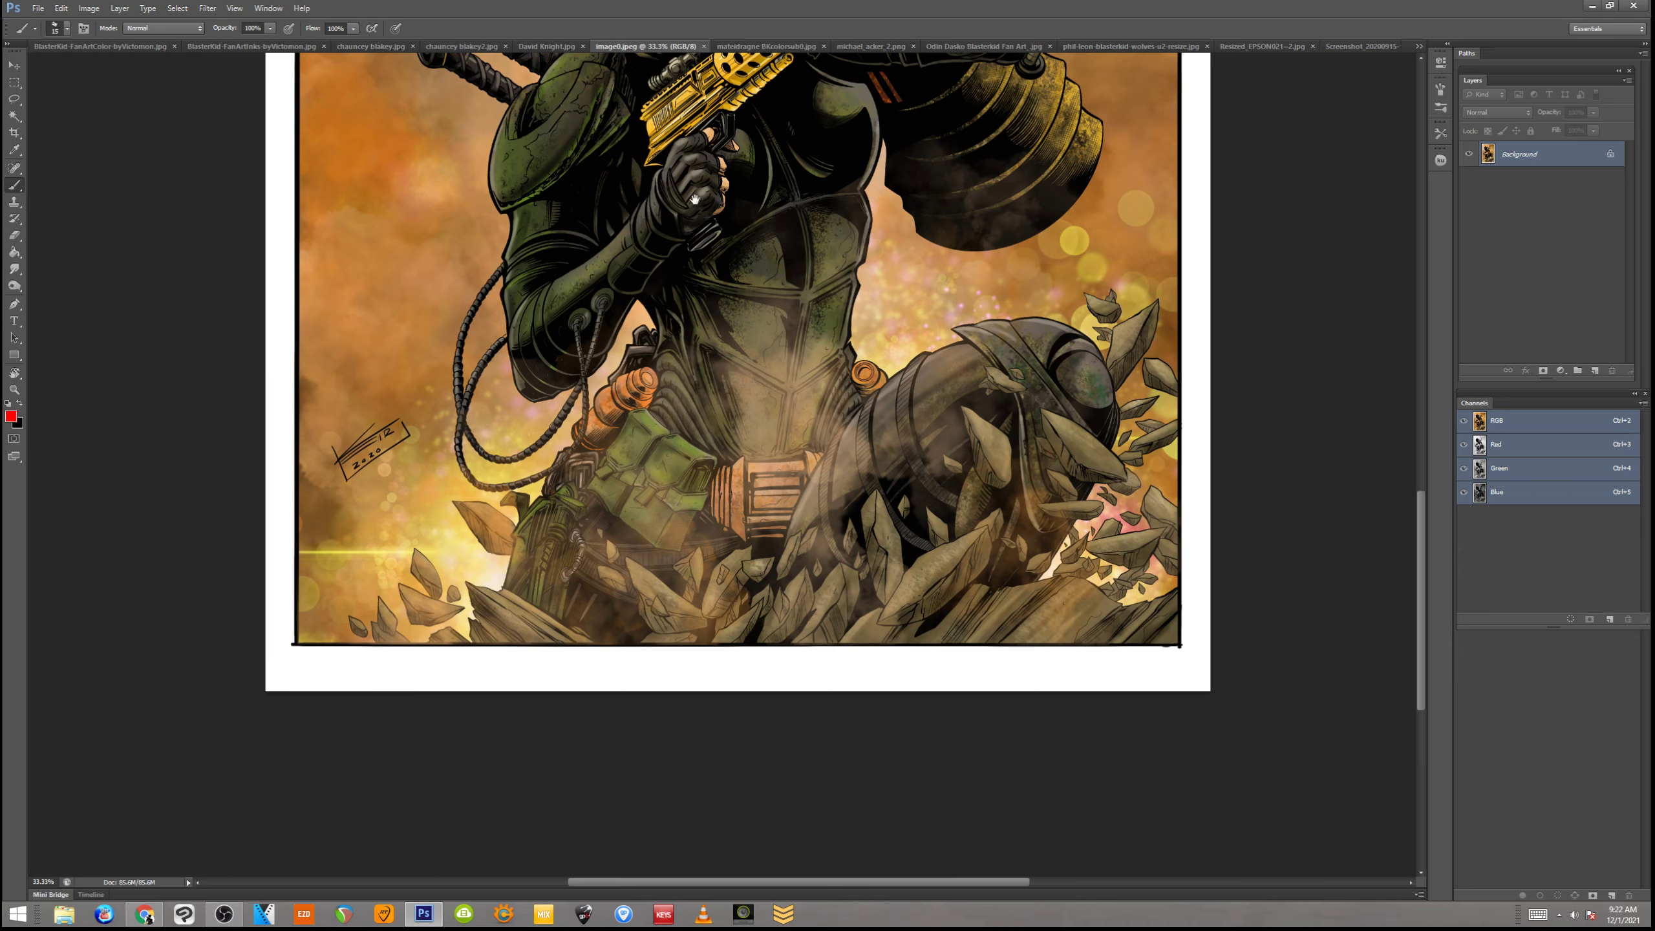
scroll("up", 3)
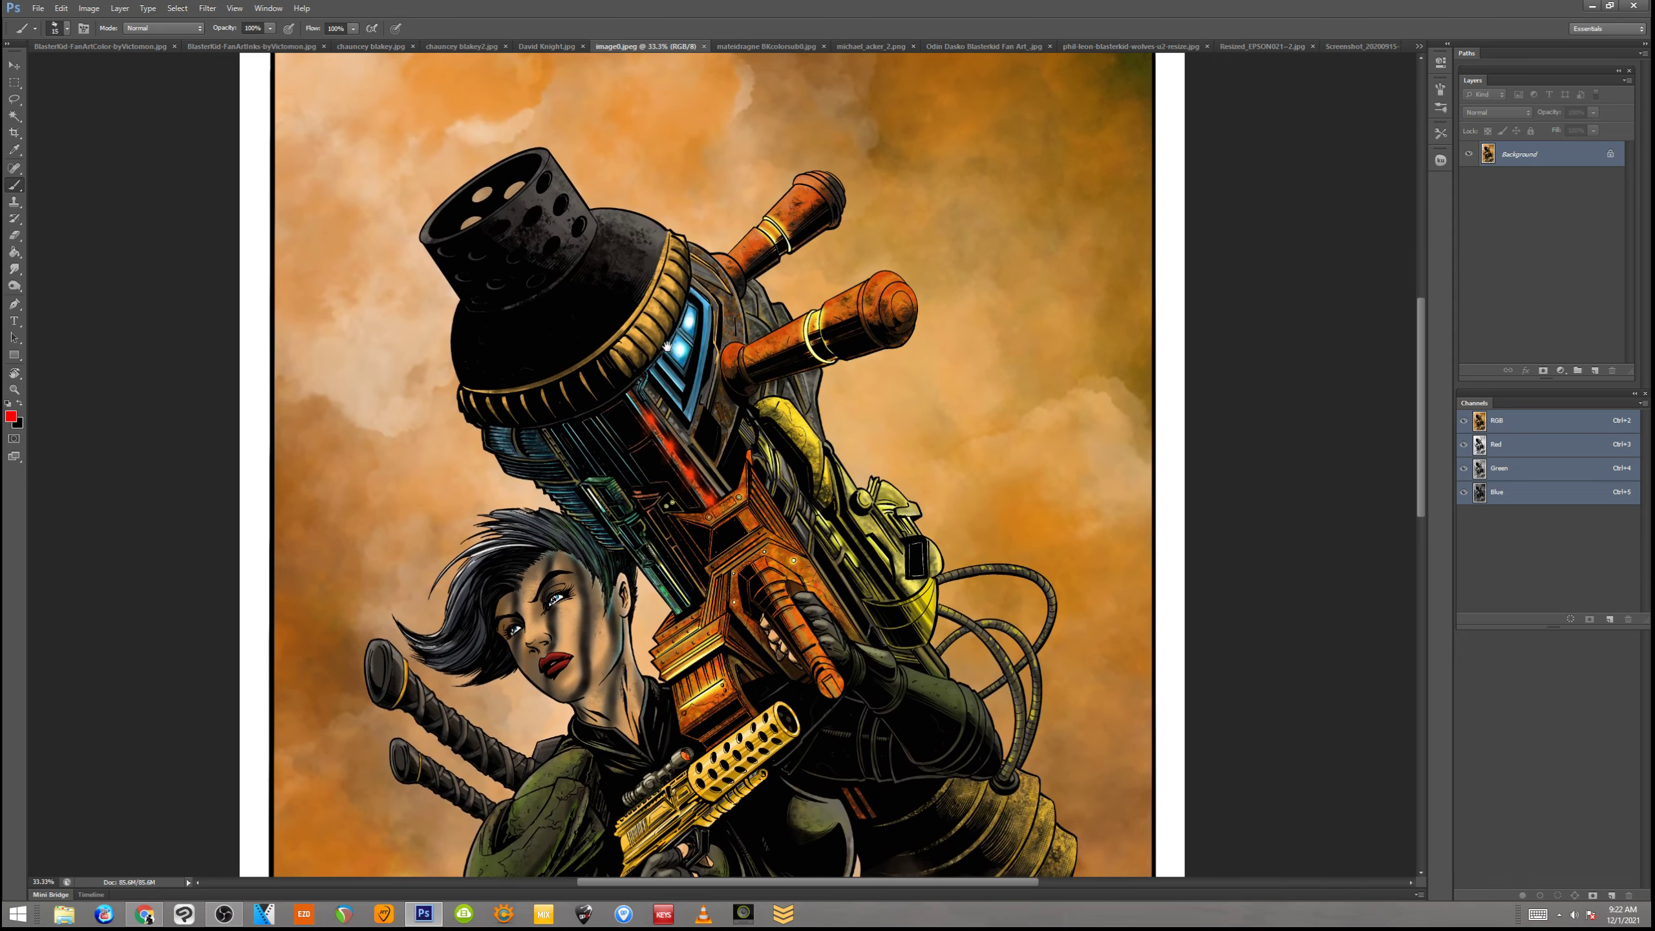
mouse_move(831, 488)
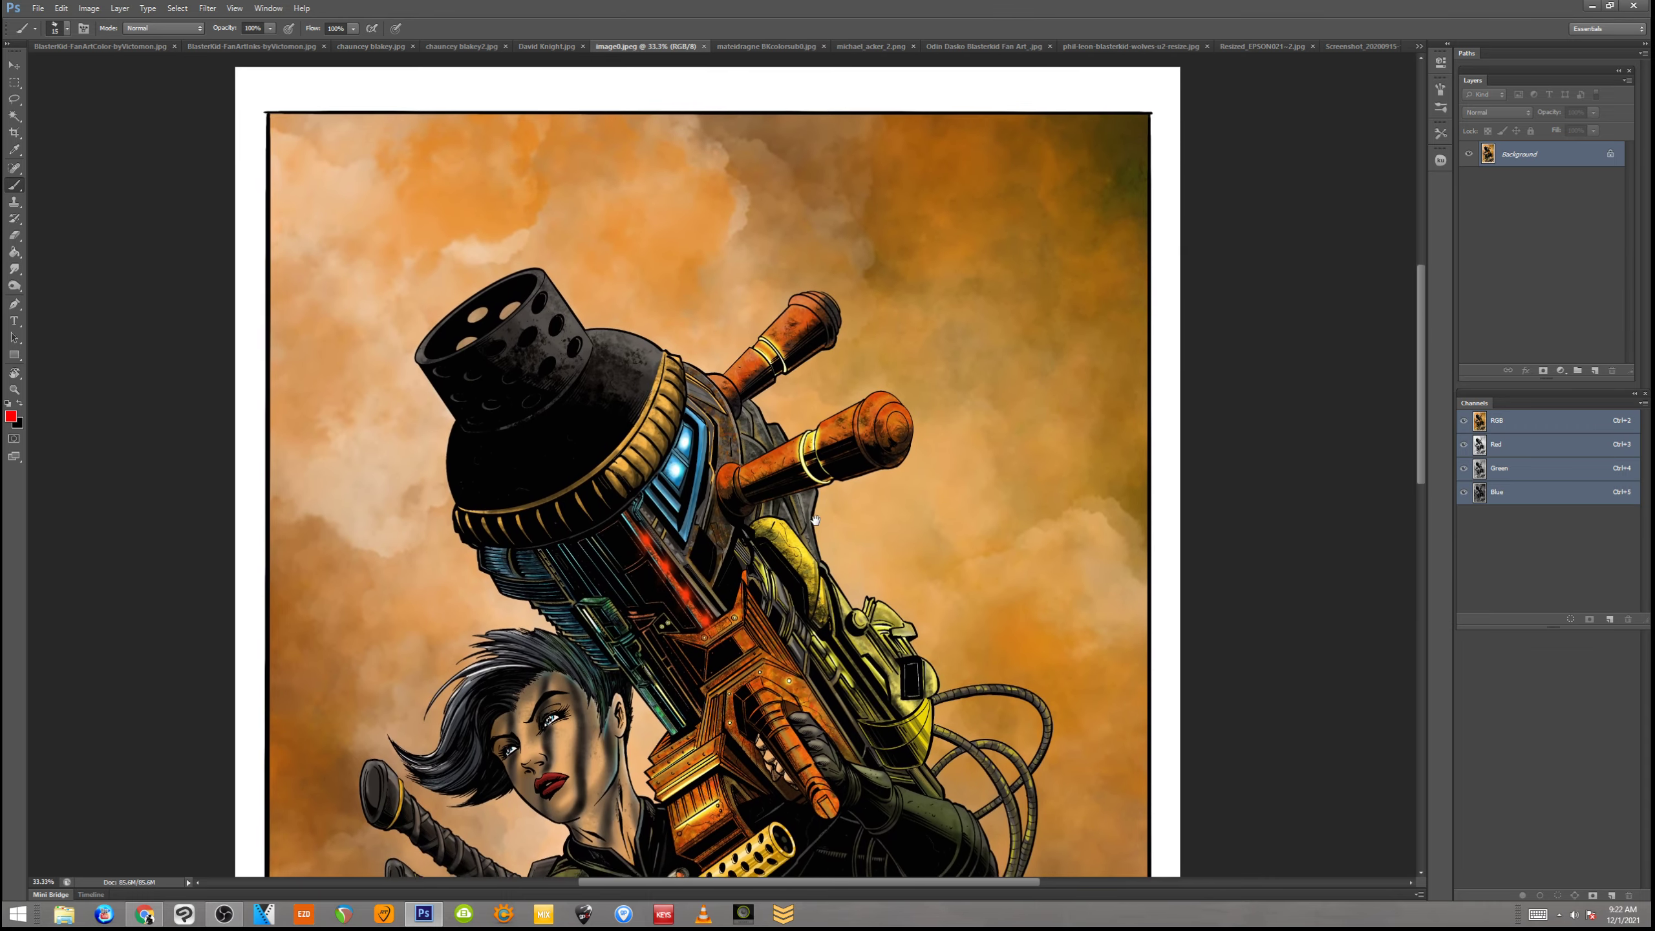
scroll("down", 3)
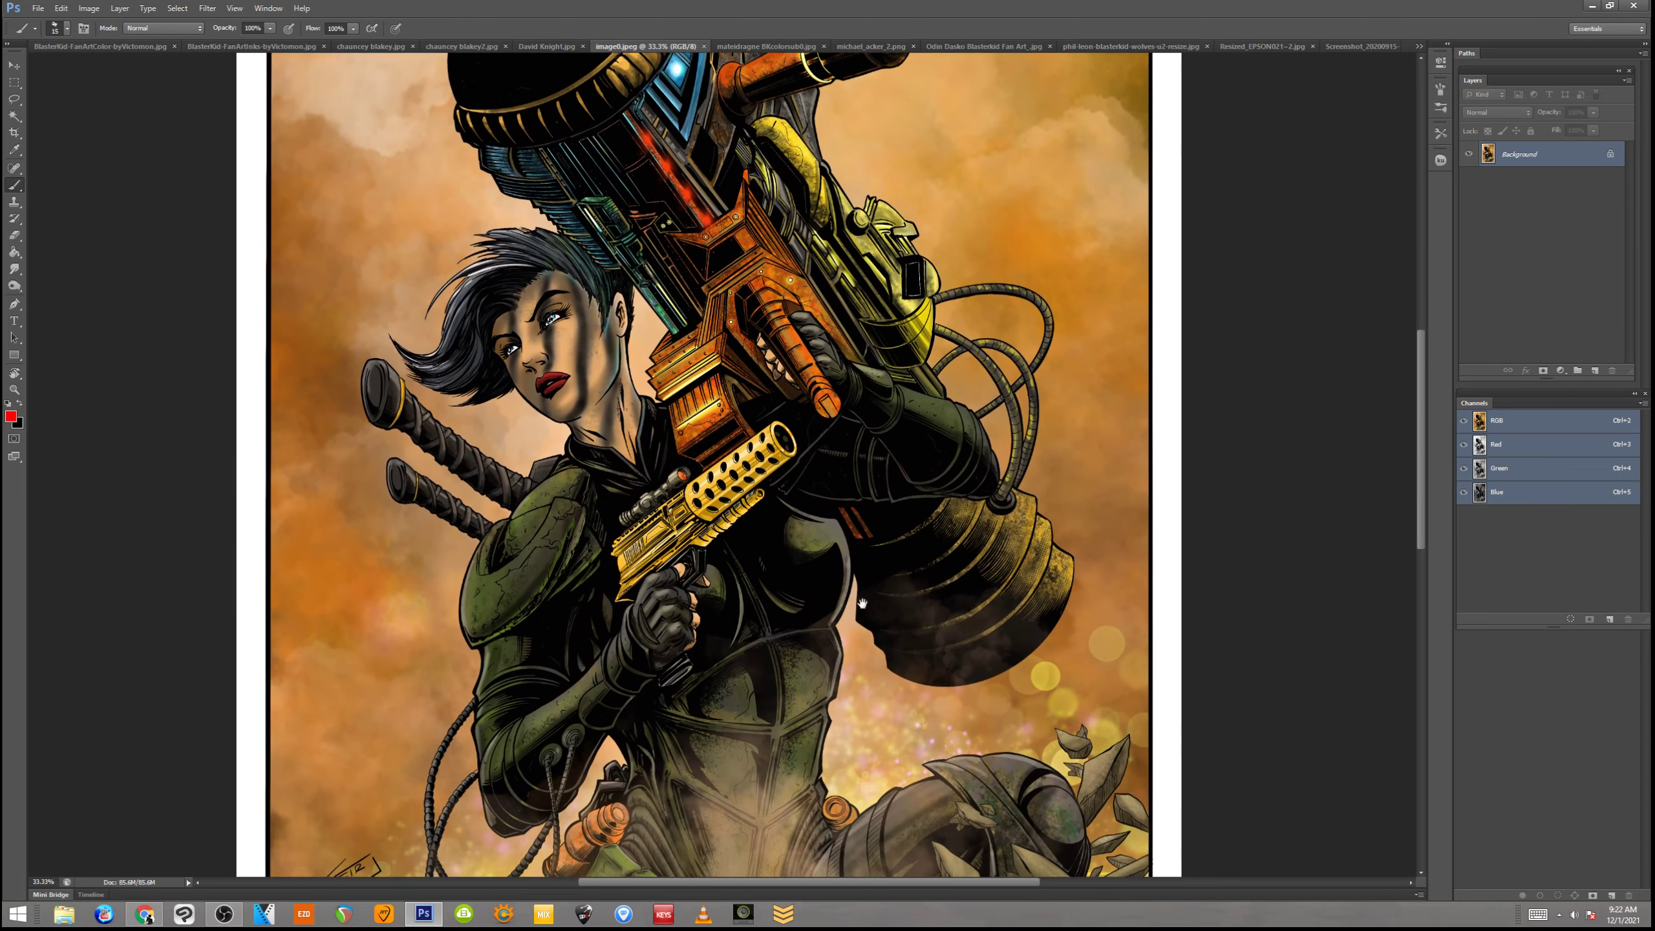
scroll("down", 3)
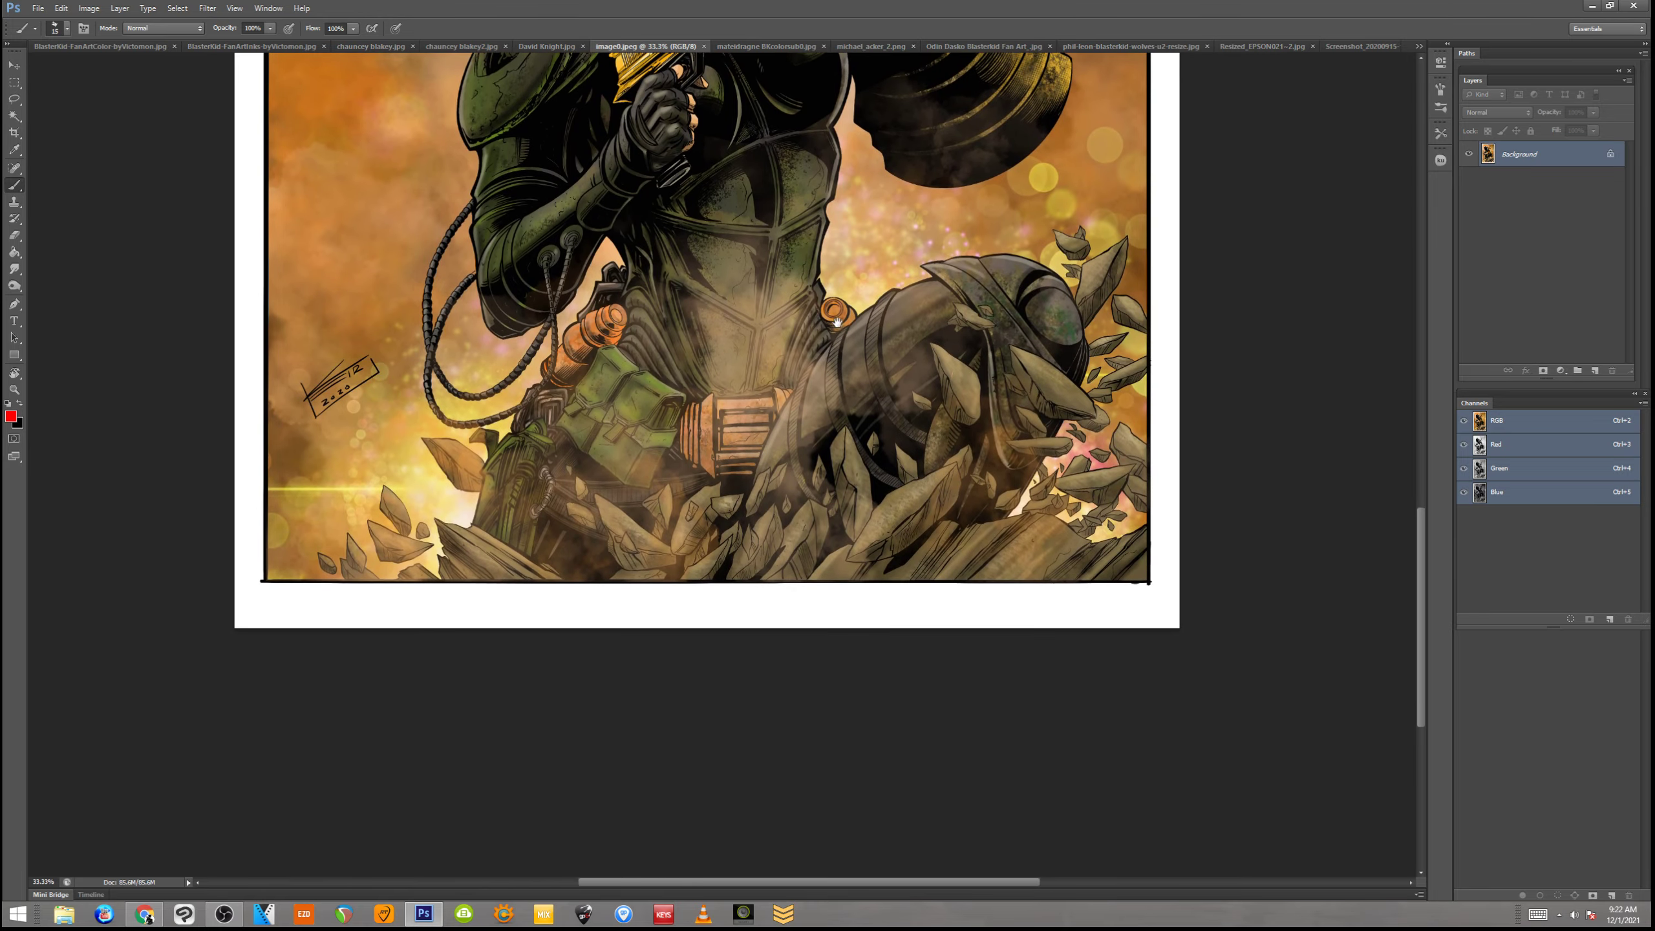
scroll("up", 3)
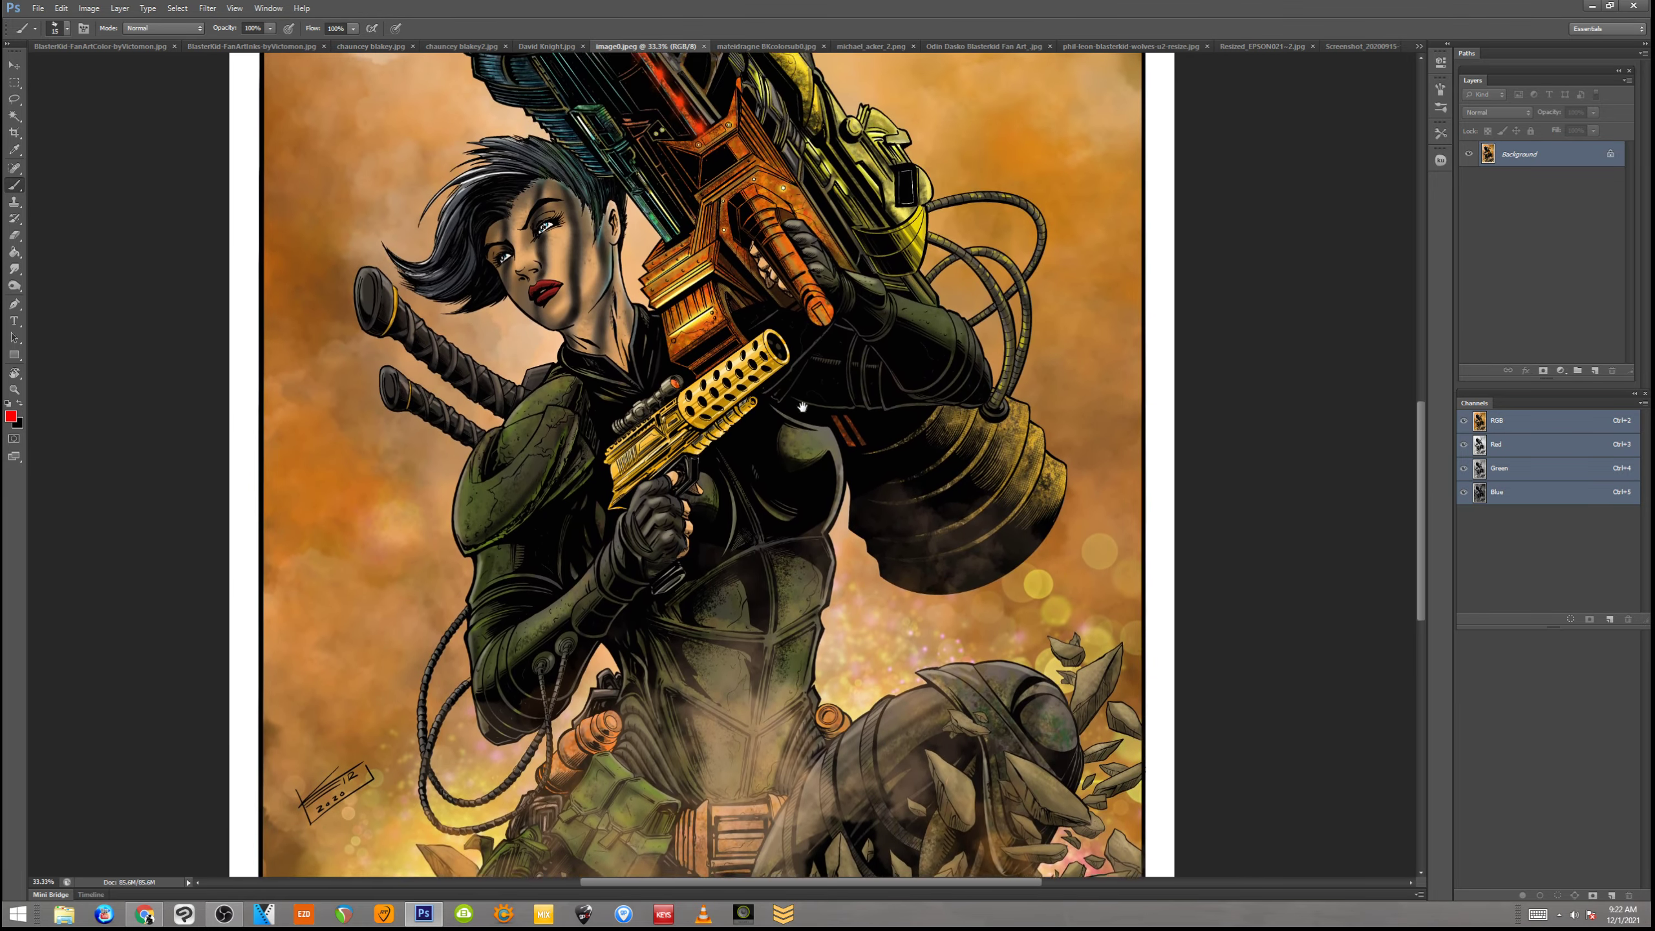
scroll("up", 3)
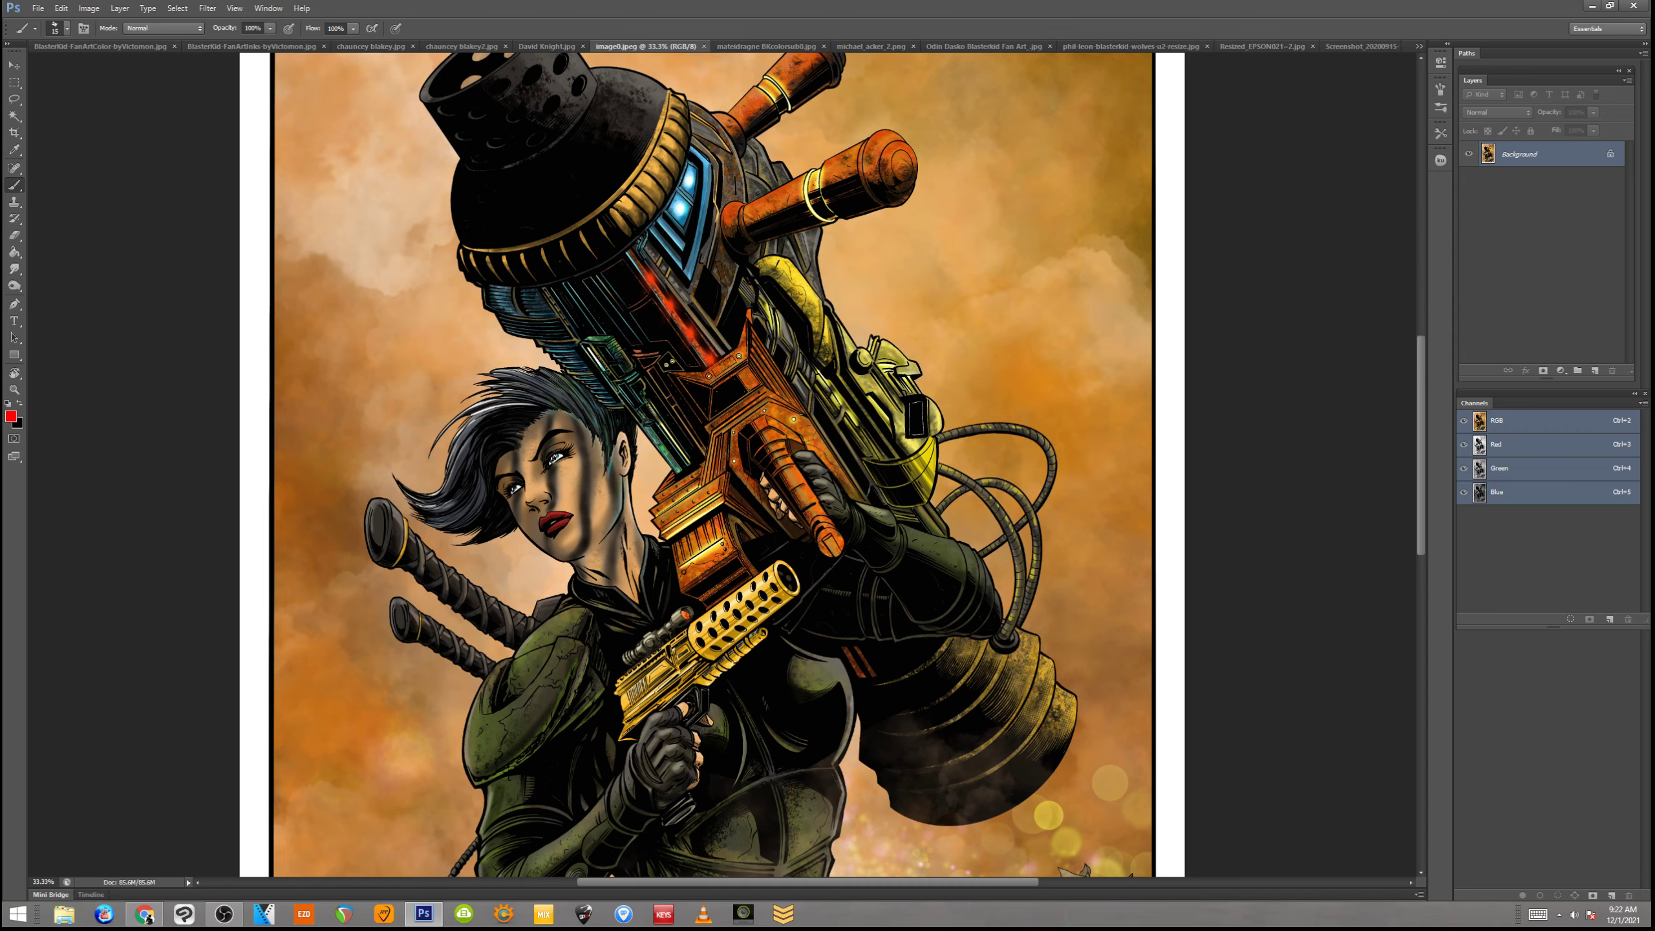
left_click(546, 45)
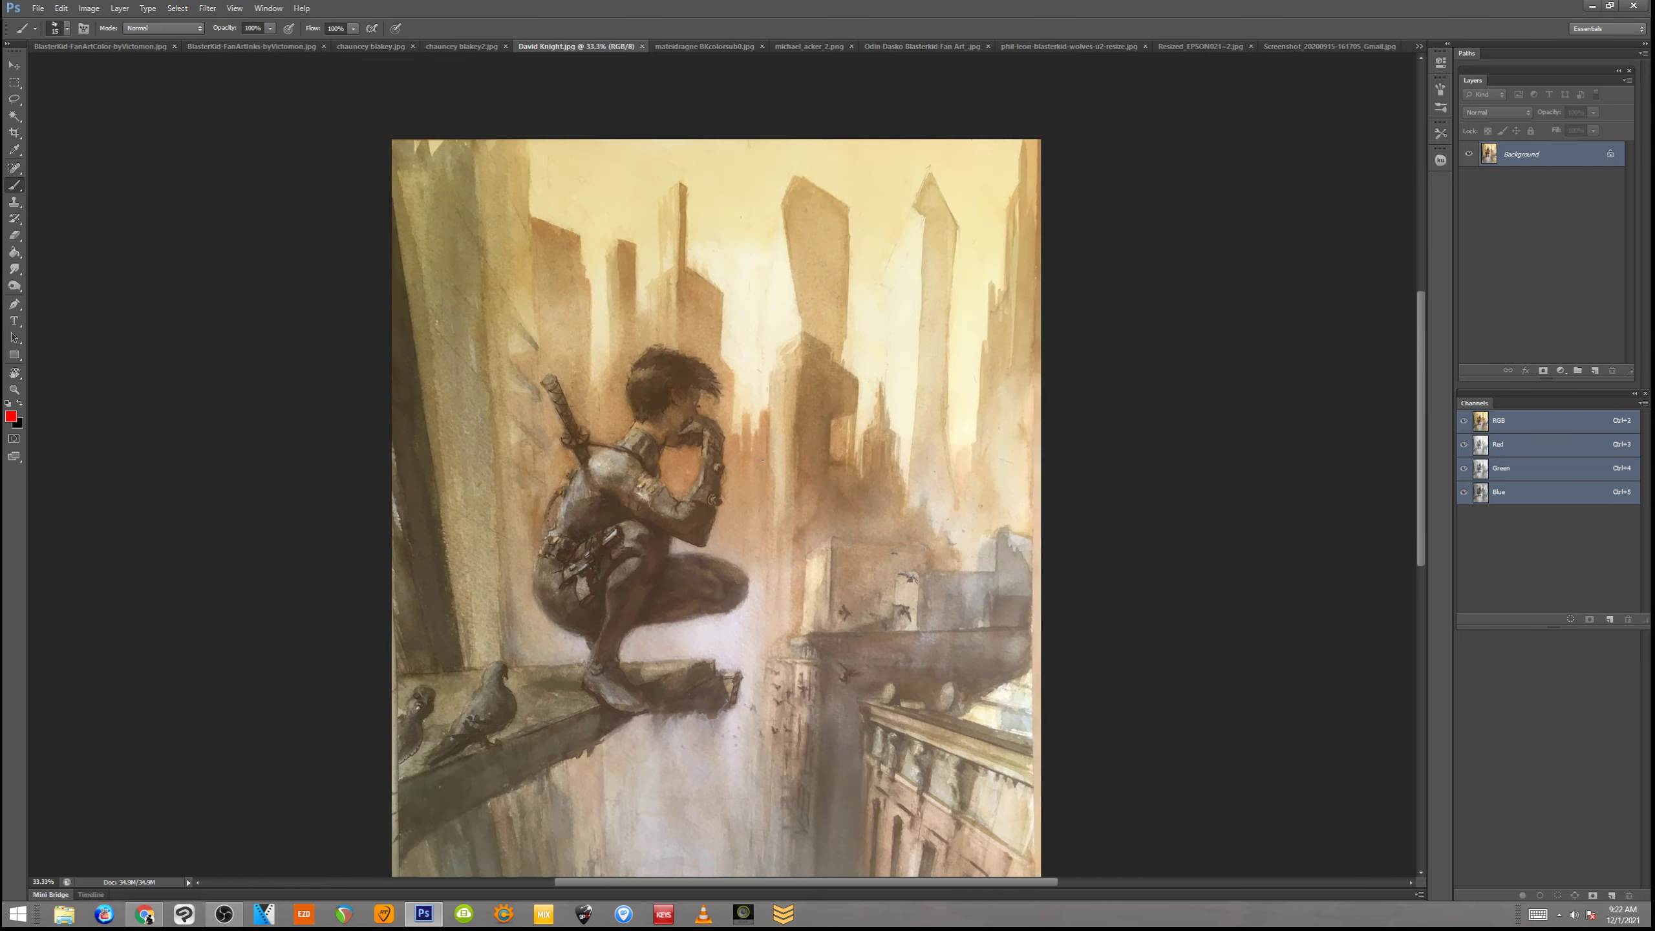
scroll("down", 3)
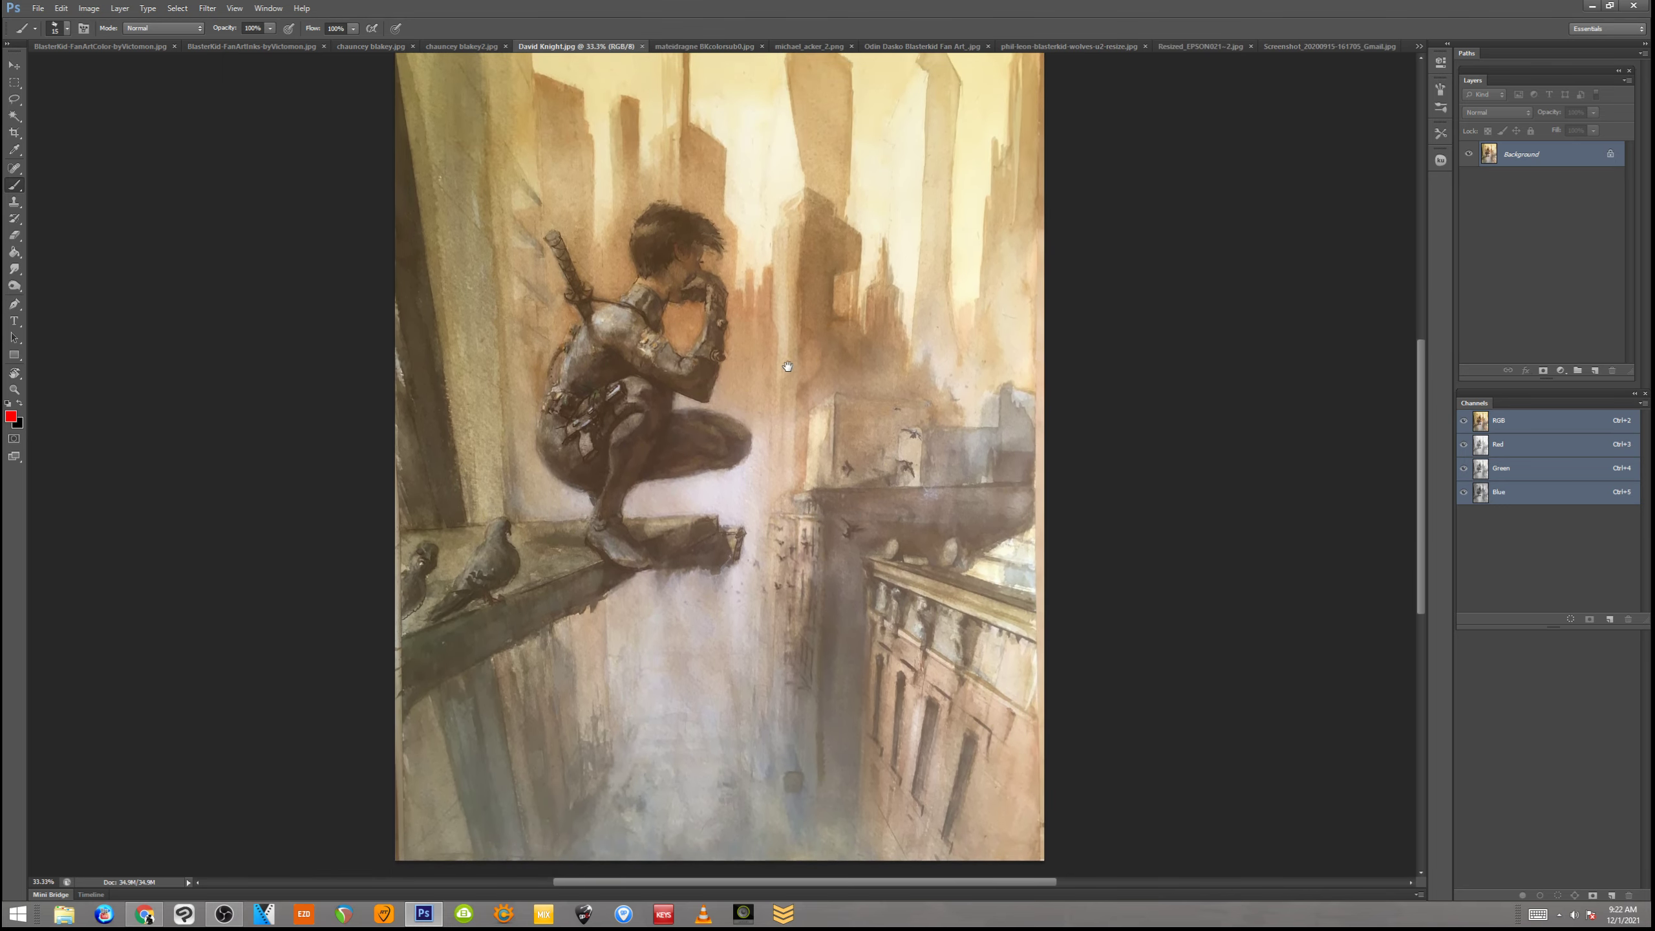
mouse_move(823, 340)
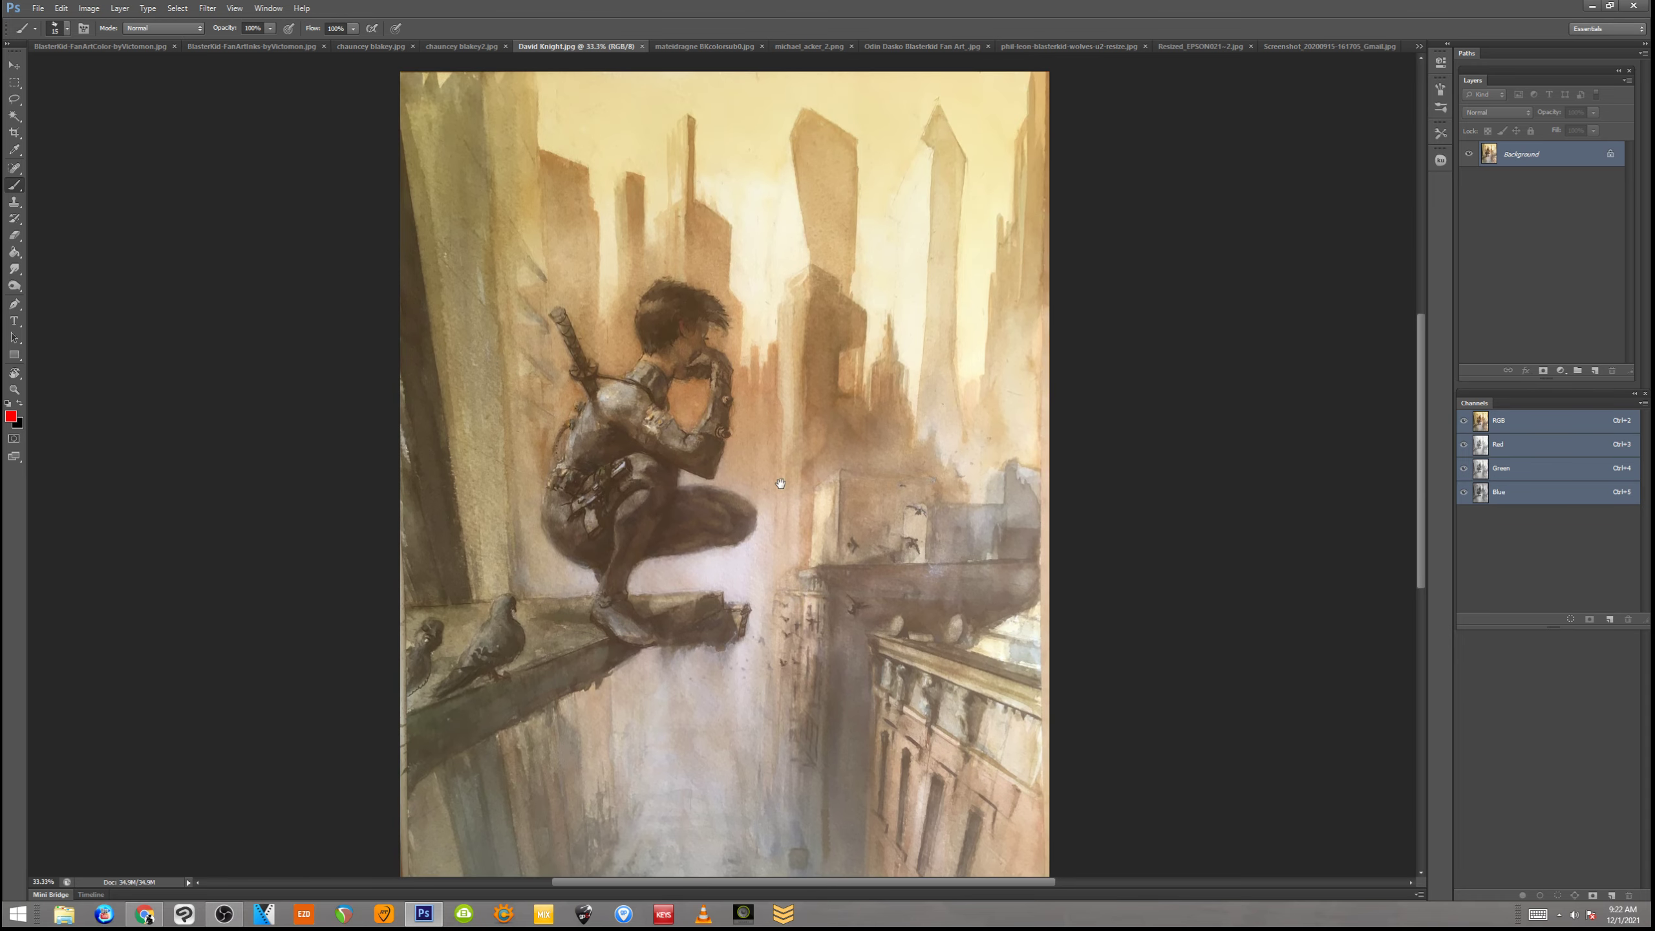
mouse_move(809, 504)
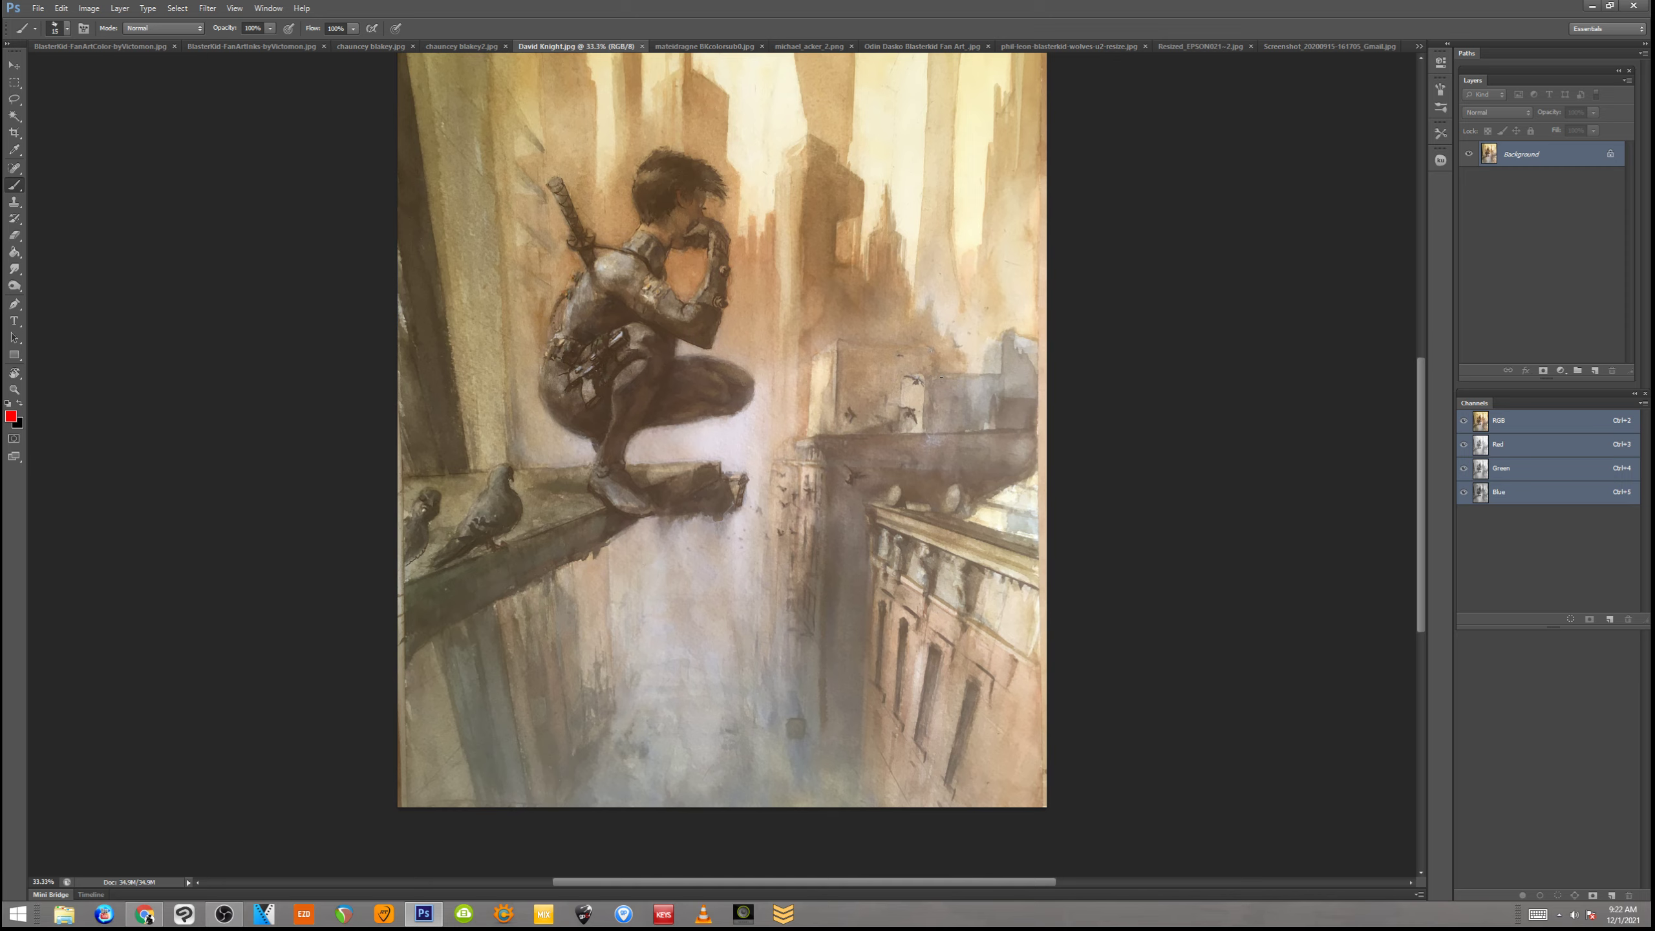
mouse_move(858, 361)
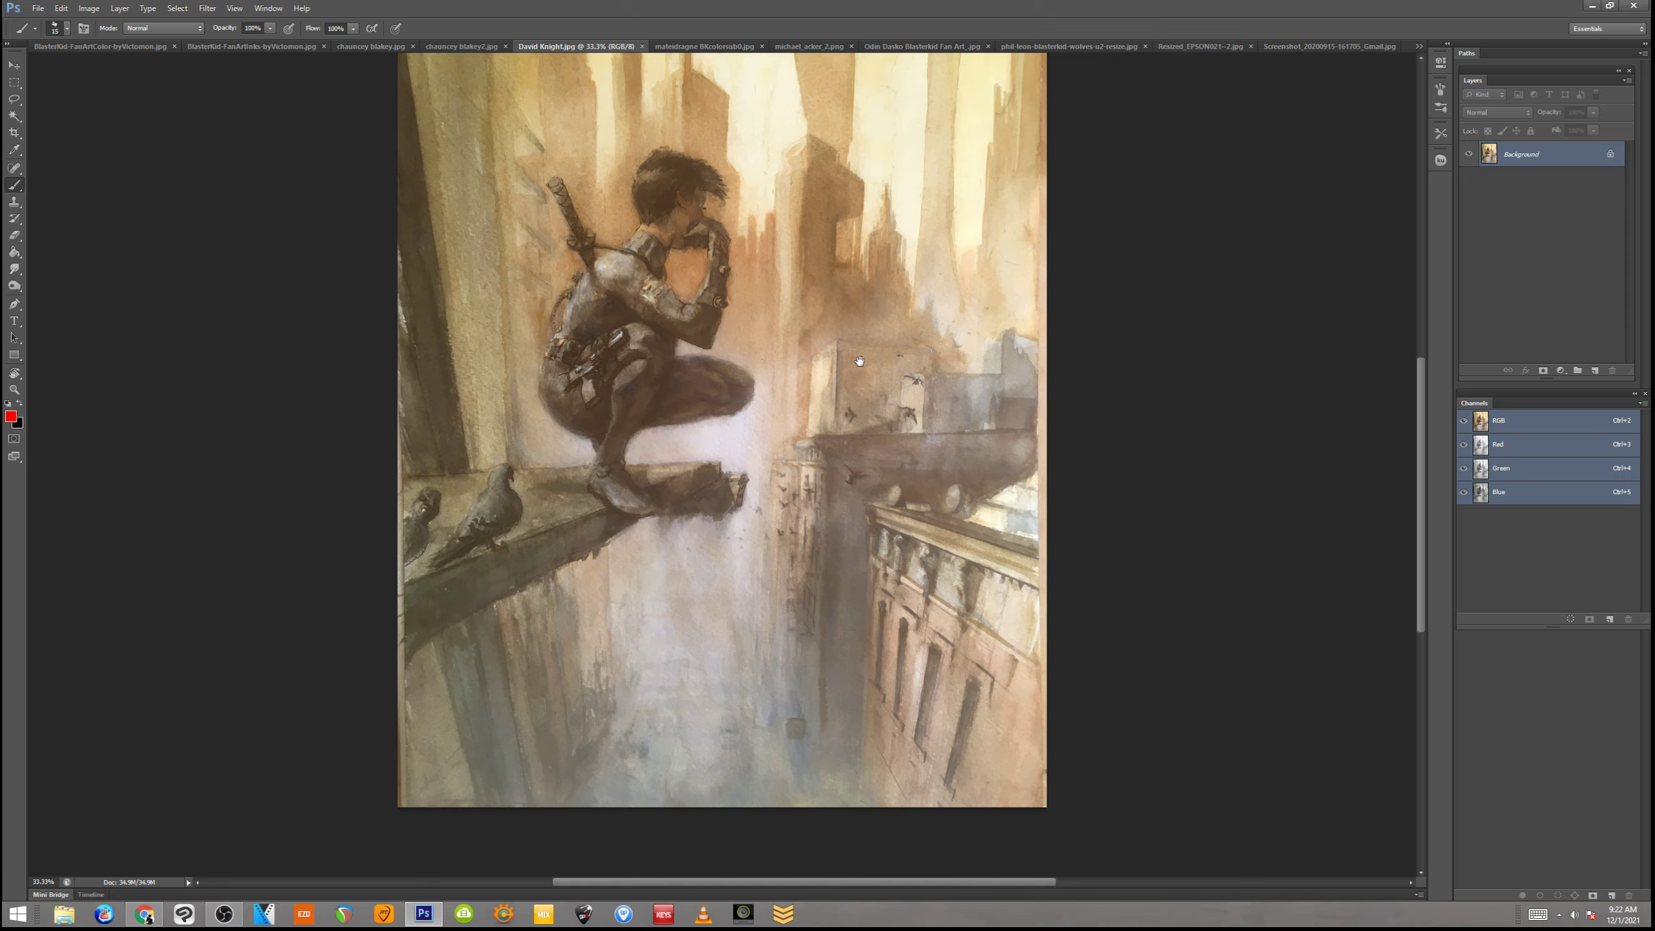
mouse_move(796, 336)
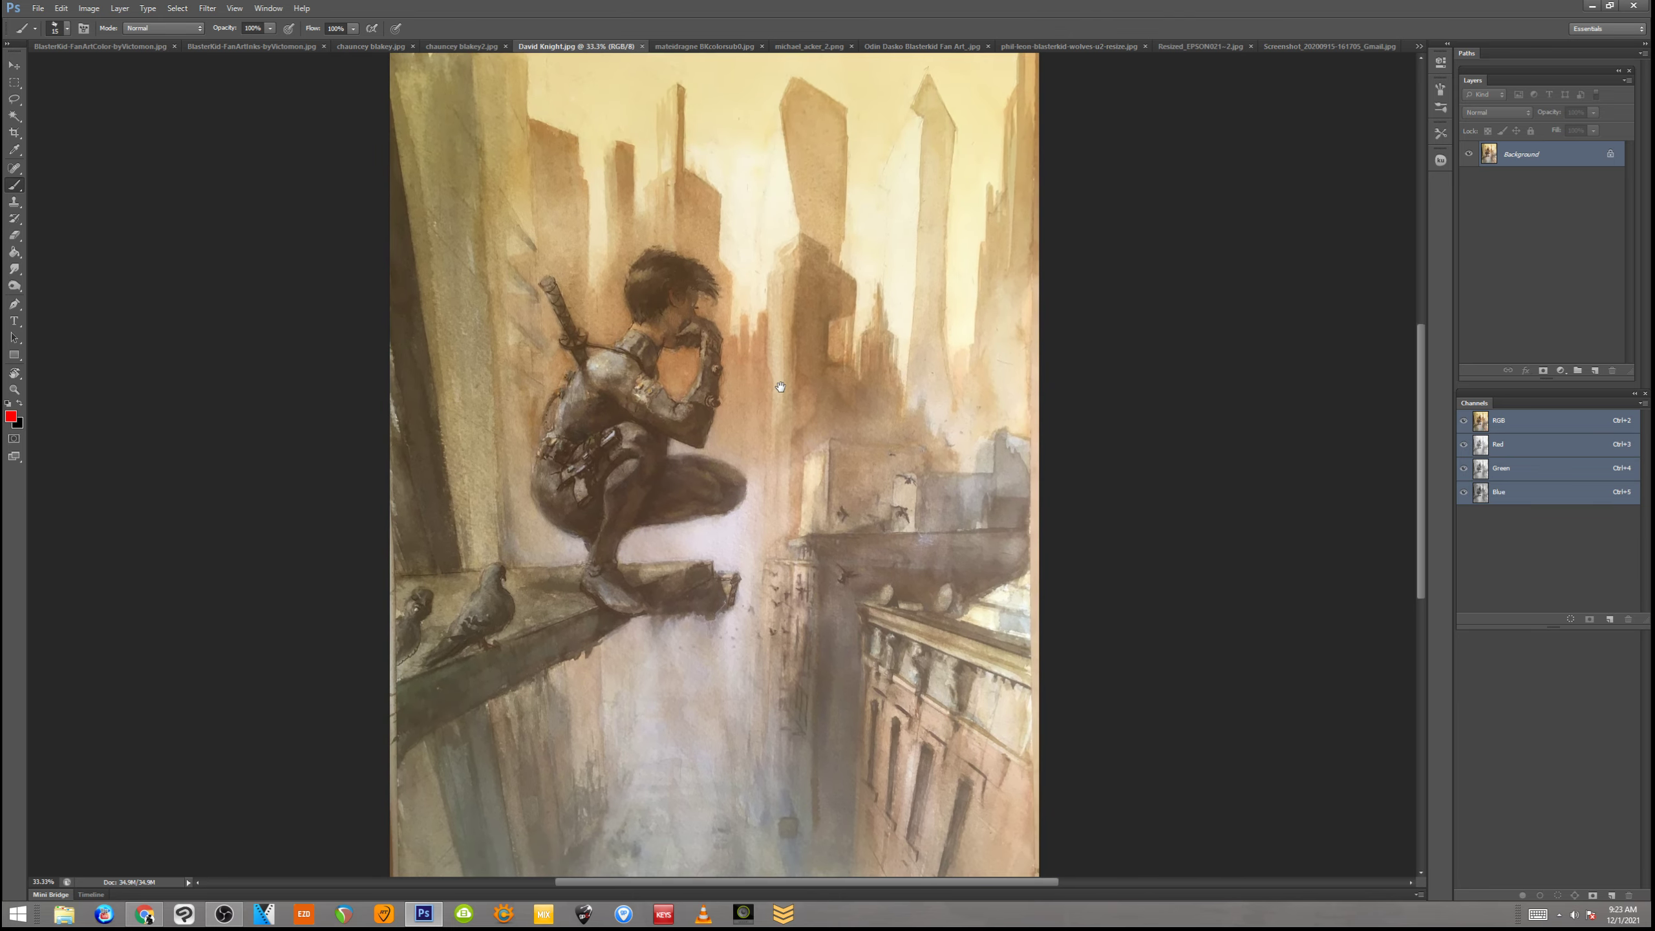
mouse_move(828, 374)
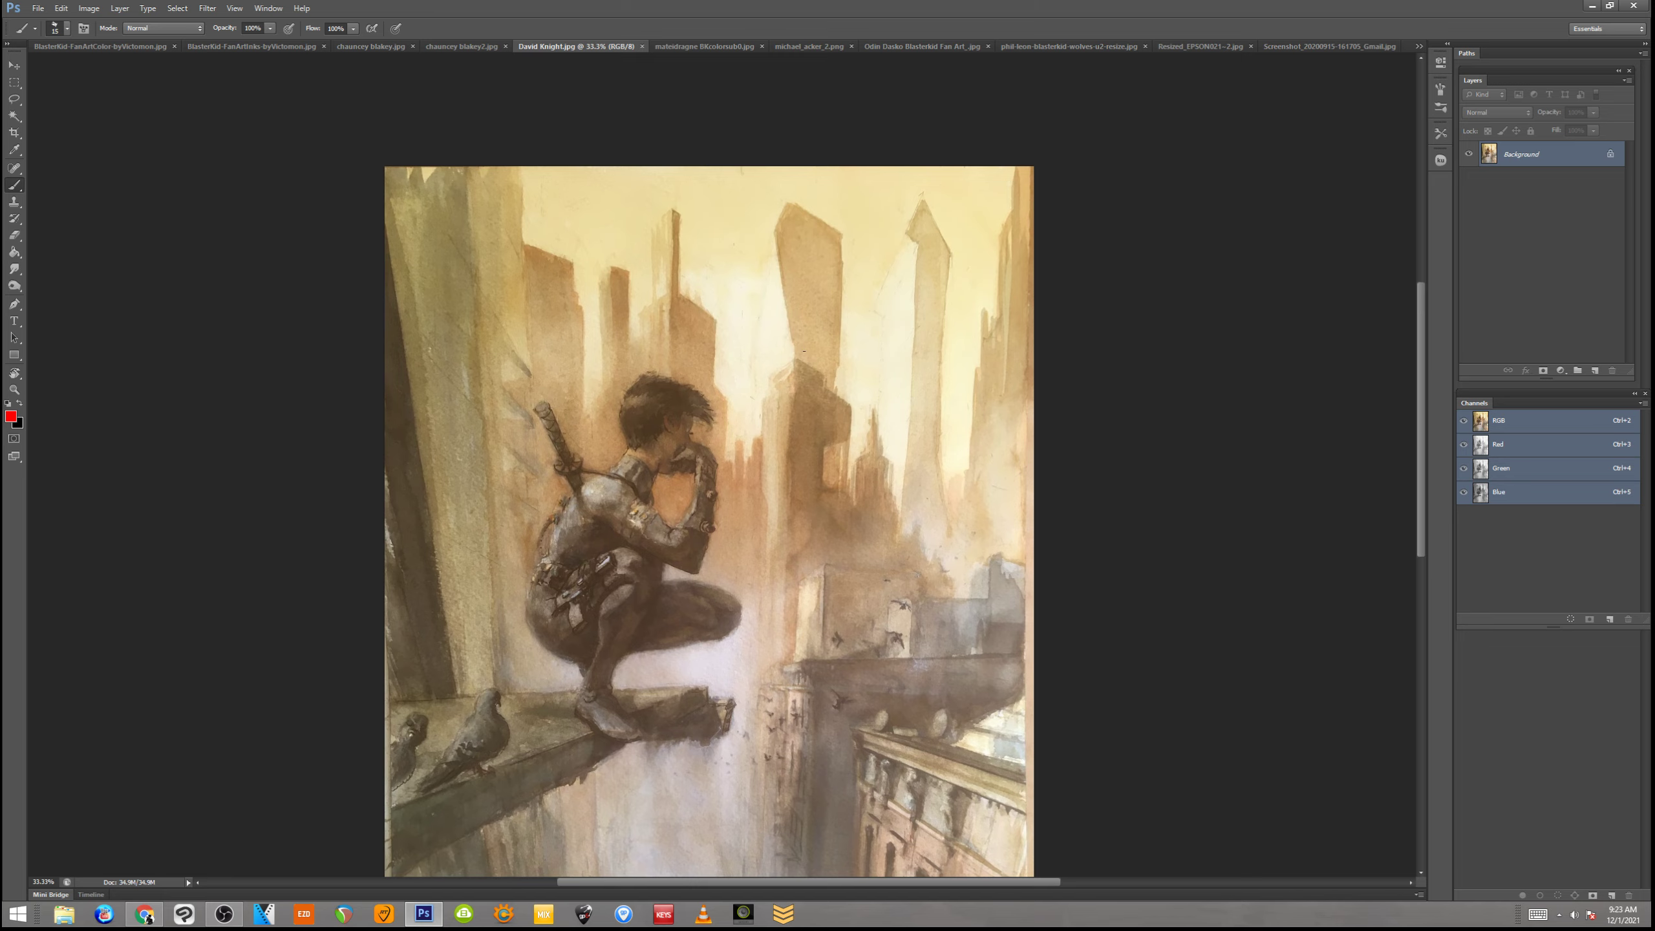
mouse_move(918, 336)
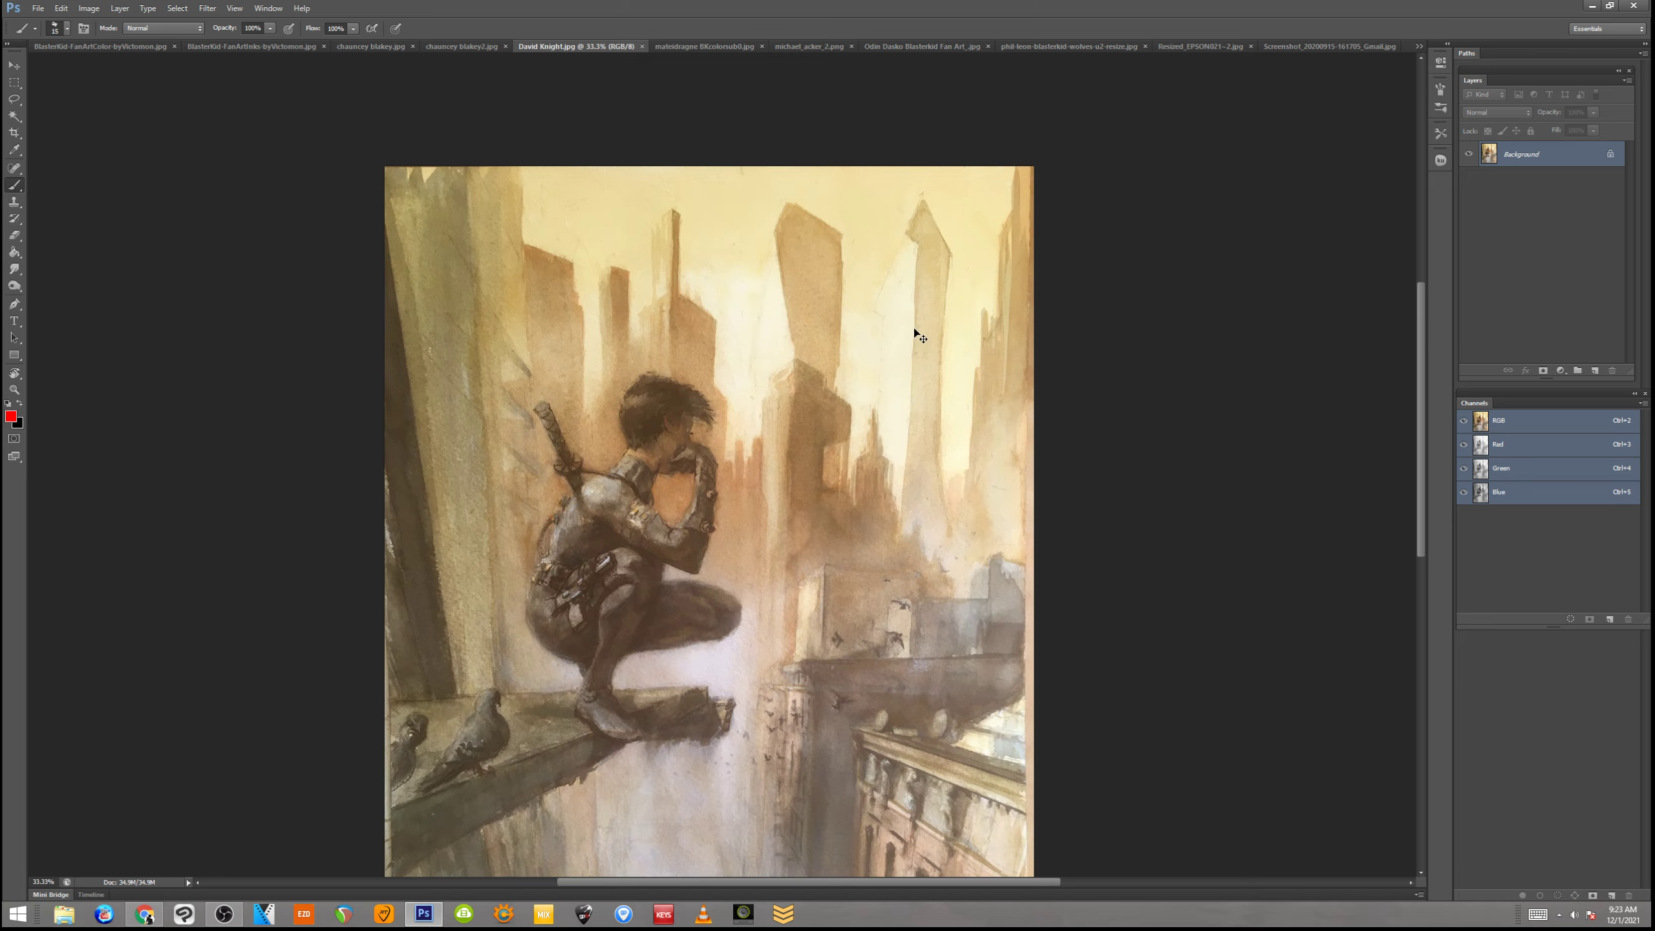
left_click(560, 45)
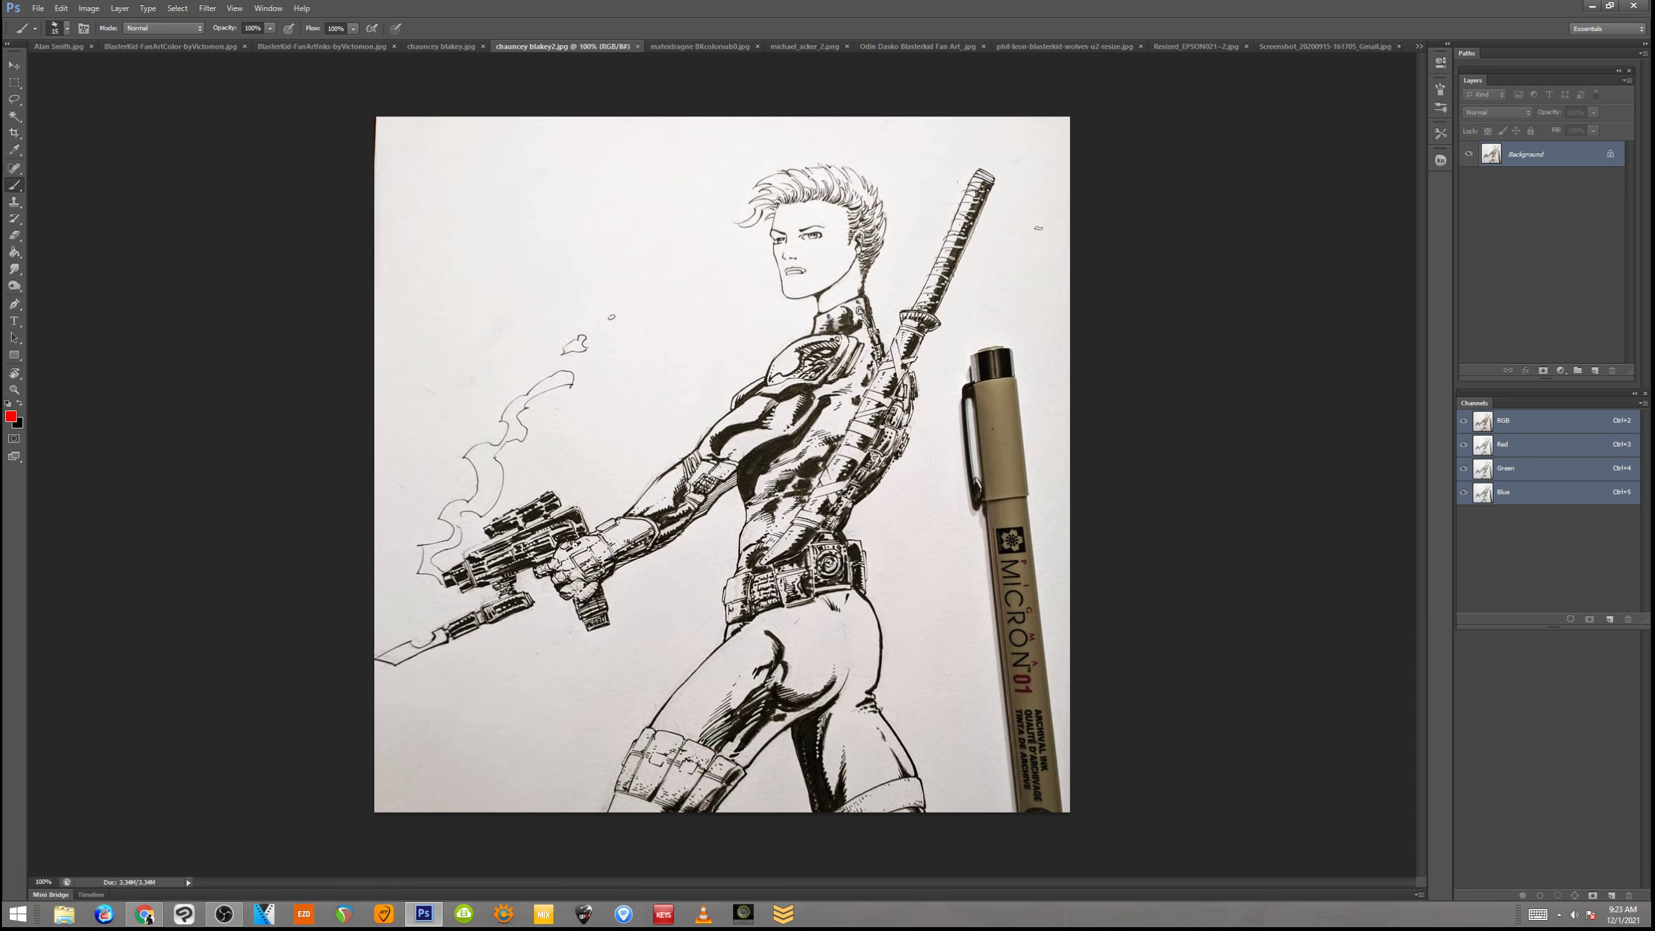
mouse_move(958, 511)
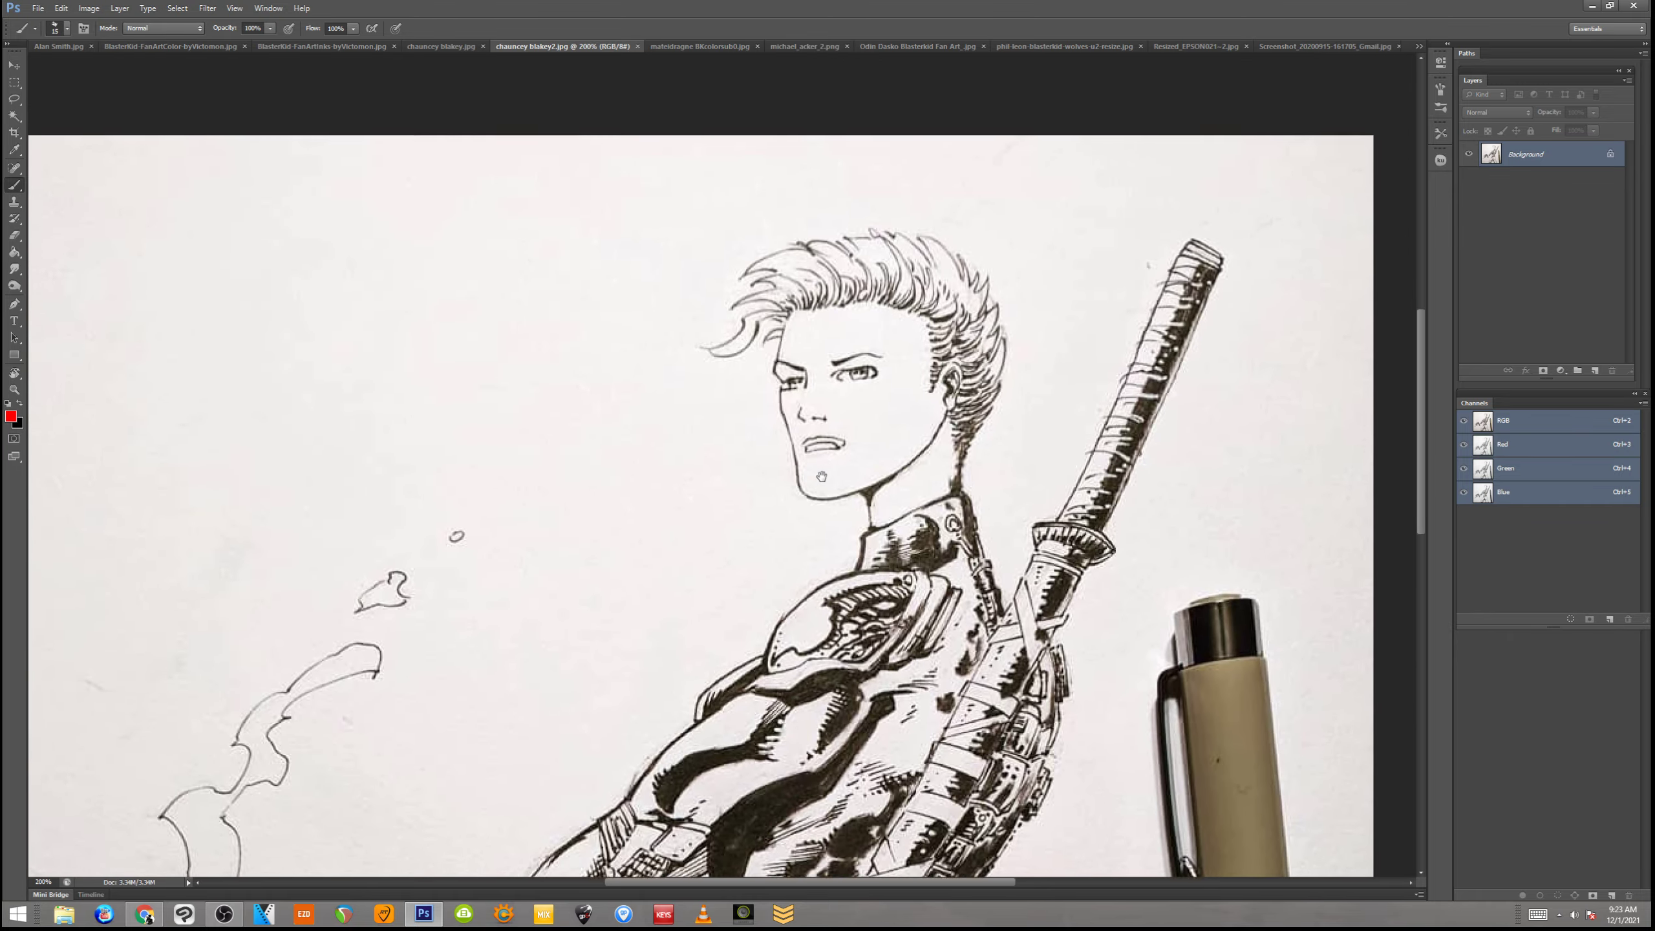
scroll("down", 3)
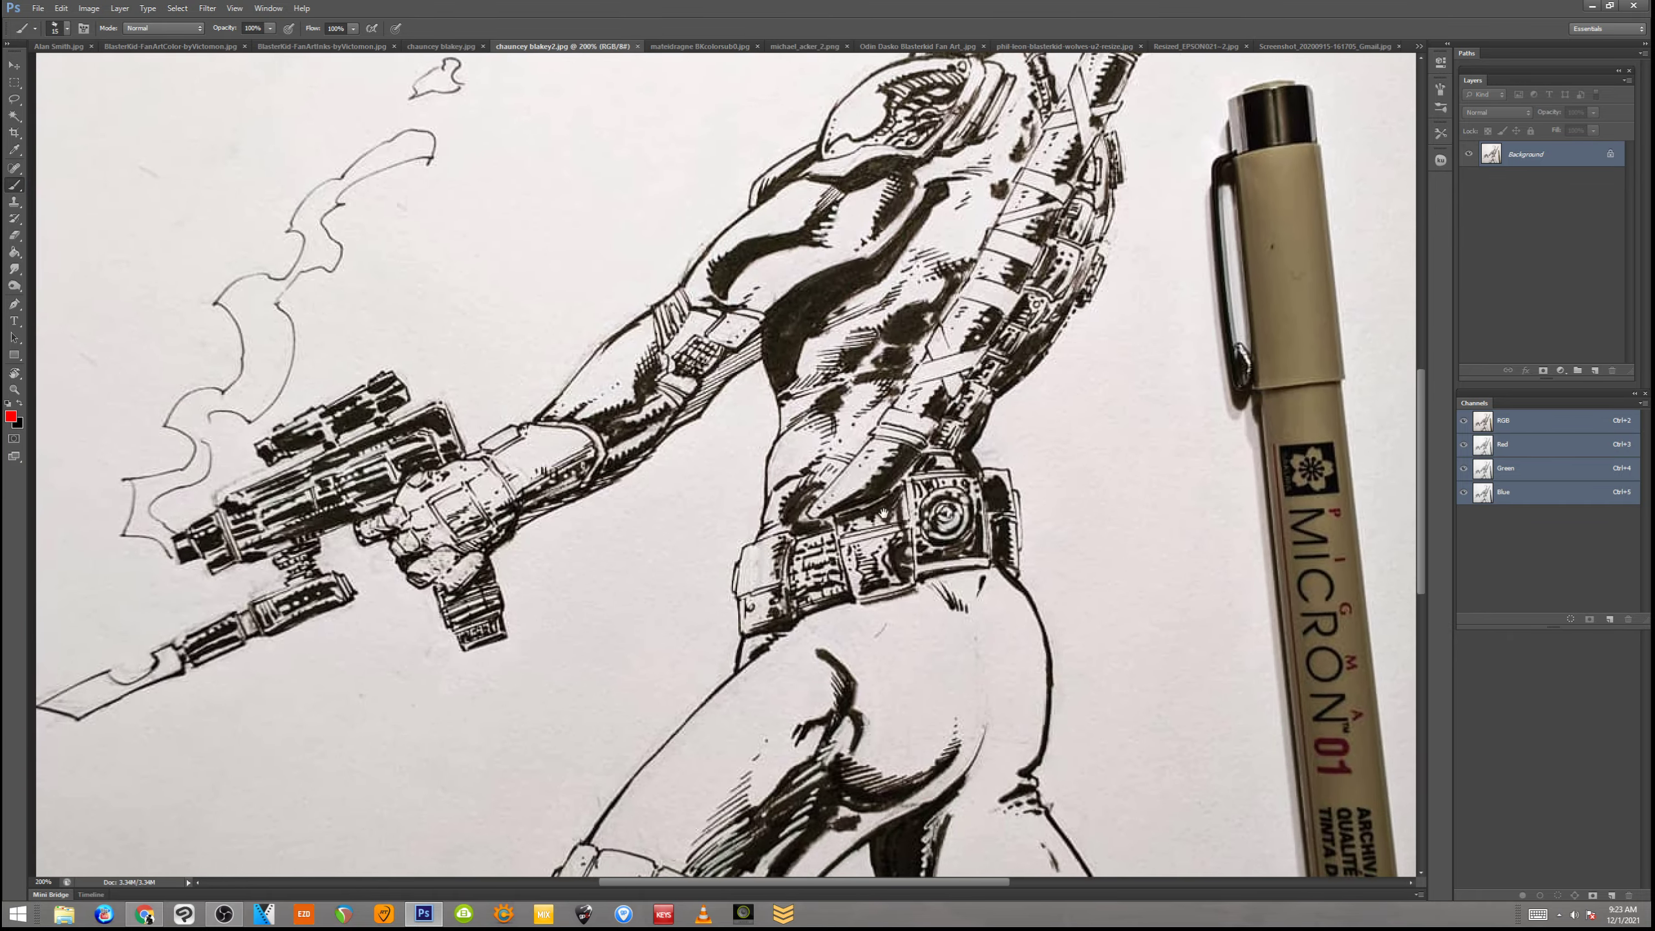
scroll("down", 3)
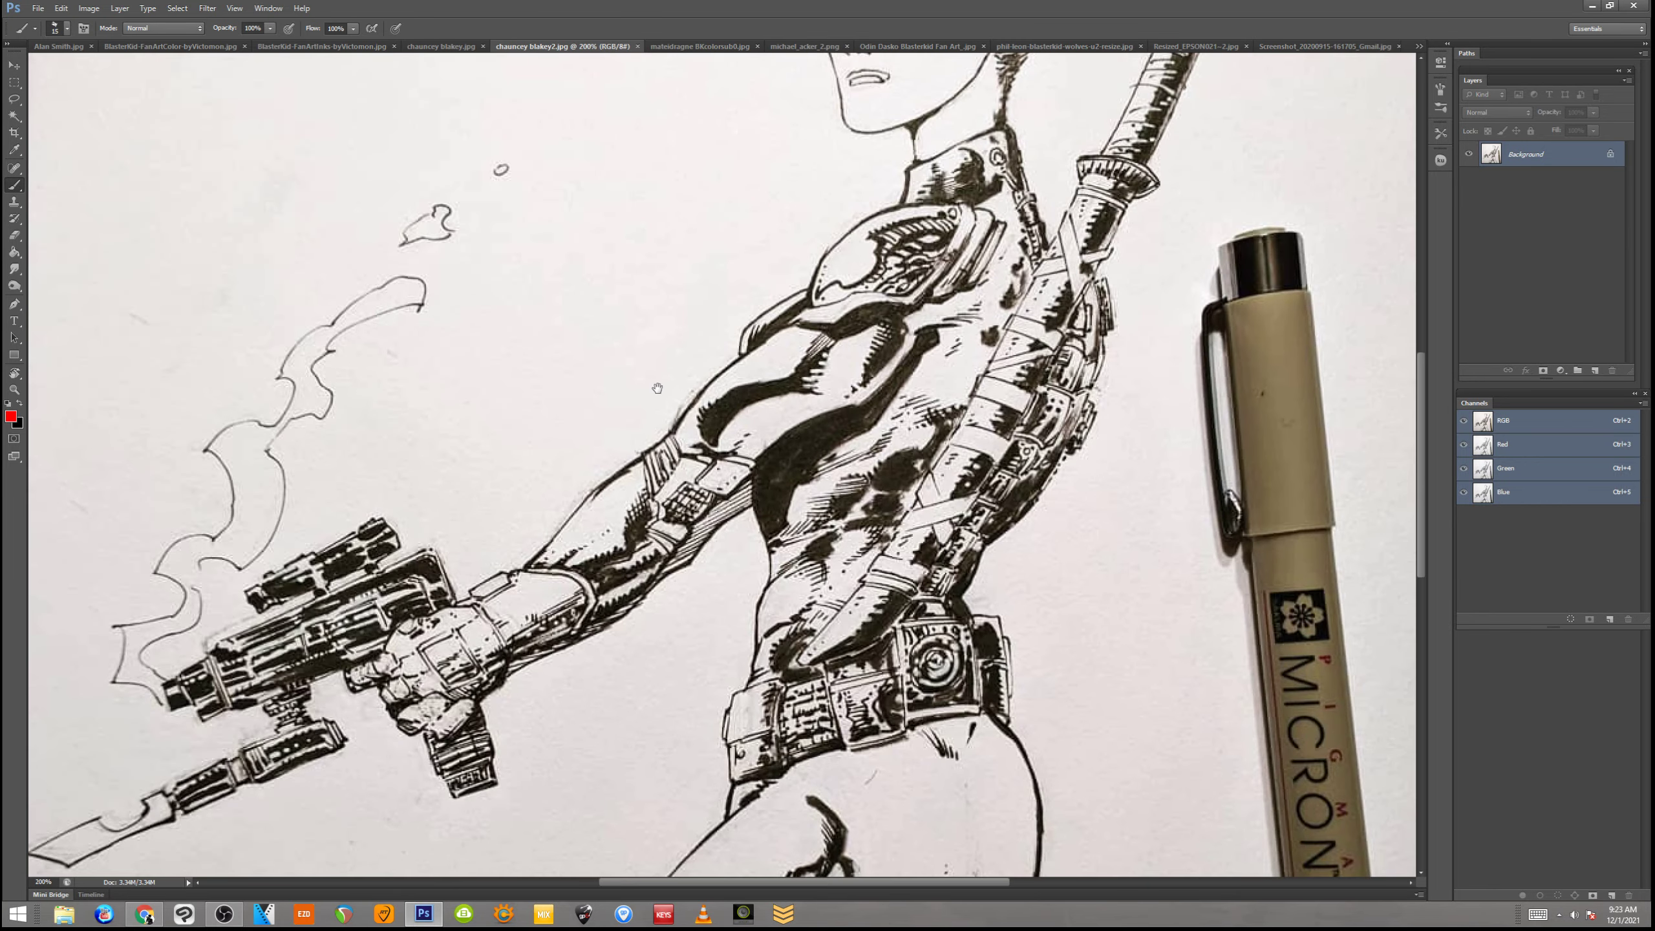
scroll("up", 3)
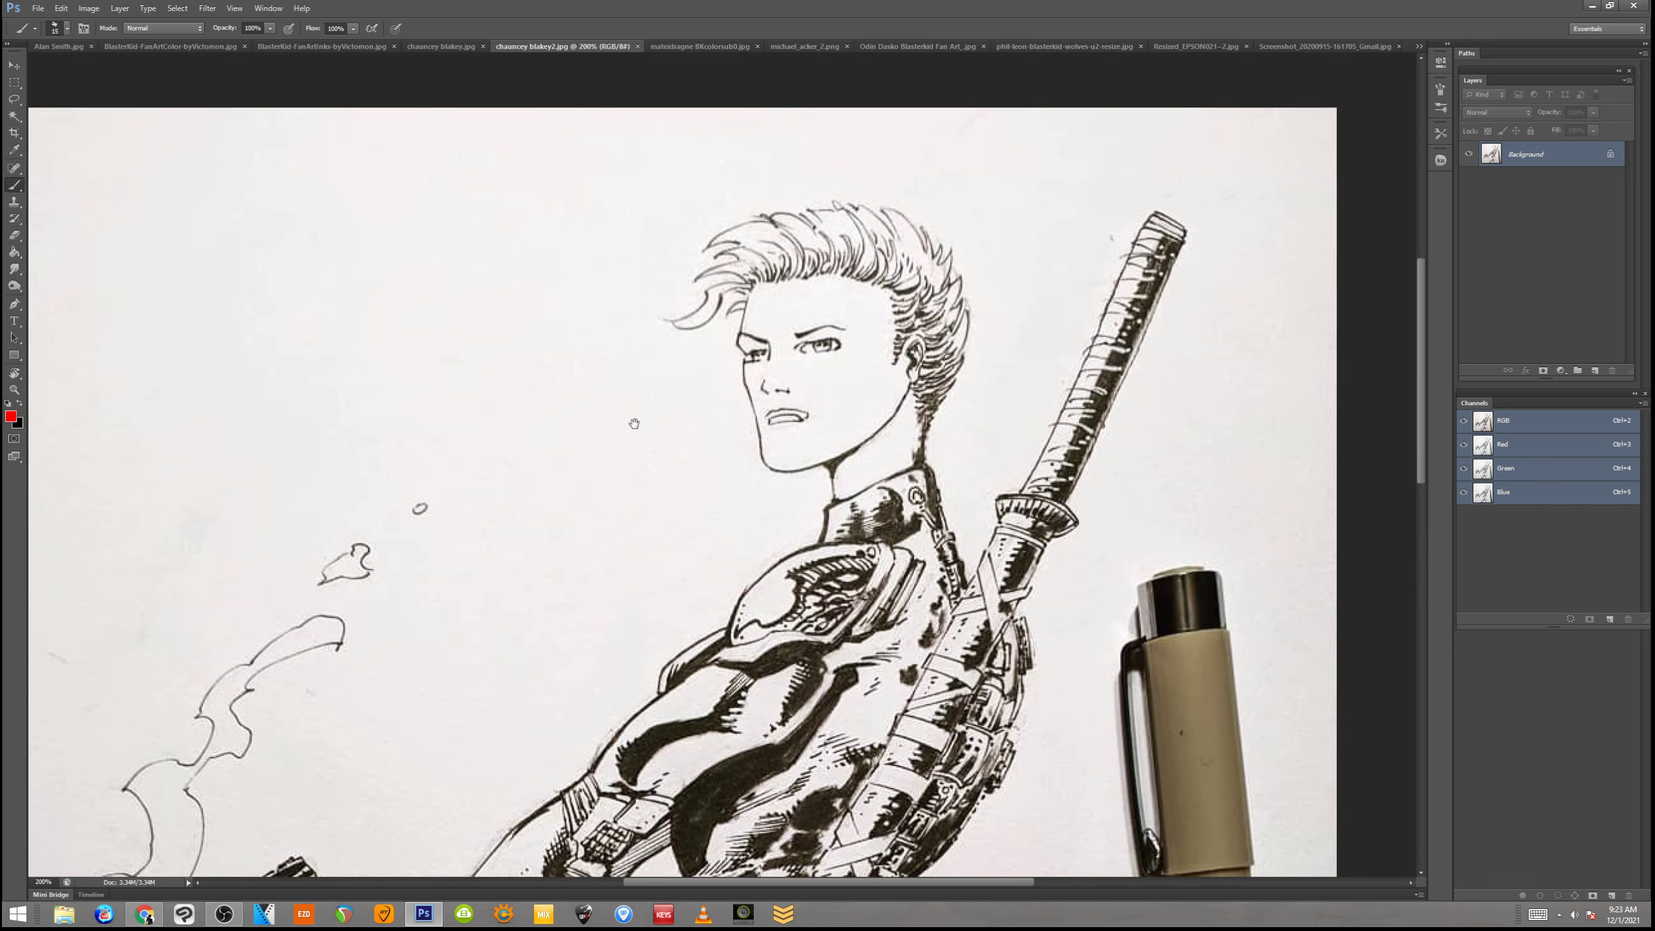
scroll("down", 3)
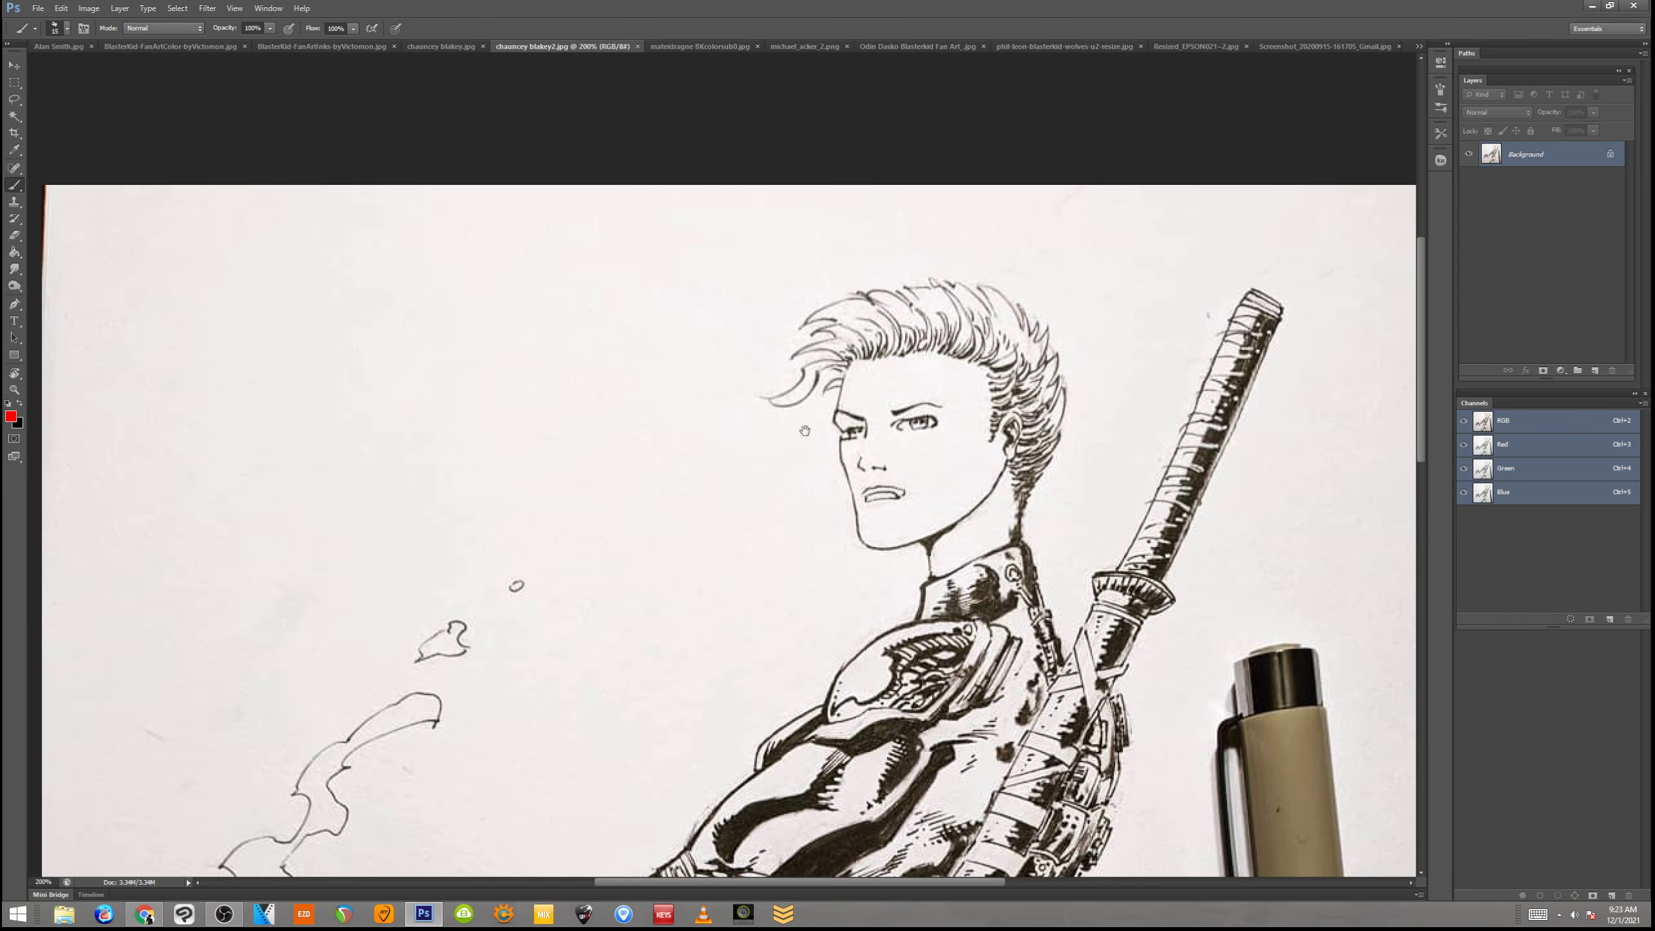
mouse_move(795, 382)
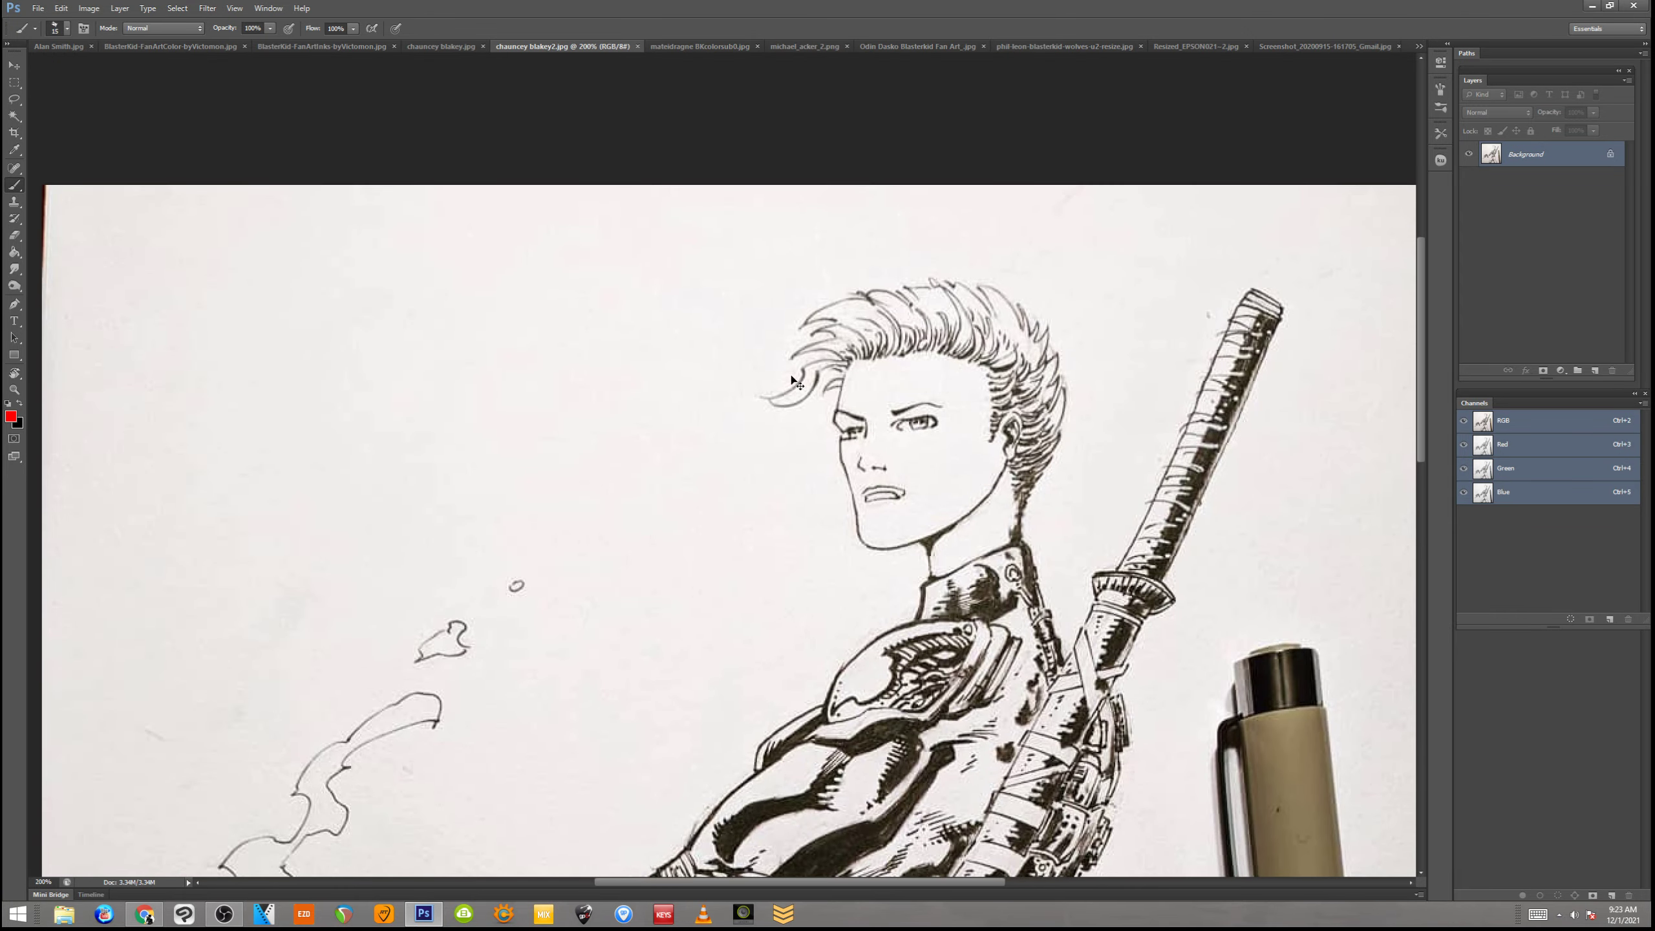
left_click(441, 45)
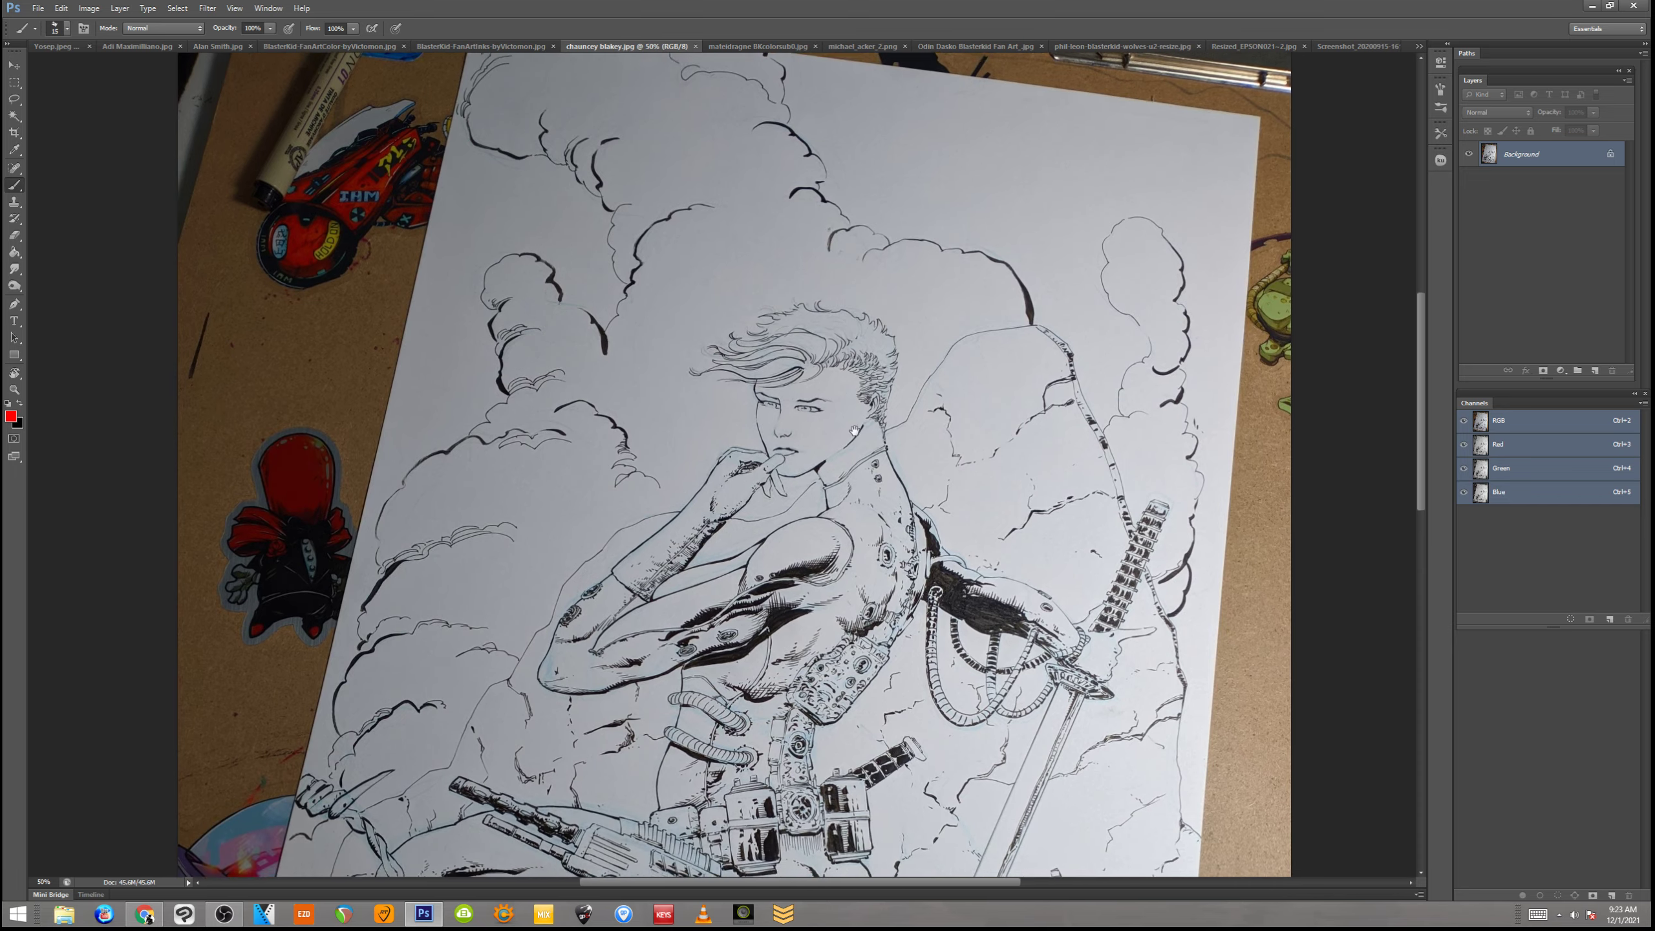
Scroll the cloud-backed ink drawing, then switch to BlasterKid-FanArtInks-byVictomon.jpg
scroll("down", 3)
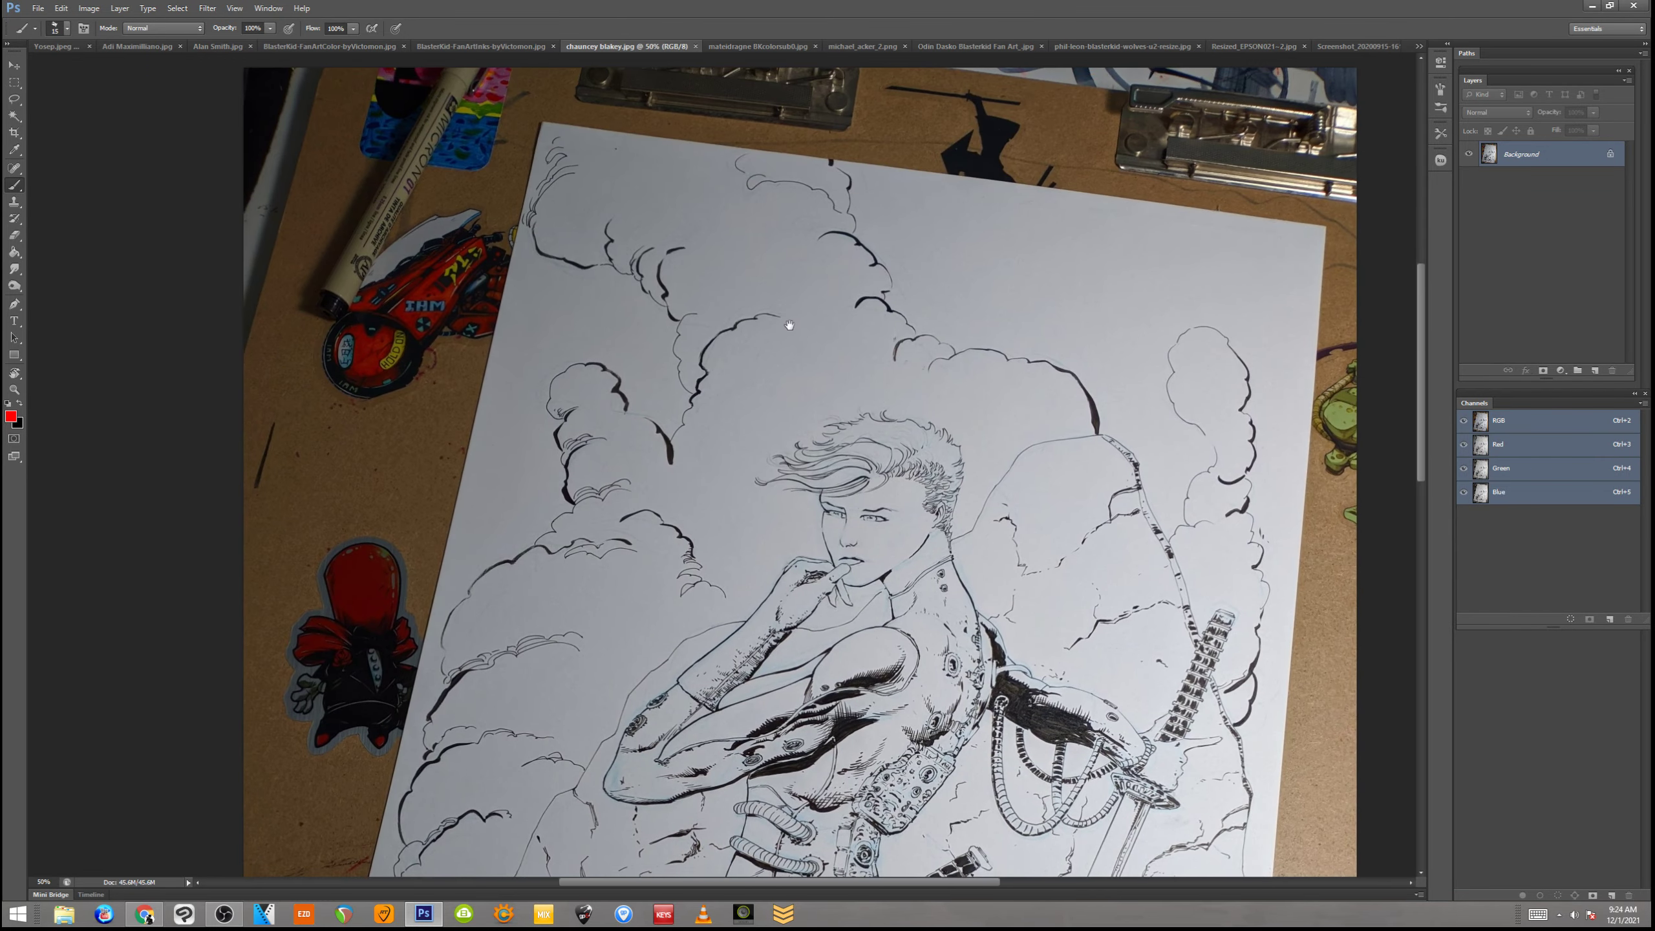
mouse_move(848, 404)
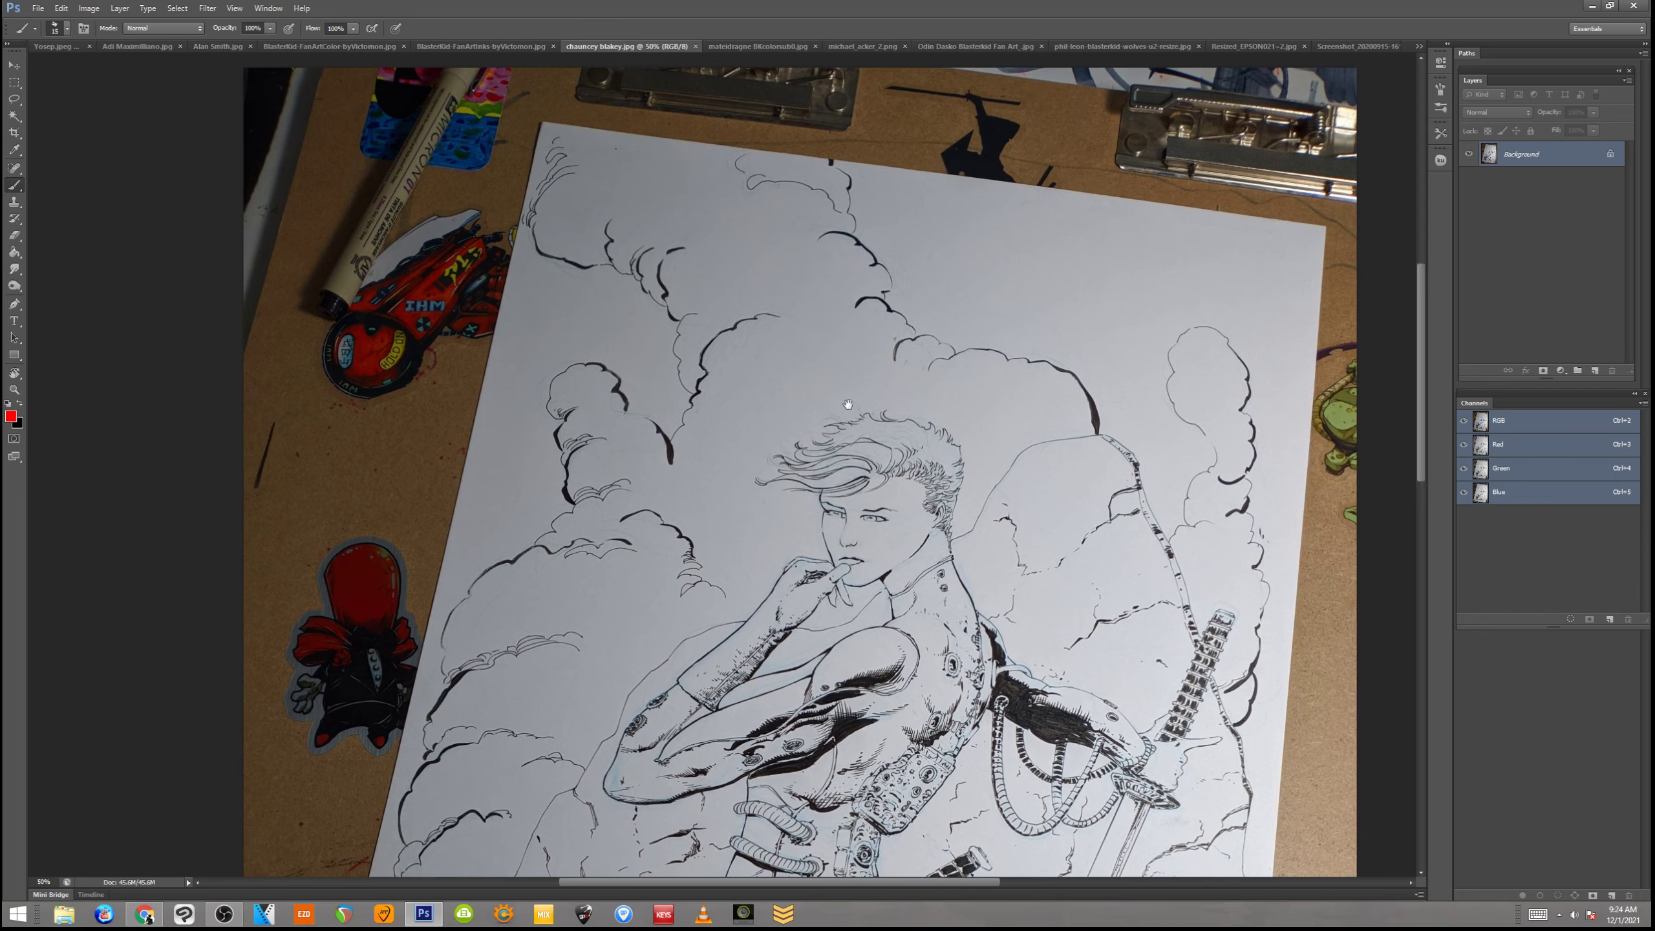
mouse_move(848, 404)
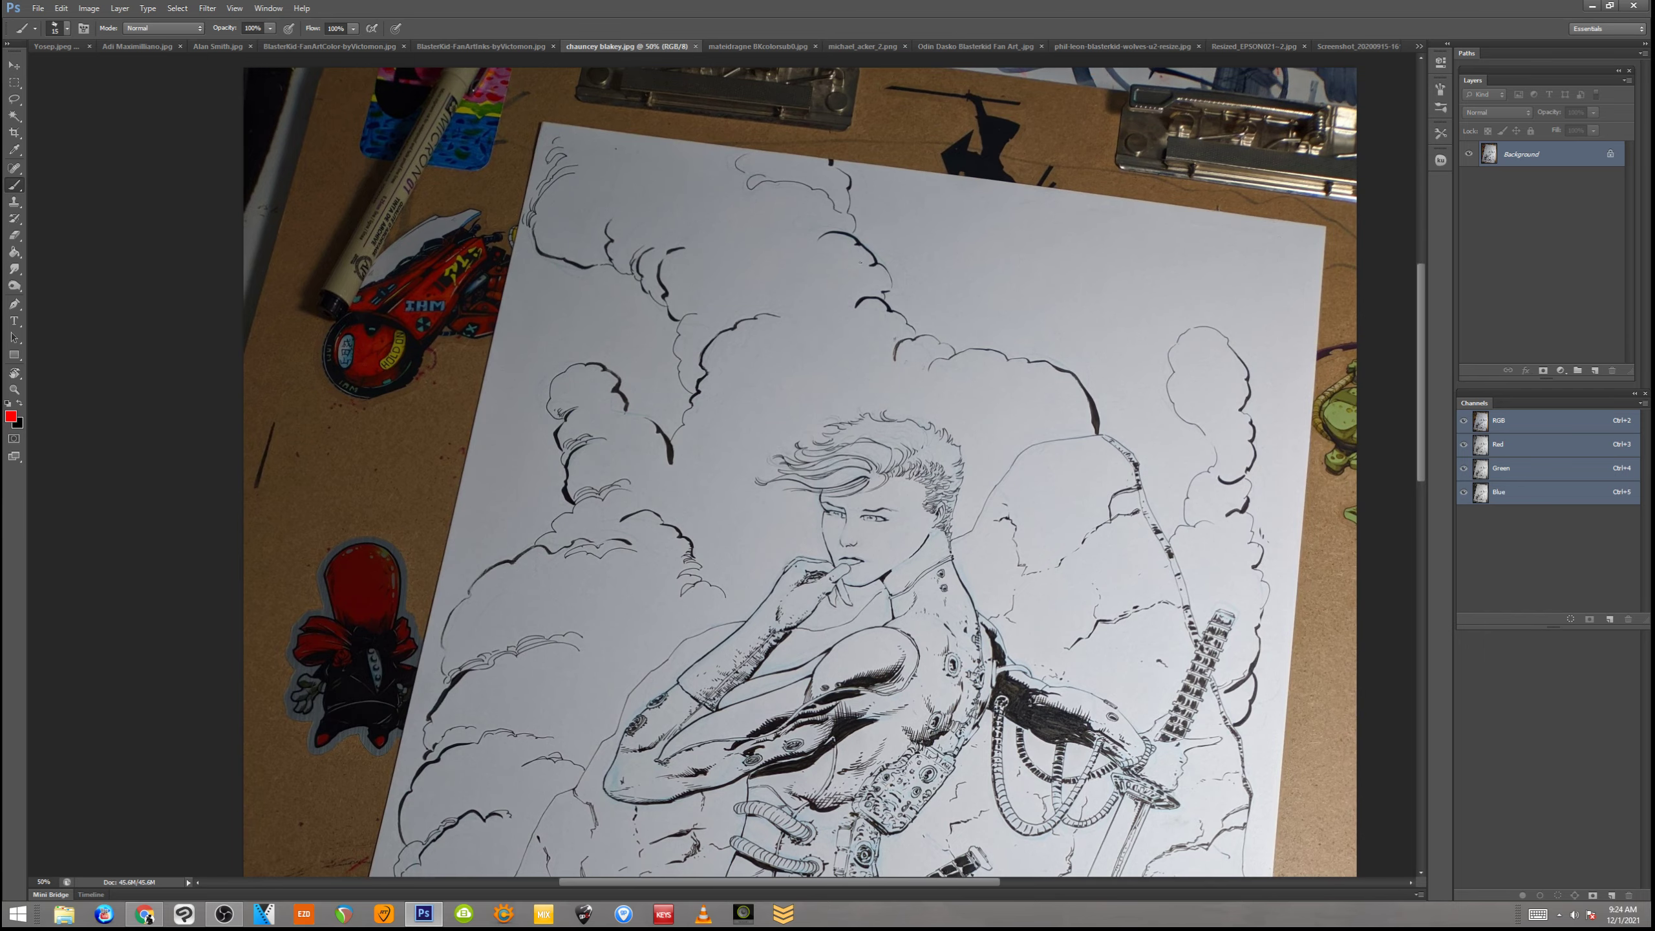
left_click(617, 46)
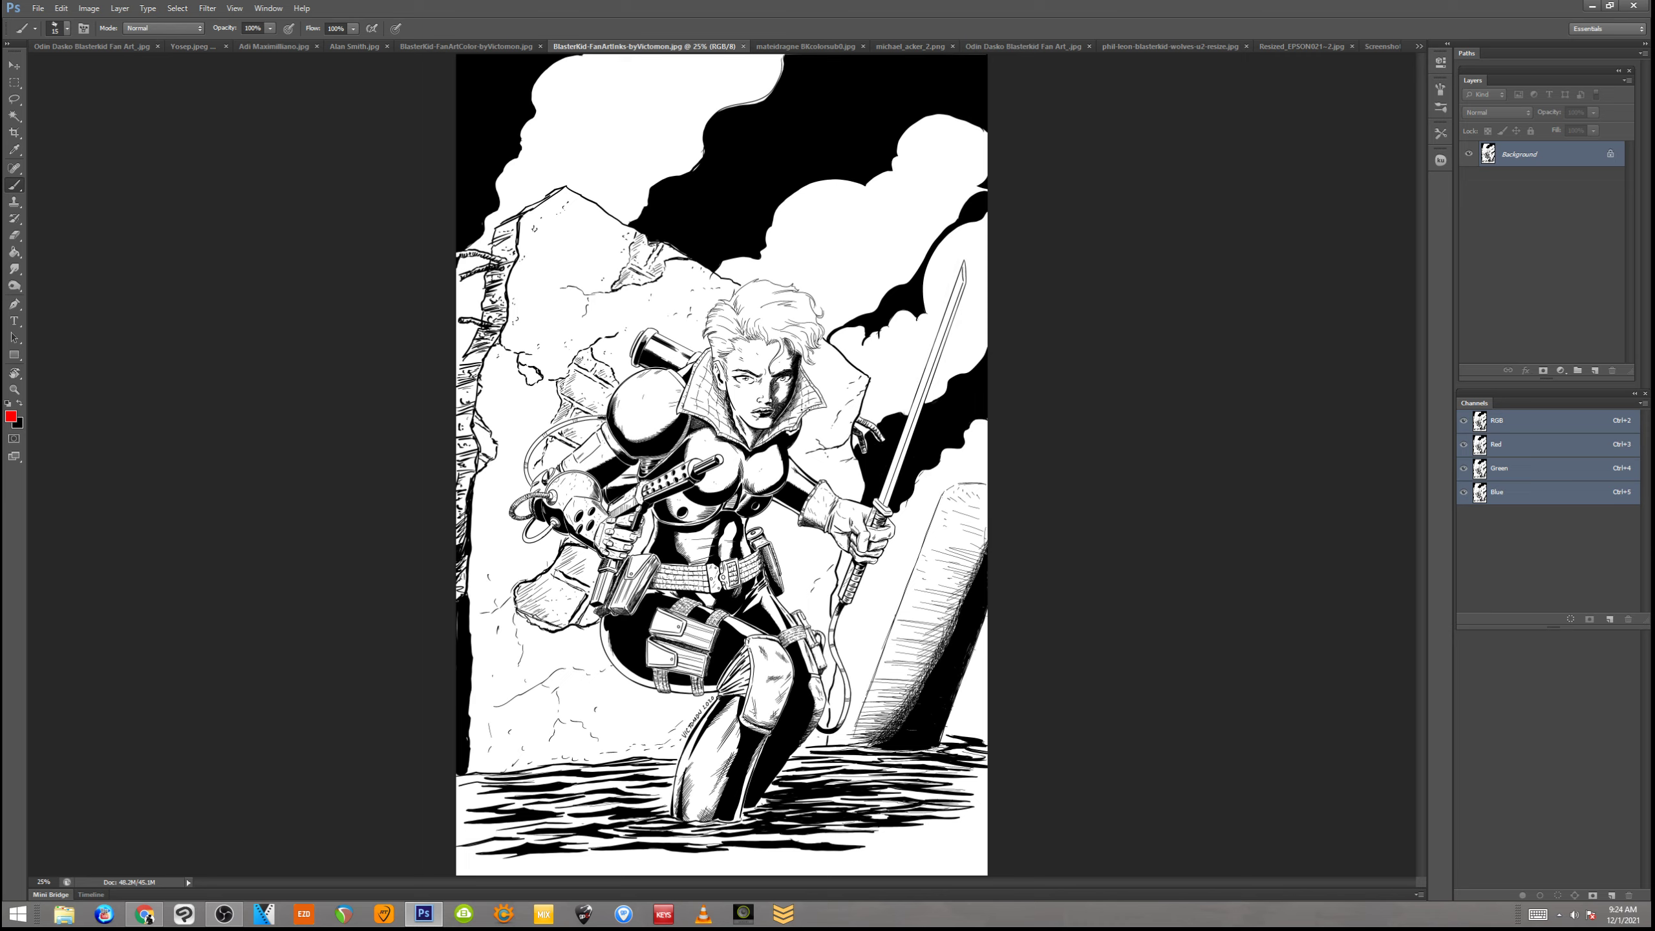
mouse_move(807, 415)
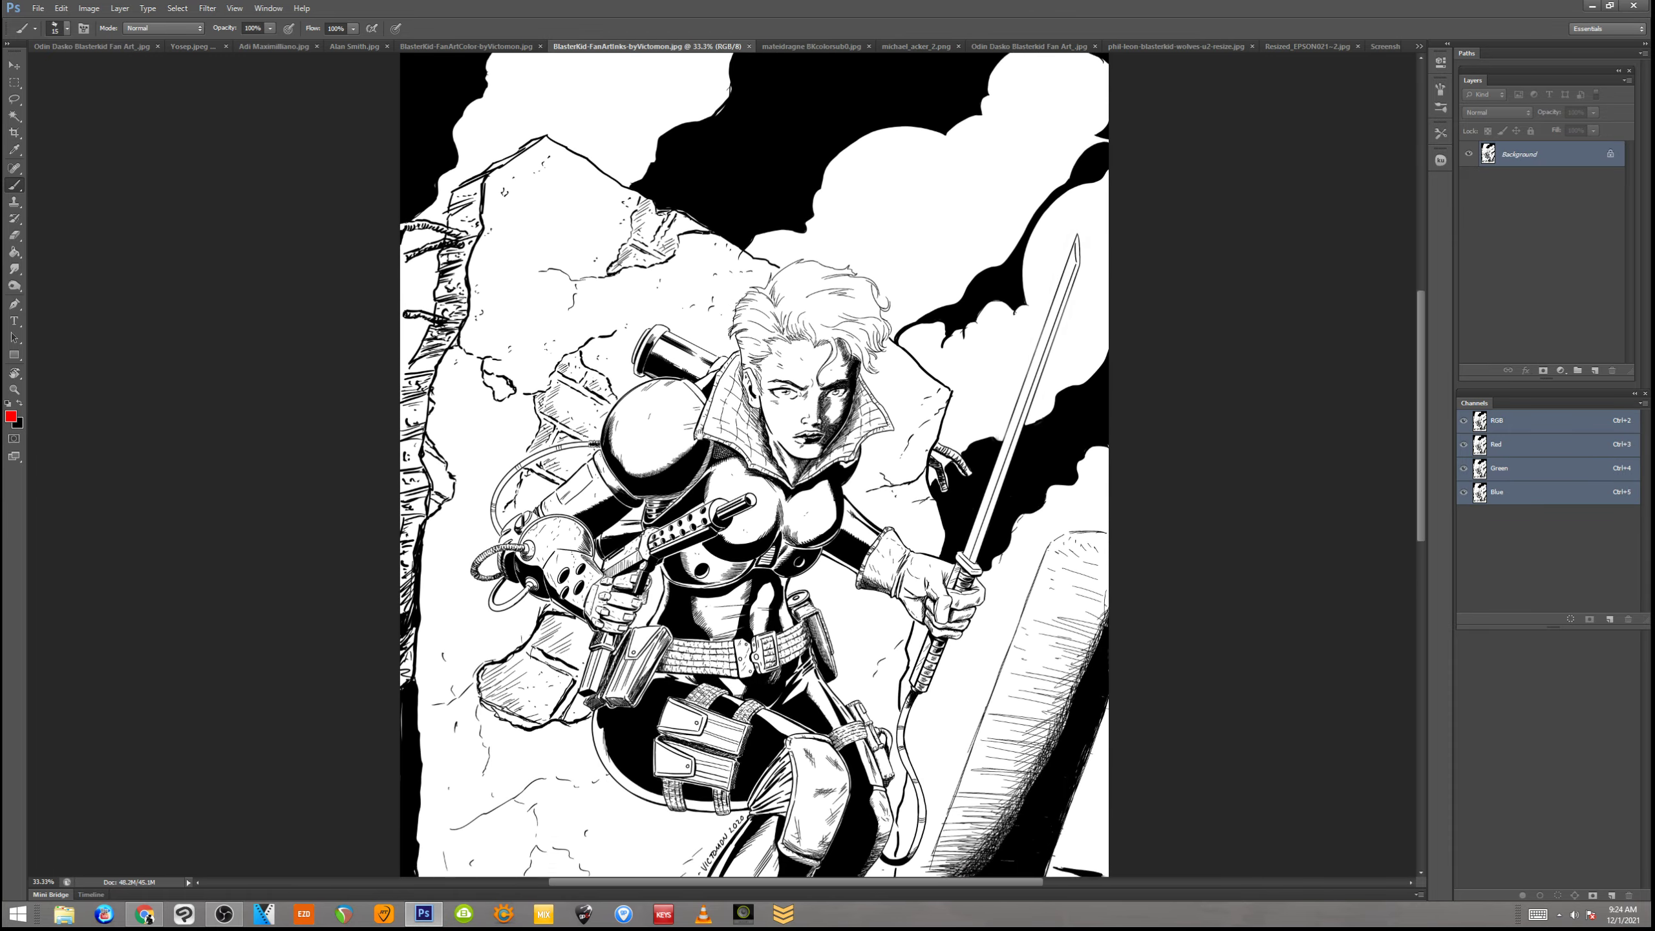
scroll("down", 3)
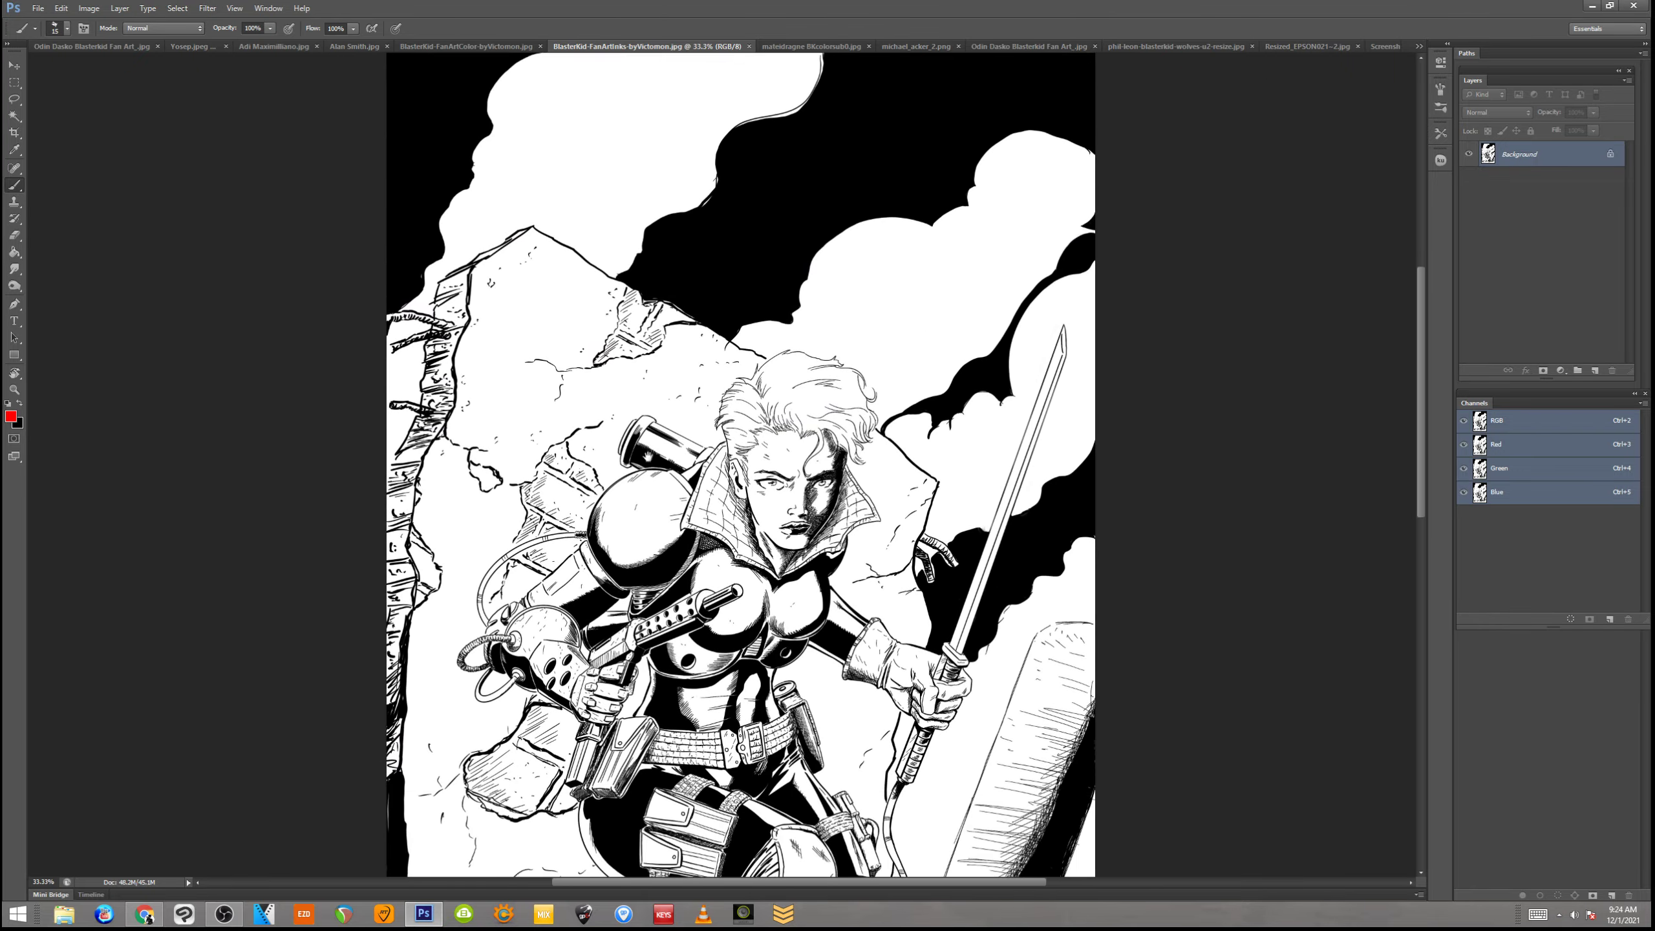
scroll("down", 3)
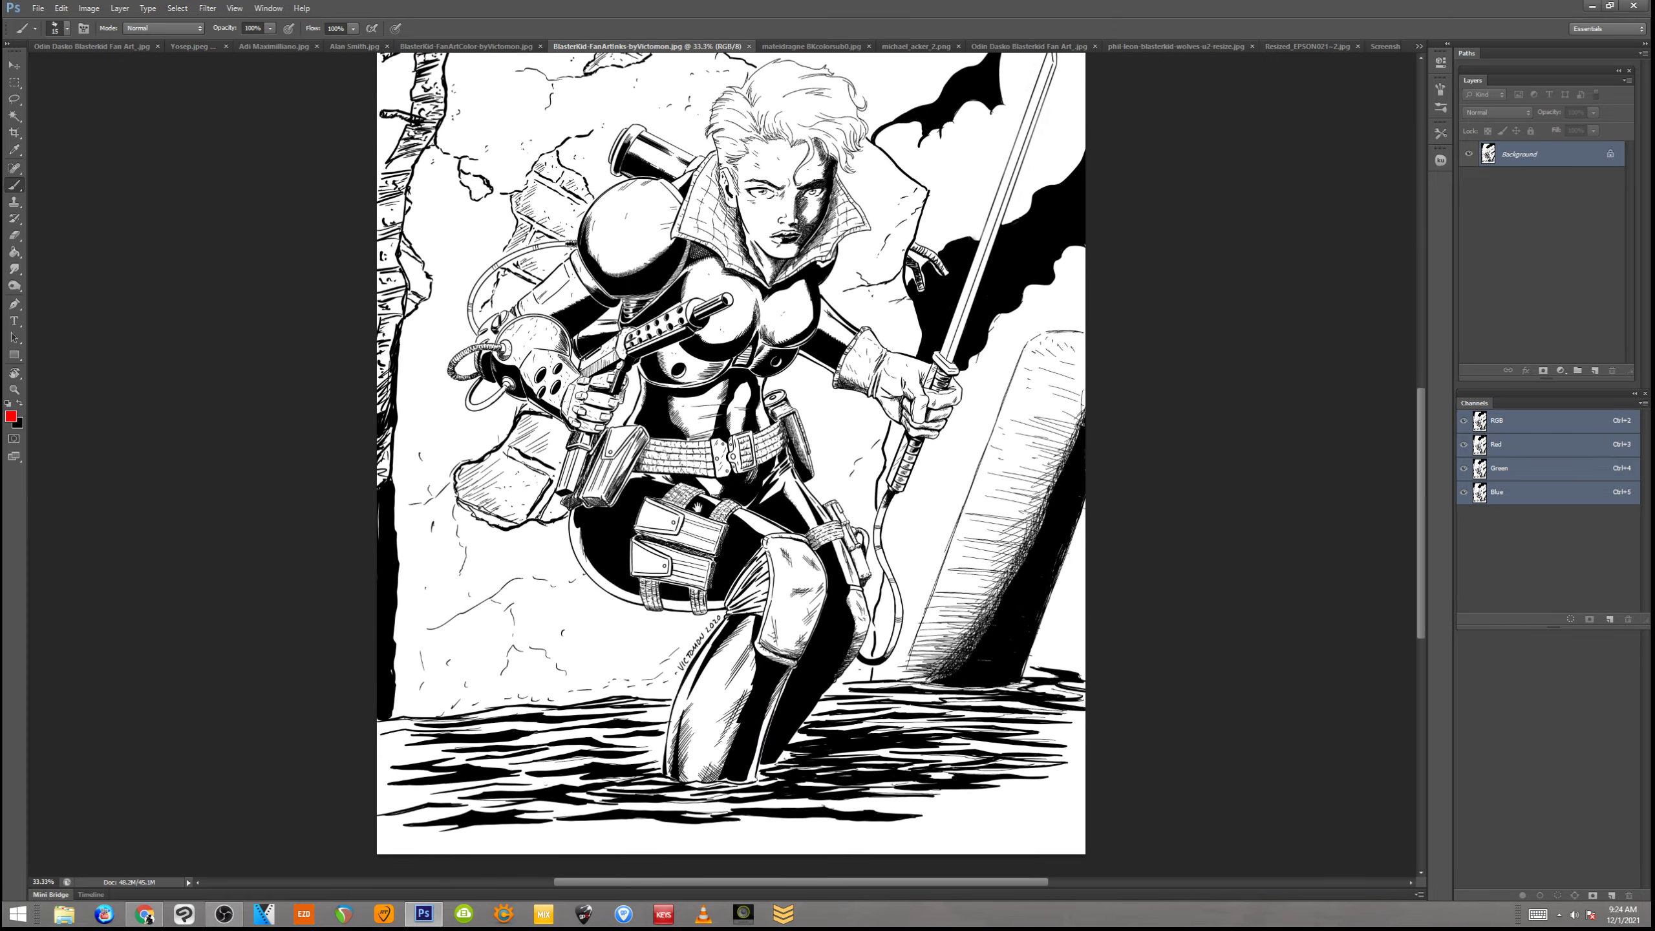
scroll("down", 3)
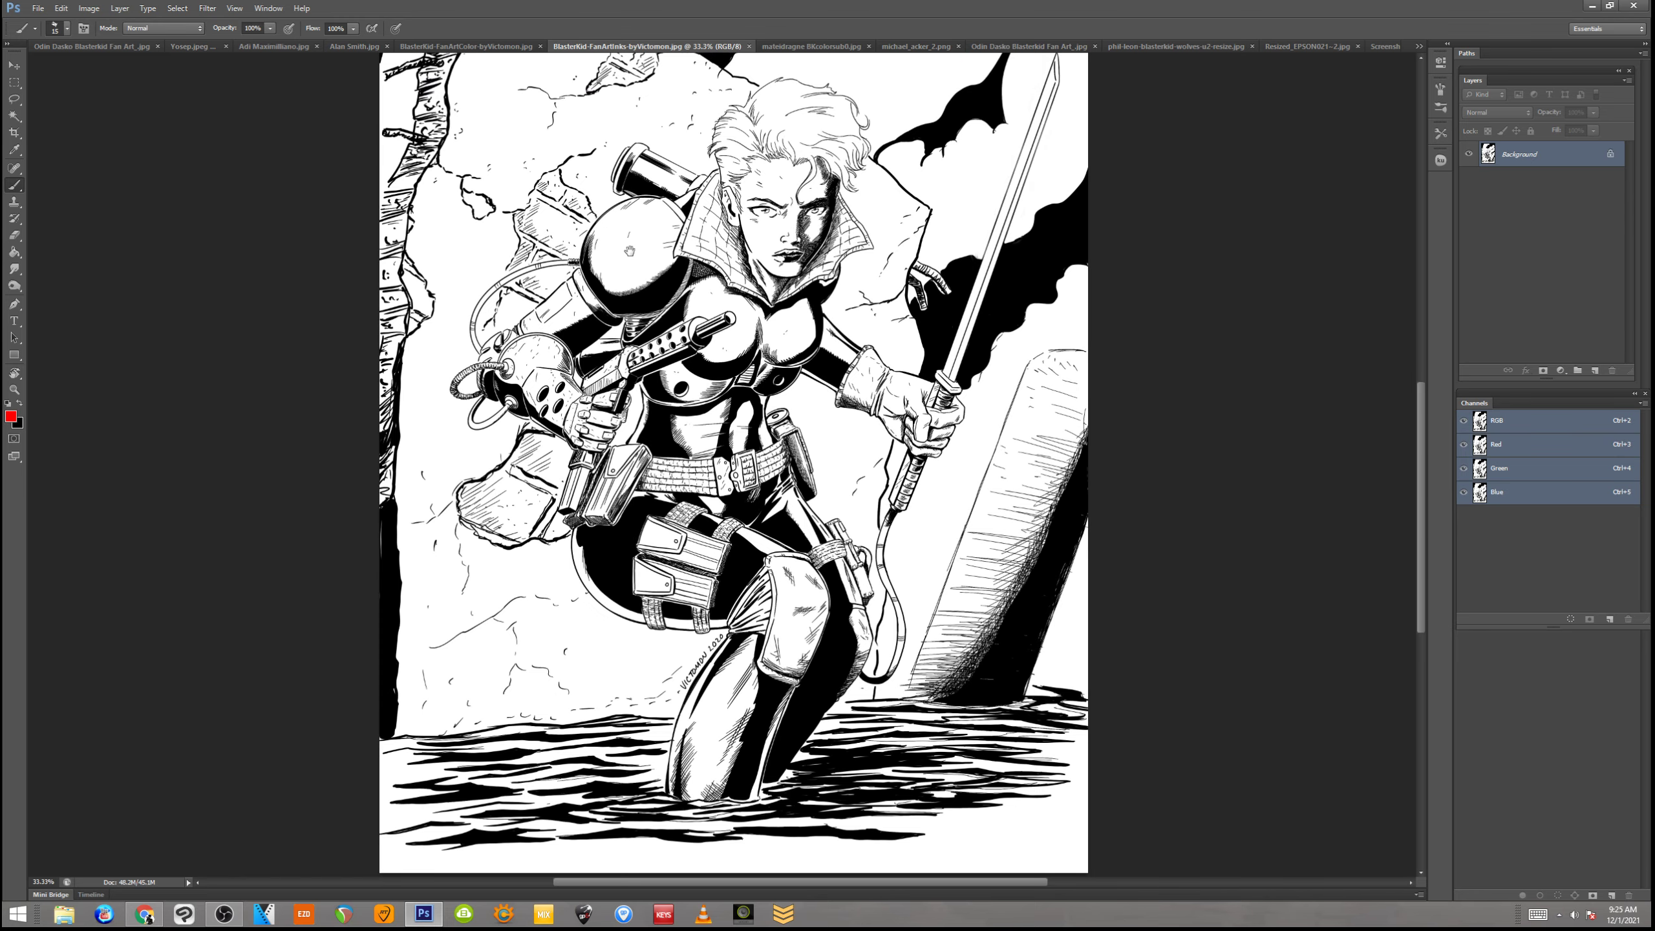
left_click(496, 45)
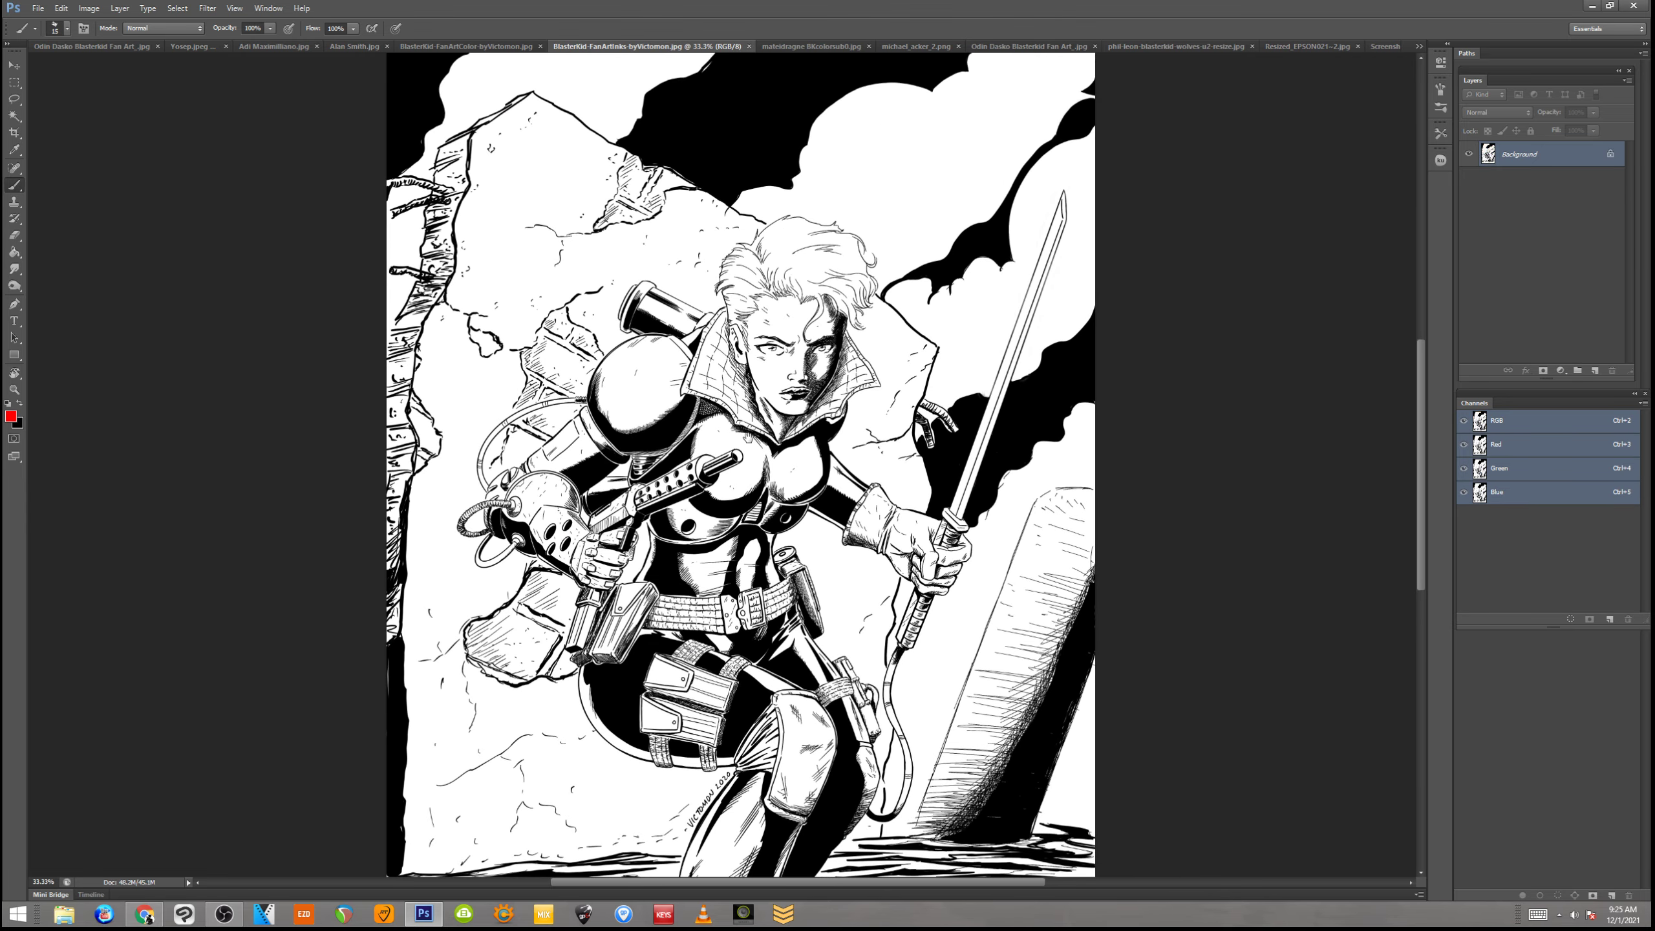
scroll("down", 3)
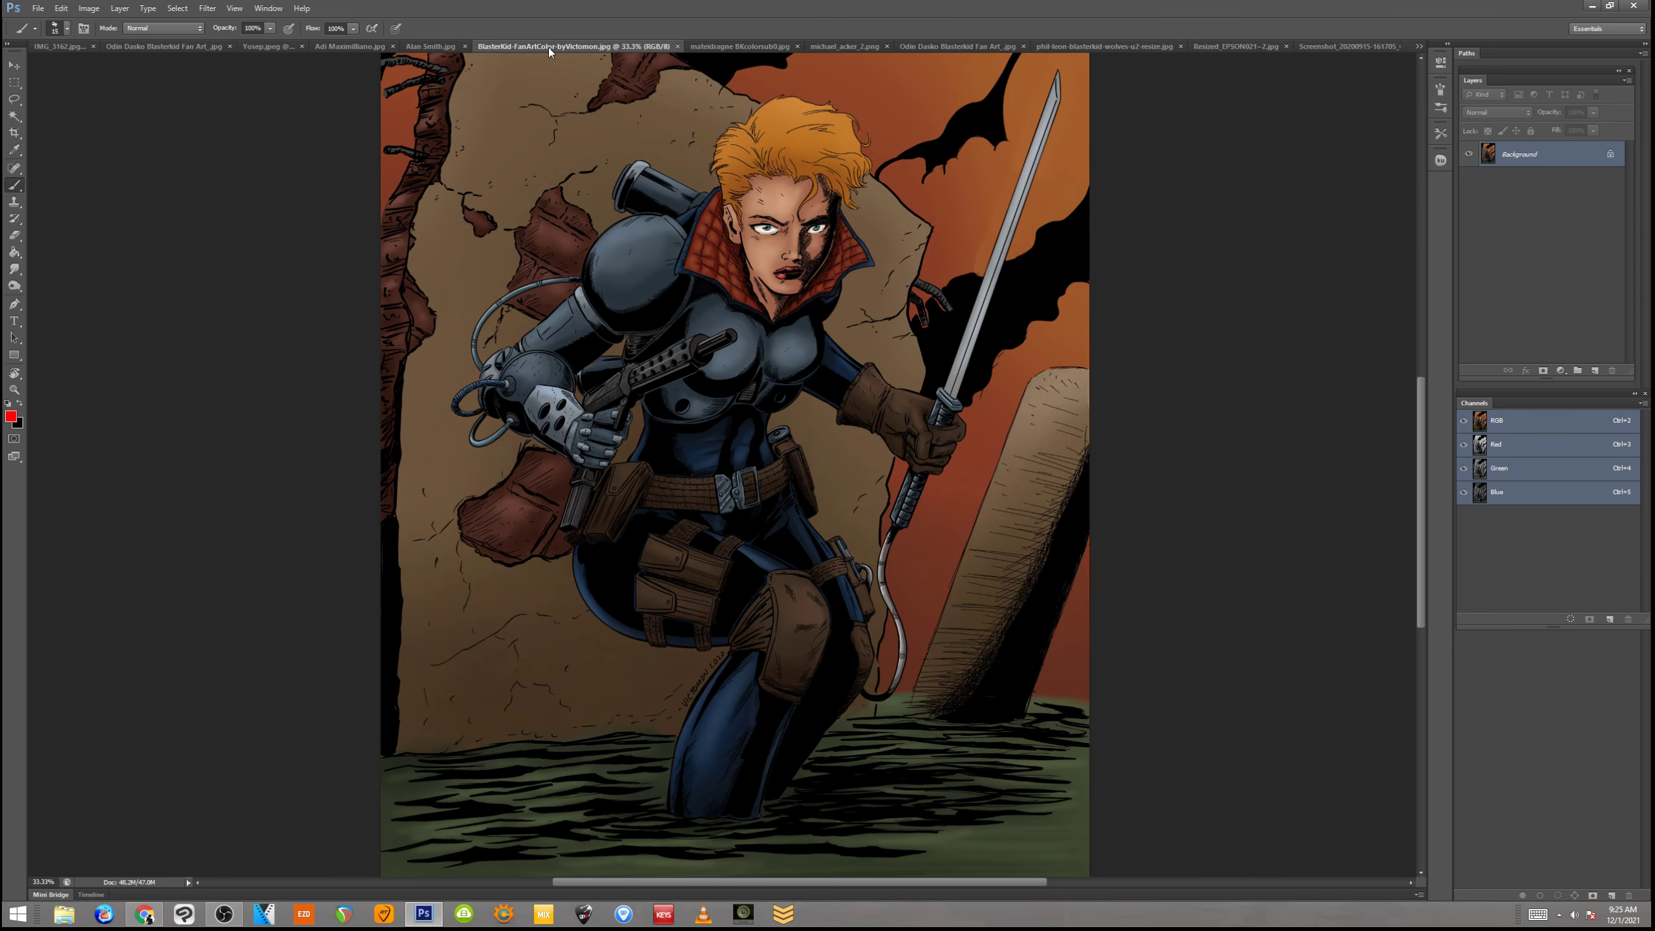
Switch to the BlasterKid-FanArtColor-byVictomon.jpg document tab
left_click(431, 45)
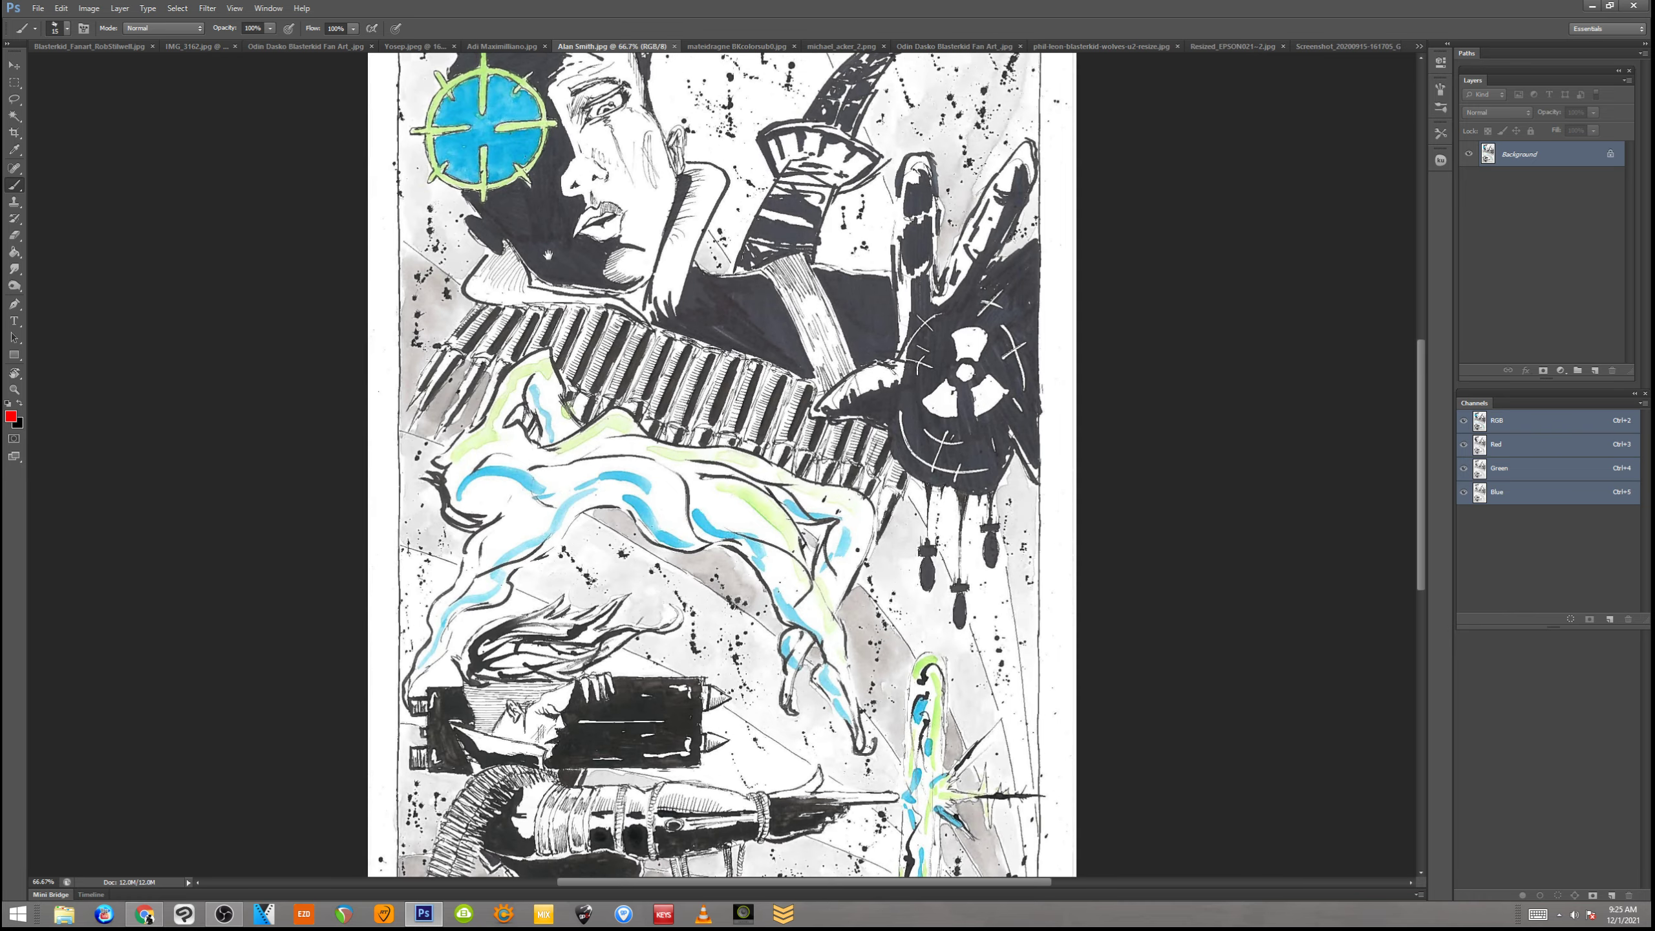
scroll("down", 3)
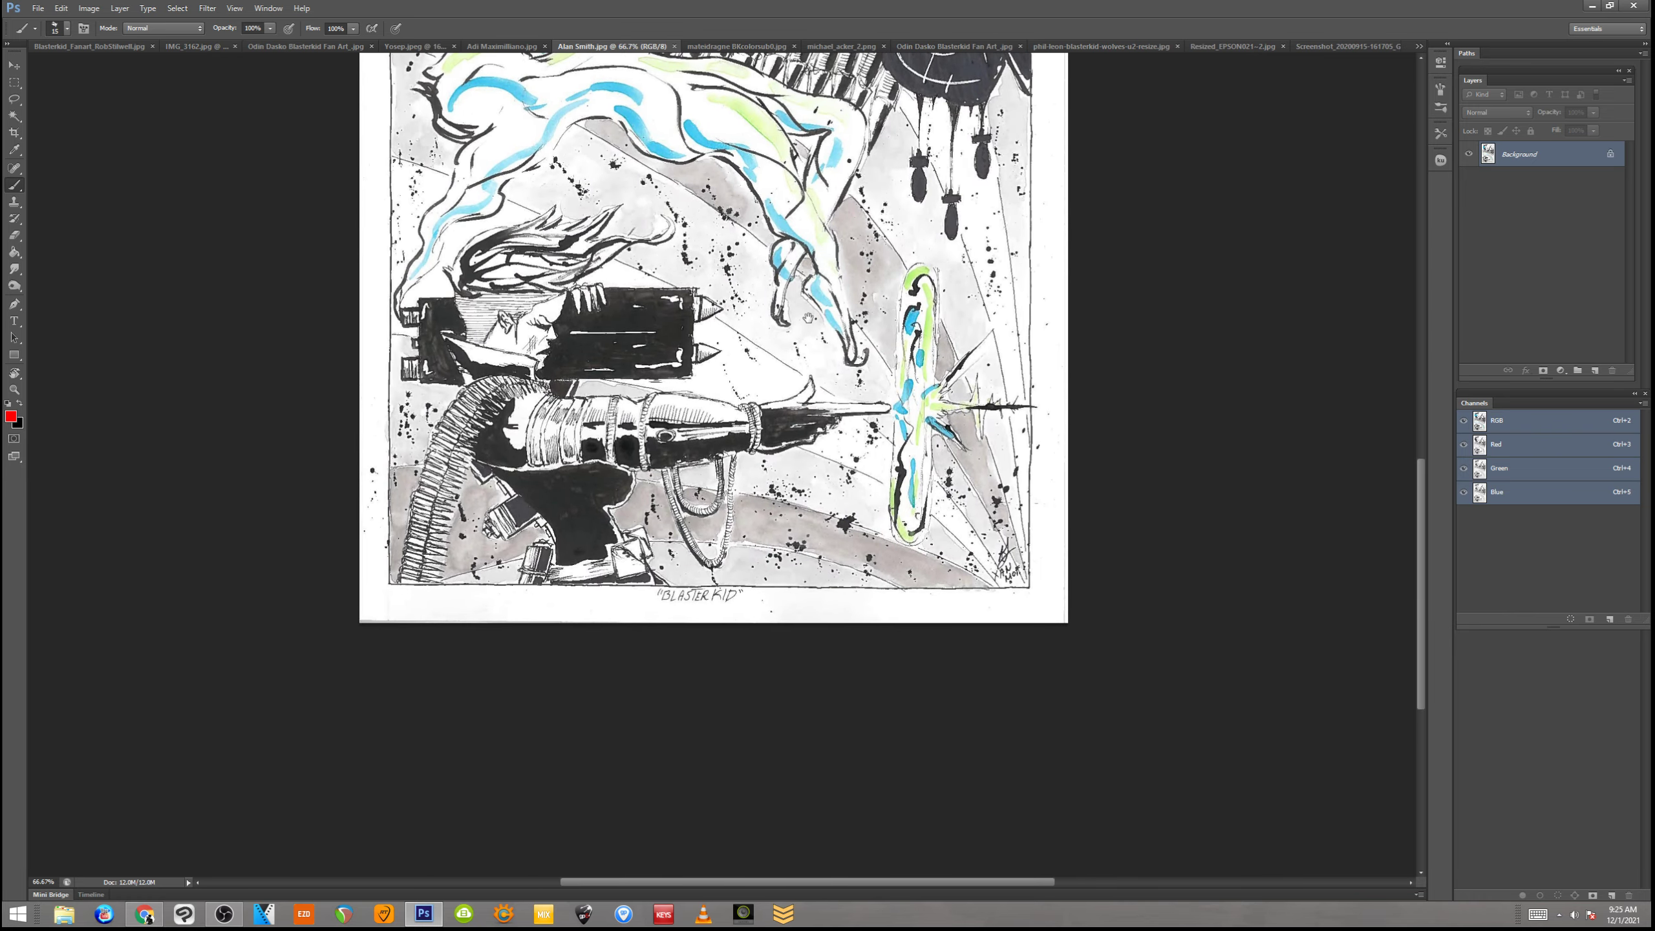
mouse_move(731, 261)
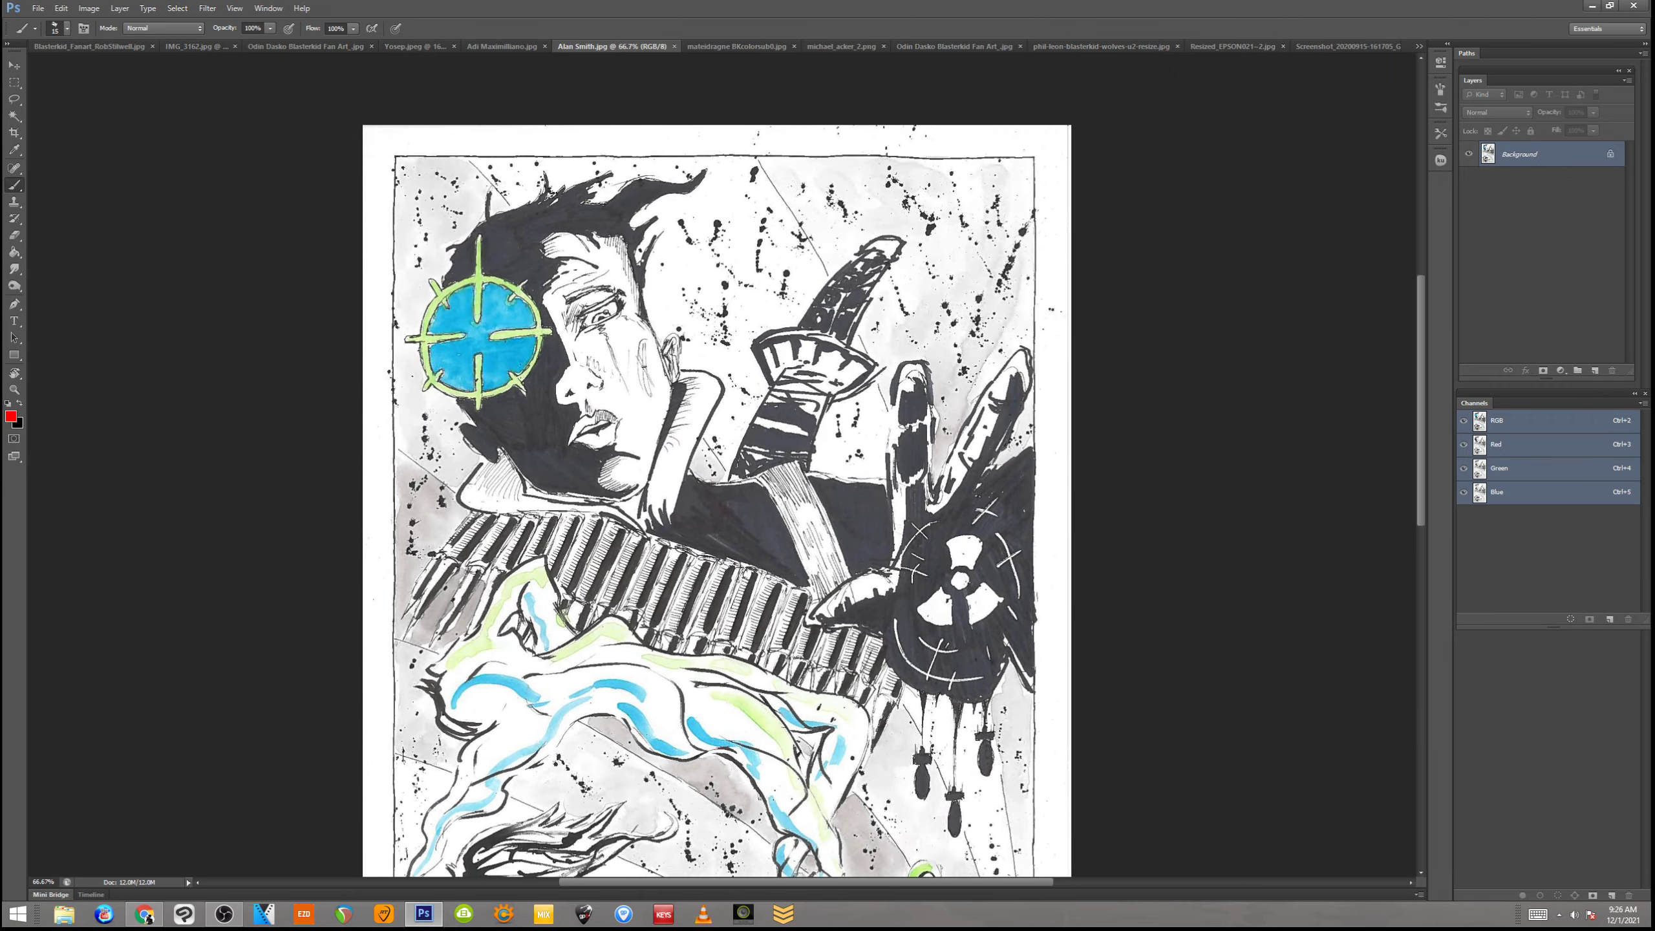
scroll("down", 3)
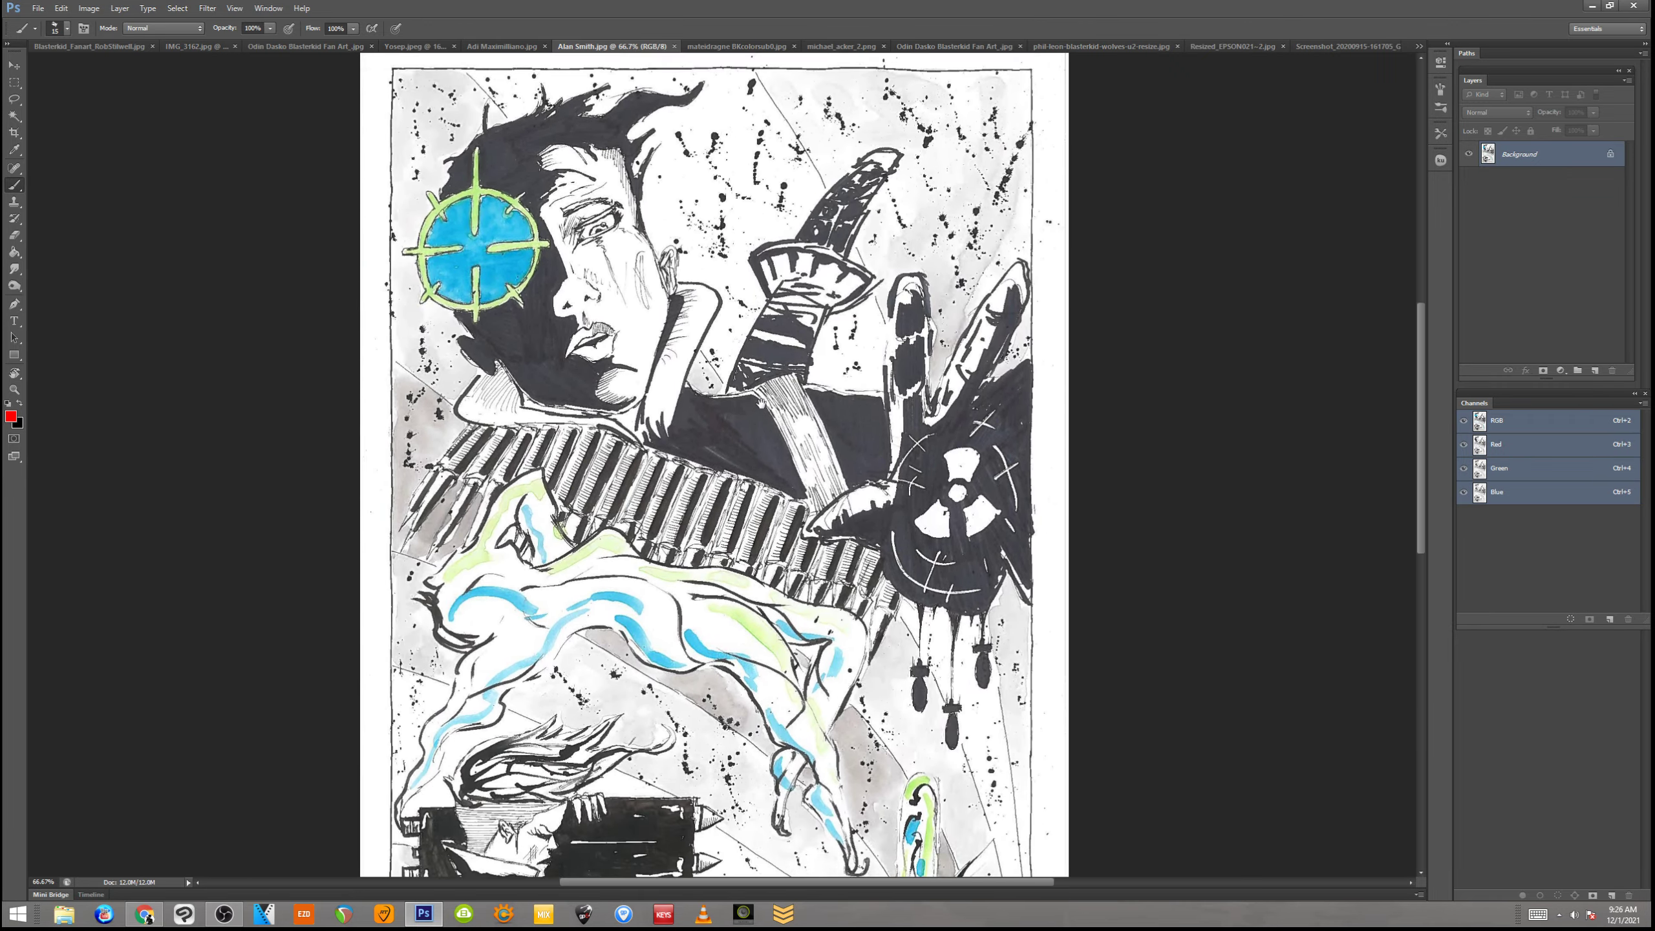
scroll("down", 3)
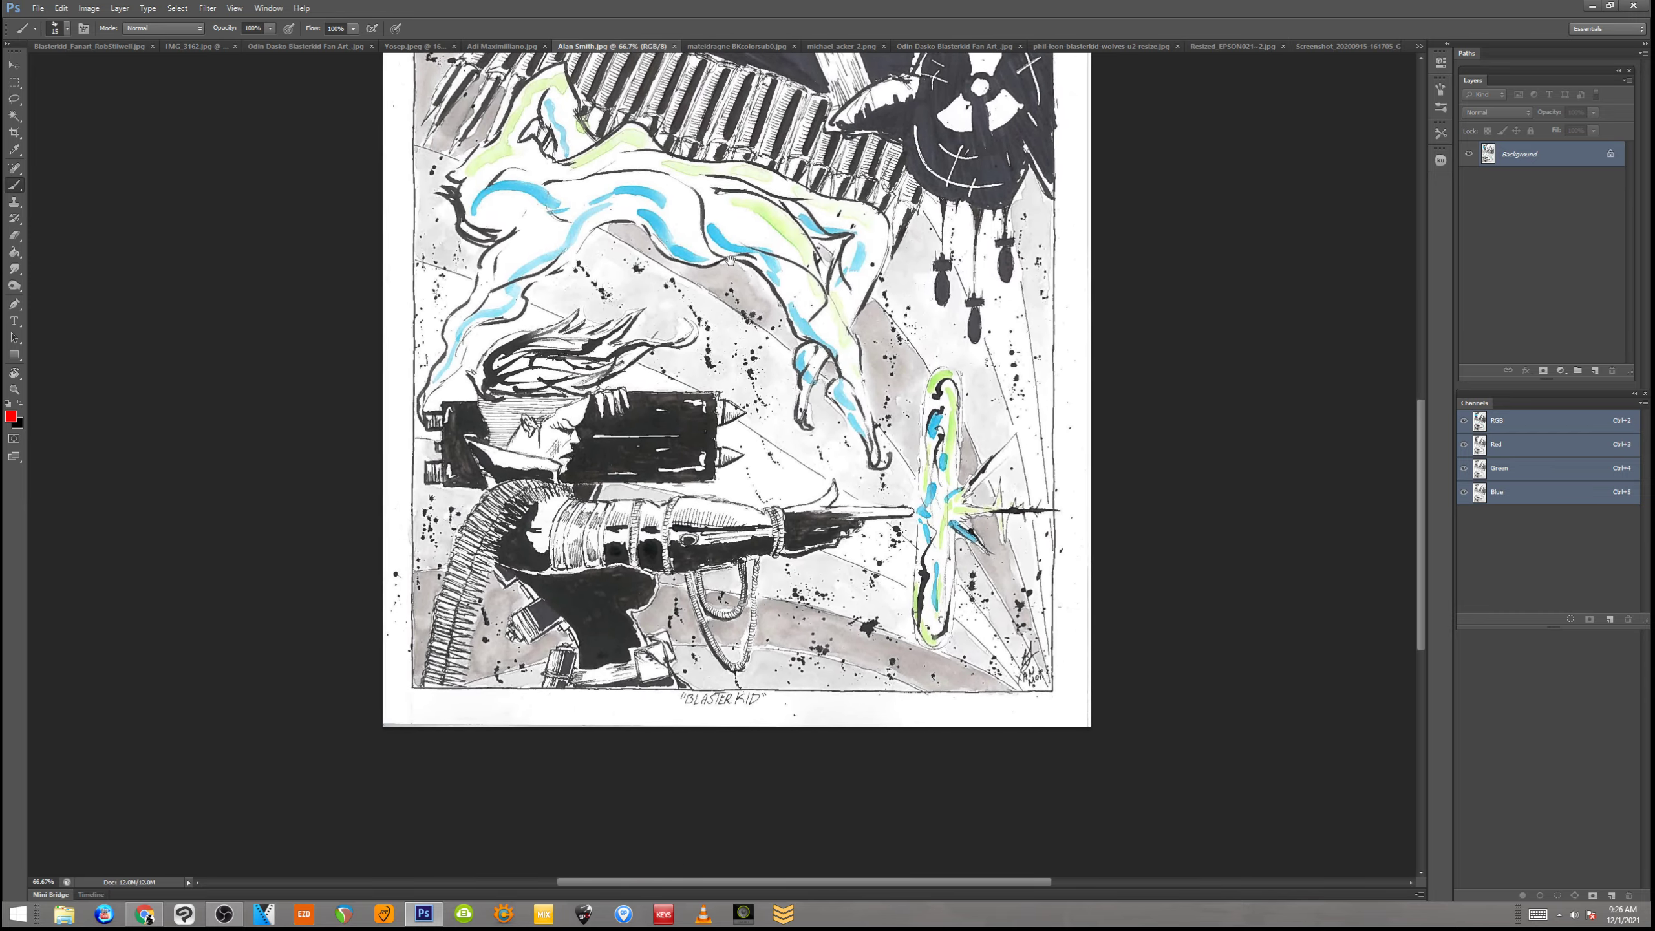
scroll("up", 3)
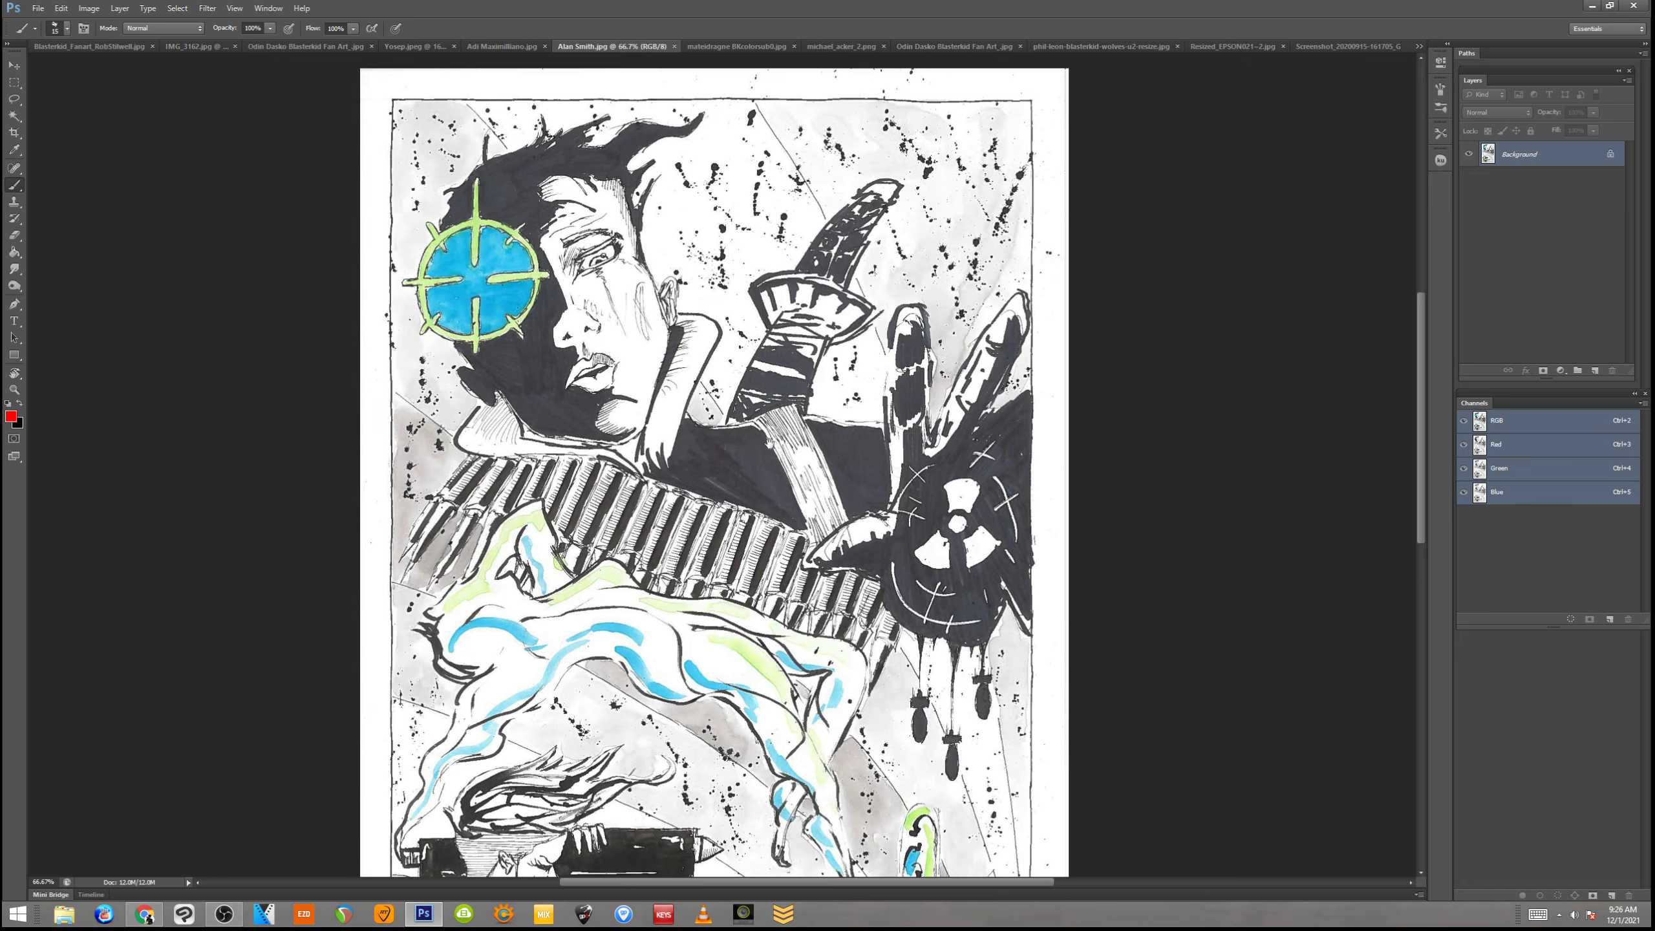
scroll("down", 3)
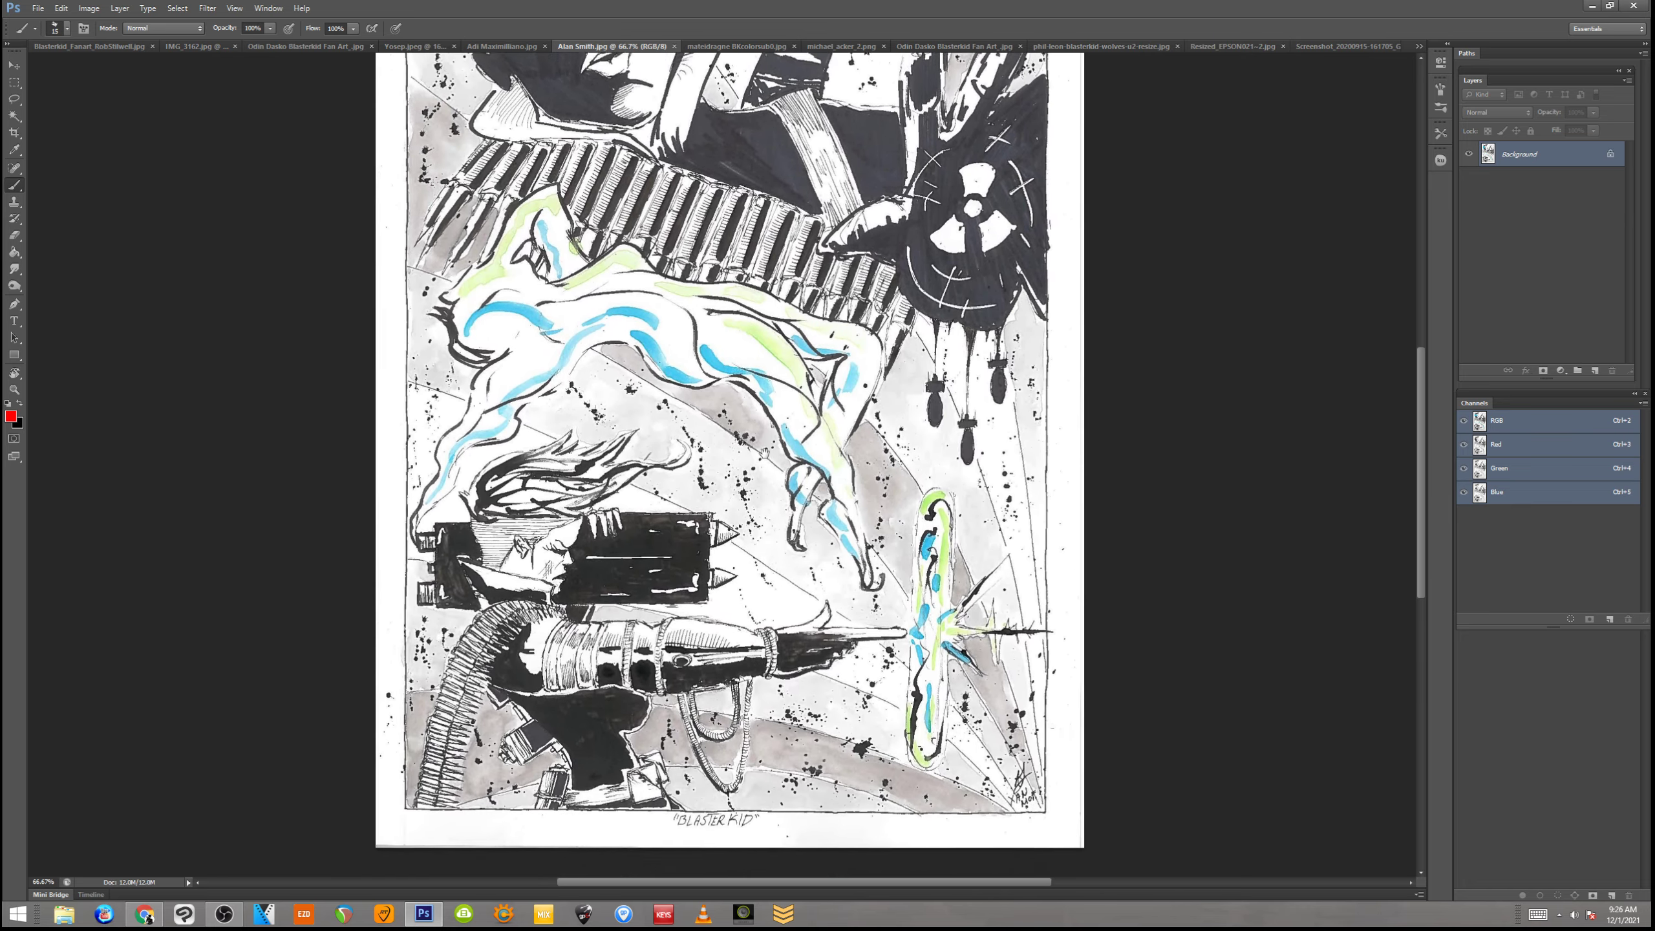
scroll("up", 3)
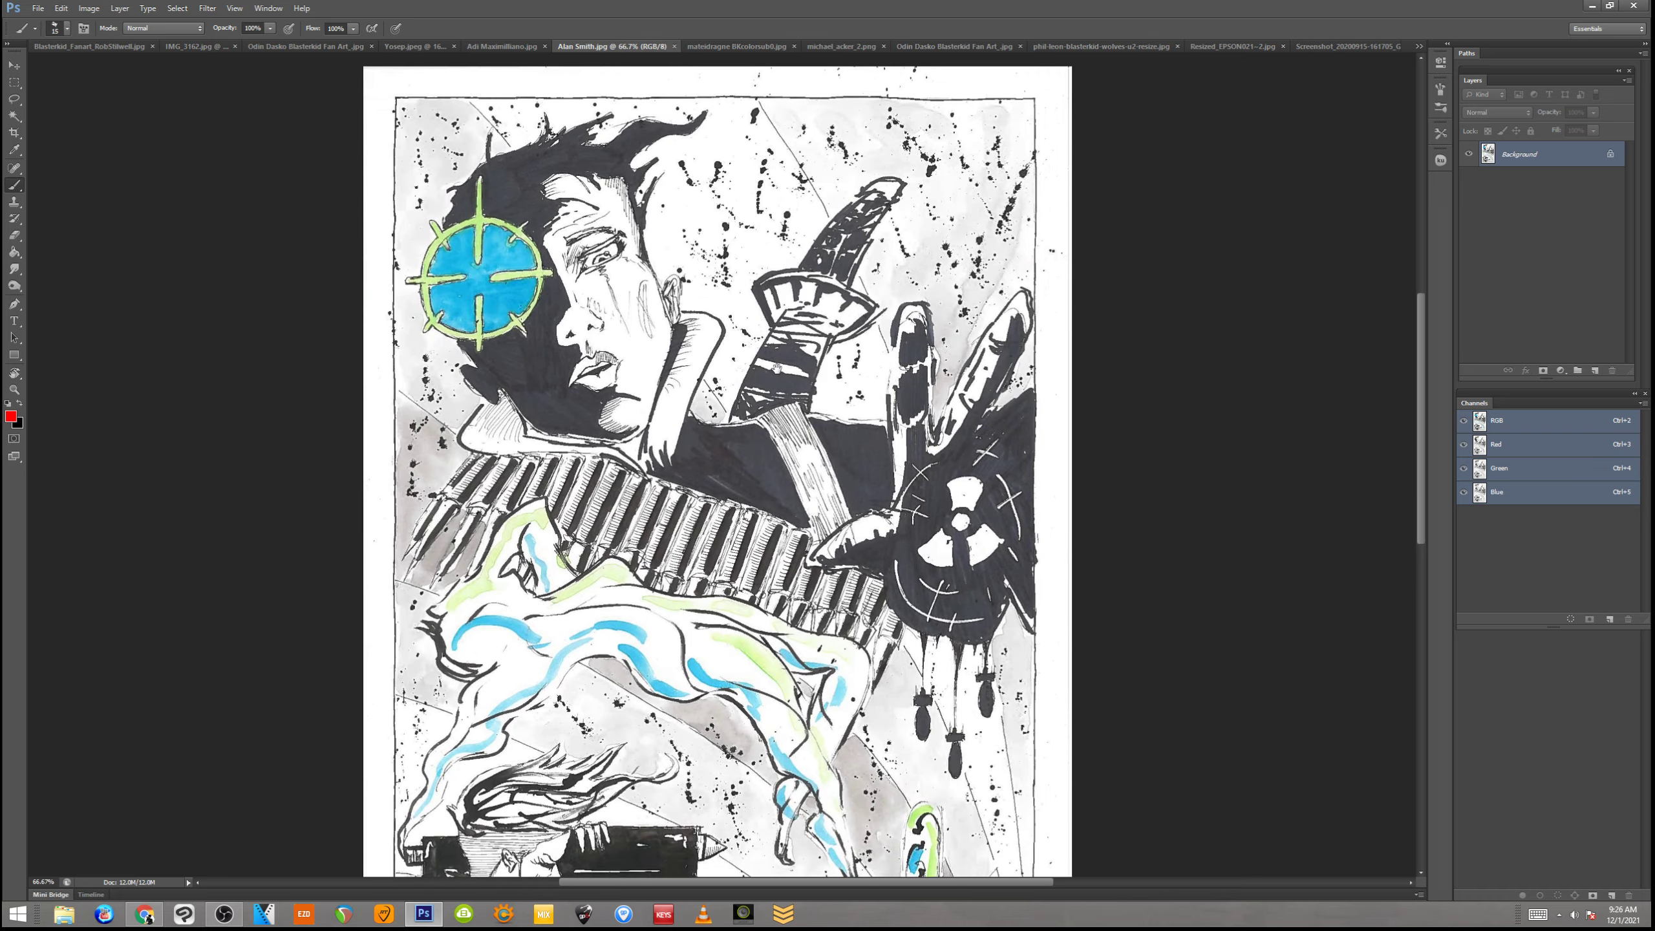
scroll("down", 3)
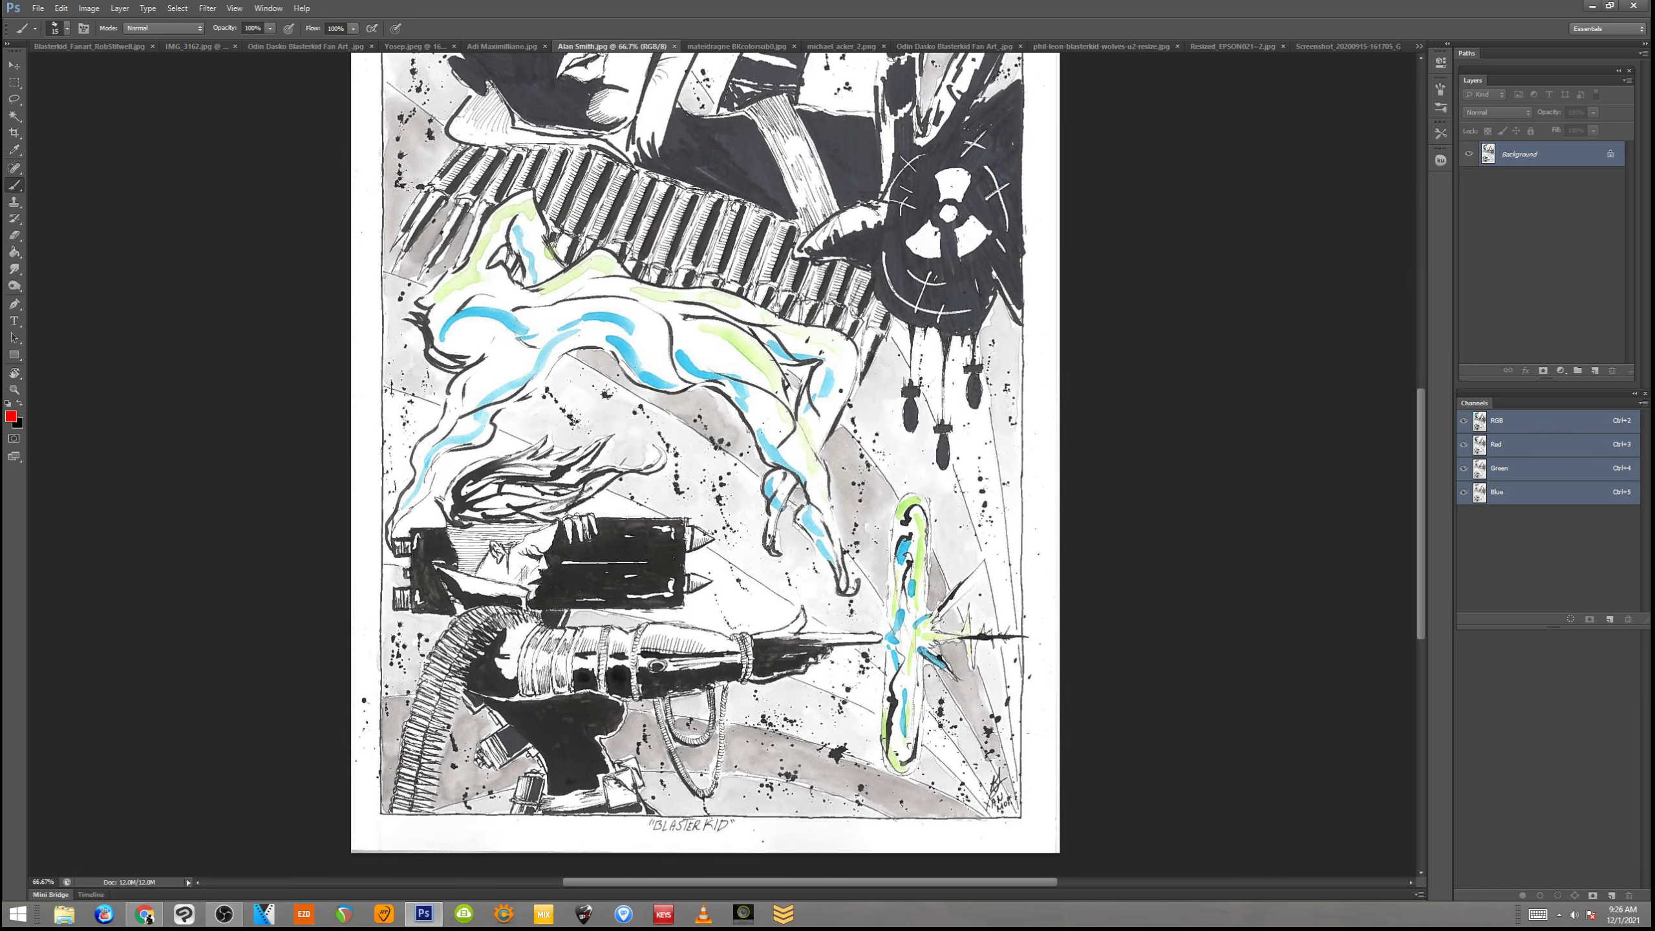
scroll("up", 3)
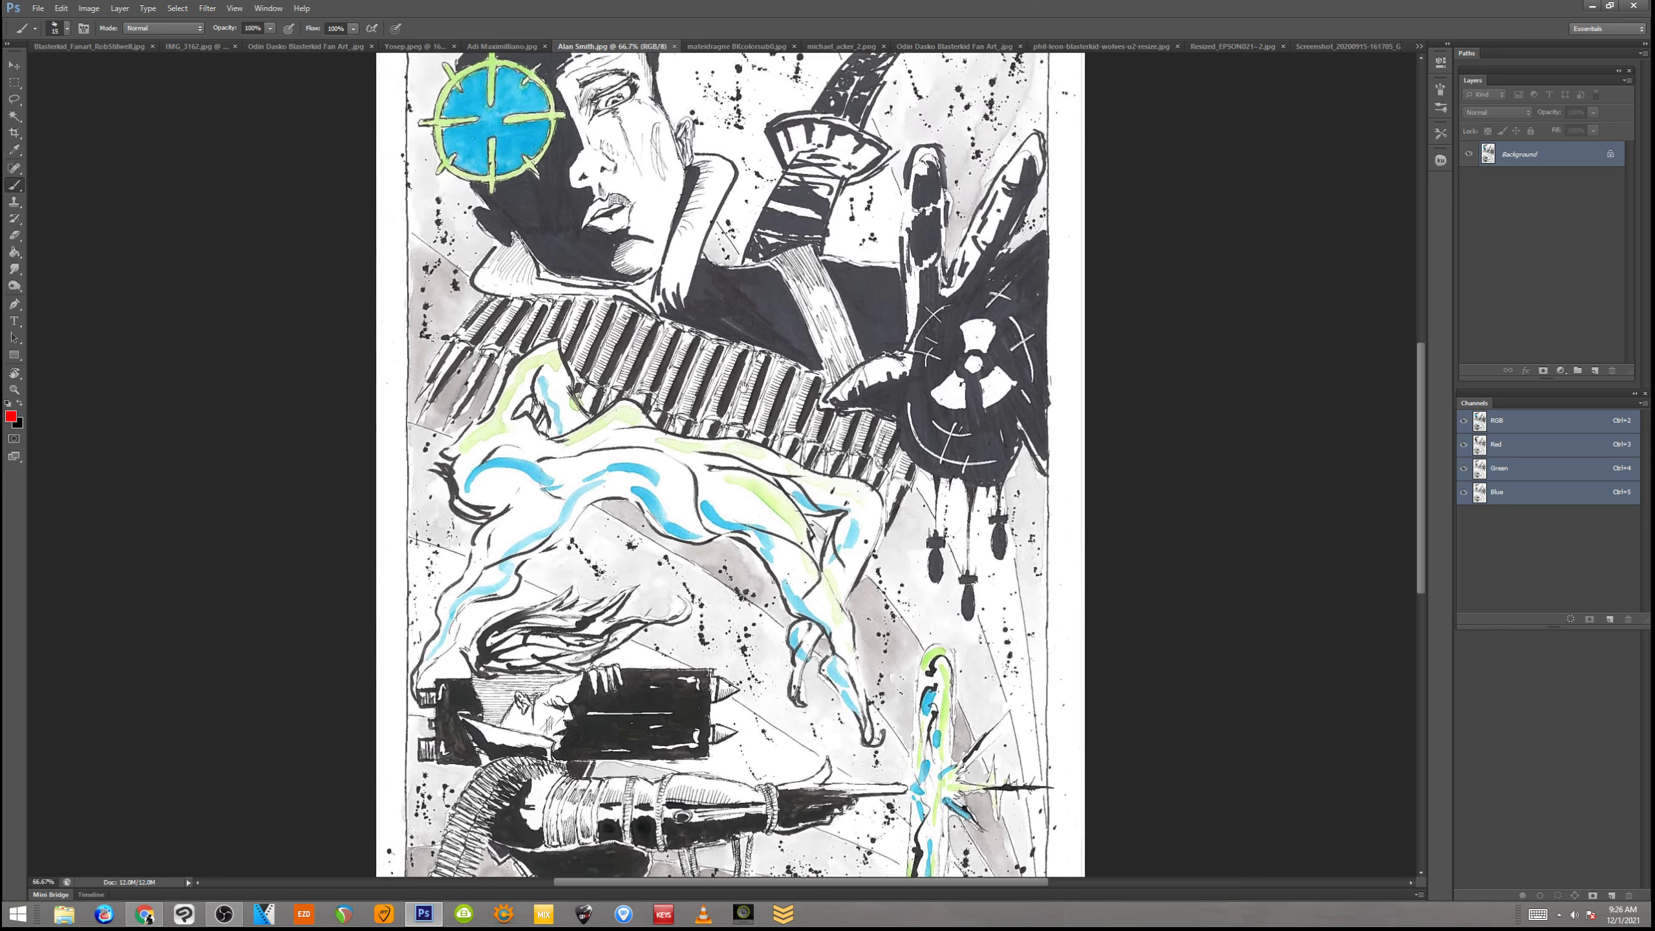
left_click(659, 45)
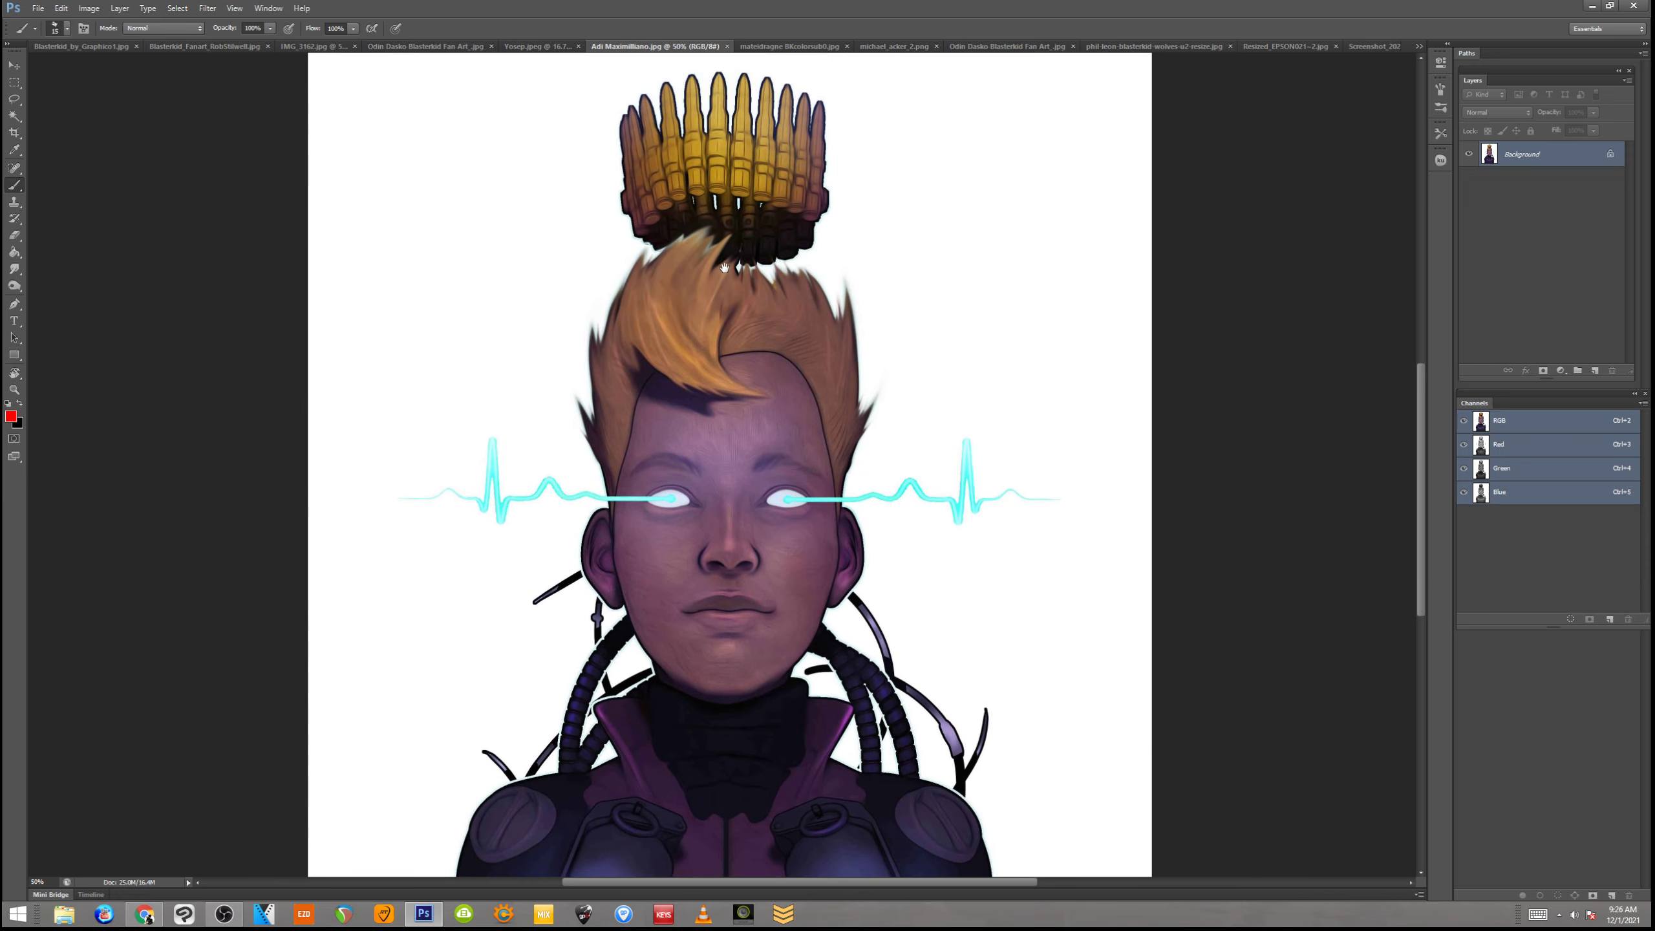
key("ctrl+minus")
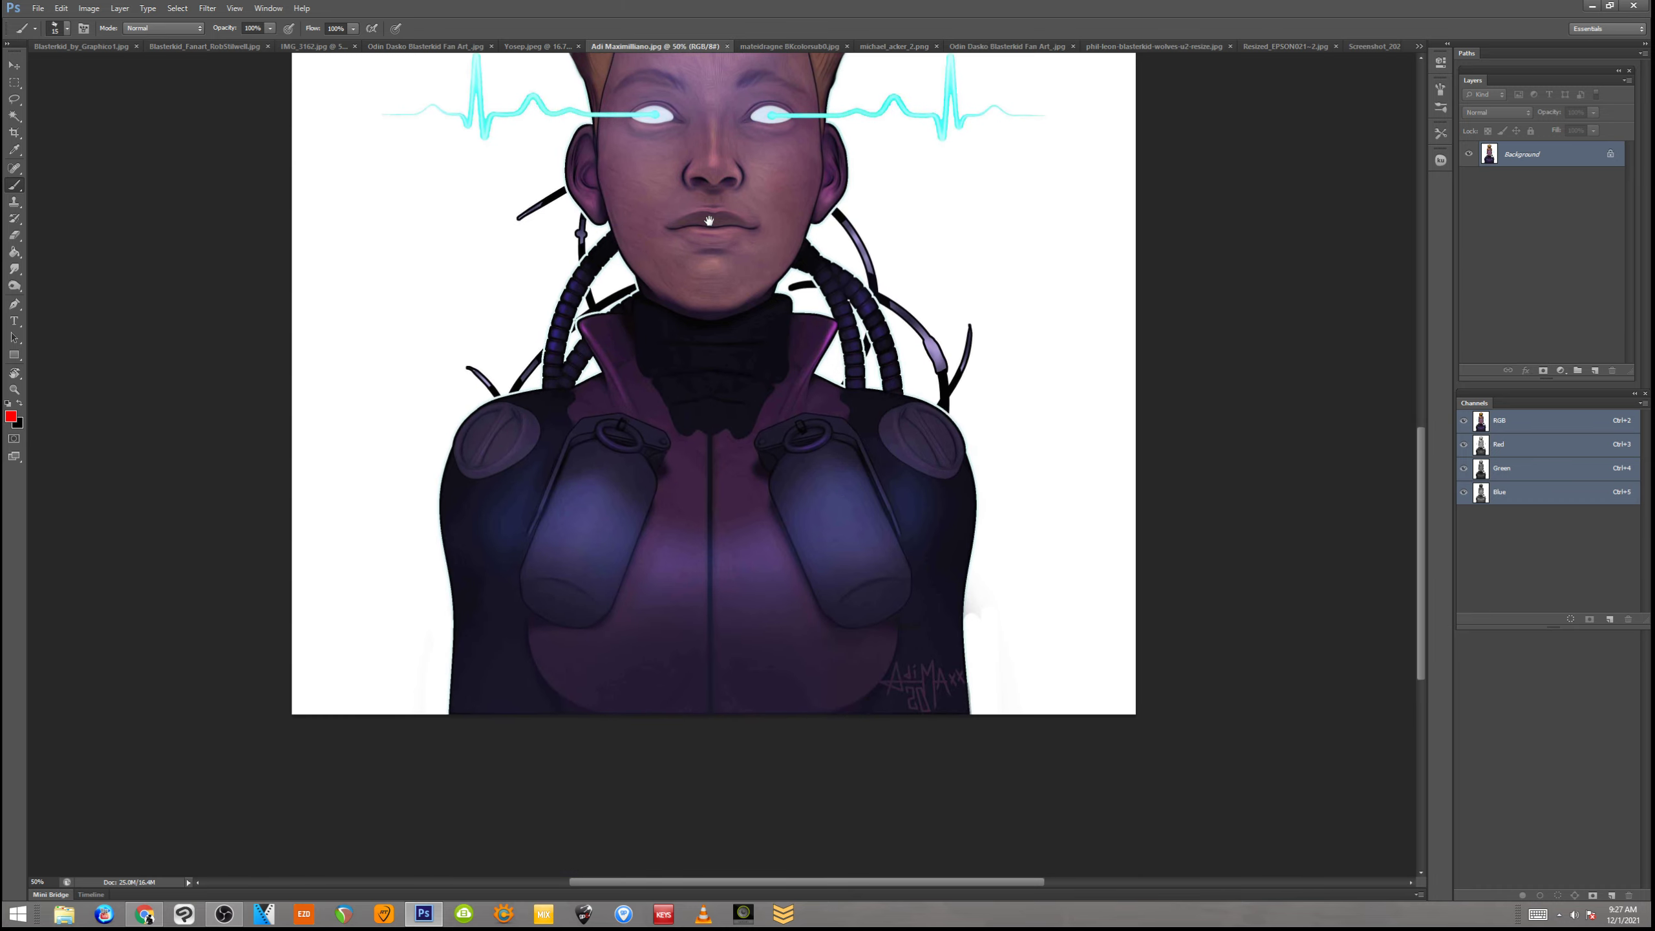
left_click(1296, 45)
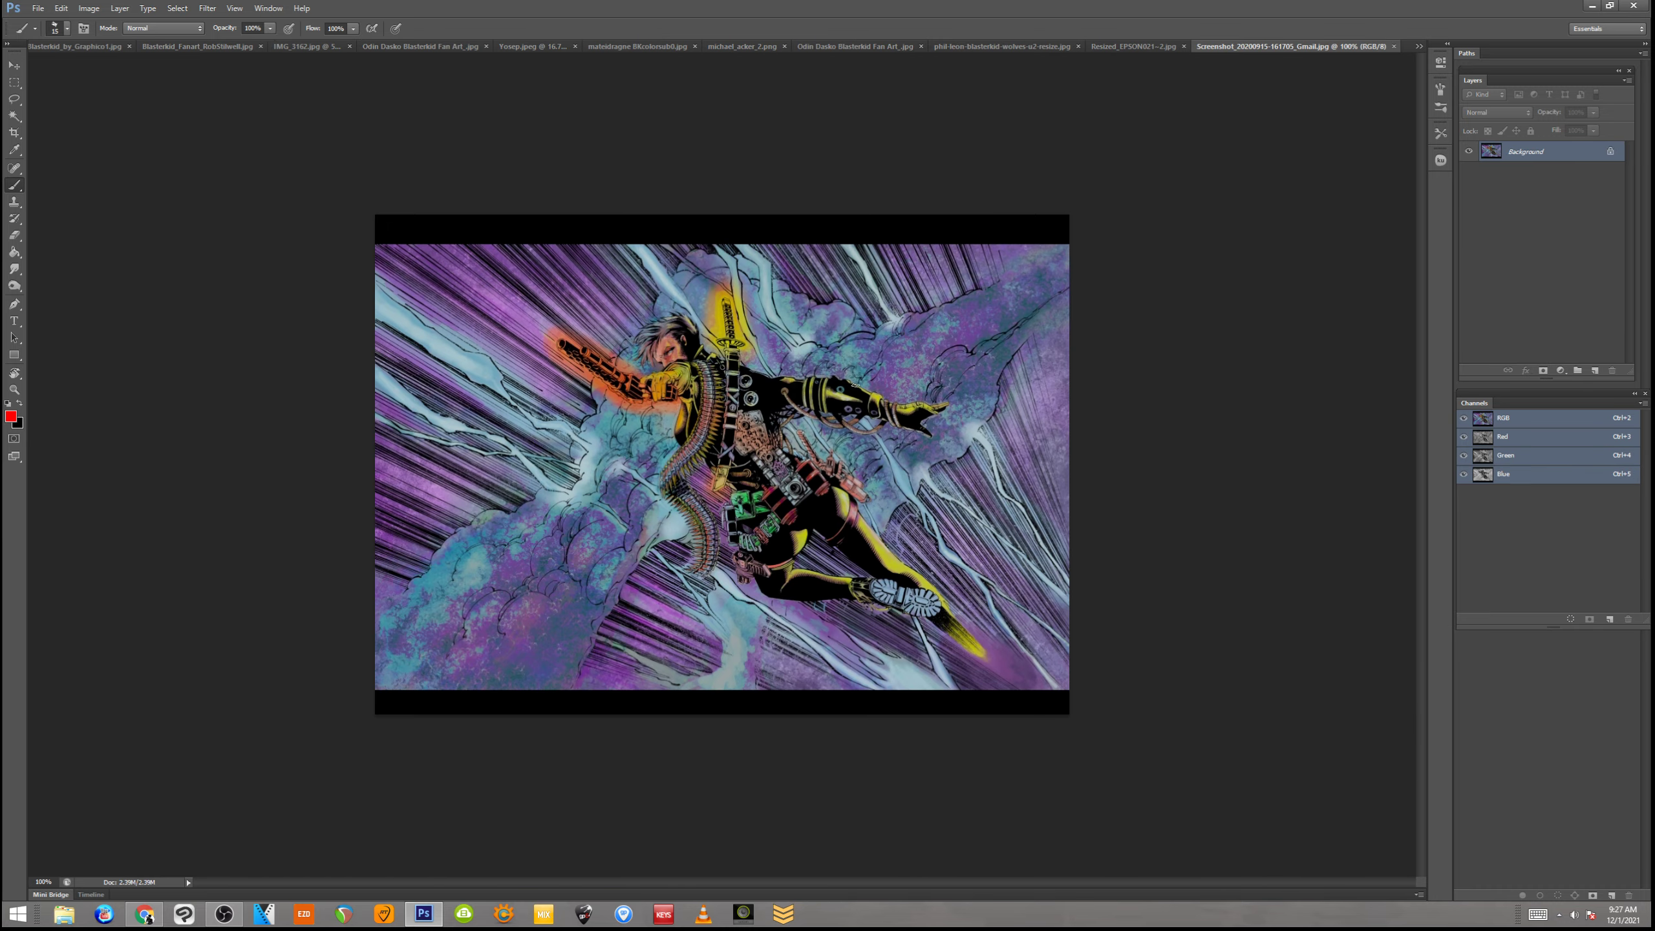
mouse_move(1148, 201)
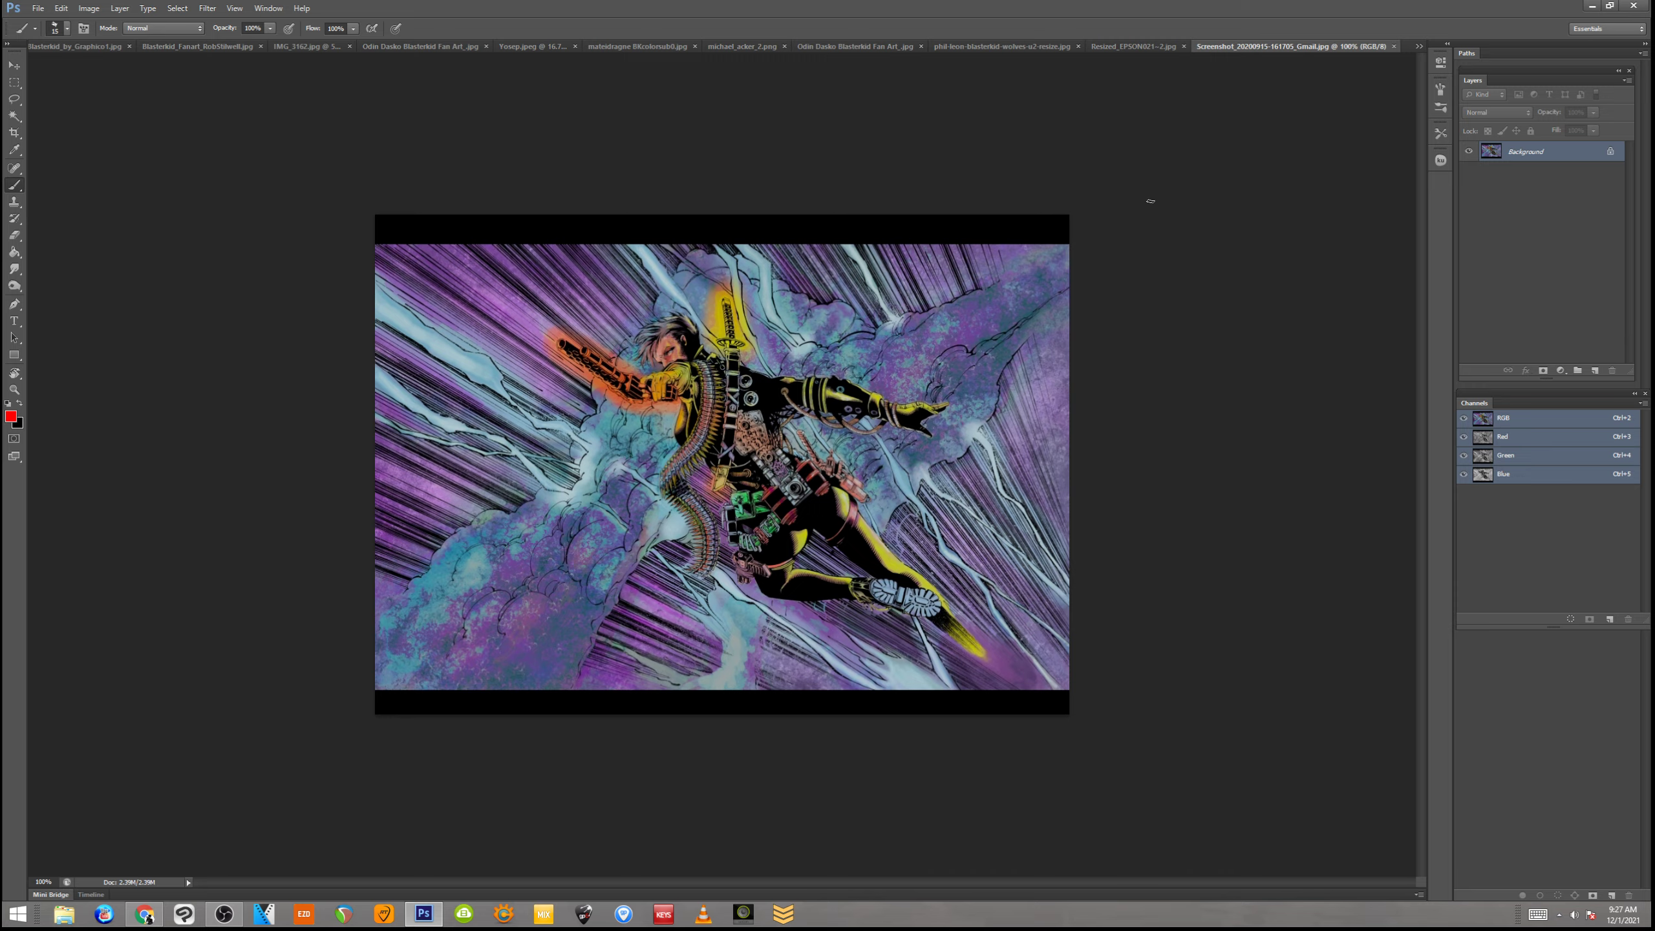
mouse_move(1166, 271)
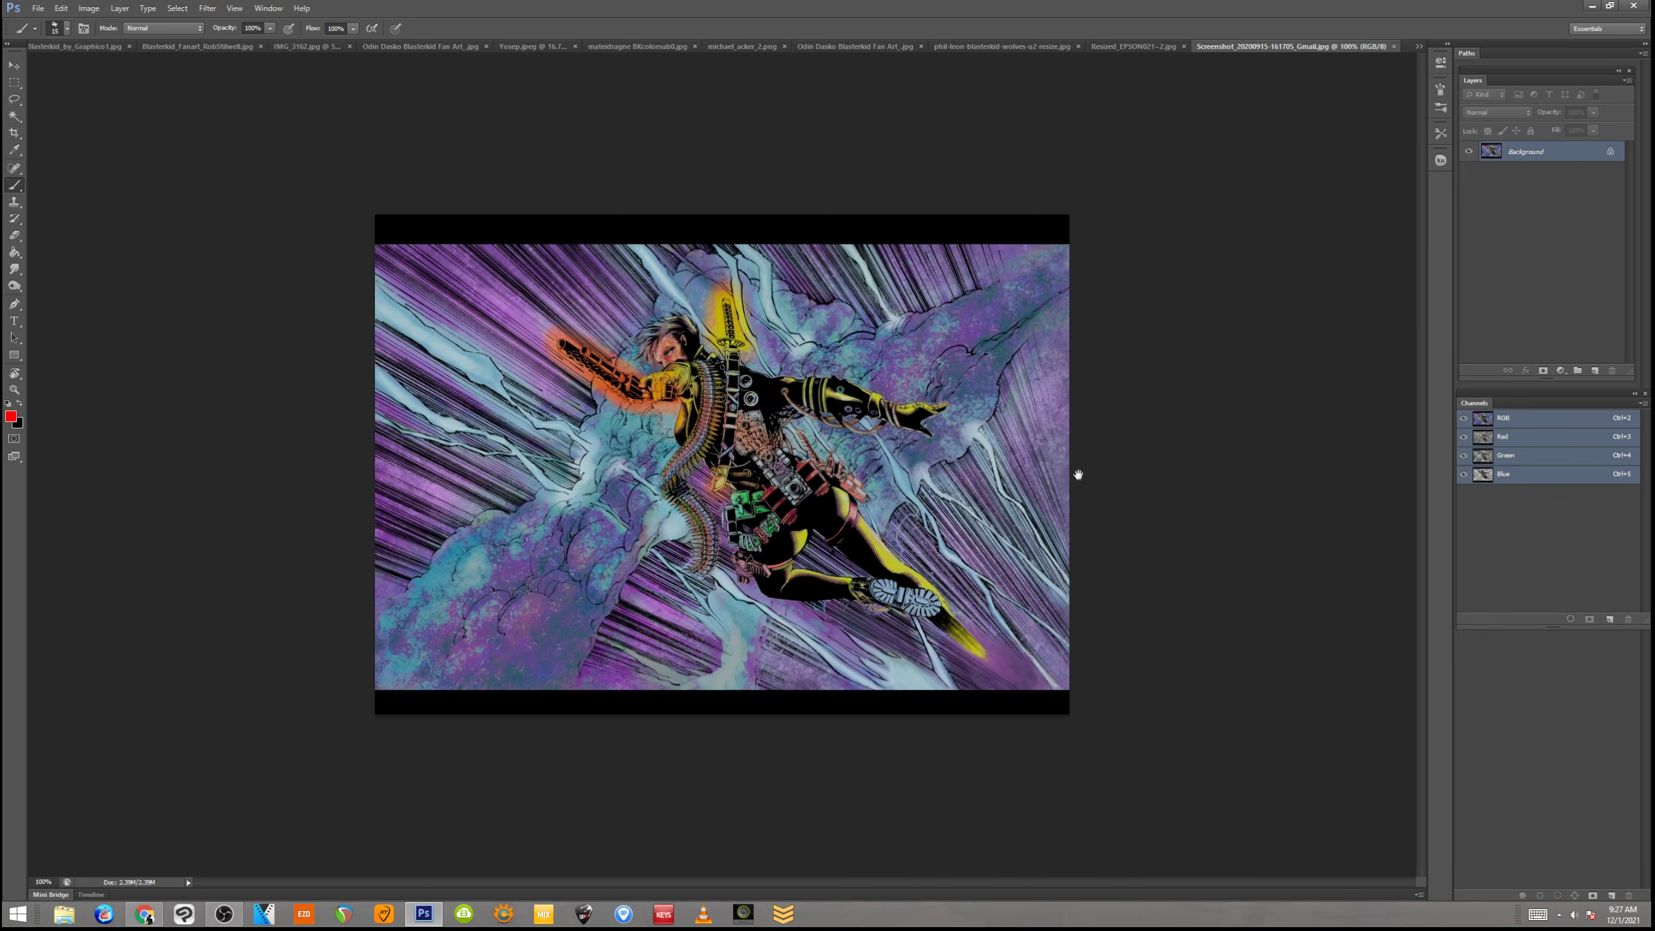
mouse_move(1133, 481)
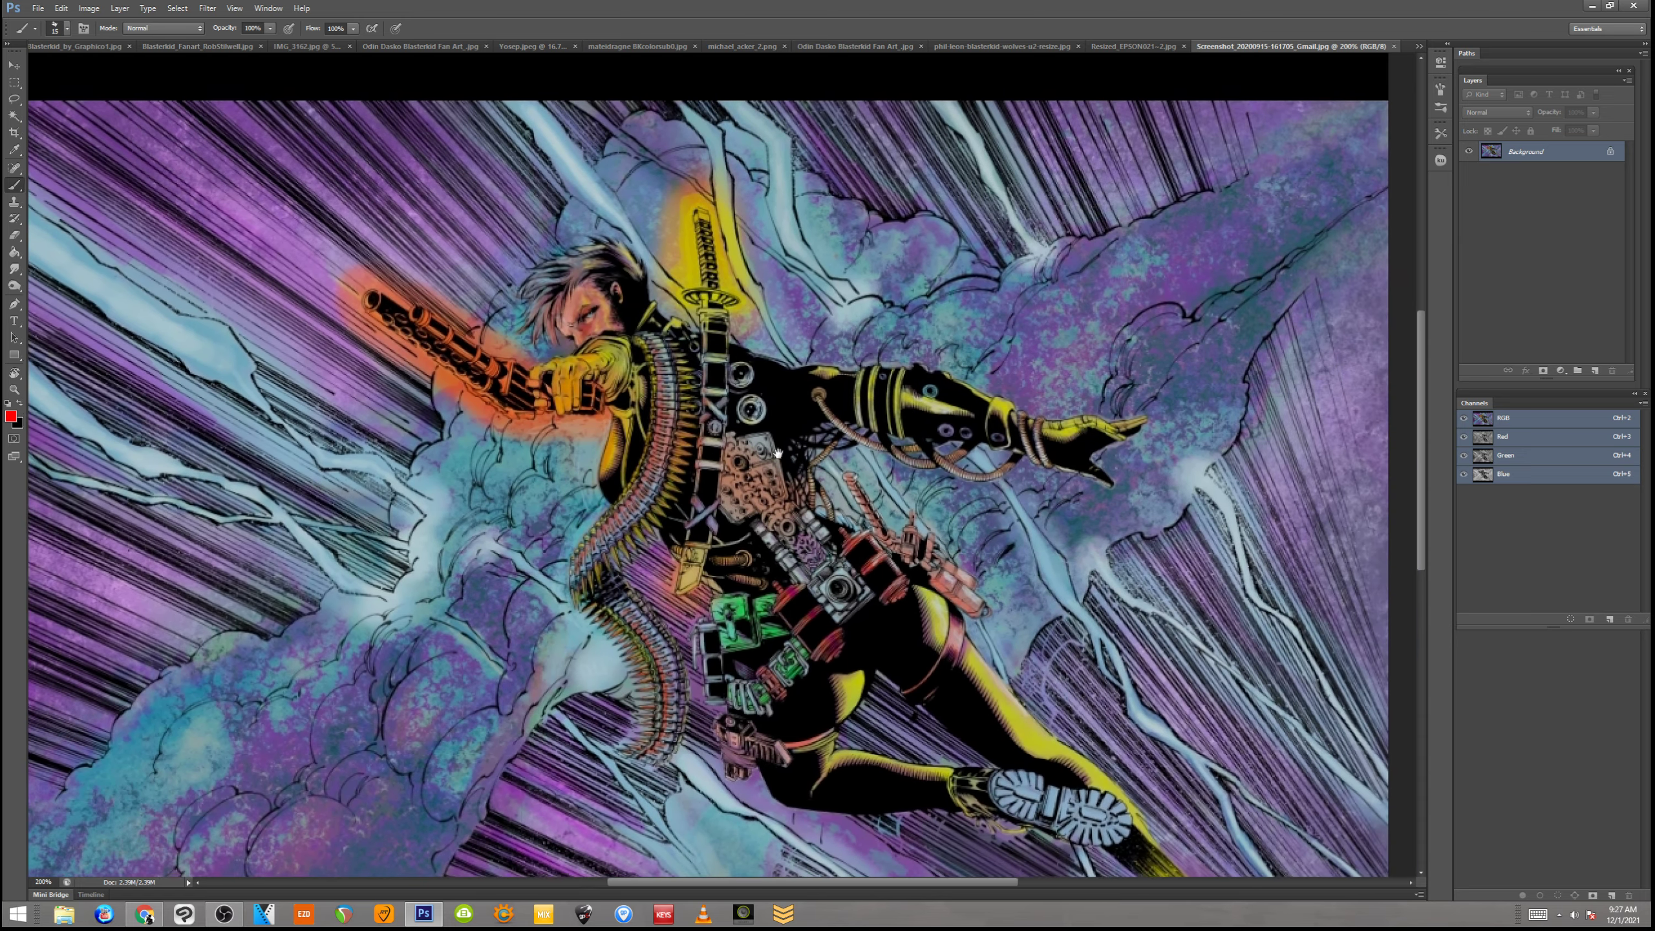
Scroll over the flying Blaster Kid panel, then switch to the Resized_EPSON sketch tab
scroll("down", 3)
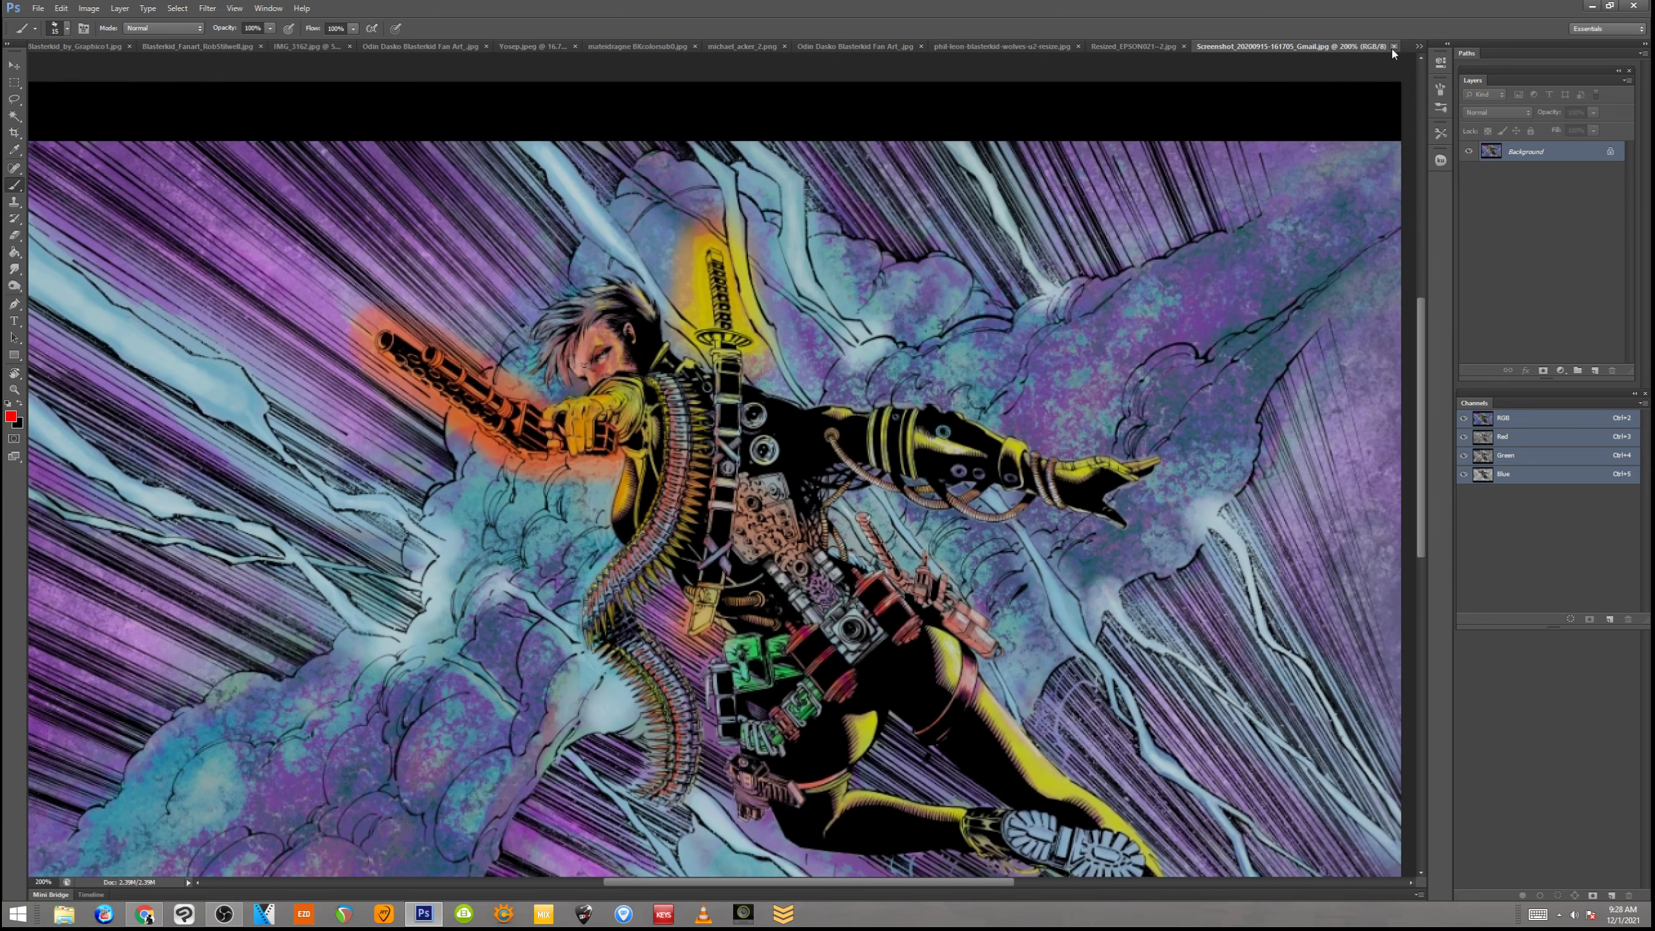
left_click(1393, 45)
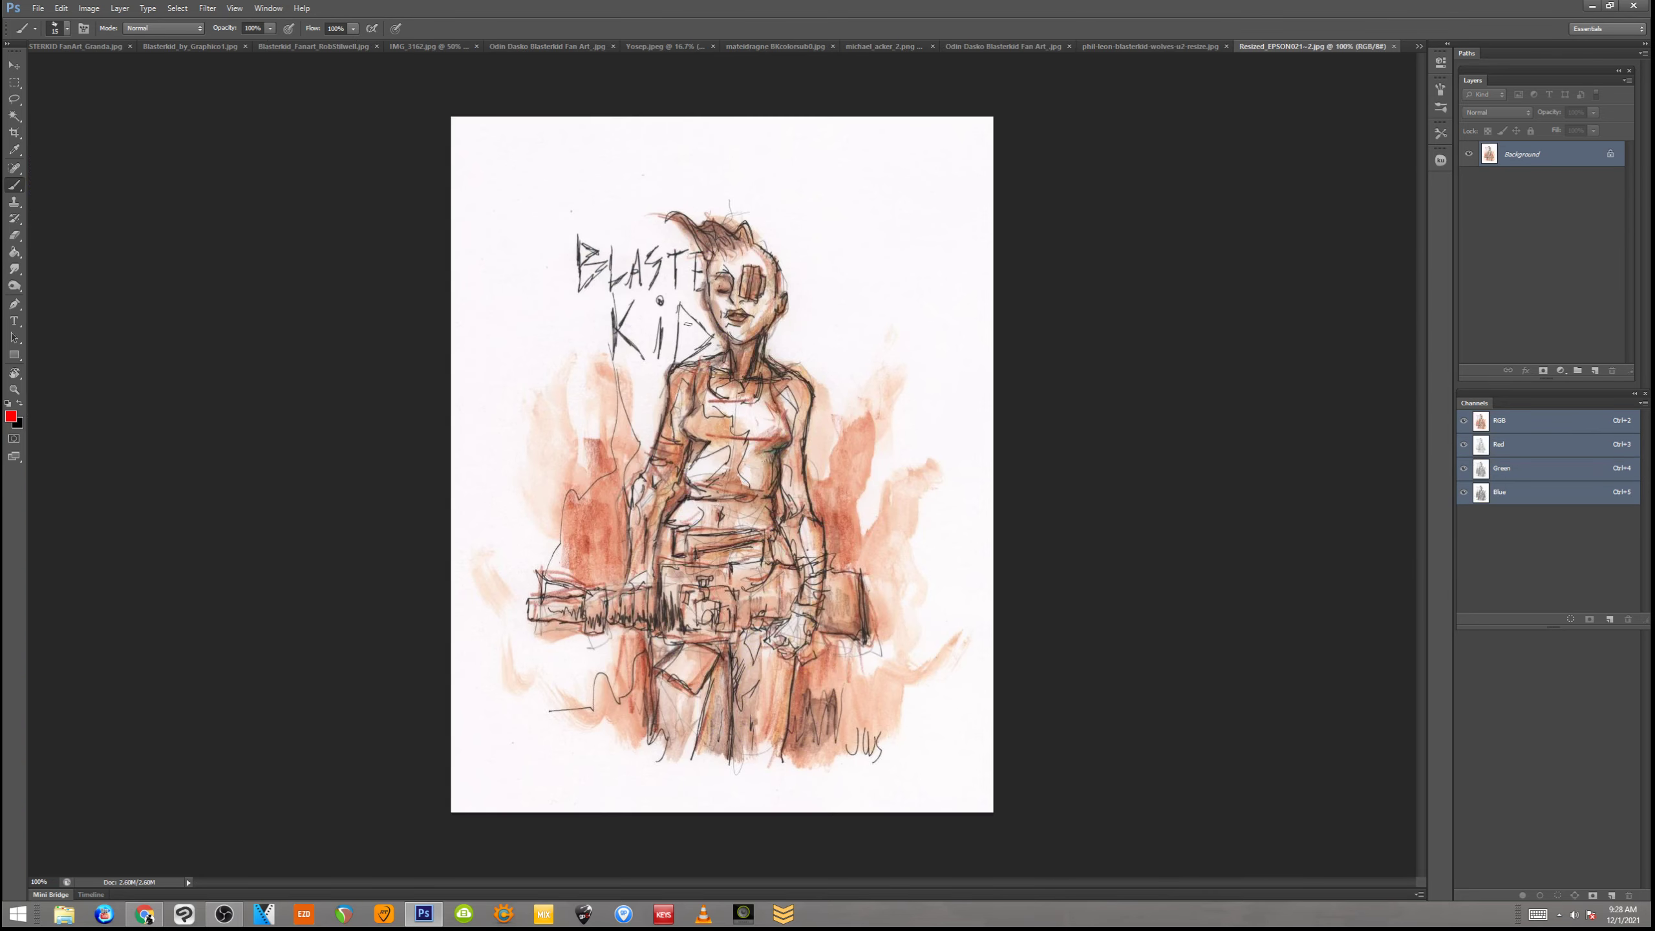
mouse_move(1342, 313)
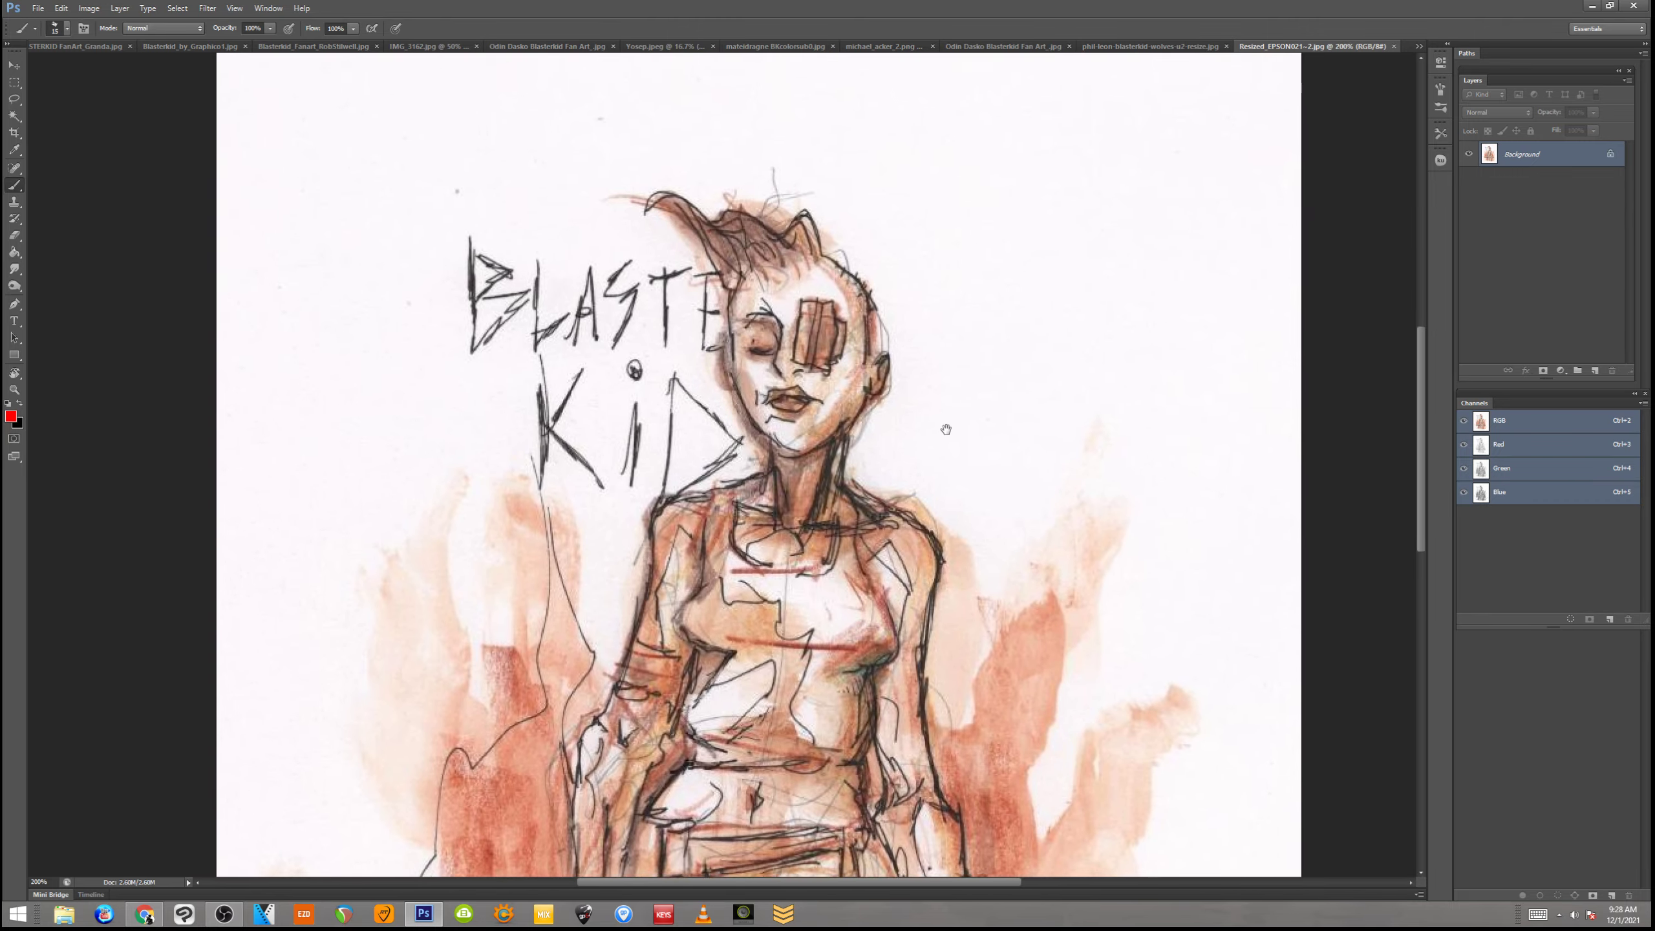
Scroll down the sepia Resized_EPSON sketch from the lettered head to the gun
scroll("down", 3)
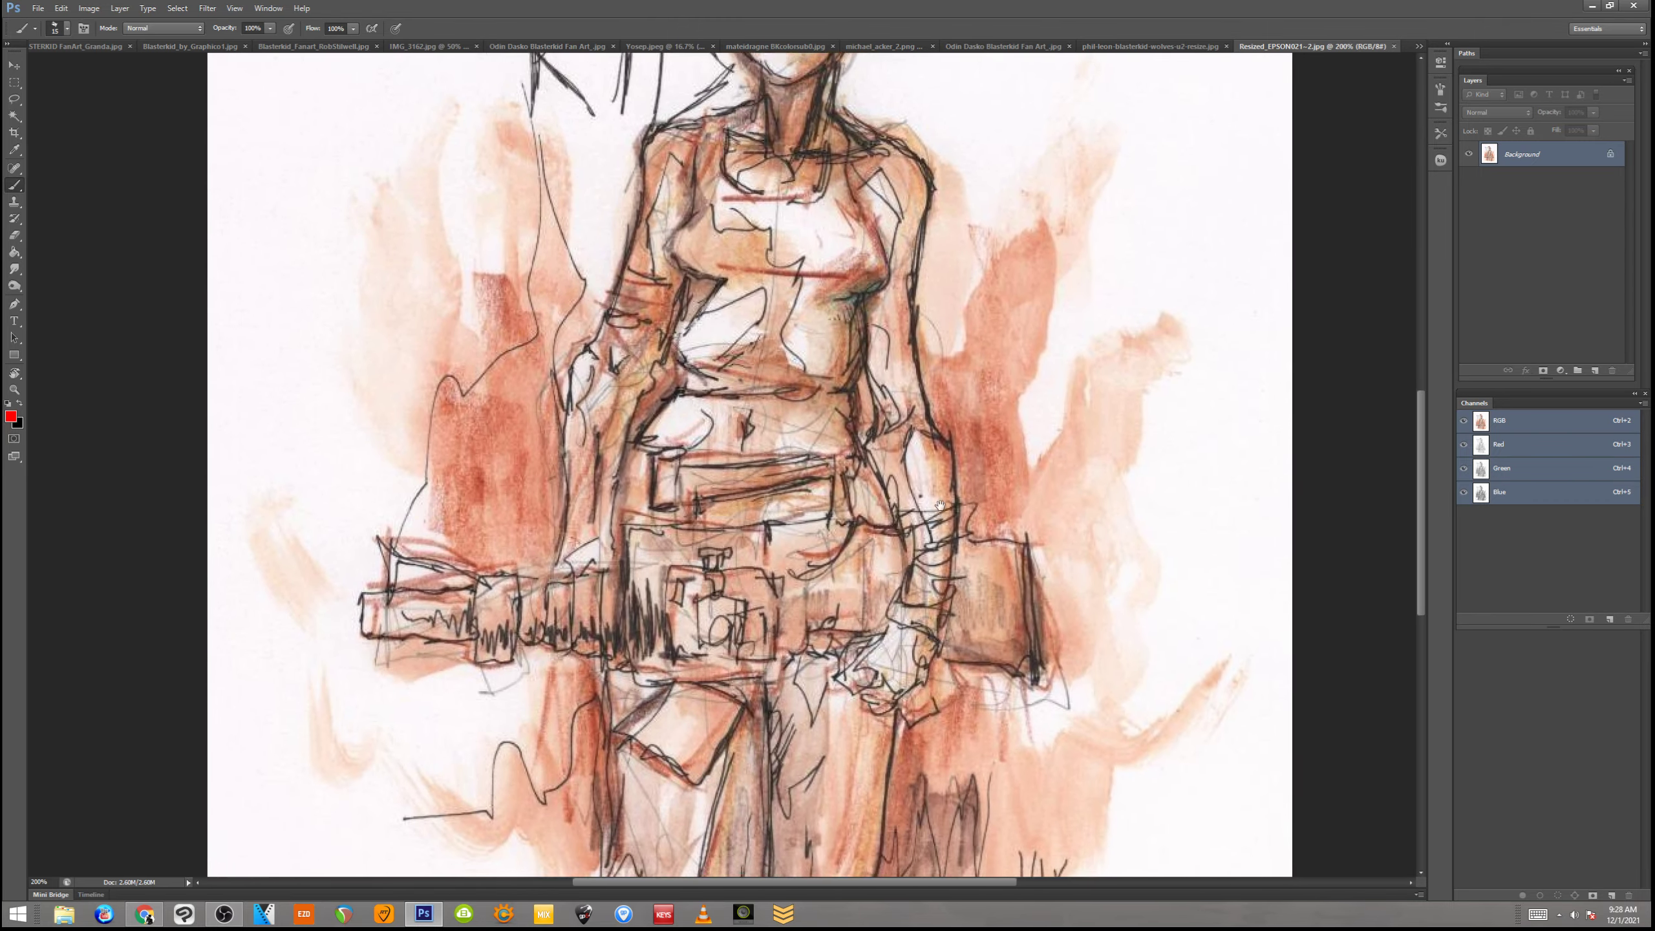
scroll("down", 3)
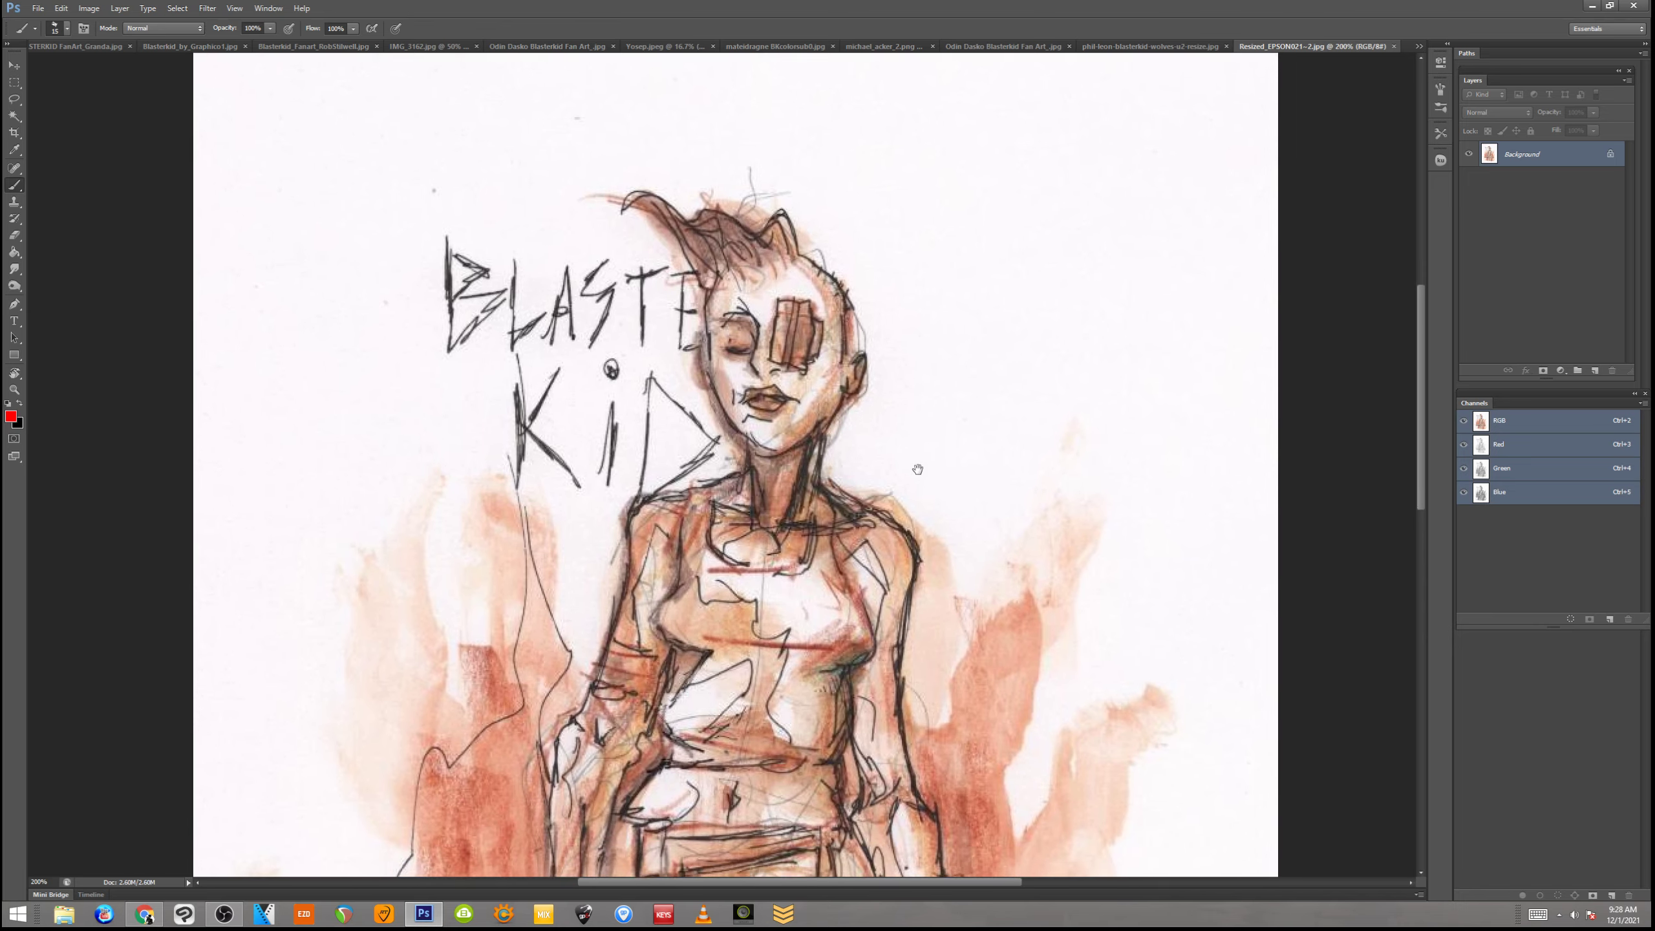
scroll("down", 3)
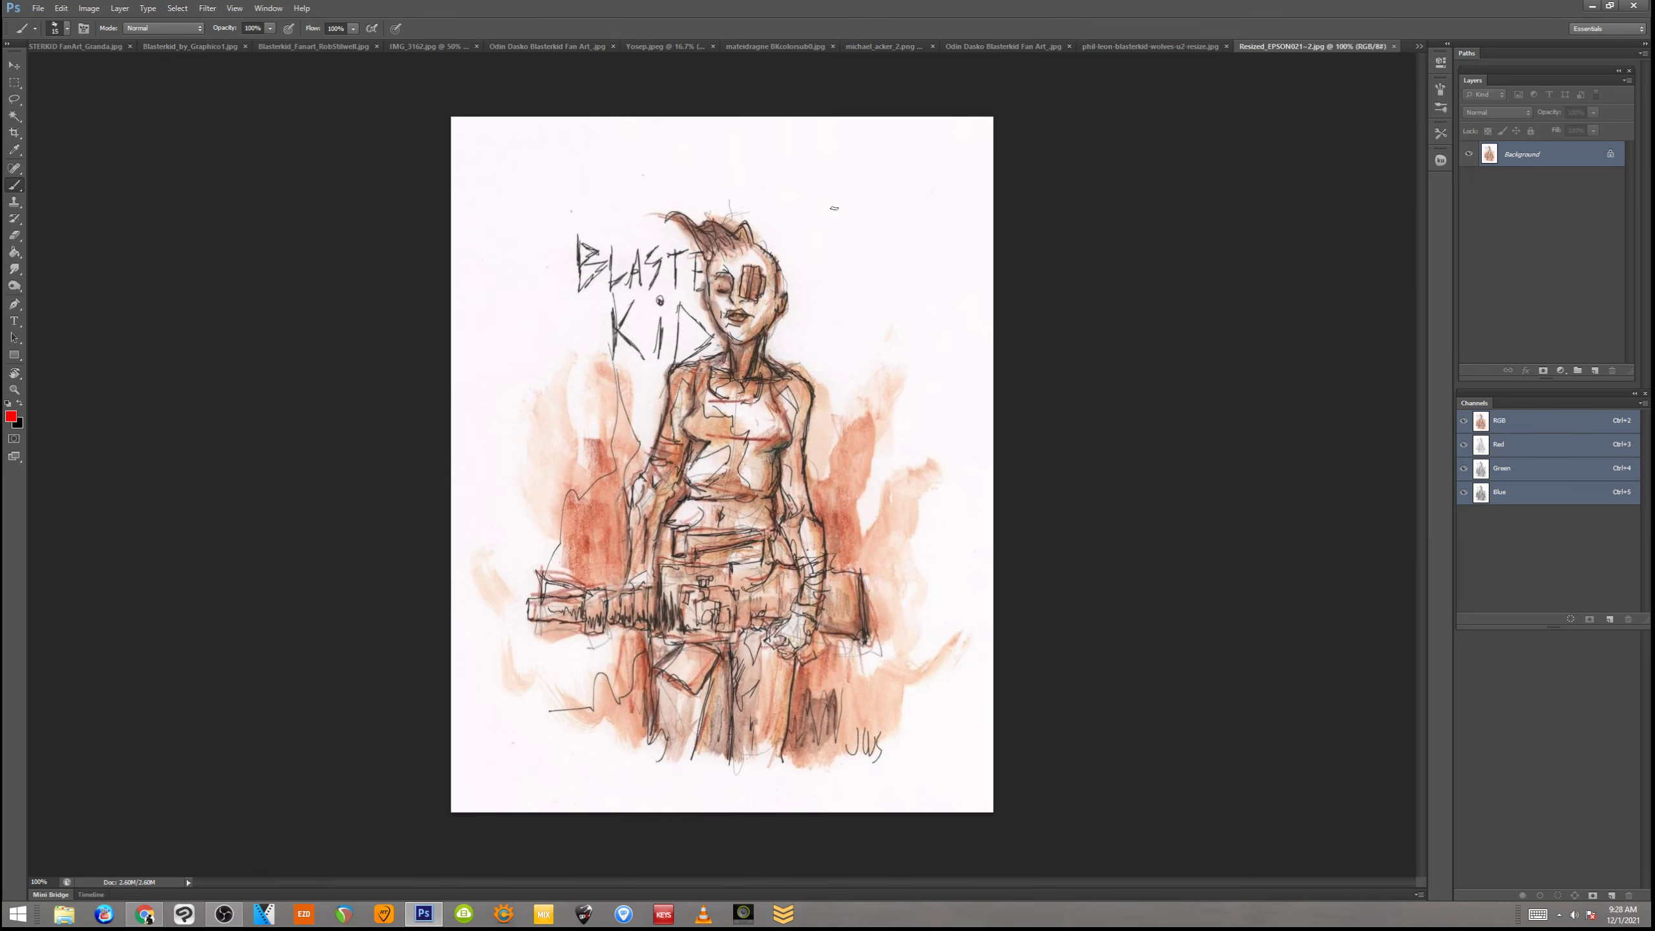
mouse_move(892, 241)
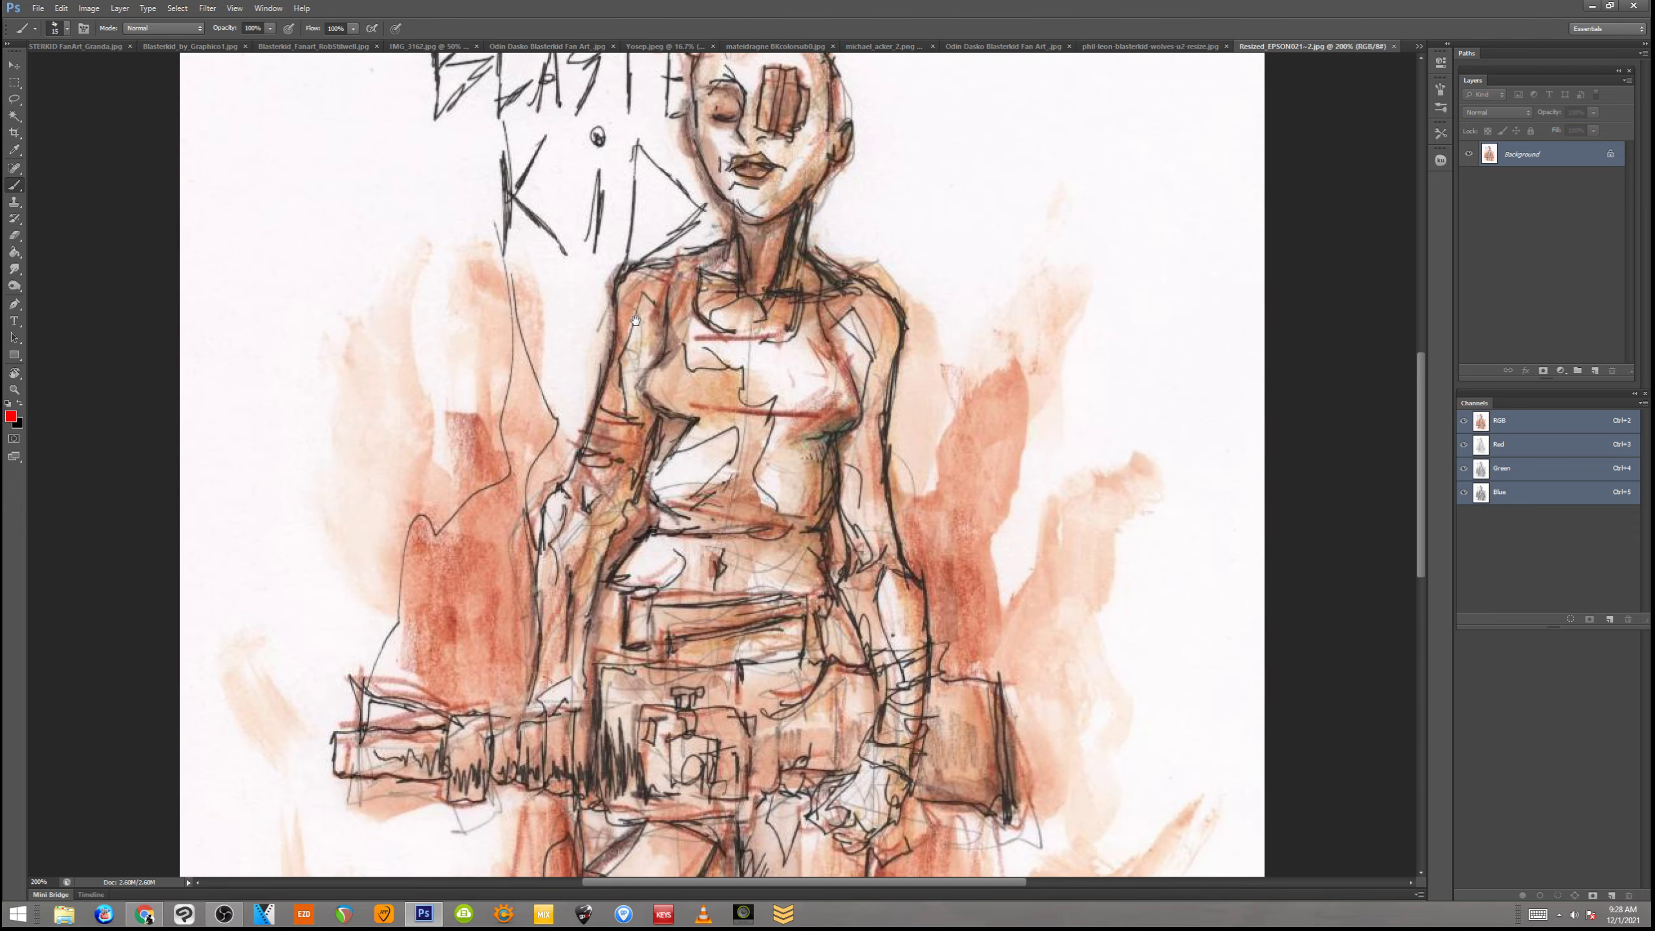
scroll("down", 3)
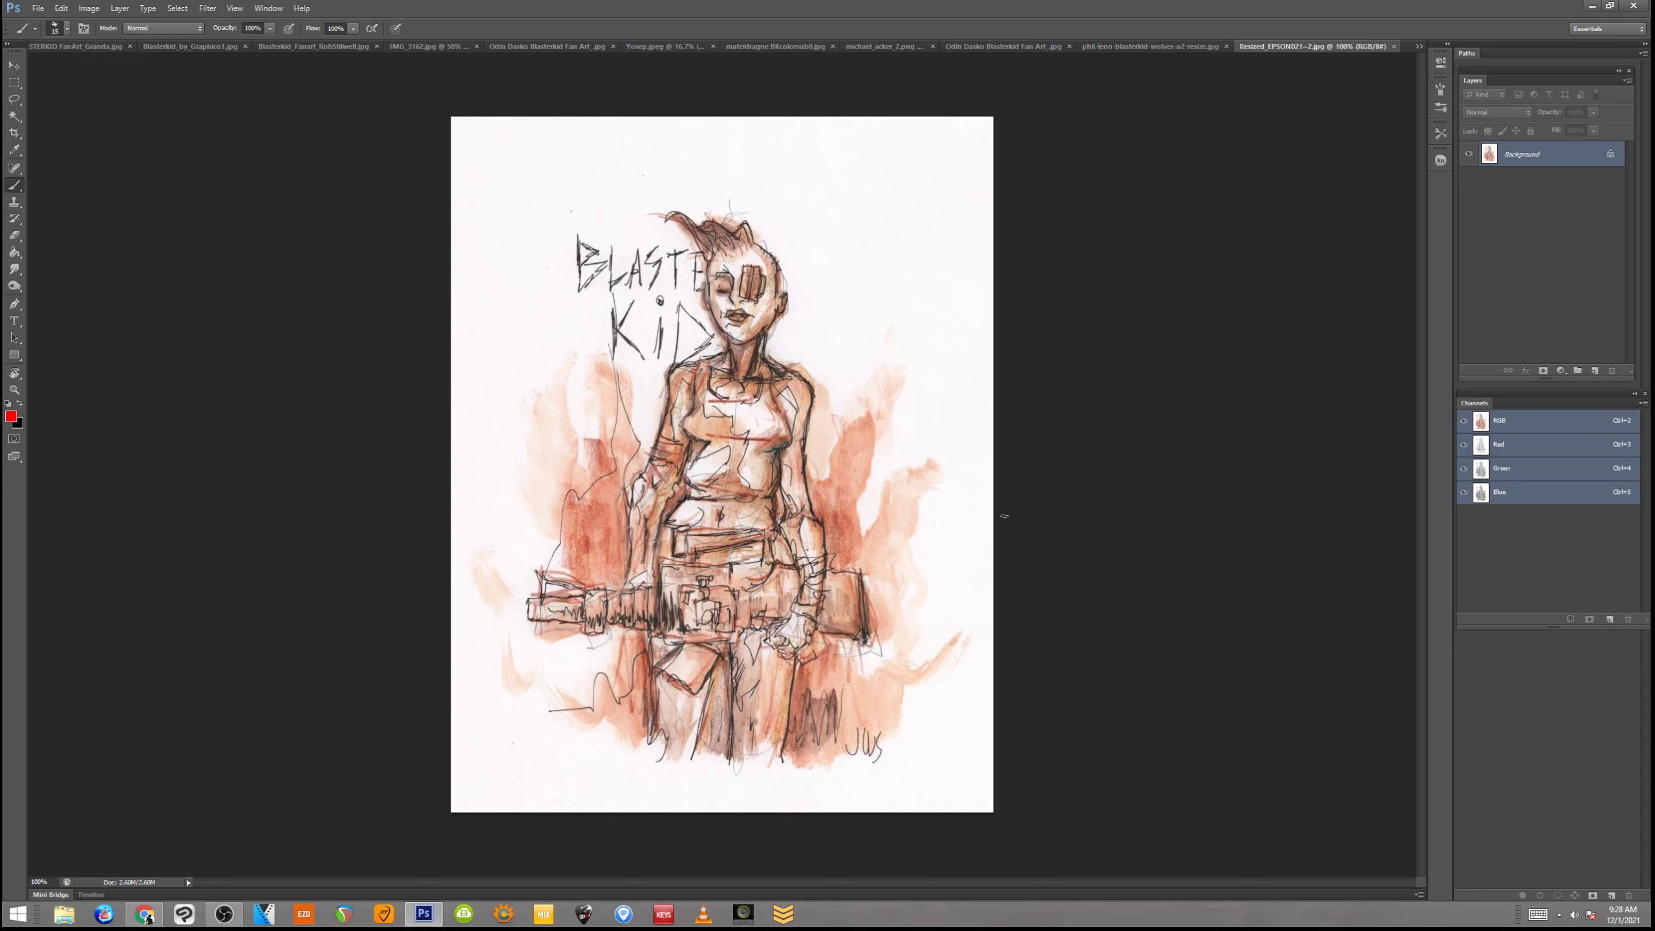
mouse_move(948, 544)
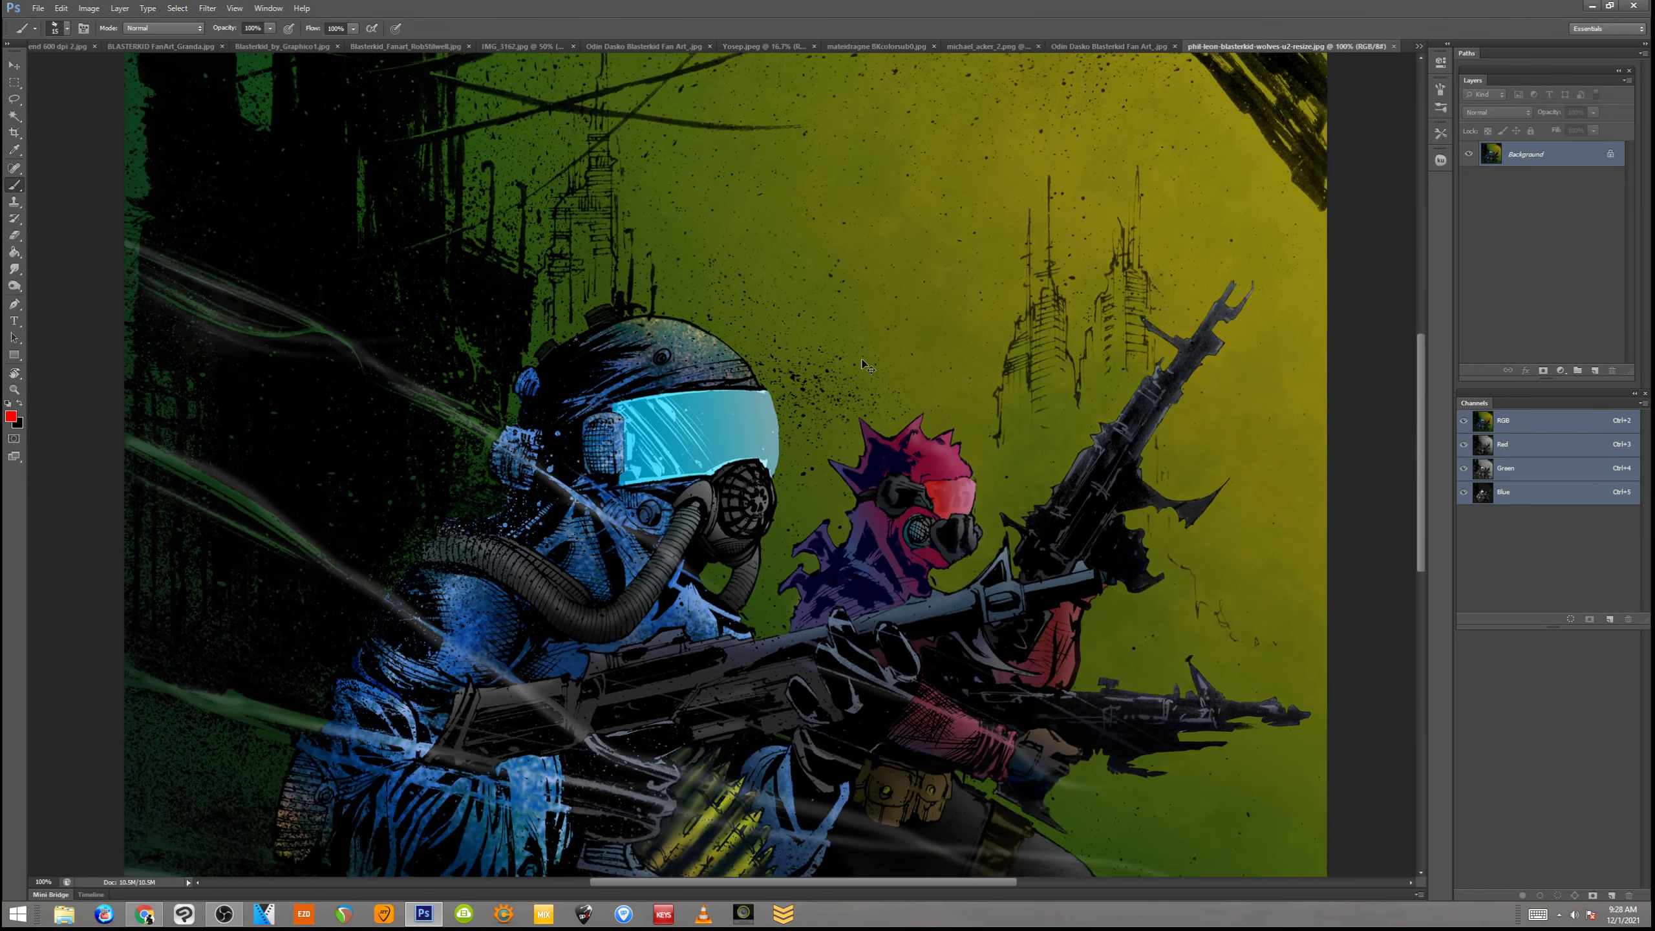
Zoom out with Ctrl+- to see the whole gas-masked soldiers picture
key("ctrl+minus")
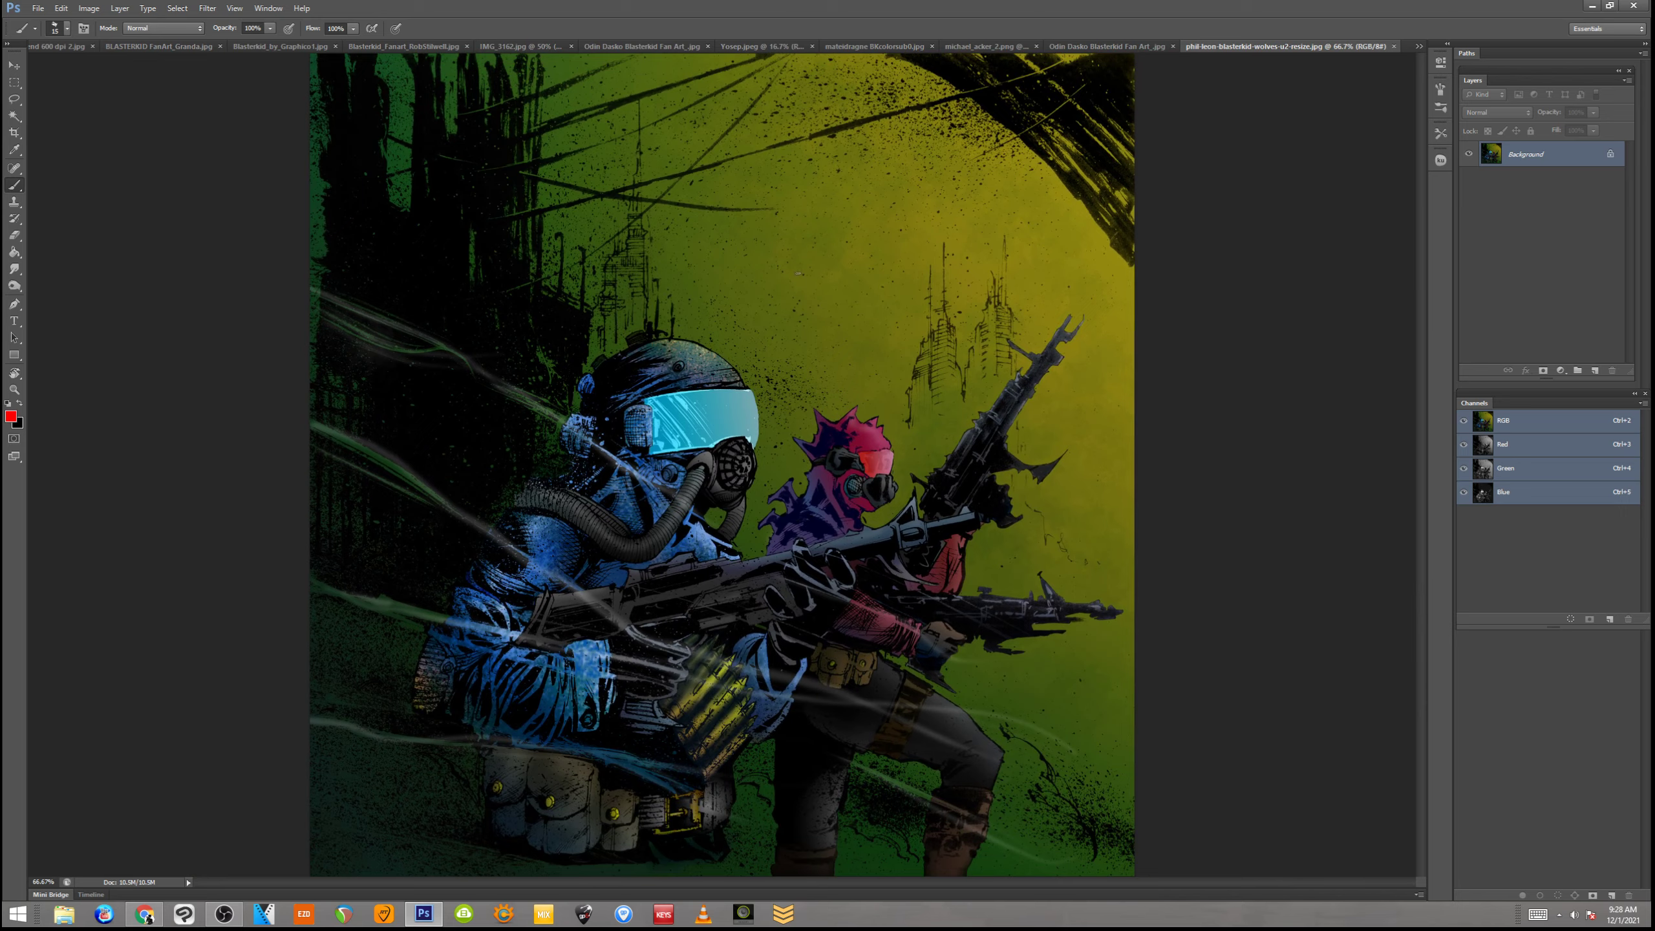
mouse_move(806, 330)
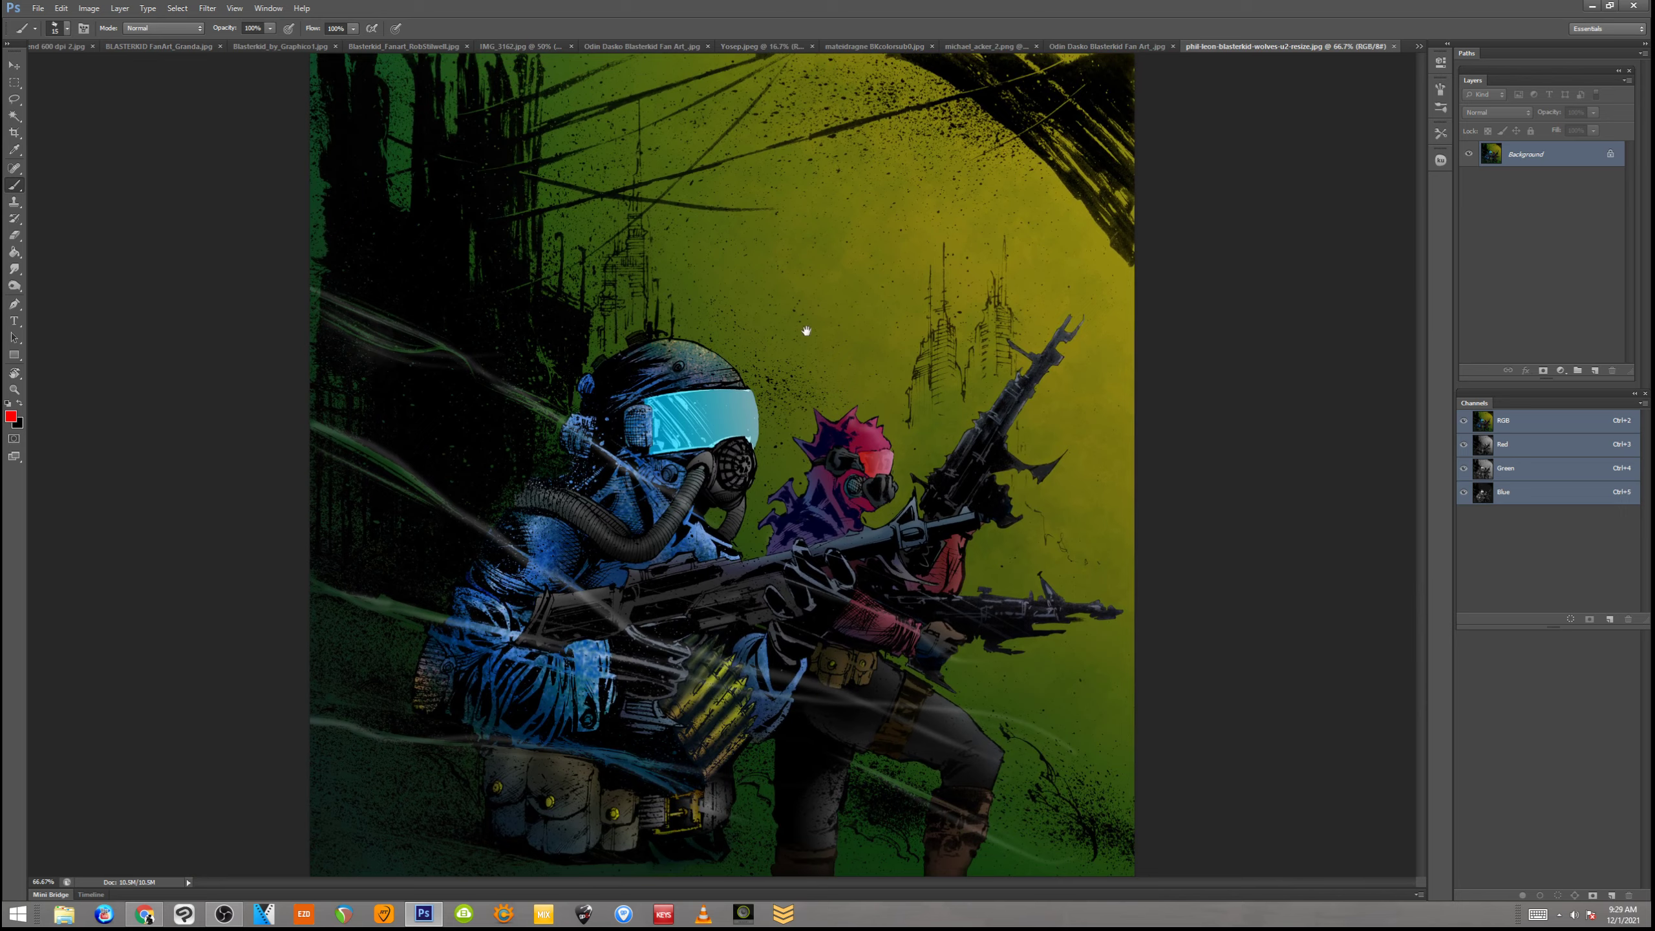
mouse_move(1271, 26)
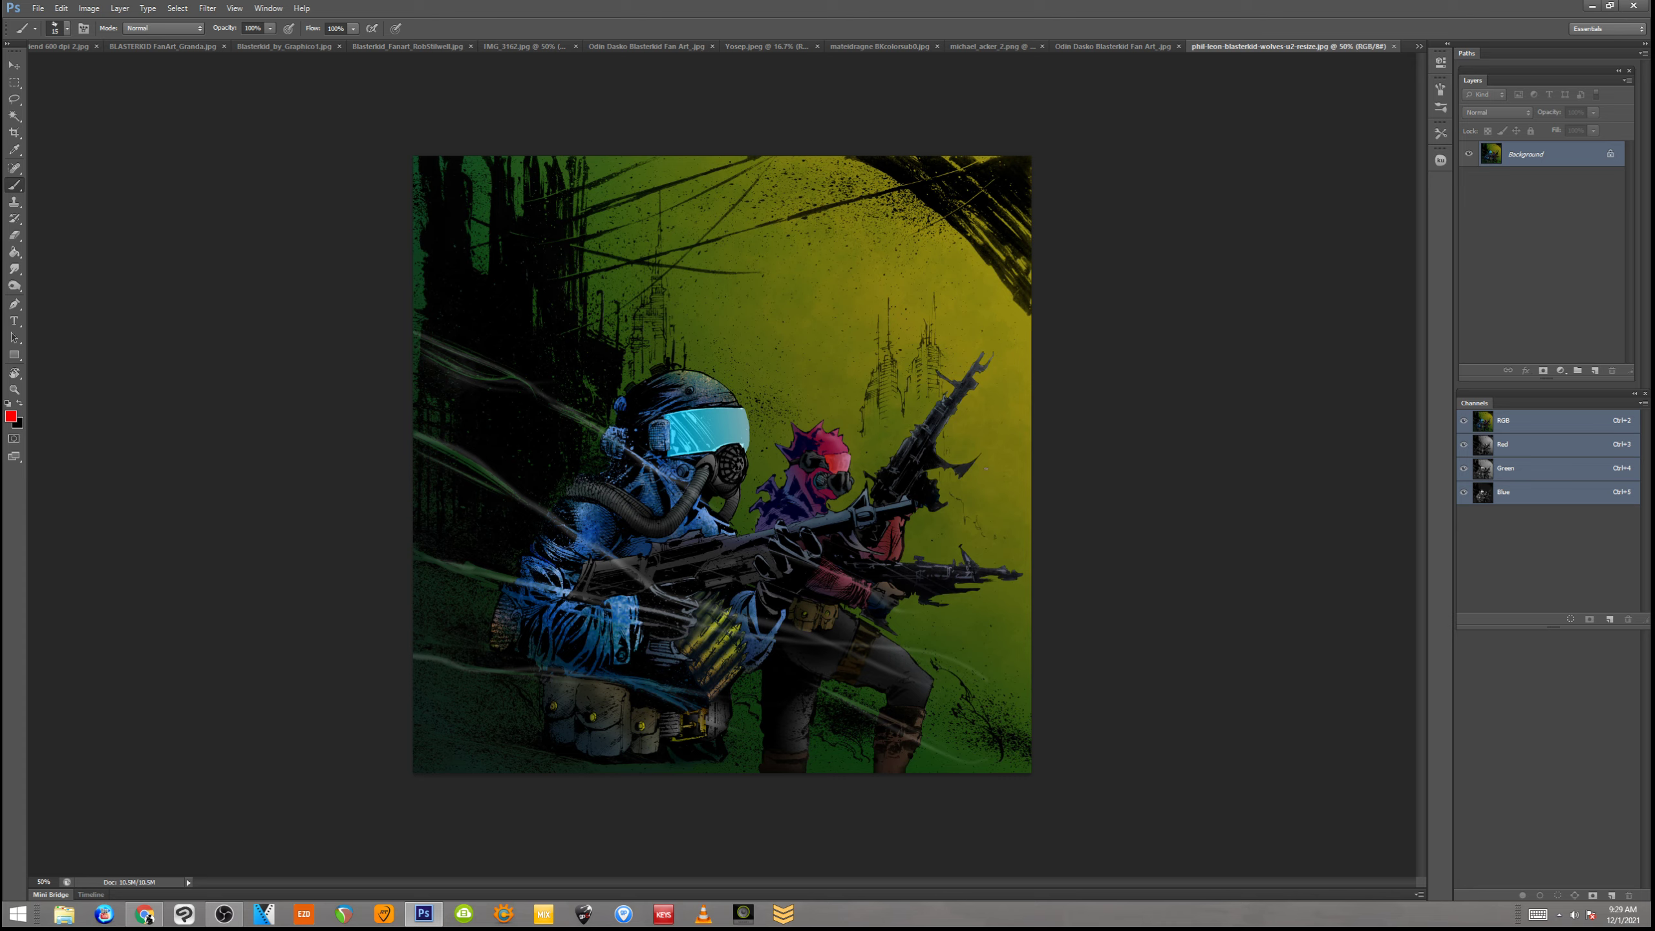
mouse_move(1095, 451)
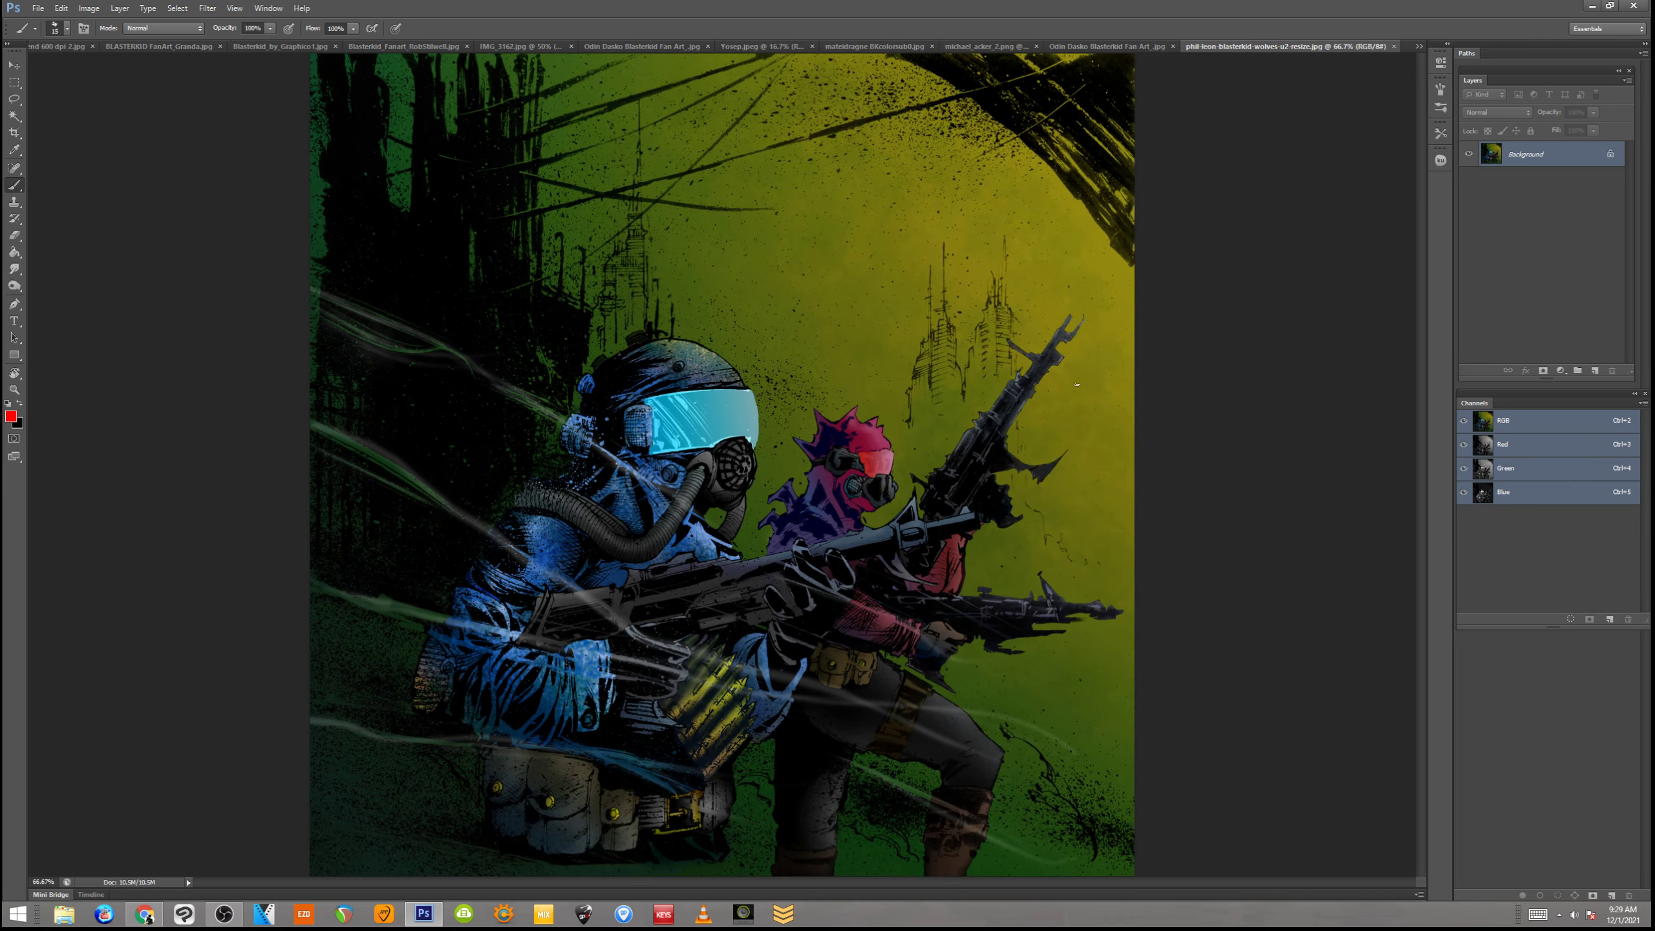
mouse_move(1244, 208)
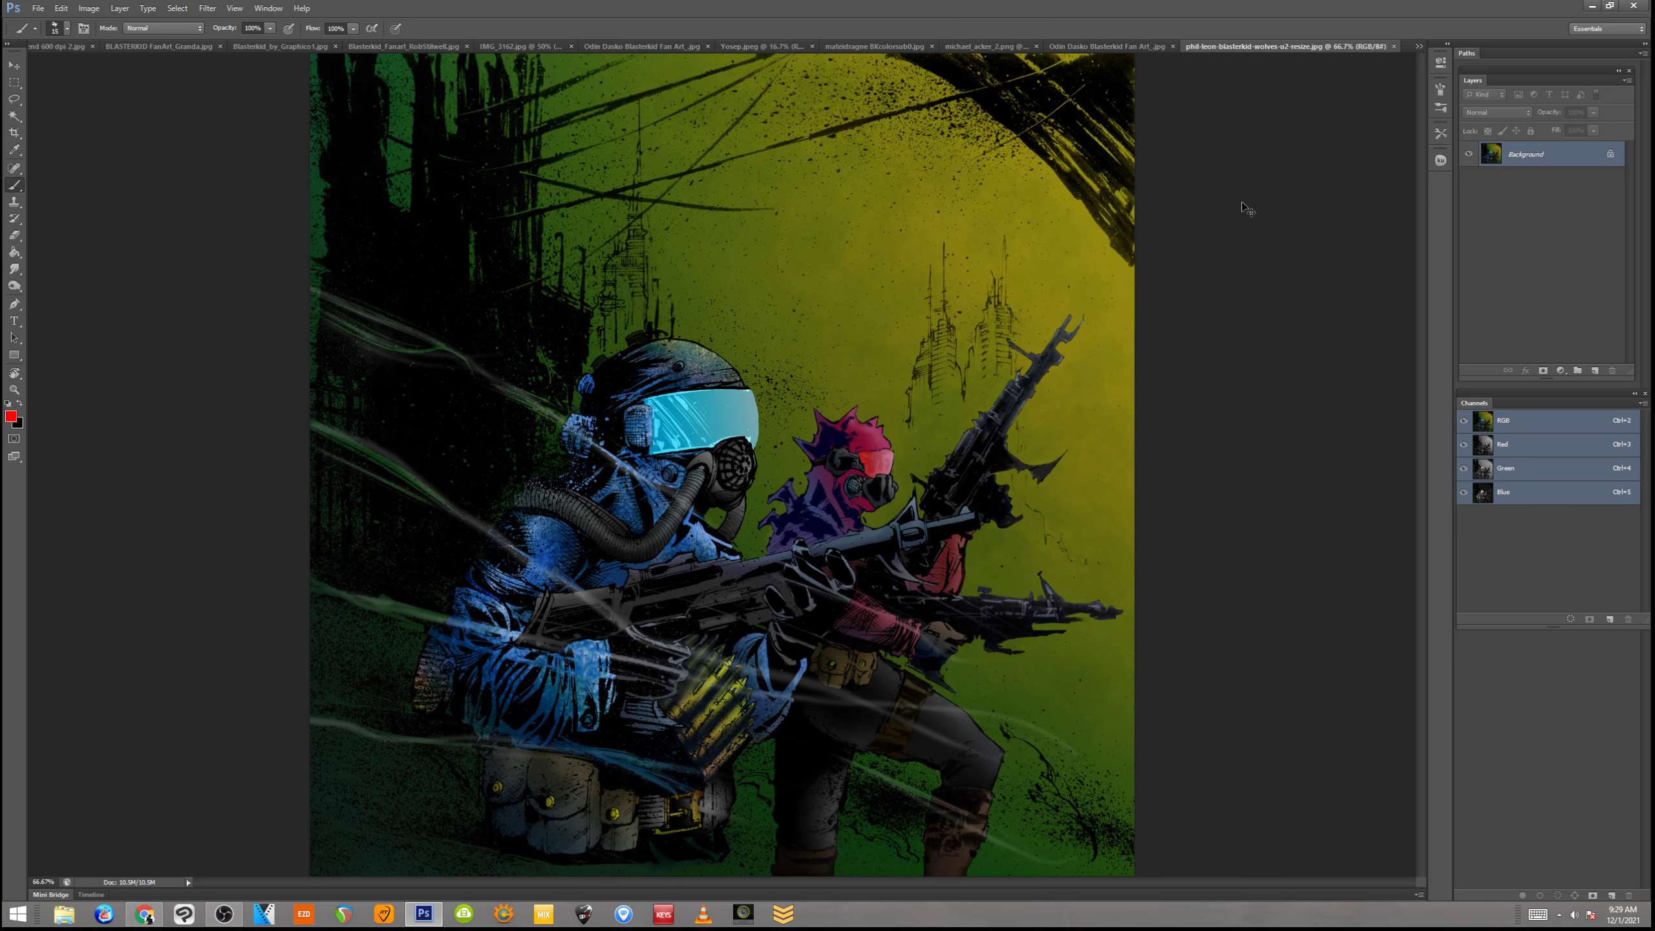
mouse_move(1372, 122)
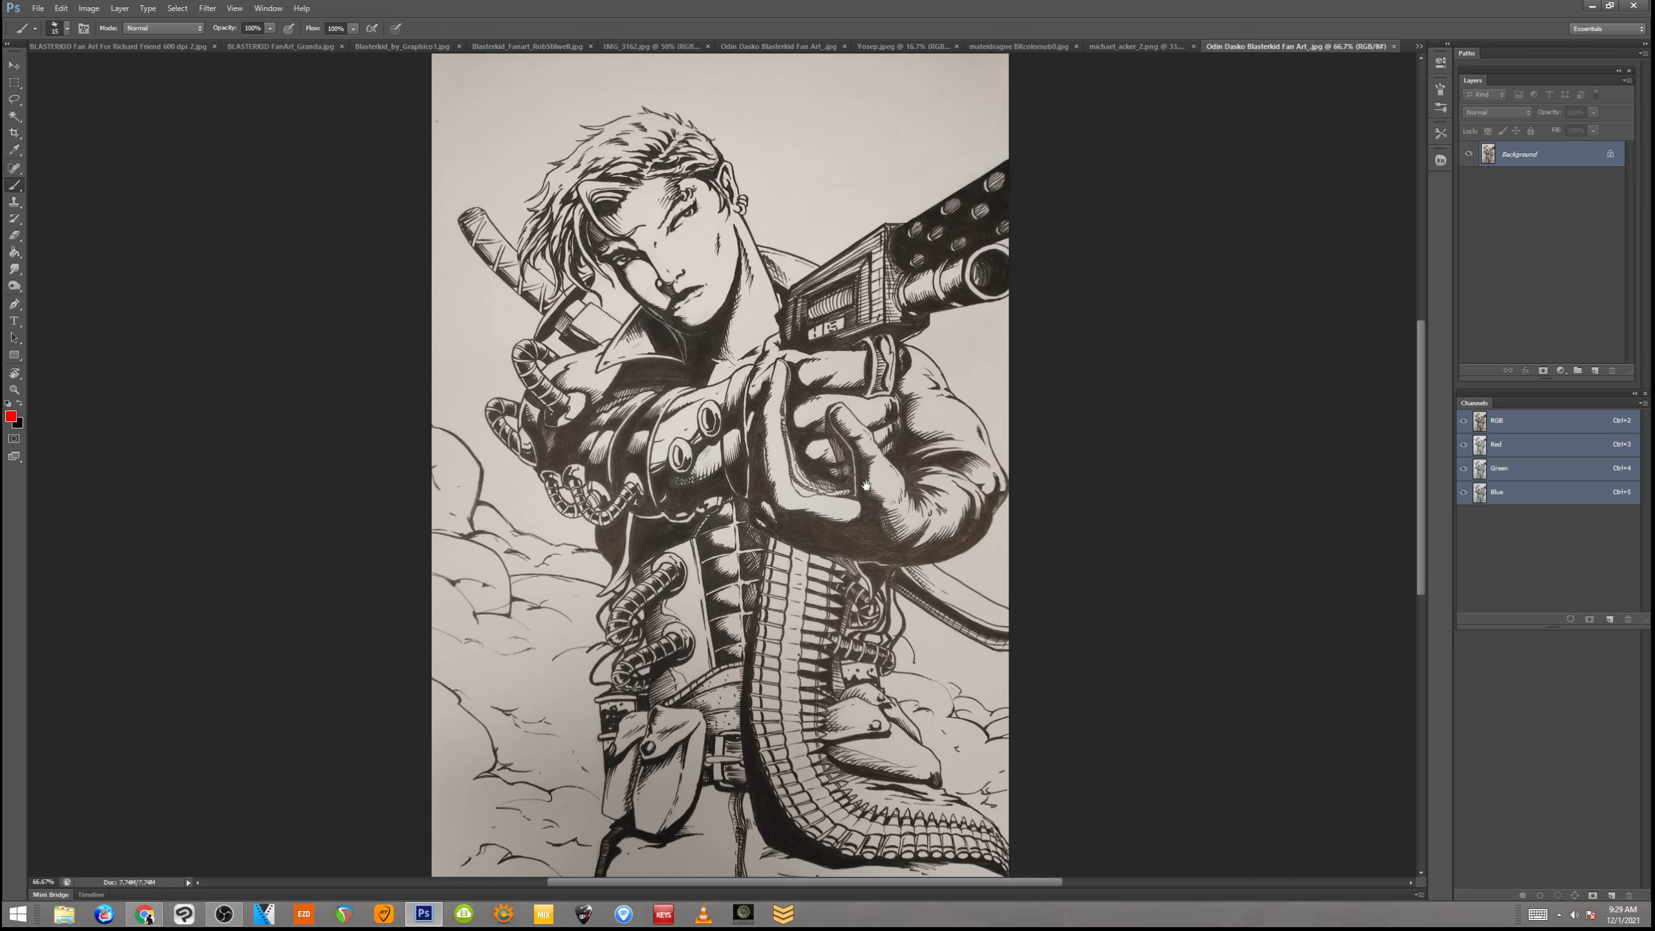
Scroll up and down over the black-ink gunman drawing to review it
scroll("down", 3)
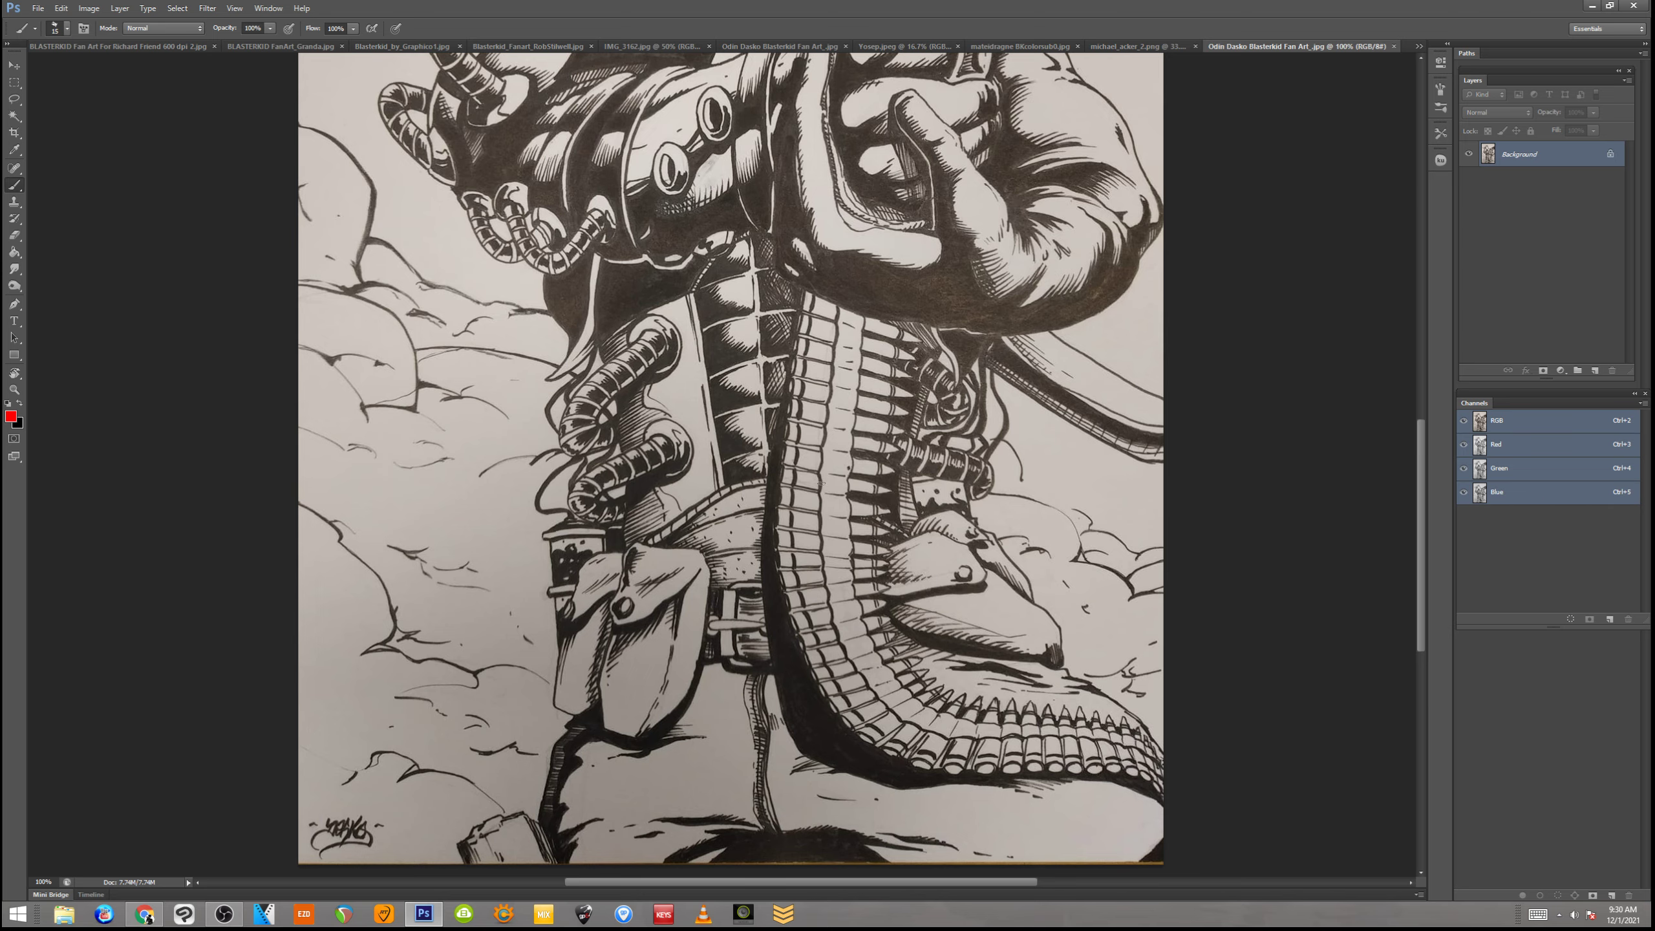
scroll("up", 3)
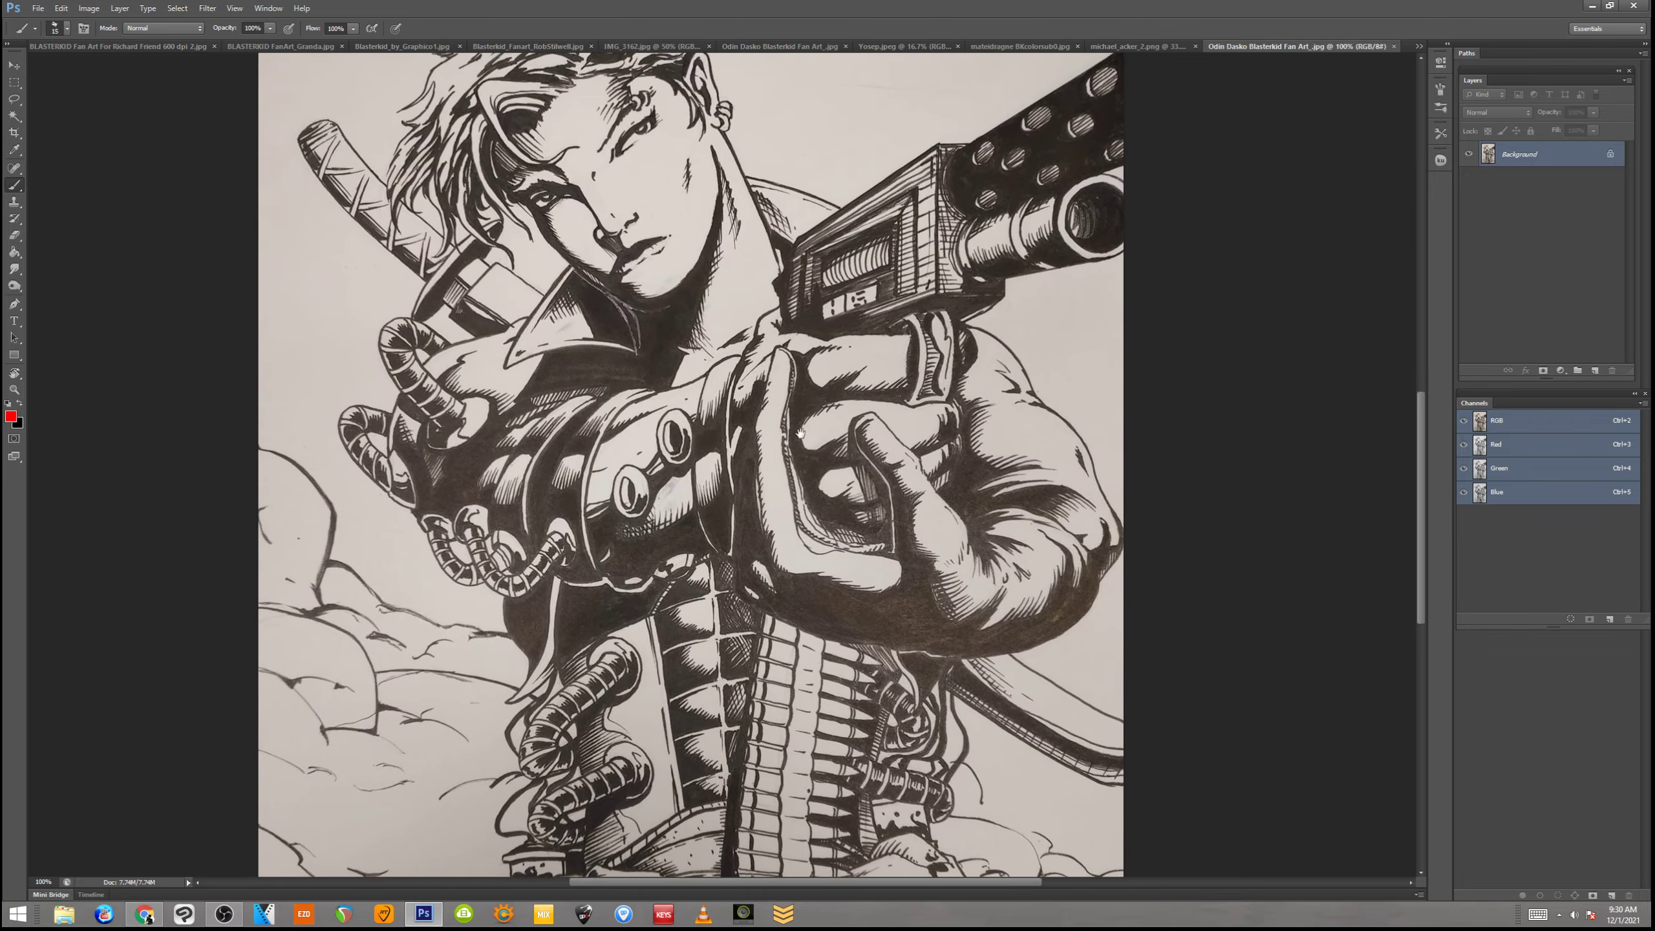
scroll("down", 3)
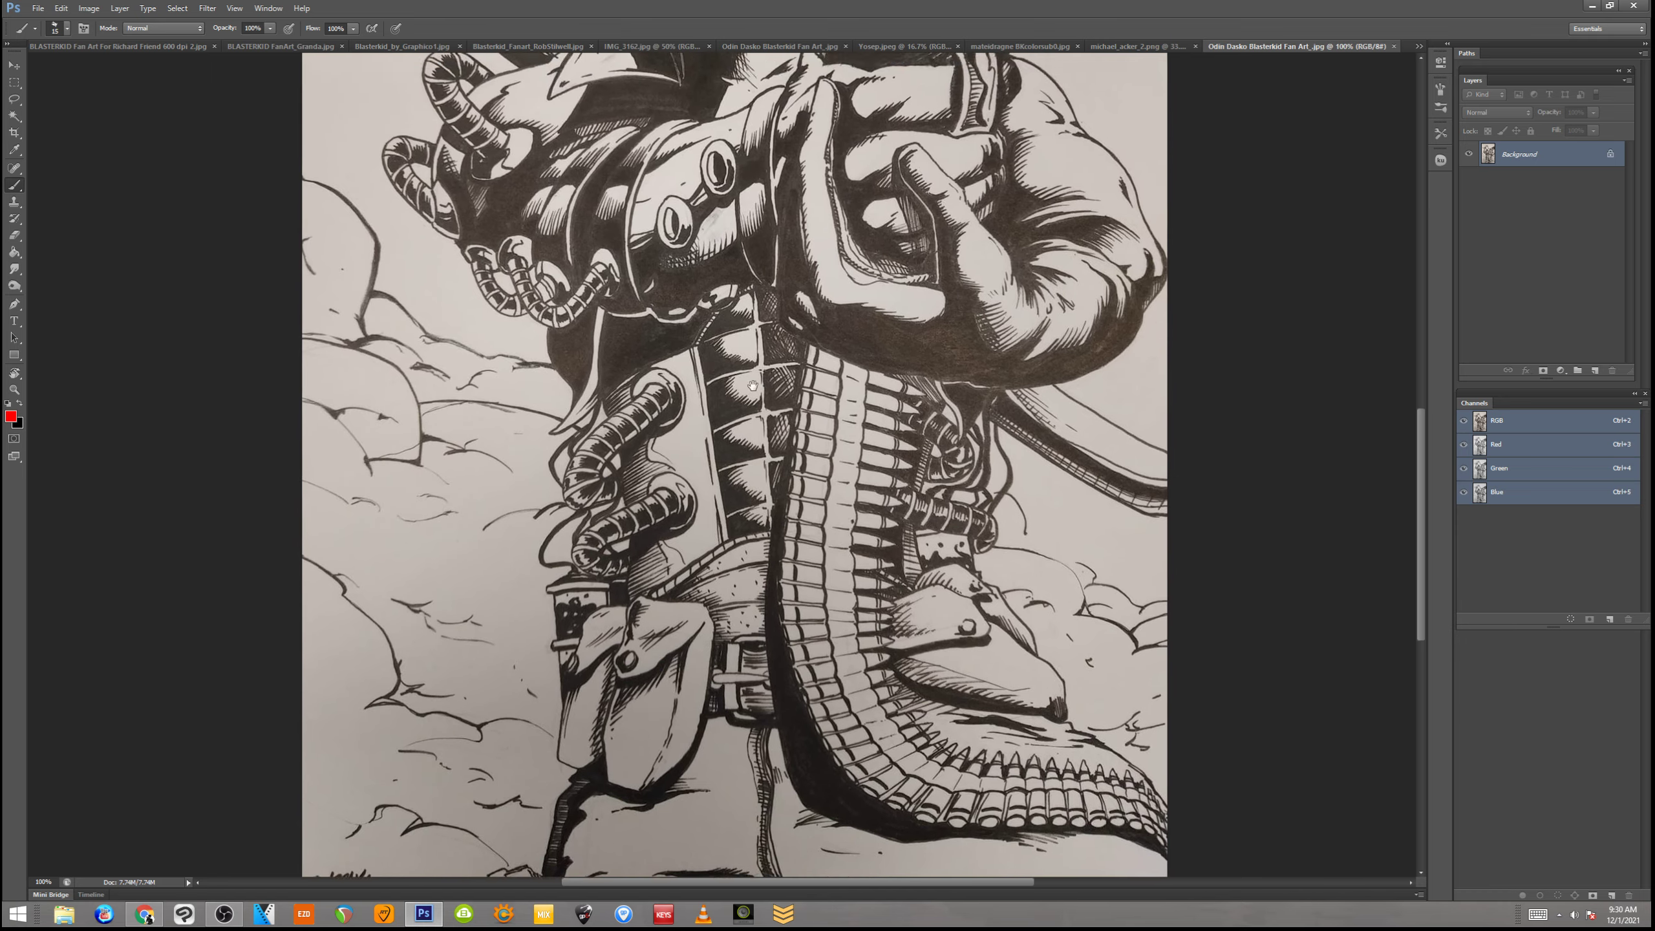
scroll("up", 3)
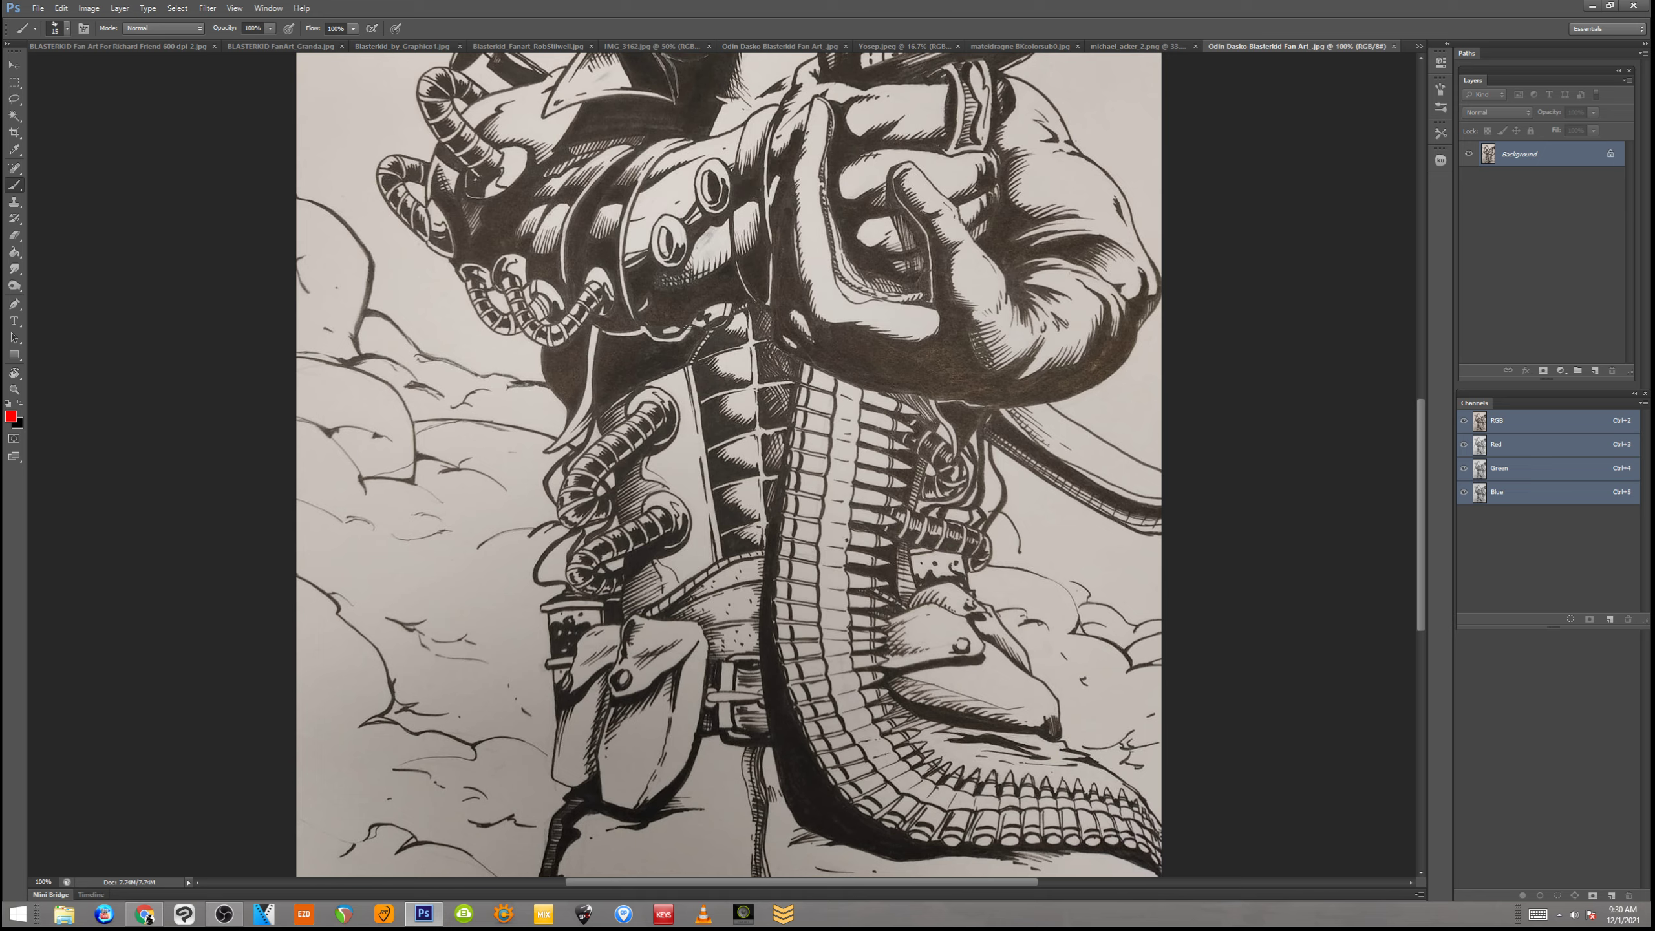
scroll("up", 3)
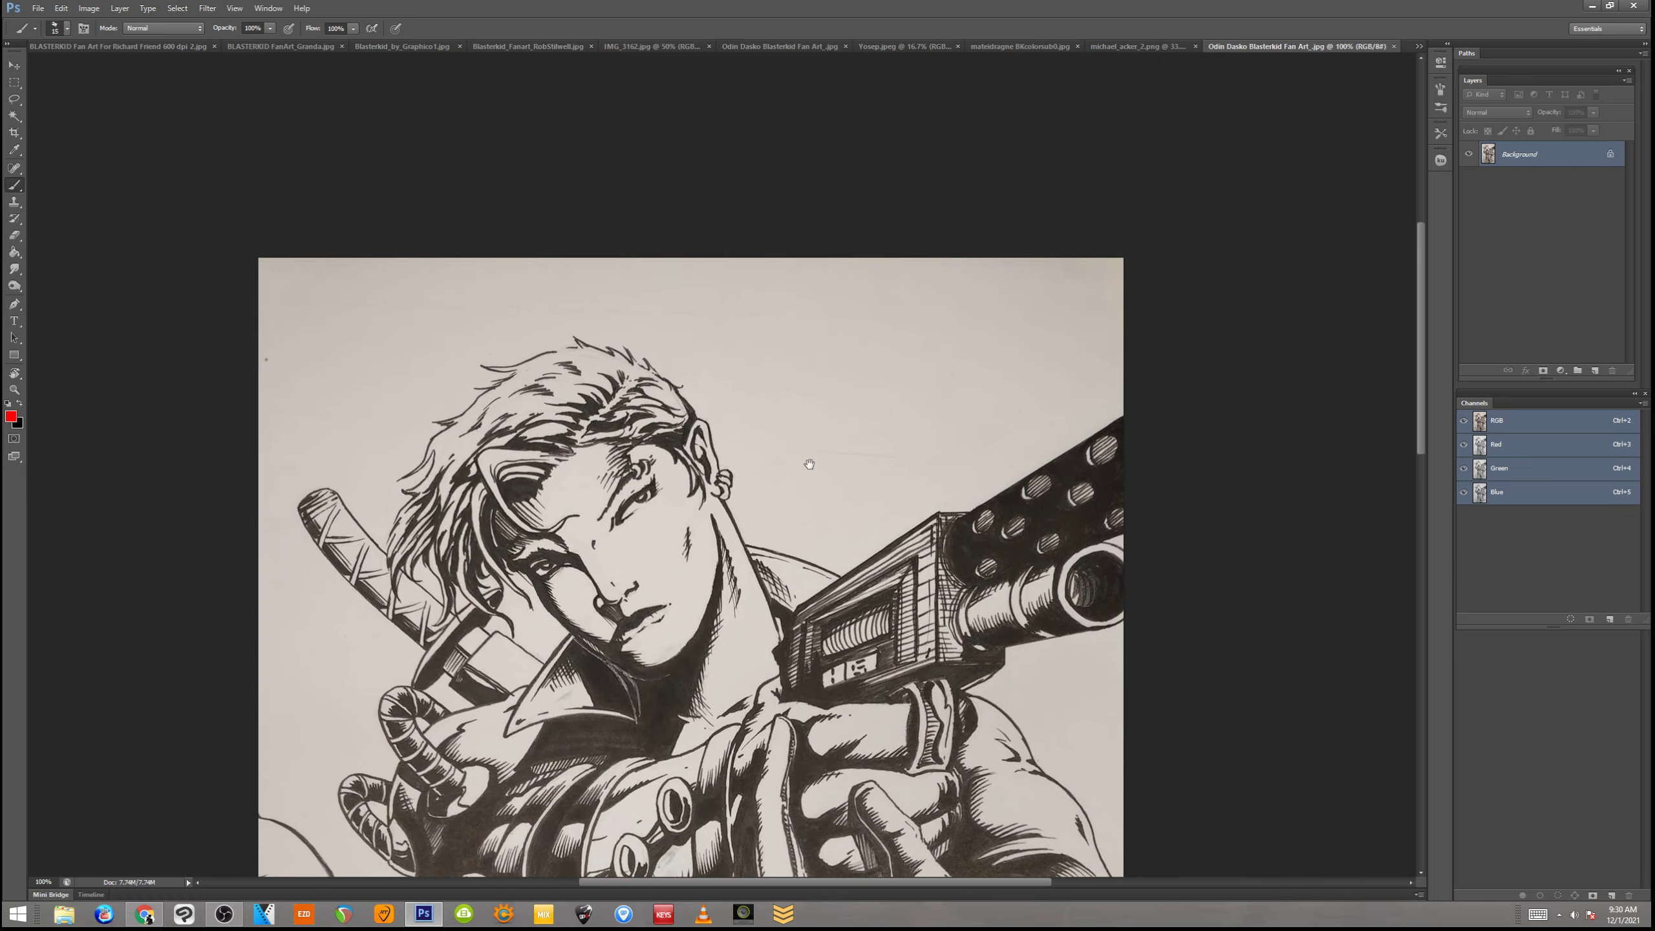
scroll("down", 3)
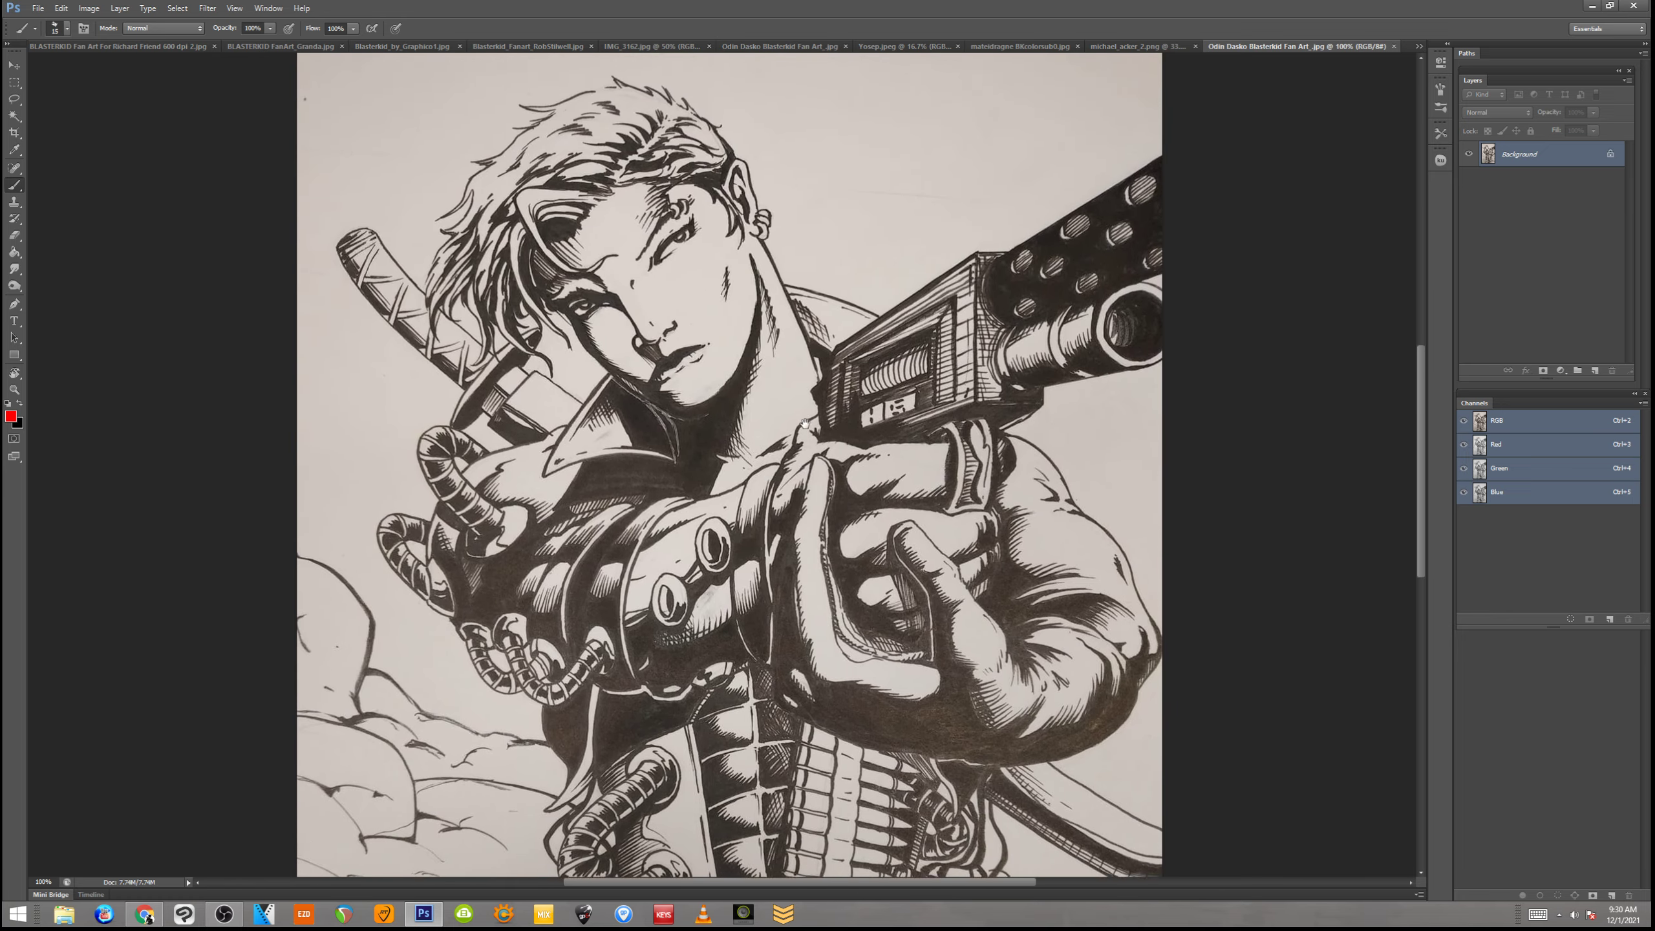
scroll("down", 3)
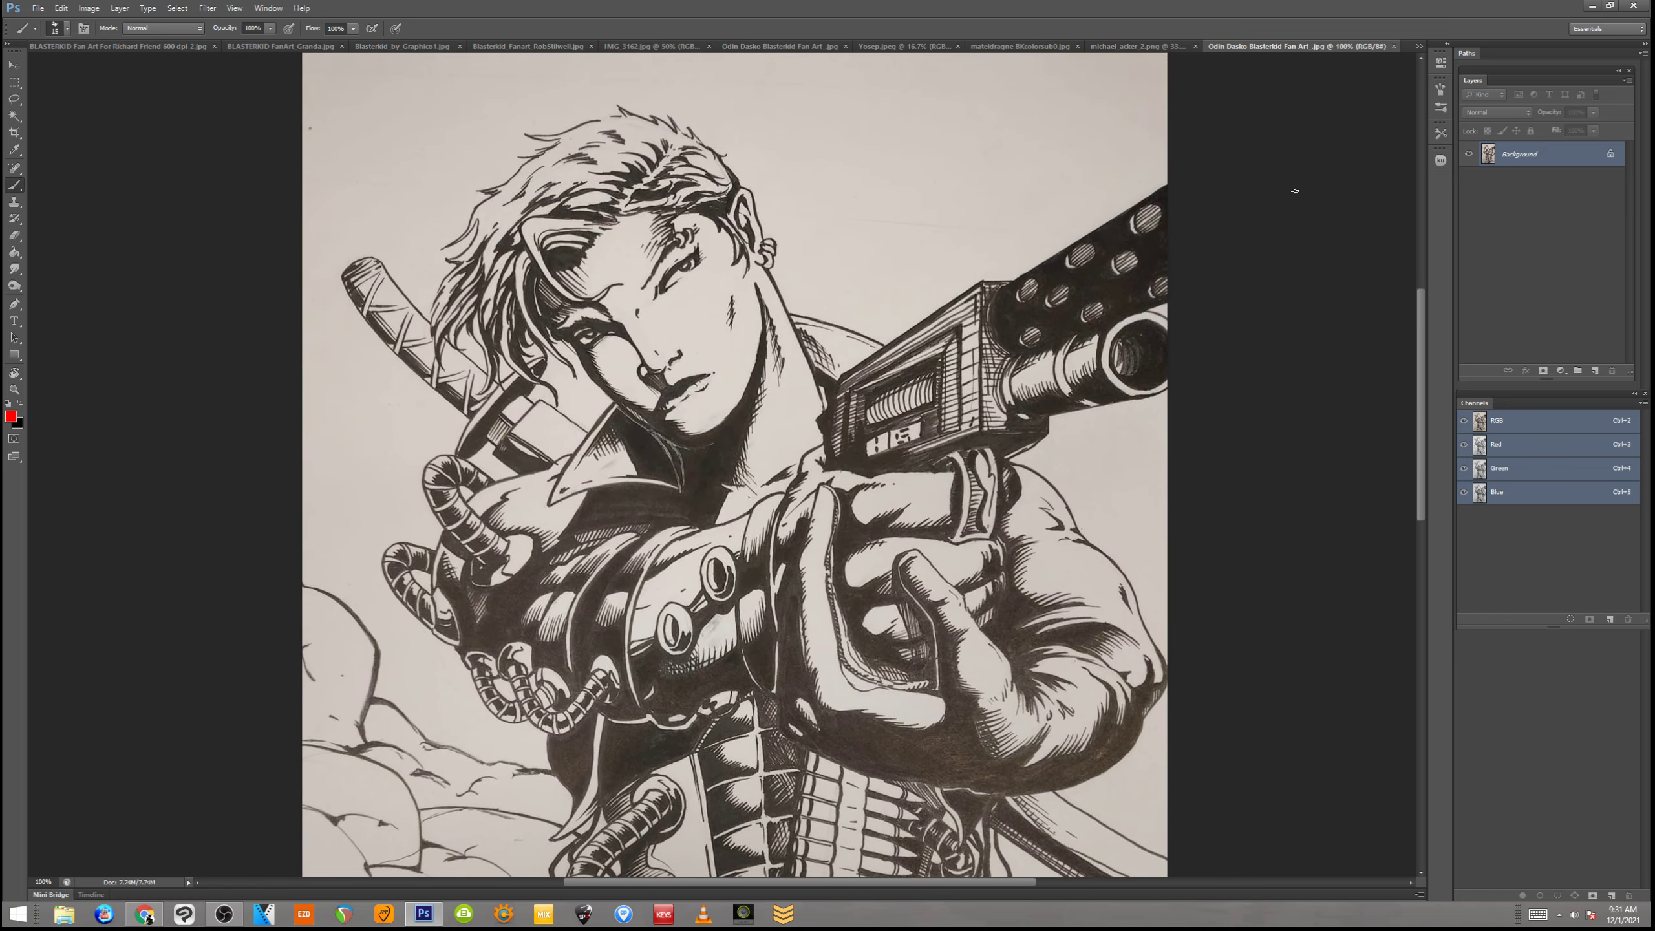
mouse_move(1316, 218)
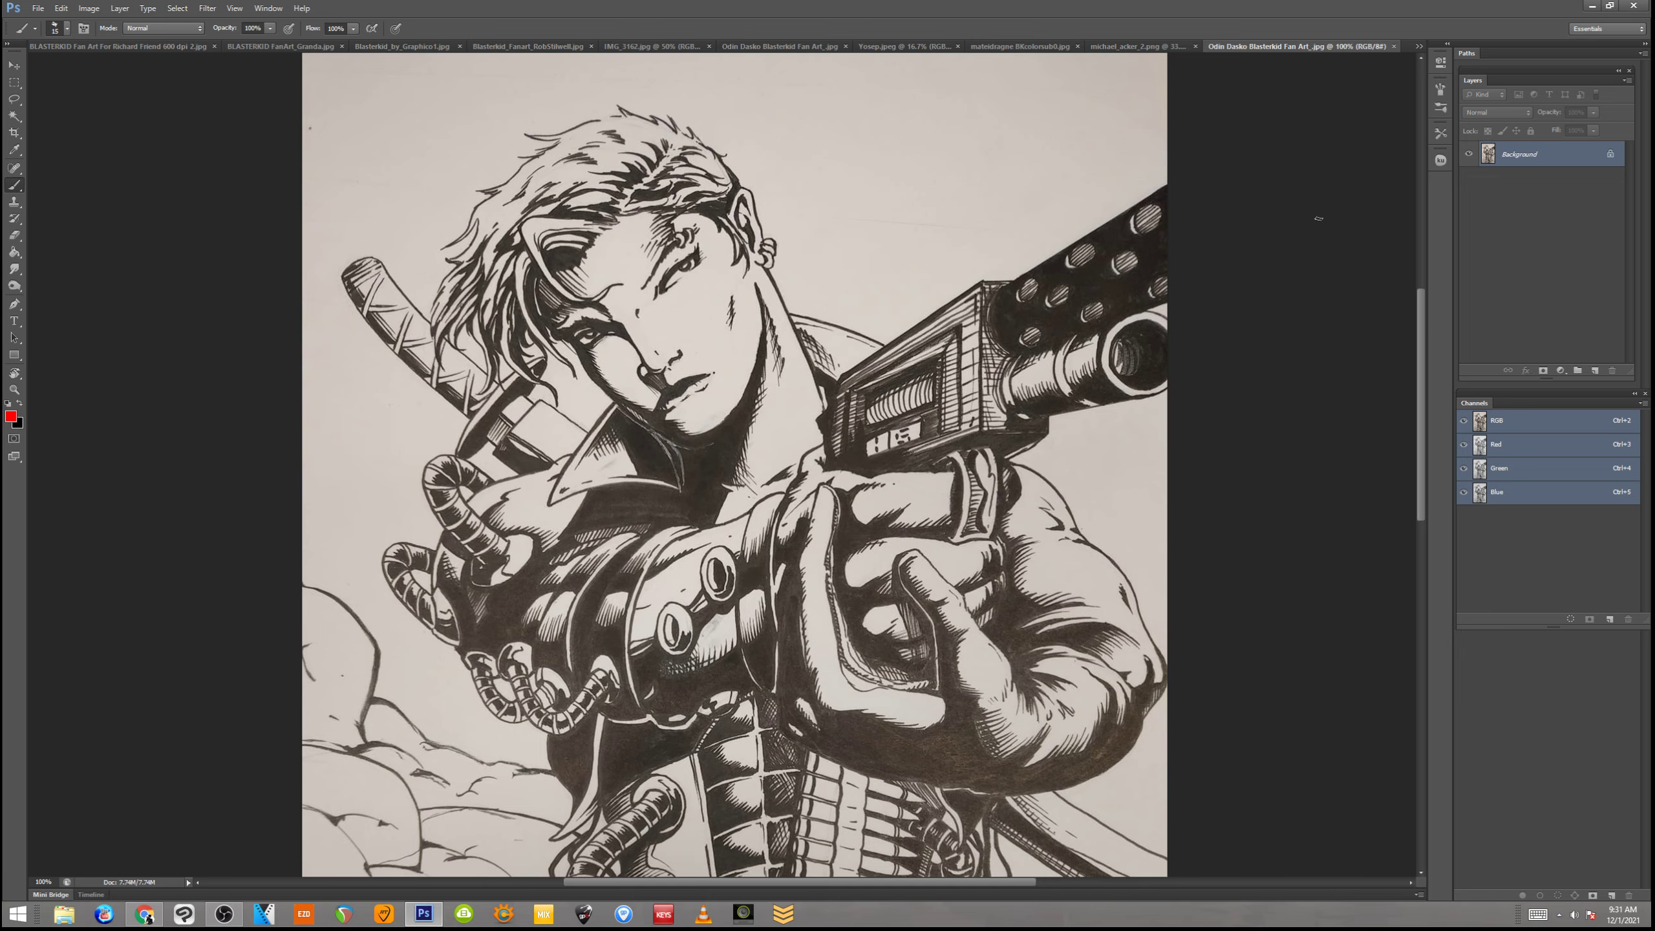
mouse_move(1266, 104)
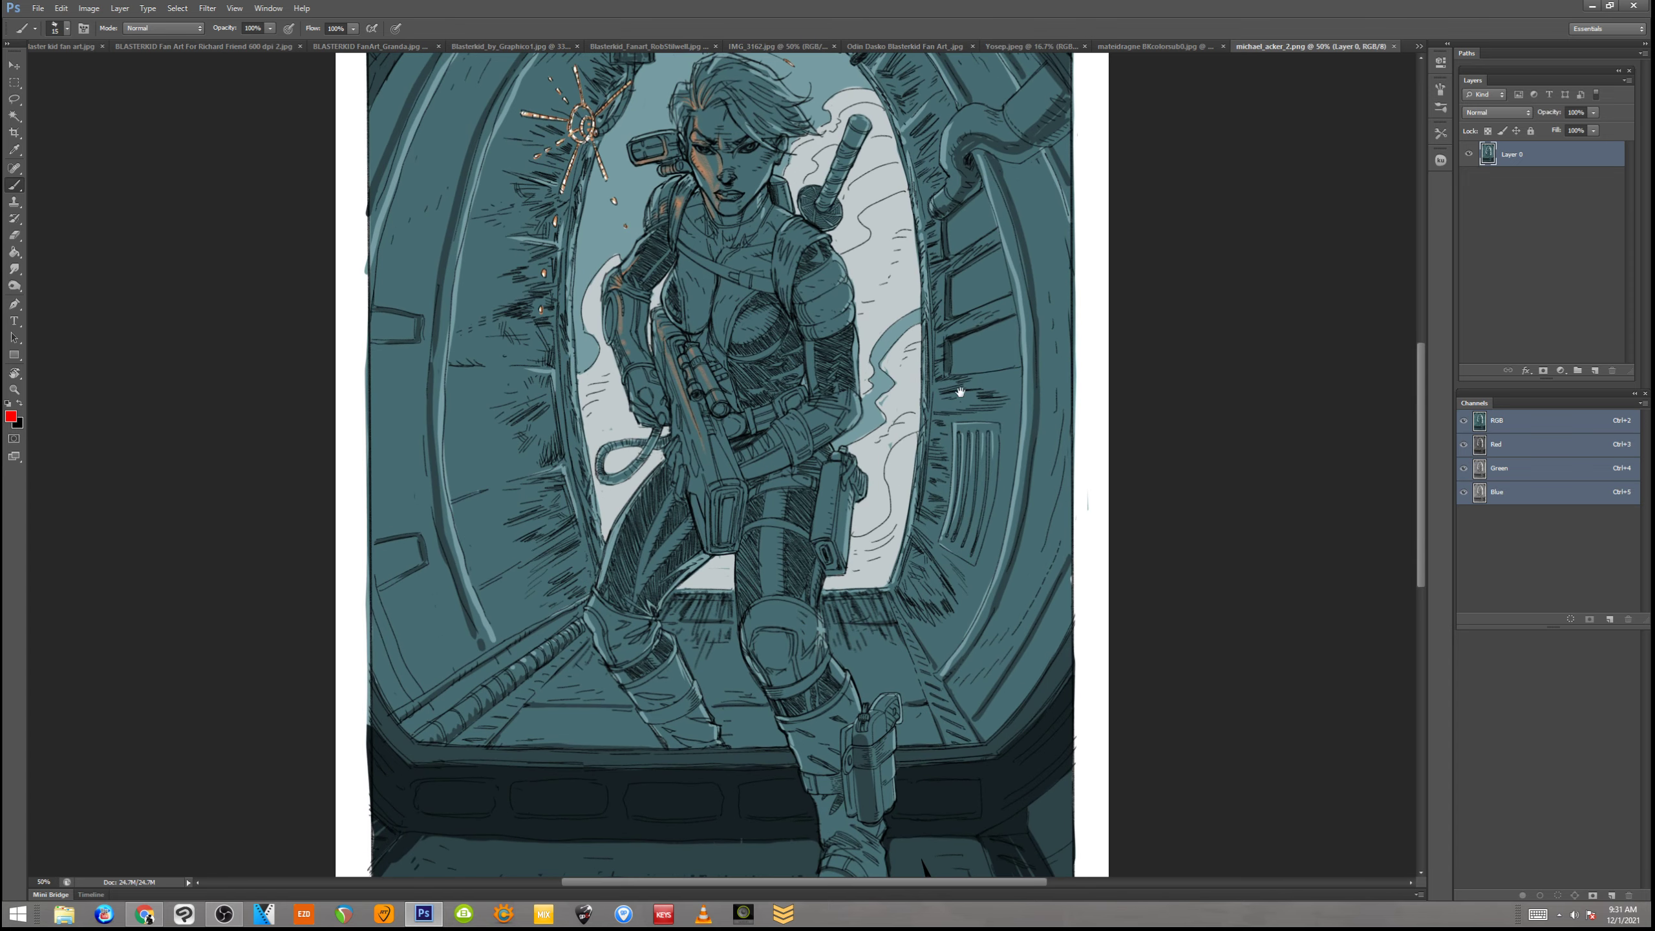
scroll("down", 3)
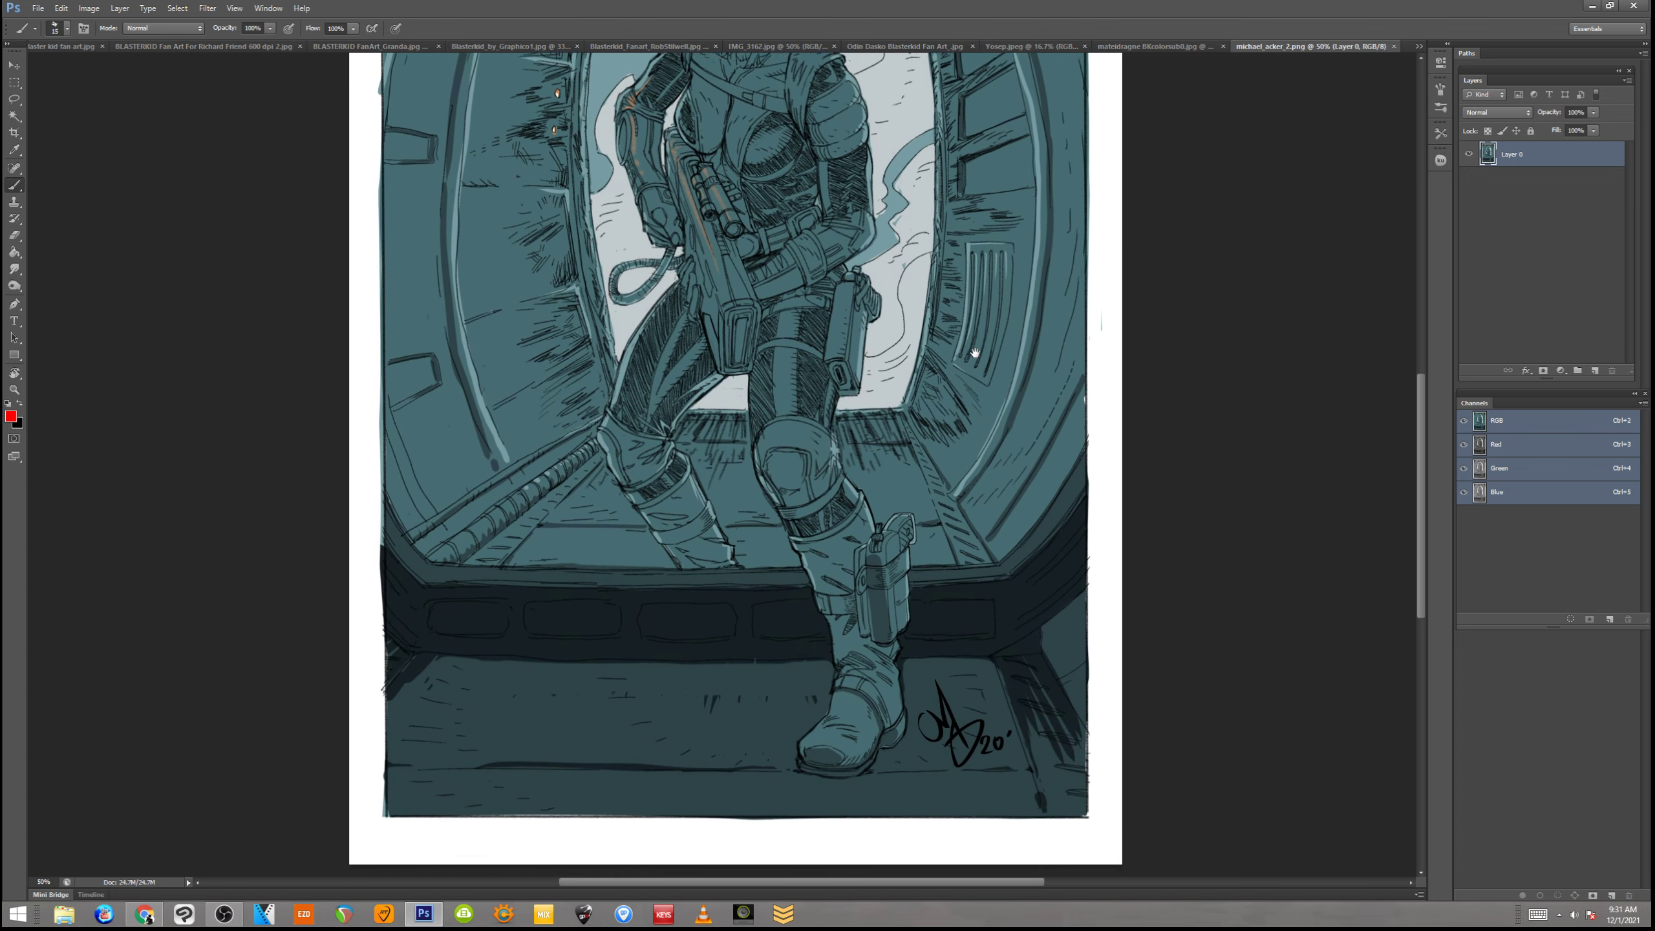
scroll("up", 3)
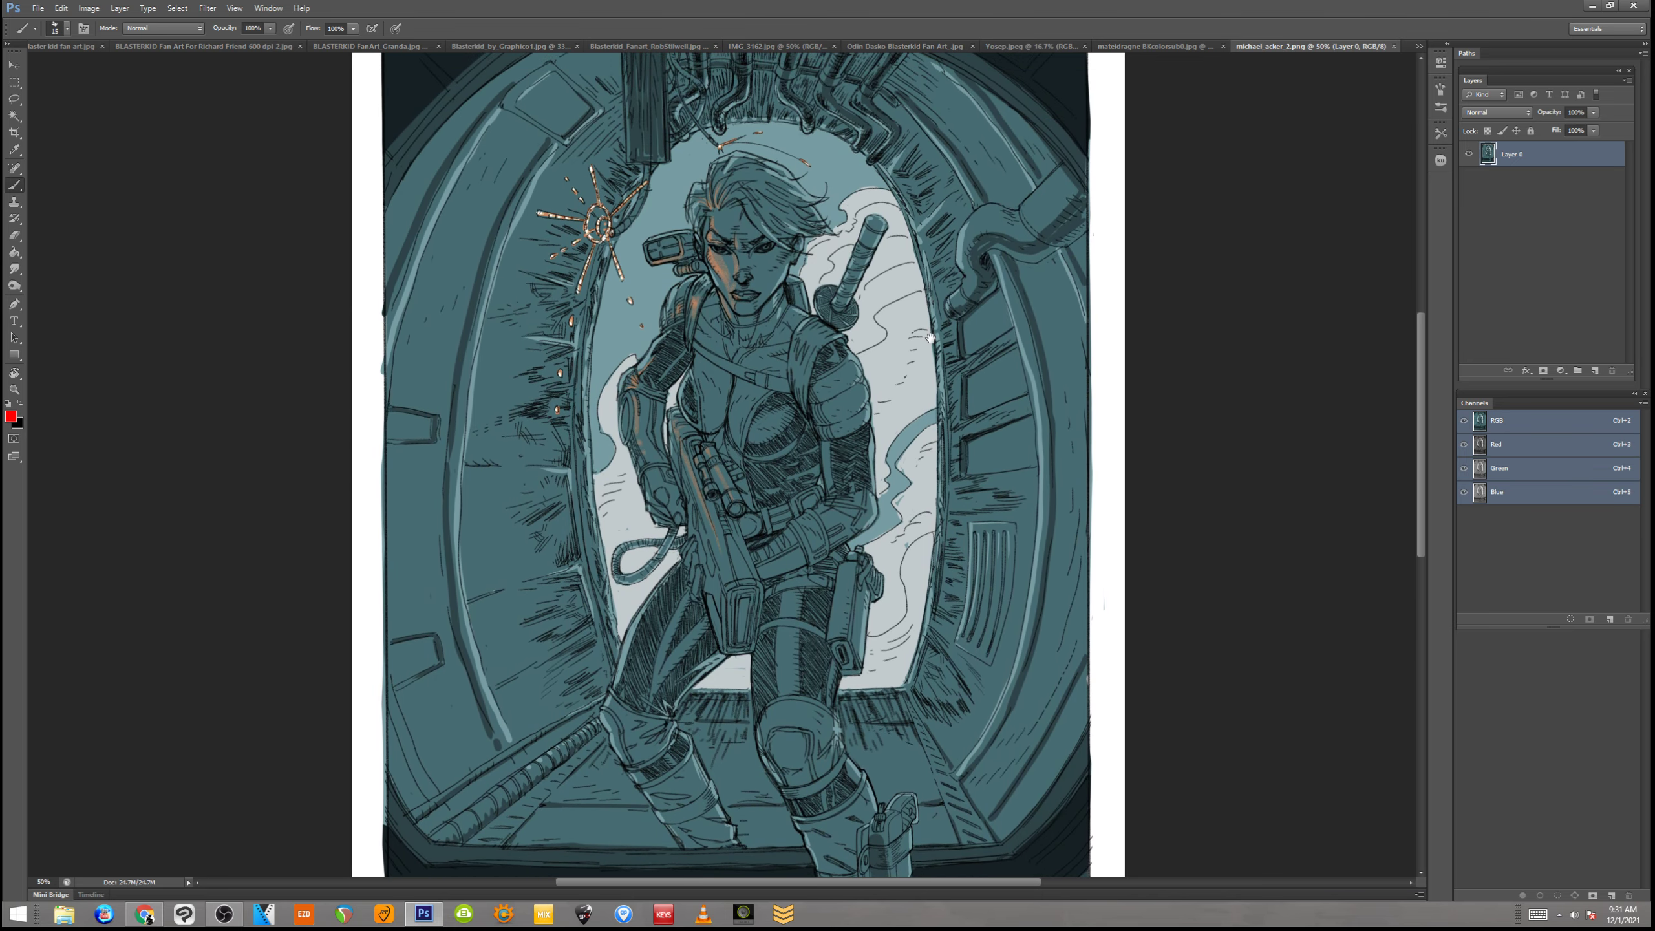
mouse_move(970, 456)
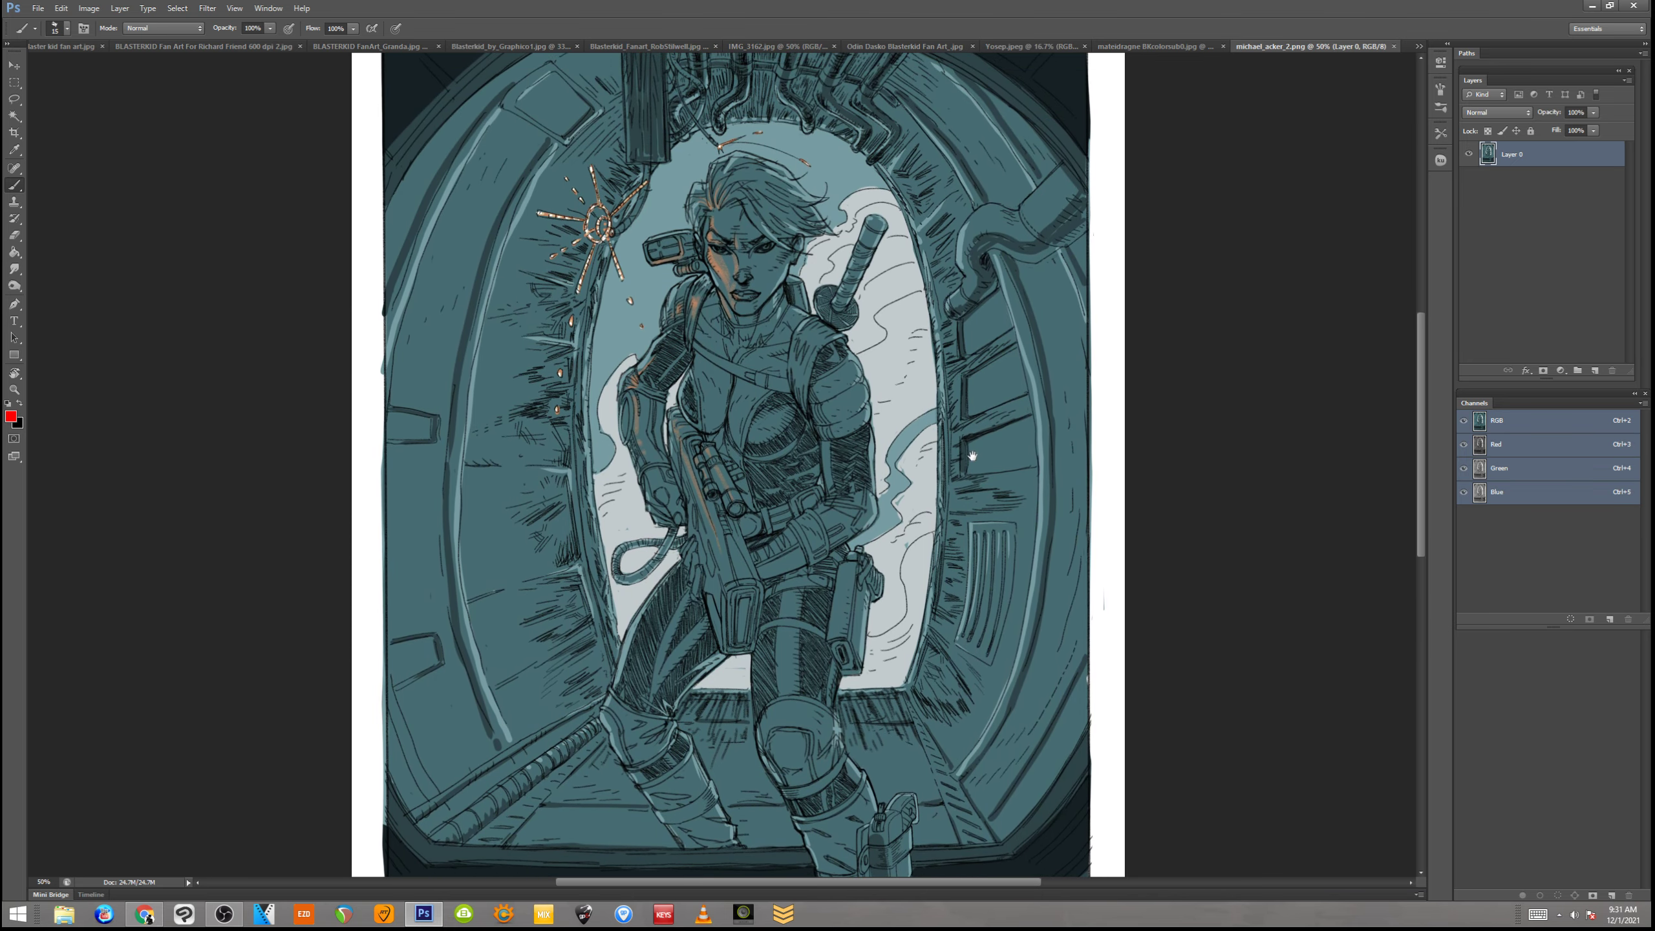
scroll("down", 3)
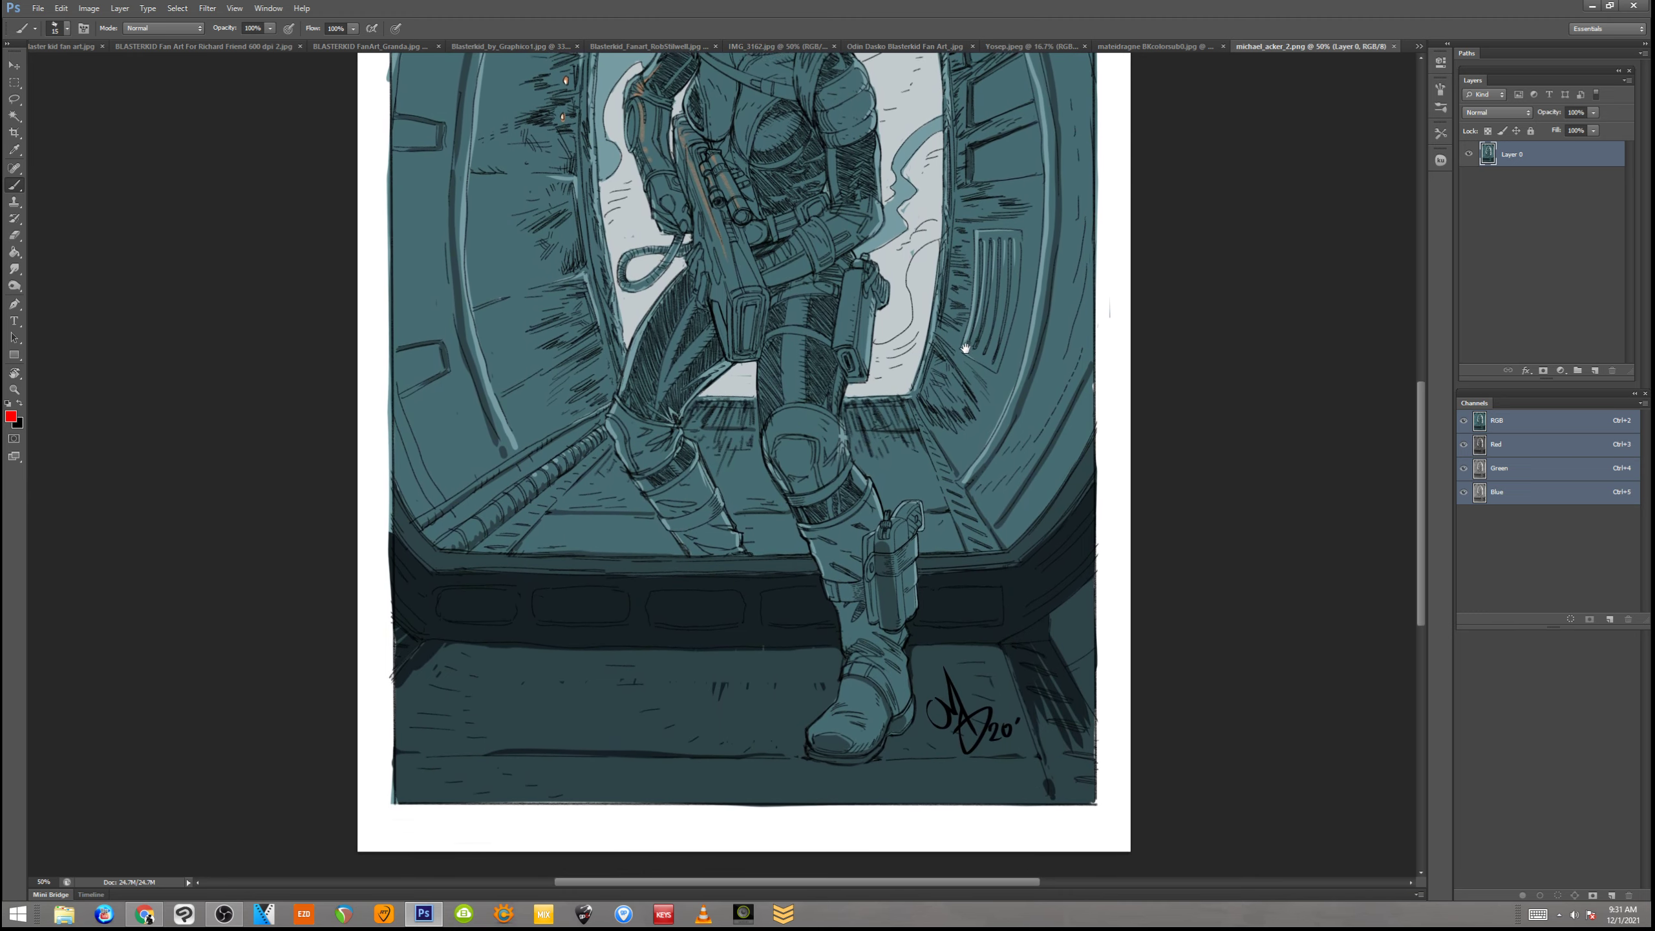
scroll("up", 3)
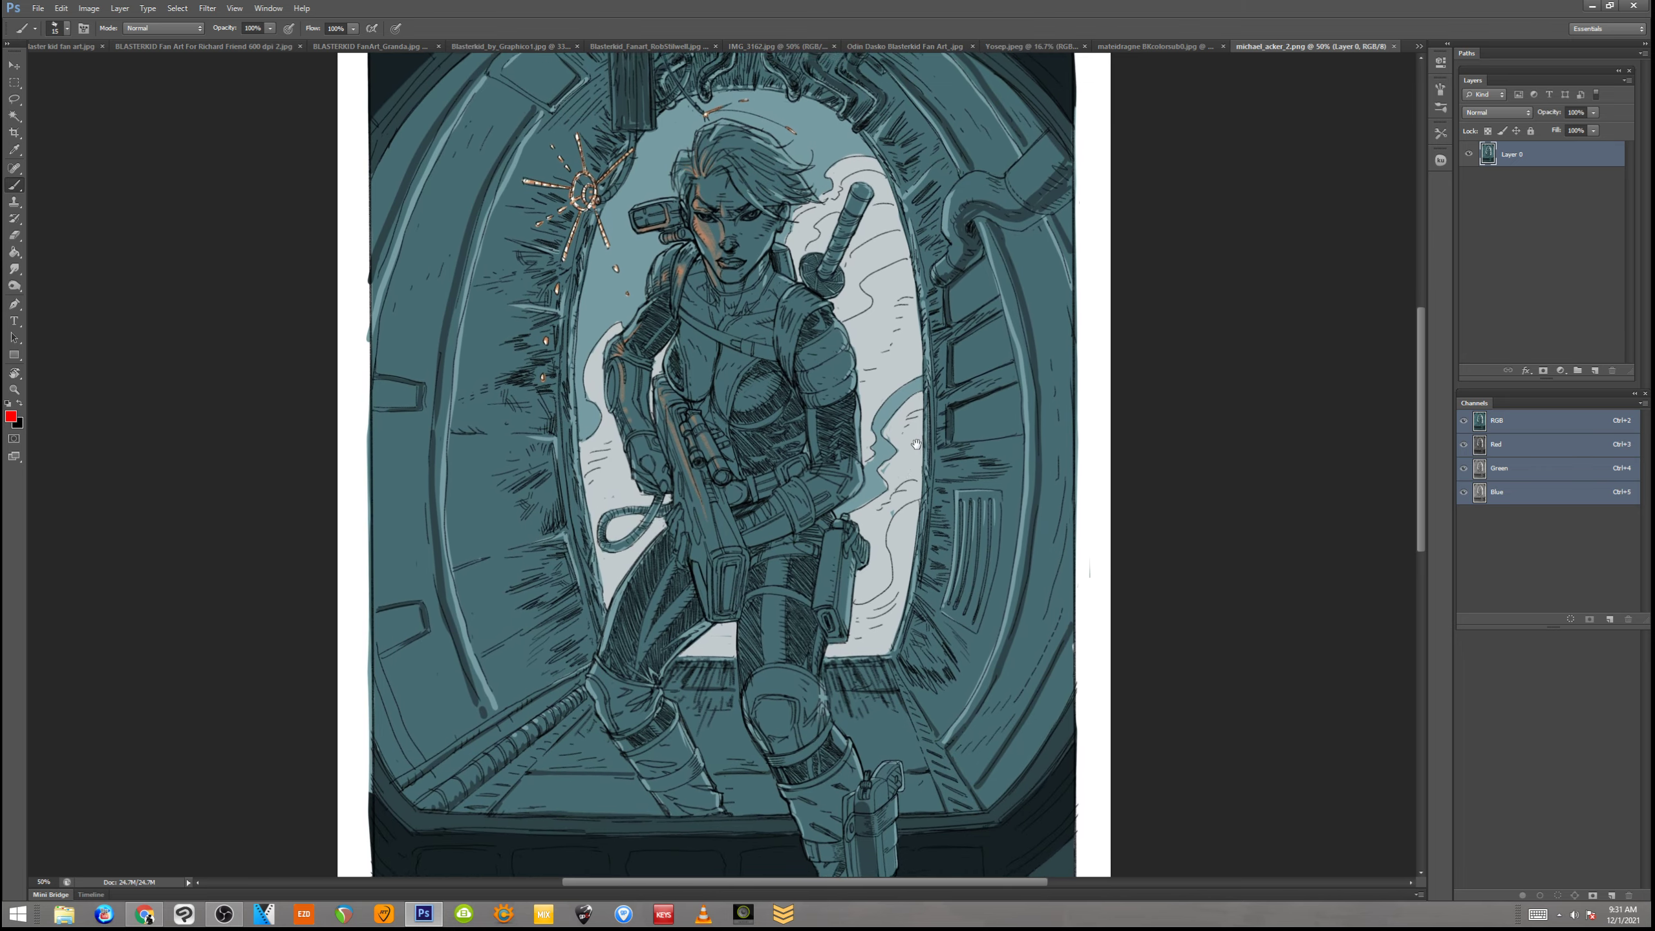
scroll("down", 3)
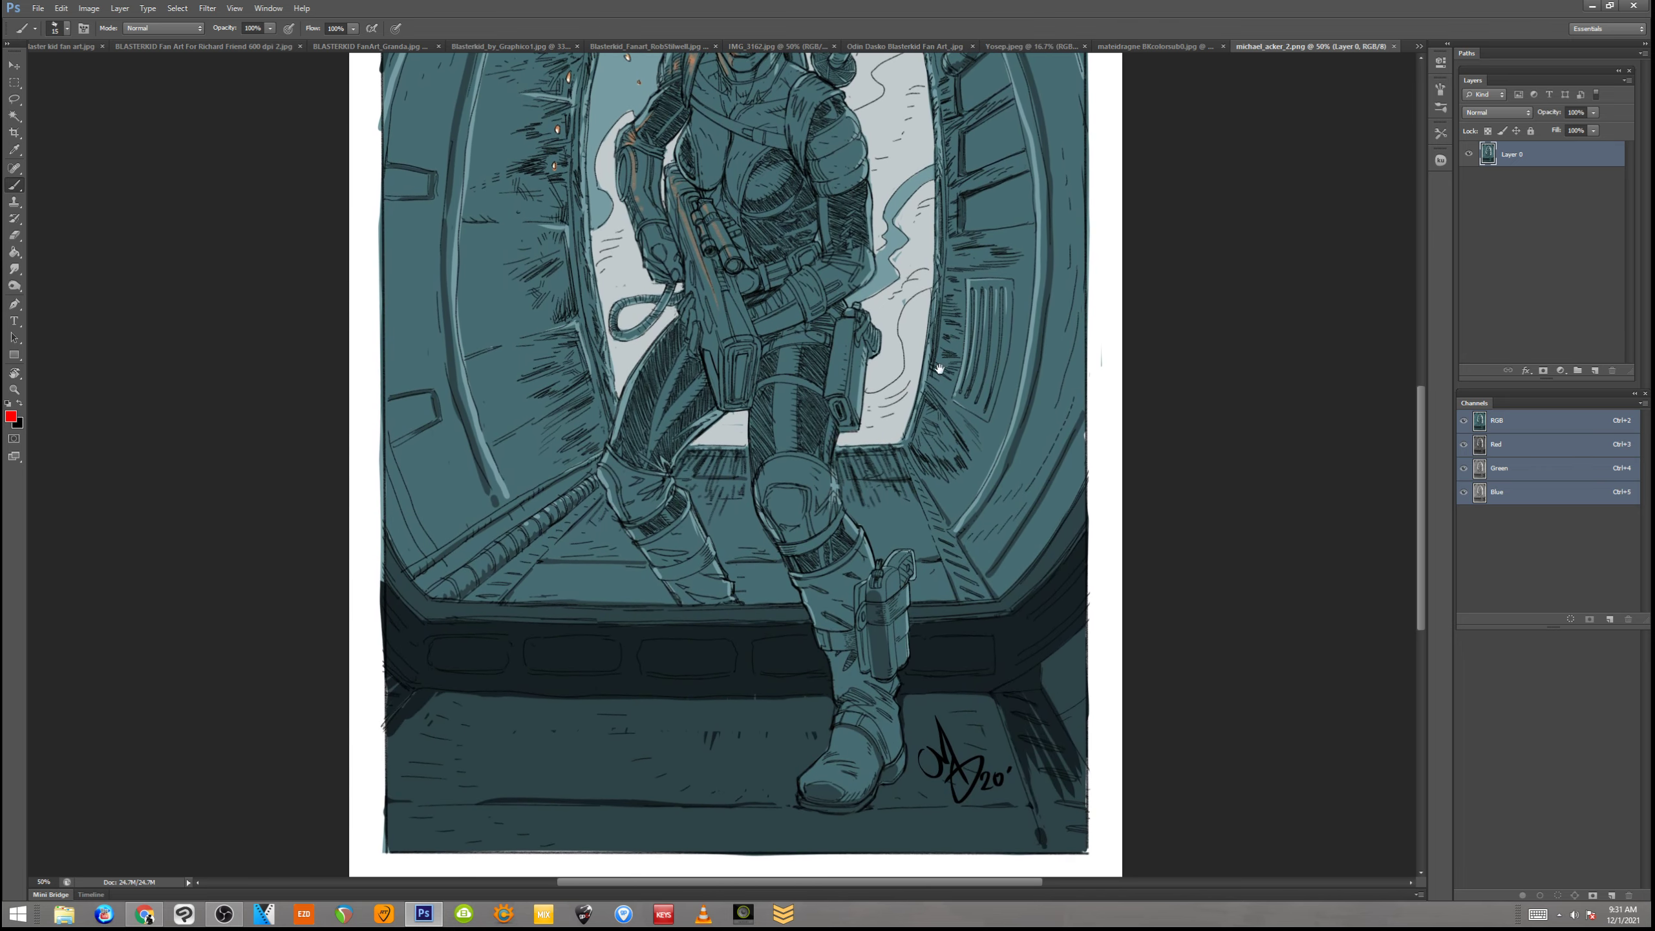
scroll("up", 3)
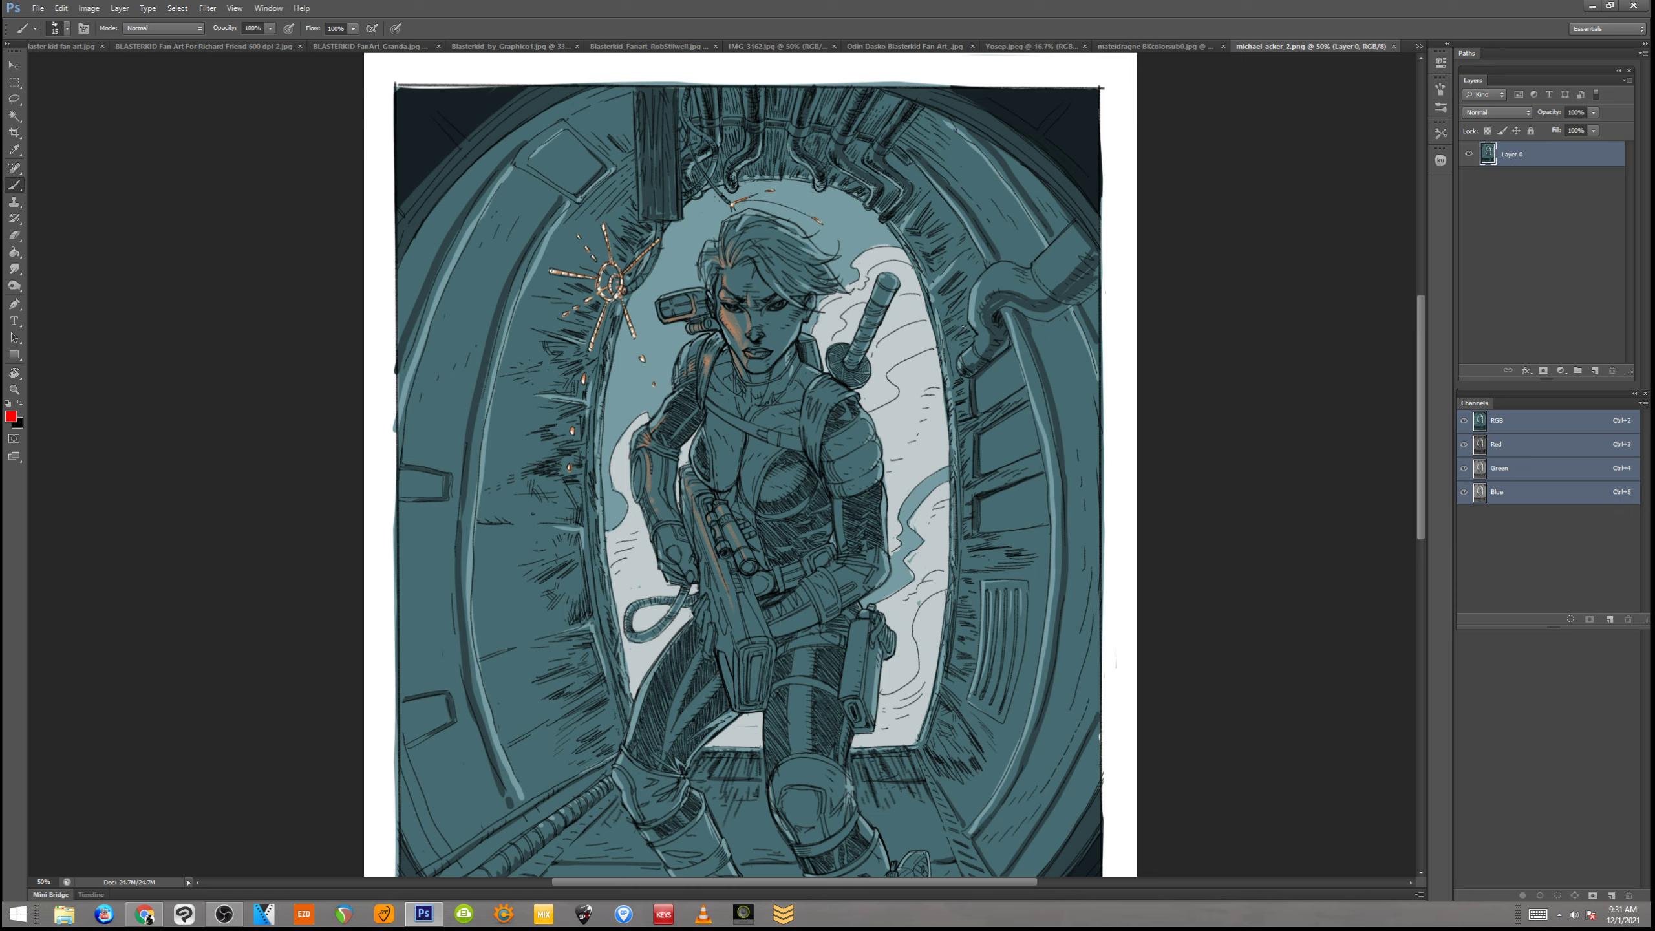
scroll("down", 3)
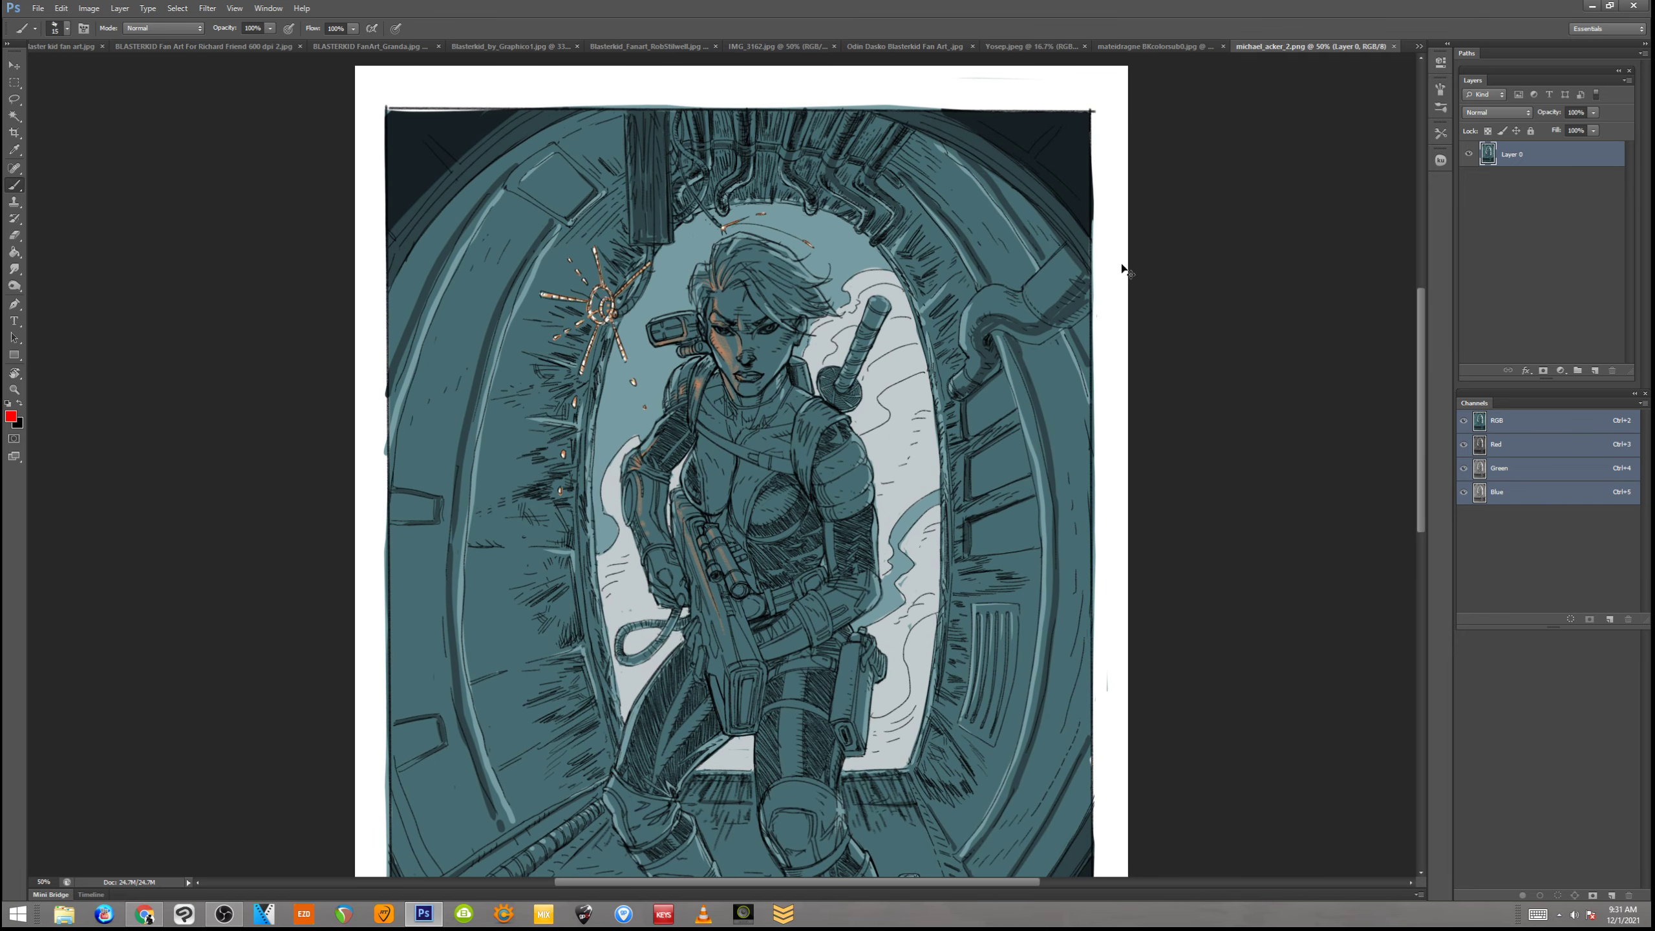
mouse_move(1148, 254)
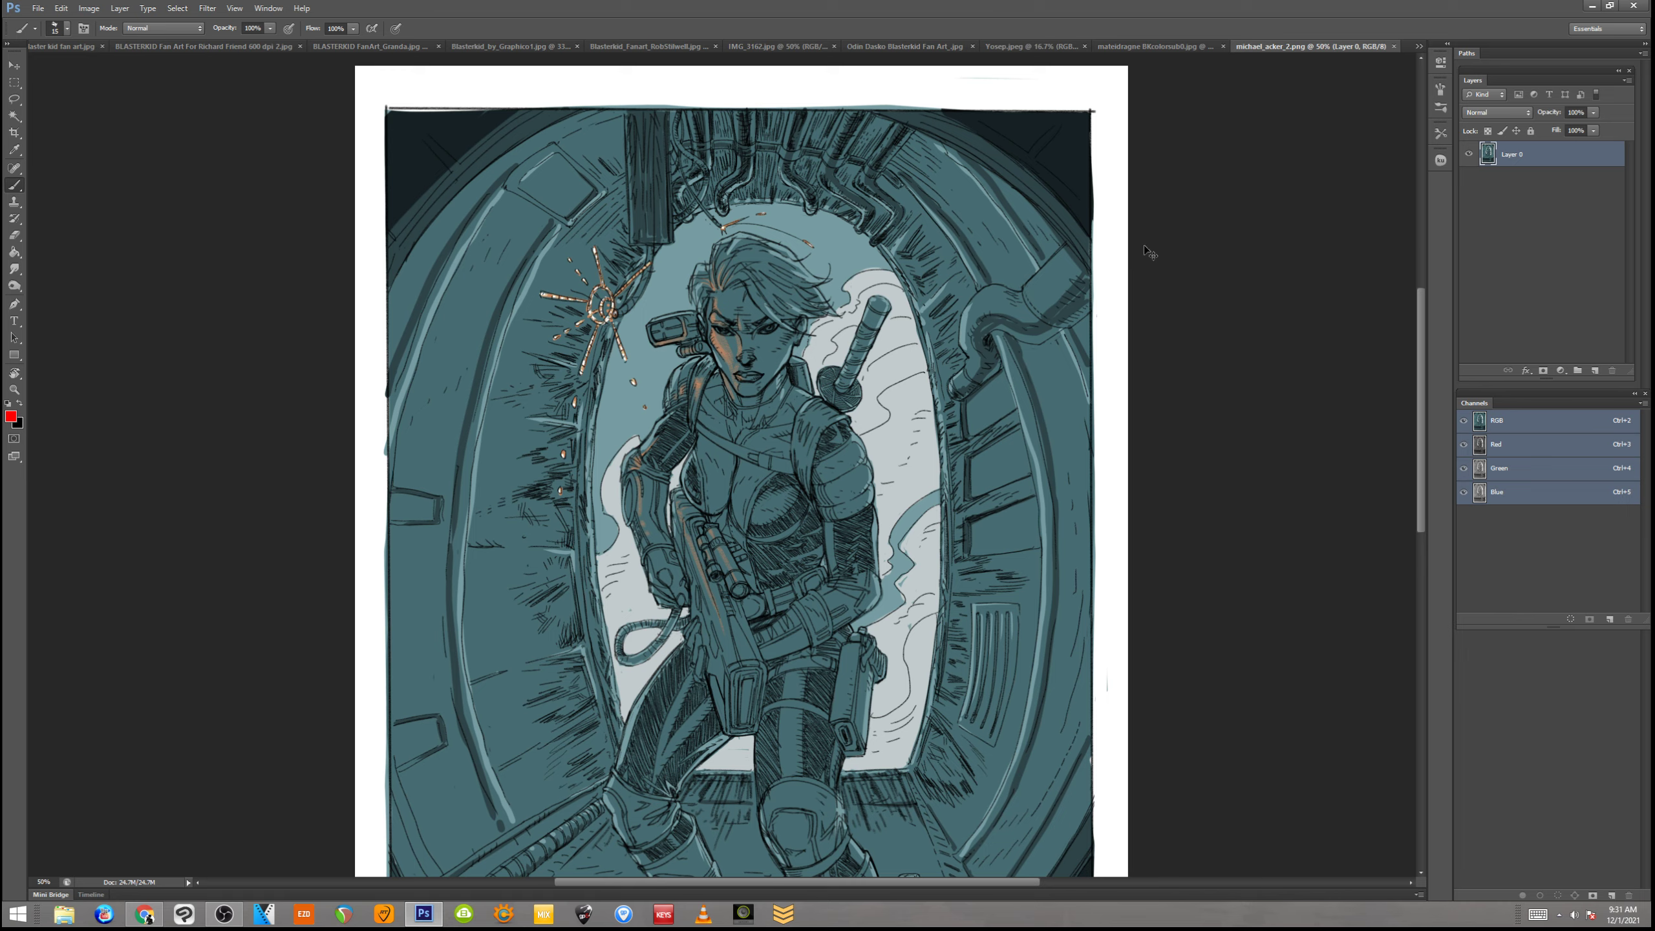
mouse_move(1160, 265)
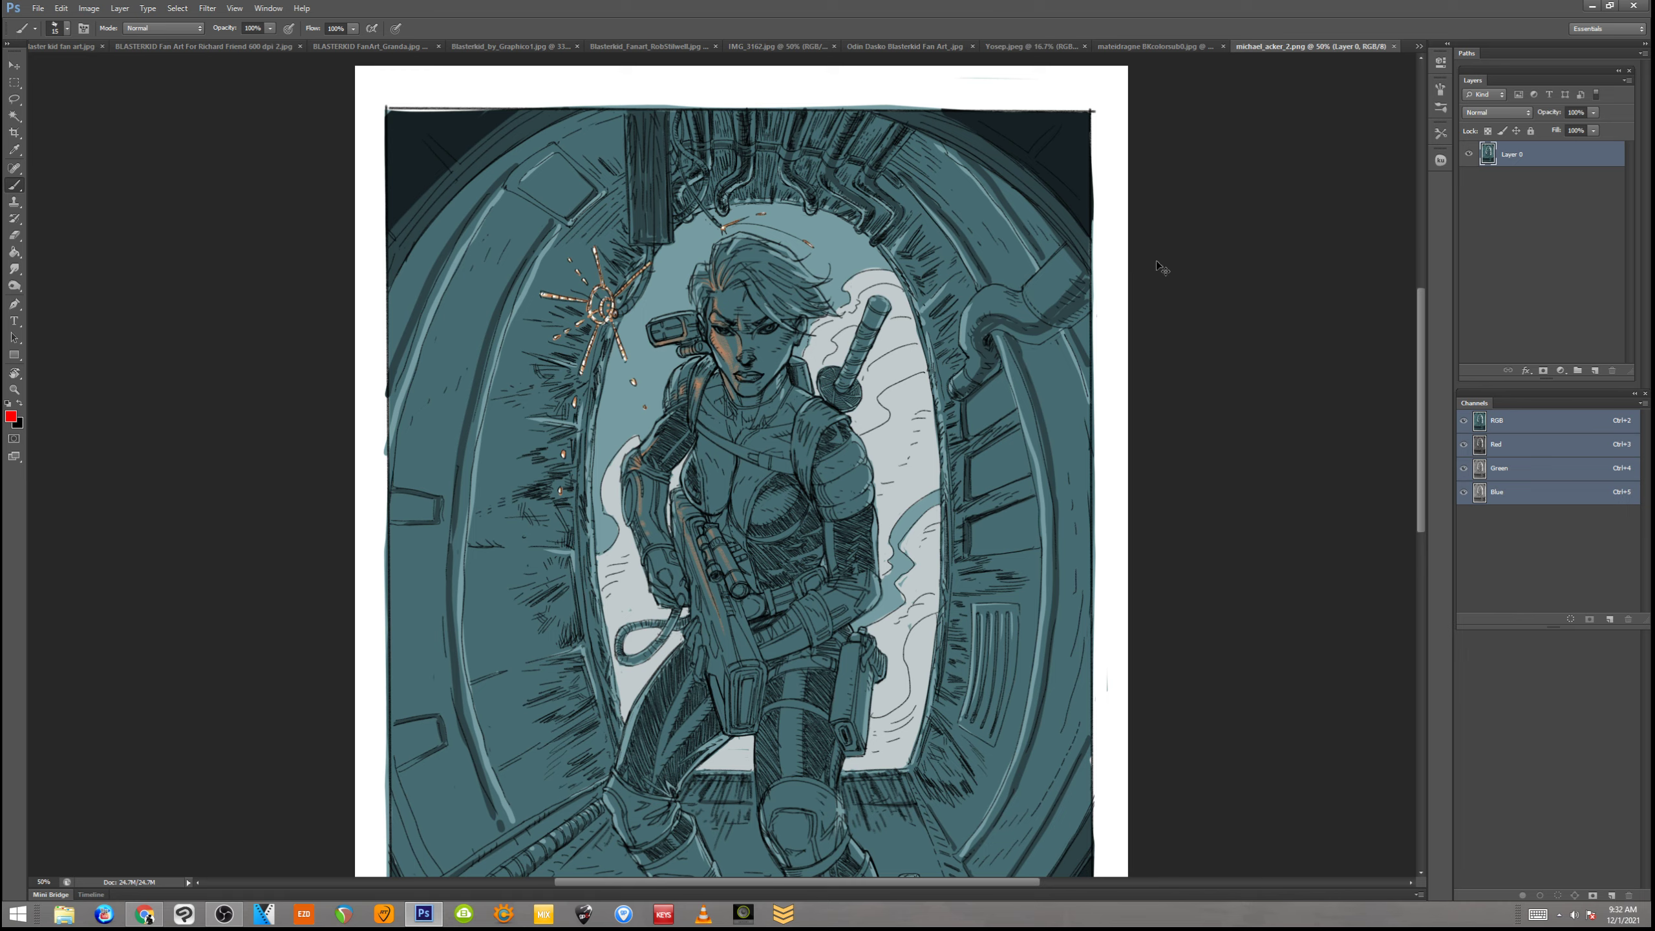
mouse_move(1196, 236)
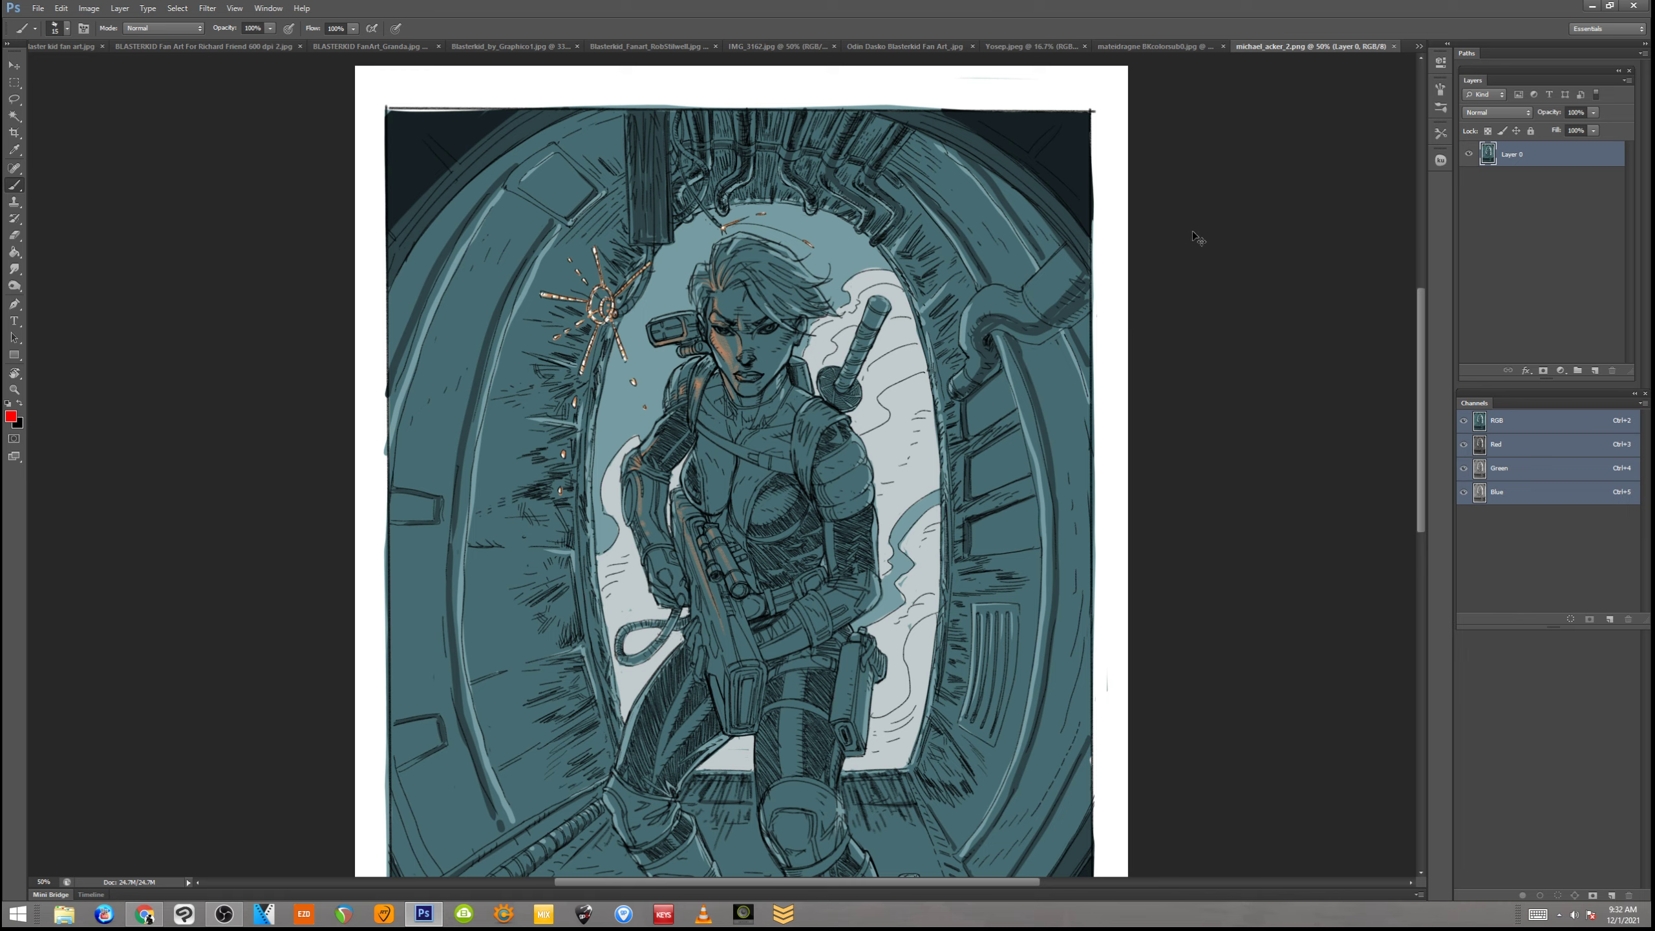
left_click(1153, 45)
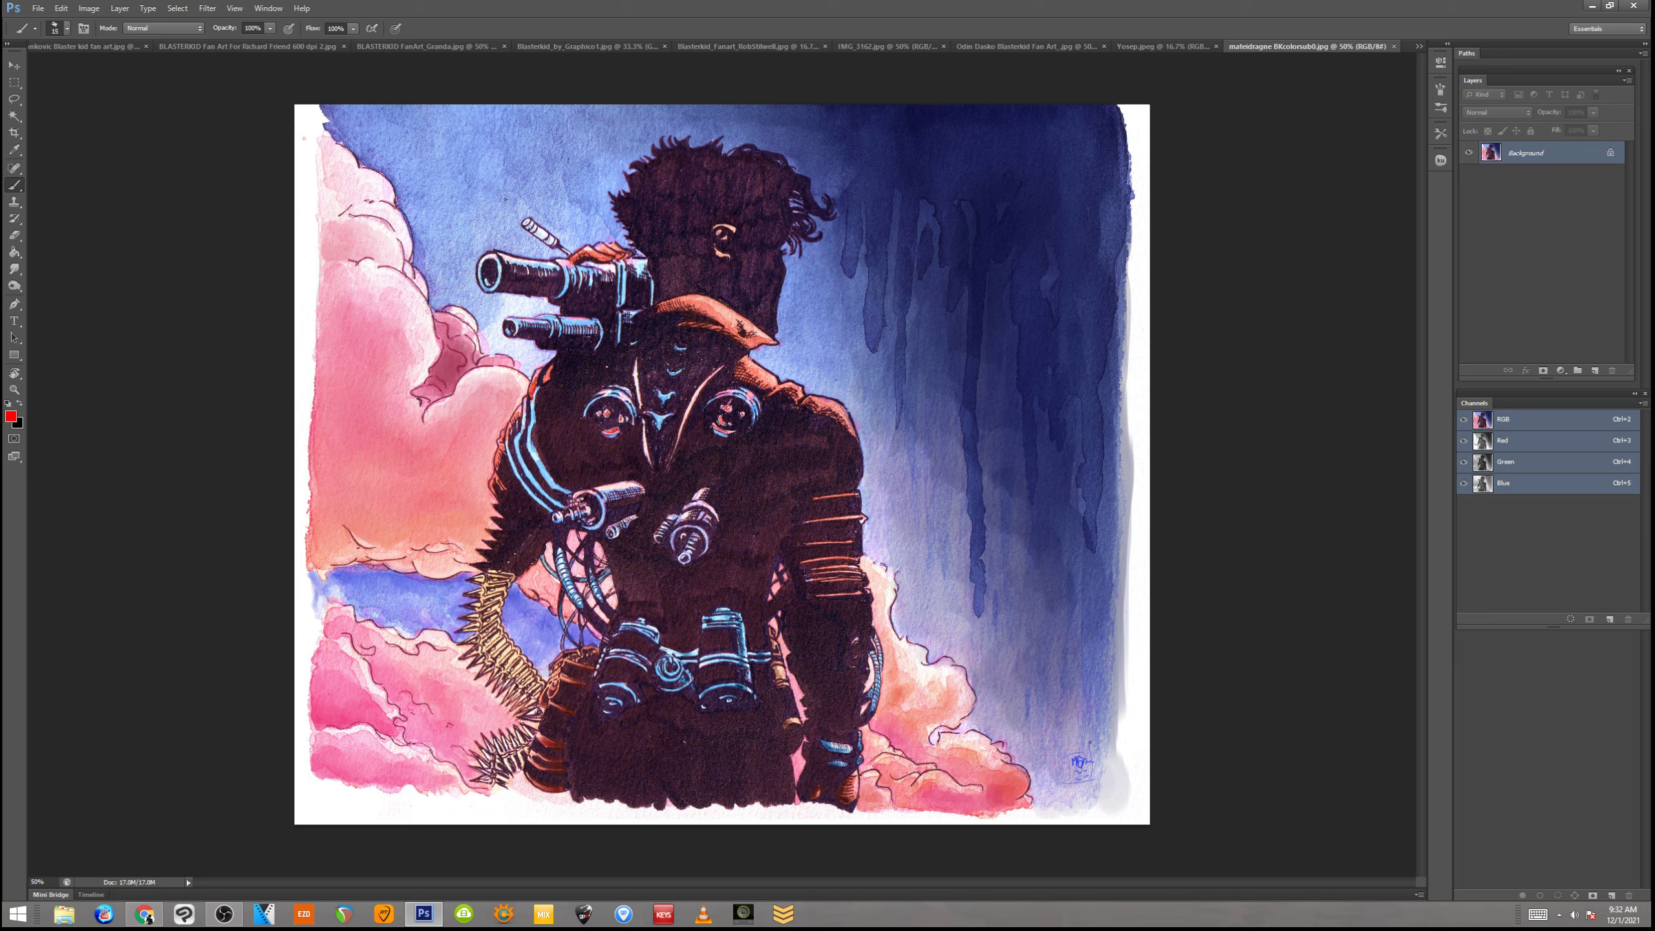
mouse_move(876, 344)
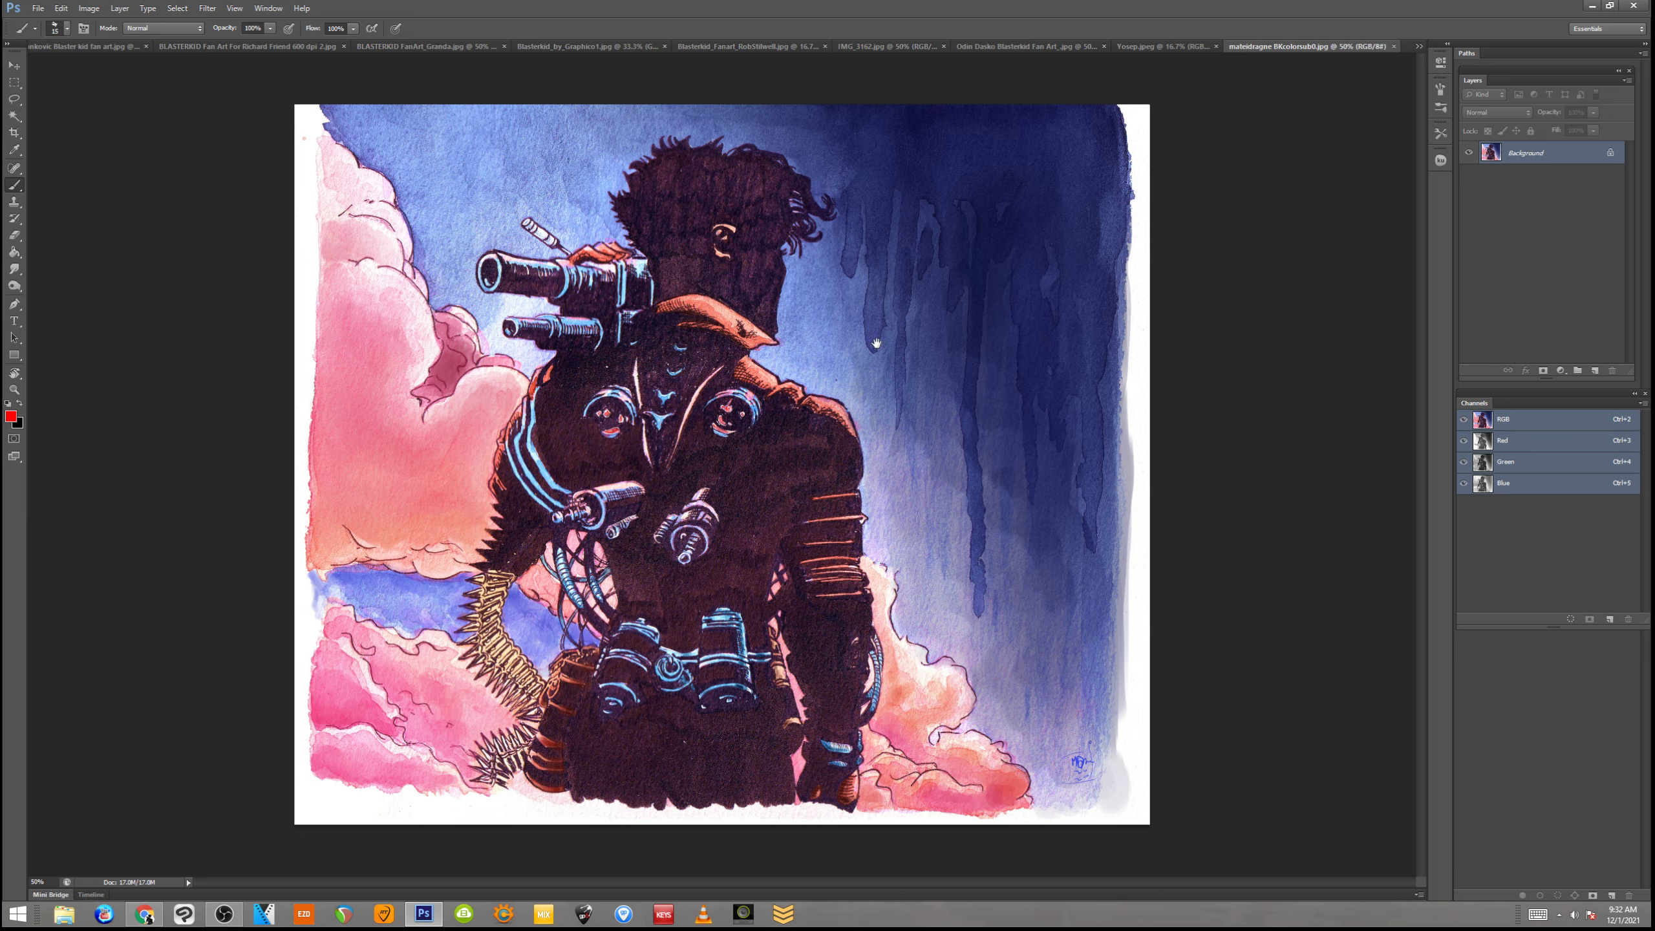
mouse_move(930, 300)
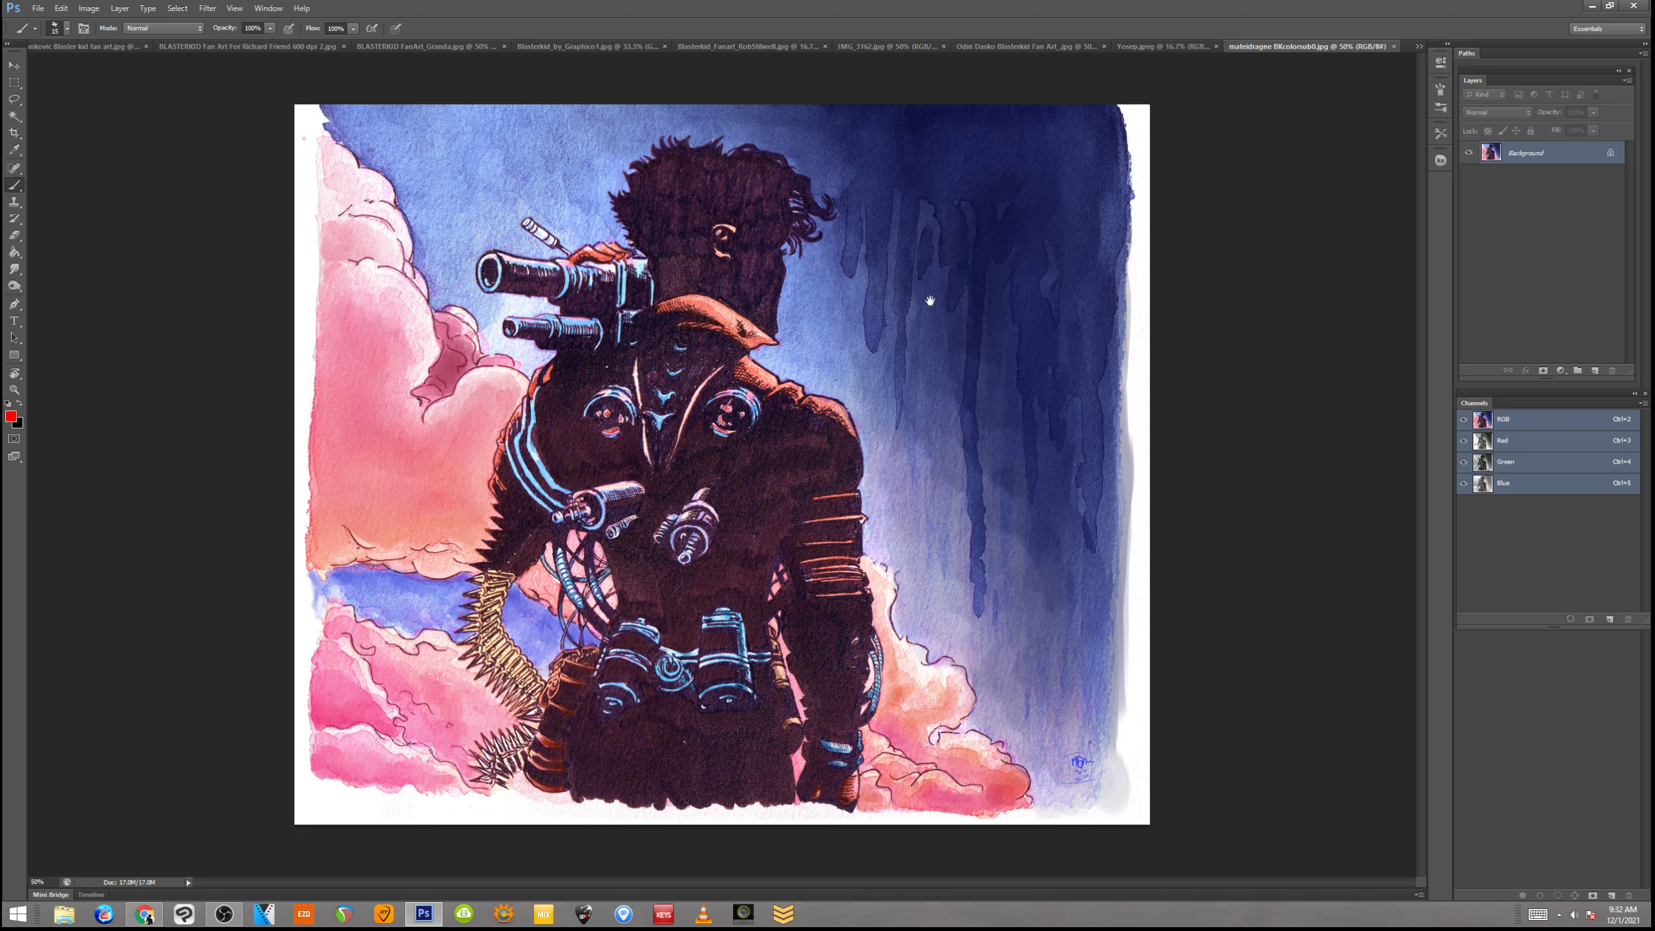
mouse_move(930, 301)
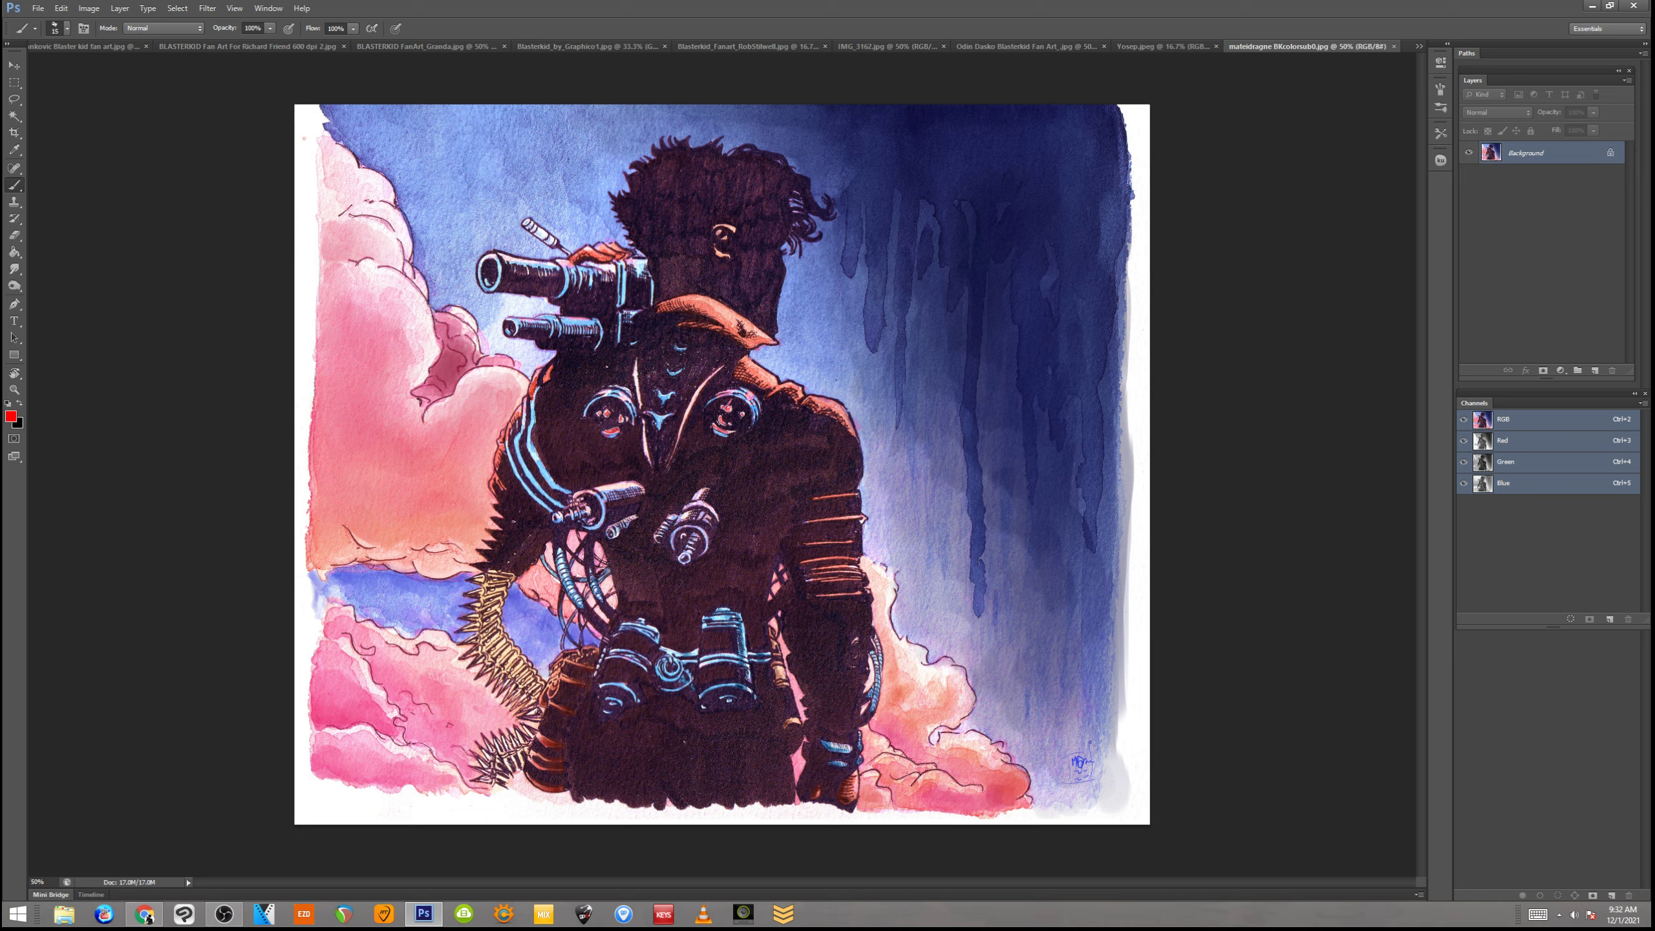
mouse_move(1302, 125)
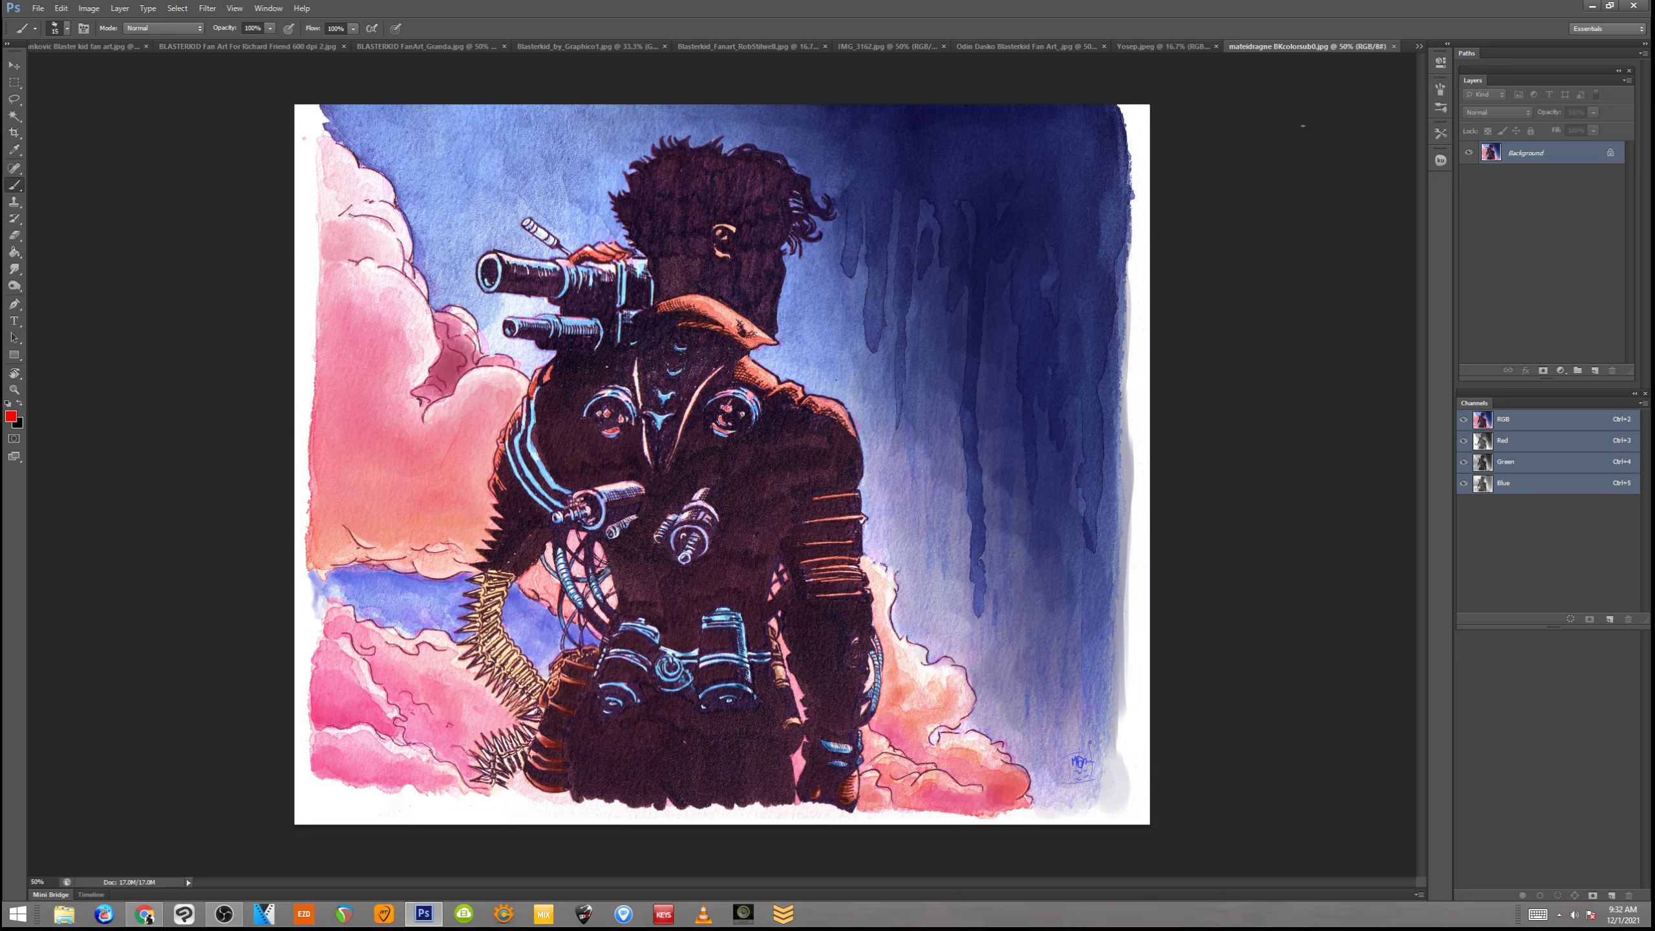
mouse_move(1306, 130)
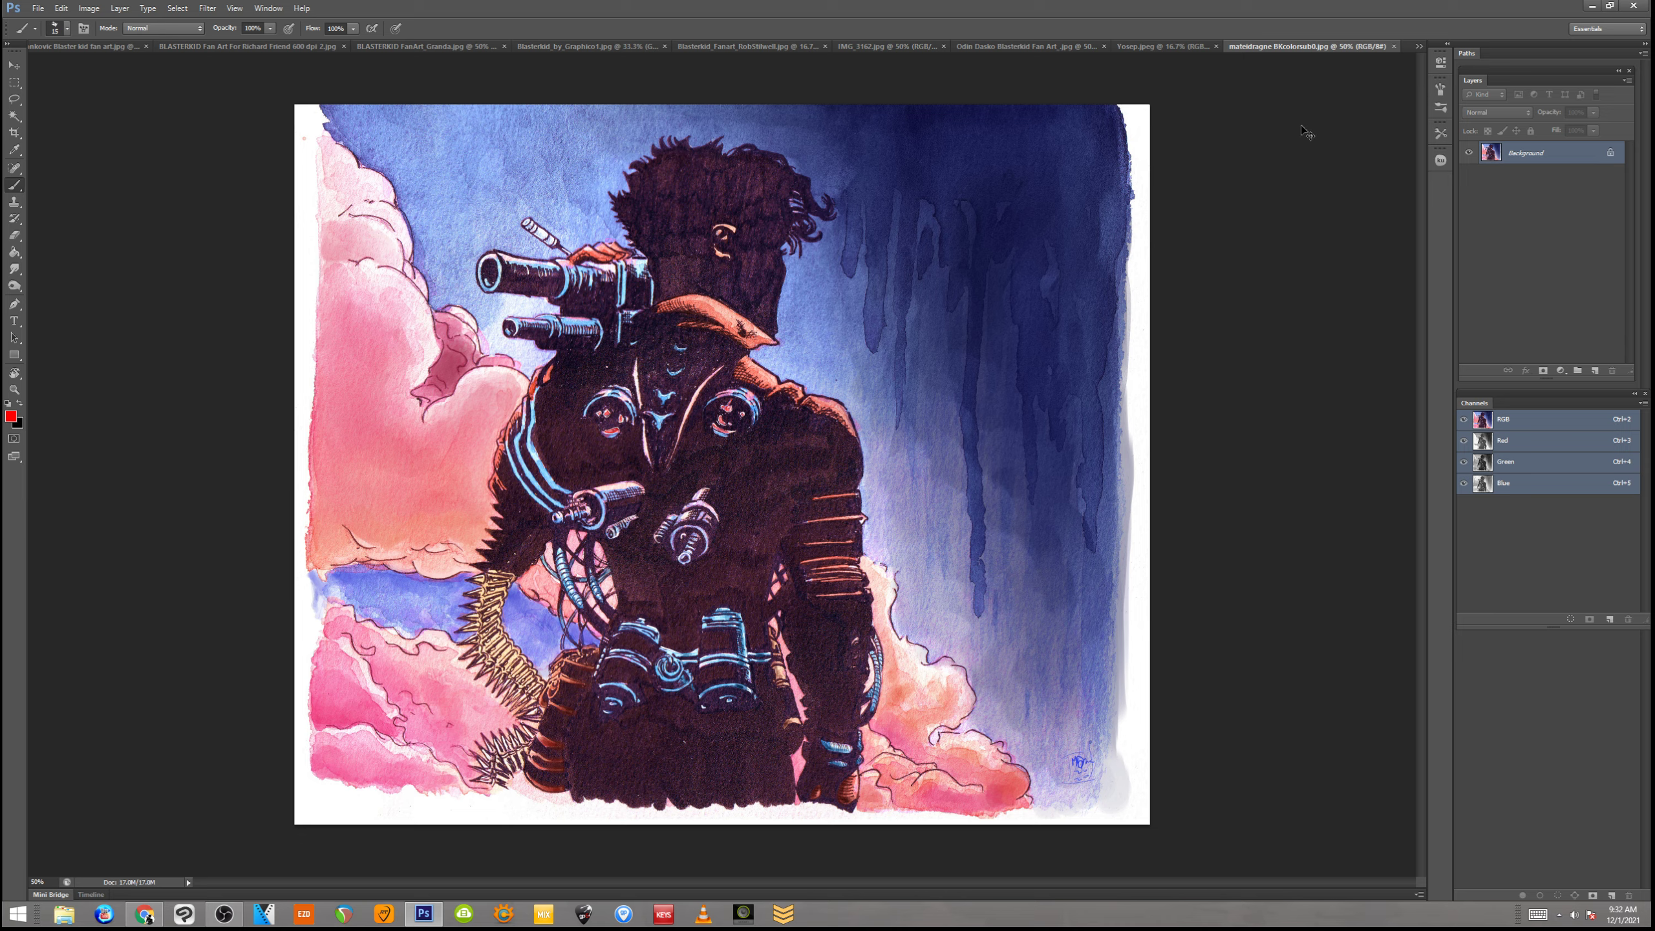
mouse_move(1320, 165)
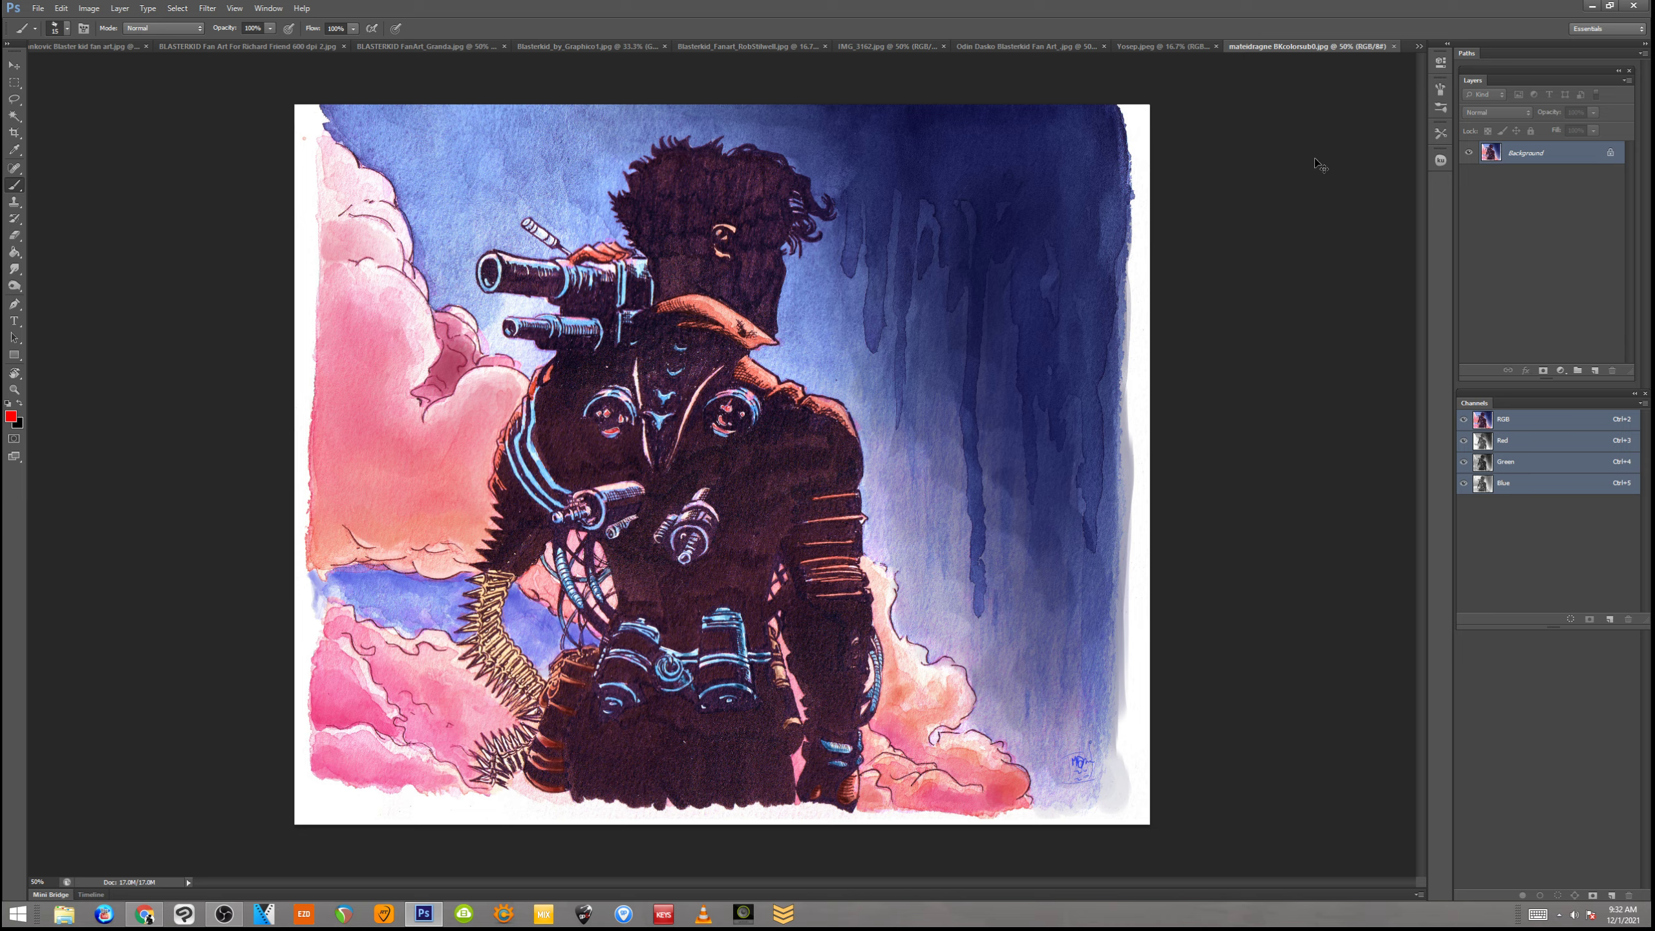
mouse_move(1292, 167)
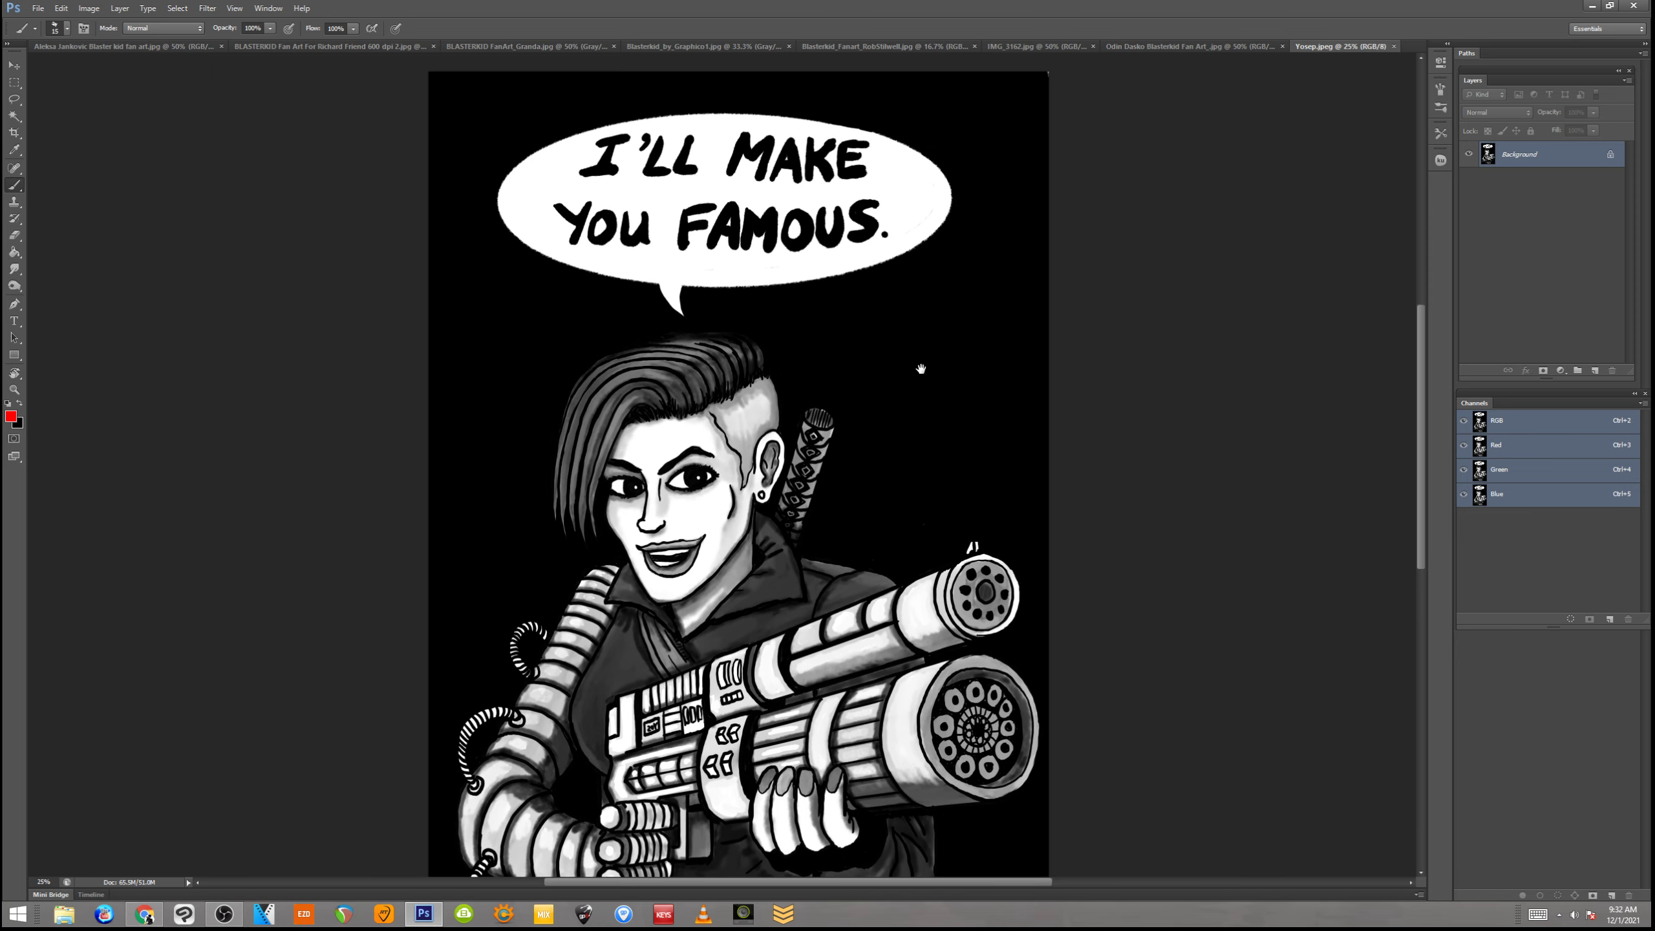
Scroll through the "I'll Make You Famous" artwork, then close its tab
scroll("down", 3)
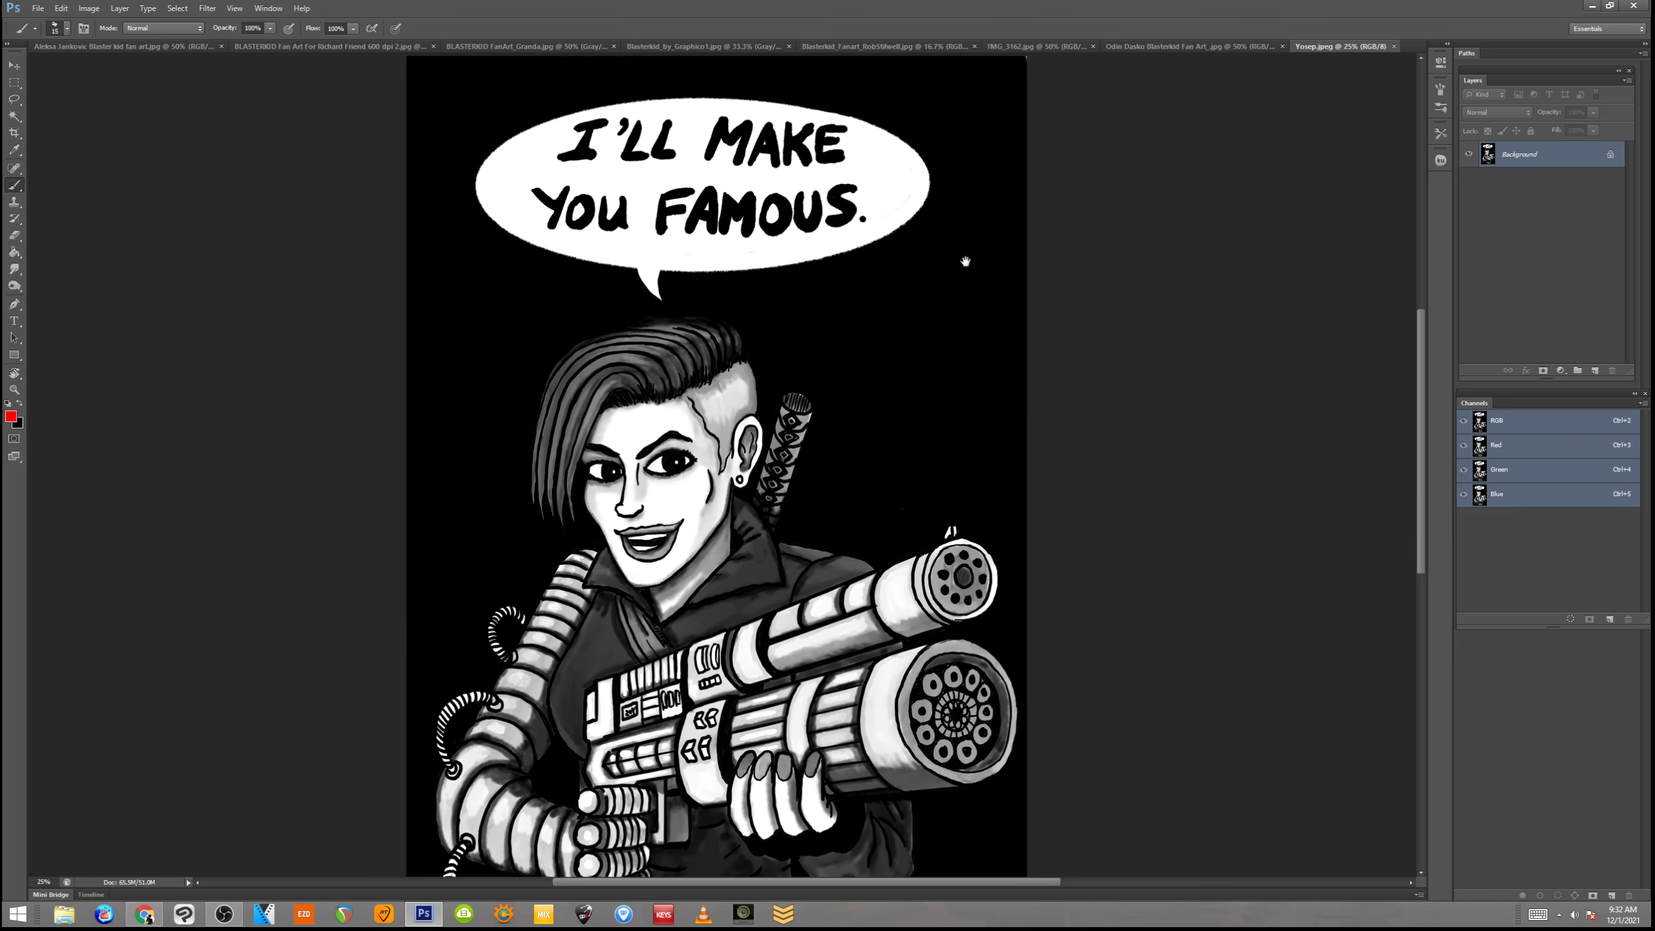
mouse_move(916, 371)
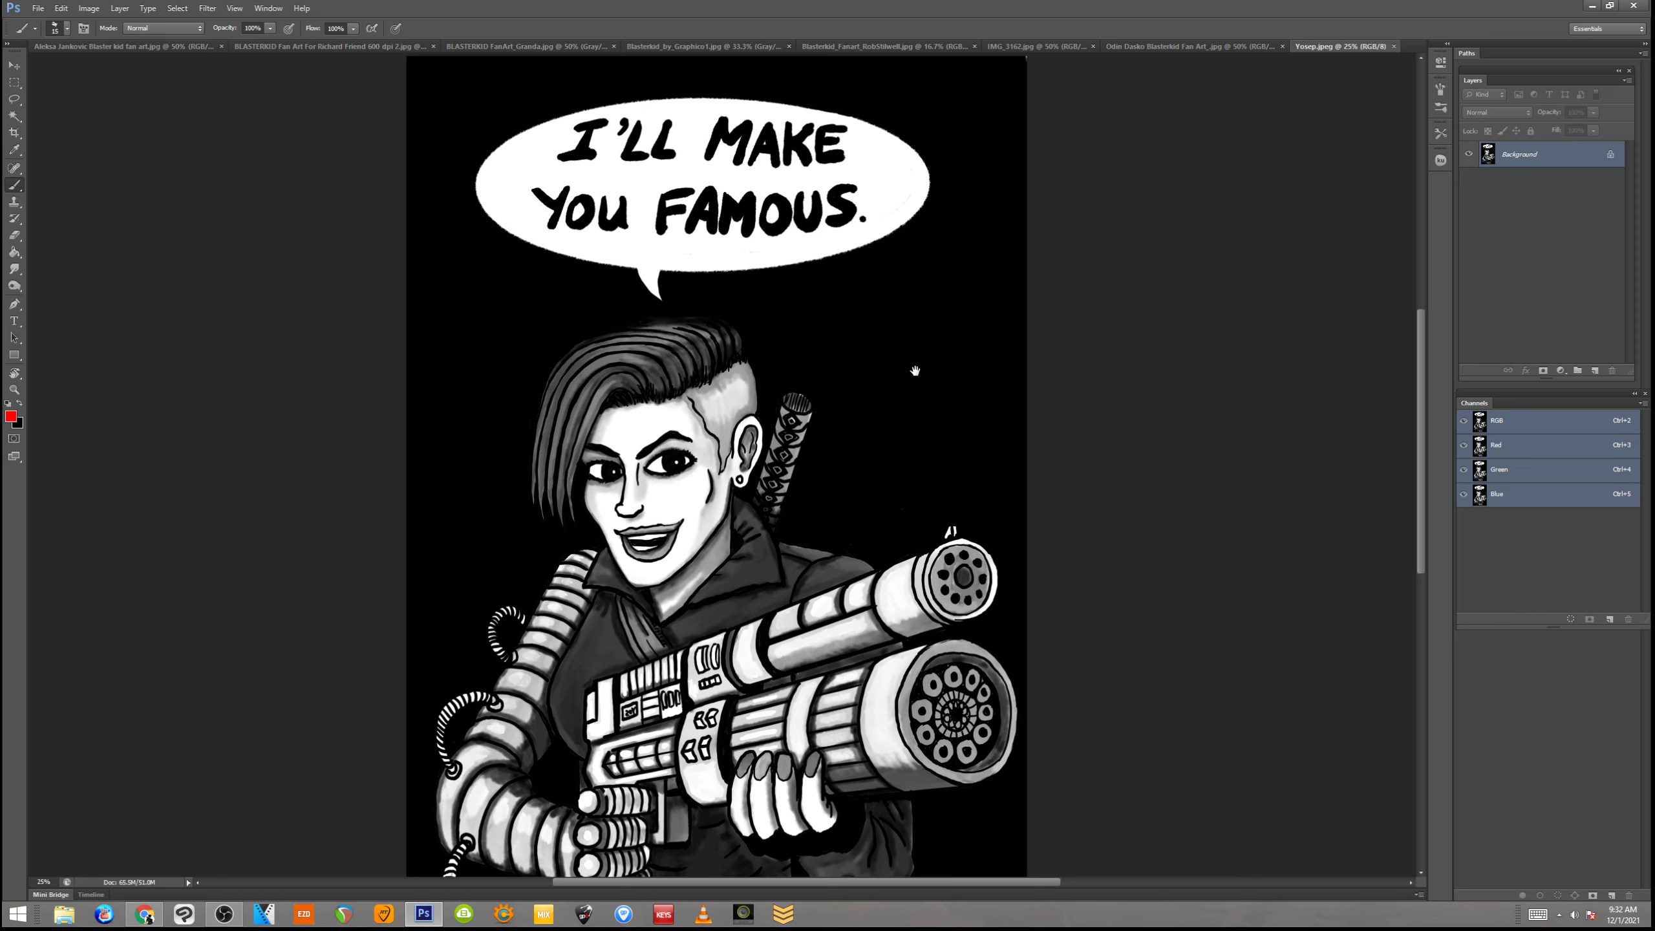
scroll("down", 3)
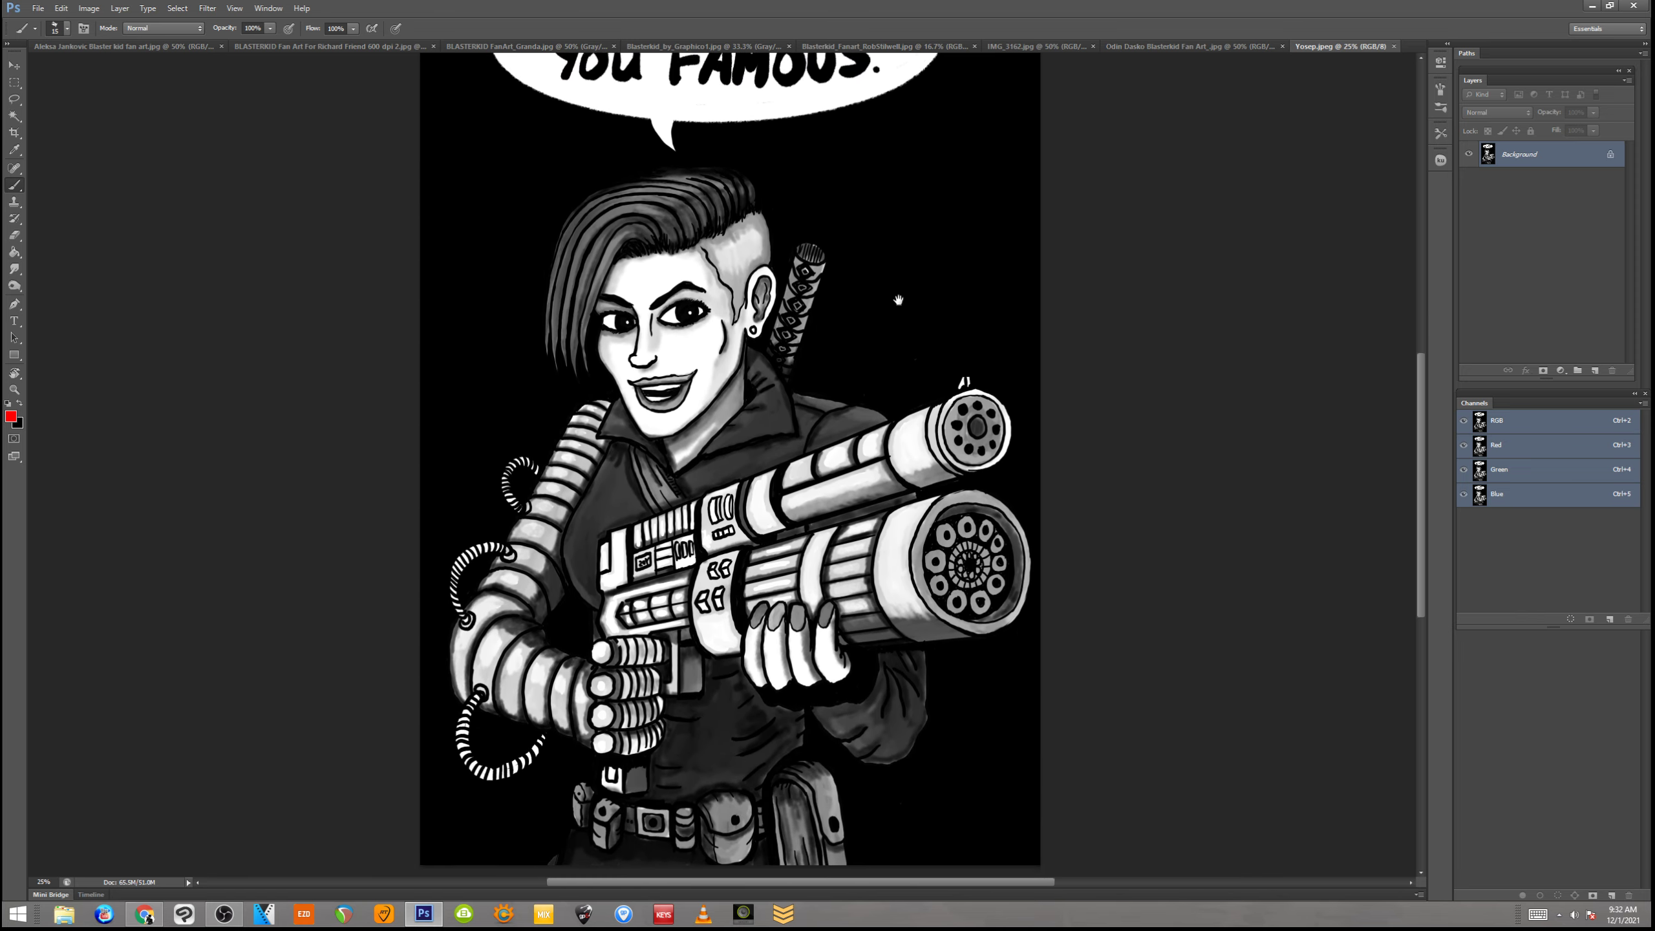
scroll("down", 3)
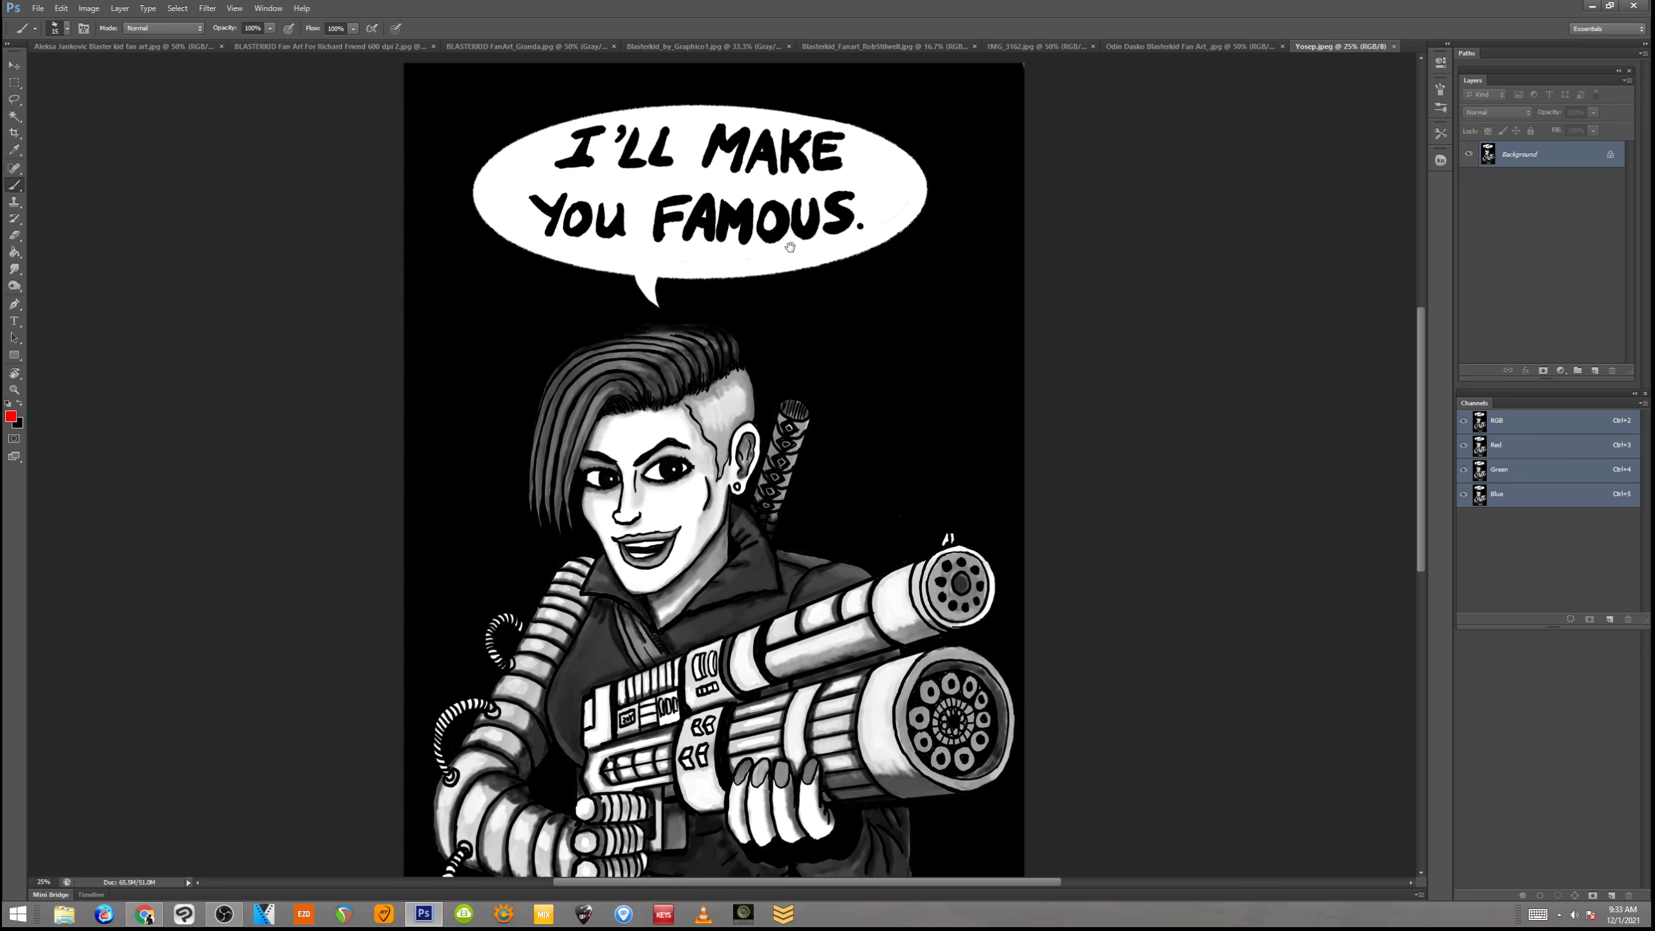
scroll("down", 3)
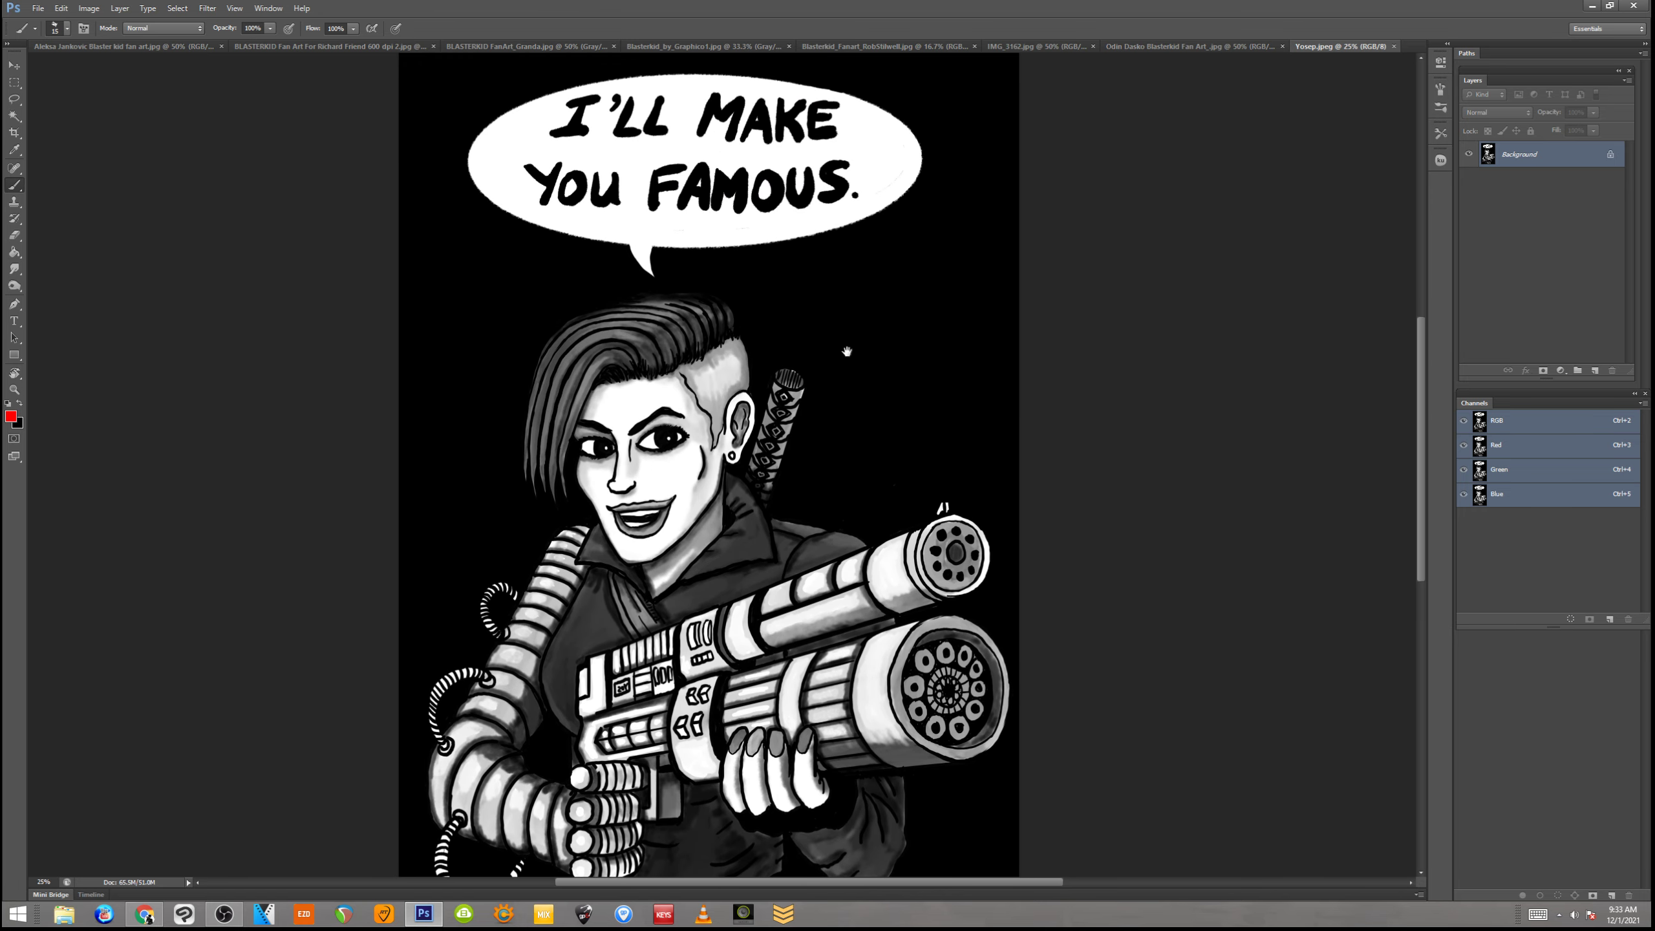
mouse_move(948, 287)
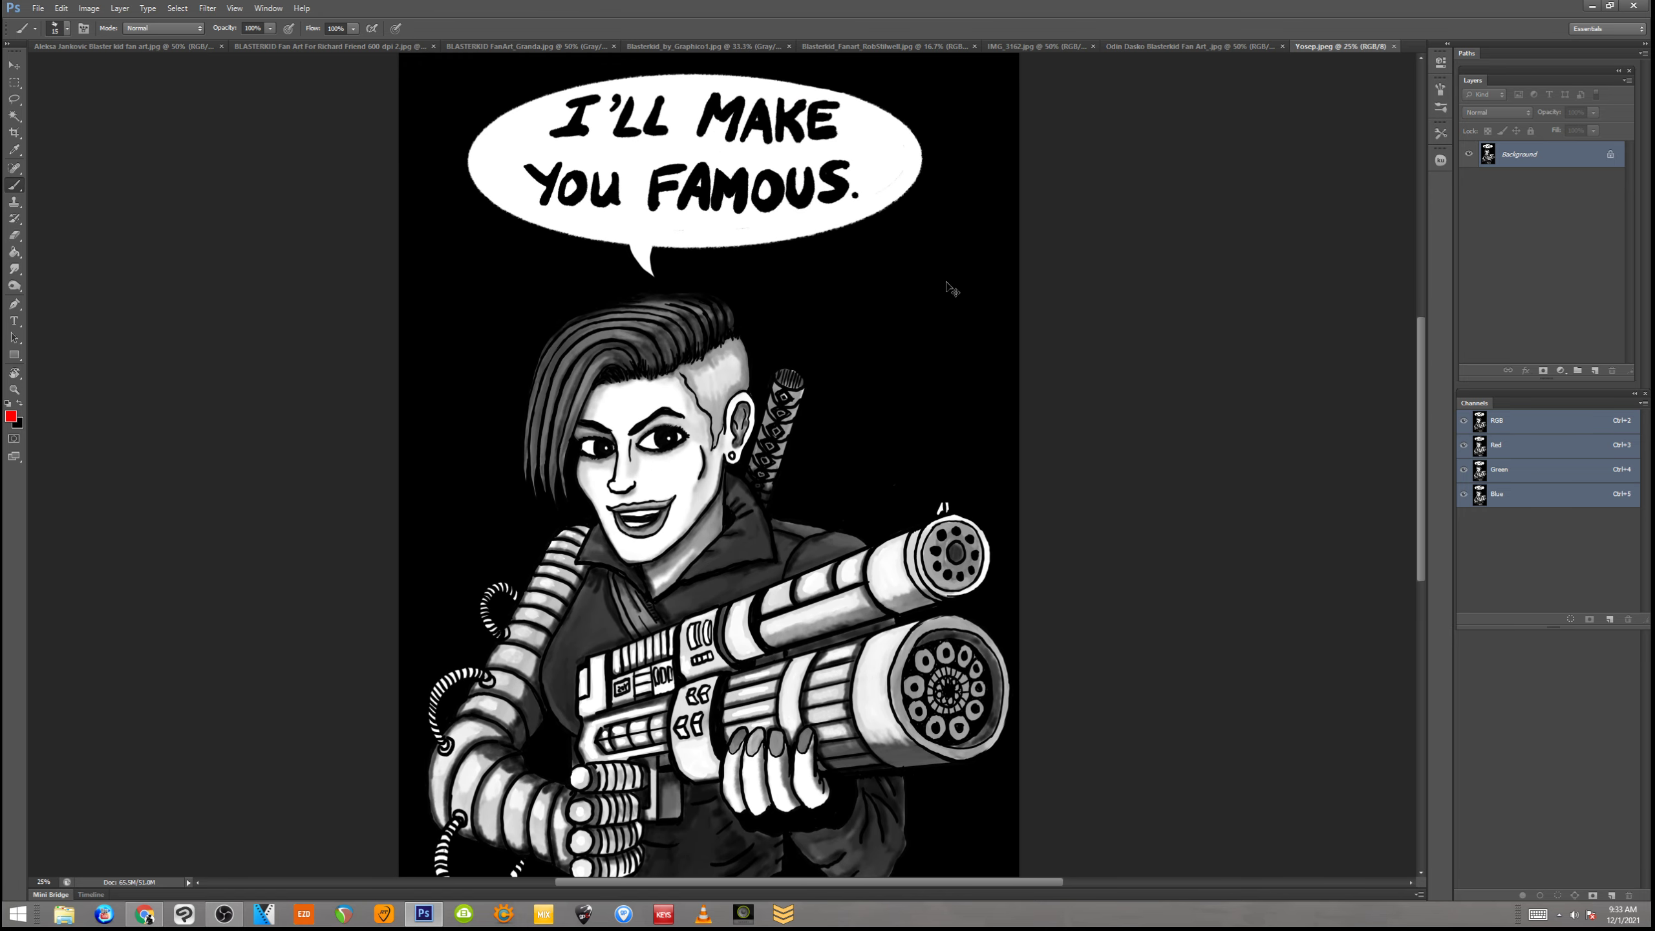
mouse_move(918, 283)
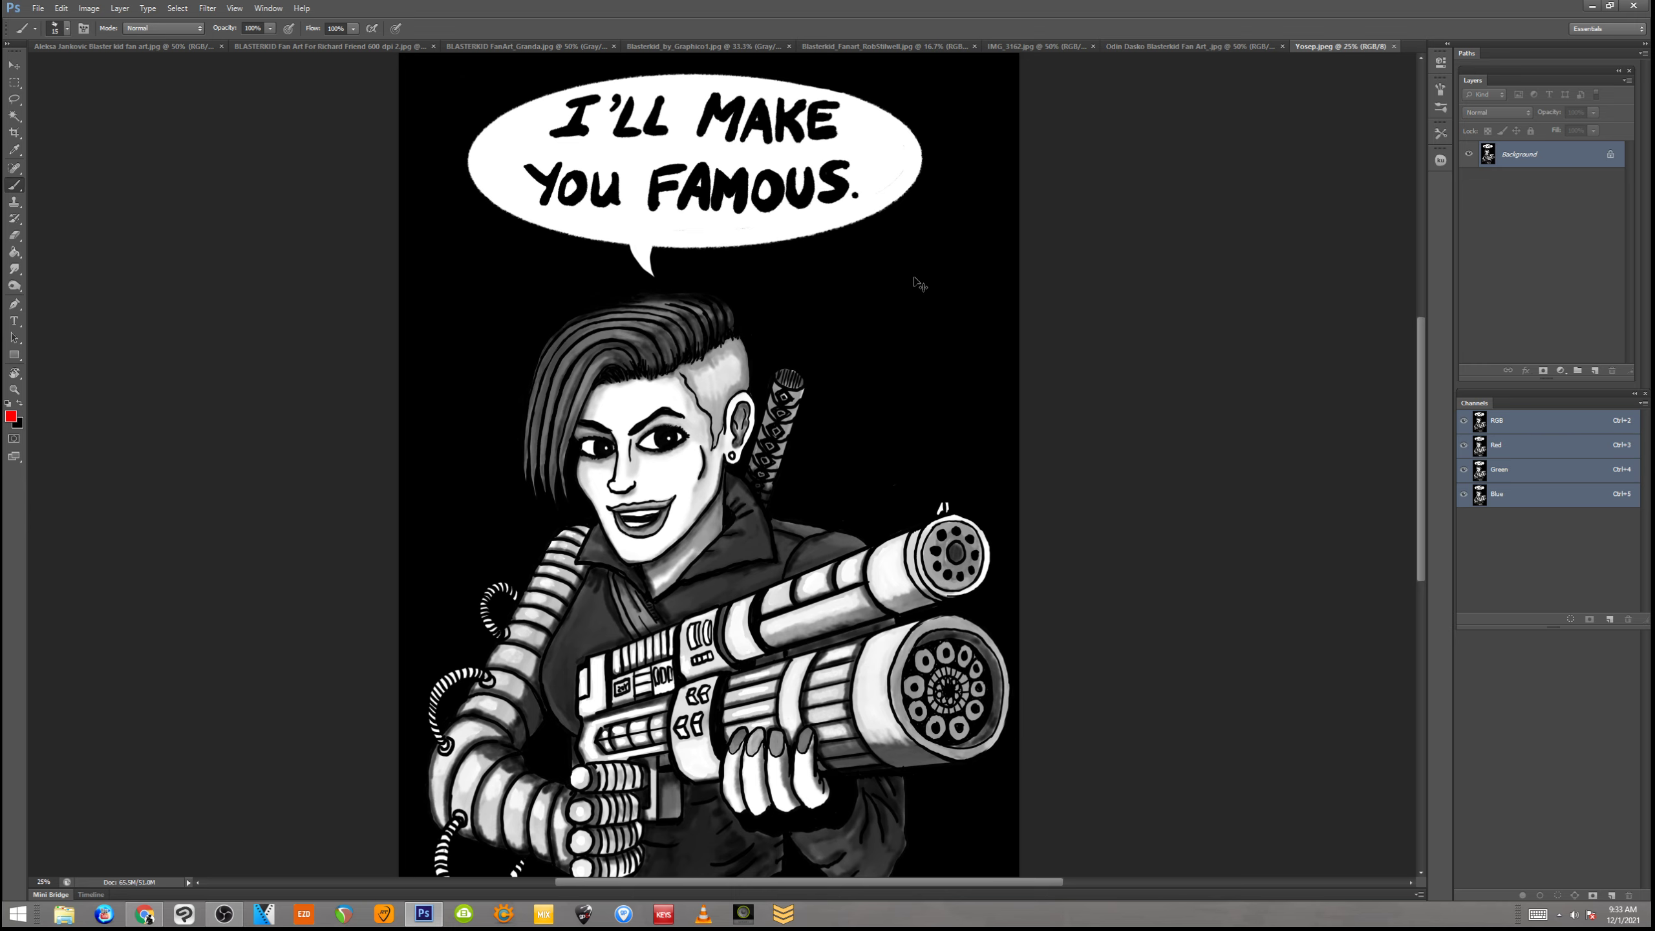
left_click(1193, 45)
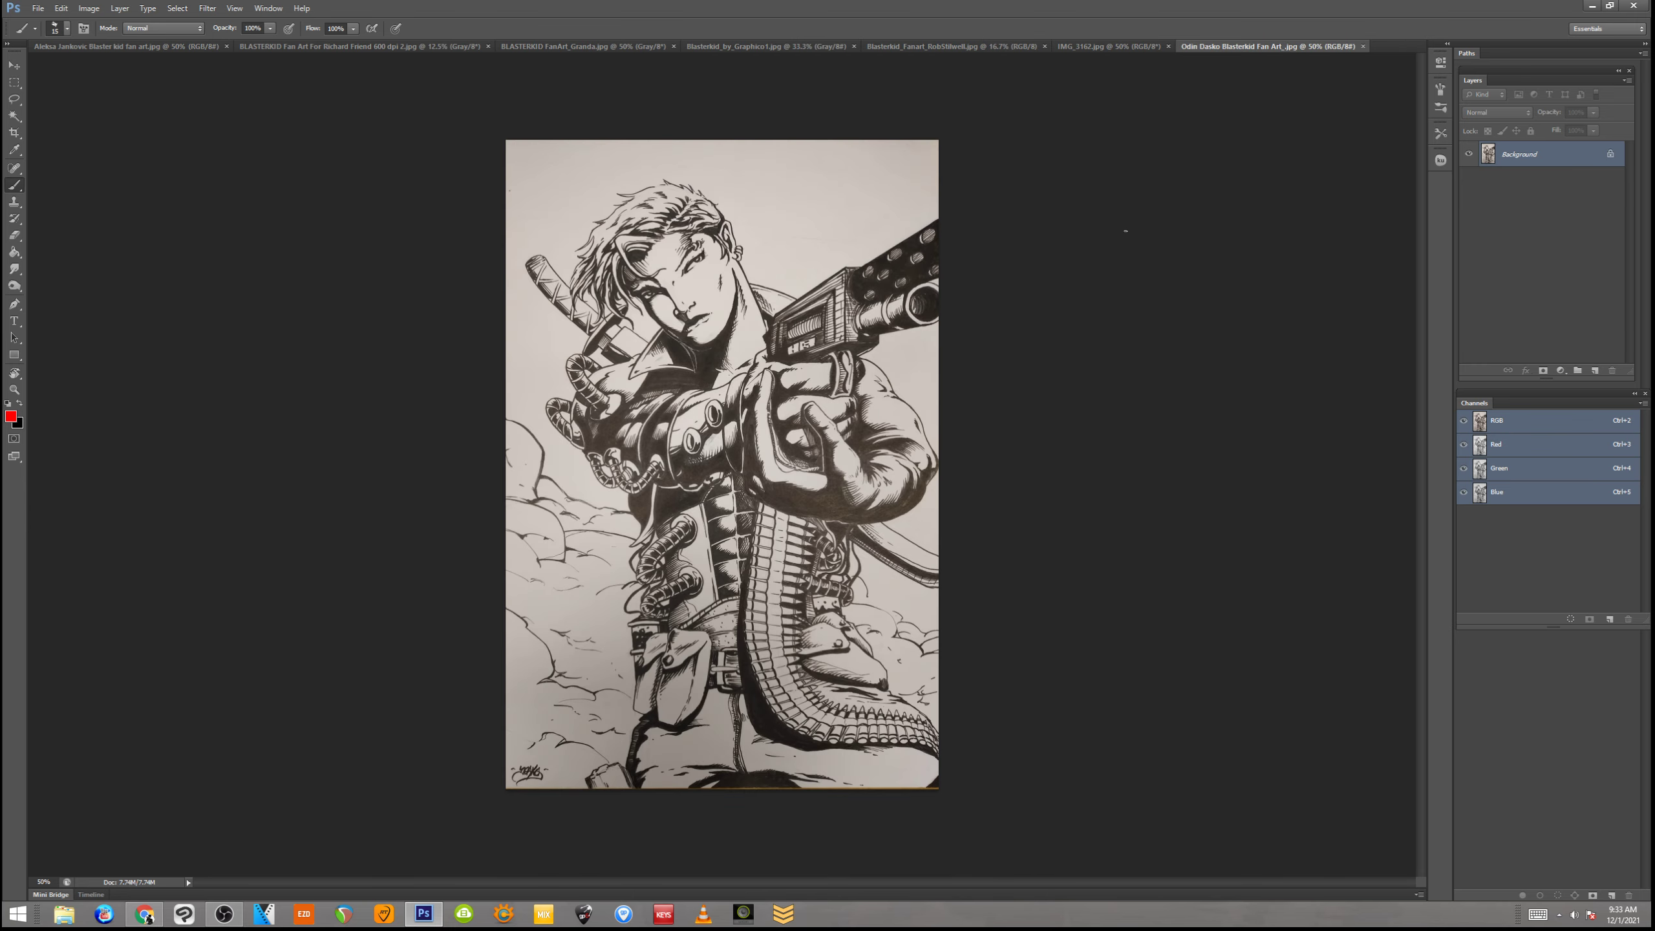
mouse_move(1018, 245)
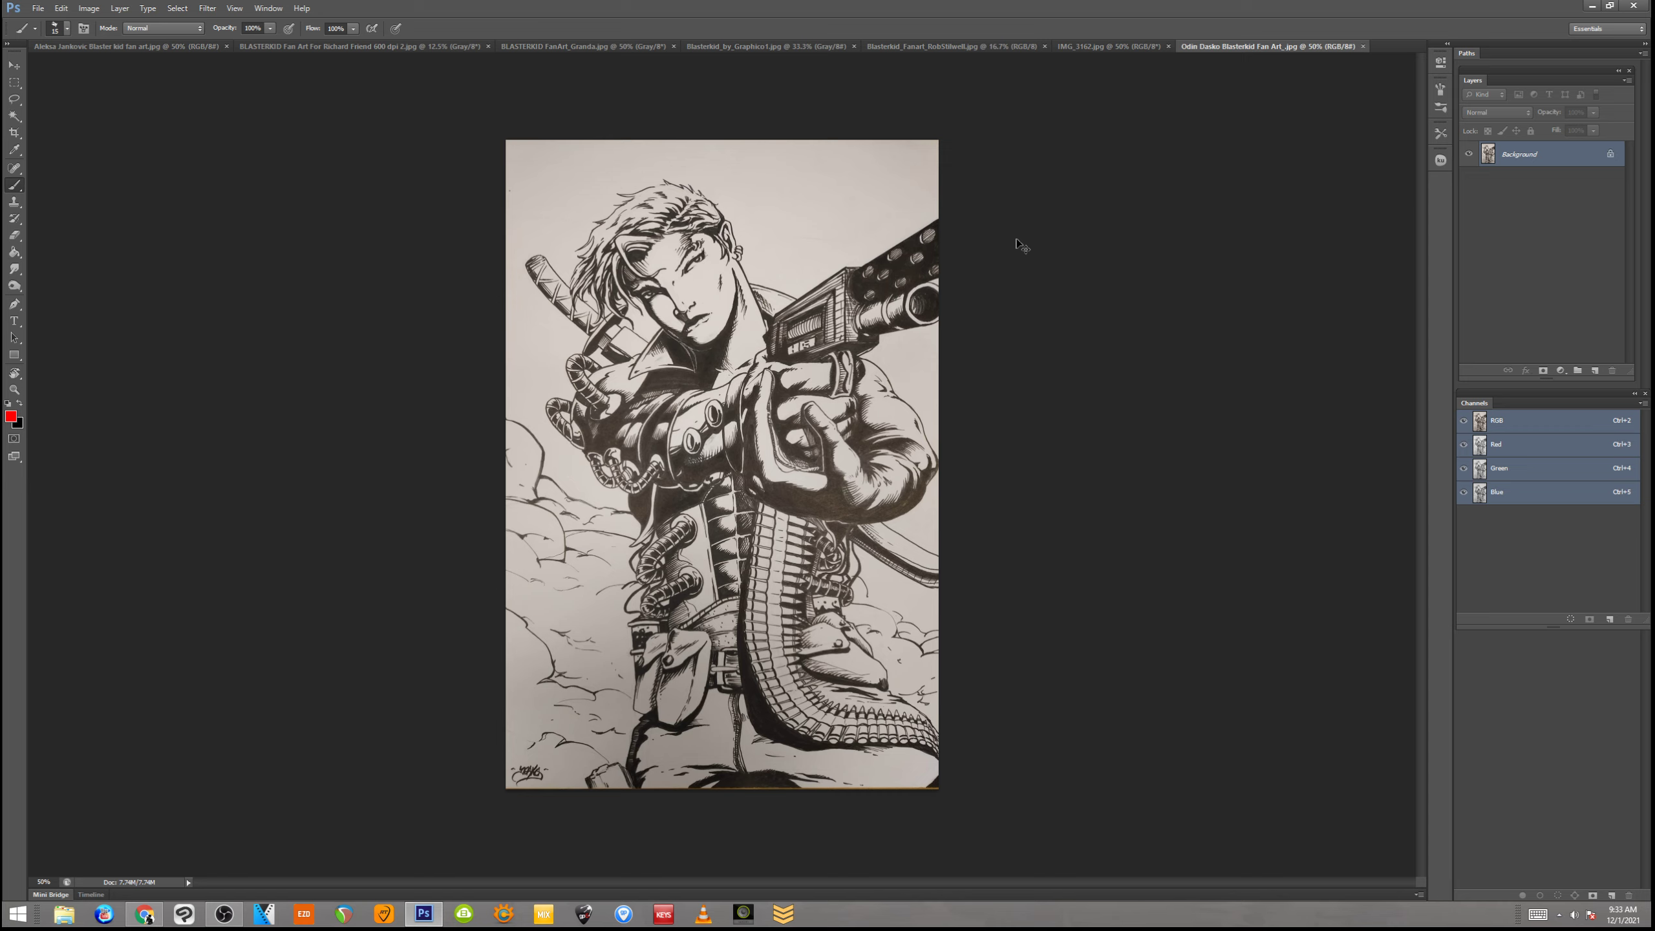
Close the inked rifle-fighter drawing's tab
left_click(1108, 45)
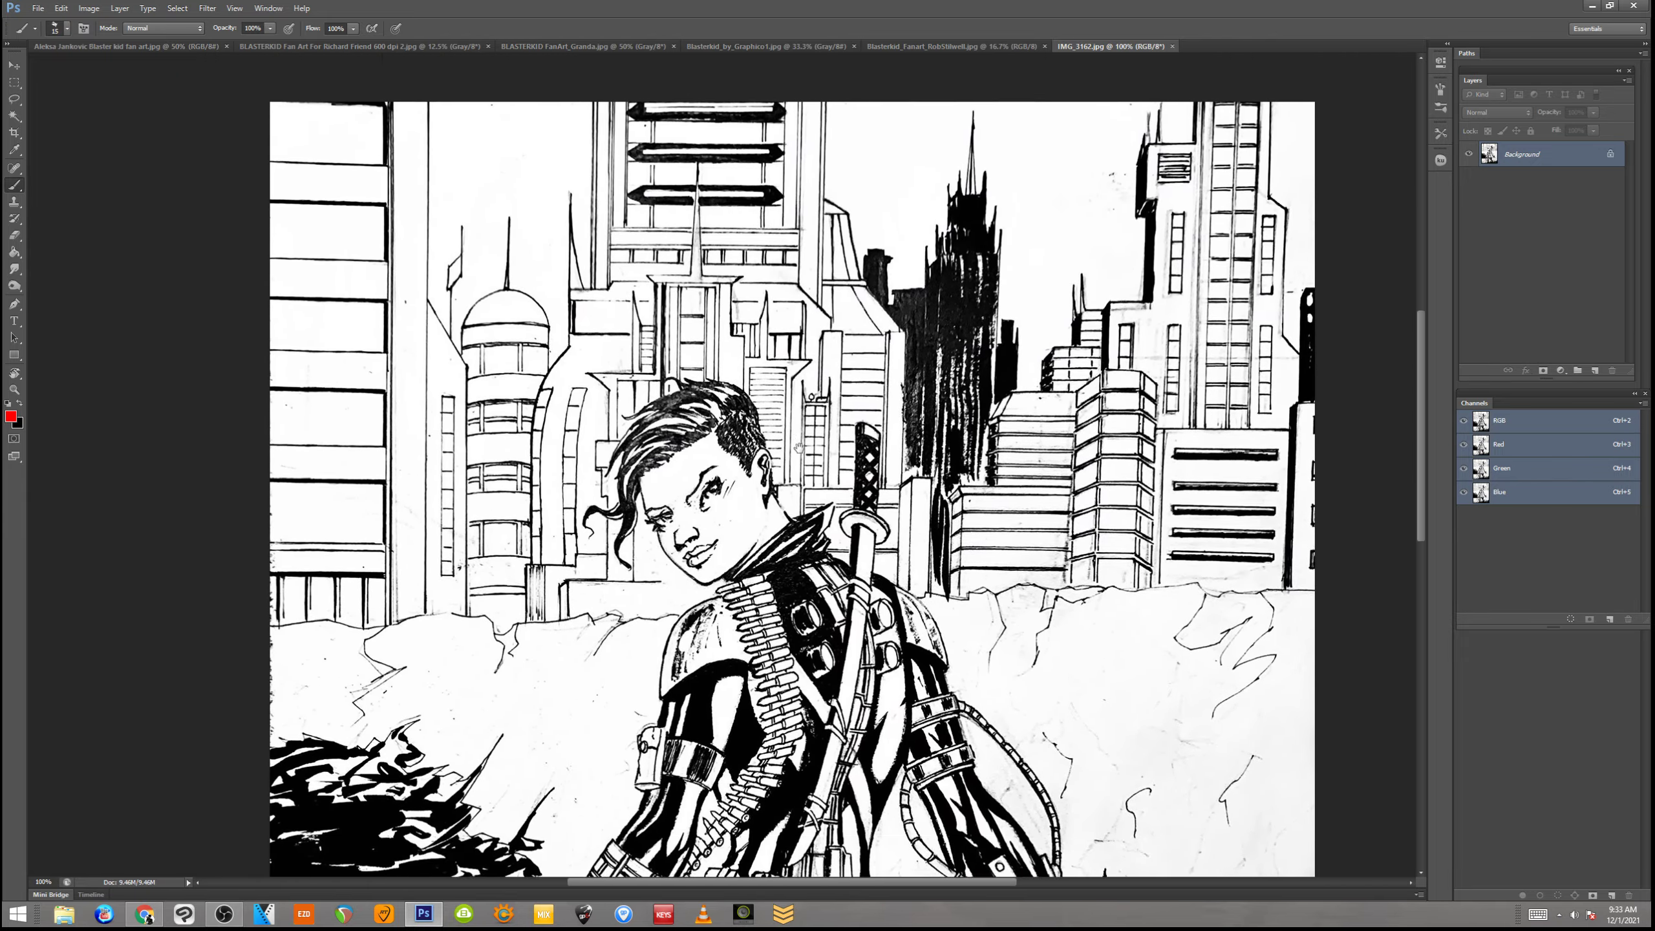
scroll("down", 3)
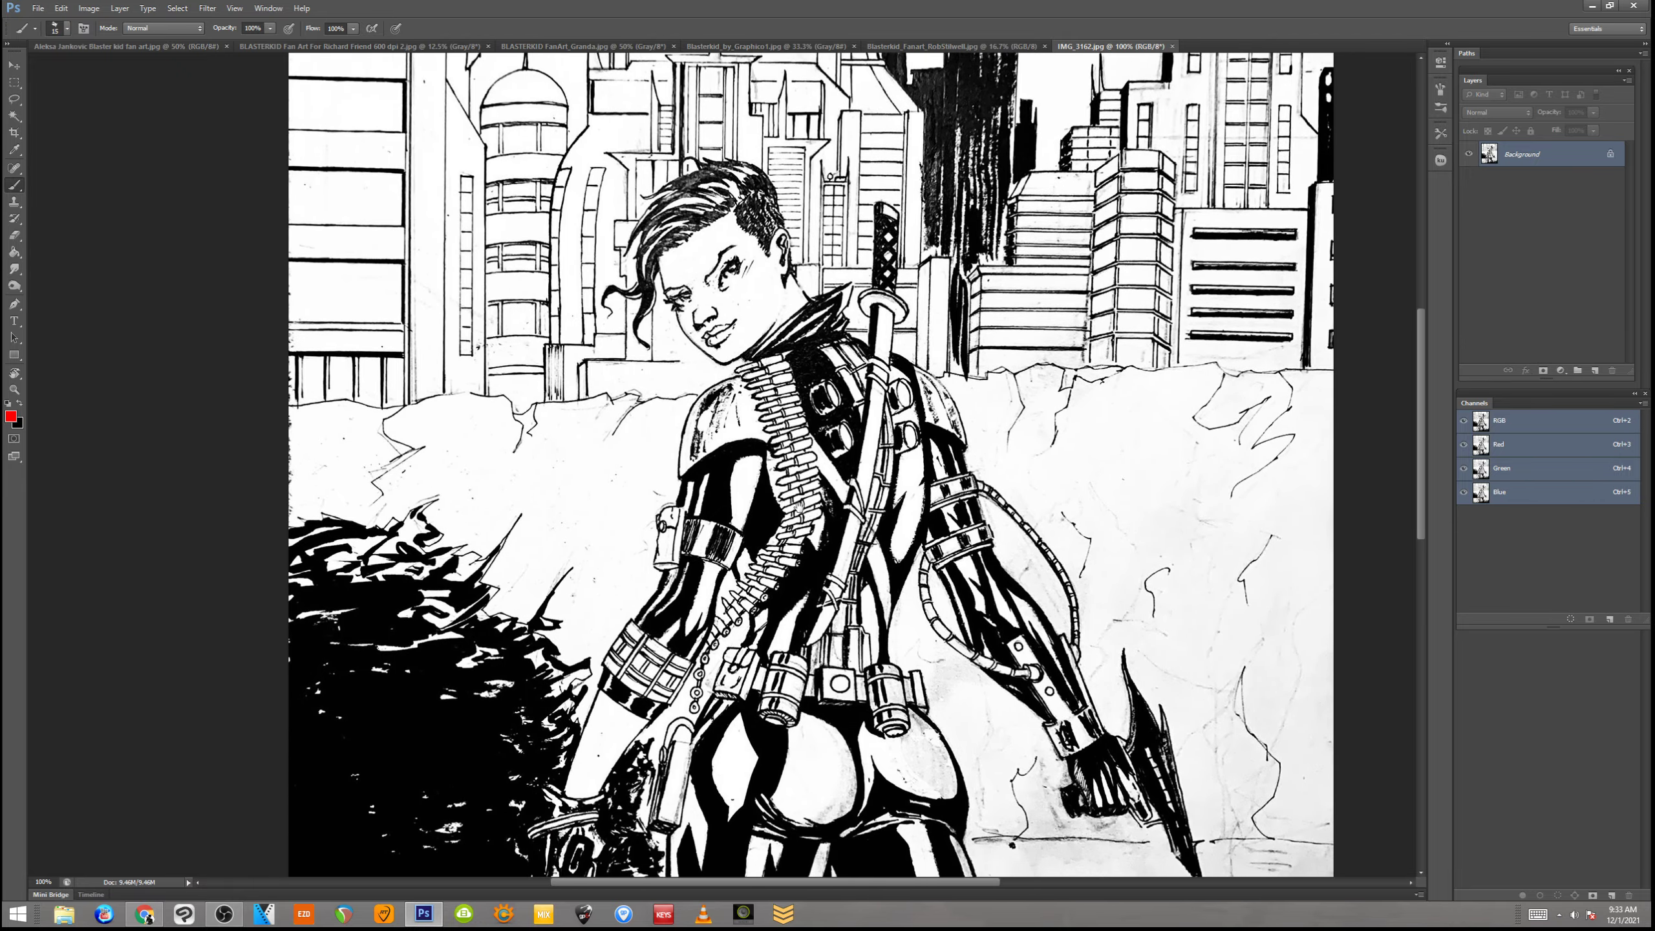
scroll("down", 3)
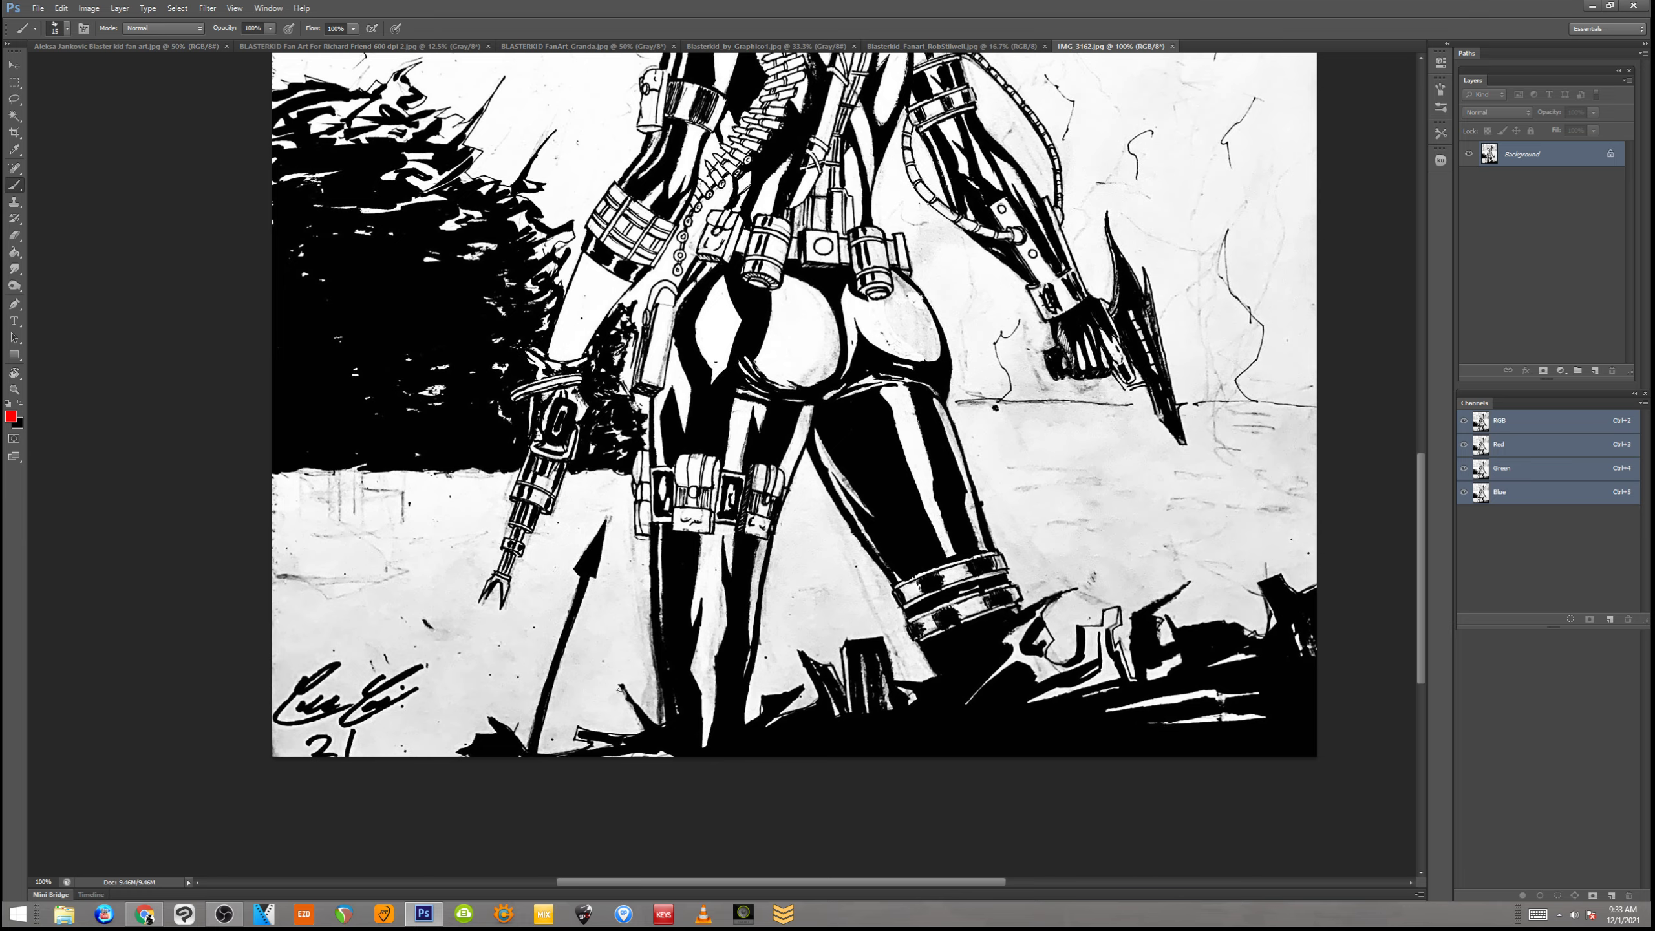
scroll("up", 3)
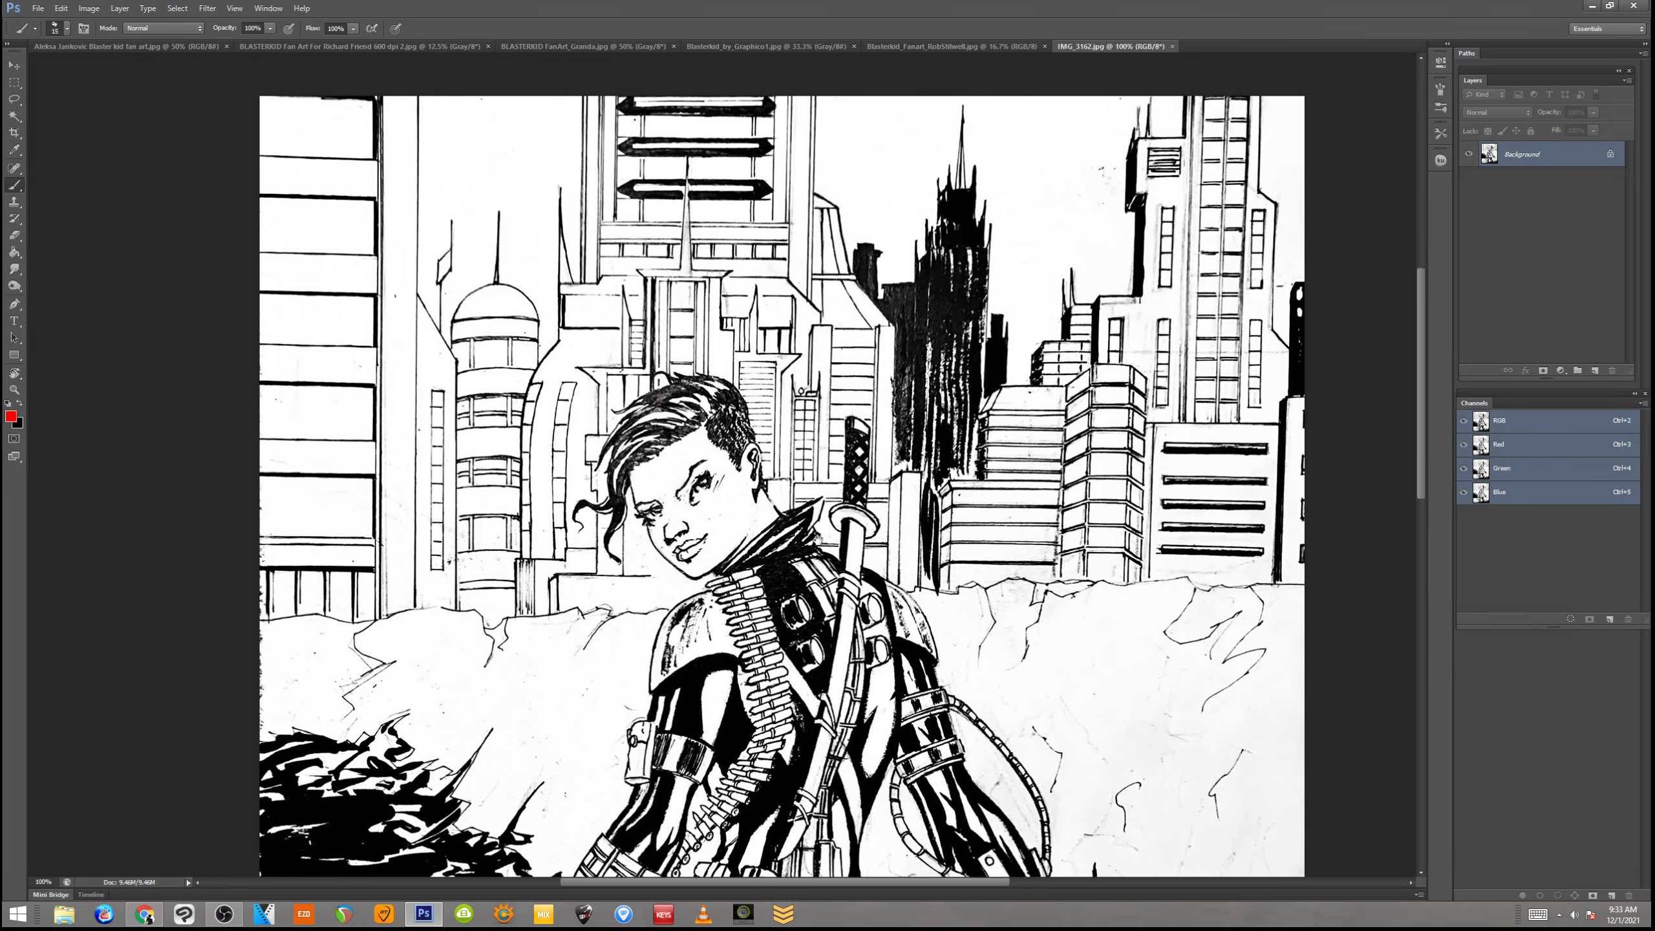
scroll("down", 3)
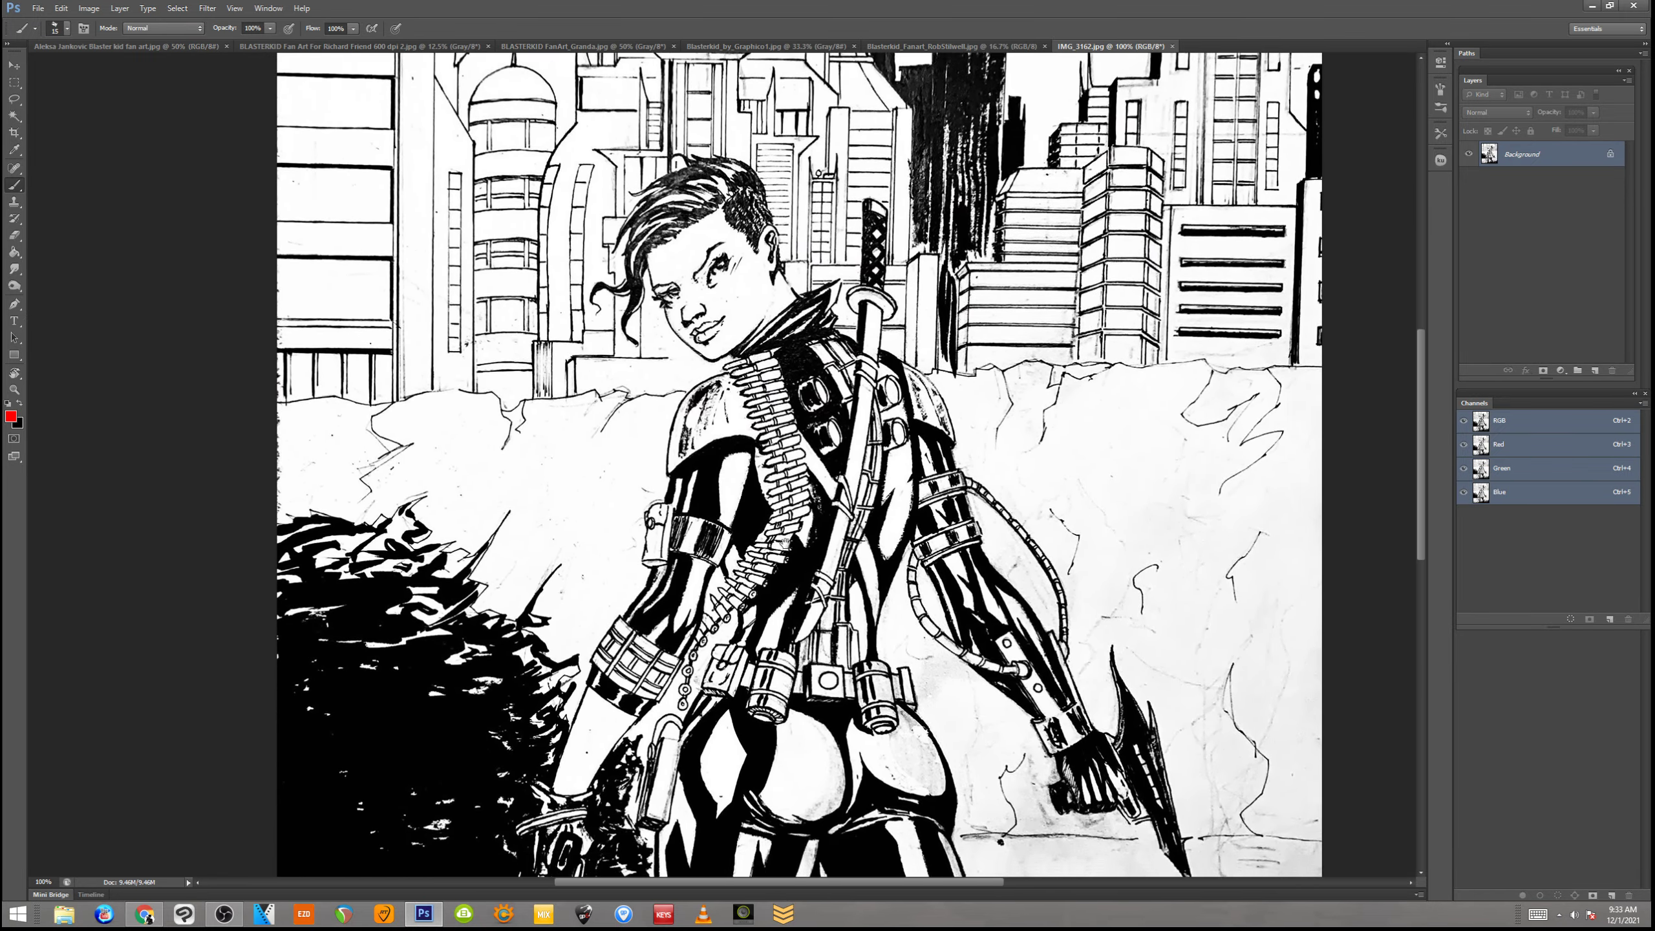
scroll("down", 3)
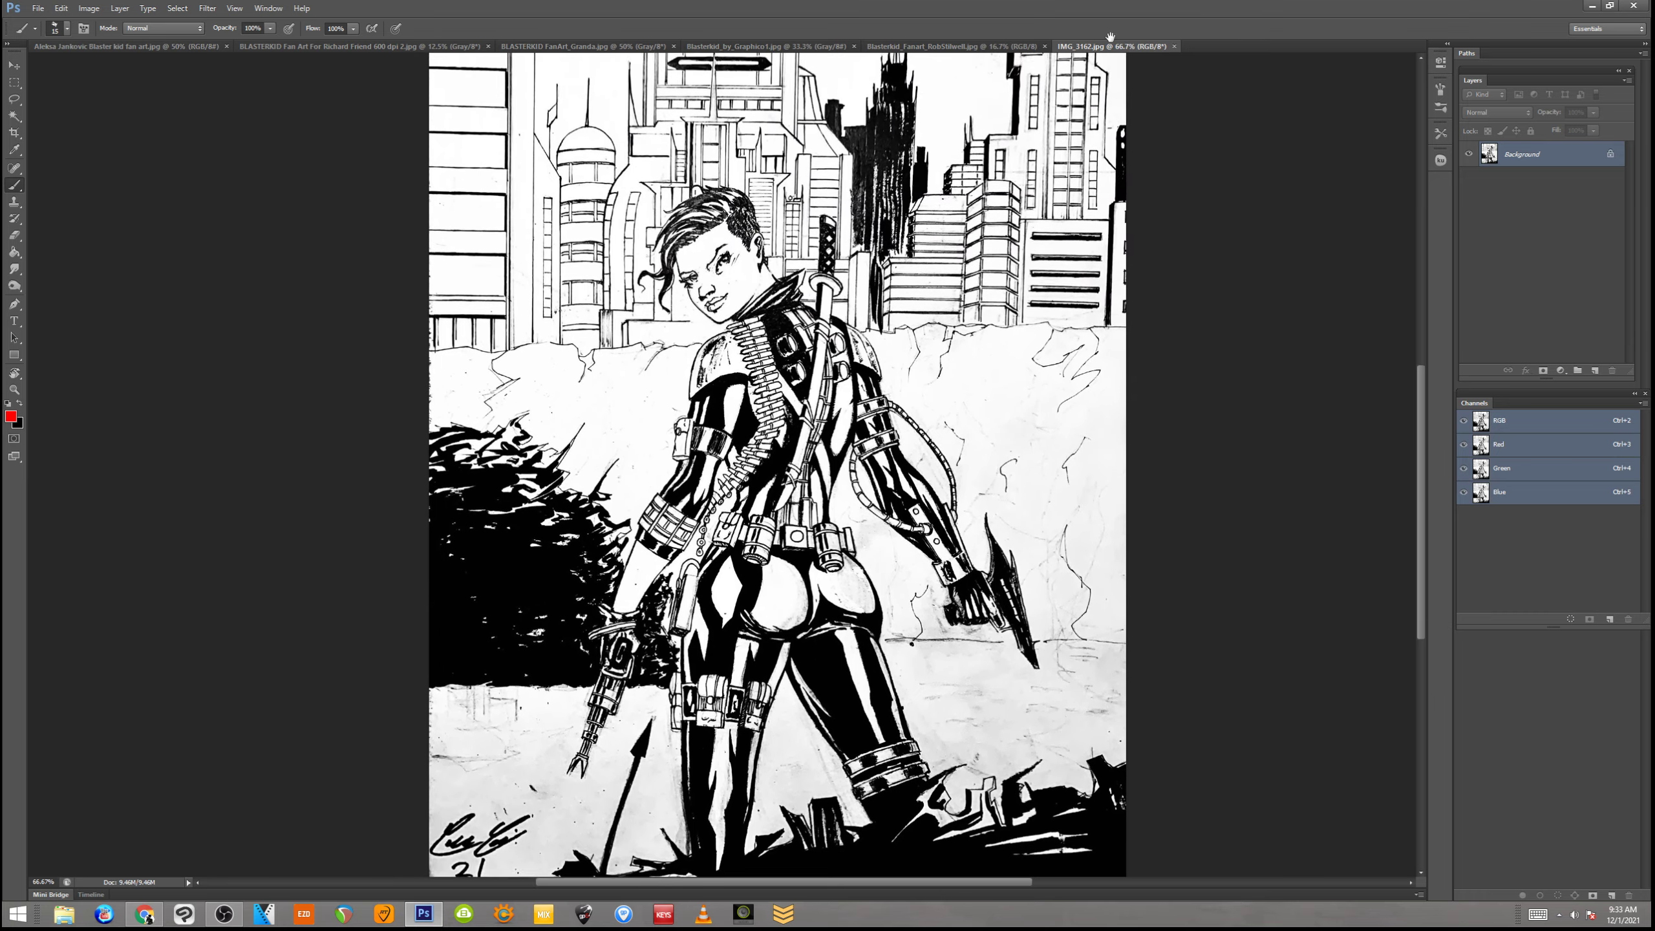
scroll("up", 3)
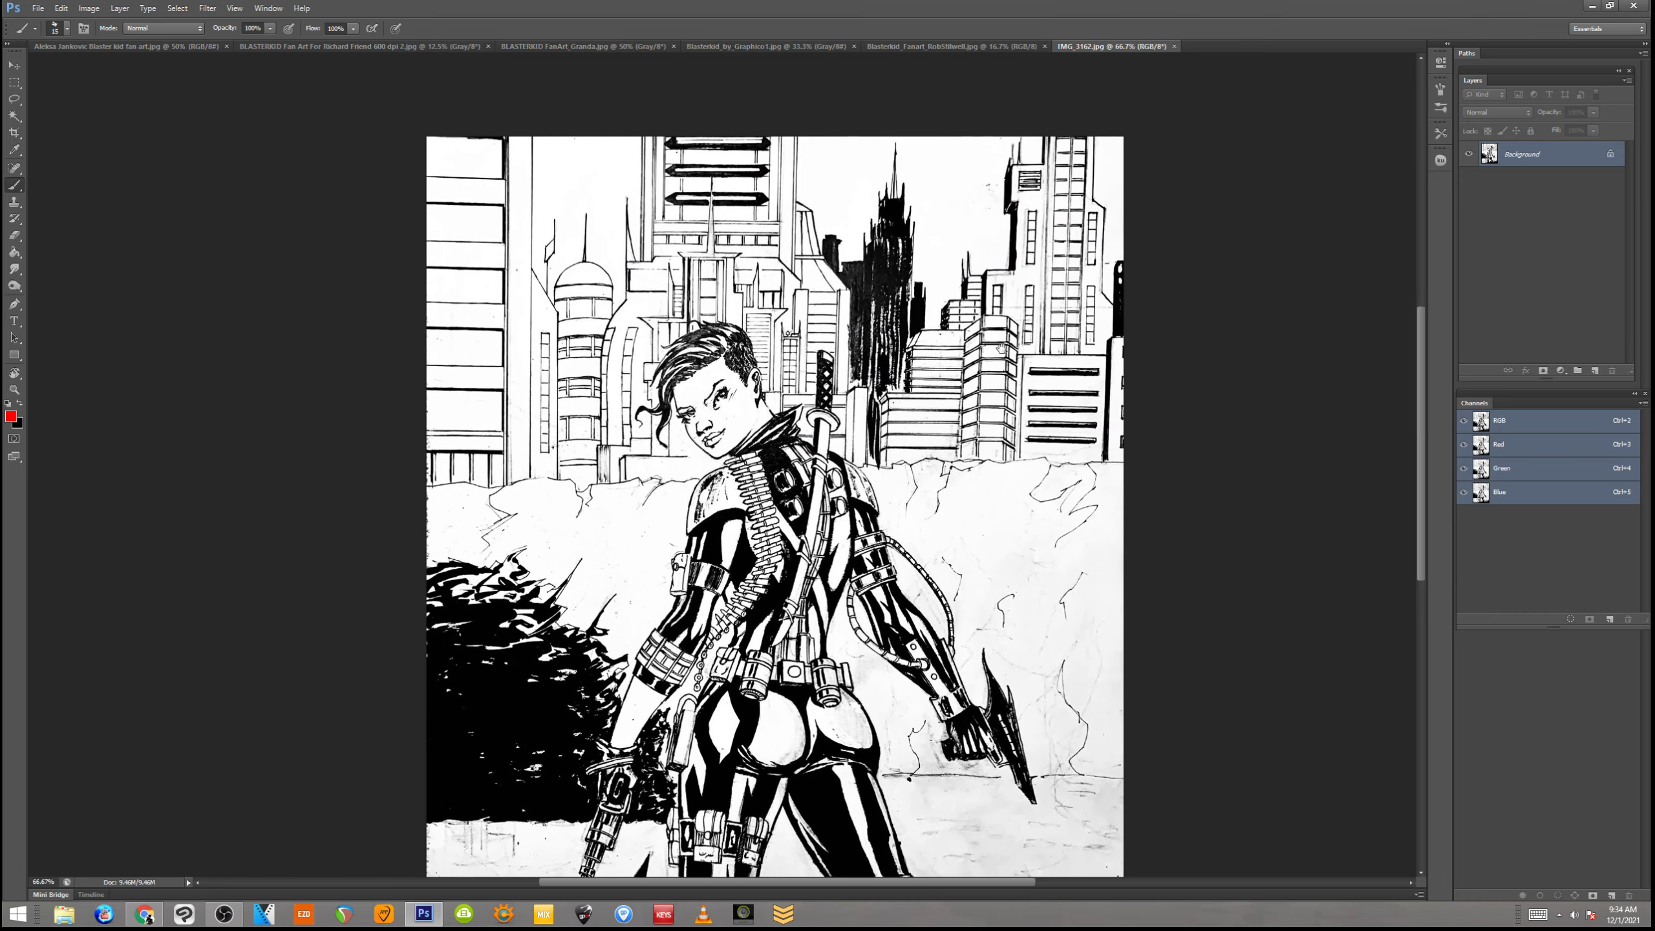
Scroll down over the city-skyline heroine drawing to review it
scroll("down", 3)
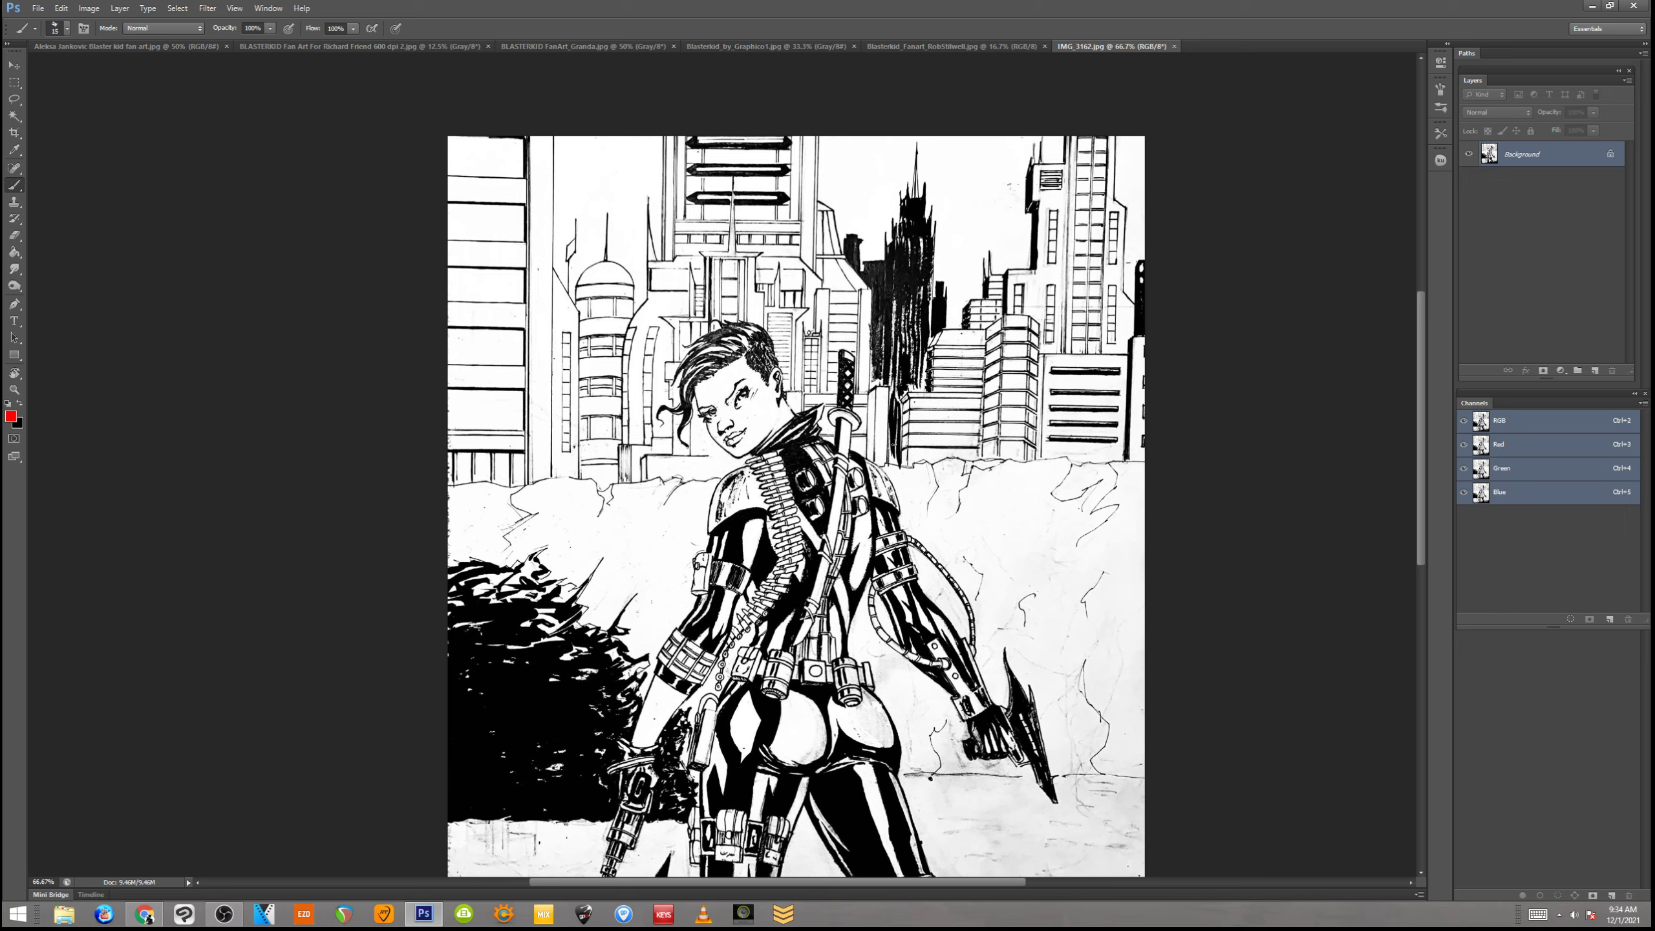
mouse_move(1032, 535)
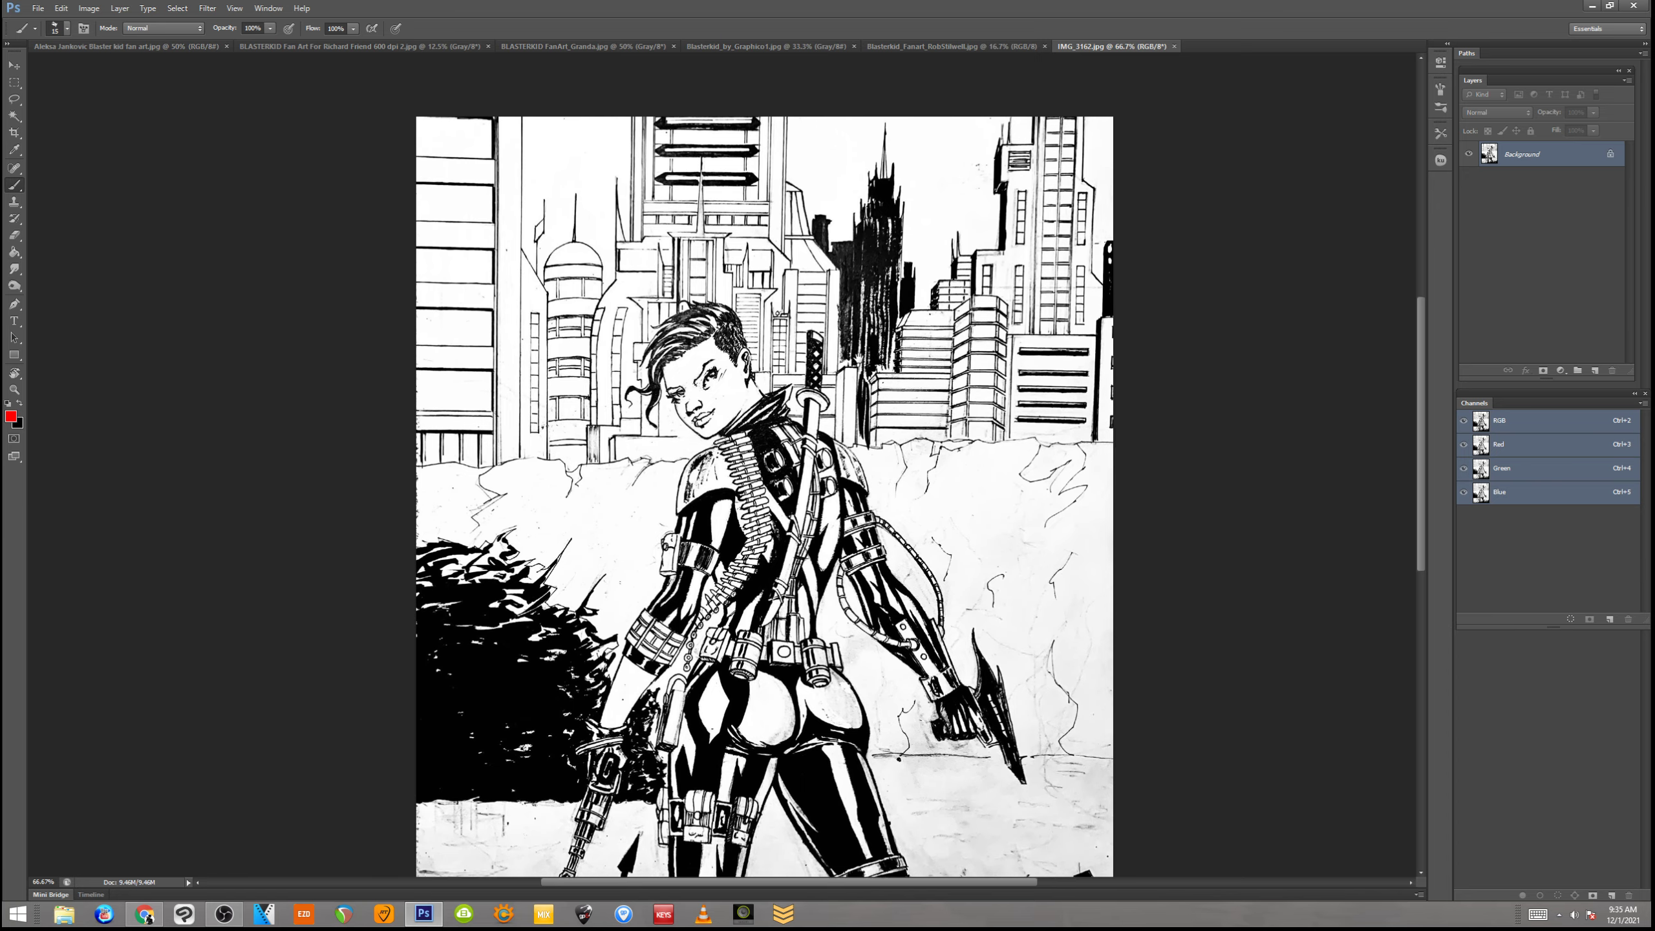
scroll("down", 3)
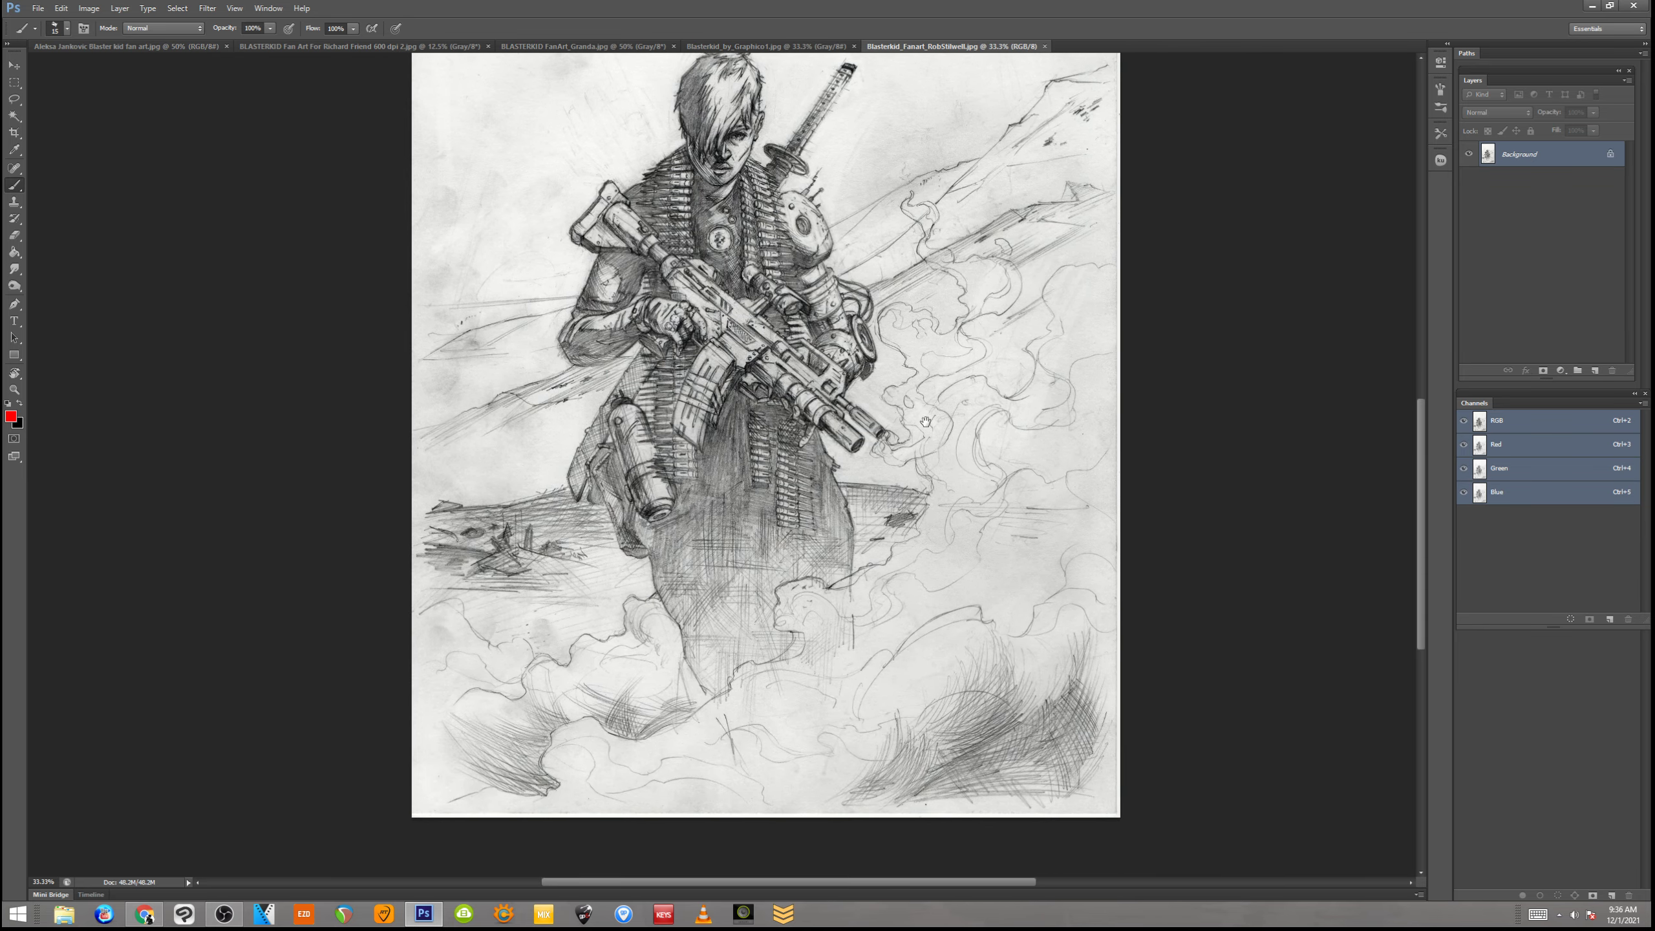
Scroll through the pencil sketches, then close the blaster-holding woman portrait tab
scroll("down", 3)
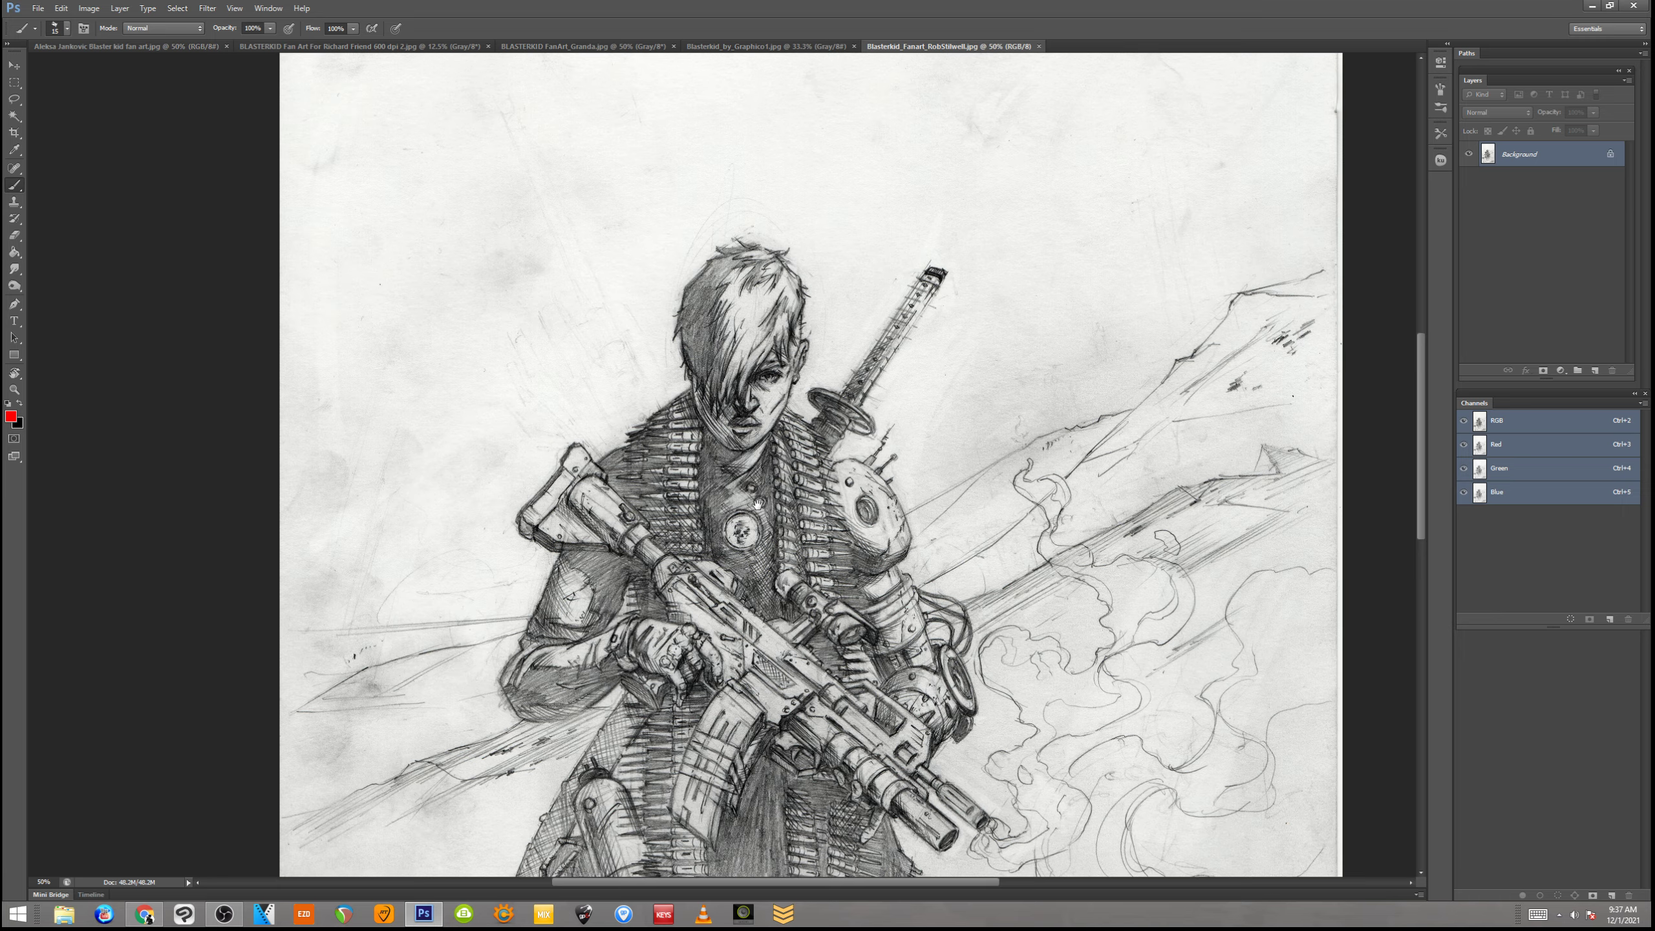
scroll("down", 3)
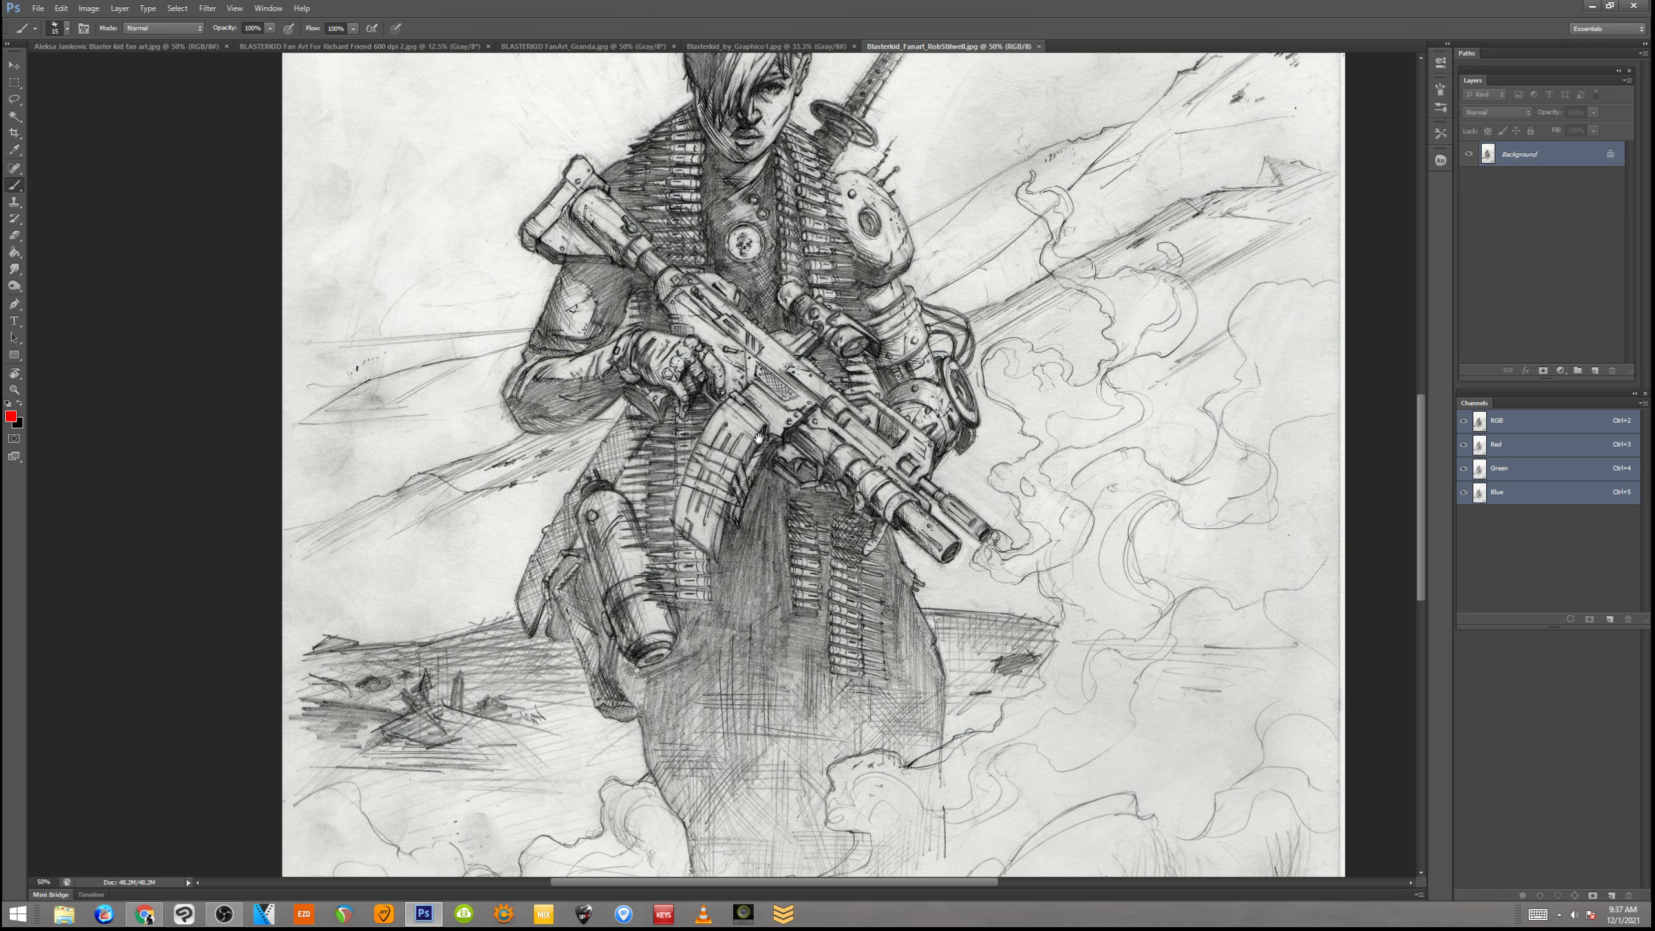
scroll("down", 3)
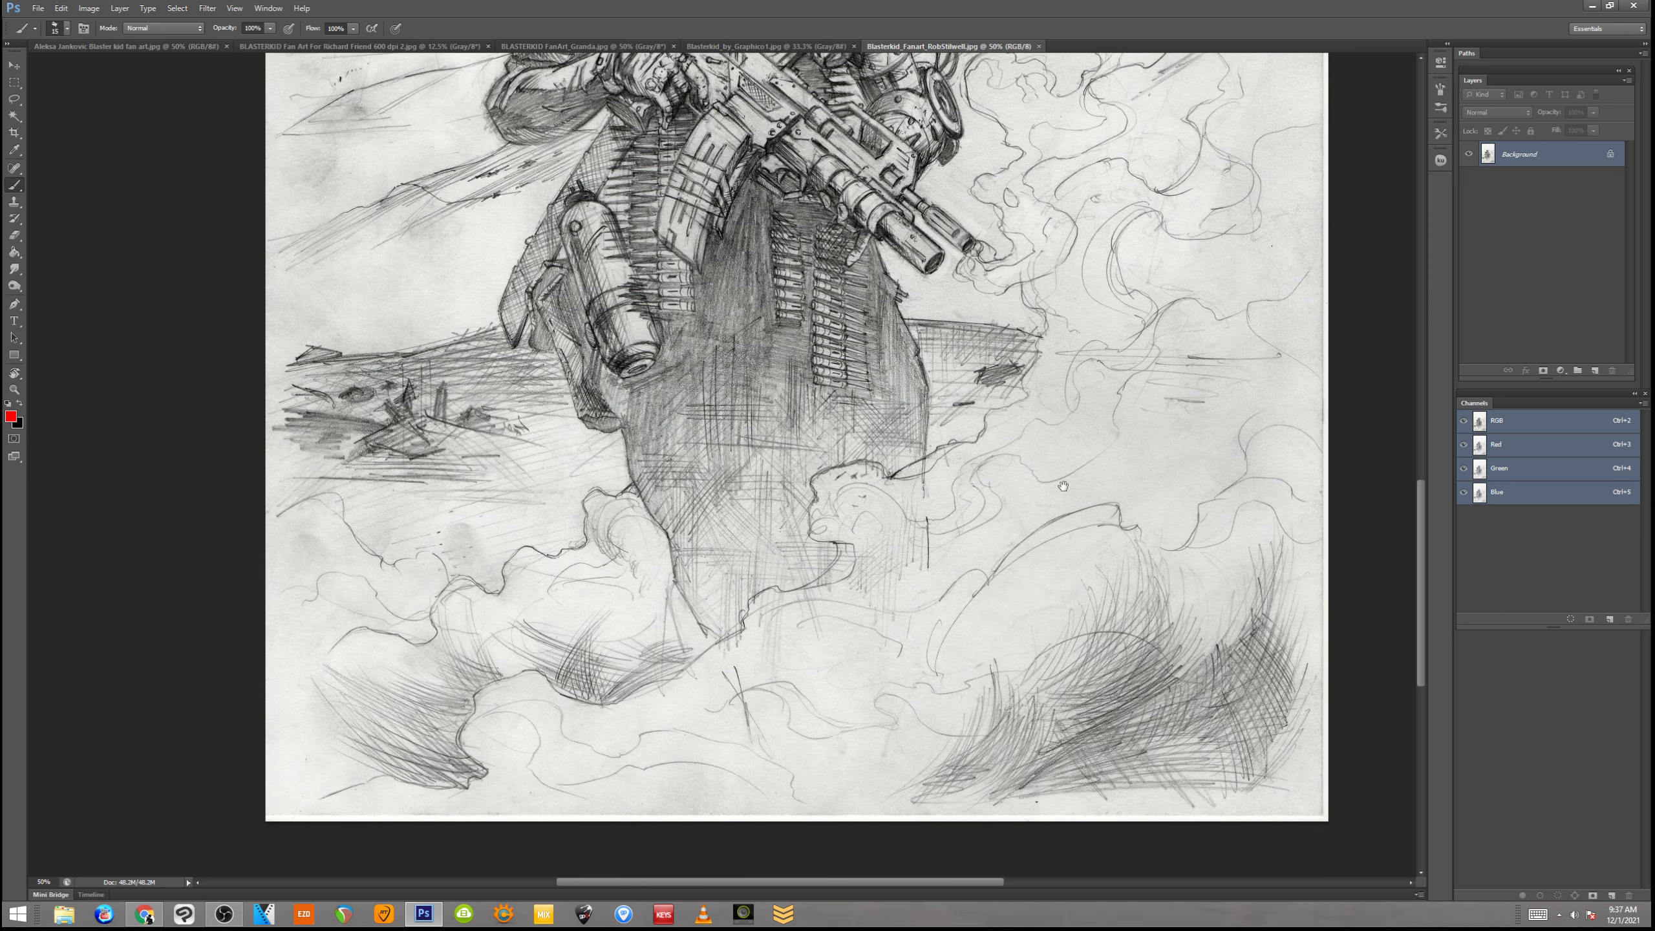
mouse_move(1063, 486)
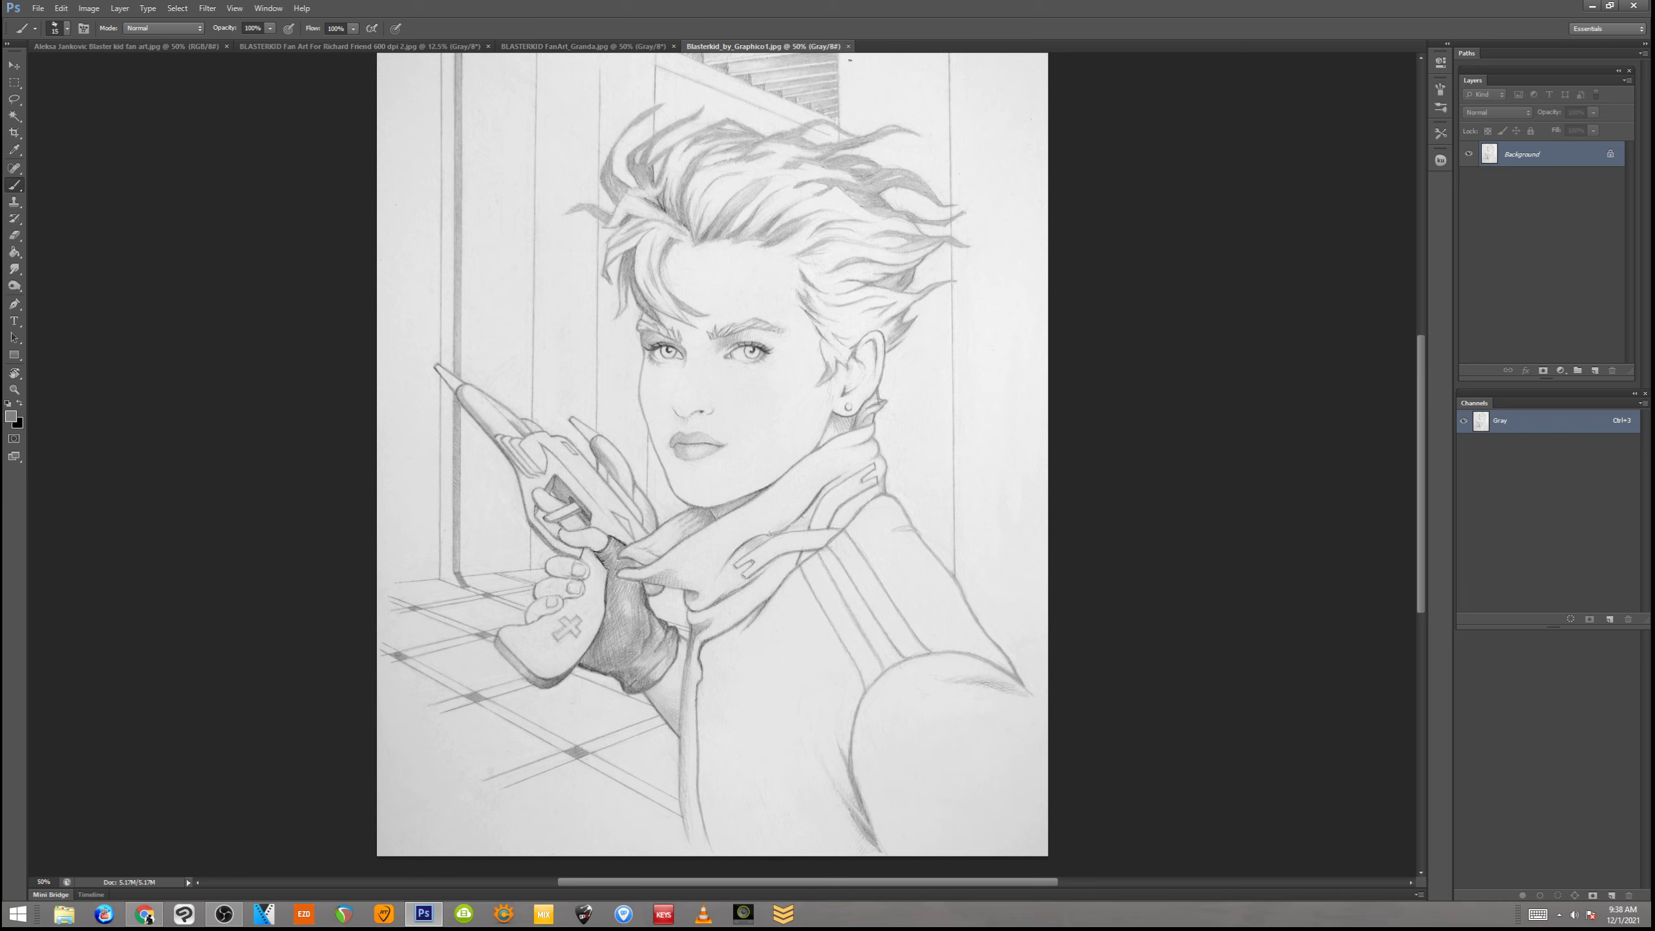
left_click(570, 46)
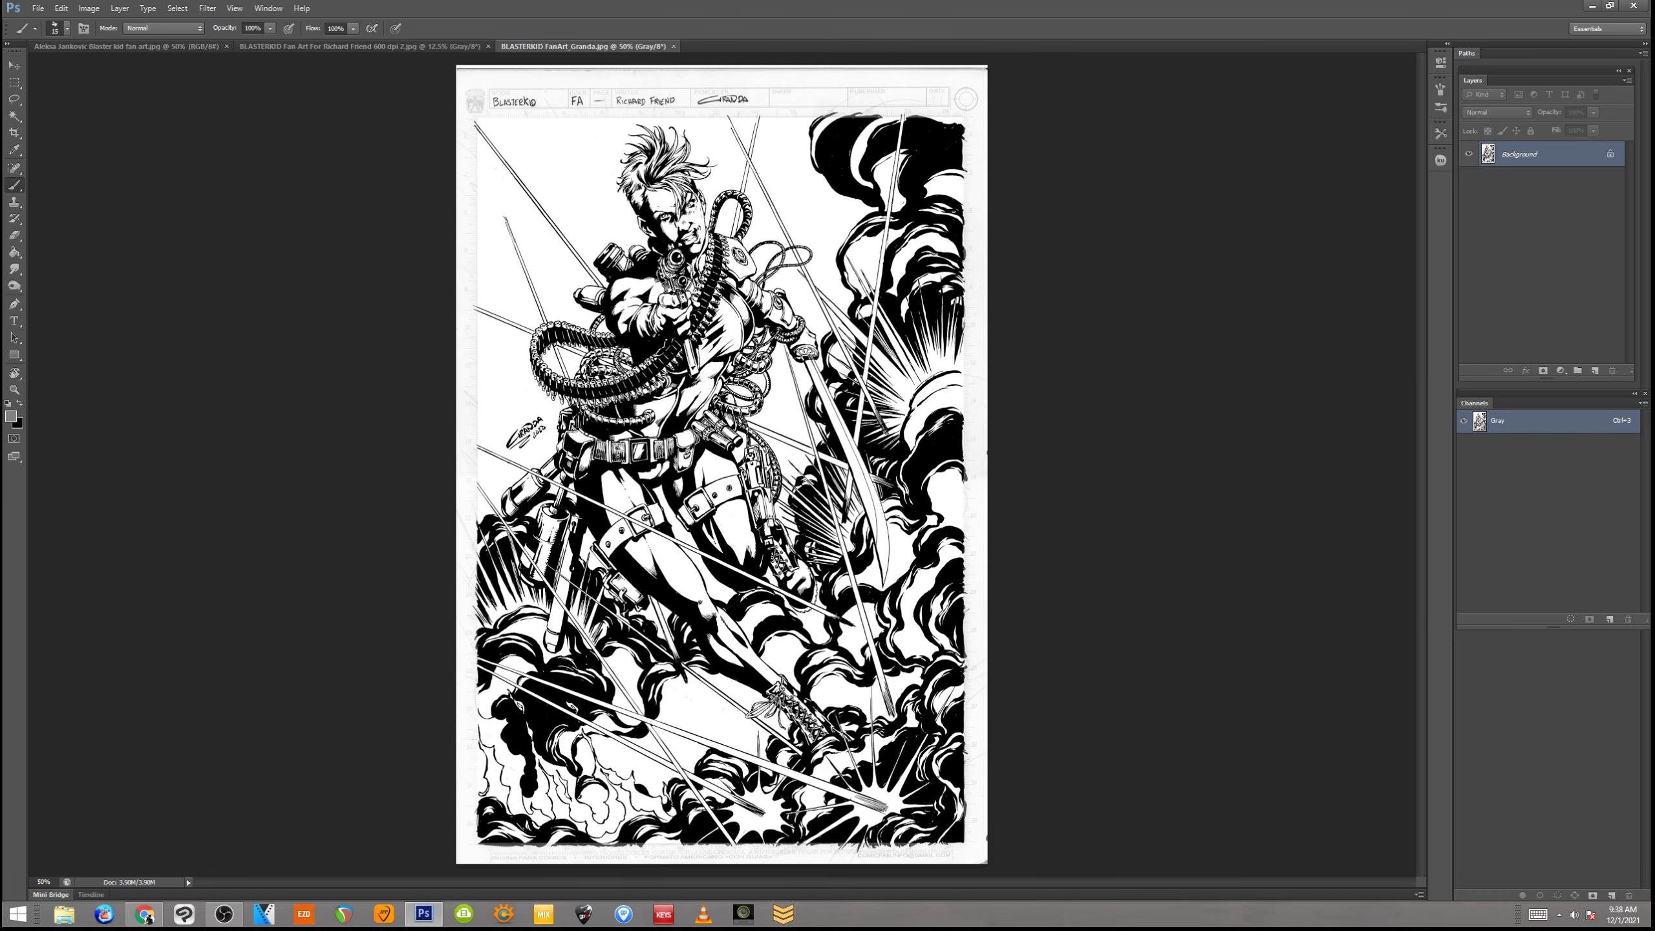
mouse_move(988, 312)
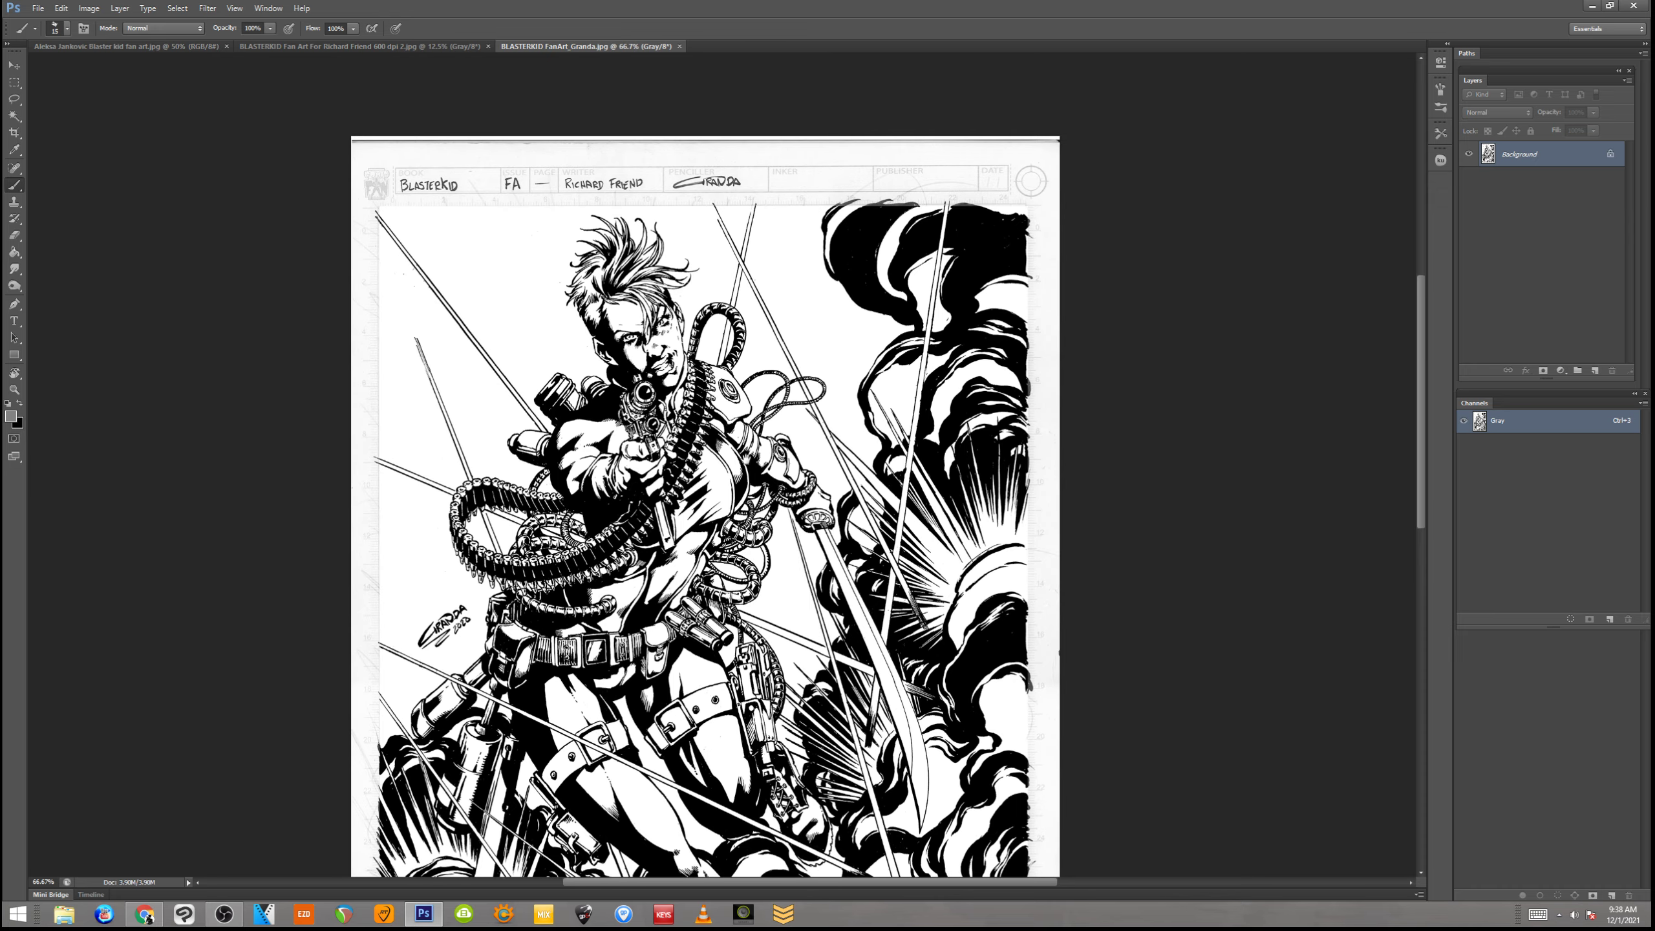
Scroll up and down through the inked hose-wrapped gunner fan-art page
scroll("up", 3)
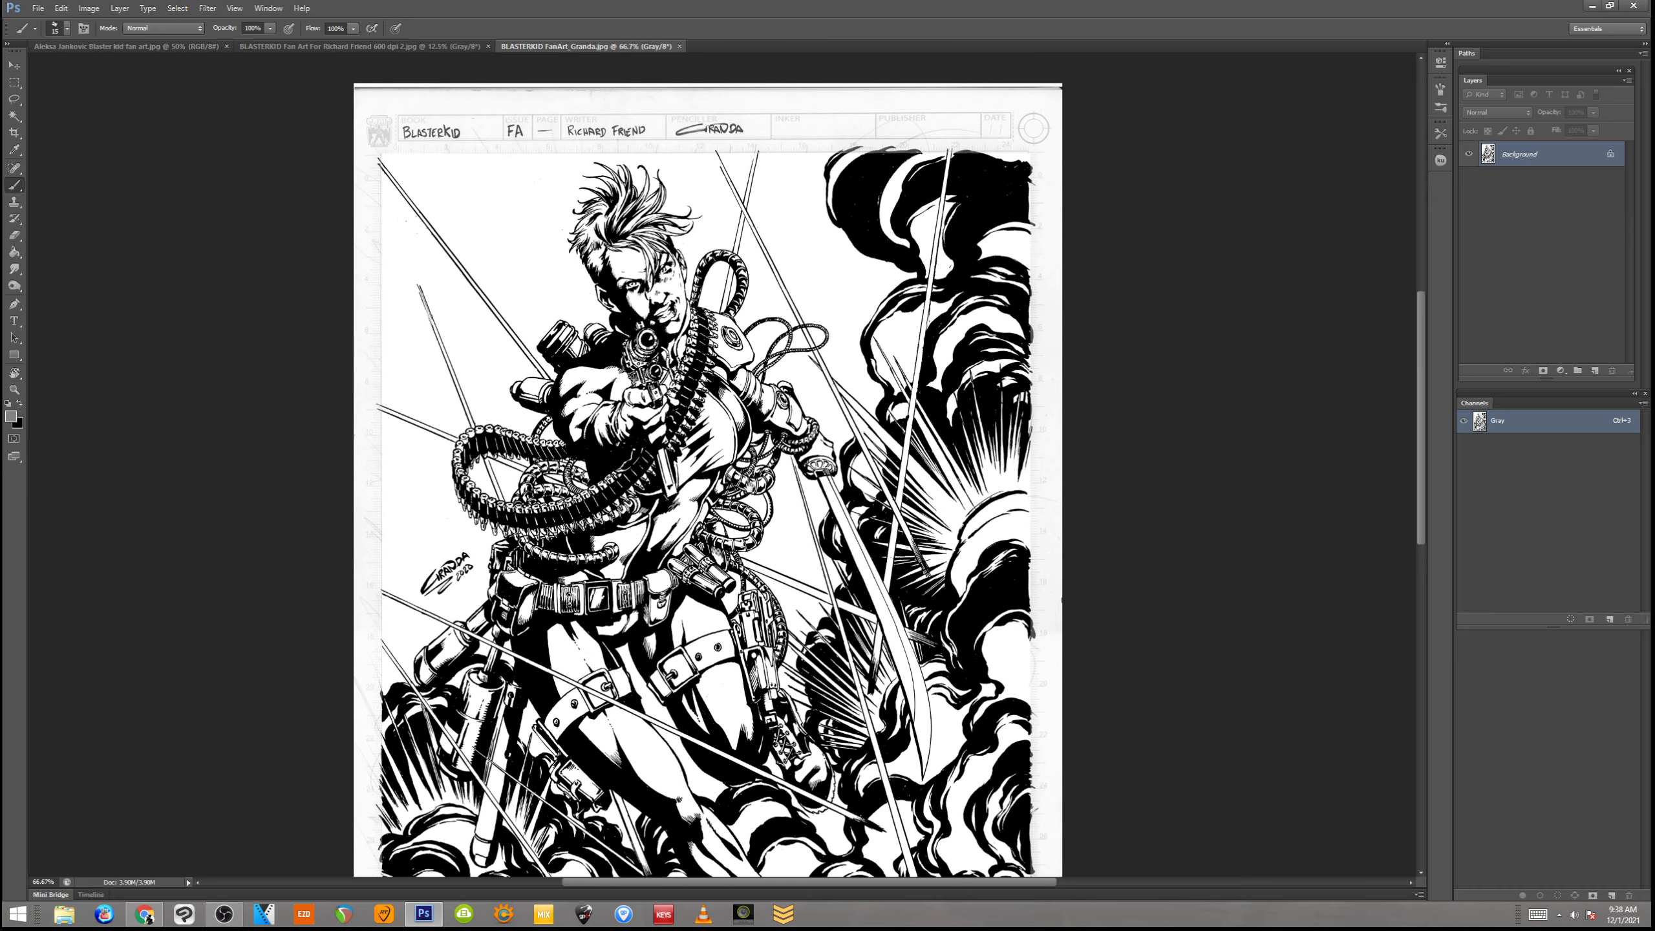
scroll("down", 3)
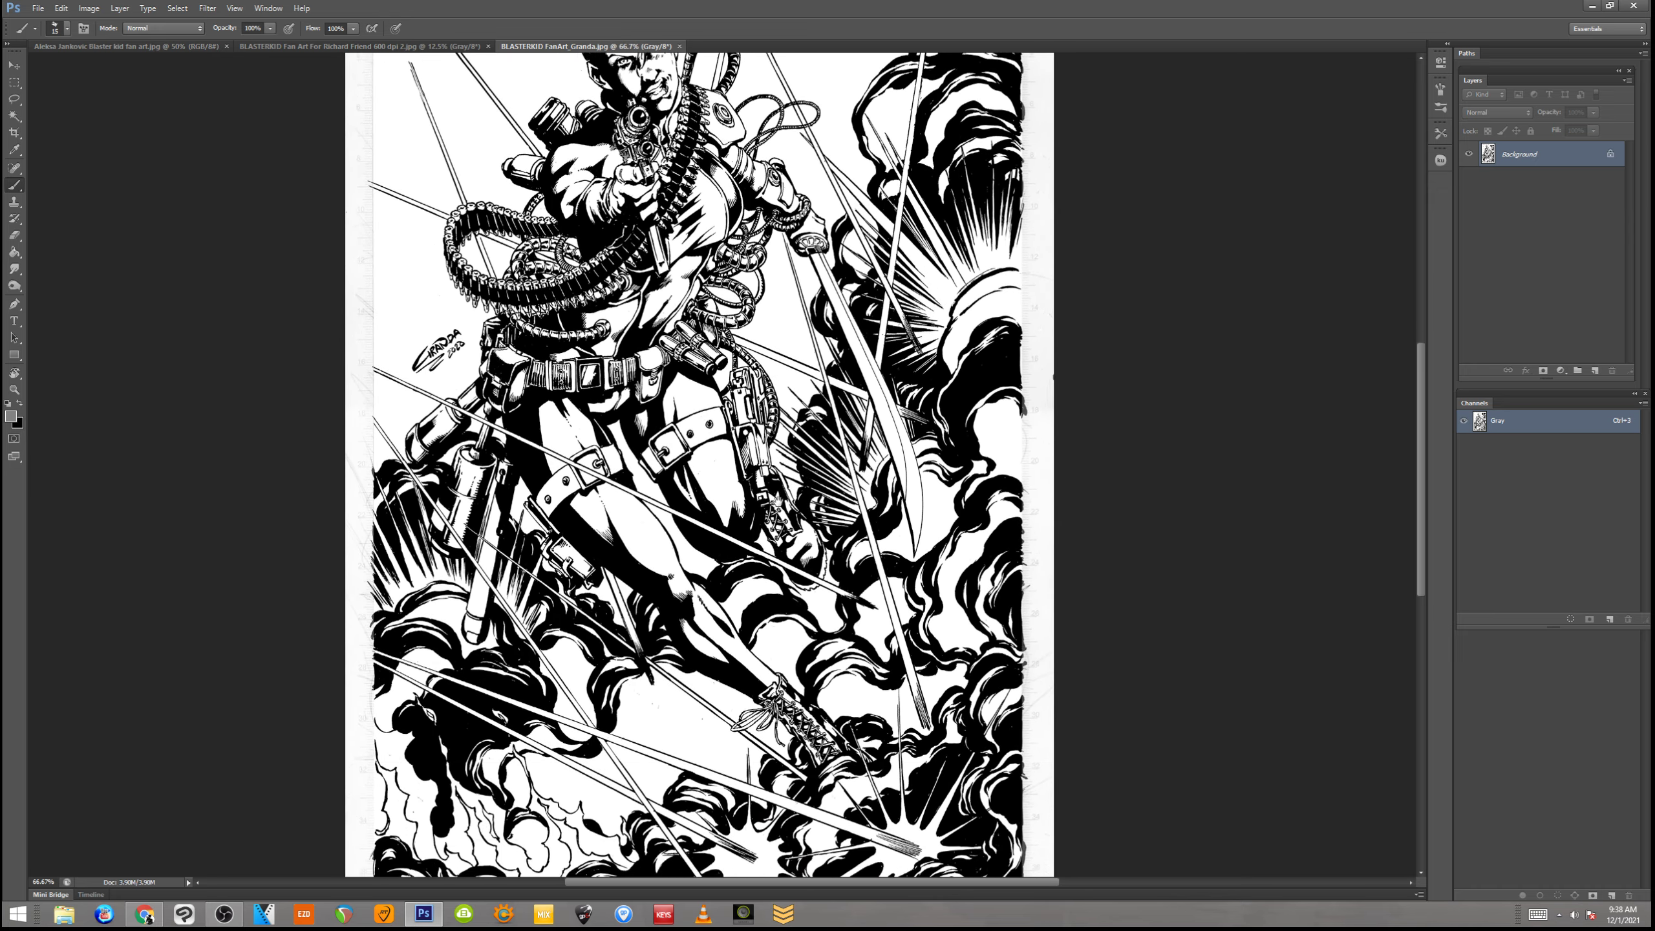
scroll("down", 3)
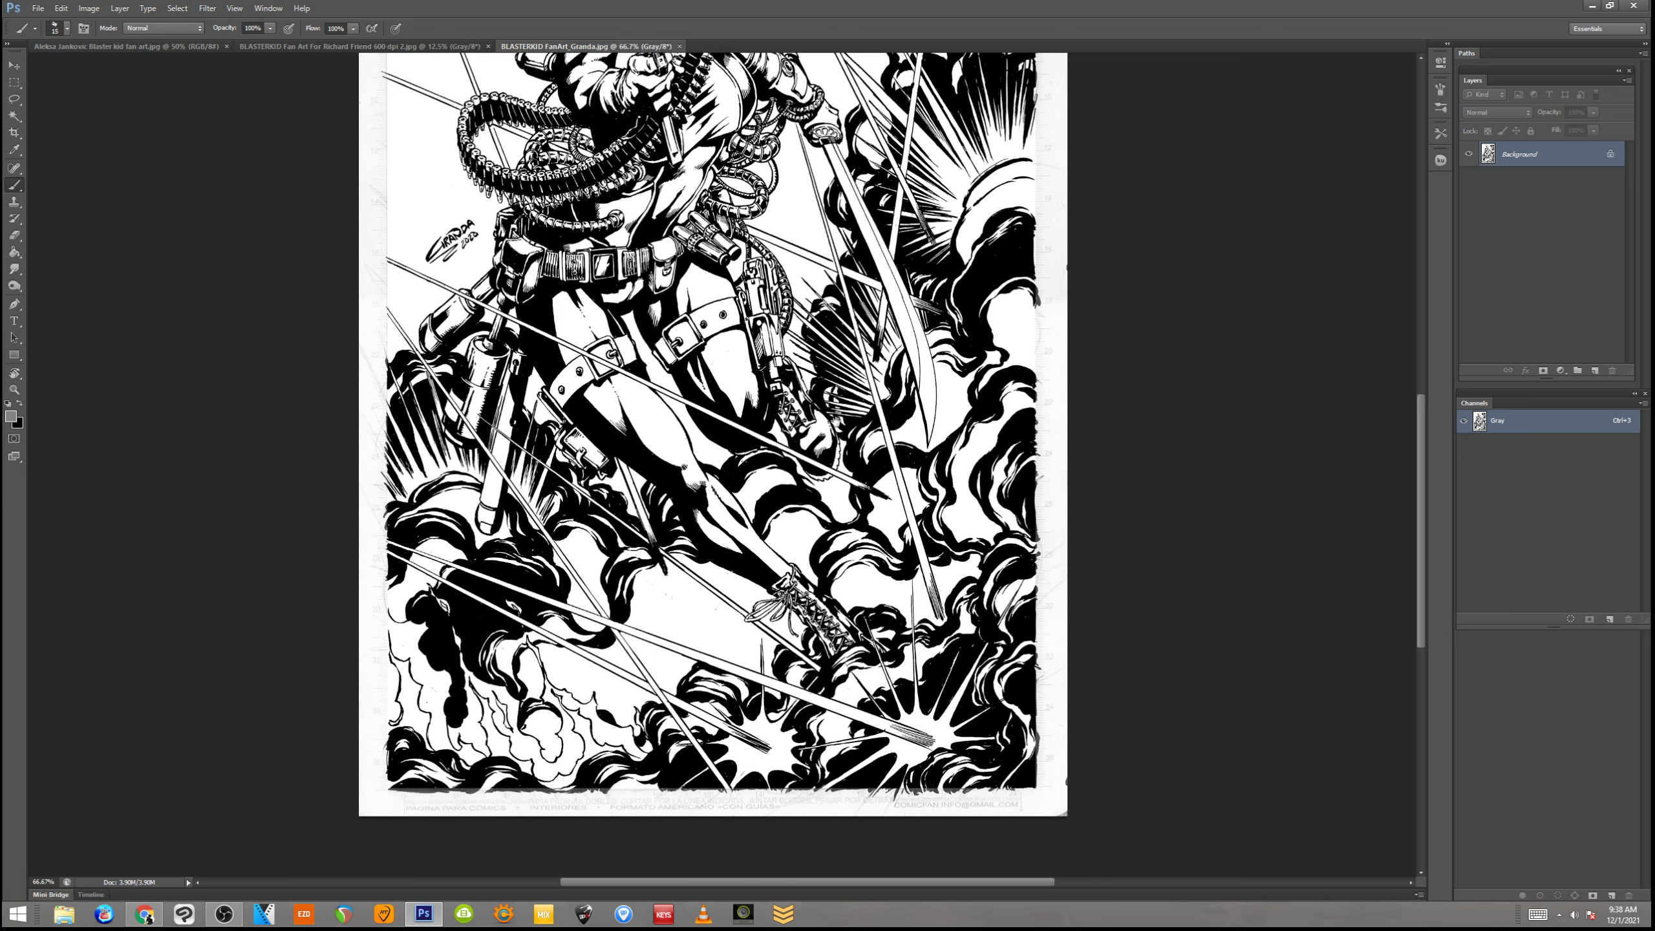
scroll("up", 3)
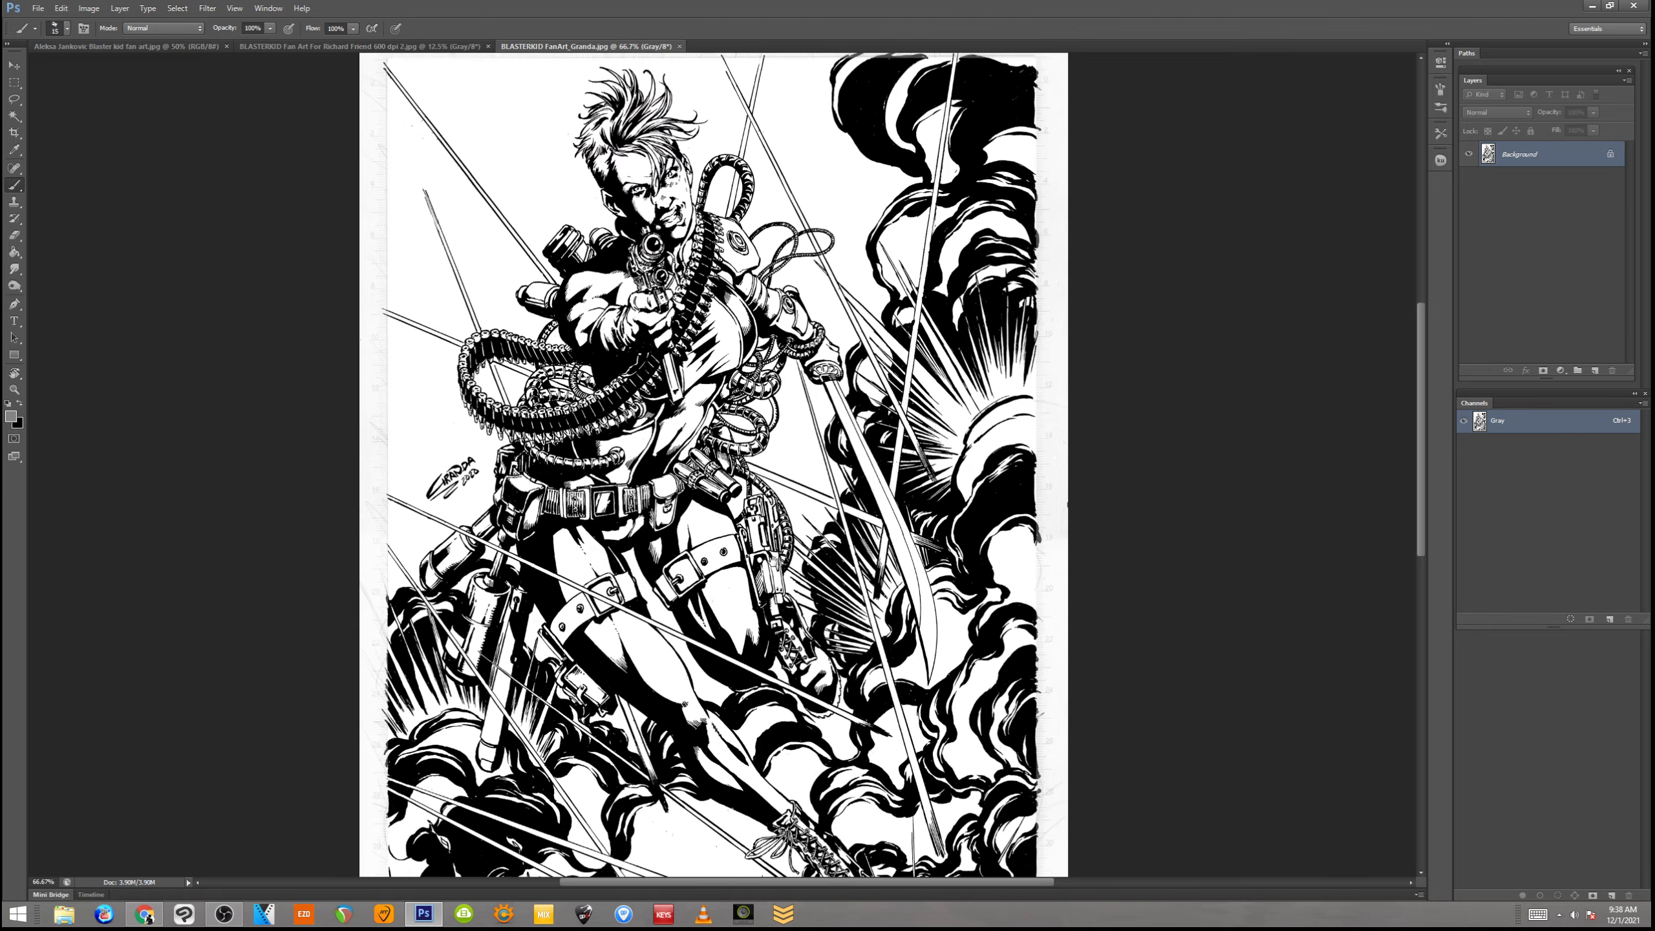
scroll("down", 3)
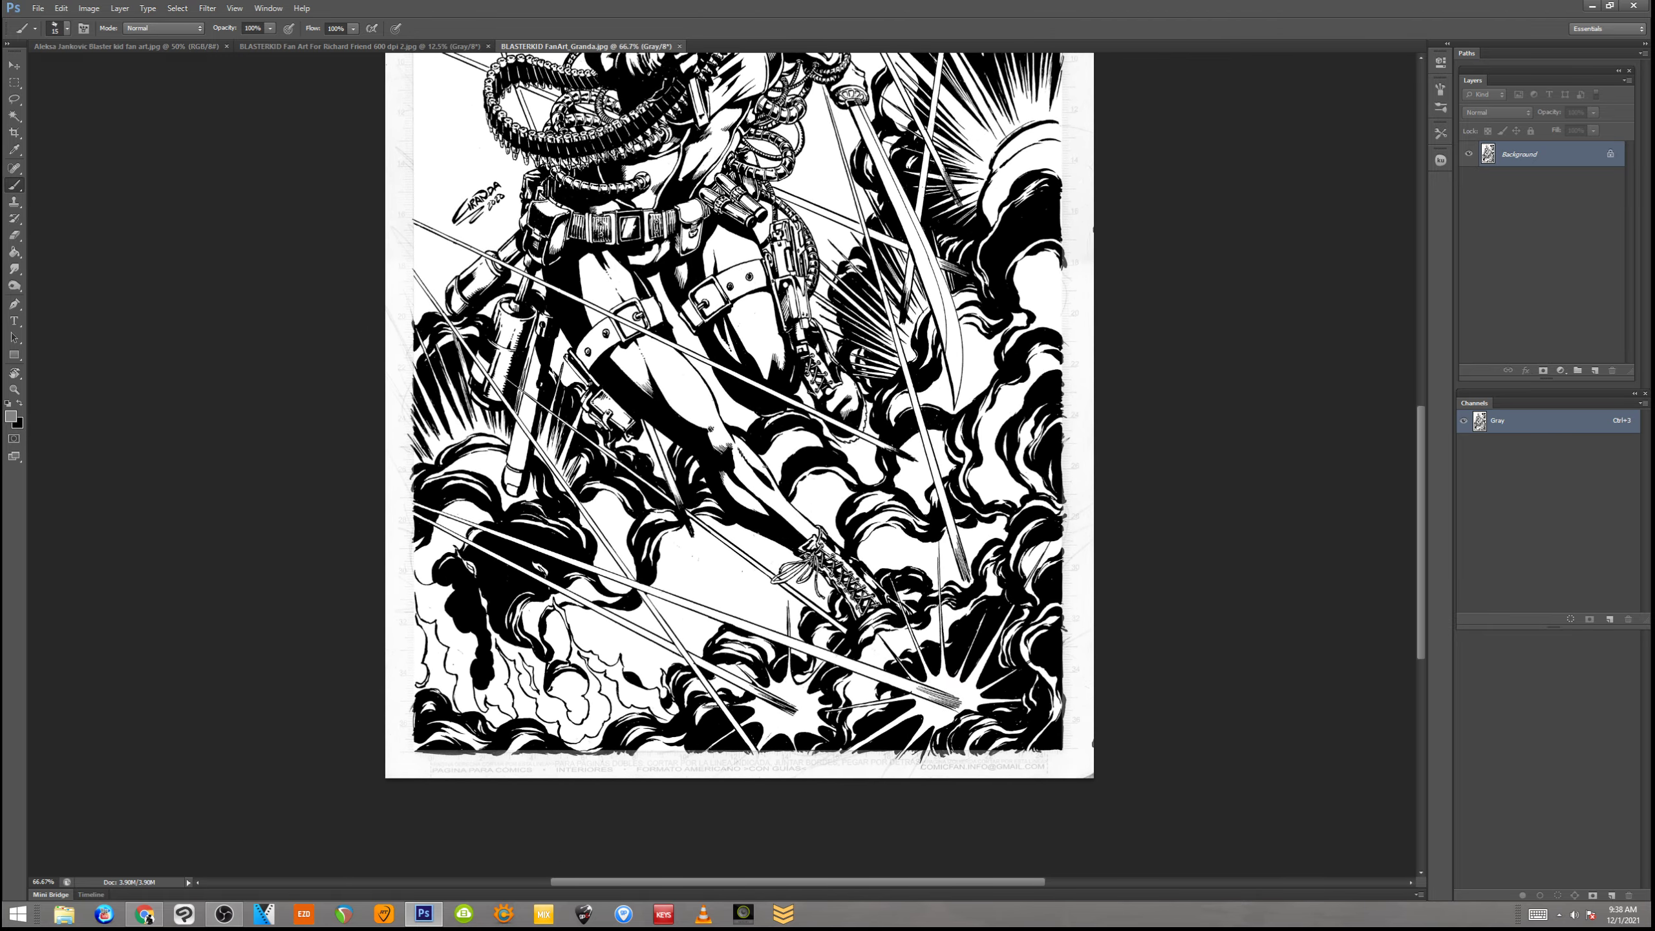
scroll("up", 3)
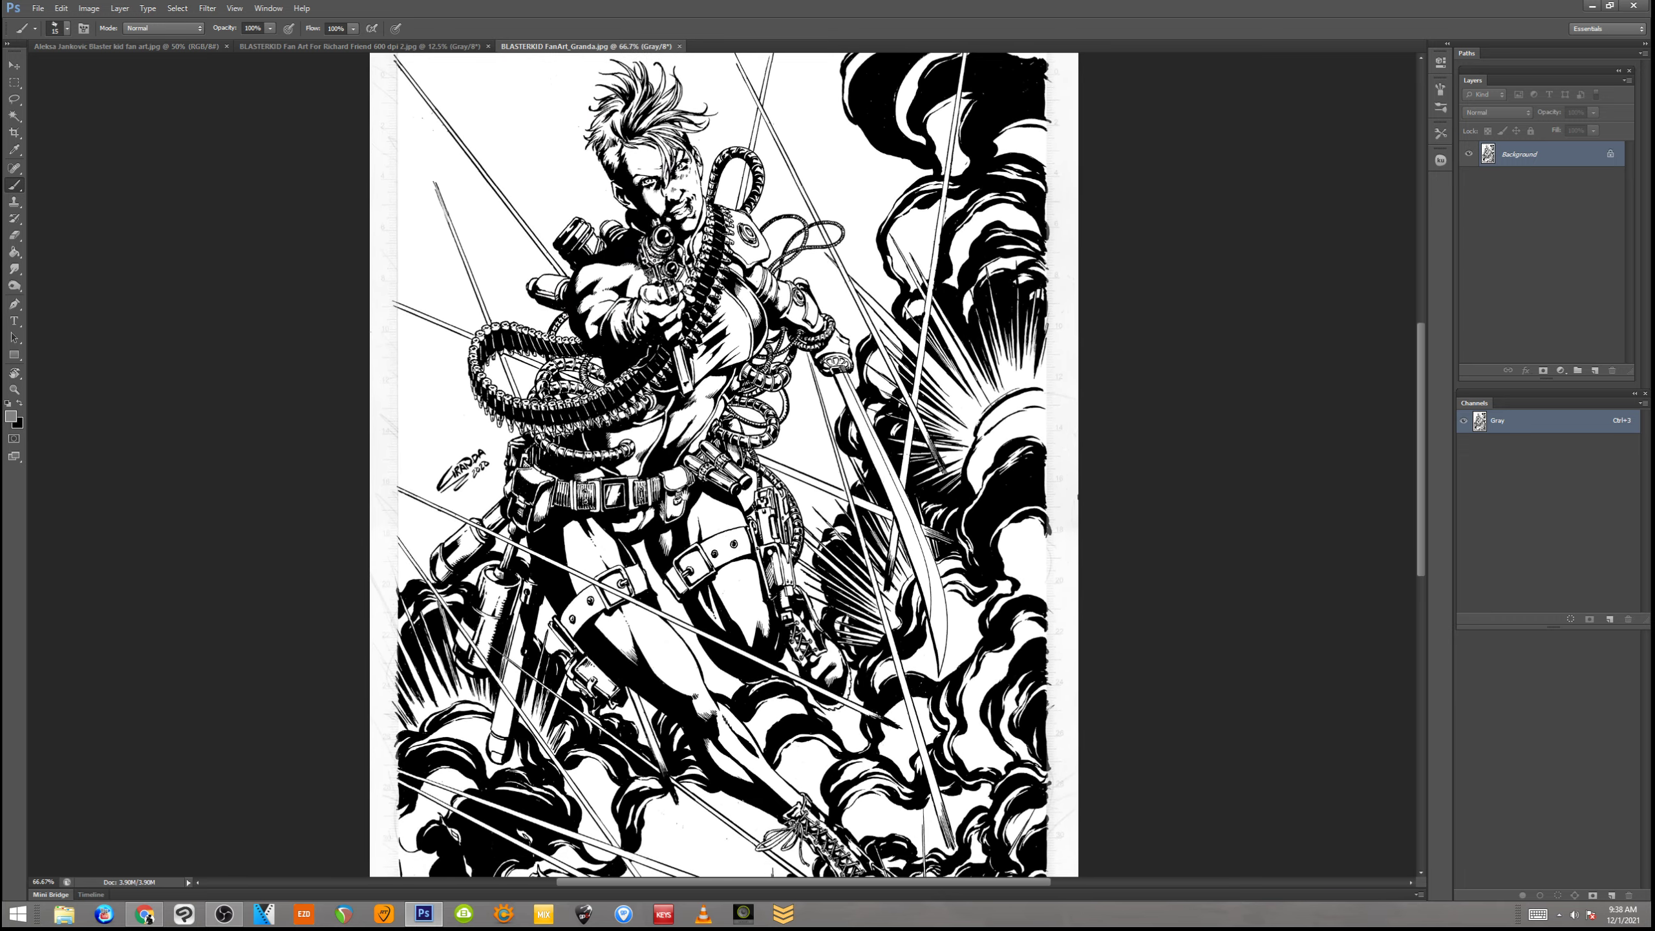
scroll("down", 3)
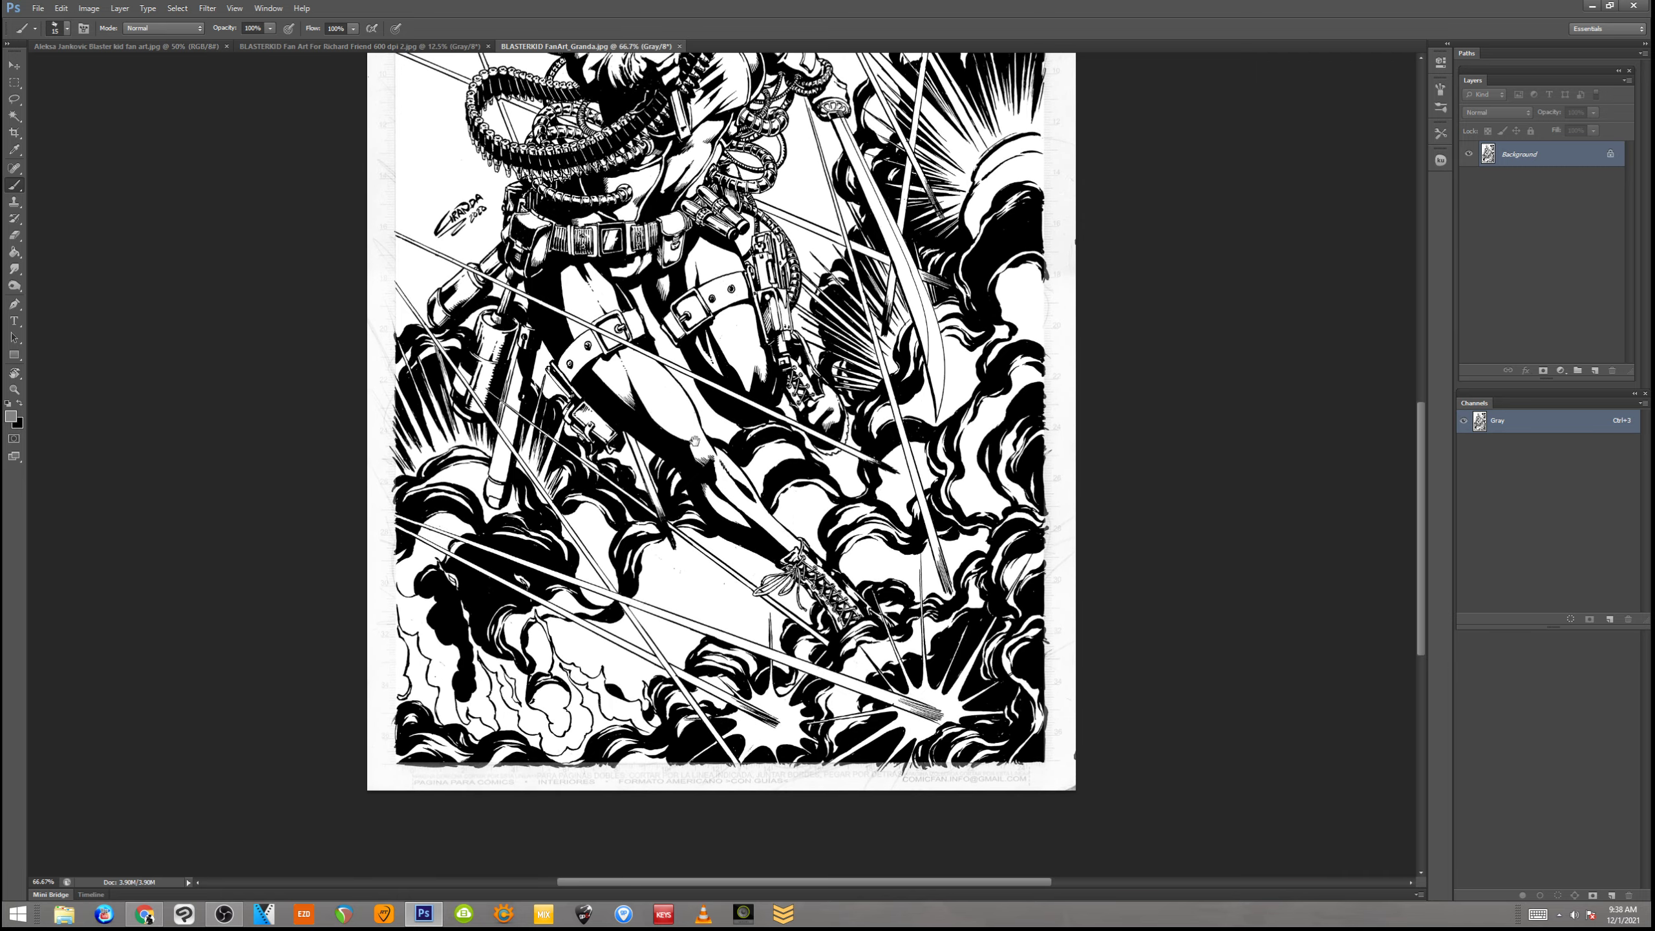
scroll("up", 3)
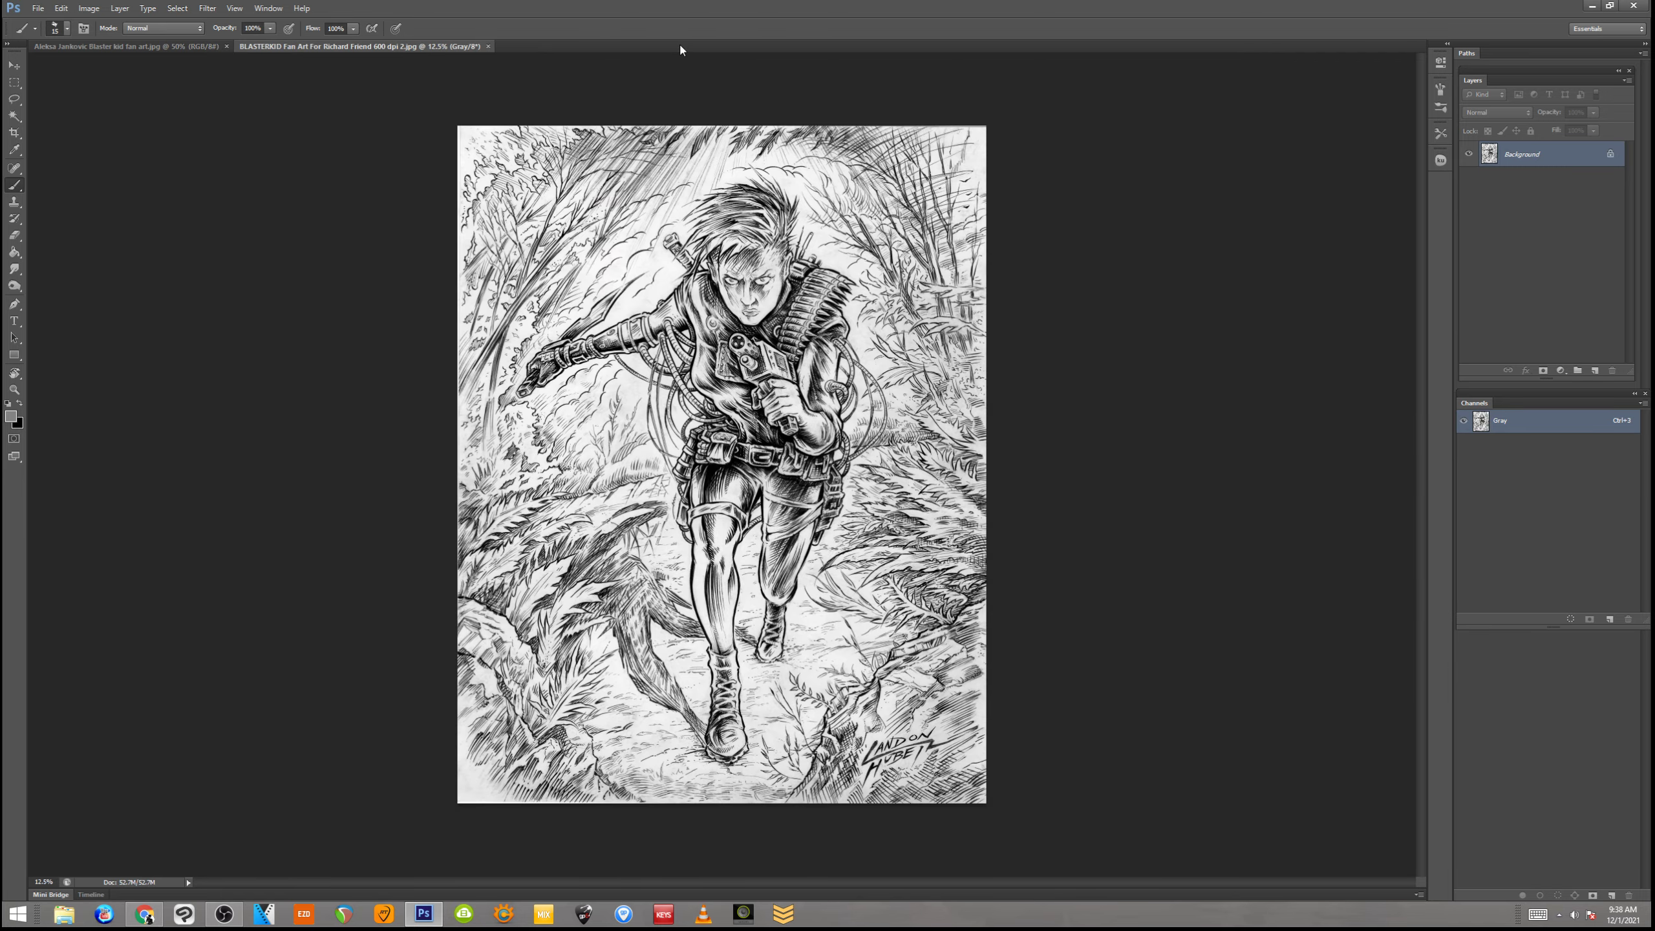
mouse_move(1076, 252)
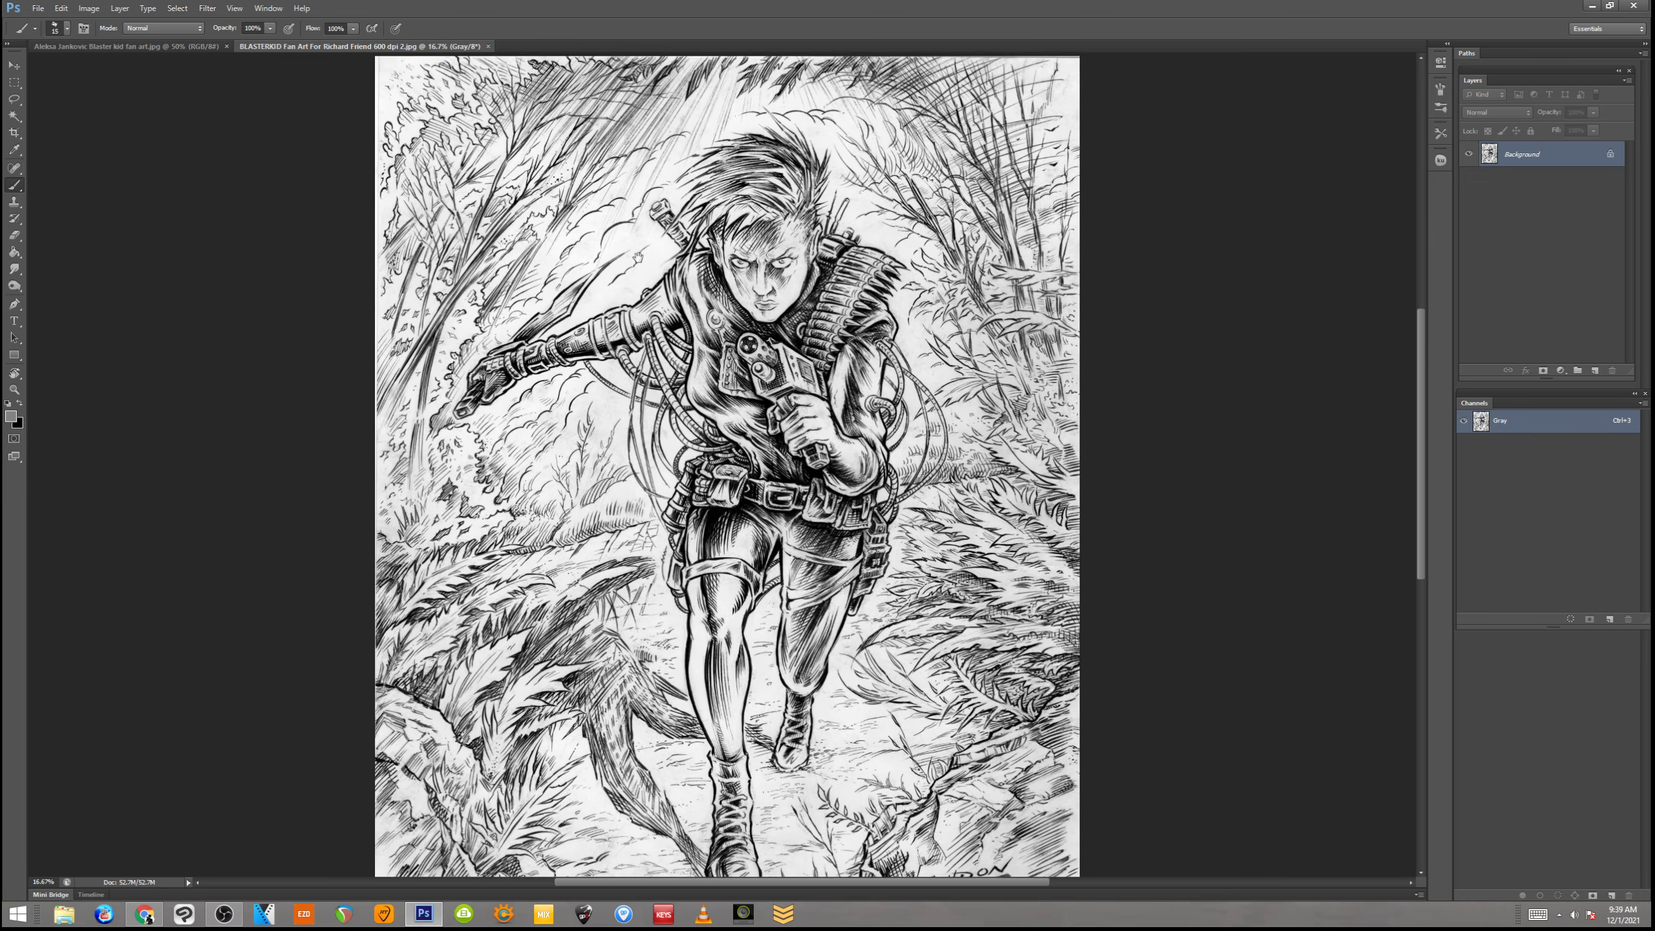
Scroll down and back up over the pencil jungle-runner drawing
scroll("down", 3)
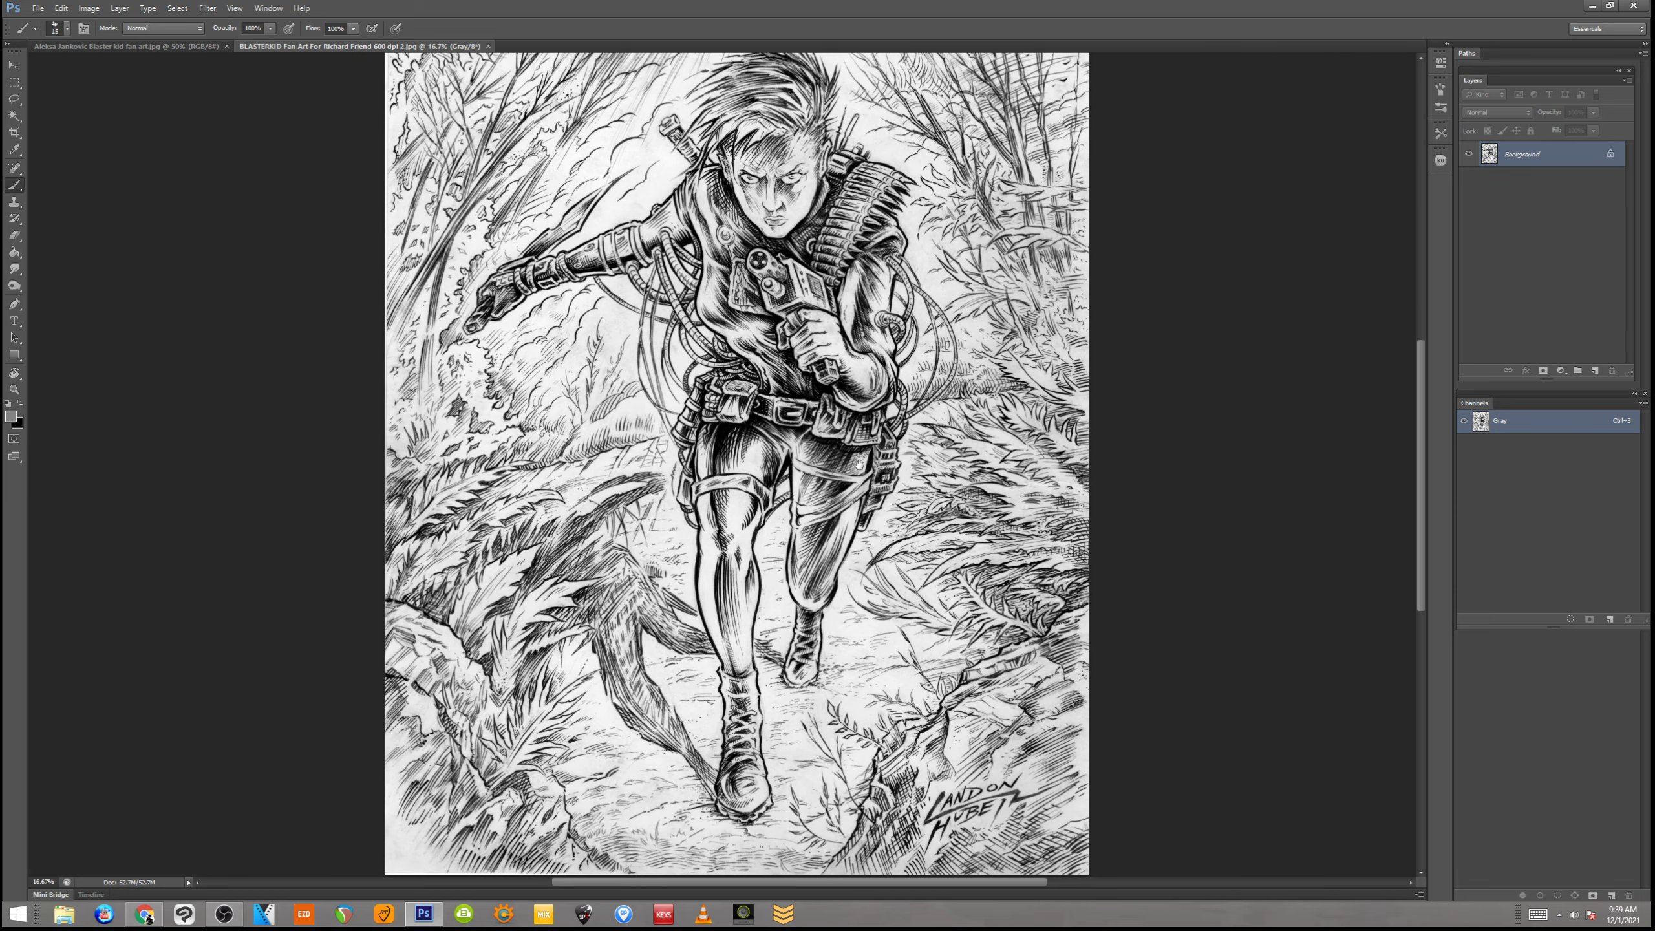
scroll("up", 3)
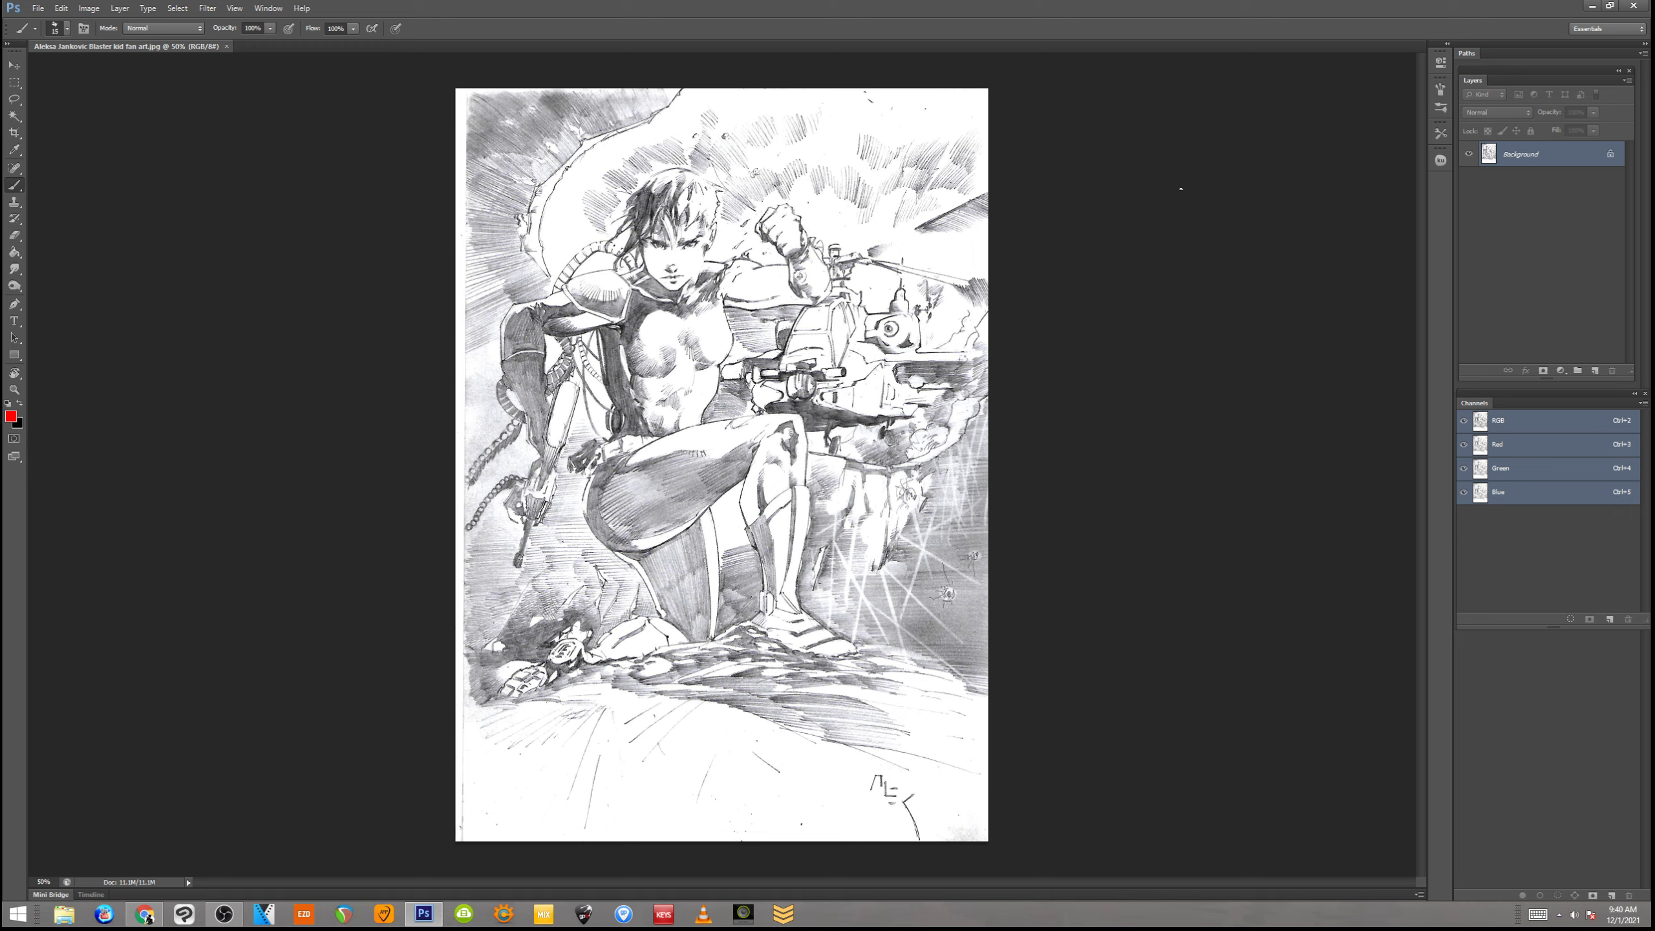
mouse_move(1050, 183)
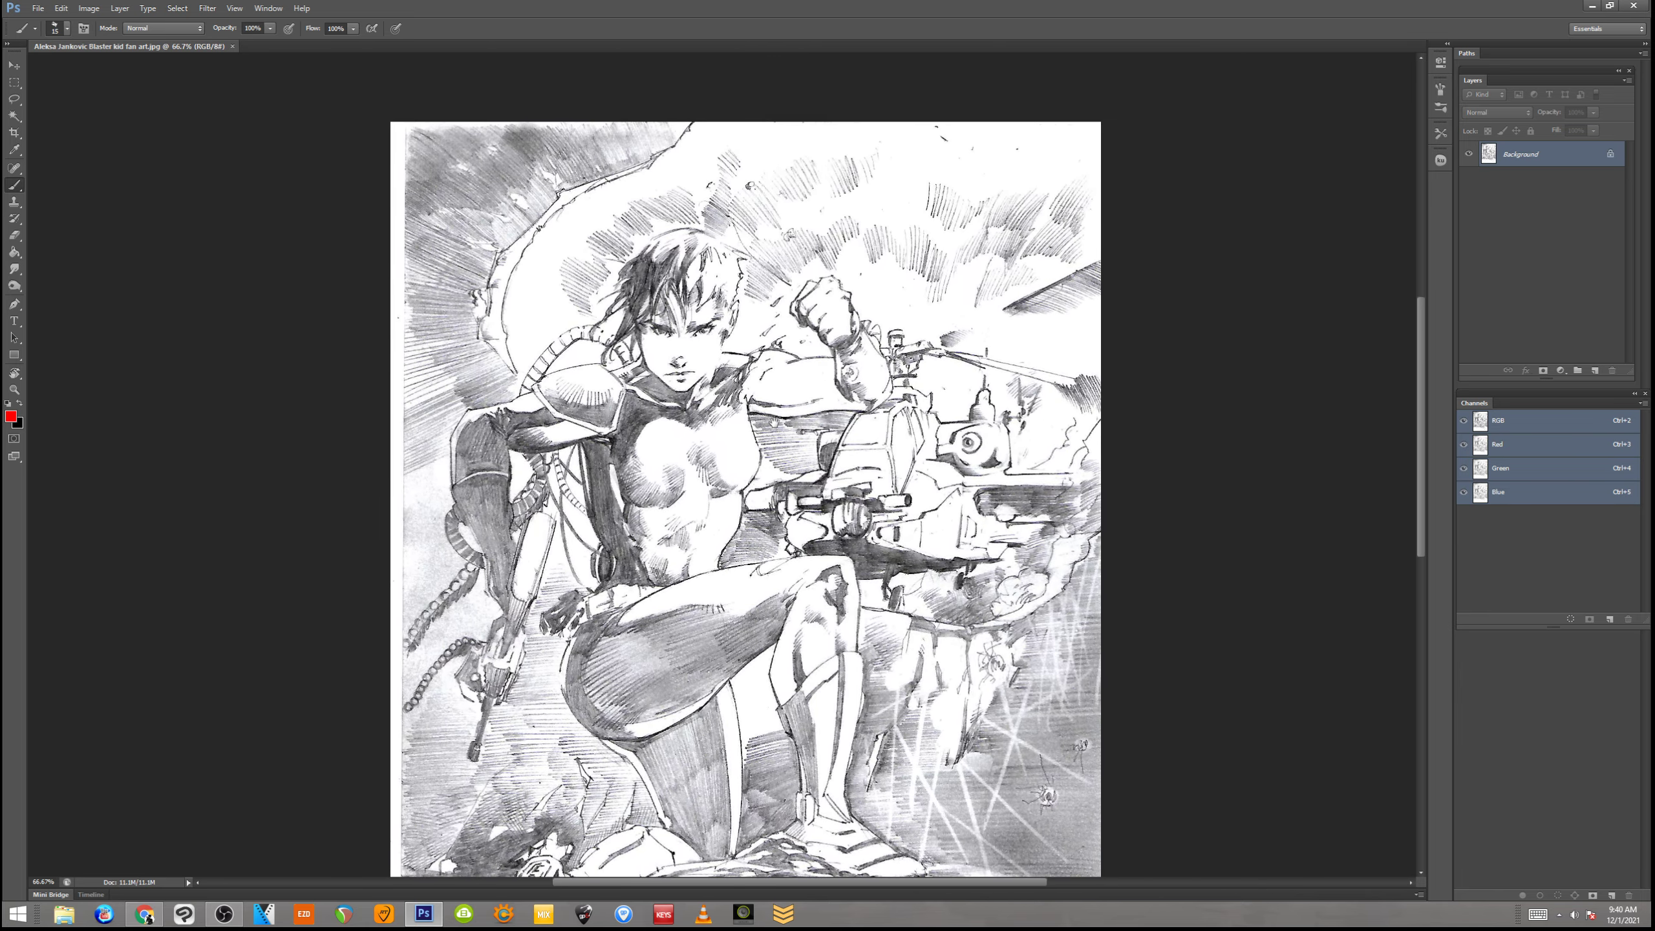
scroll("down", 3)
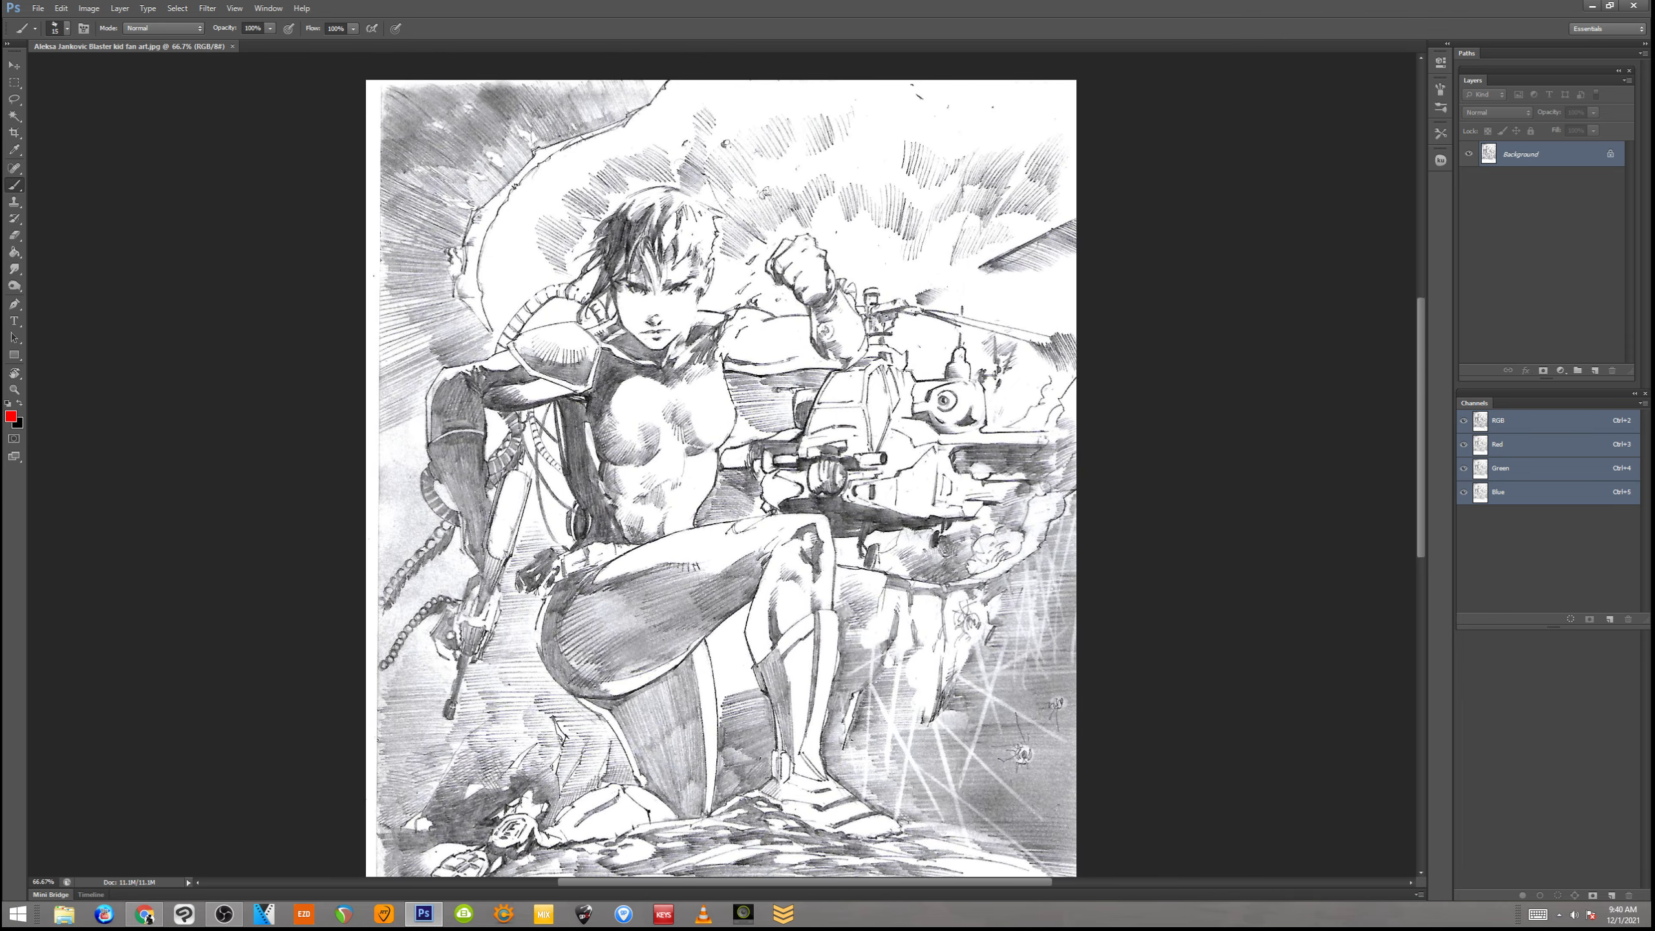
scroll("up", 3)
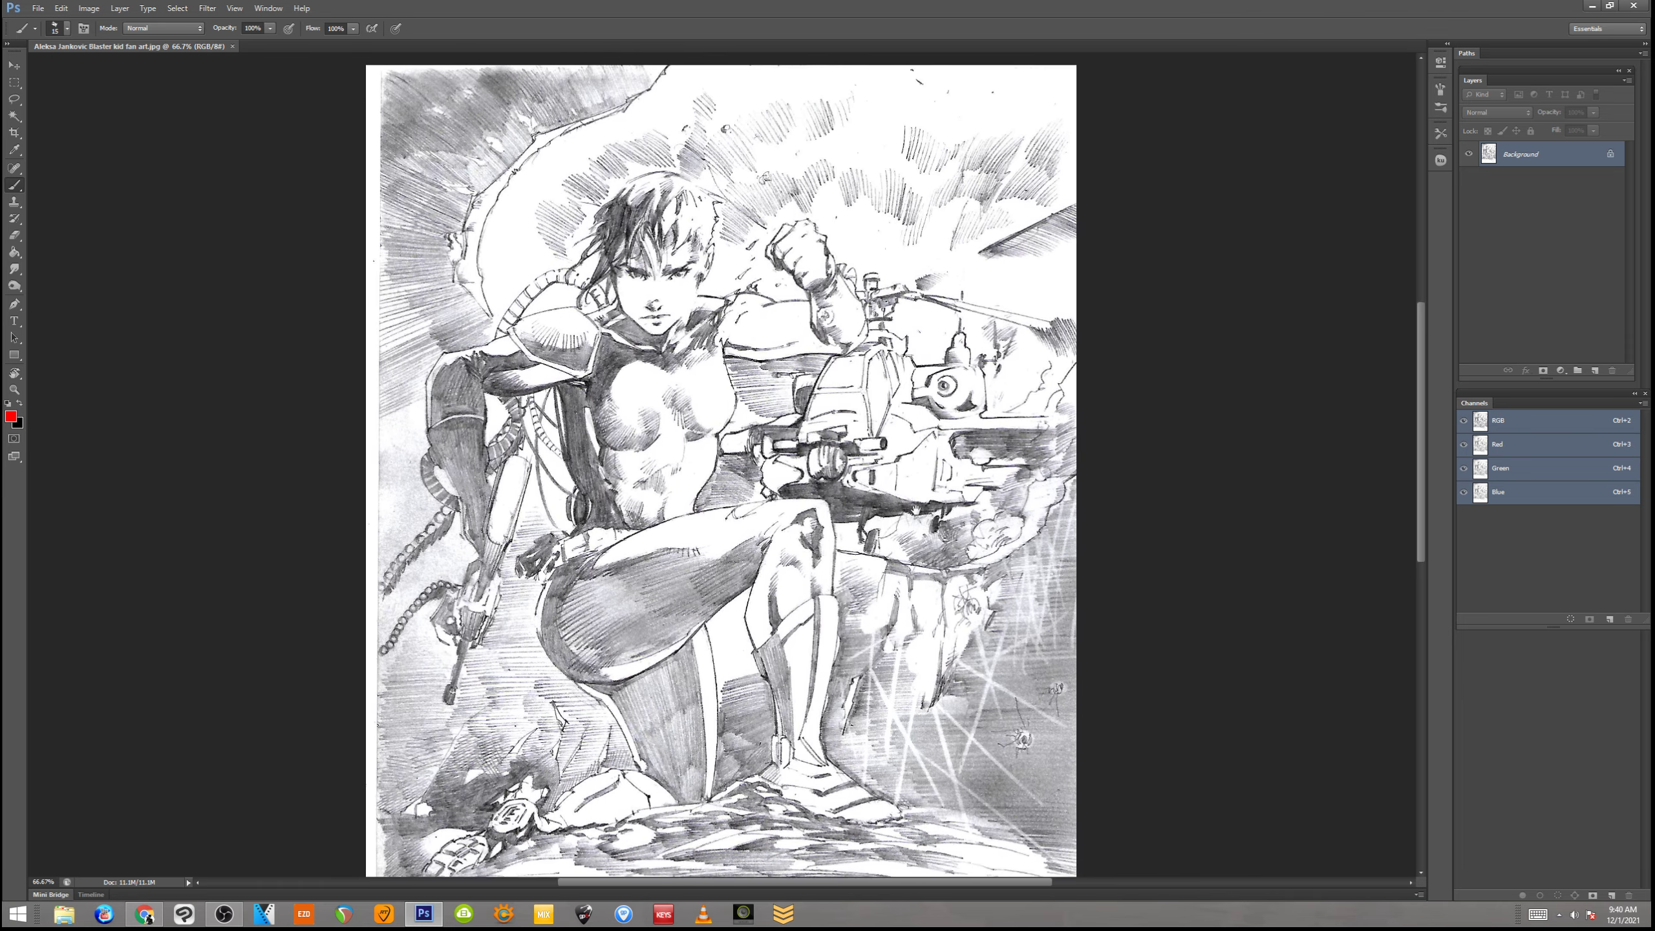
scroll("down", 3)
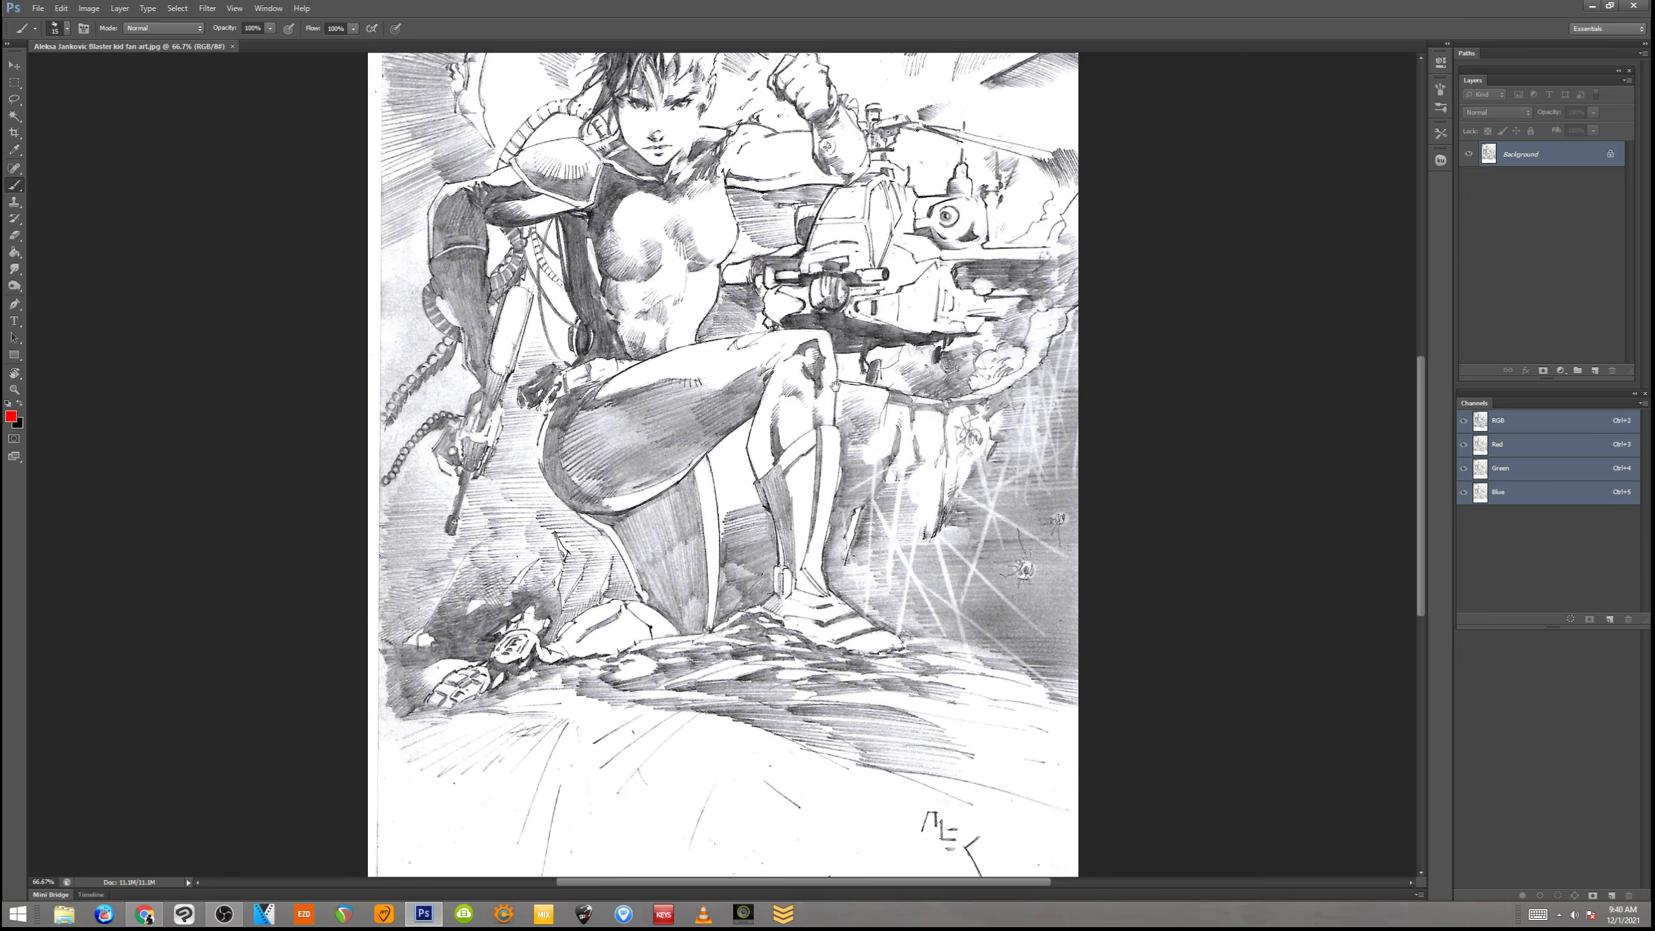
scroll("up", 3)
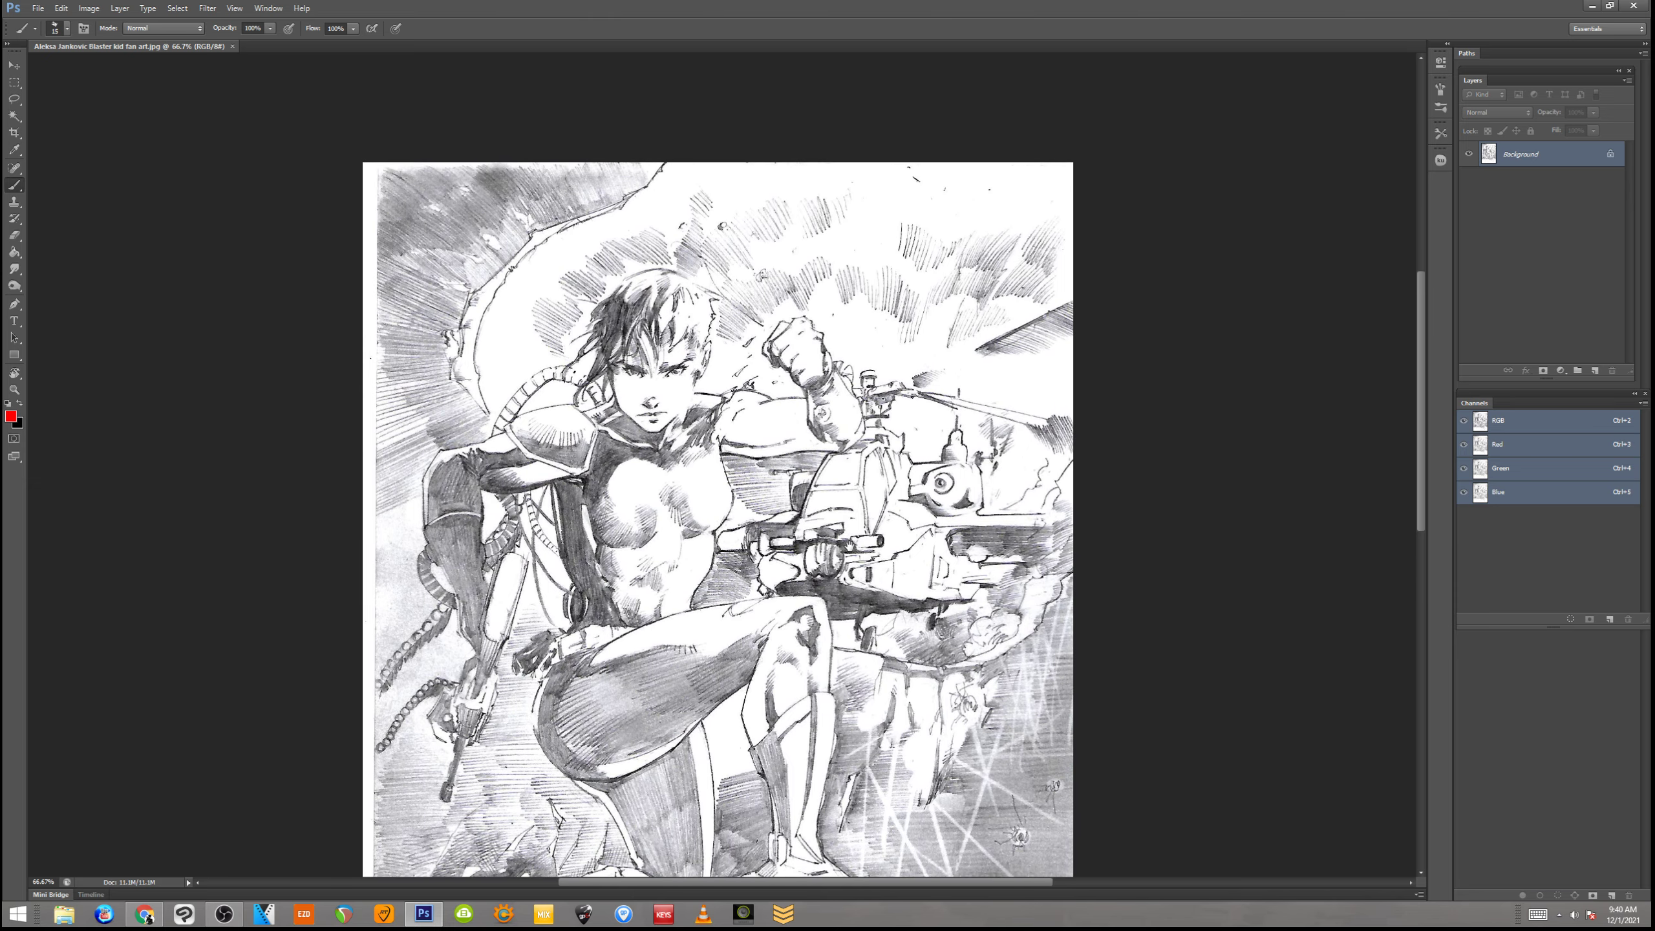
scroll("down", 3)
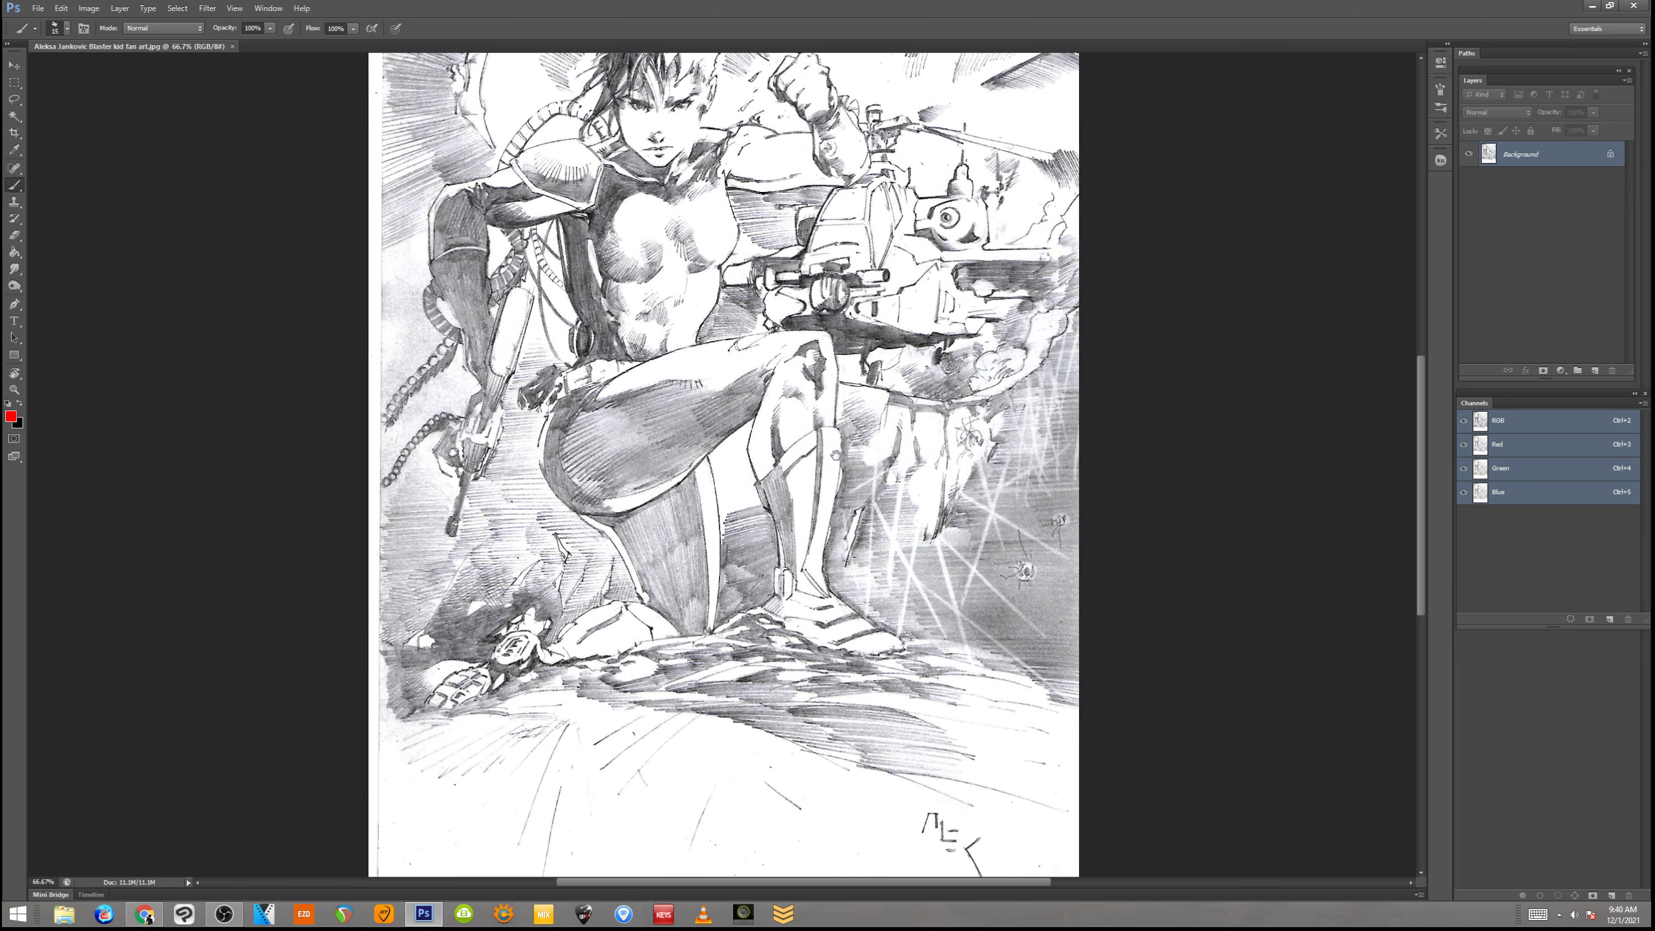
scroll("up", 3)
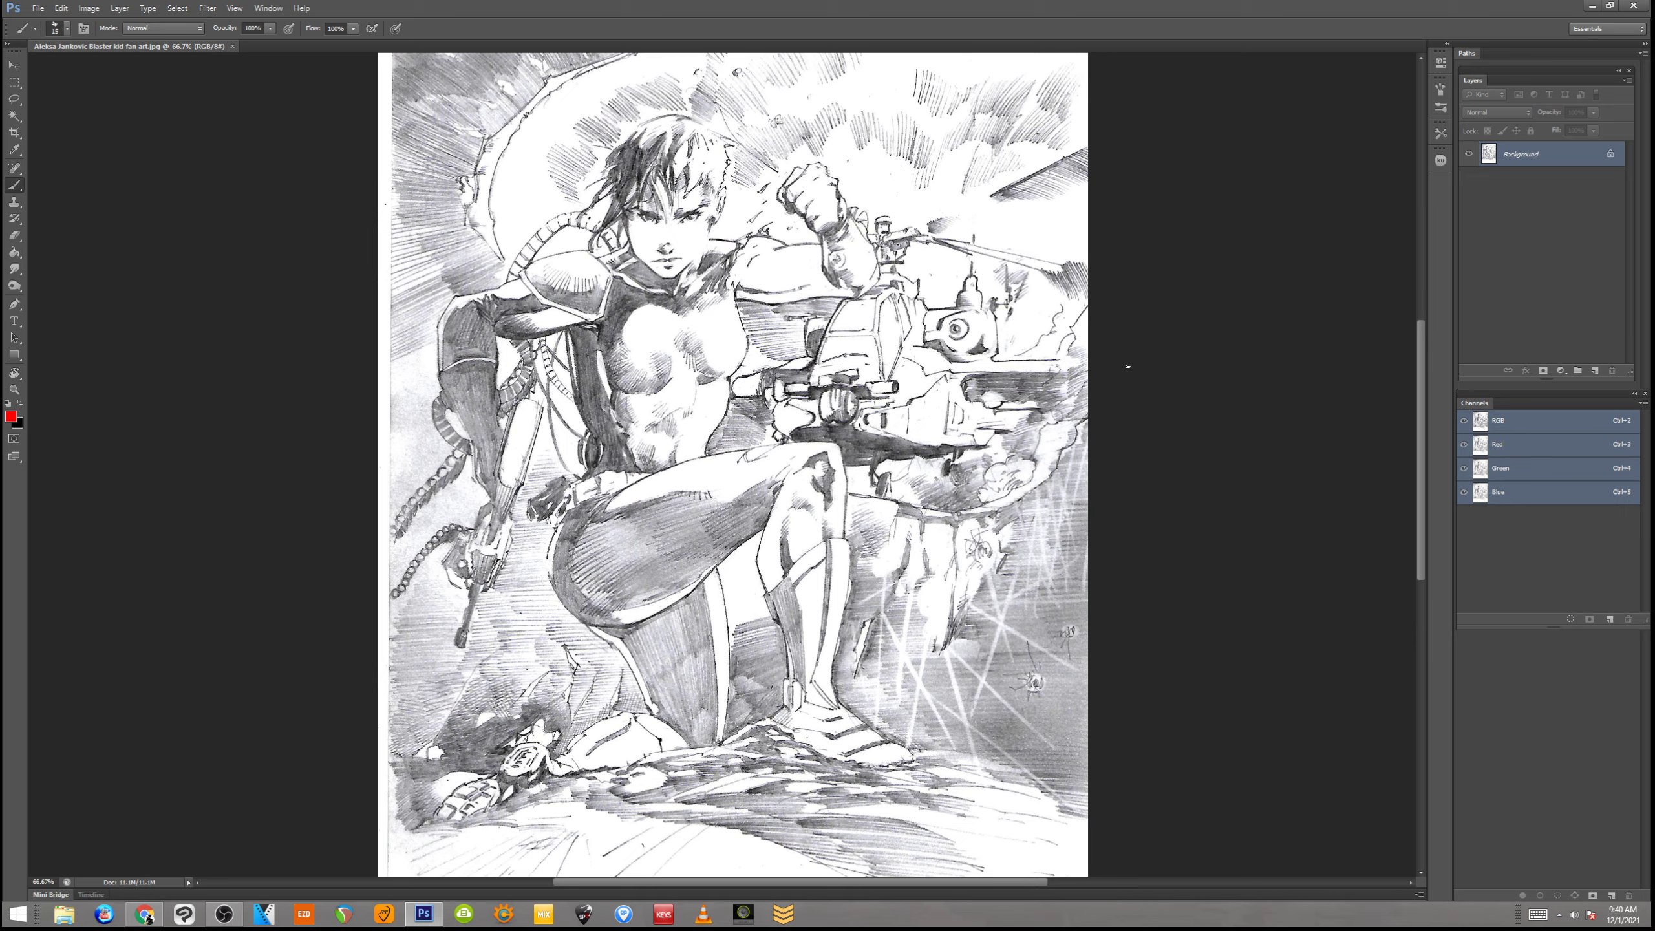
mouse_move(895, 547)
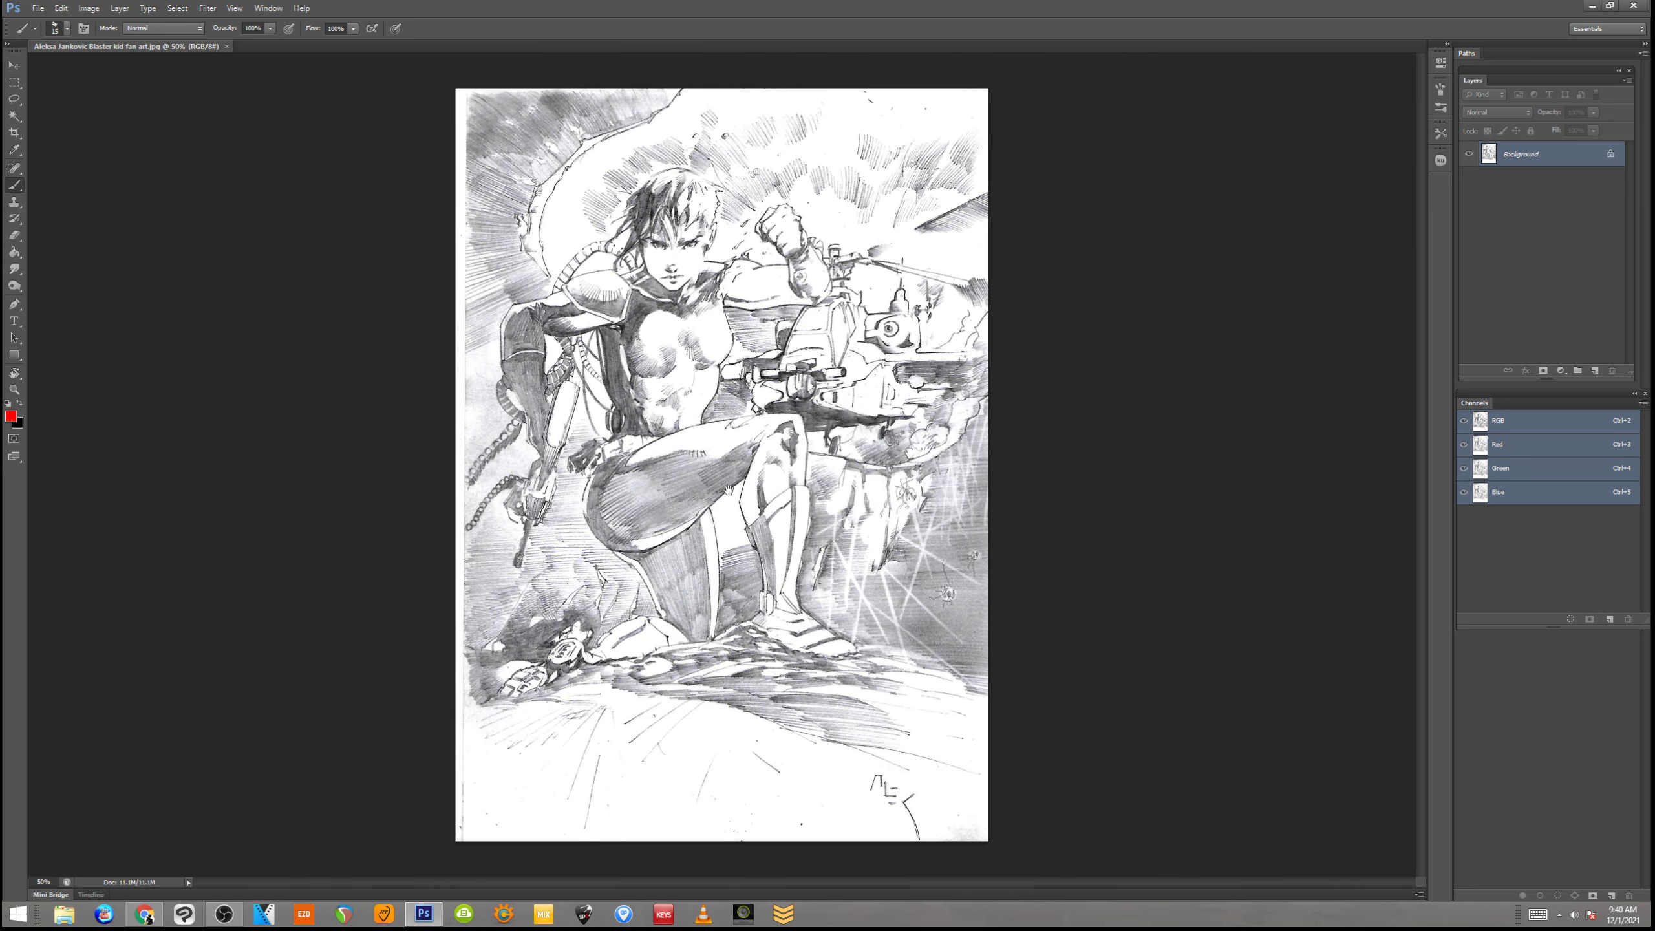
mouse_move(1053, 372)
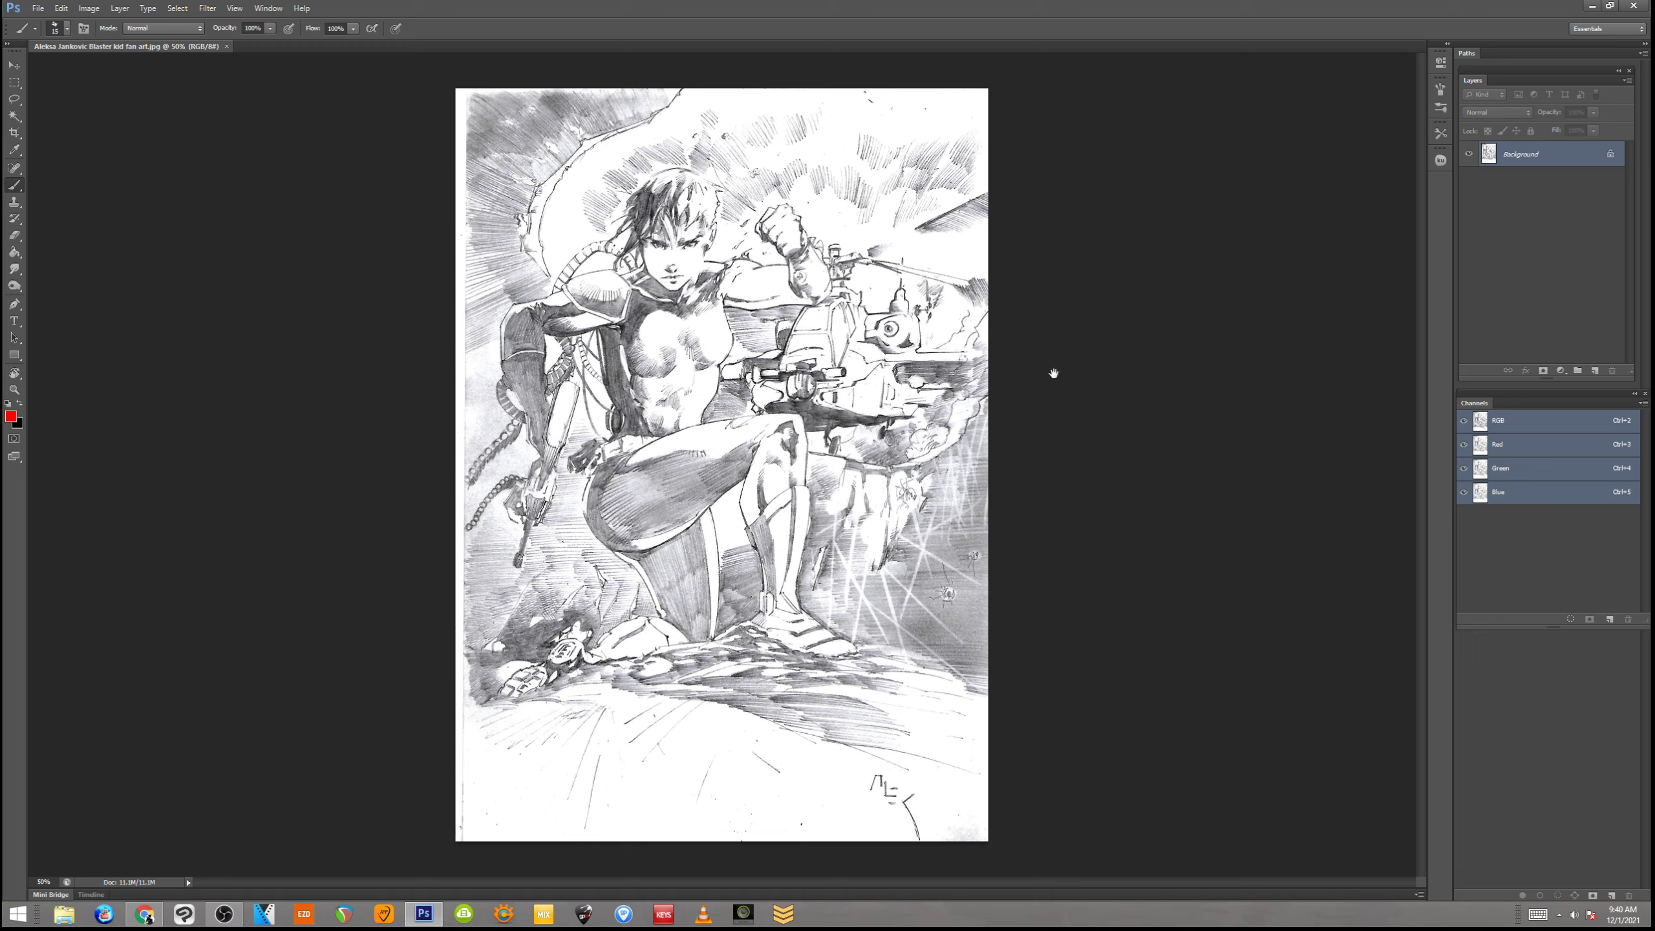
mouse_move(1175, 317)
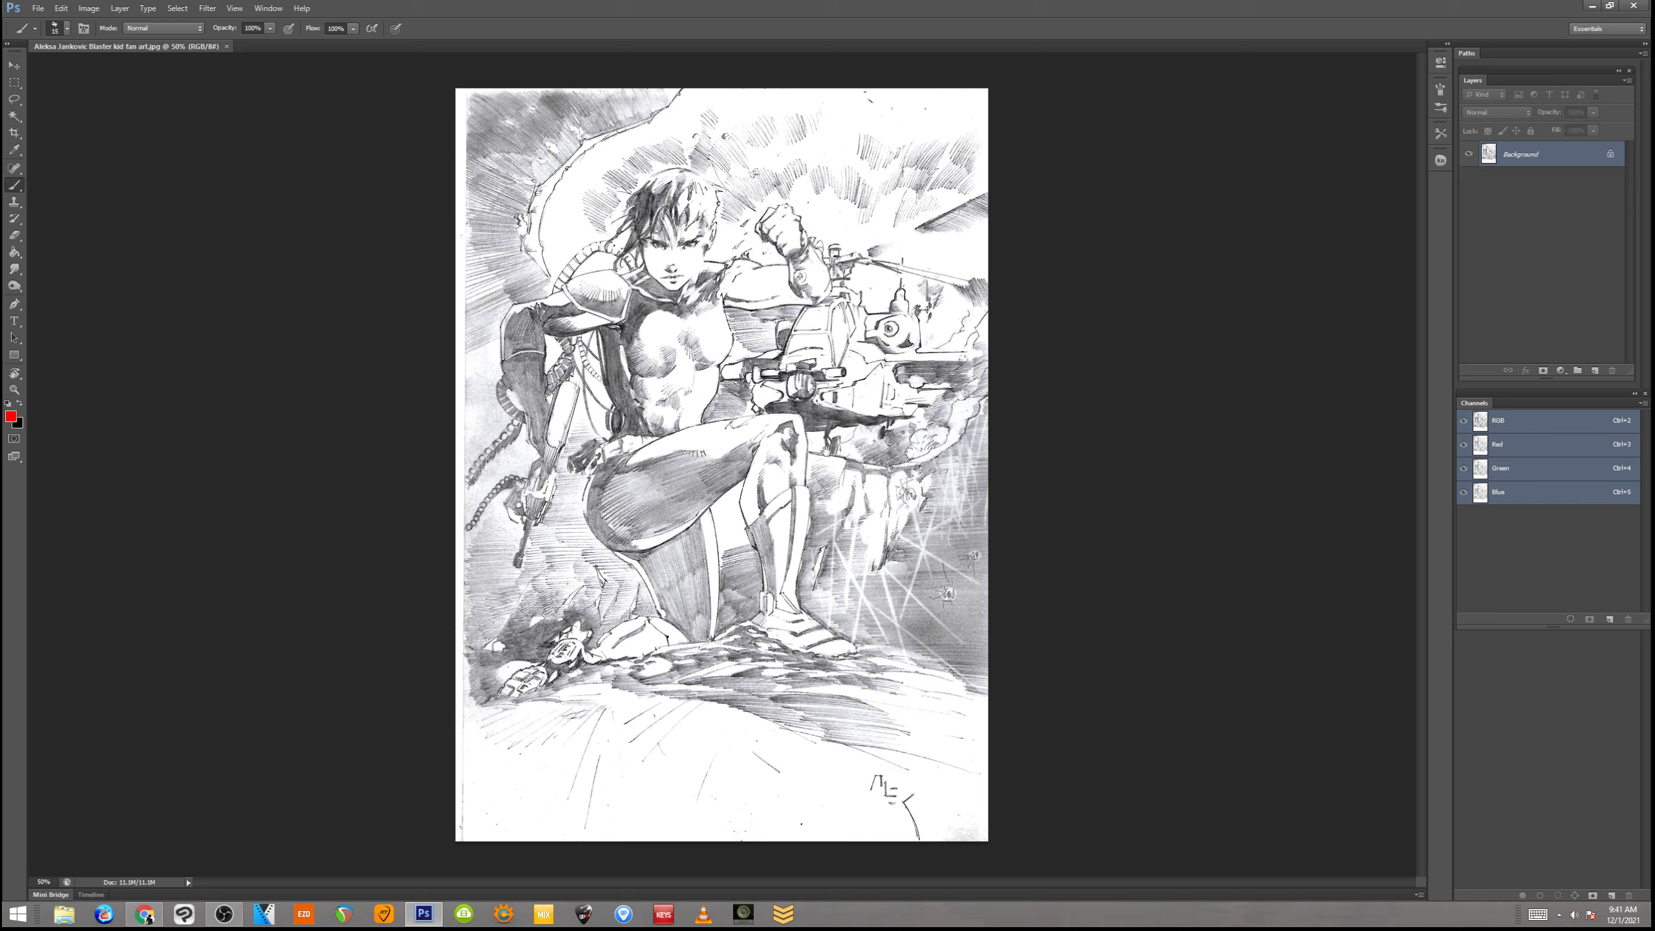
mouse_move(1041, 360)
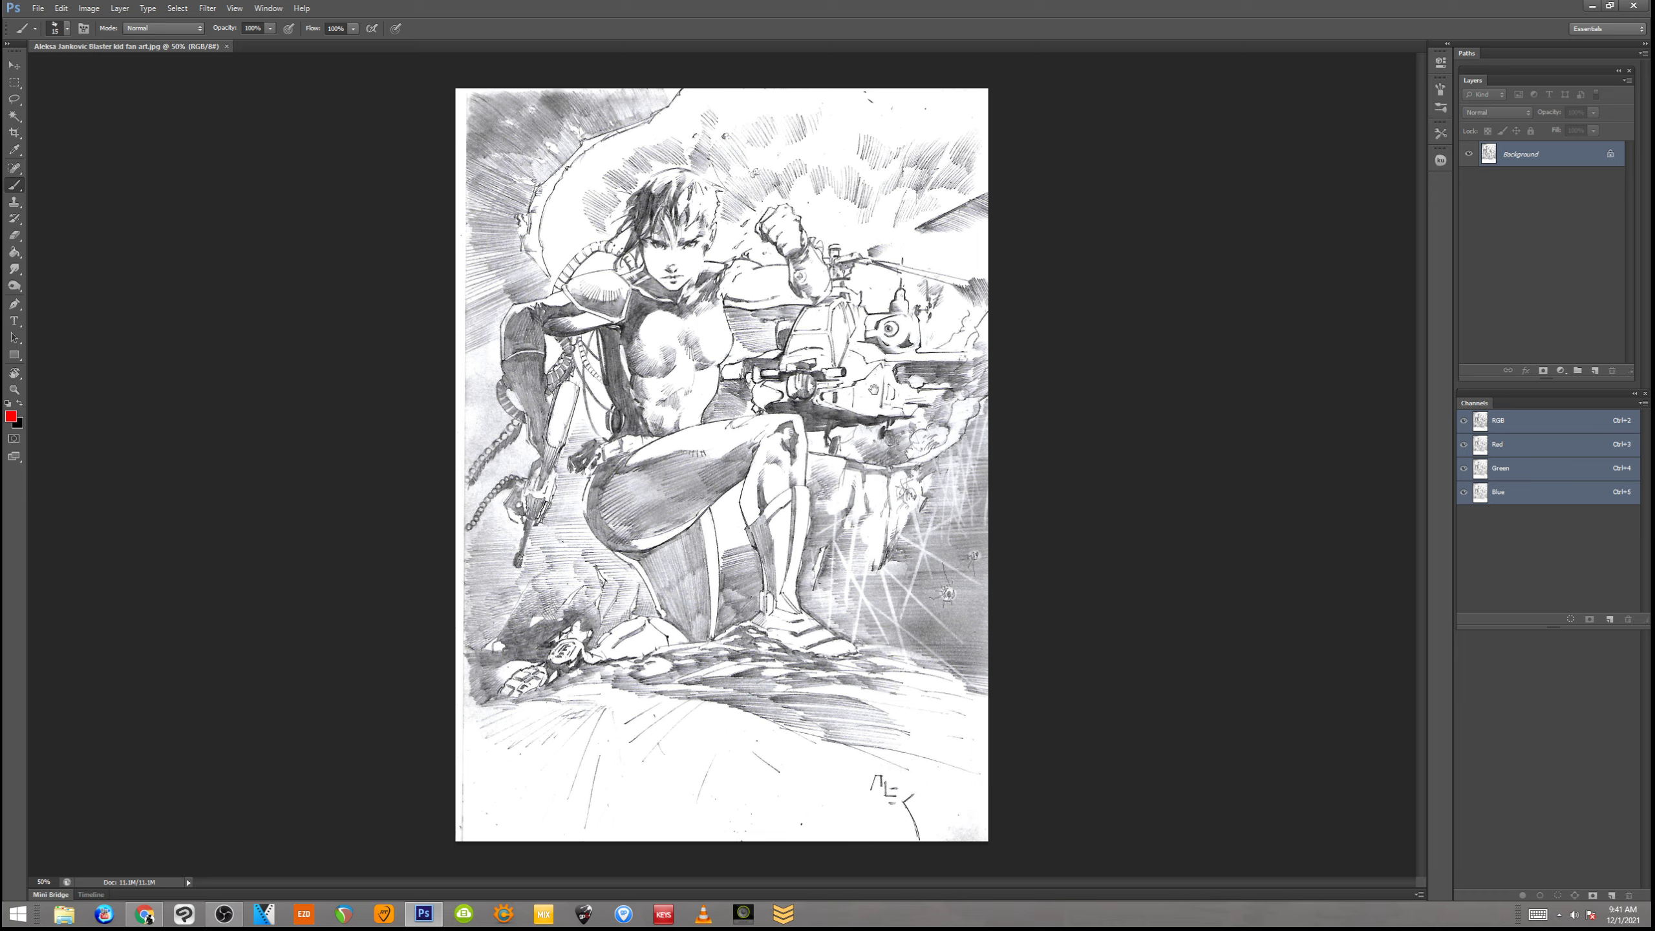
mouse_move(1059, 389)
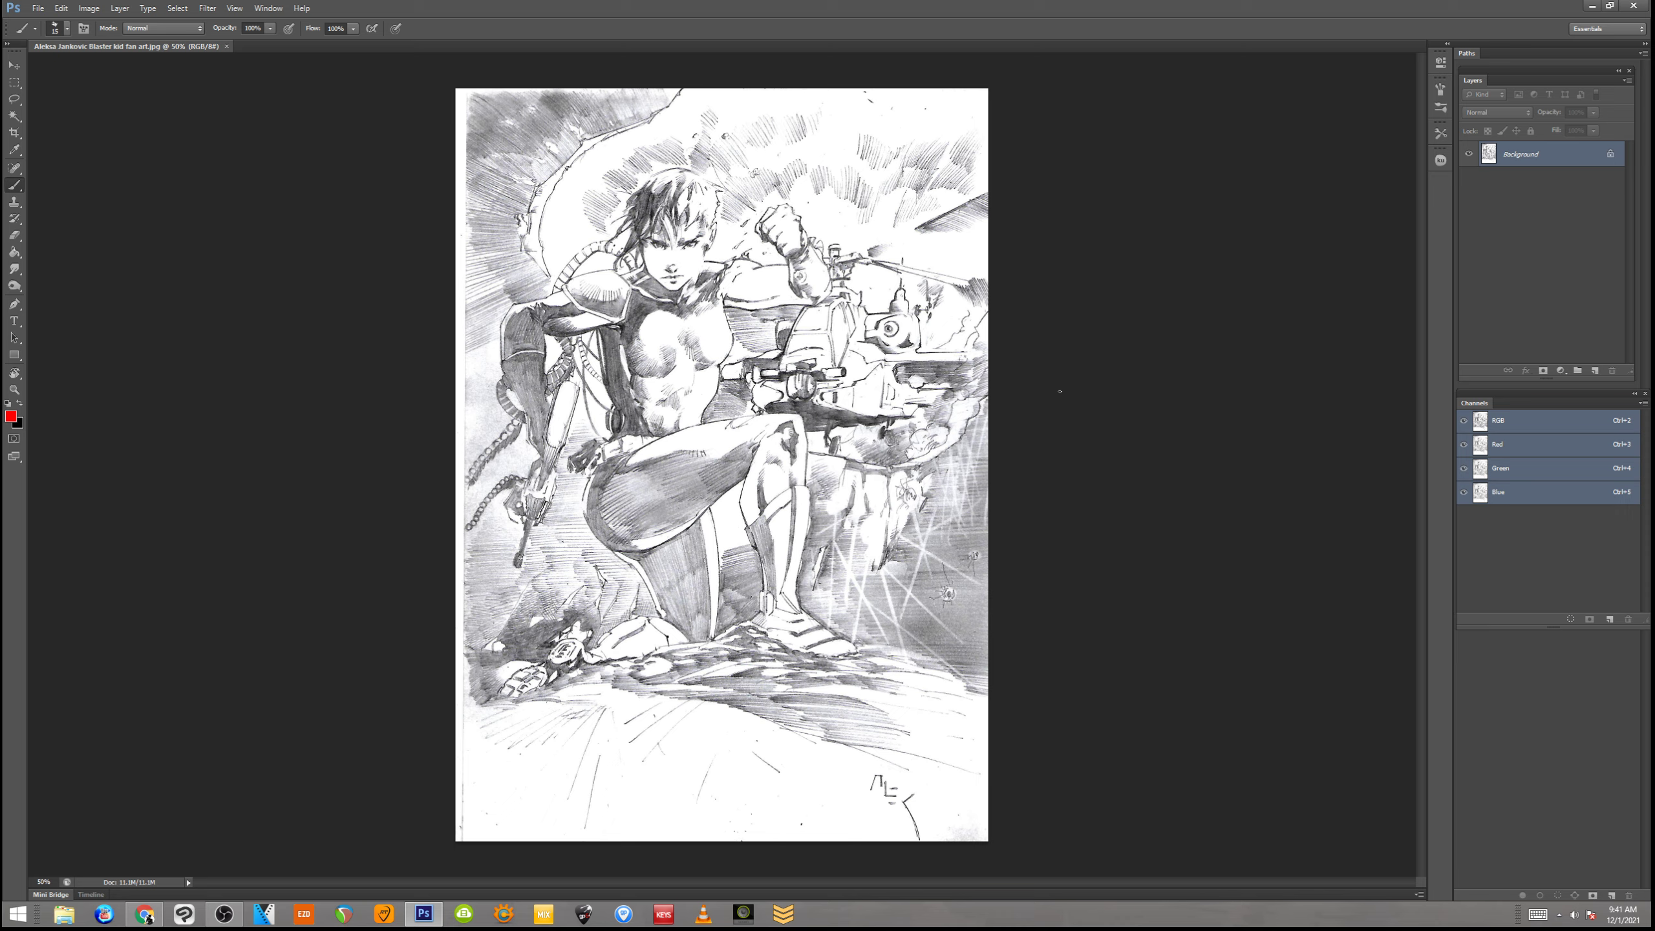
mouse_move(1033, 435)
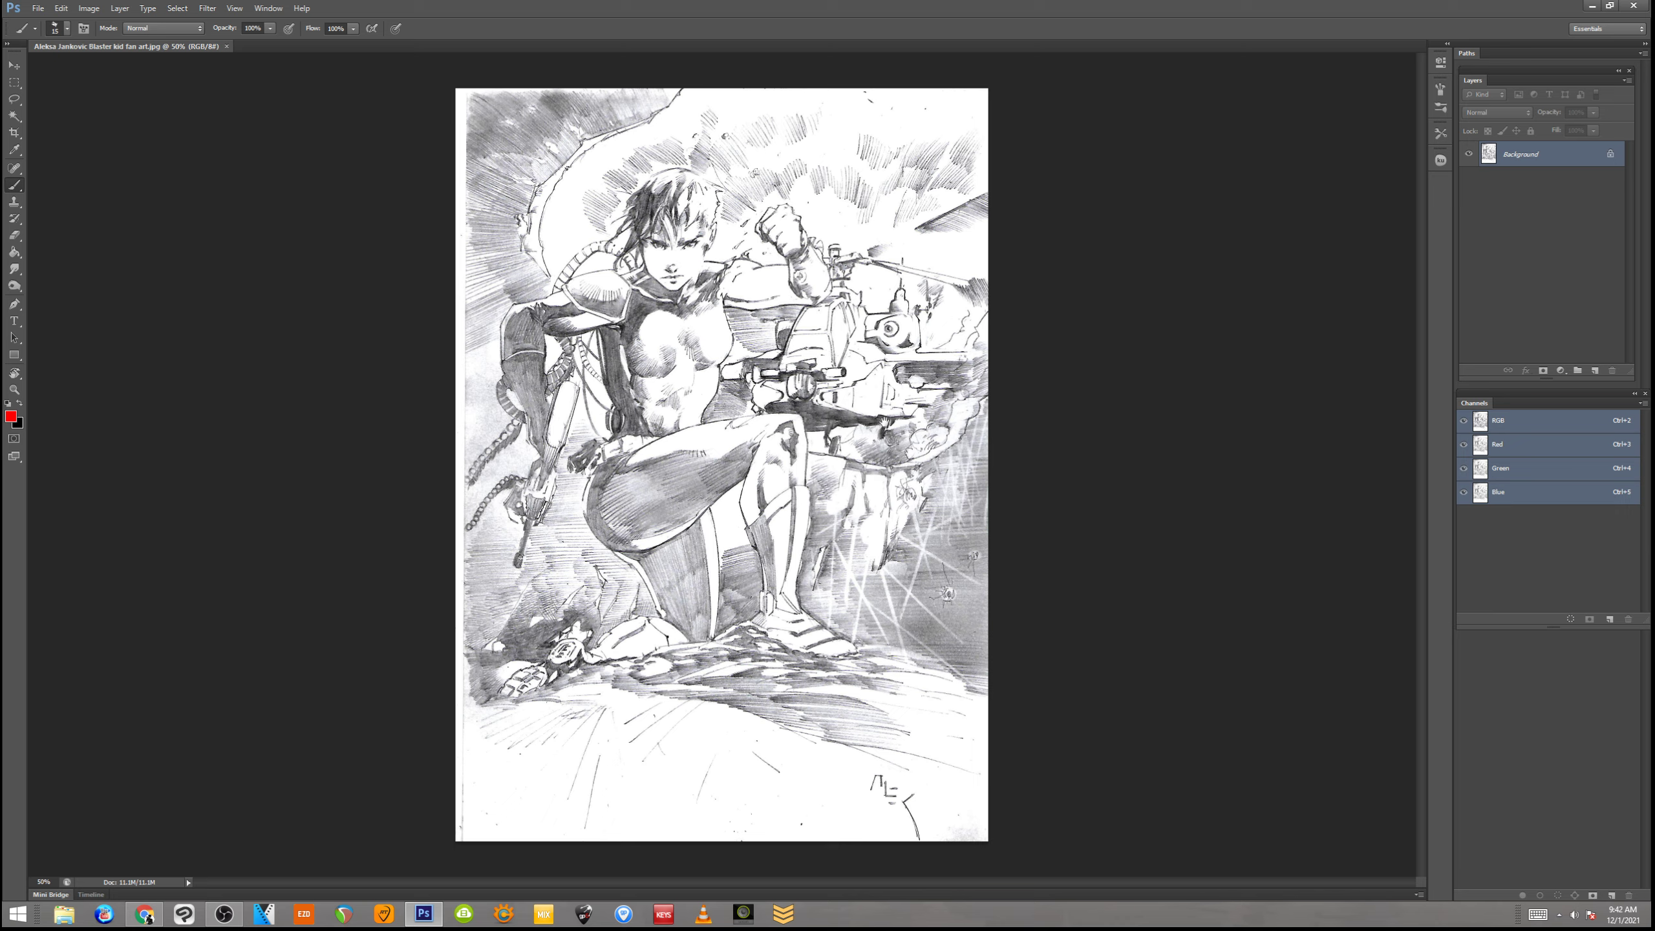
mouse_move(1033, 416)
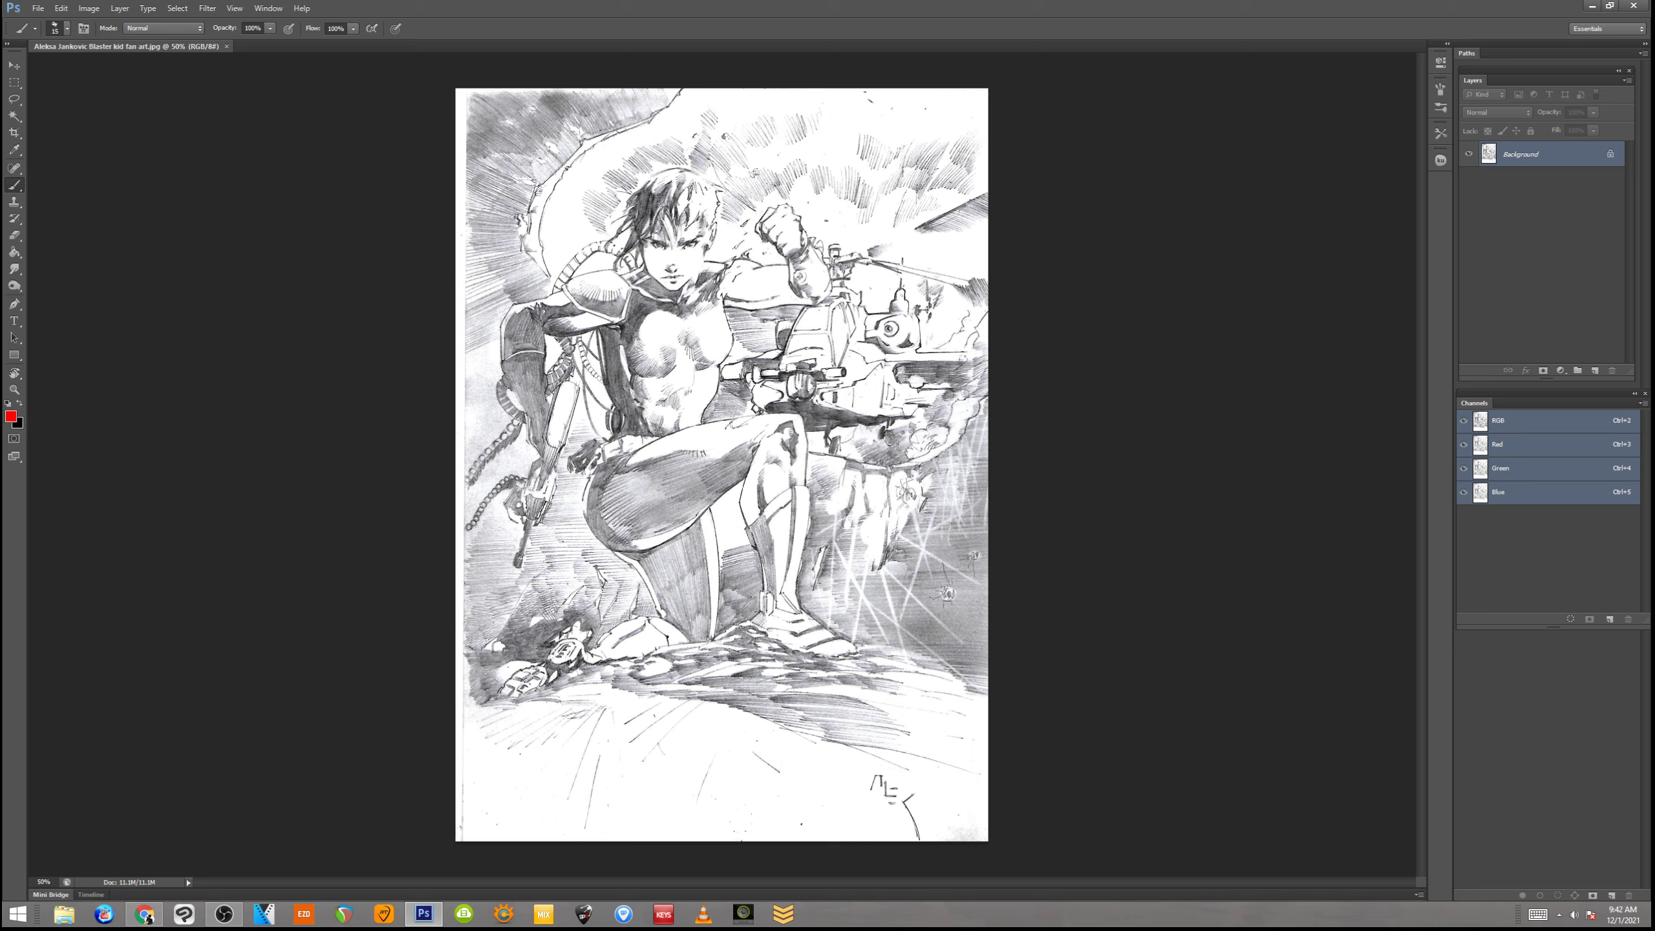
mouse_move(1052, 361)
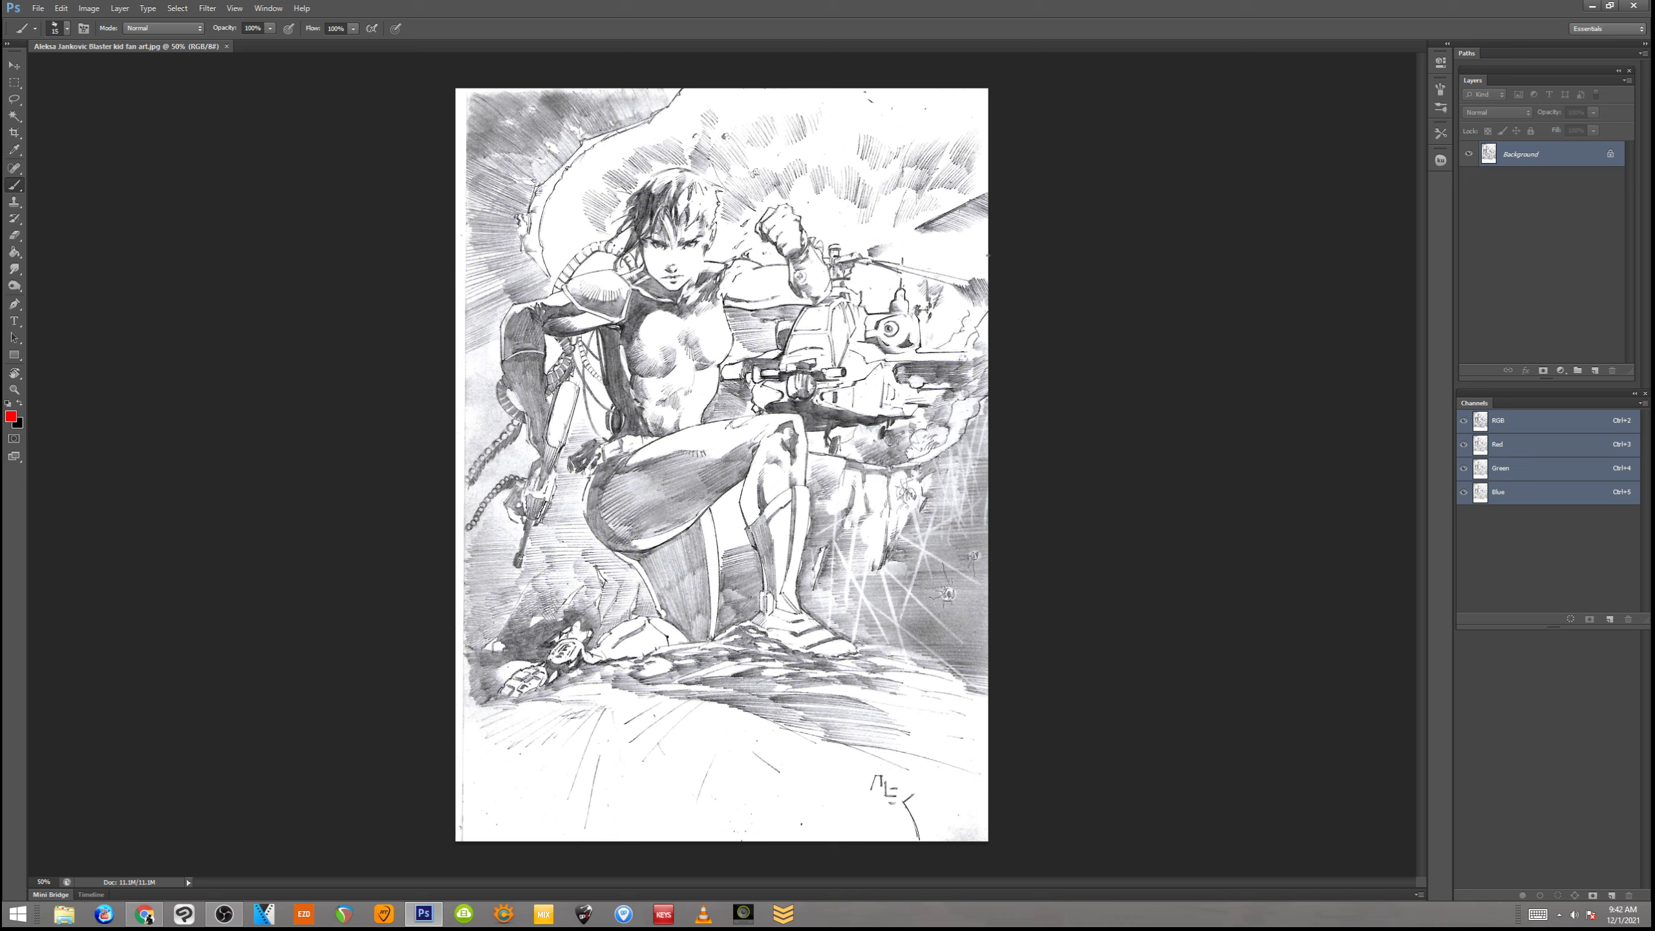
mouse_move(1045, 249)
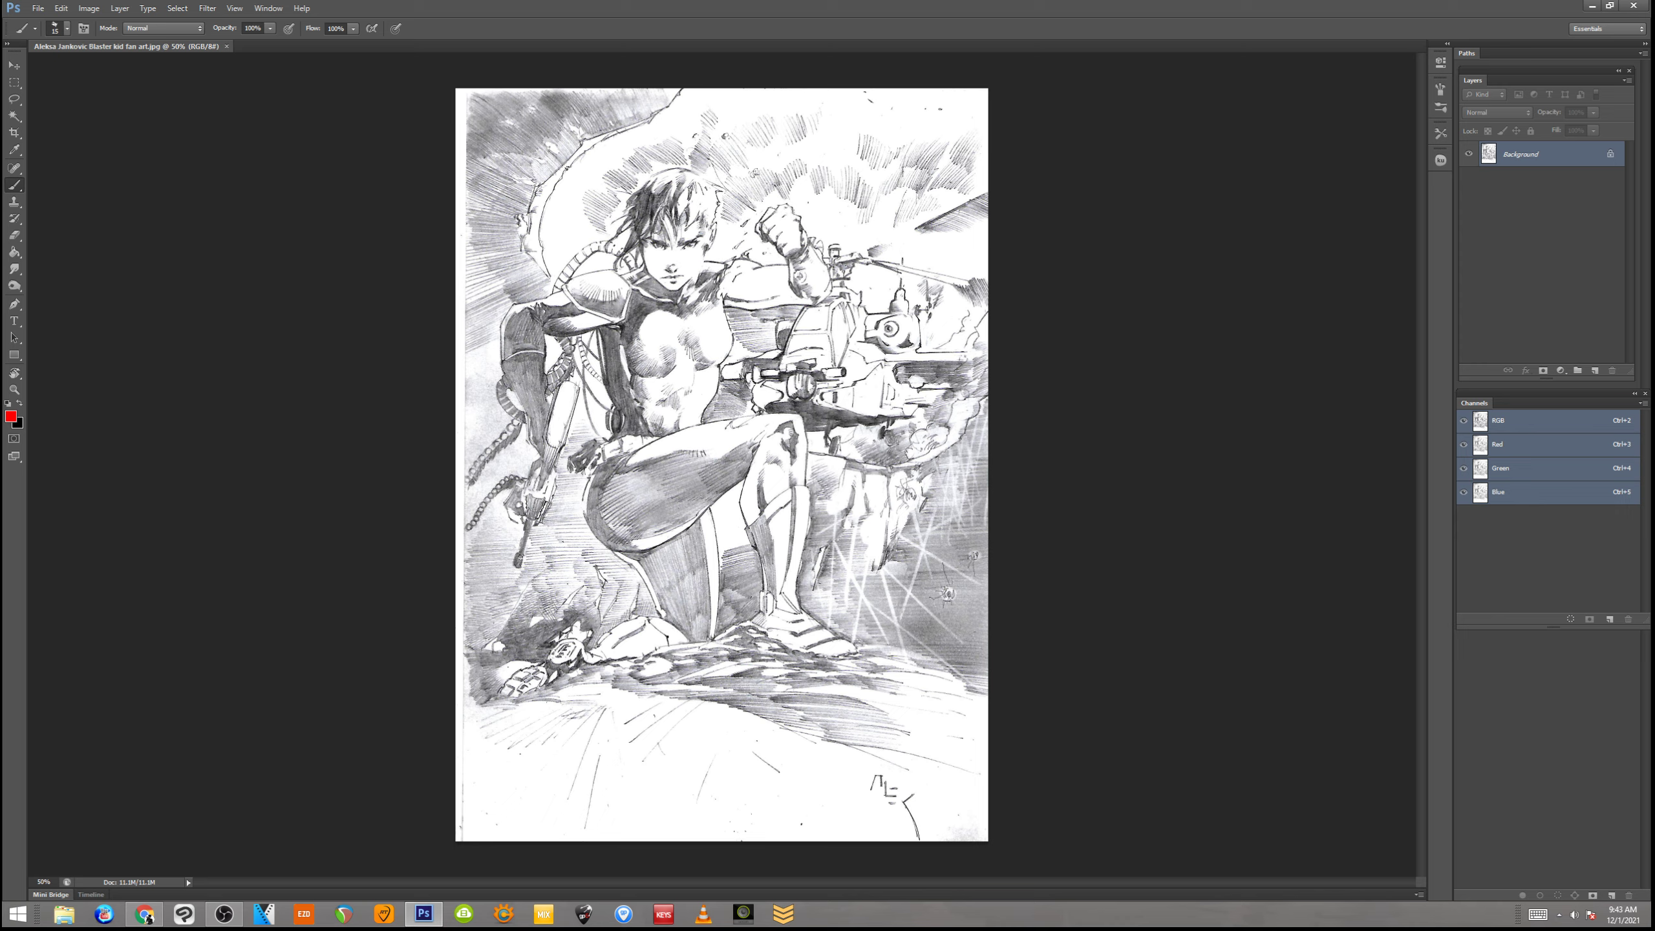
mouse_move(970, 129)
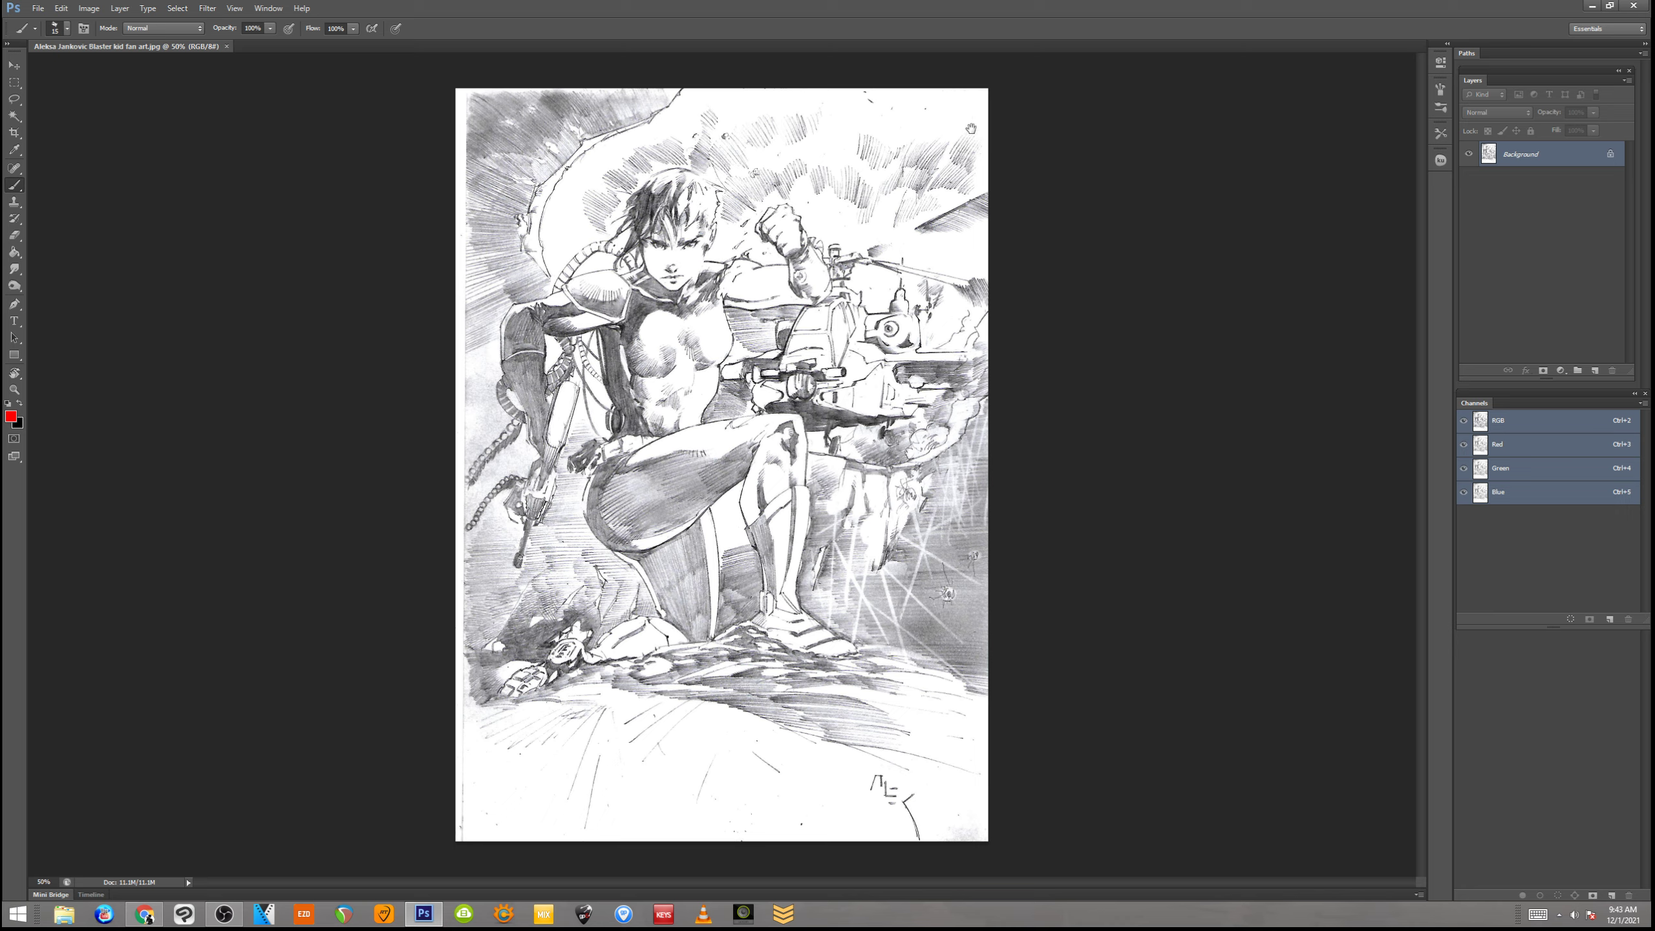
mouse_move(949, 114)
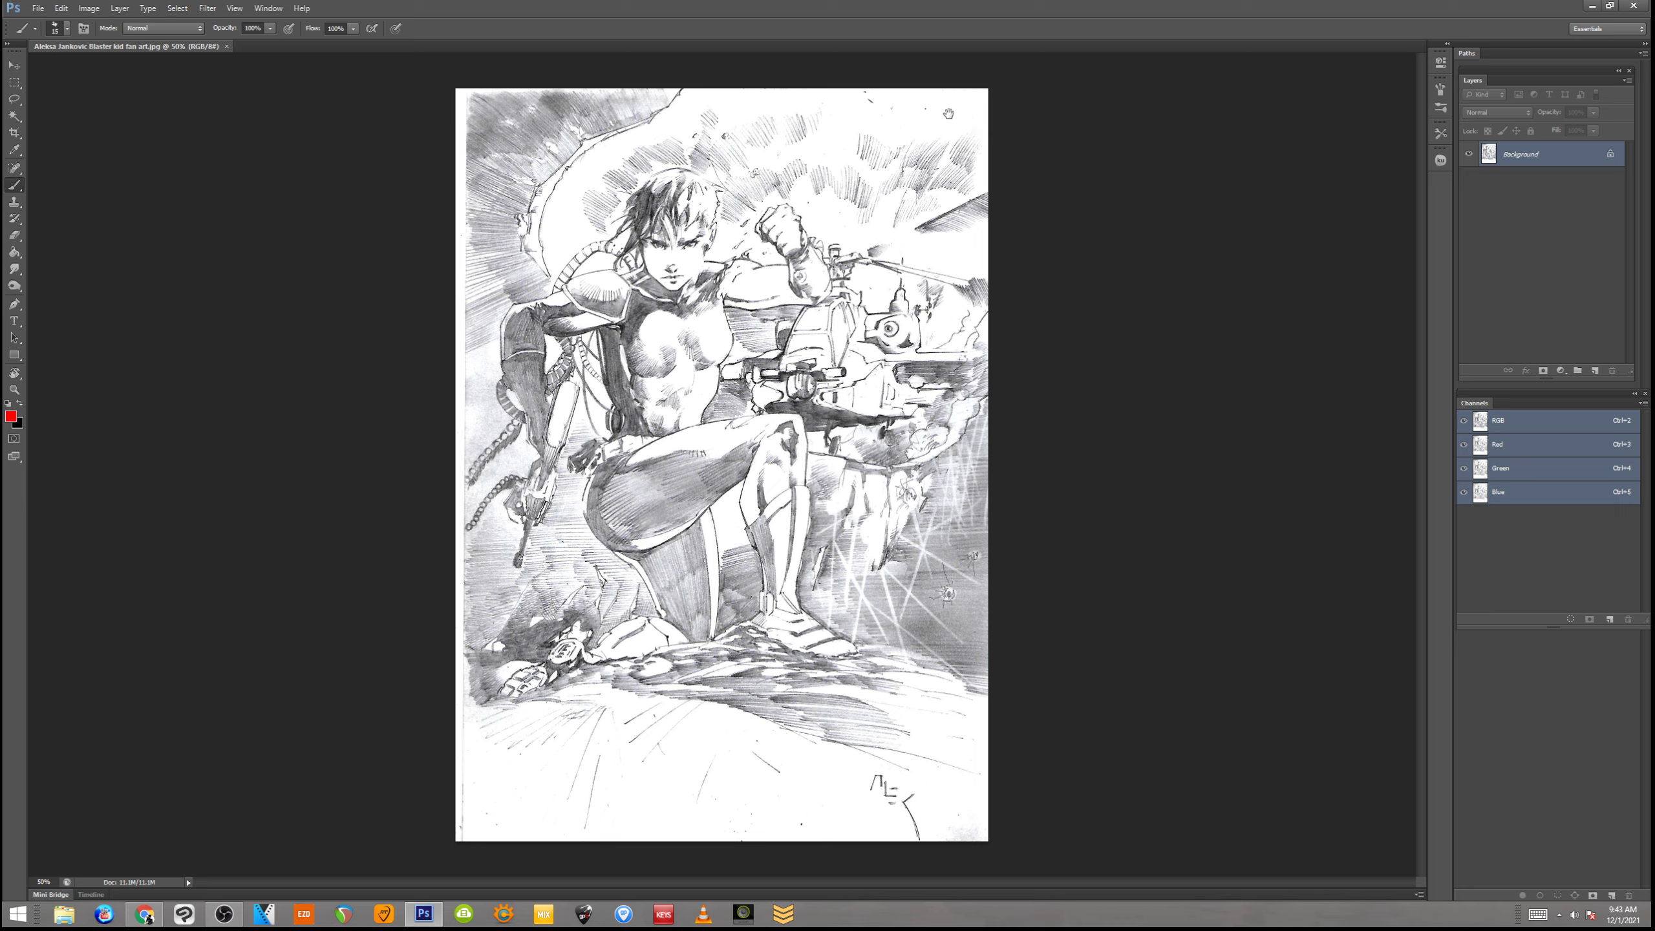
mouse_move(1059, 113)
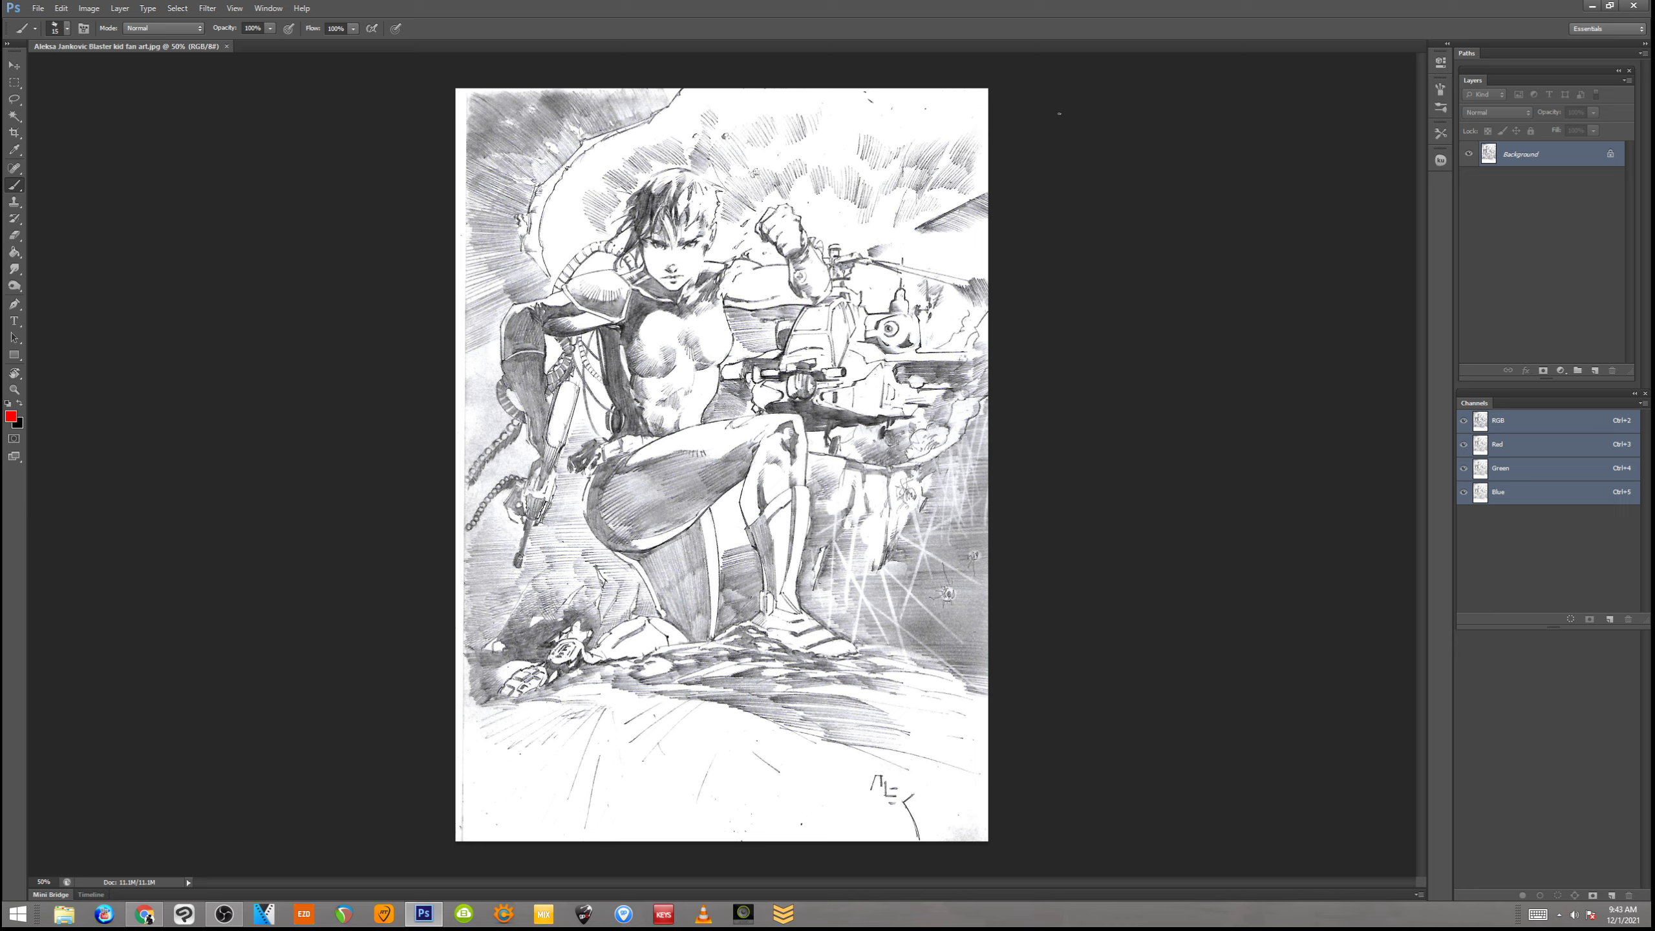
mouse_move(1189, 168)
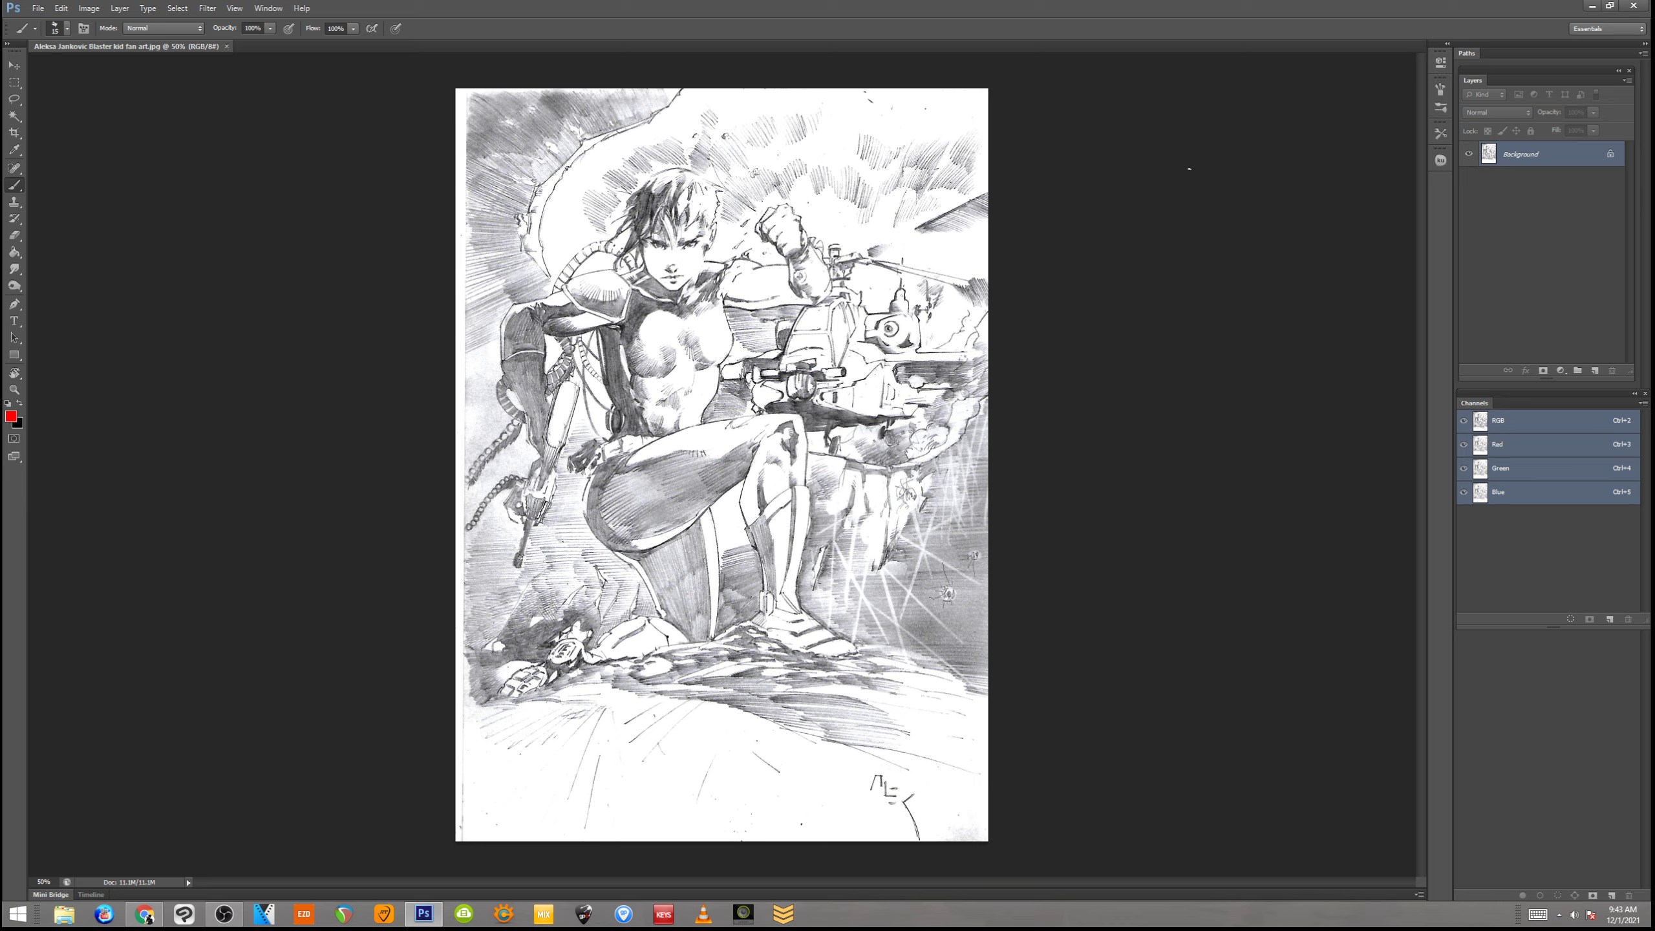
mouse_move(1163, 221)
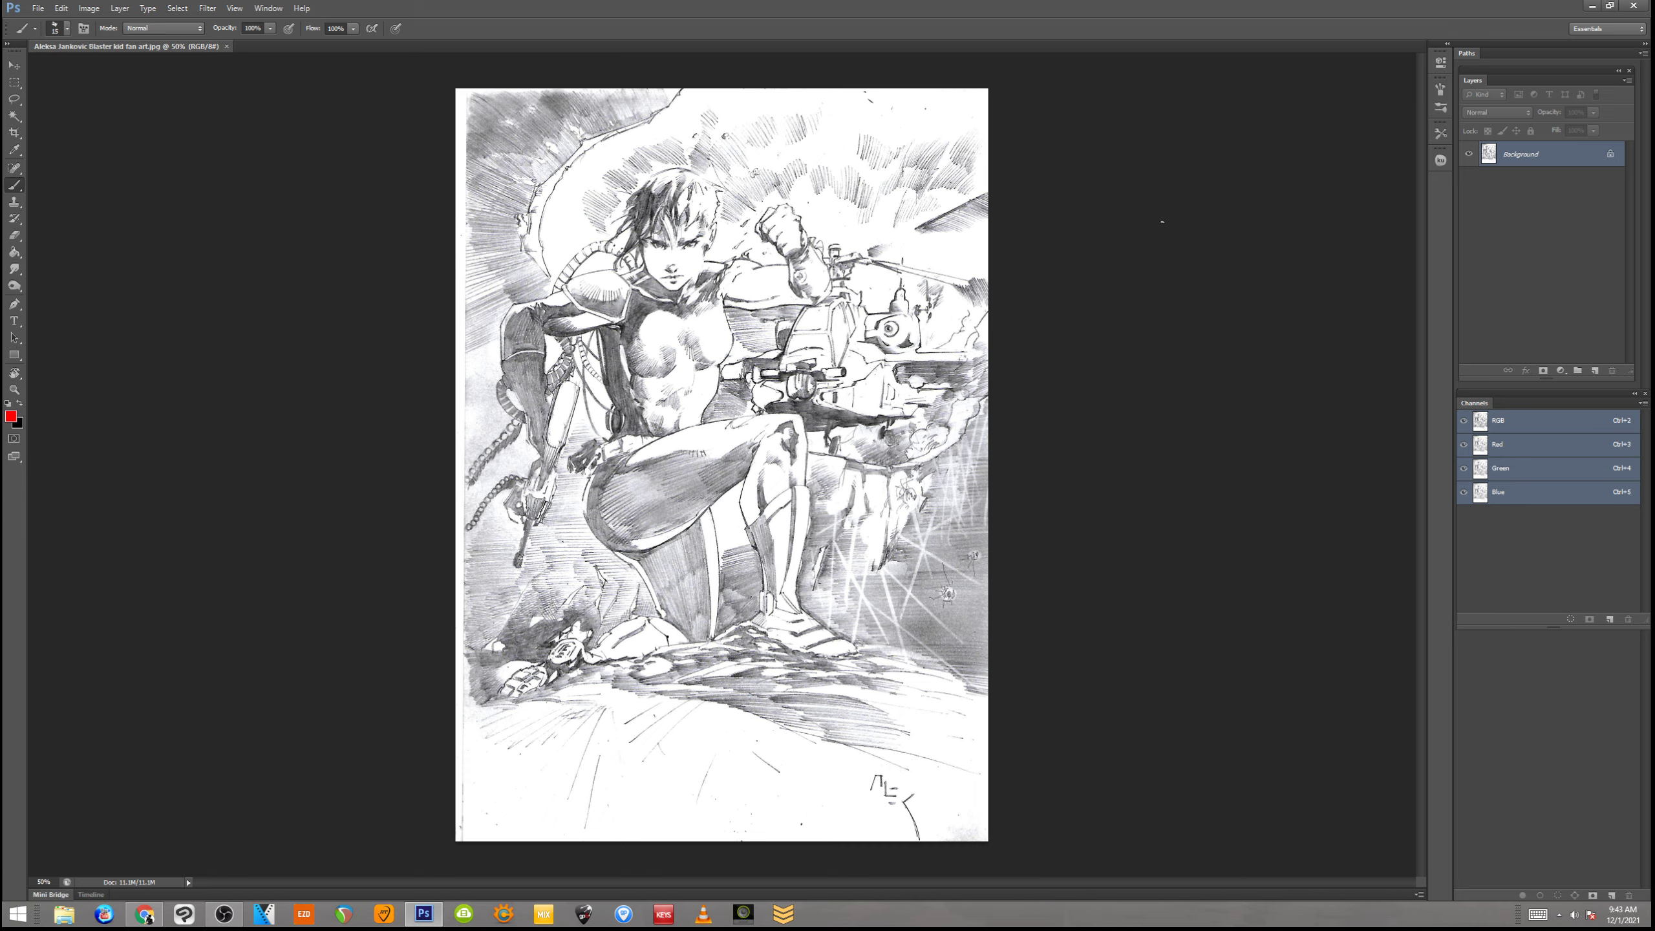